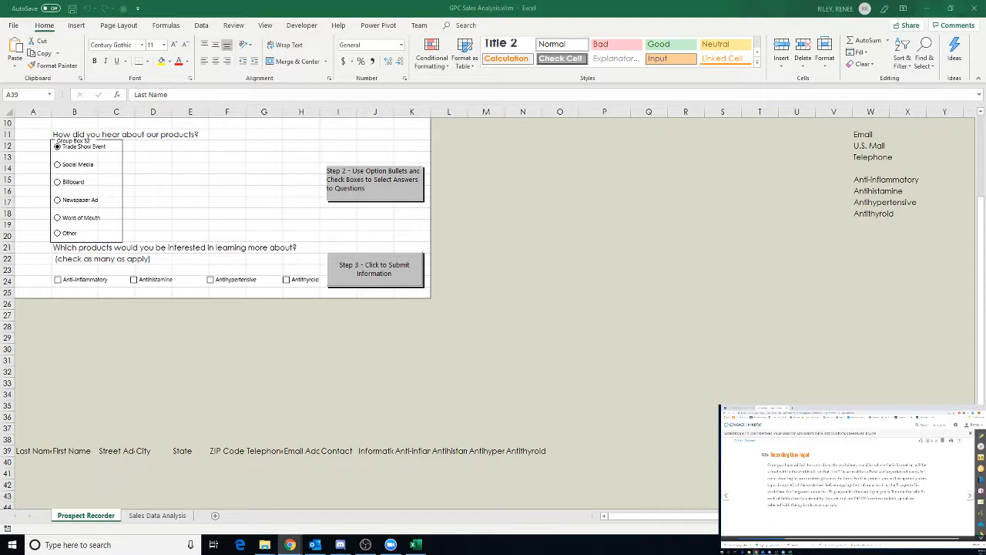
mouse_move(330, 398)
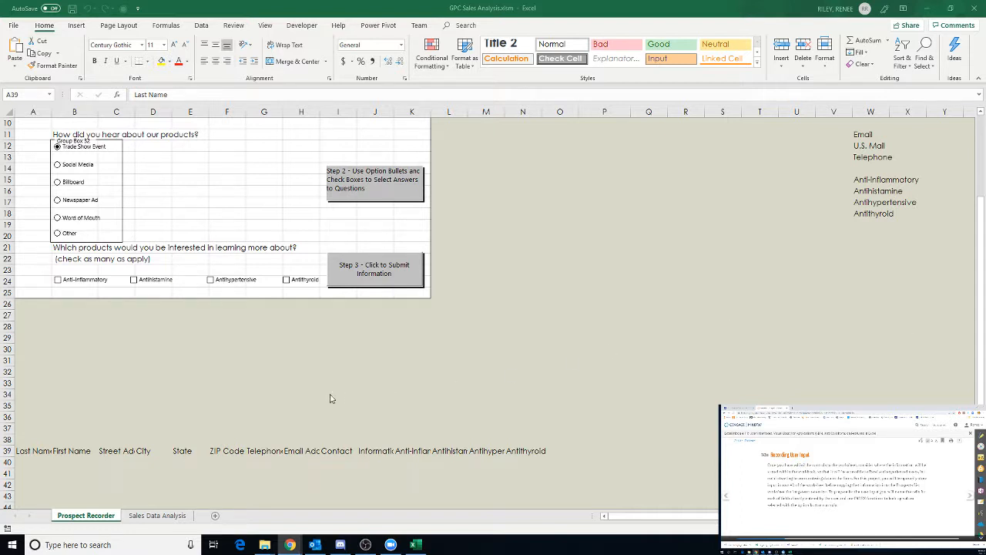
mouse_move(120, 196)
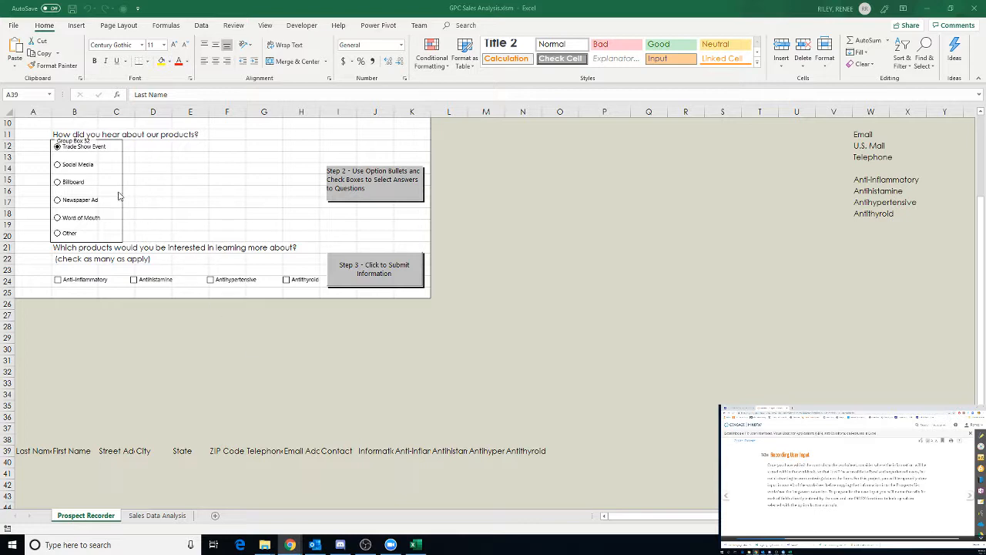
Step: Switch to the Developer tab above the Prospect Recorder form
scroll(up, 3)
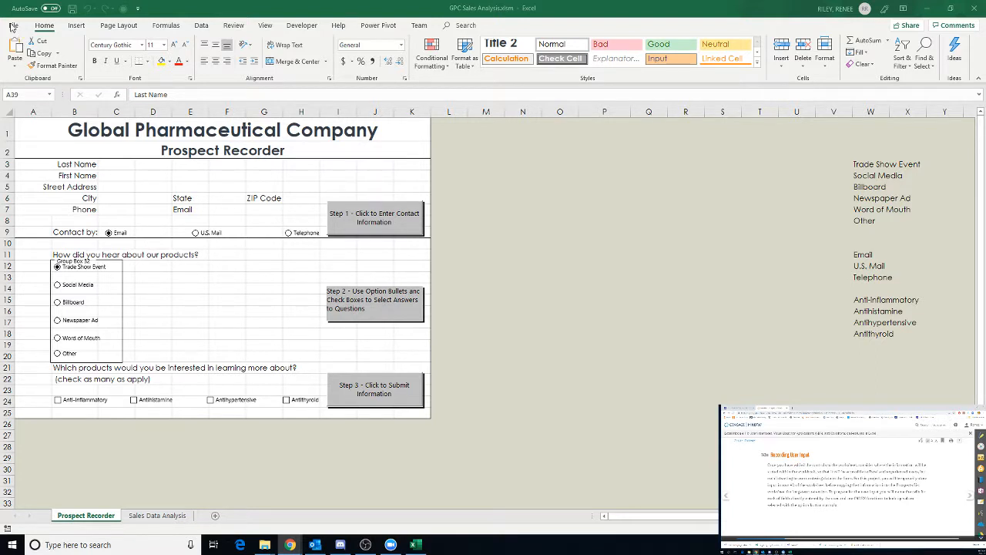
mouse_move(305, 30)
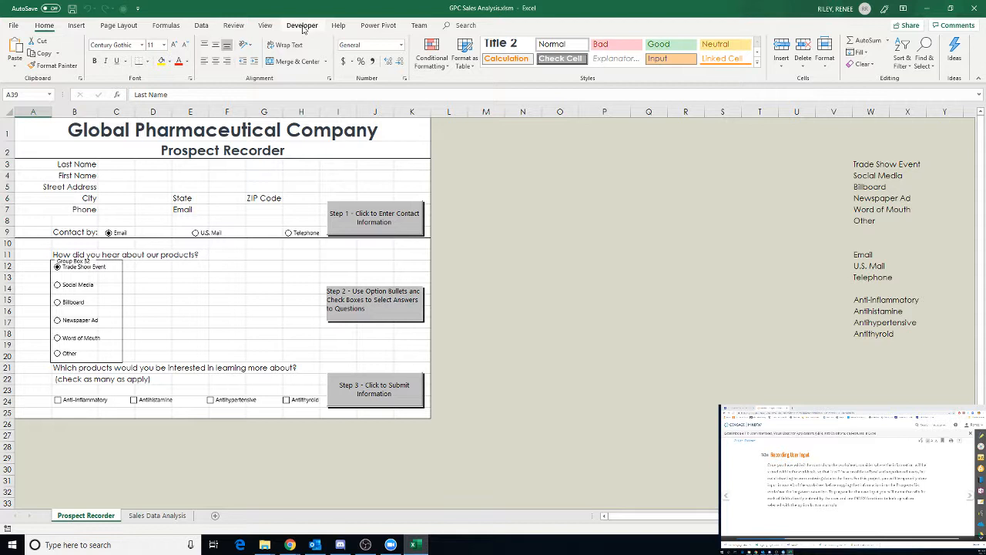
click(302, 24)
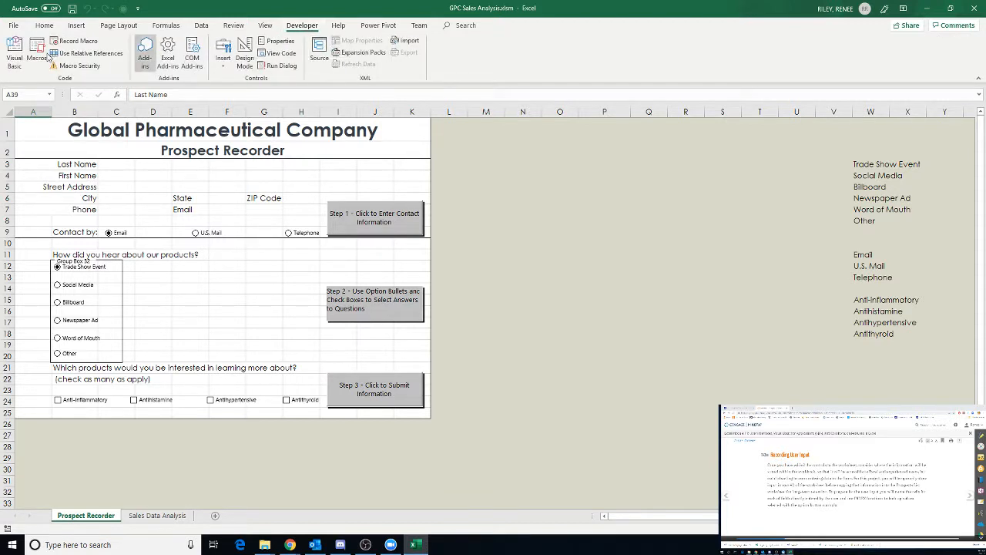
mouse_move(191, 53)
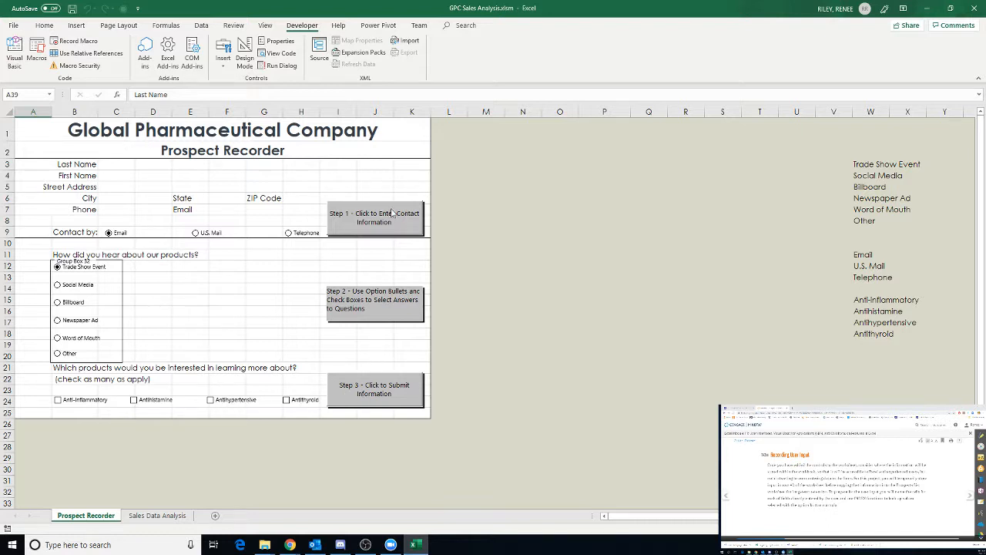
mouse_move(403, 361)
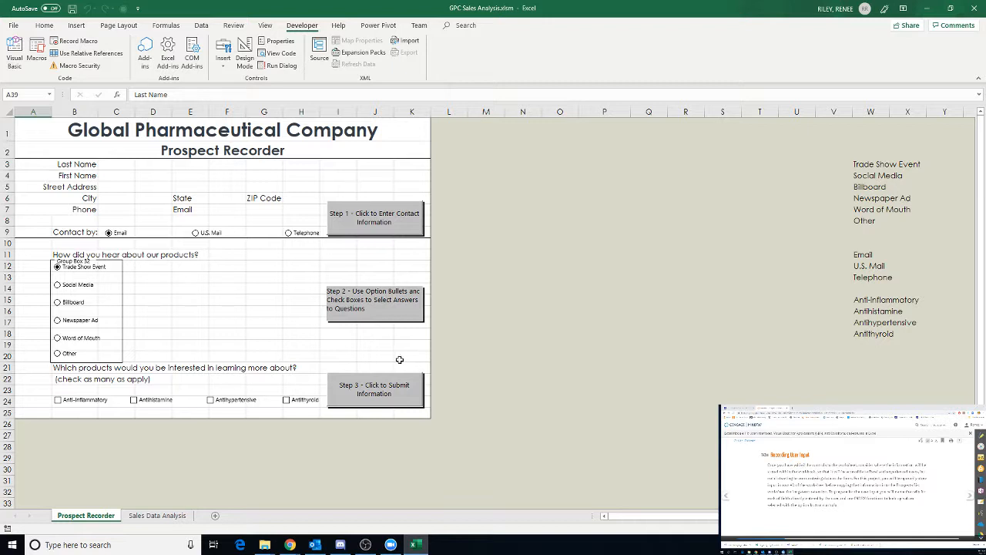
mouse_move(287, 250)
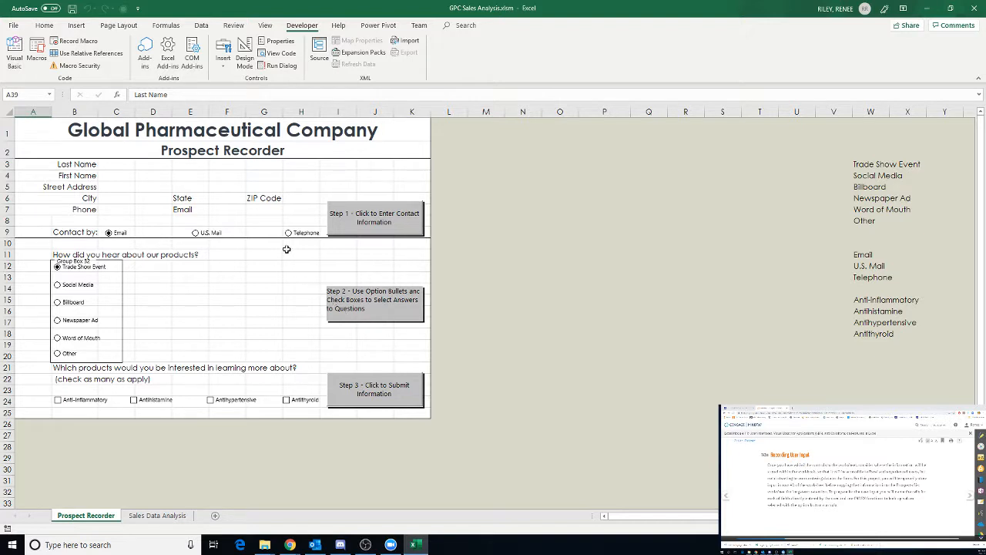
mouse_move(137, 274)
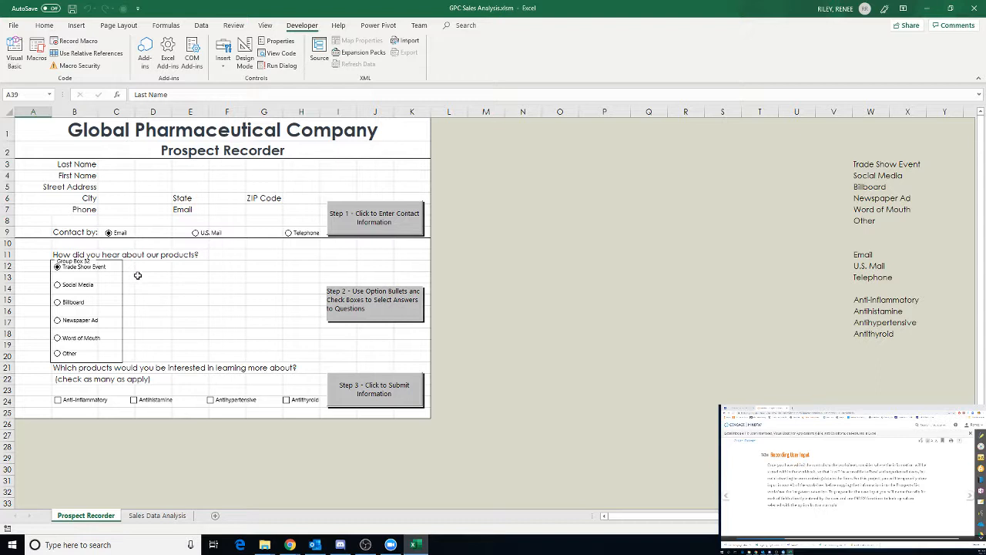
mouse_move(176, 351)
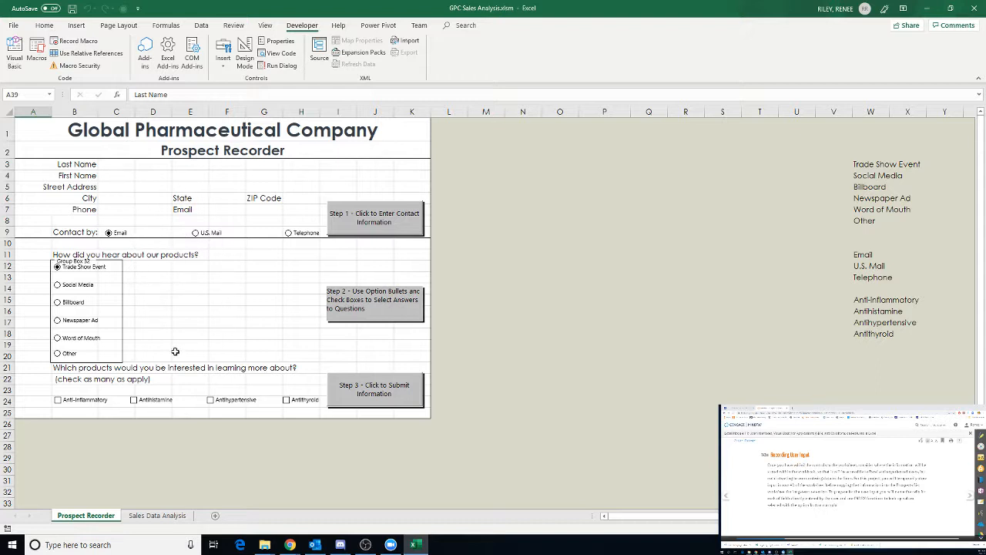
mouse_move(105, 307)
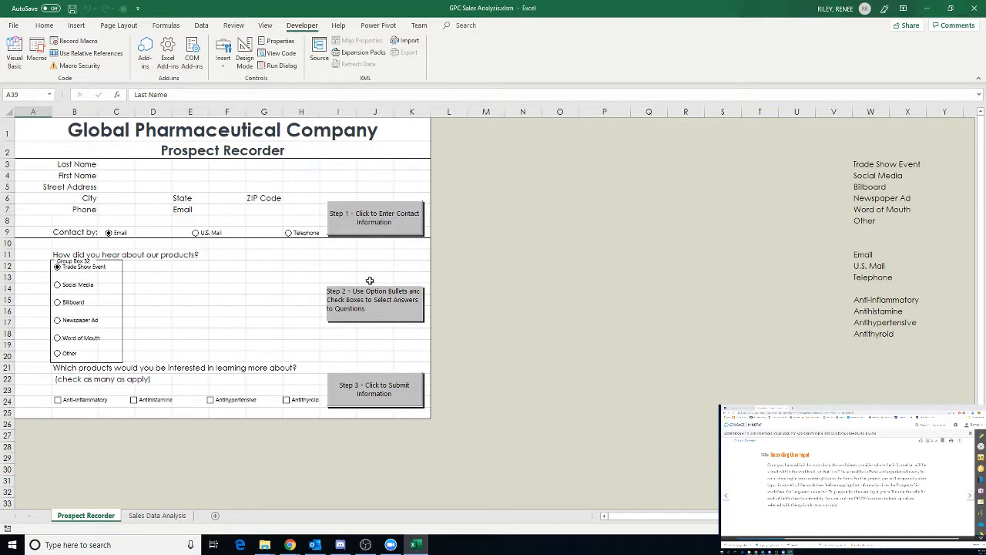
mouse_move(264, 307)
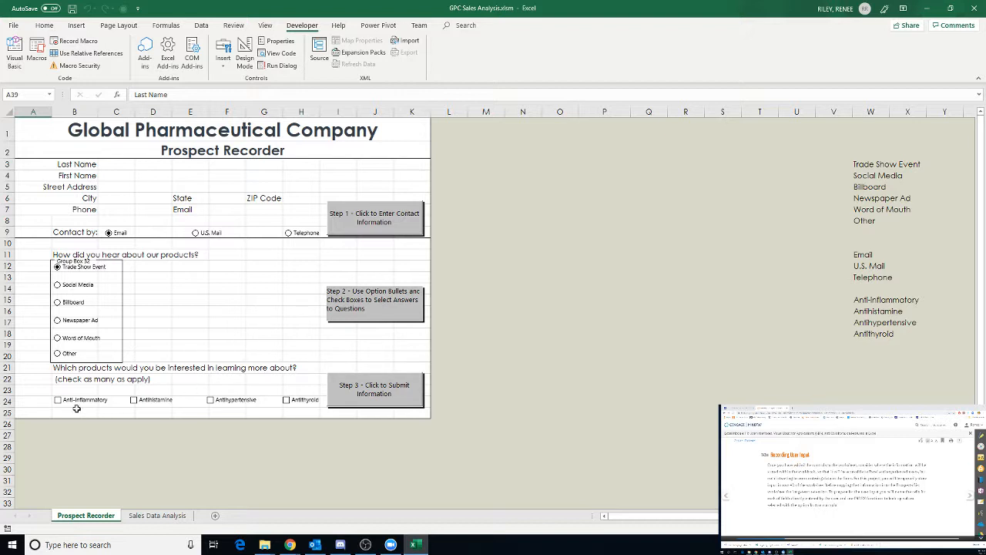
mouse_move(388, 414)
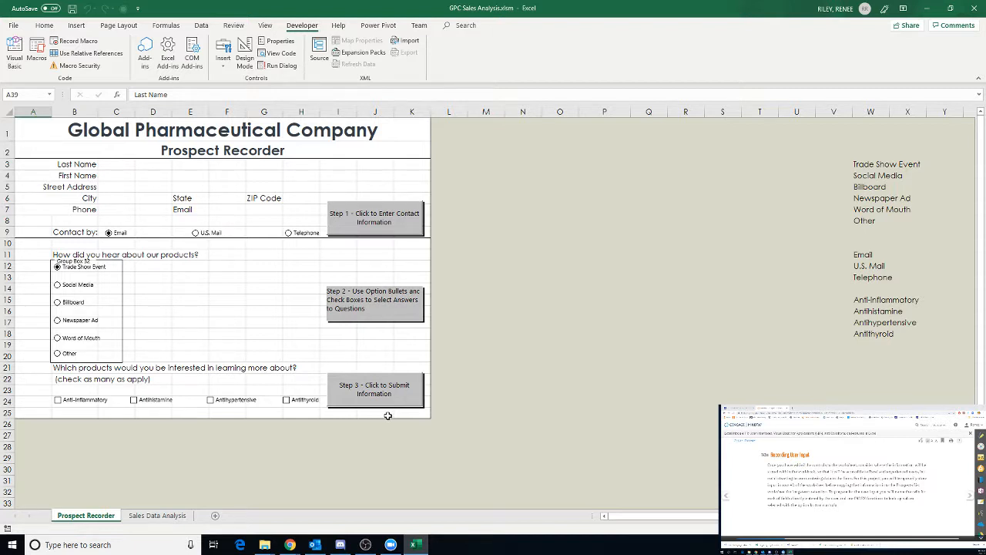
mouse_move(166, 160)
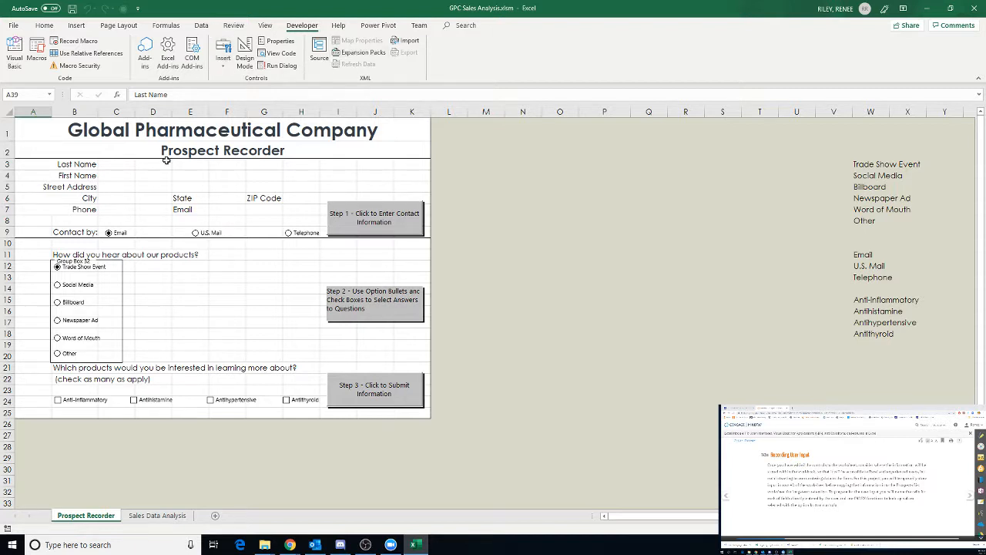
mouse_move(156, 250)
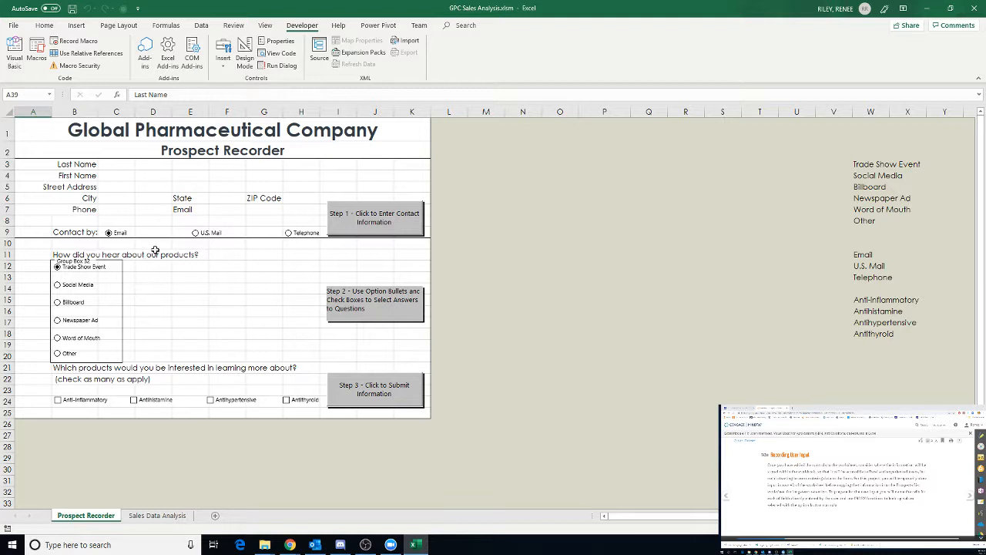
mouse_move(155, 308)
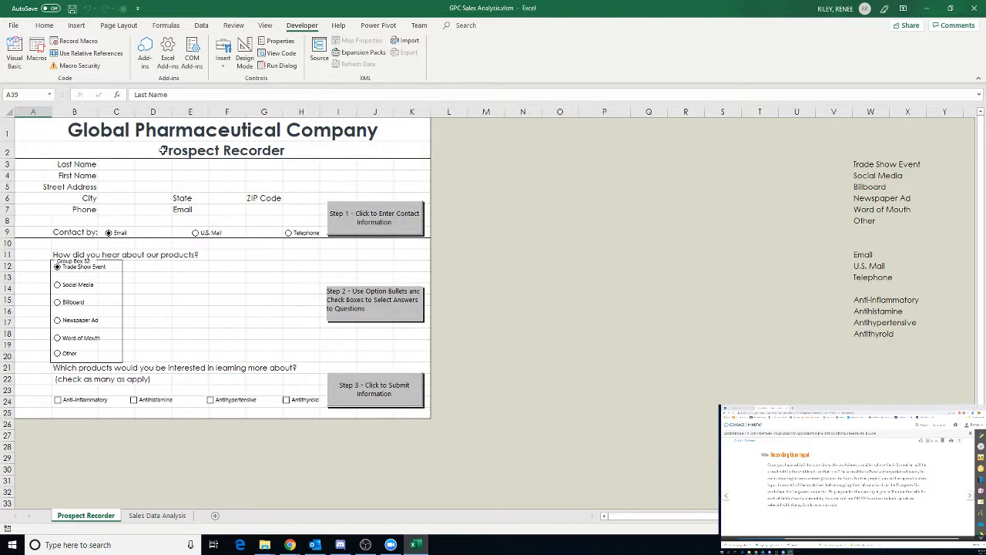
mouse_move(148, 244)
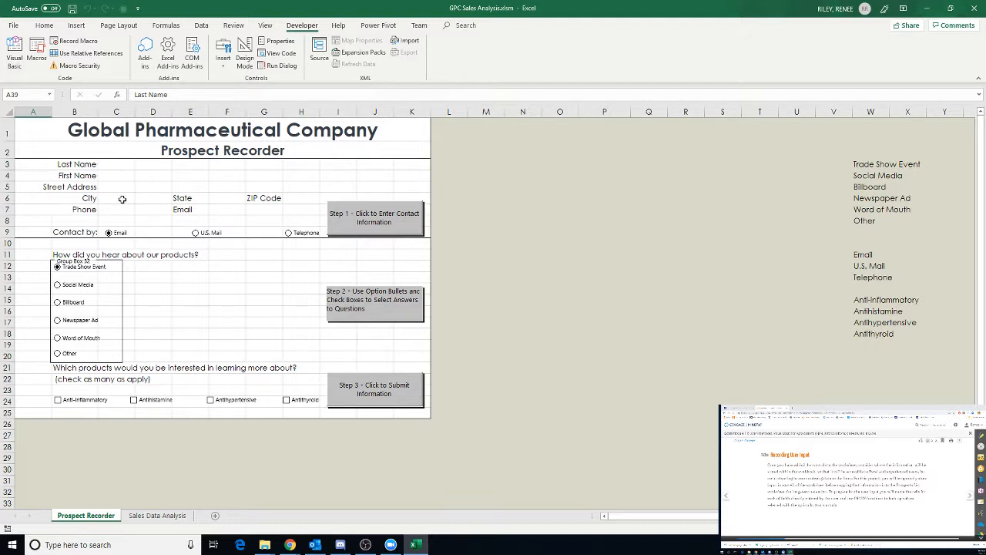
mouse_move(123, 200)
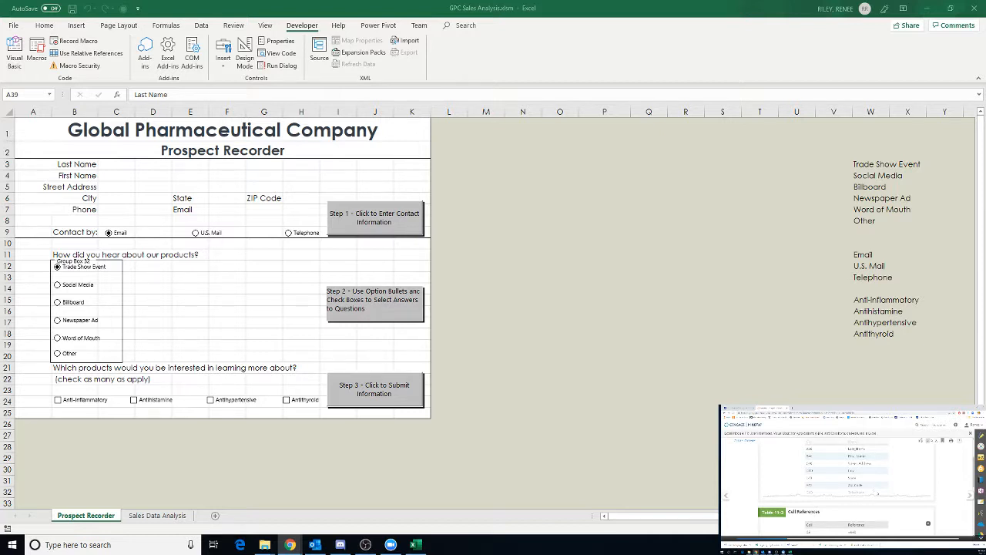
mouse_move(624, 353)
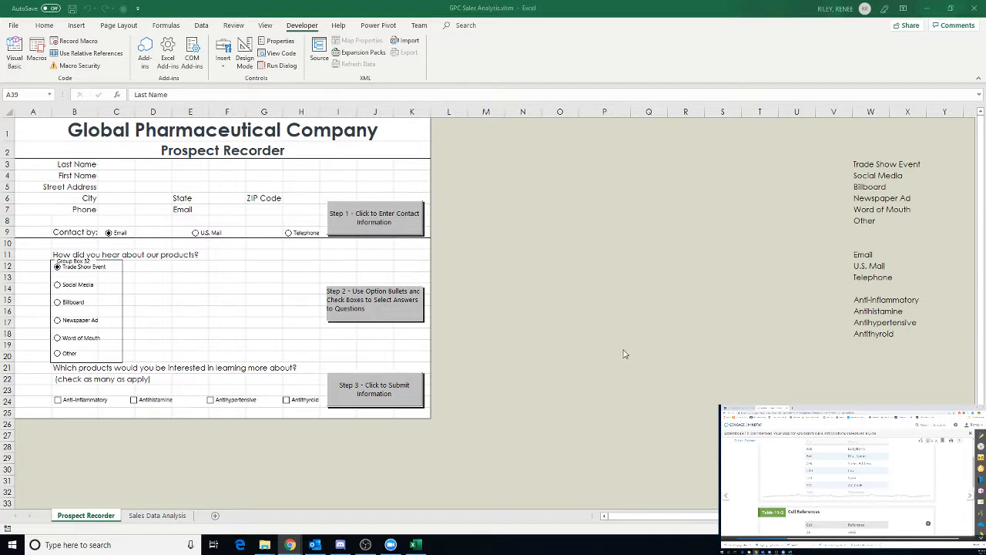
scroll(down, 3)
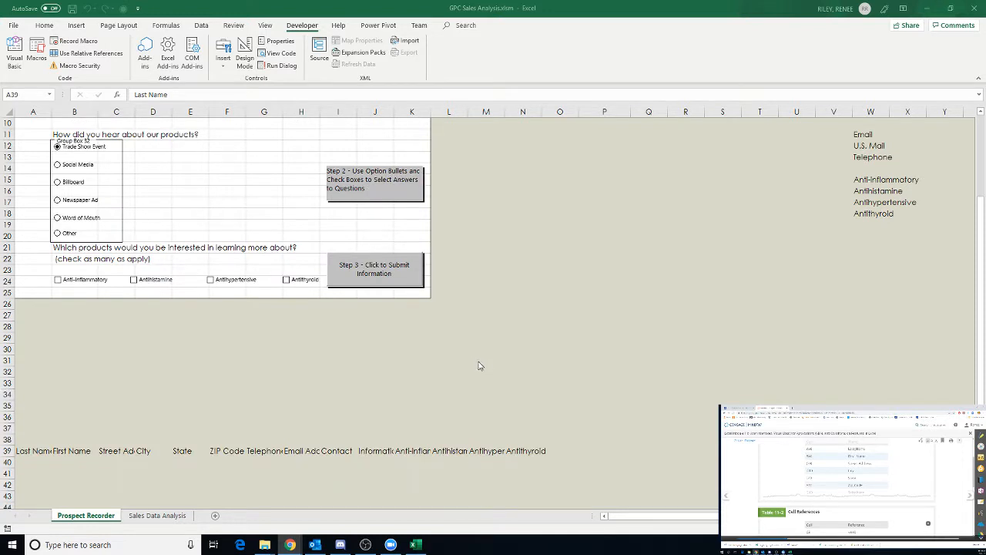
mouse_move(299, 493)
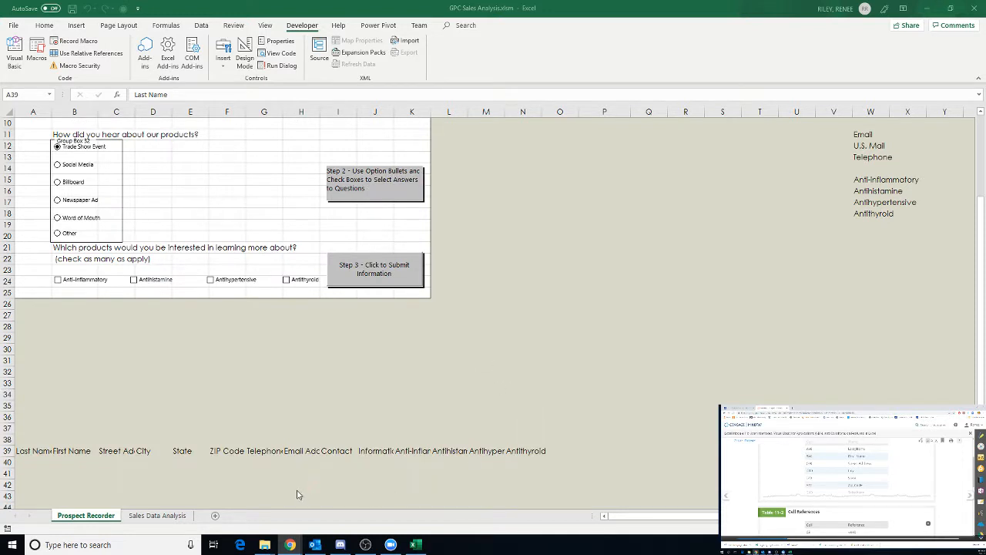
mouse_move(137, 453)
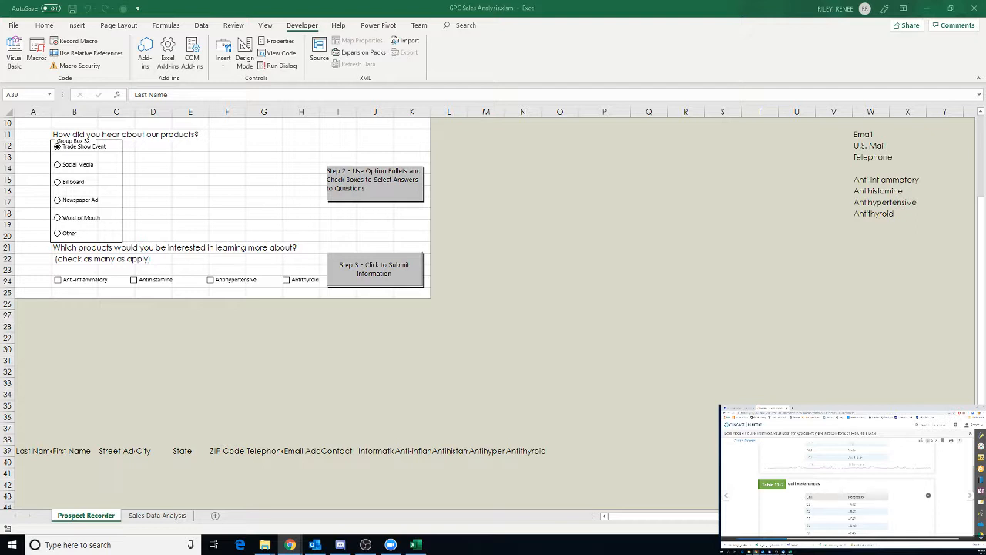
mouse_move(462, 199)
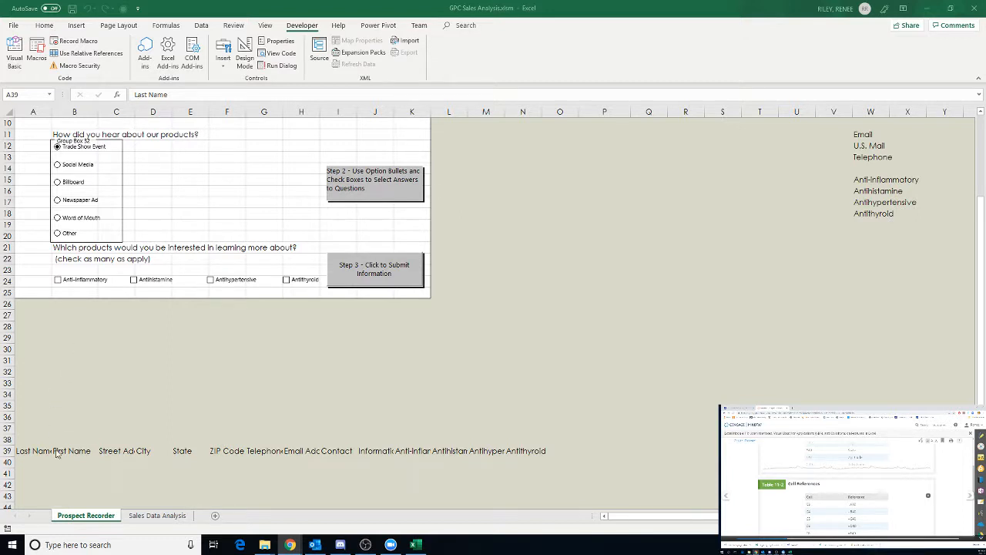
mouse_move(29, 470)
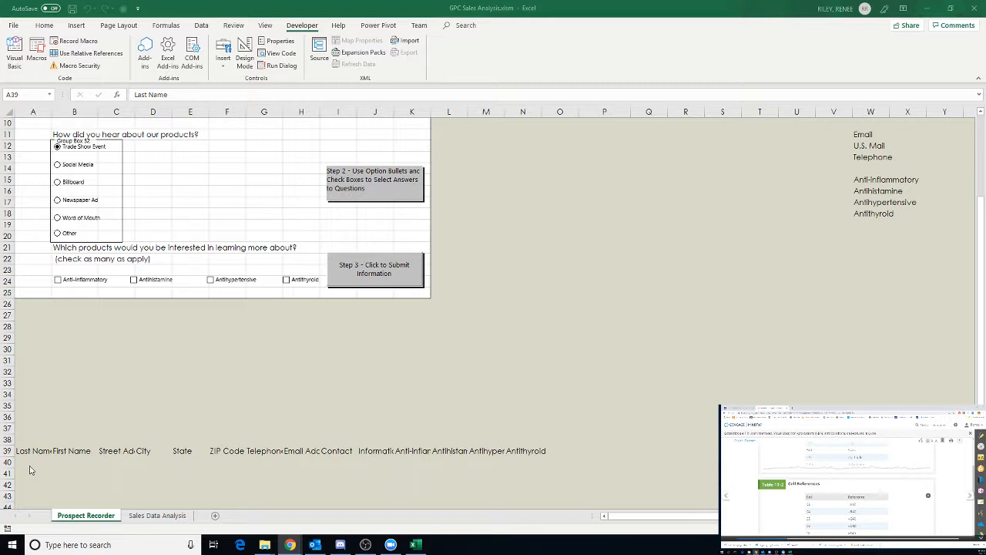
mouse_move(543, 467)
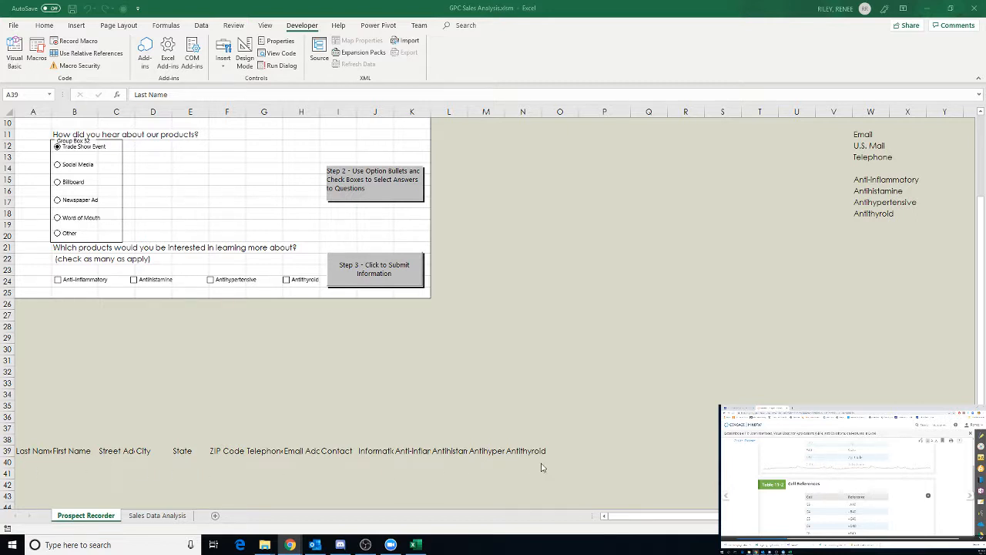
mouse_move(531, 471)
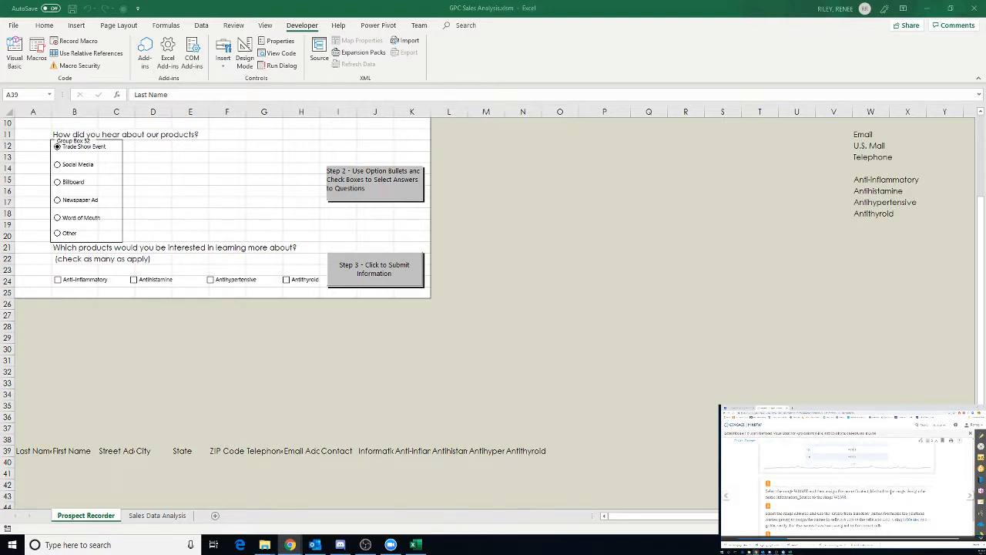
mouse_move(876, 338)
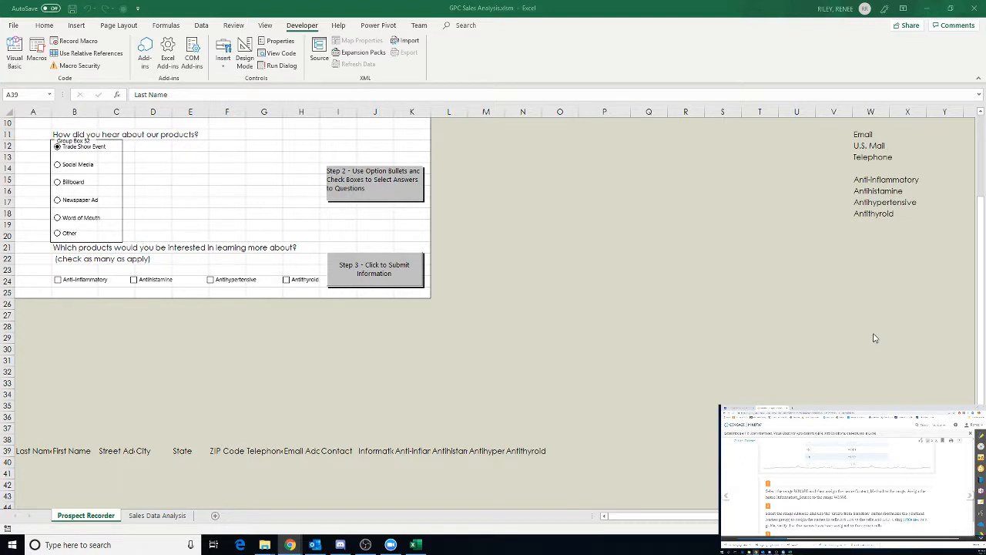
scroll(up, 3)
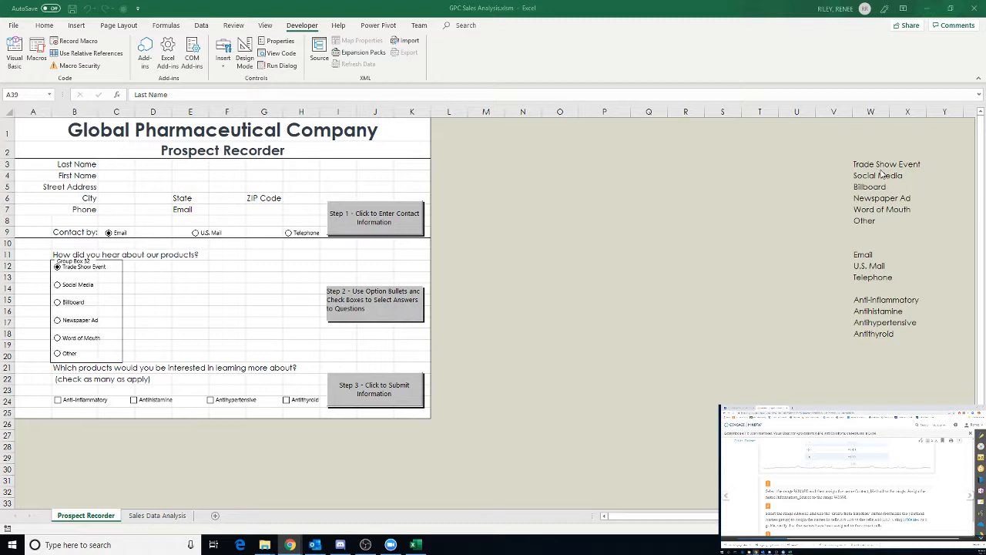
mouse_move(888, 225)
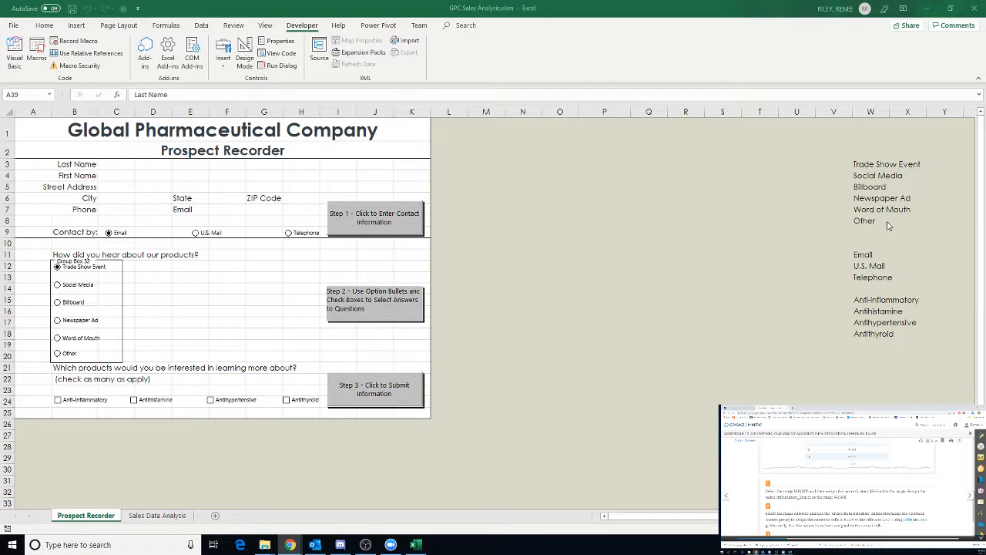
mouse_move(178, 393)
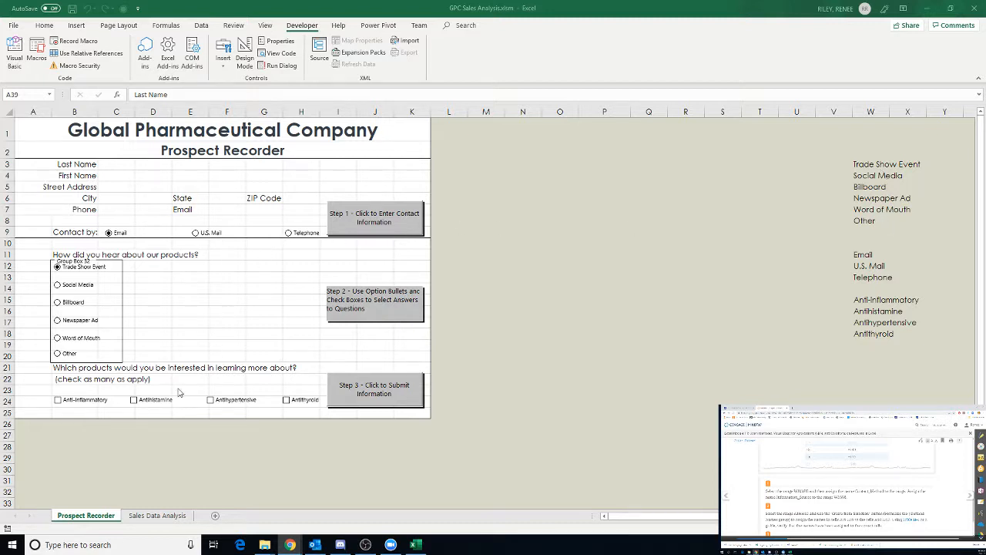
mouse_move(316, 406)
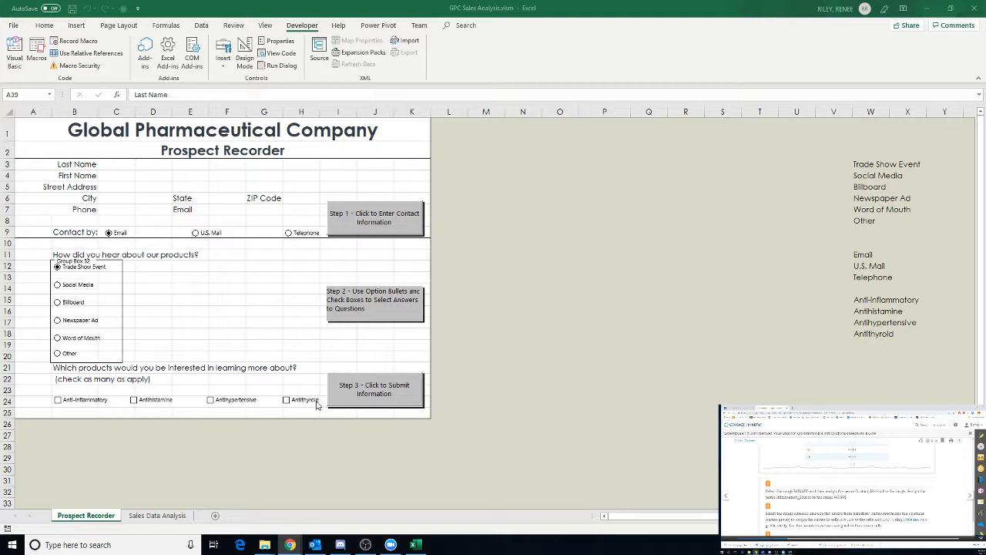
mouse_move(128, 407)
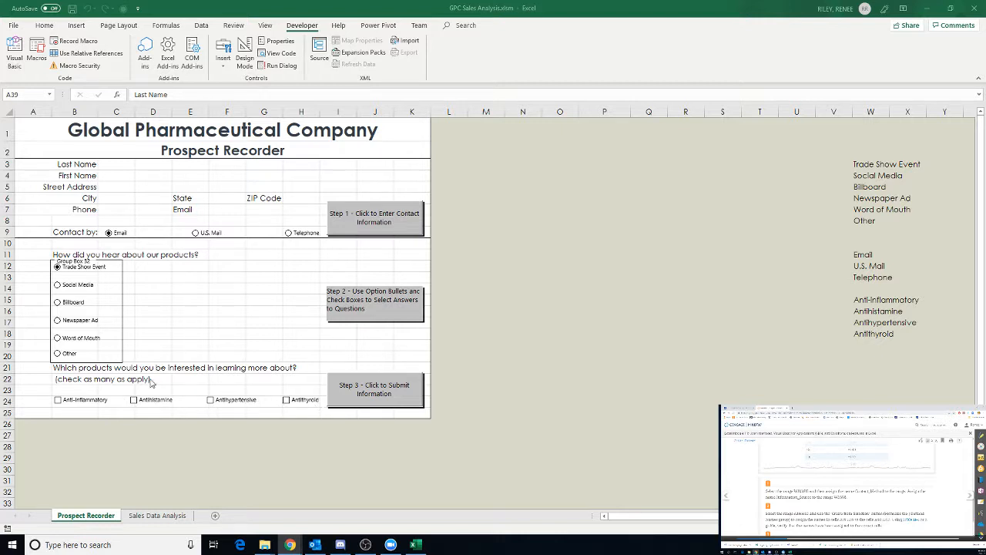
mouse_move(823, 145)
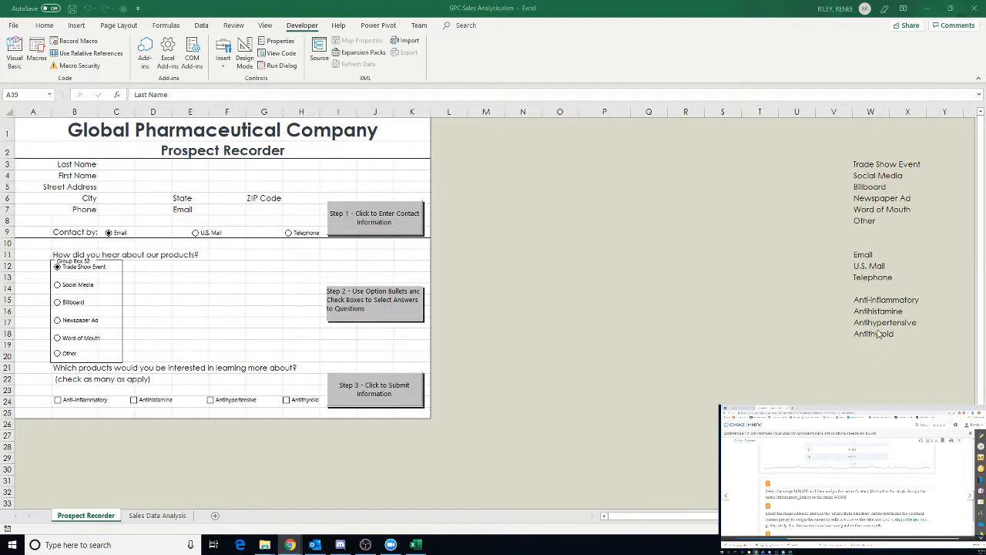
mouse_move(884, 330)
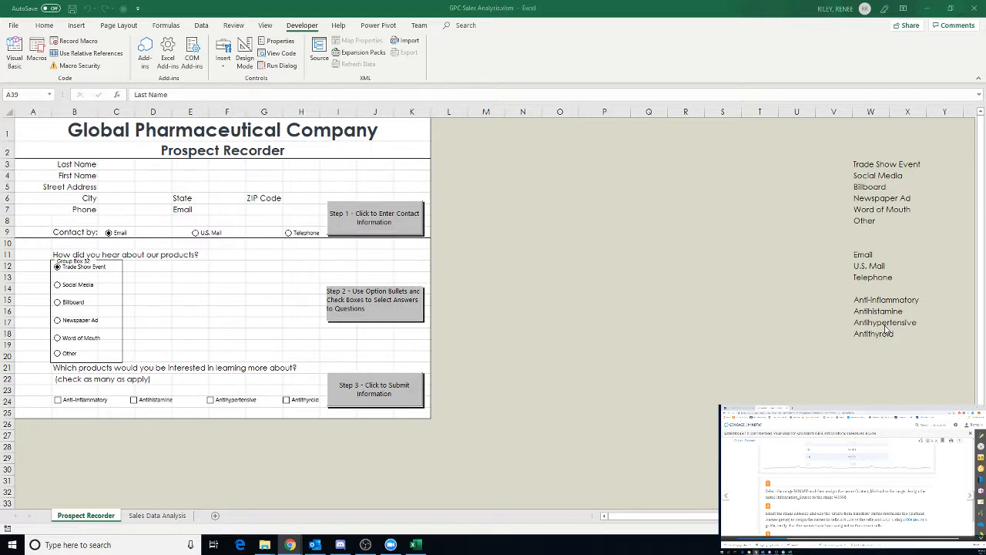
mouse_move(864, 255)
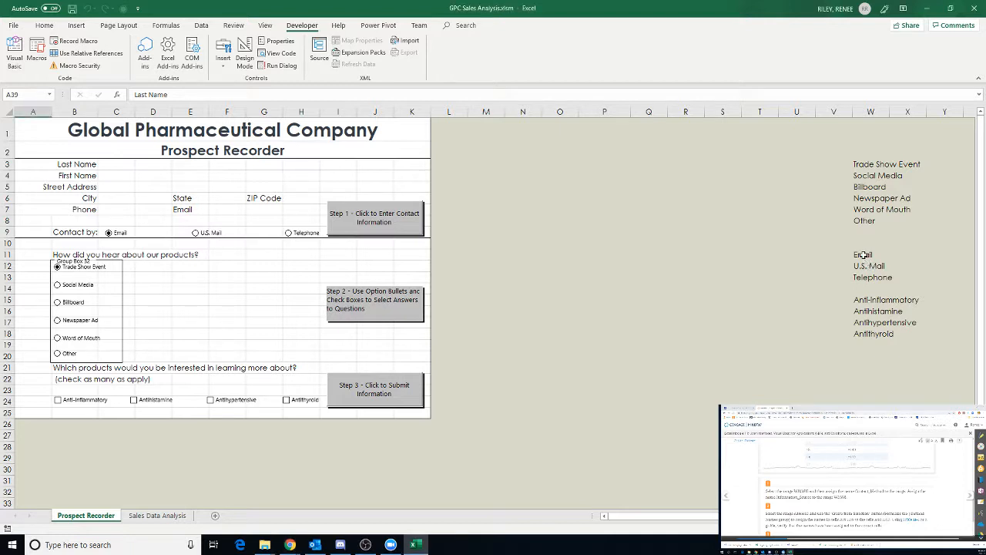
Step: Select the contact method options Email, U.S. Mail and Telephone in column W
click(863, 254)
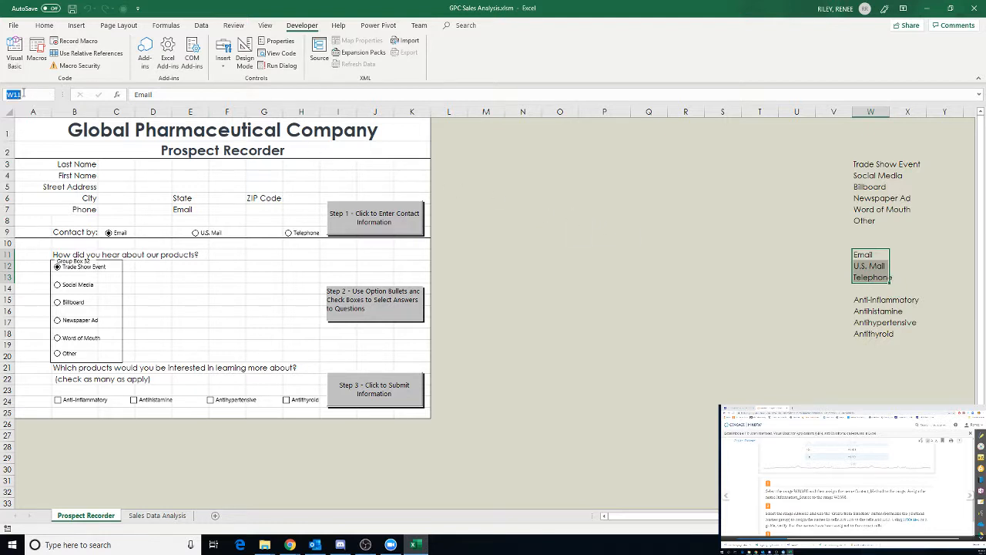
mouse_move(83, 86)
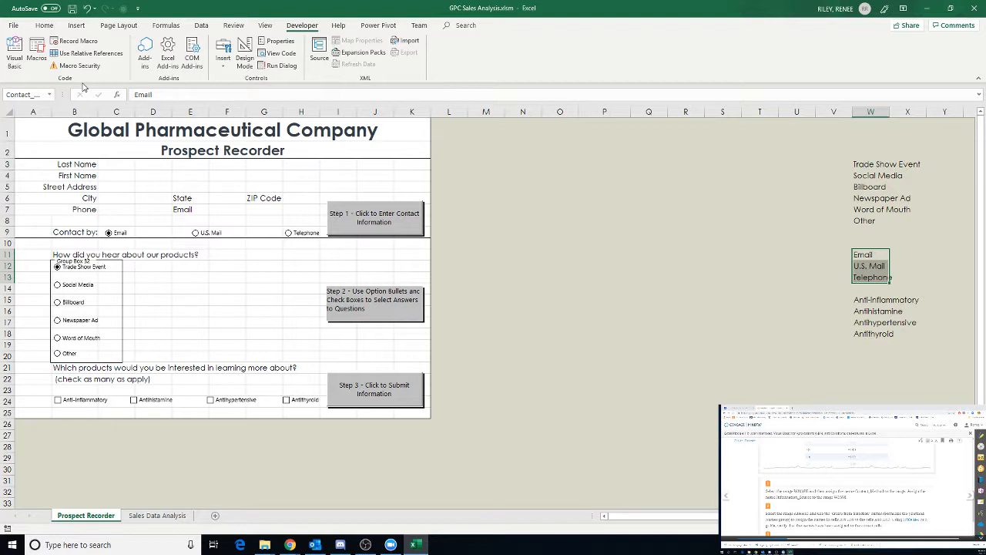
mouse_move(583, 285)
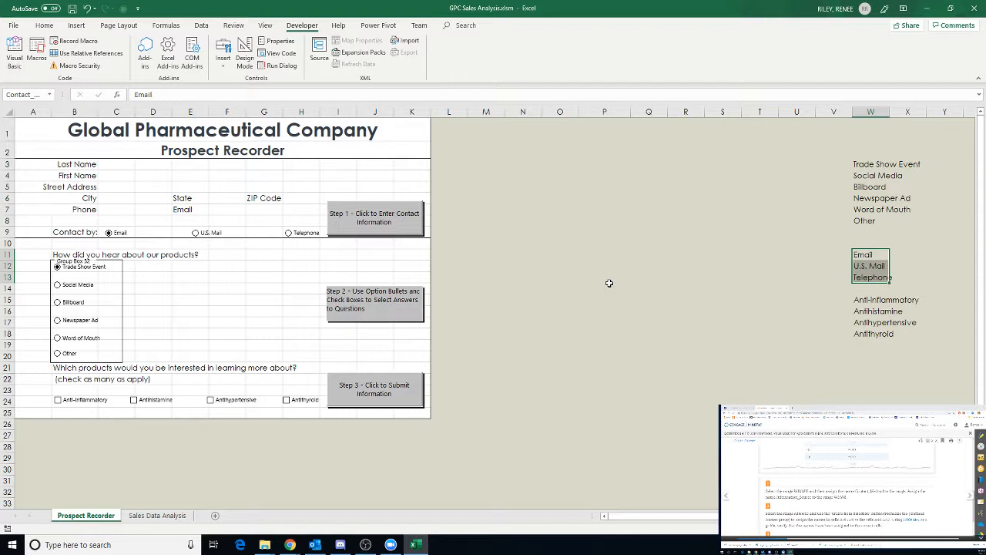
mouse_move(663, 265)
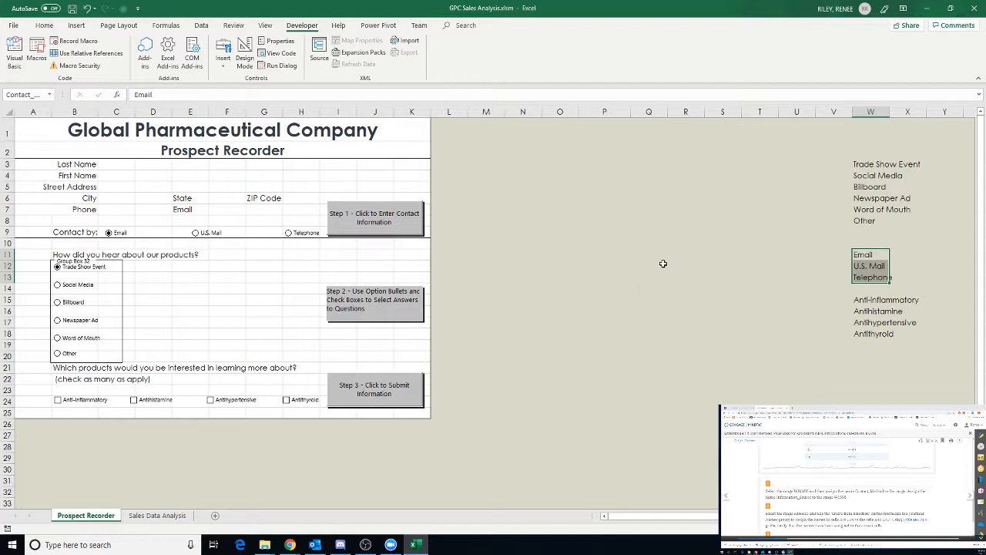
Step: Name the information source list, Trade Show Event through Other, as a range
click(871, 163)
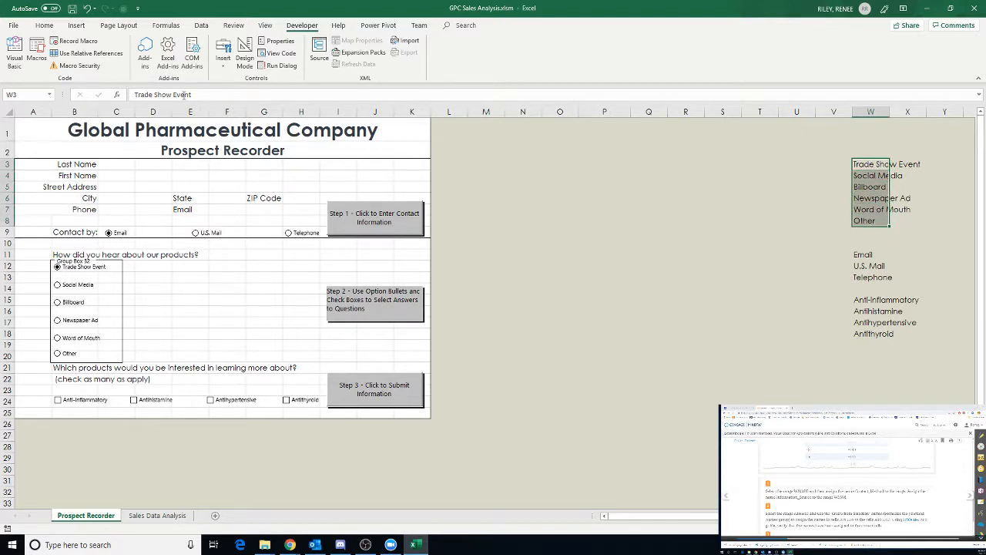
click(28, 94)
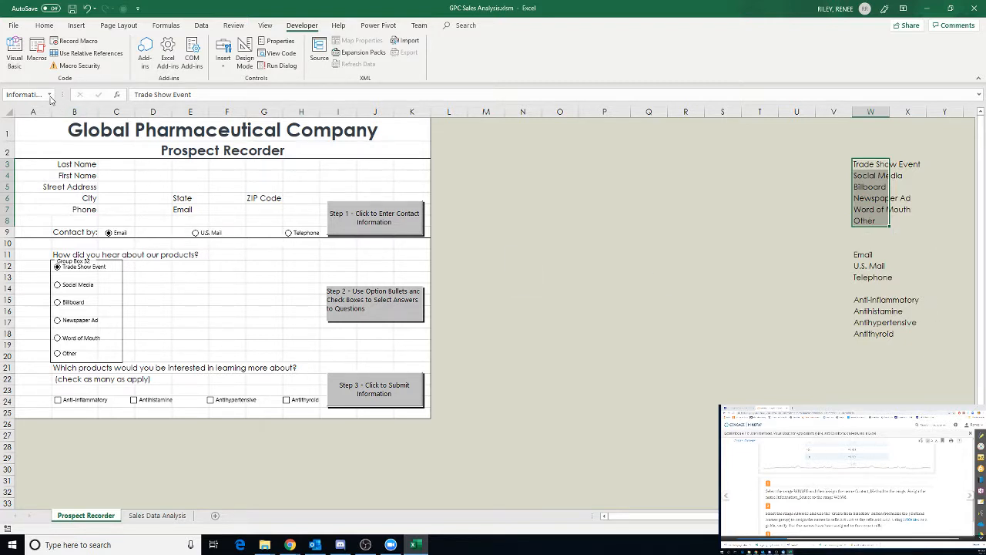
click(49, 94)
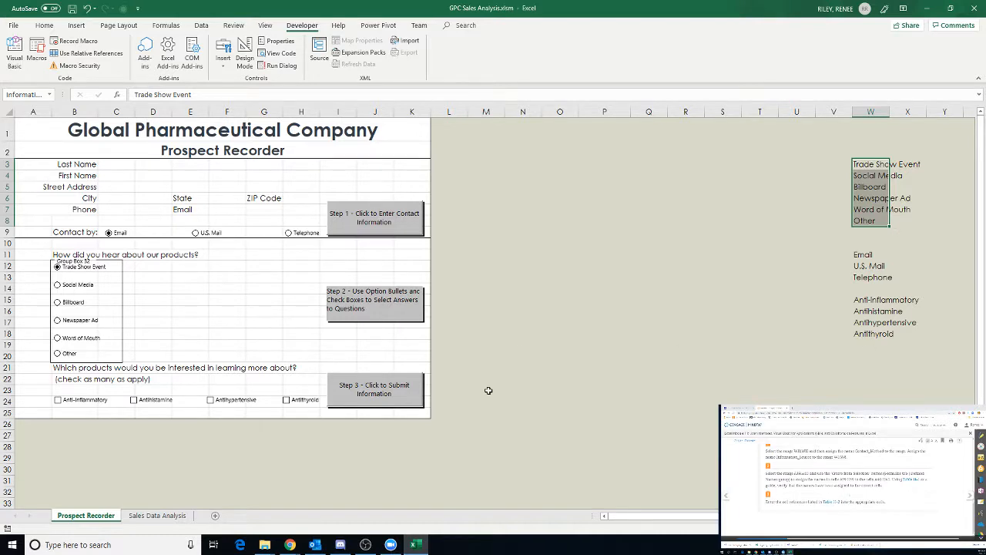
Step: Select the row 39 headers from Last Name across plus the empty row 40 beneath
scroll(down, 3)
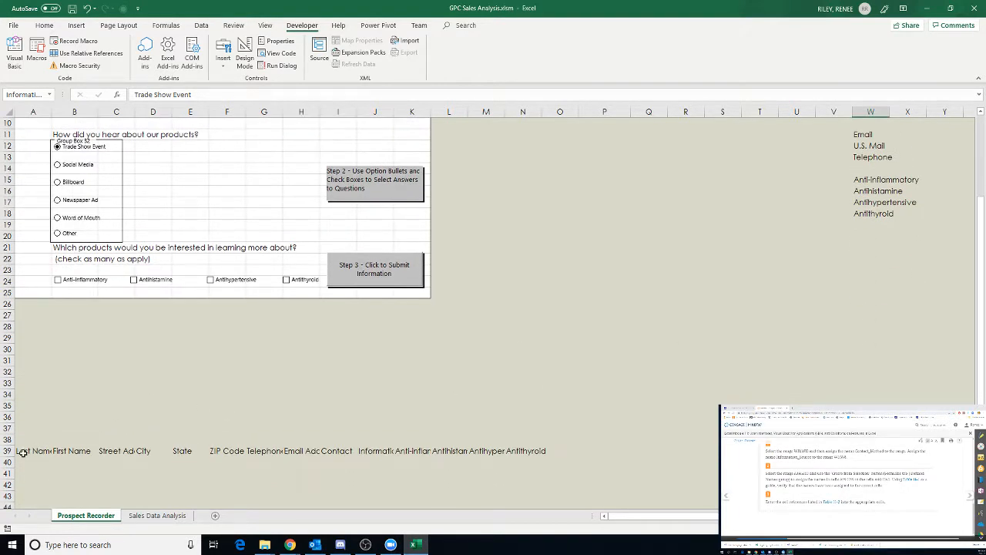
click(32, 450)
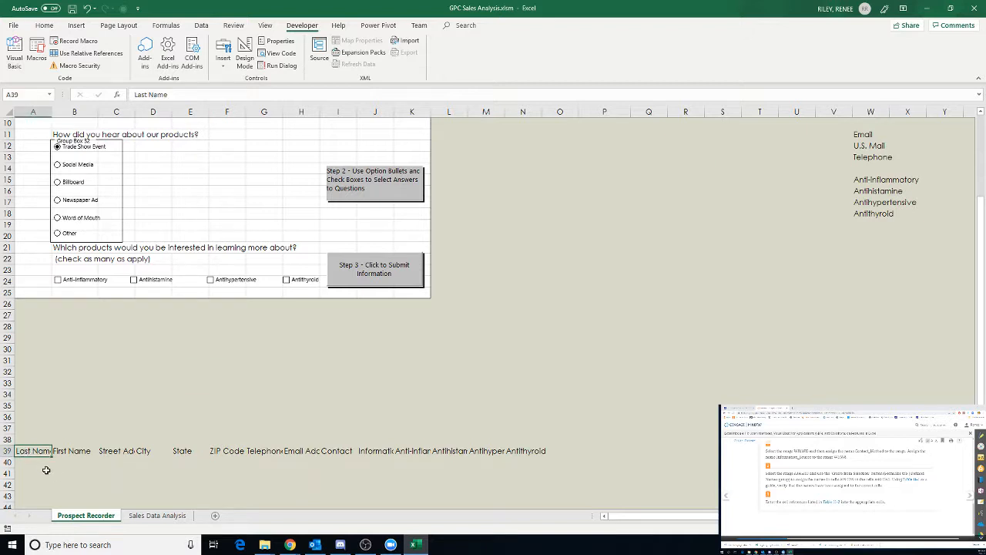
mouse_move(313, 120)
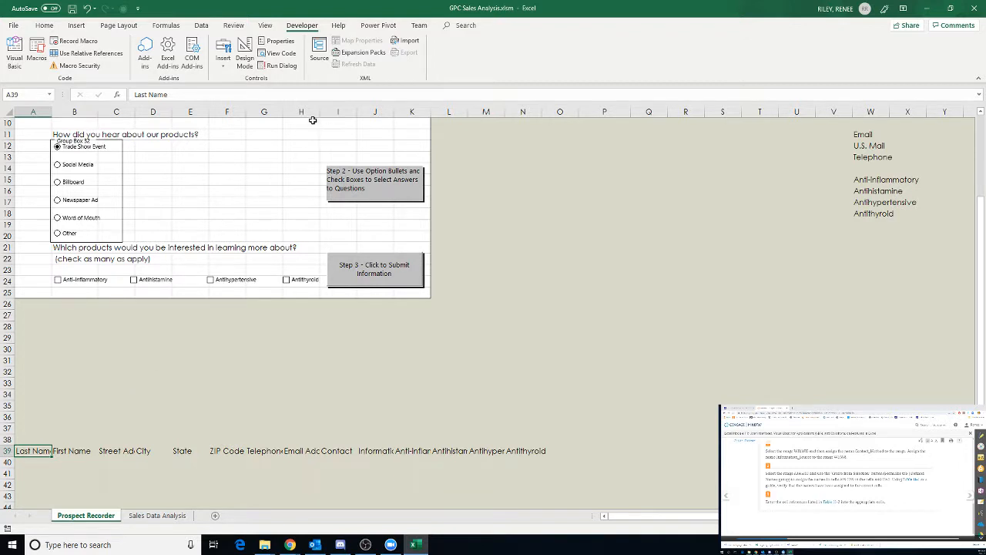
mouse_move(293, 474)
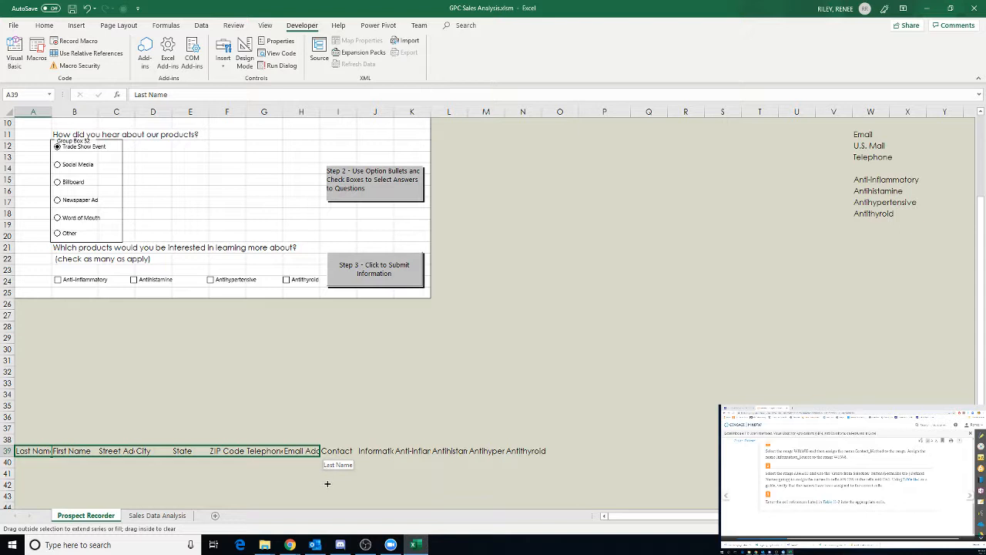
drag(34, 450, 316, 451)
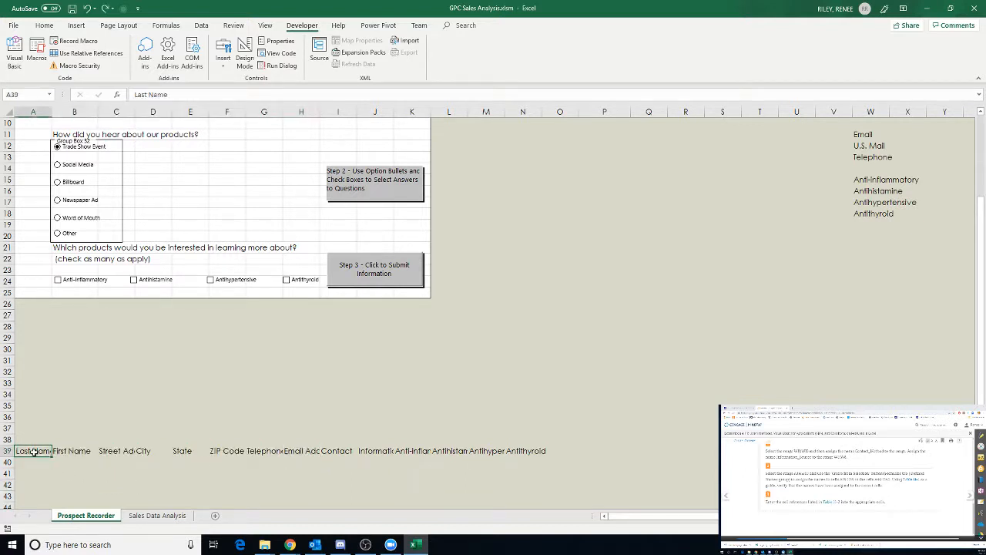
drag(34, 450, 153, 450)
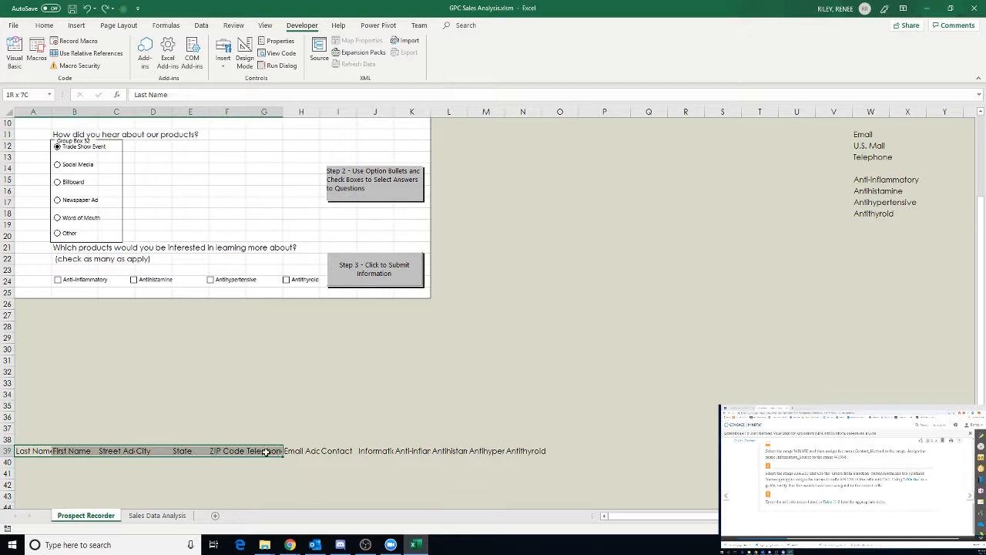
drag(265, 450, 302, 450)
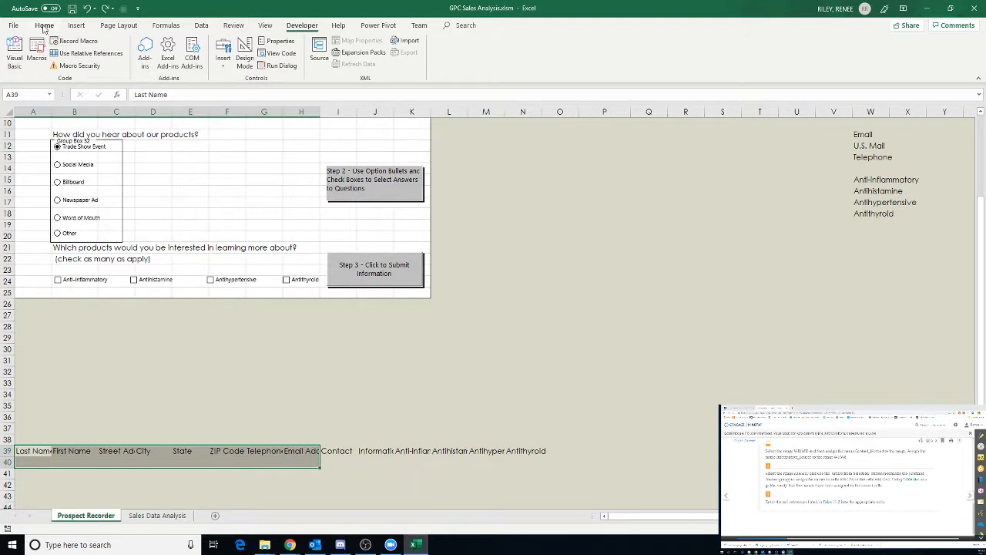
Step: Create names from the selection using the top-row headers, giving cells like Last_Name
click(167, 24)
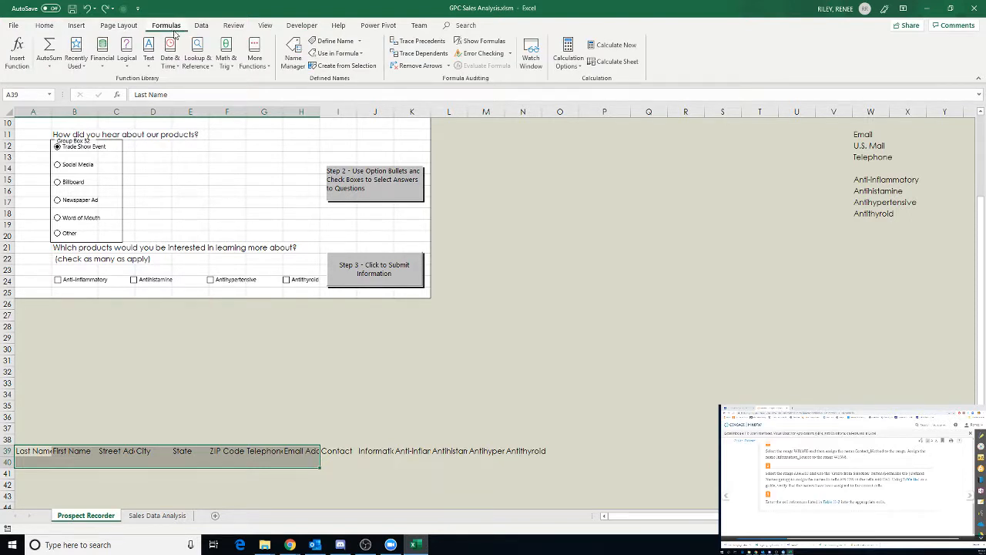
mouse_move(345, 64)
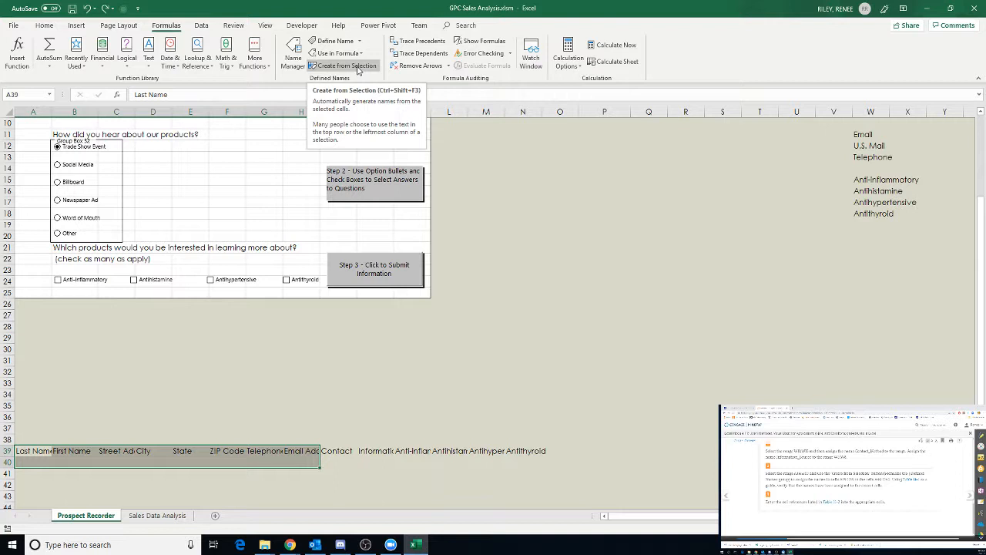
click(345, 64)
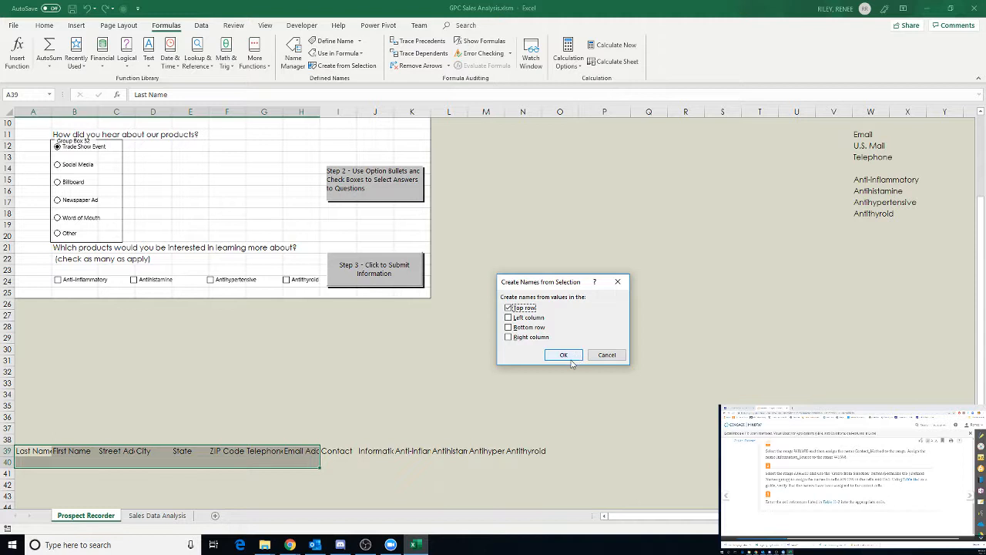
click(564, 355)
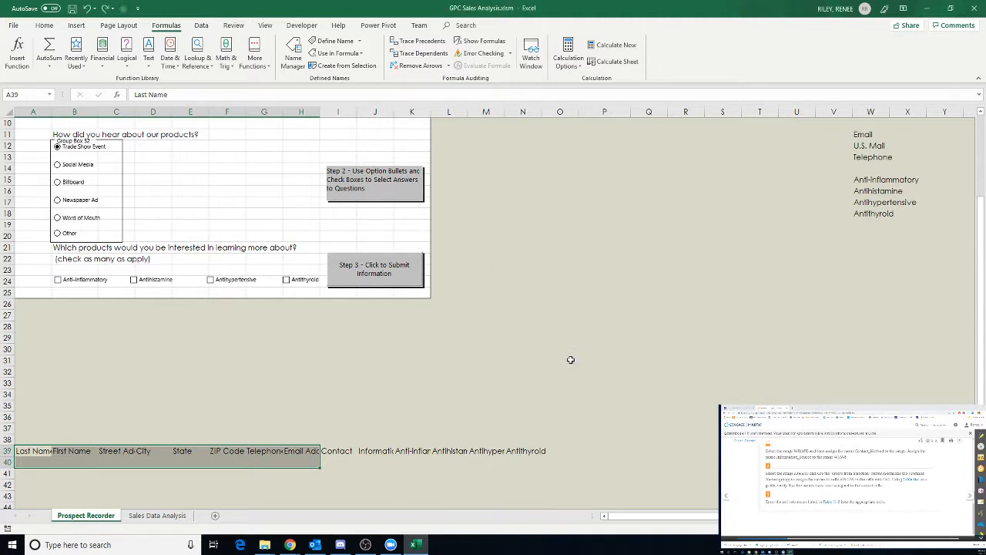
mouse_move(487, 398)
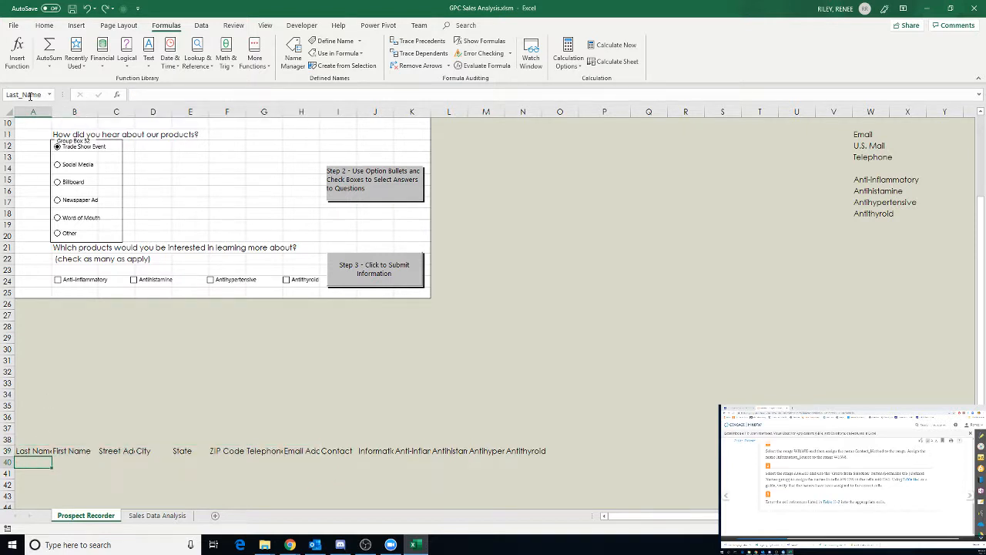
click(74, 462)
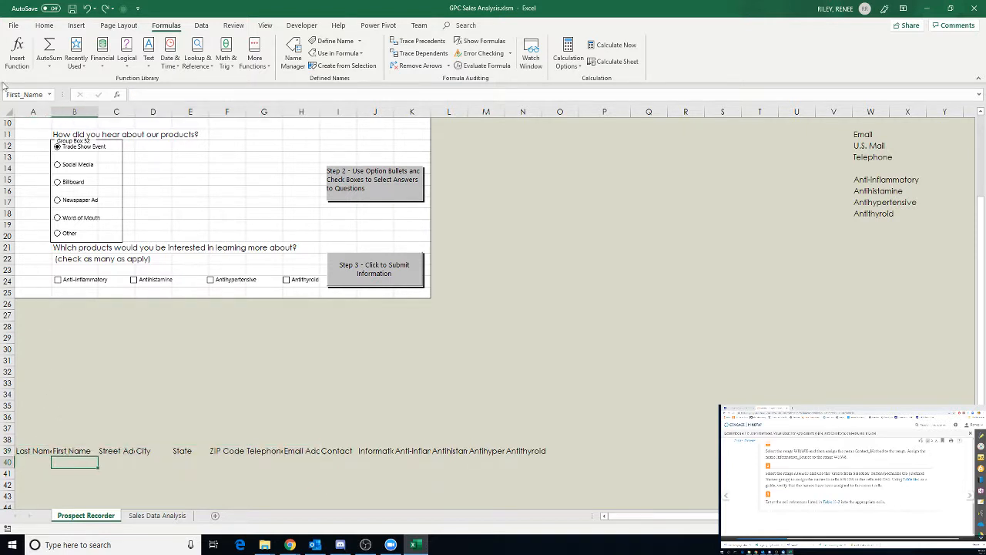
click(116, 462)
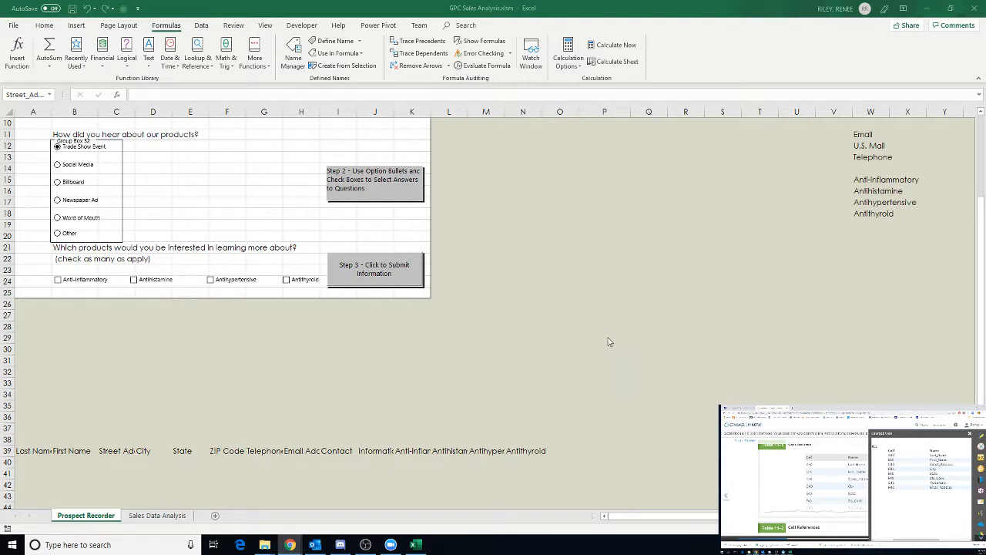
mouse_move(320, 415)
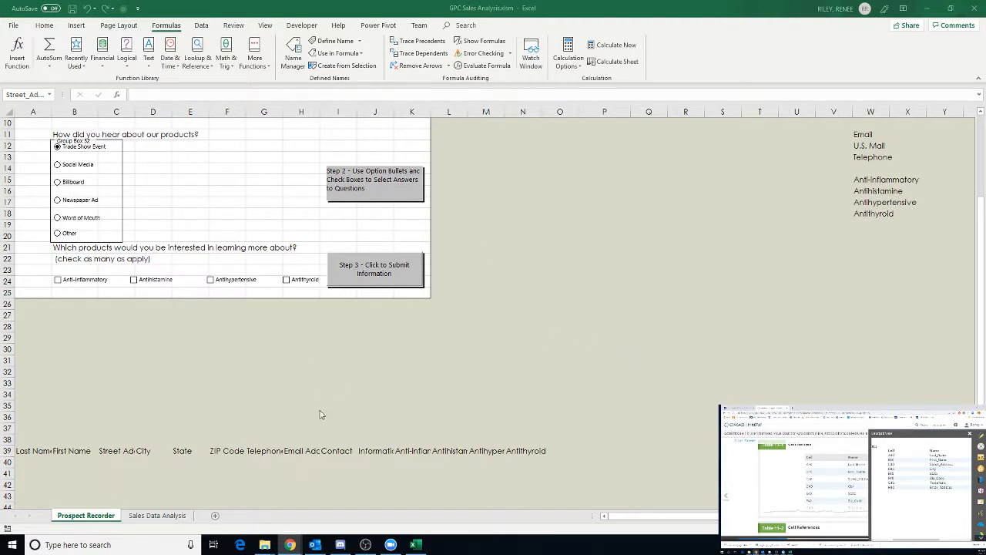
click(301, 463)
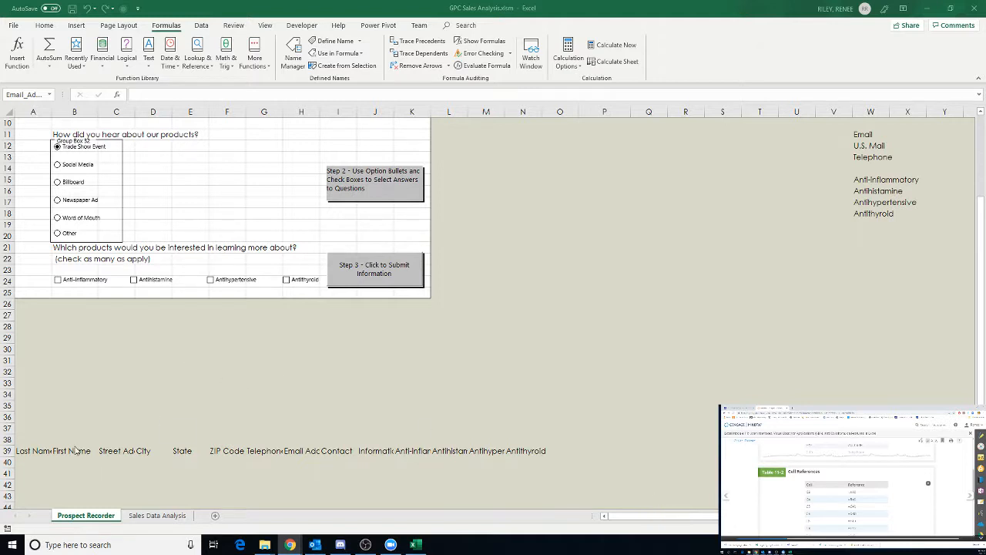
mouse_move(185, 462)
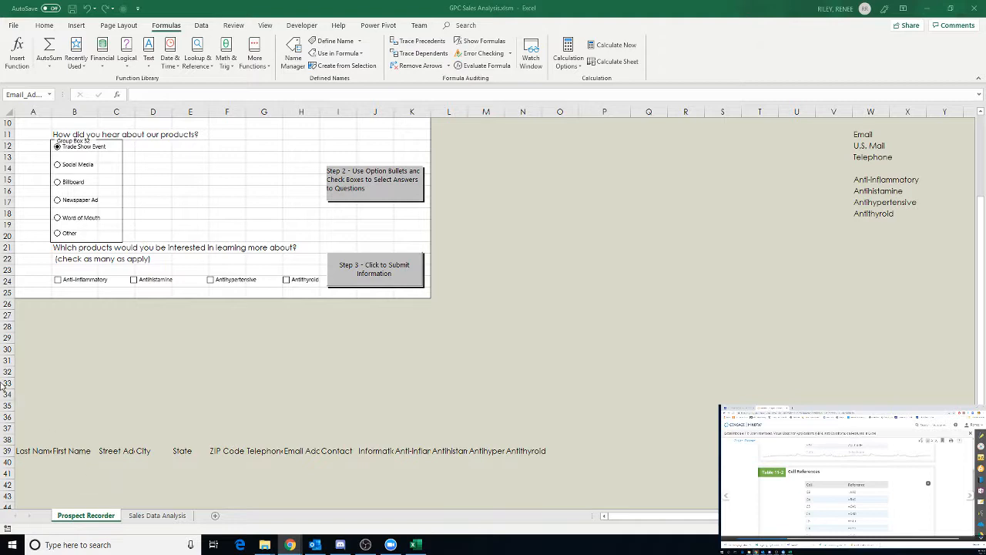
Step: Link the Last Name, First Name and Street Address inputs to row 40 with =B40 and =C40
scroll(up, 3)
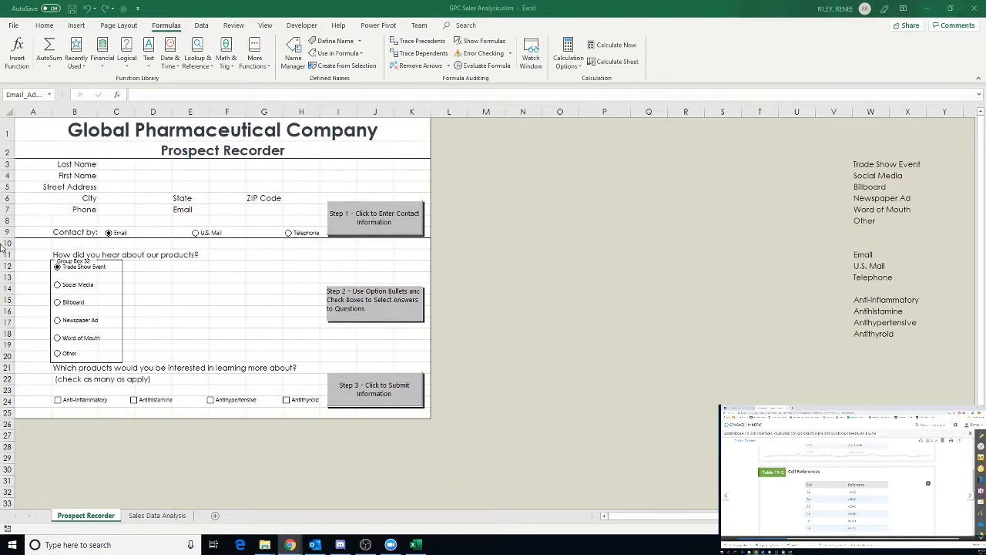
mouse_move(117, 173)
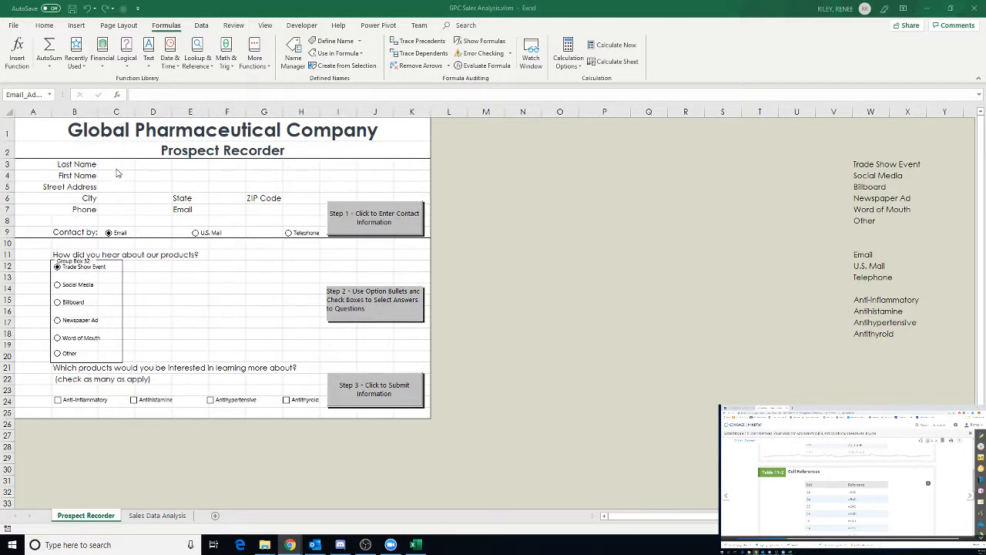
click(116, 163)
text(=A40)
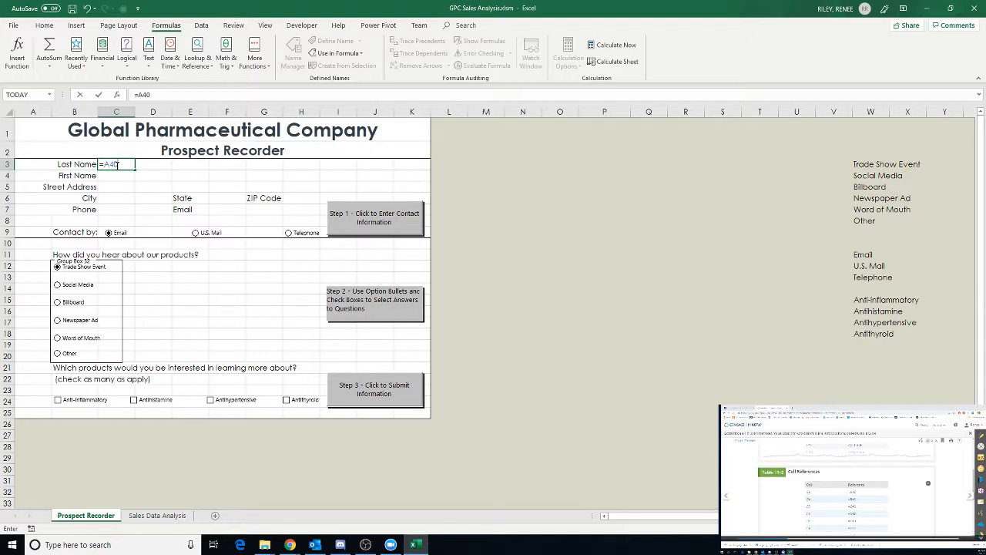
key(Return)
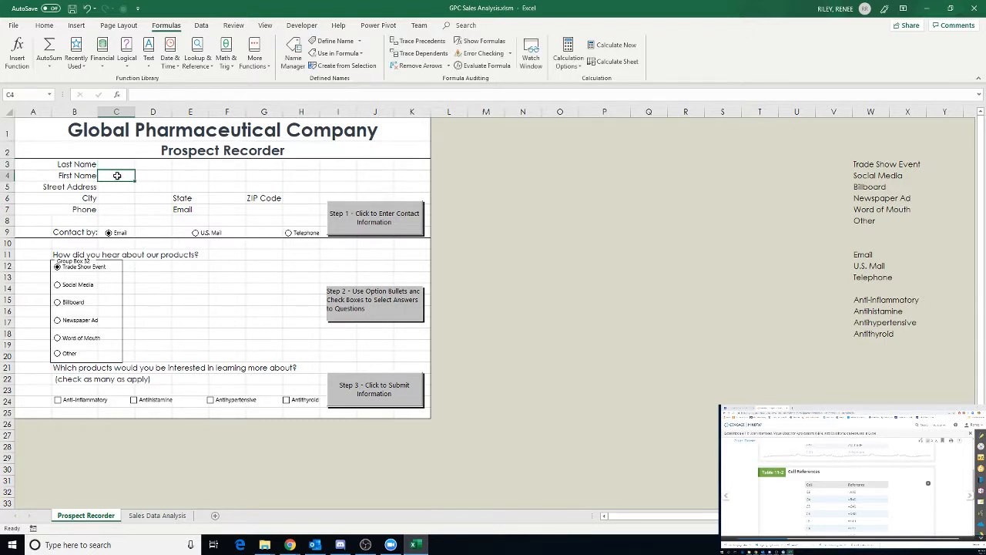
text(=B)
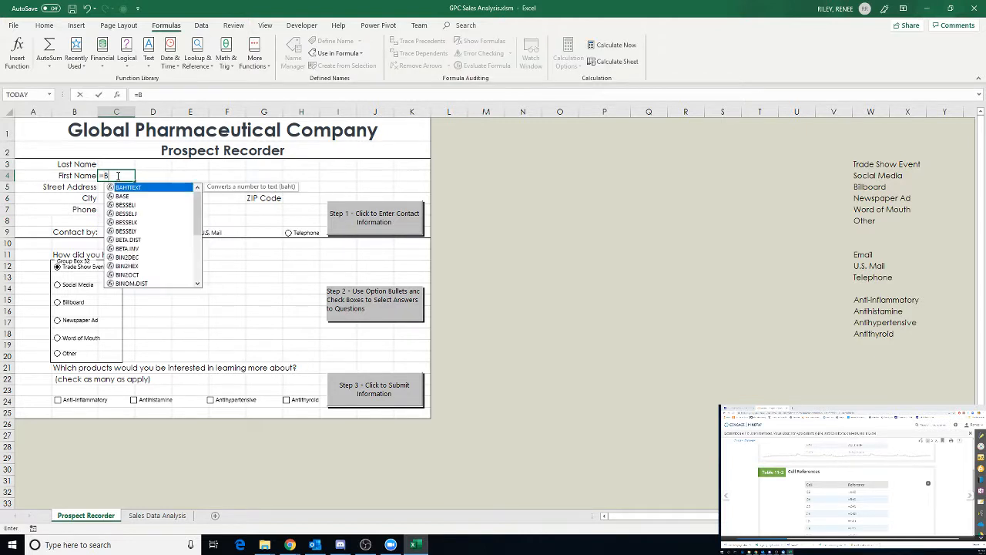
text(40)
click(117, 187)
text(=)
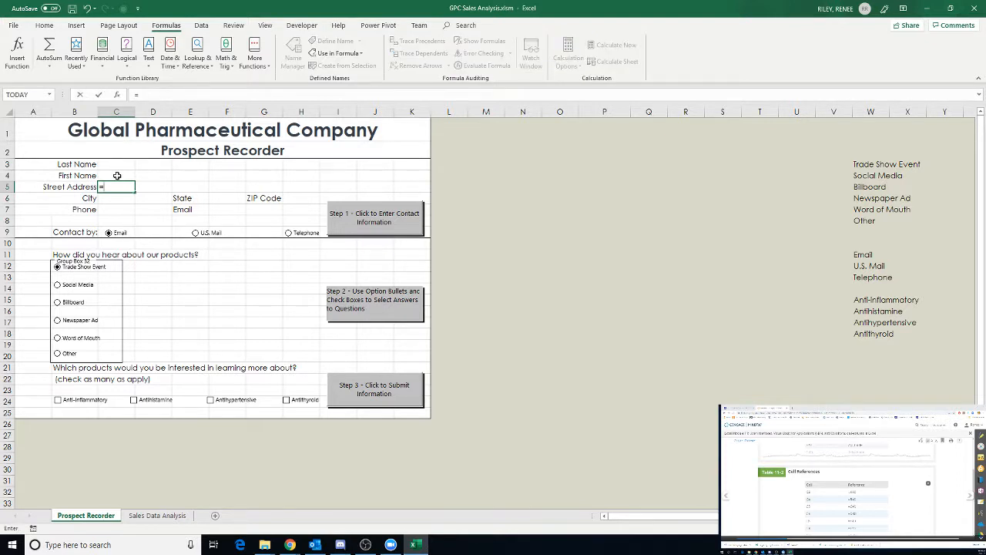
text(C40)
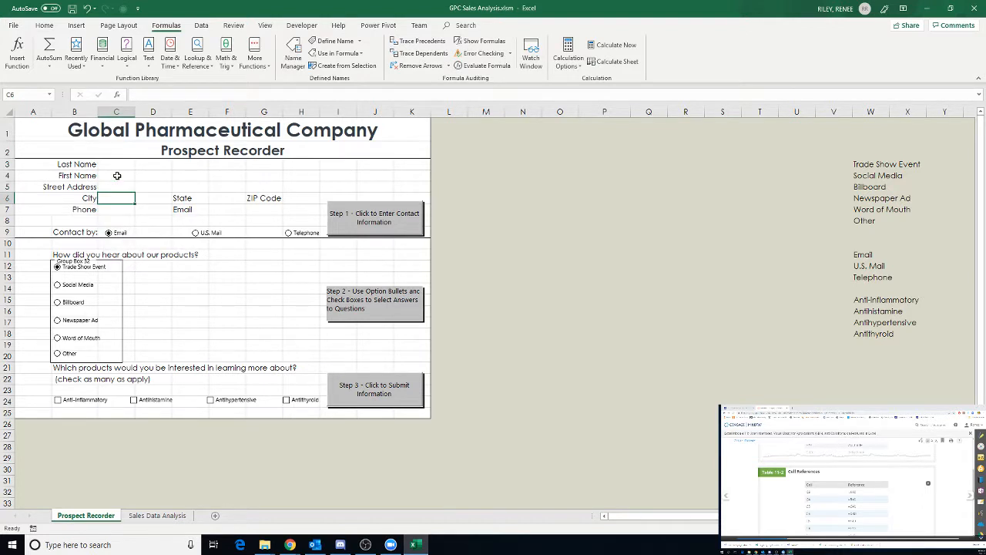
Step: Link the State input cell to =E40 and move to the ZIP Code input
click(152, 176)
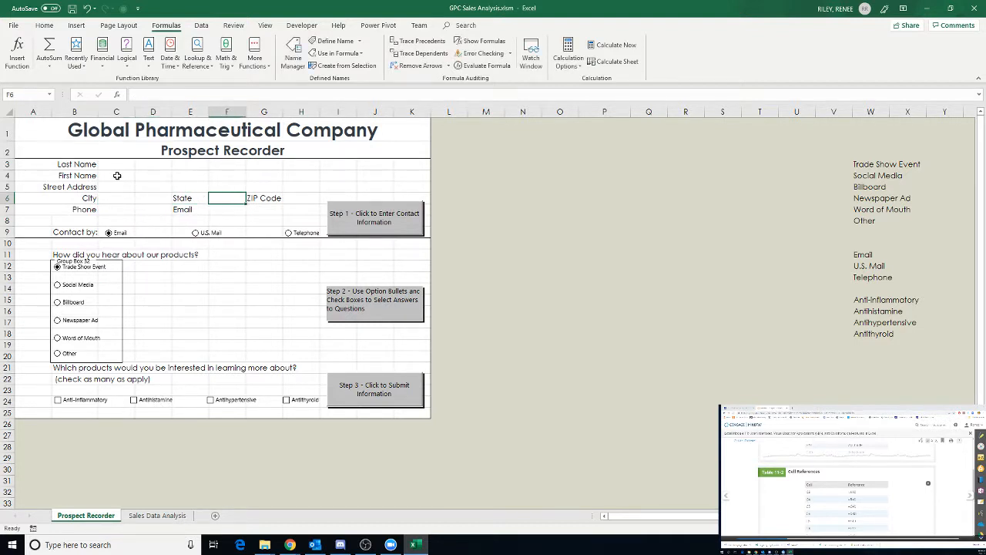
mouse_move(775, 385)
text(=)
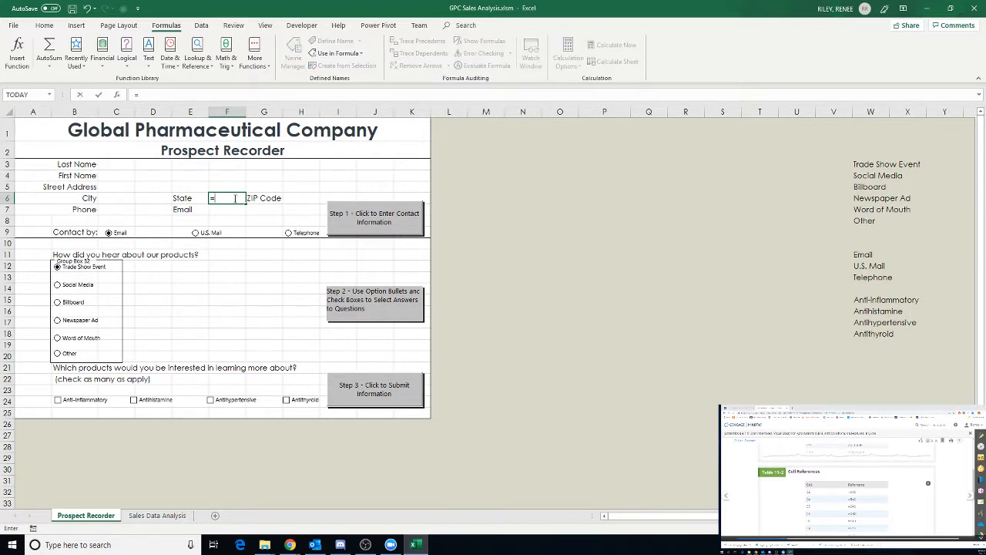
text(E40)
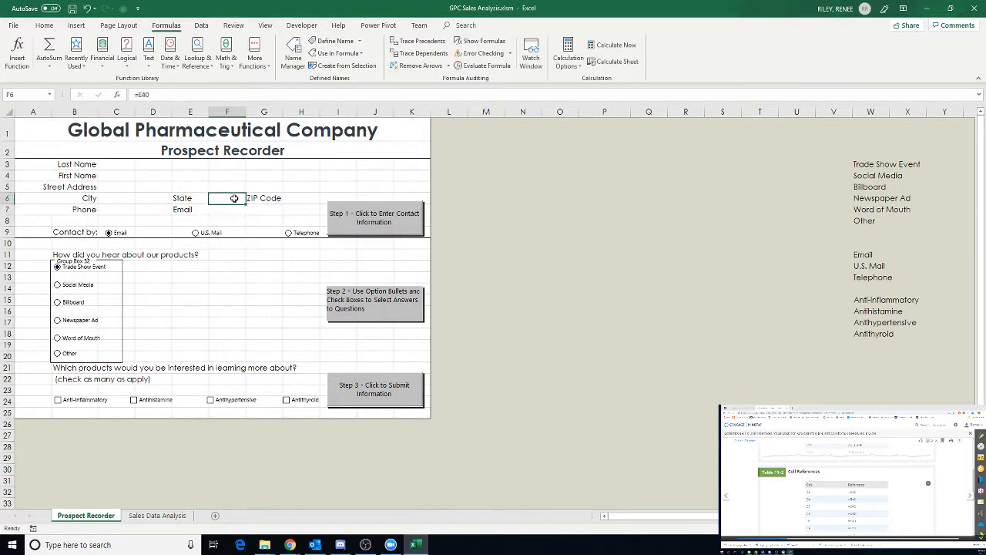
click(303, 198)
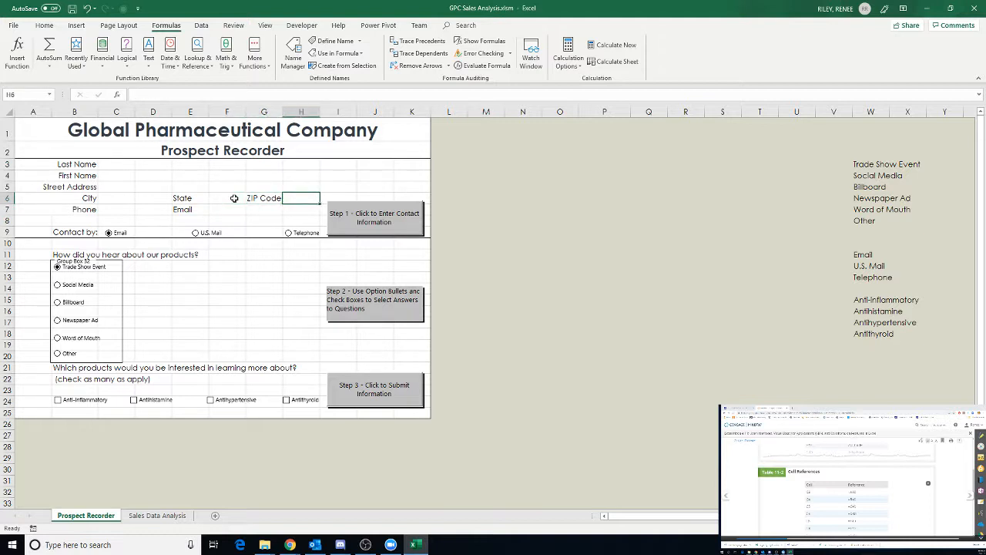
mouse_move(306, 185)
text(=)
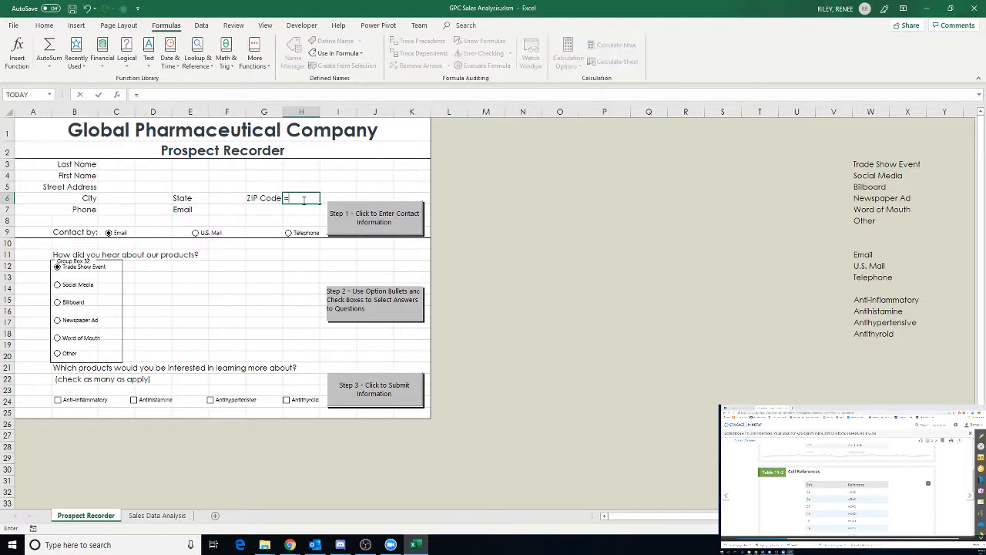
Step: Link the ZIP Code, Phone and Email input cells to row 40, ending with =H40
click(301, 209)
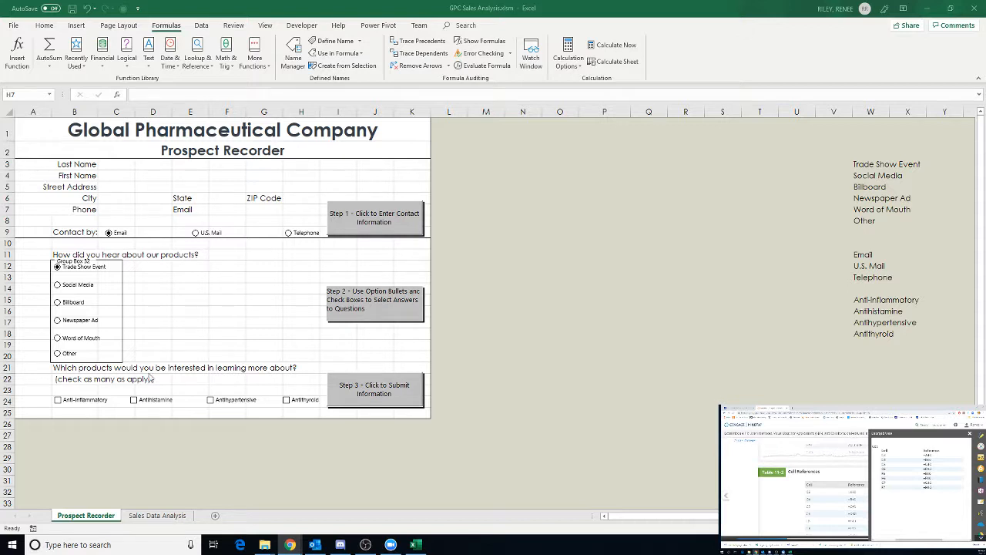
mouse_move(120, 213)
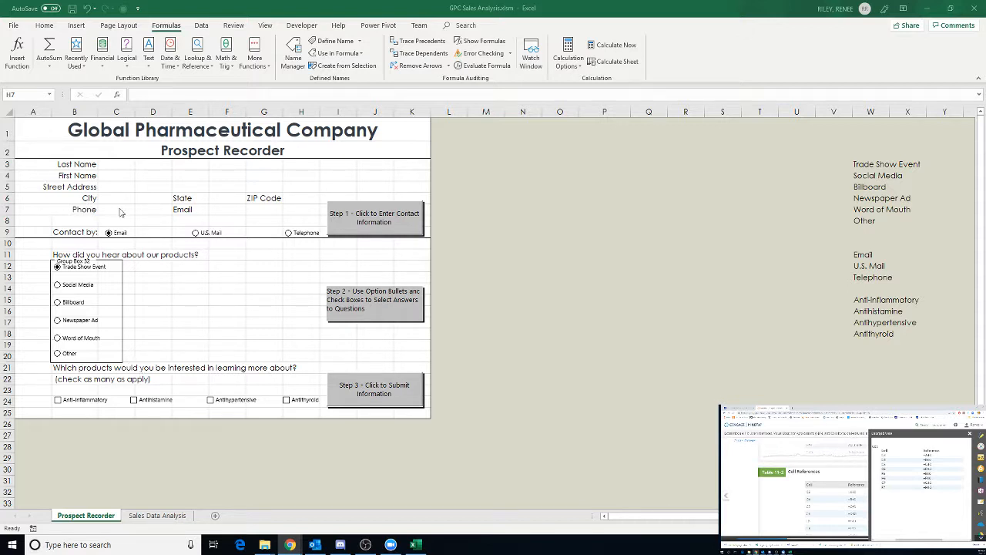
click(116, 210)
text(=G40)
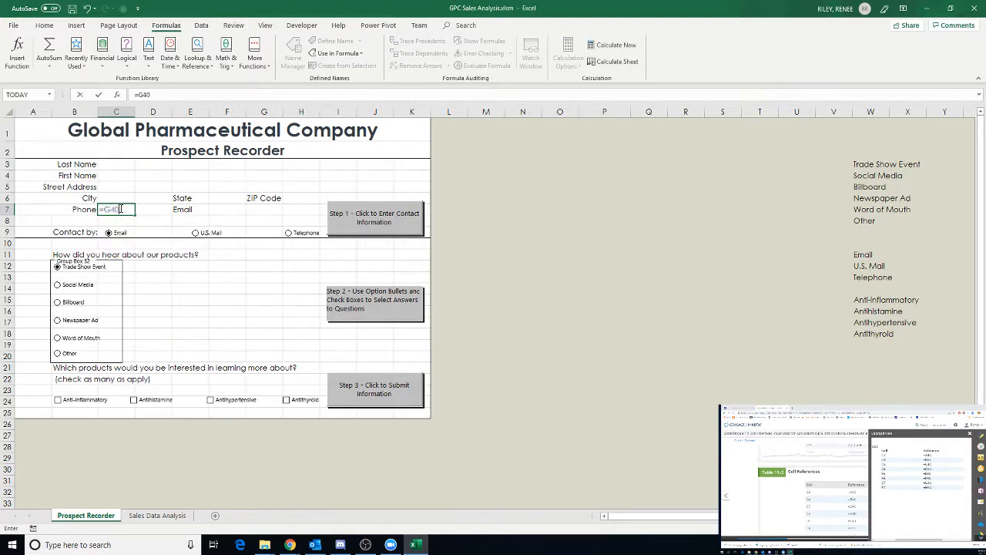
click(227, 210)
text(=)
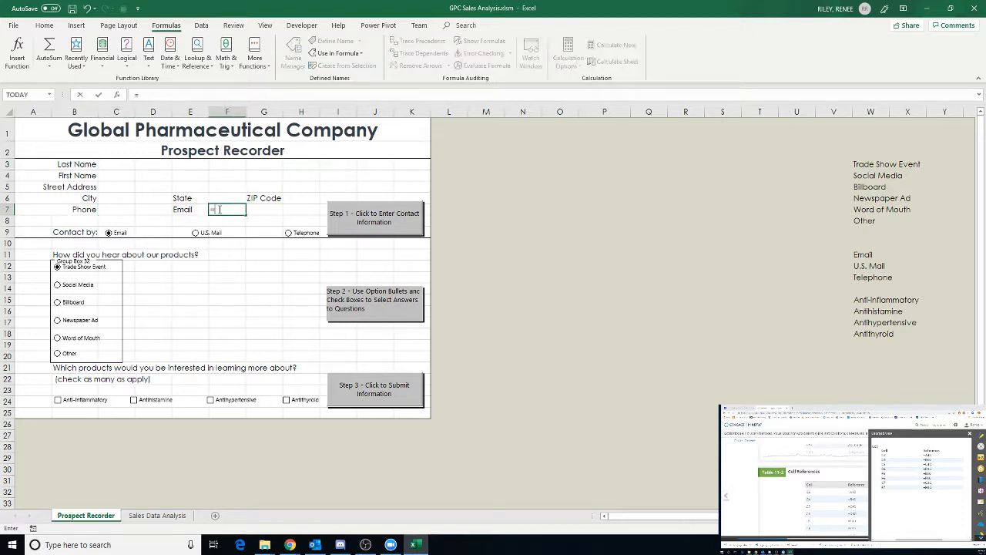
text(H40)
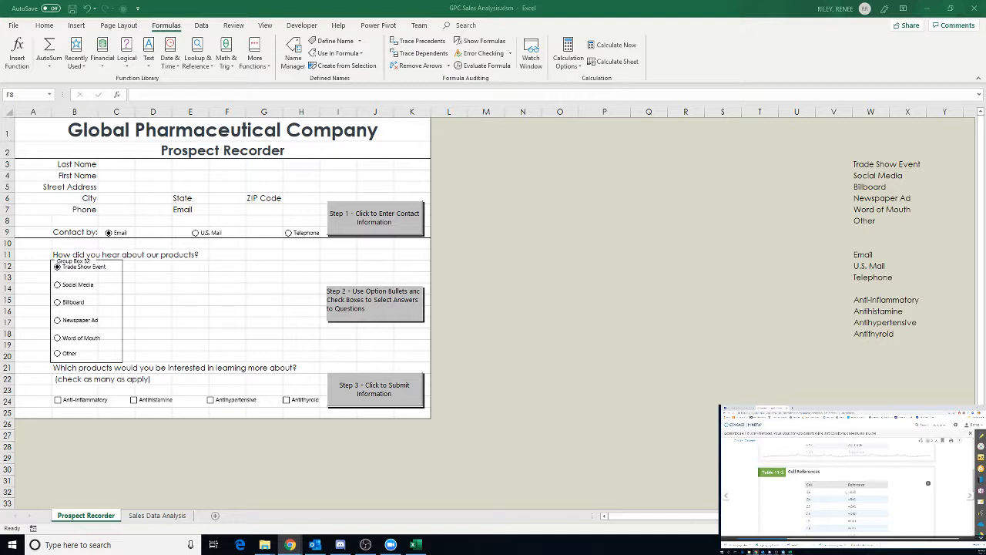
mouse_move(293, 259)
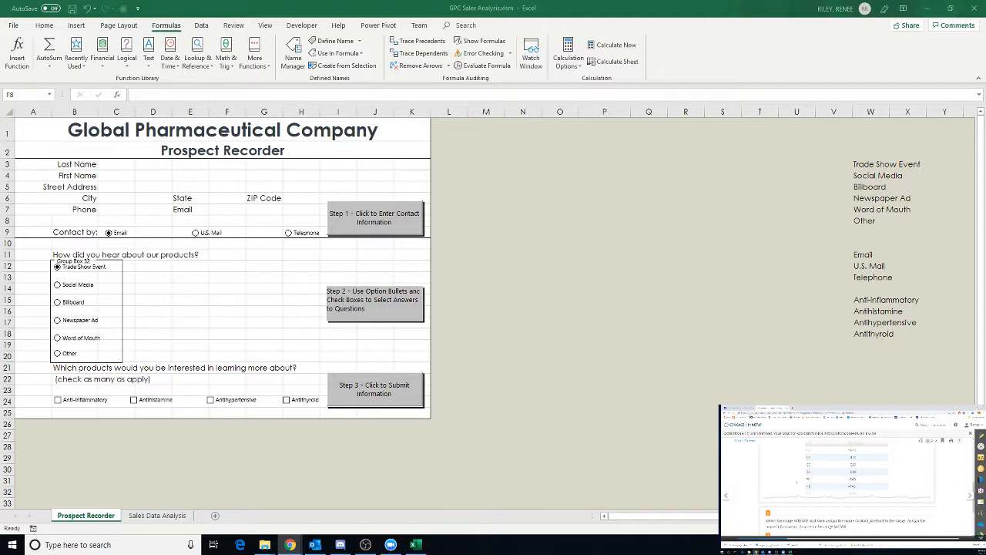
mouse_move(555, 450)
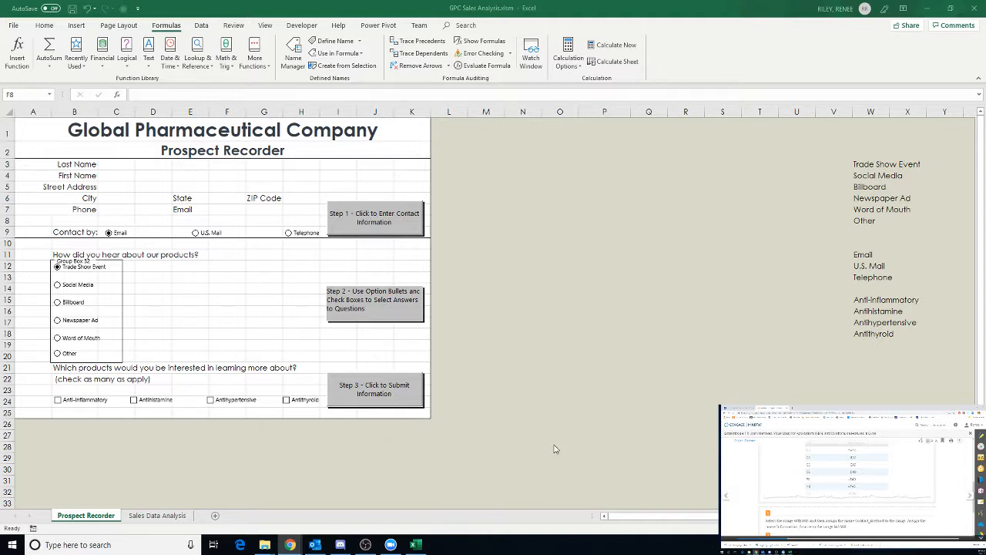
mouse_move(727, 213)
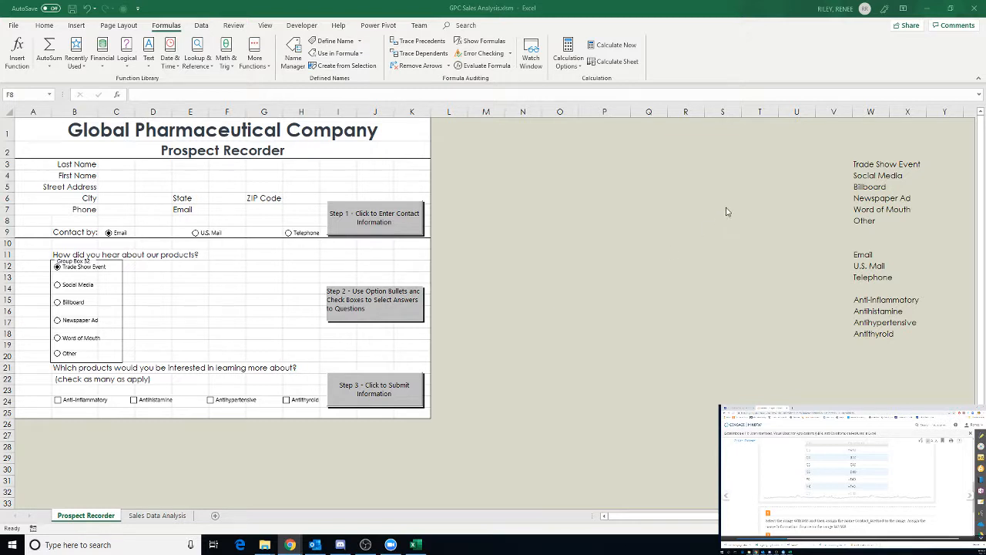
Step: Bring up Format Control for the Email contact option button
click(226, 220)
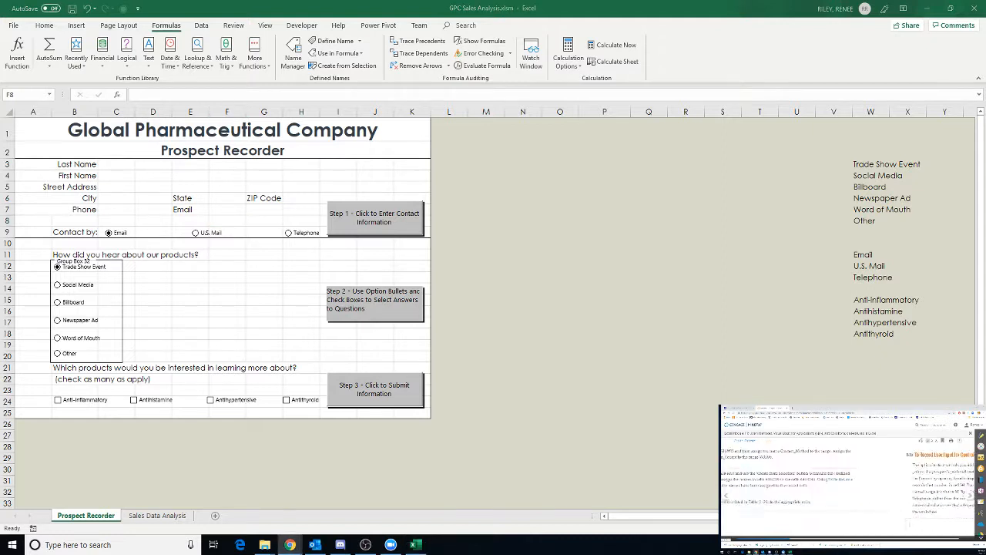
scroll(down, 3)
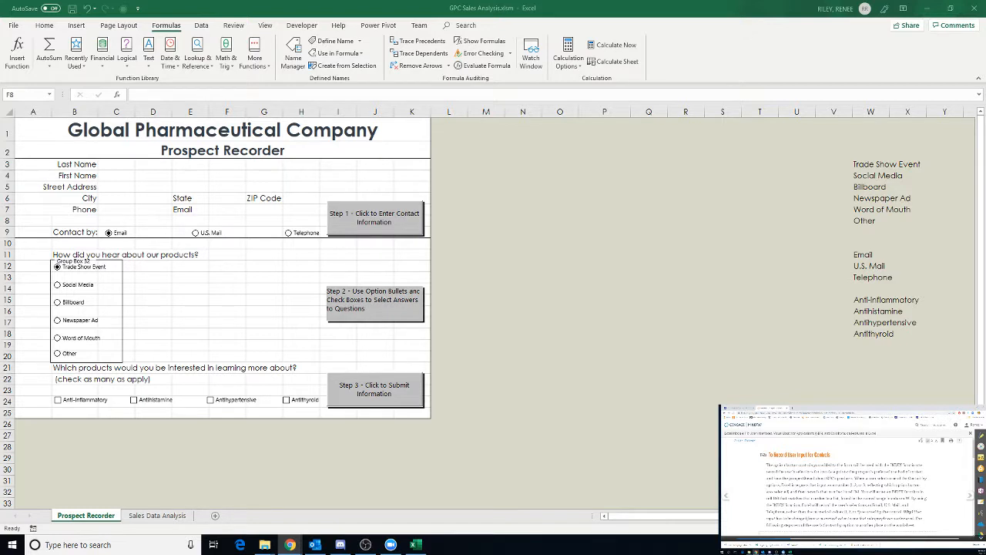
mouse_move(690, 300)
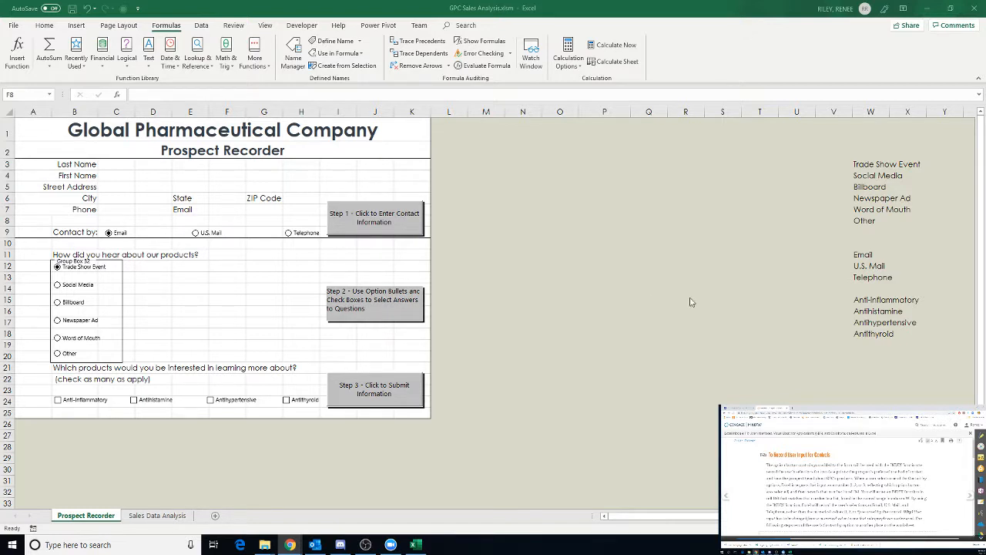
mouse_move(257, 209)
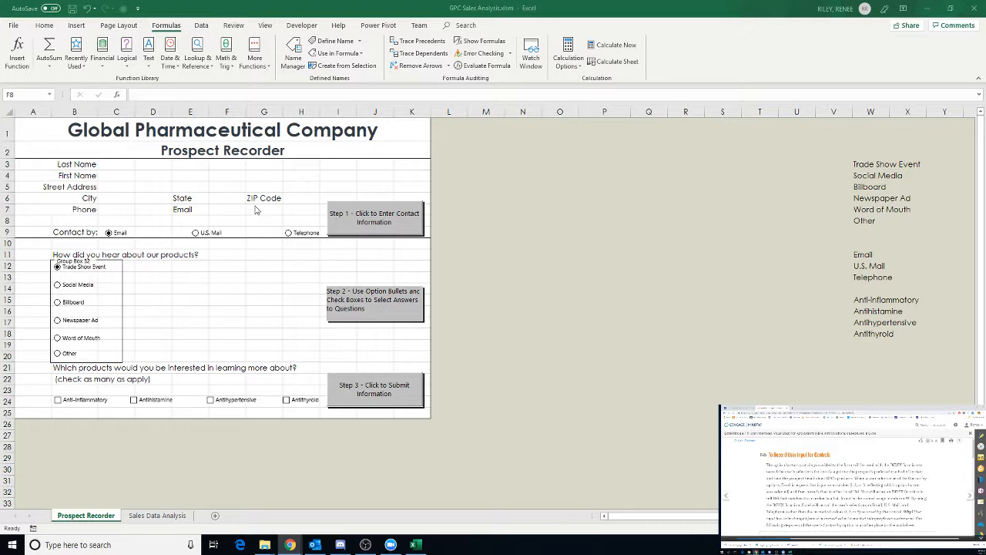
mouse_move(262, 210)
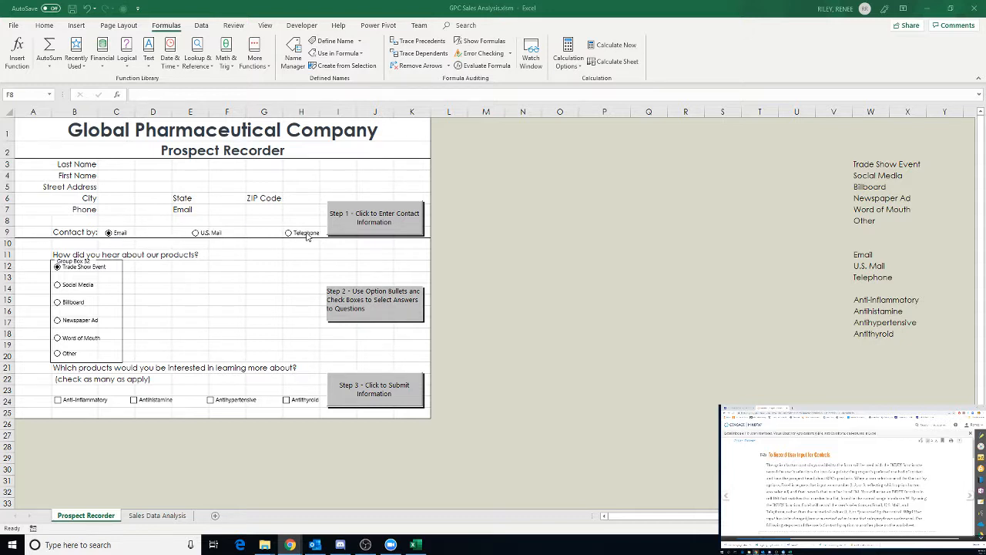
mouse_move(151, 235)
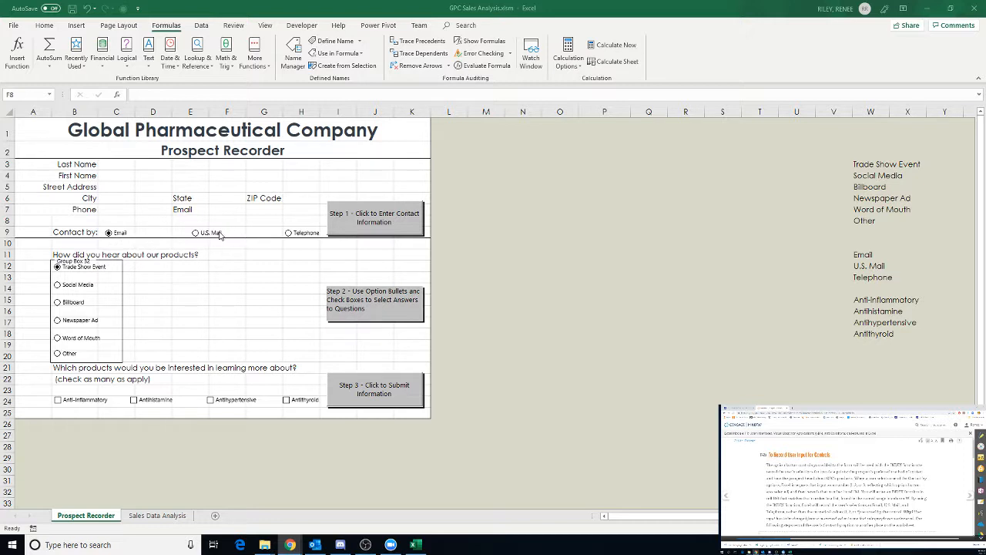
mouse_move(308, 237)
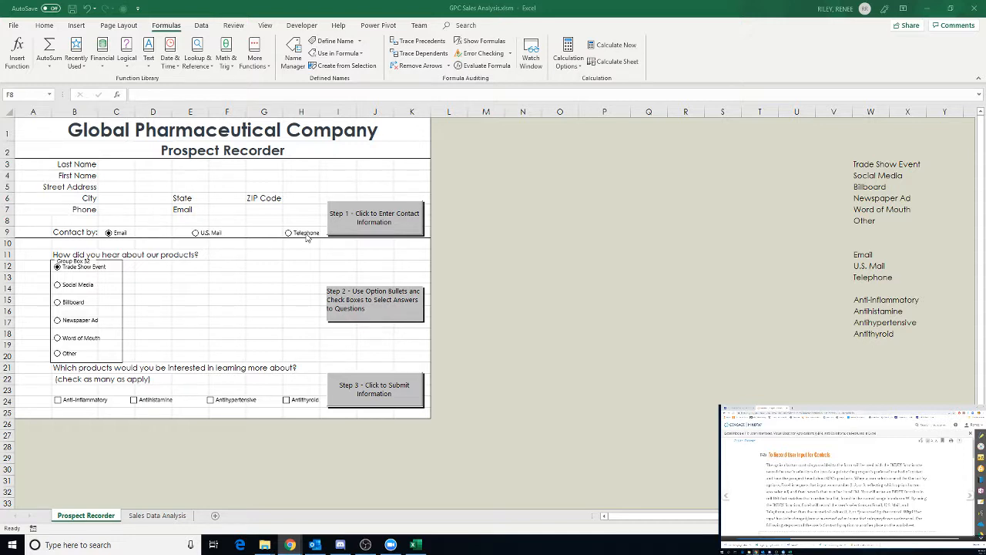
mouse_move(160, 238)
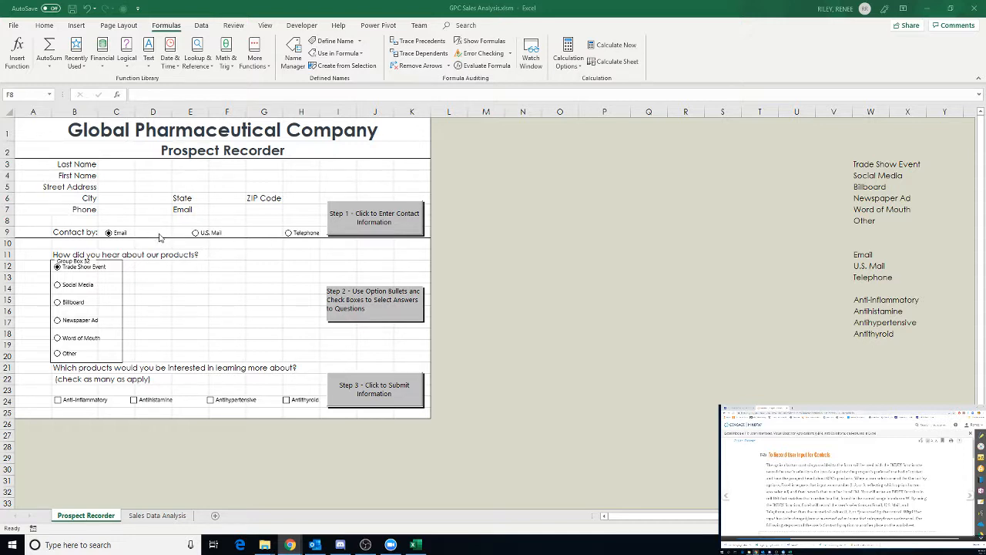
mouse_move(240, 242)
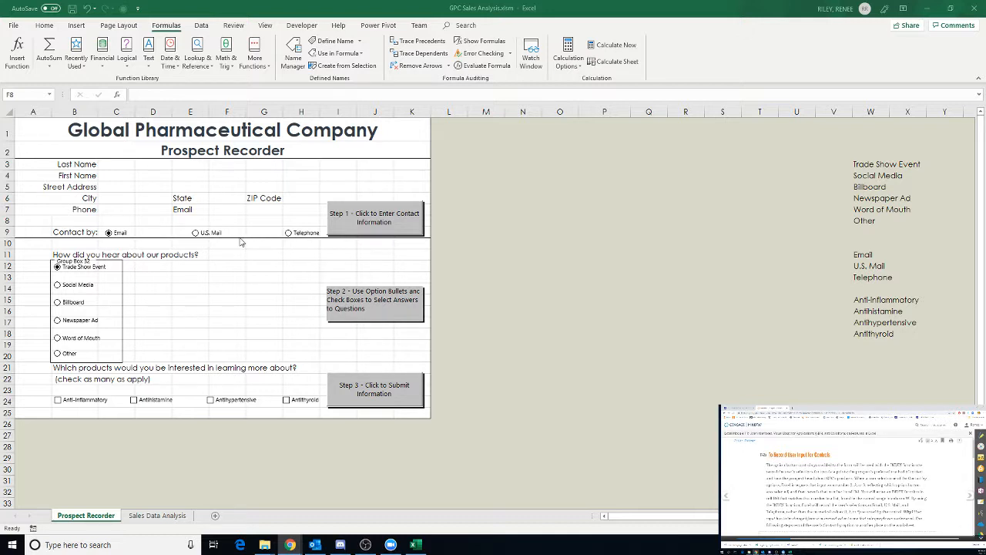
mouse_move(248, 236)
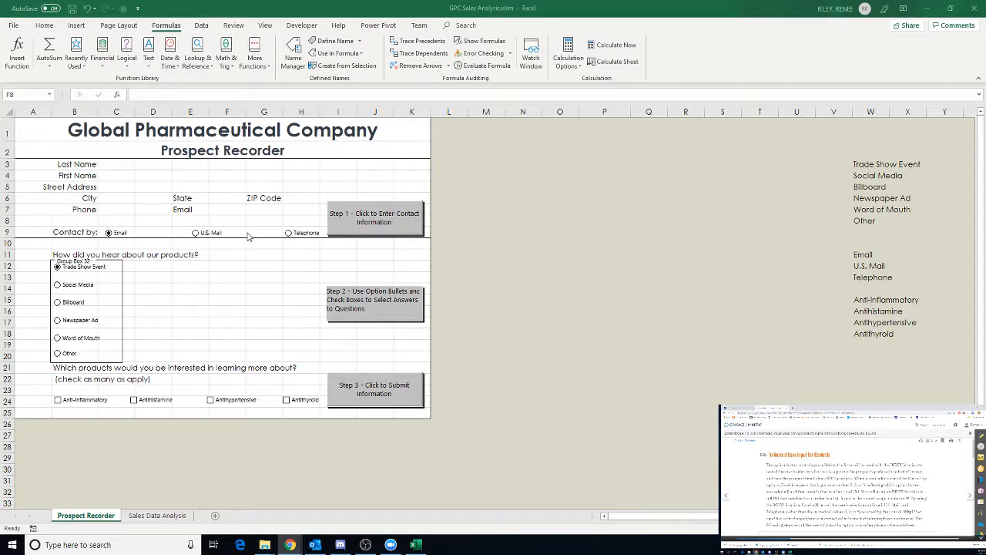
mouse_move(318, 242)
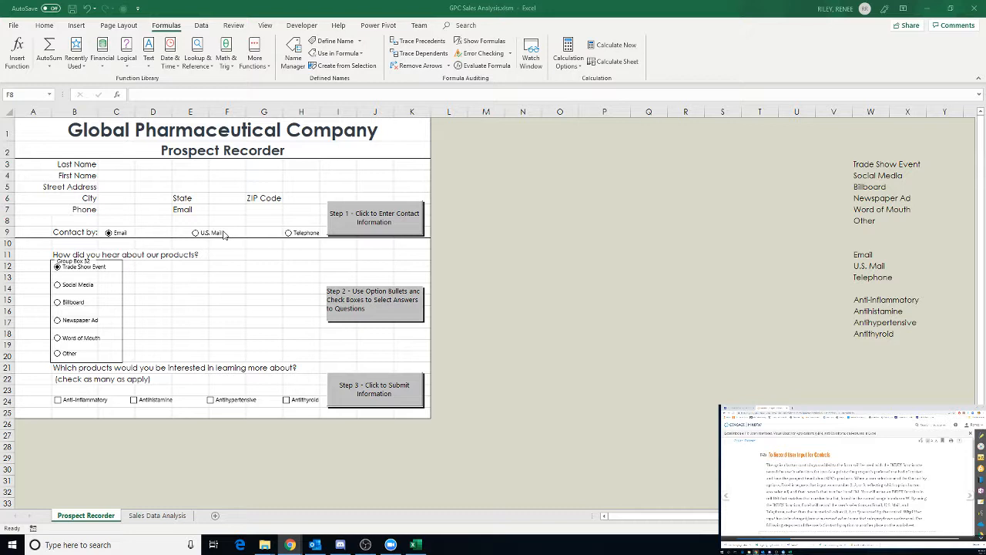
mouse_move(740, 357)
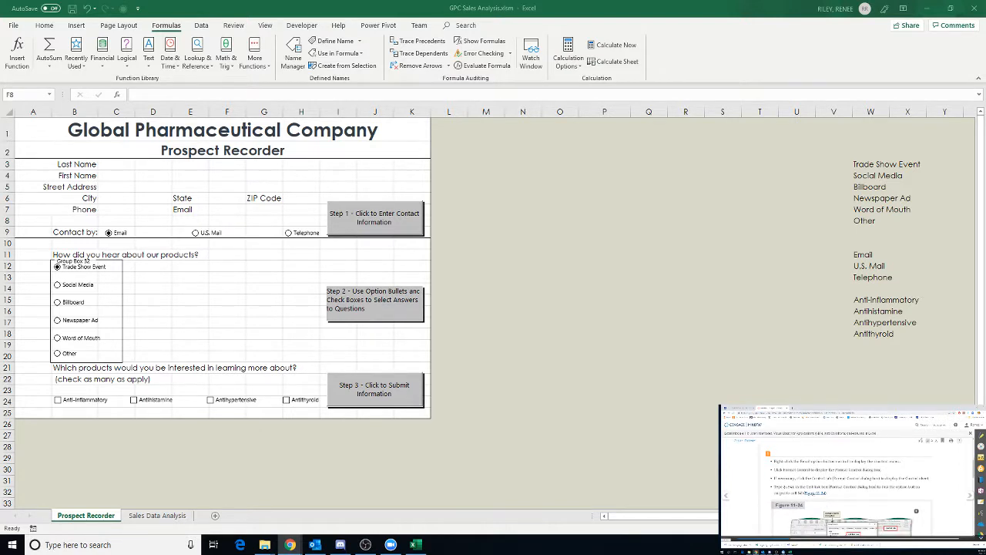
mouse_move(543, 300)
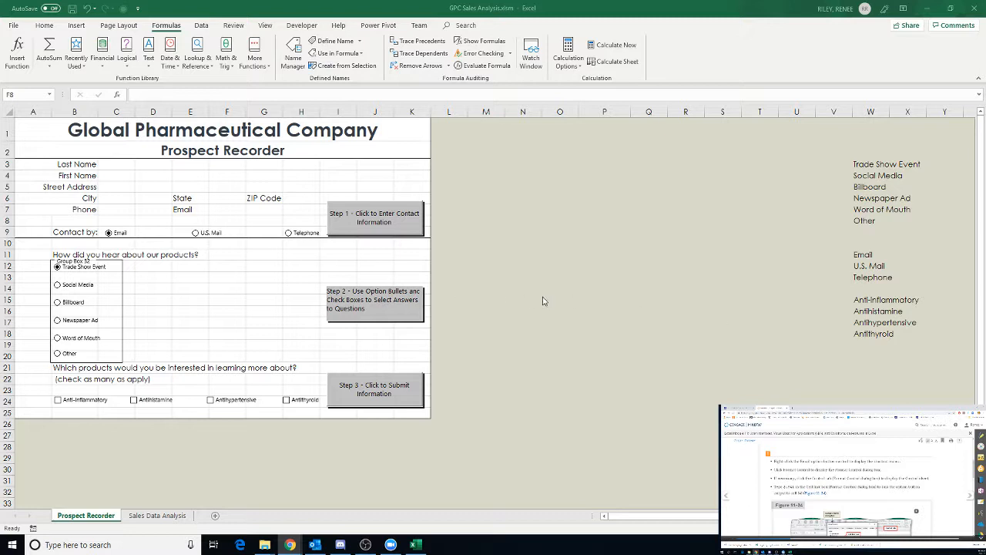
mouse_move(127, 232)
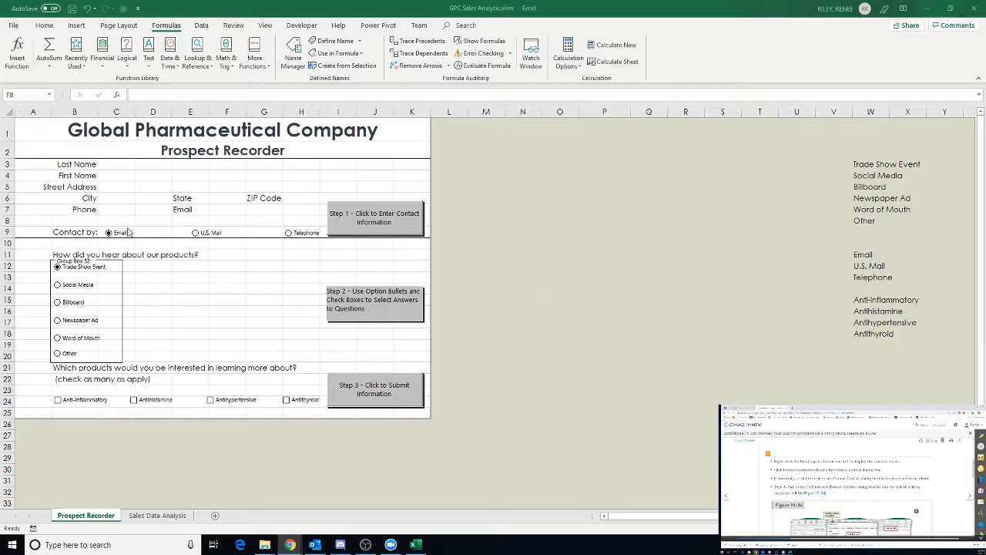
click(108, 232)
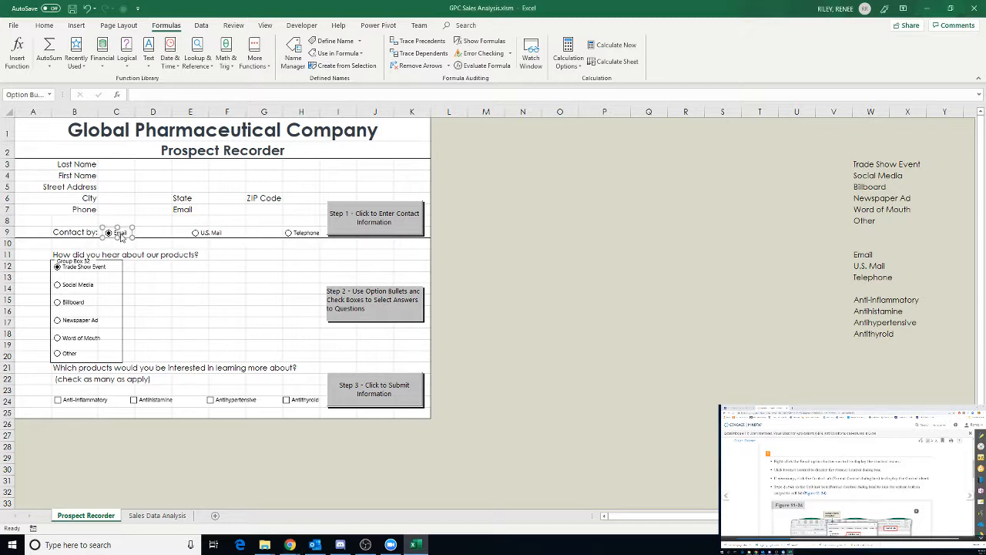
right_click(117, 233)
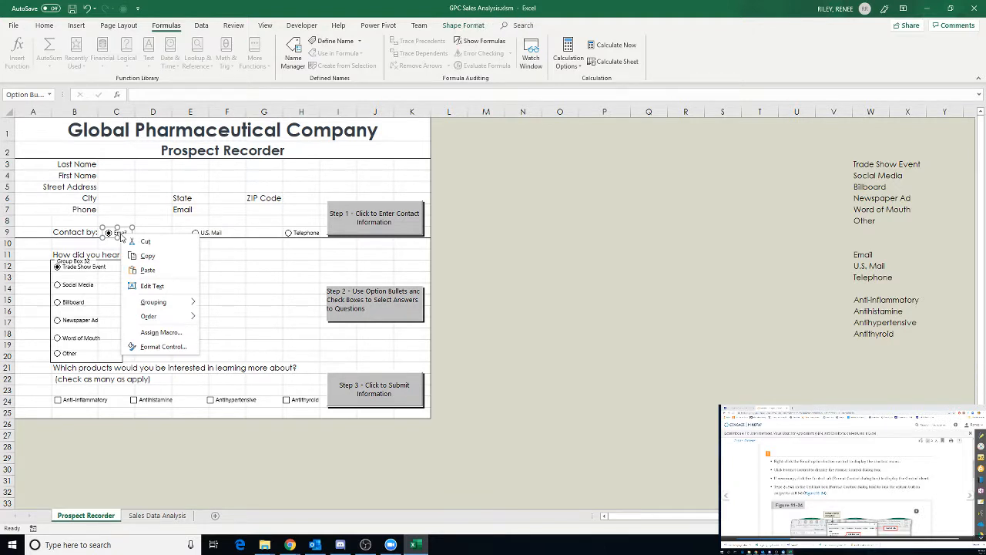
mouse_move(162, 345)
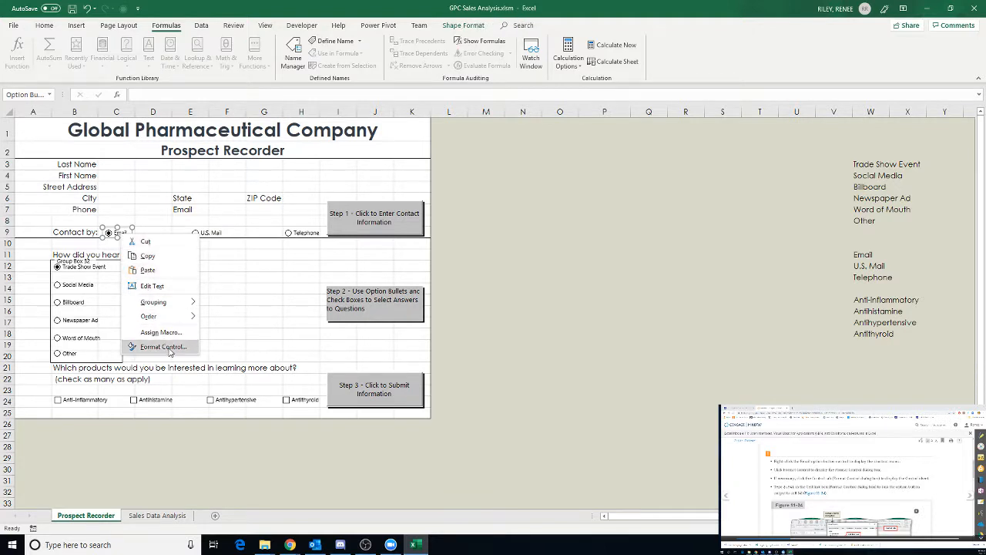
click(164, 346)
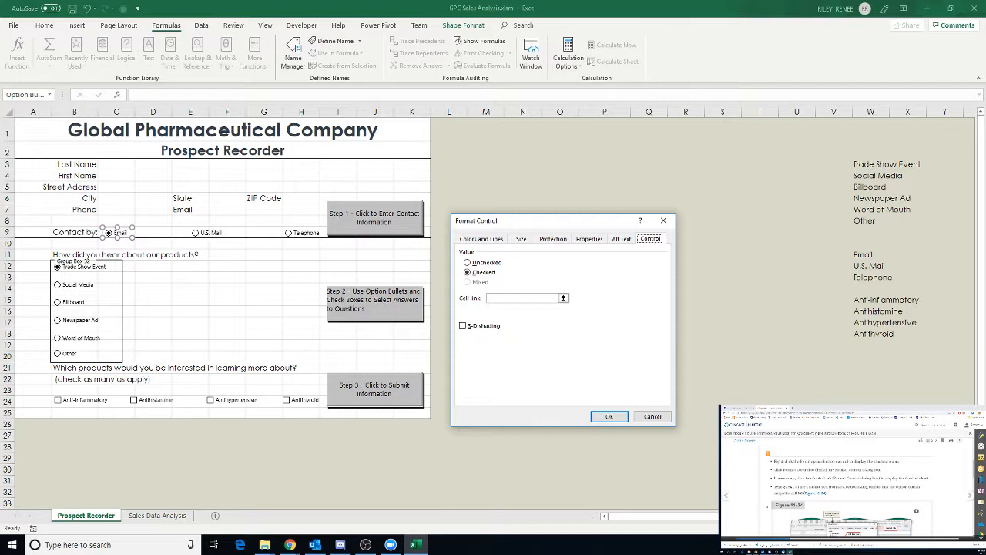
mouse_move(695, 265)
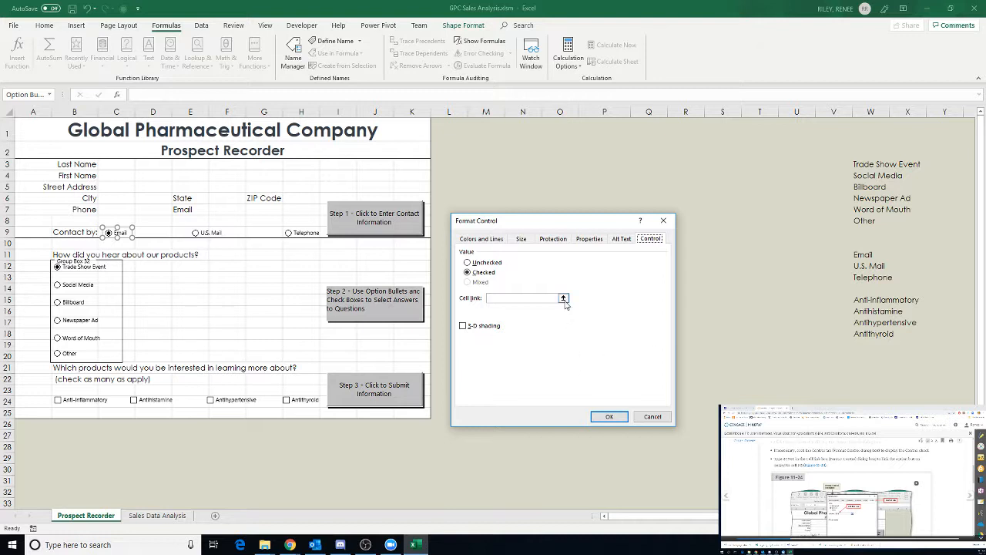
Step: Set the option buttons' Cell link to $I$41 and confirm
click(524, 299)
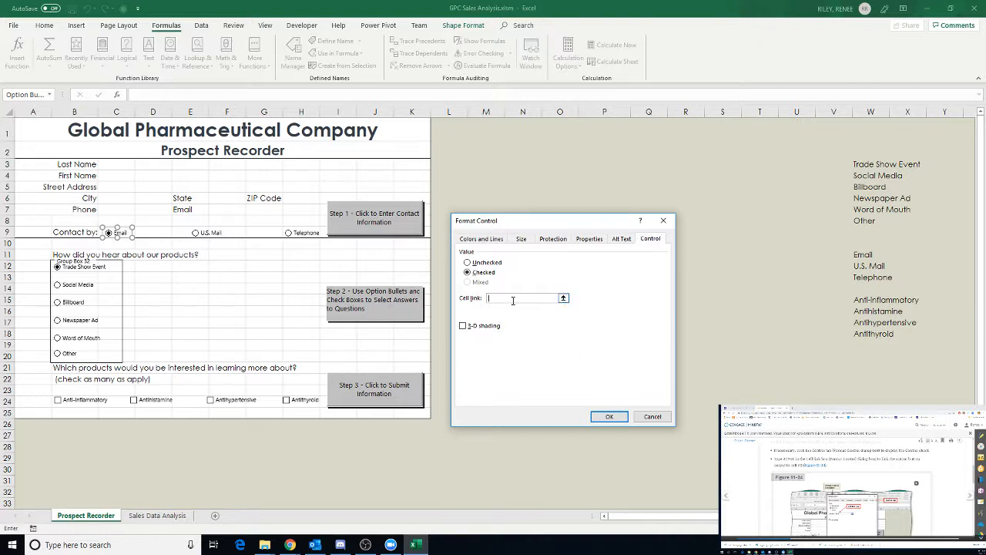
text($I$5)
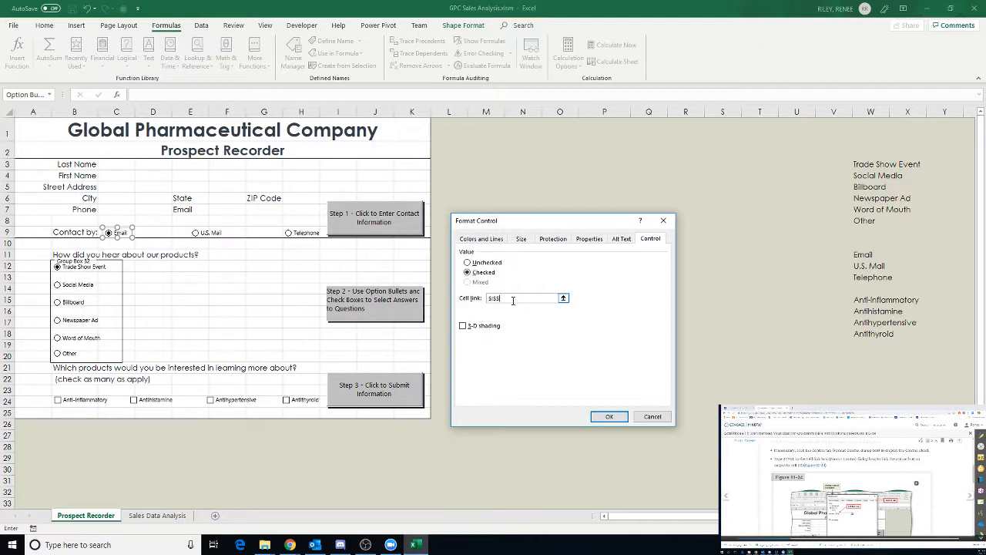
text($I$41)
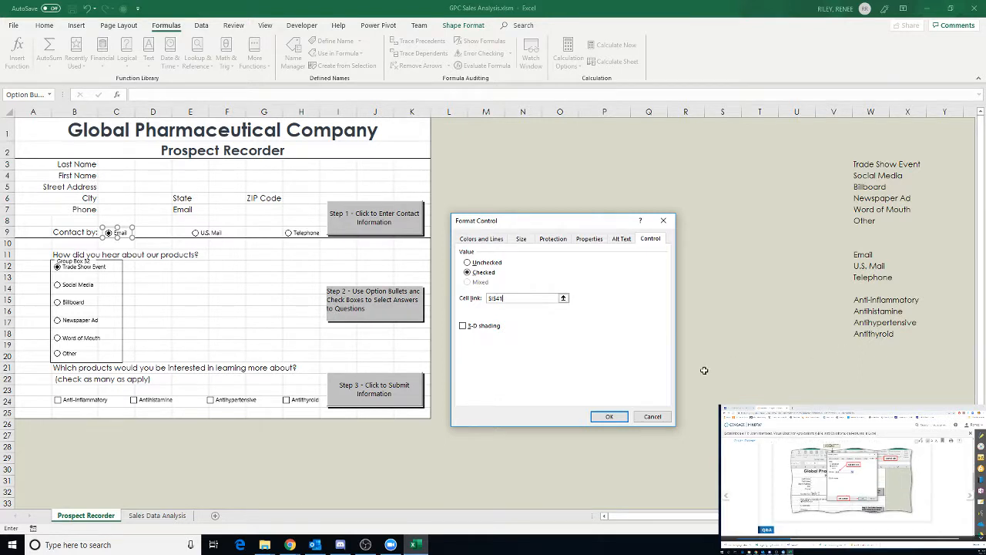
click(609, 416)
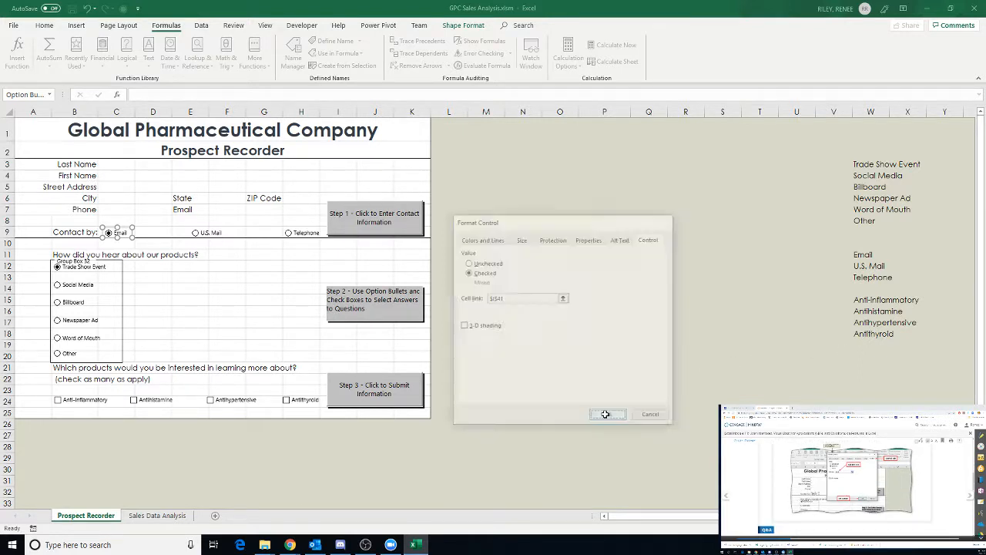
click(607, 413)
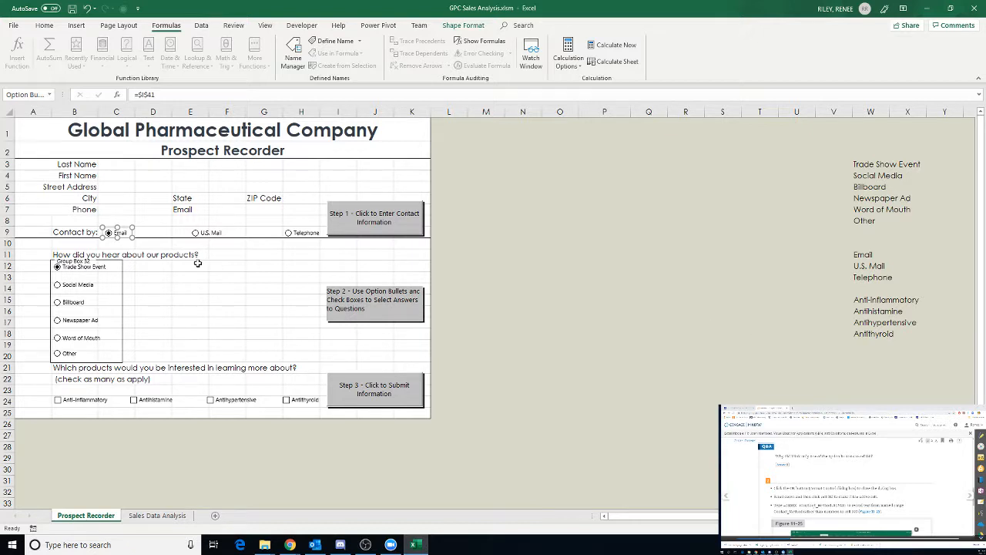
mouse_move(339, 238)
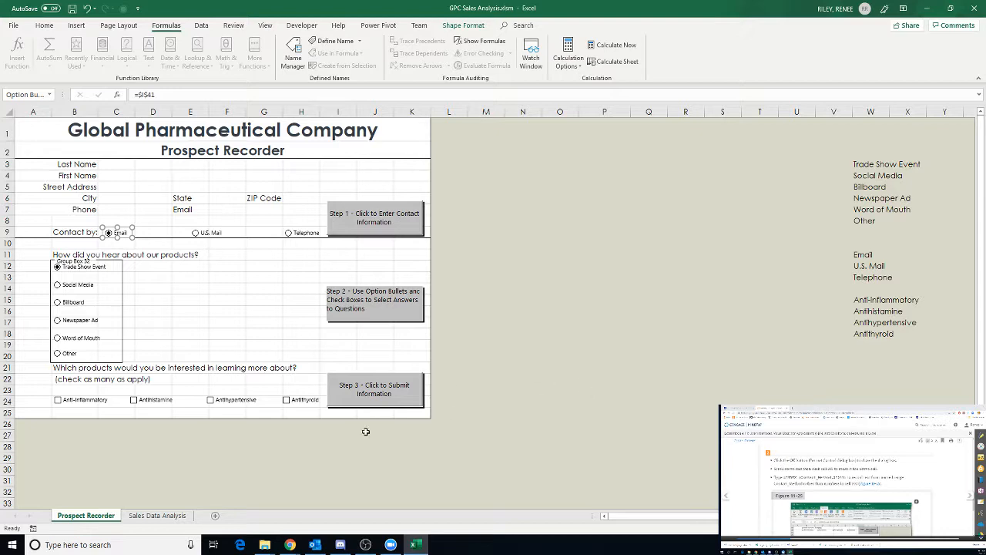
Step: Enter =INDEX(Contact_Method,$I$41) under the Contact header and dismiss the circular reference warning
scroll(down, 3)
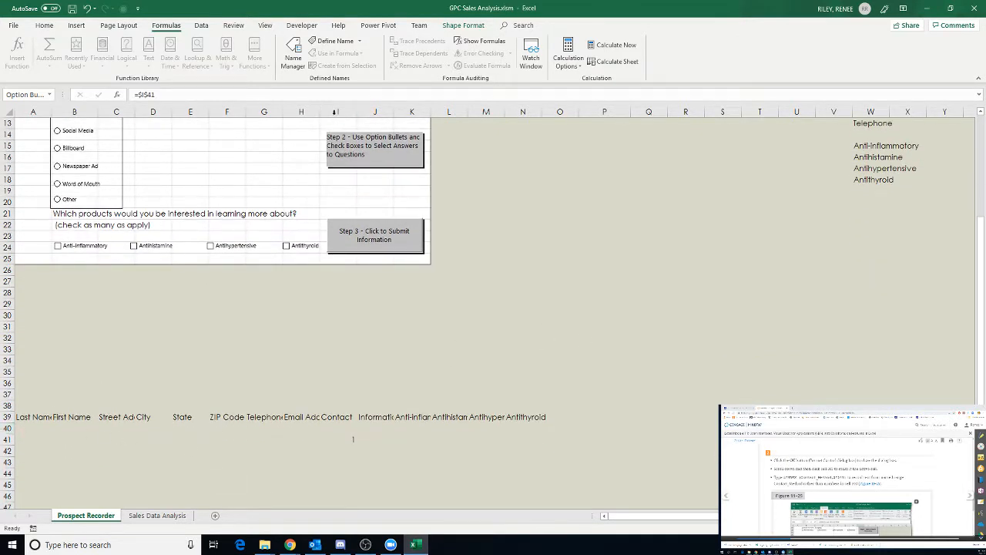
click(337, 439)
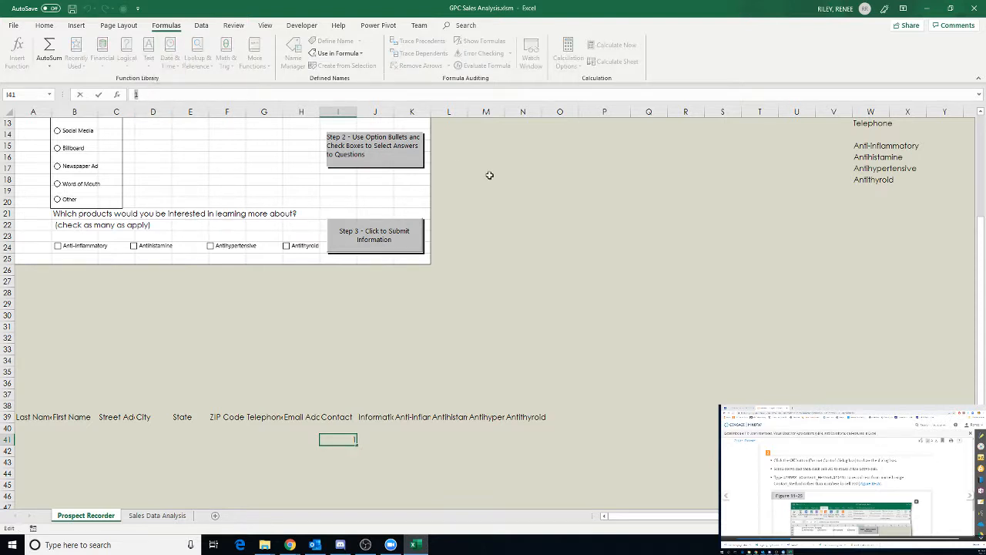
text(=)
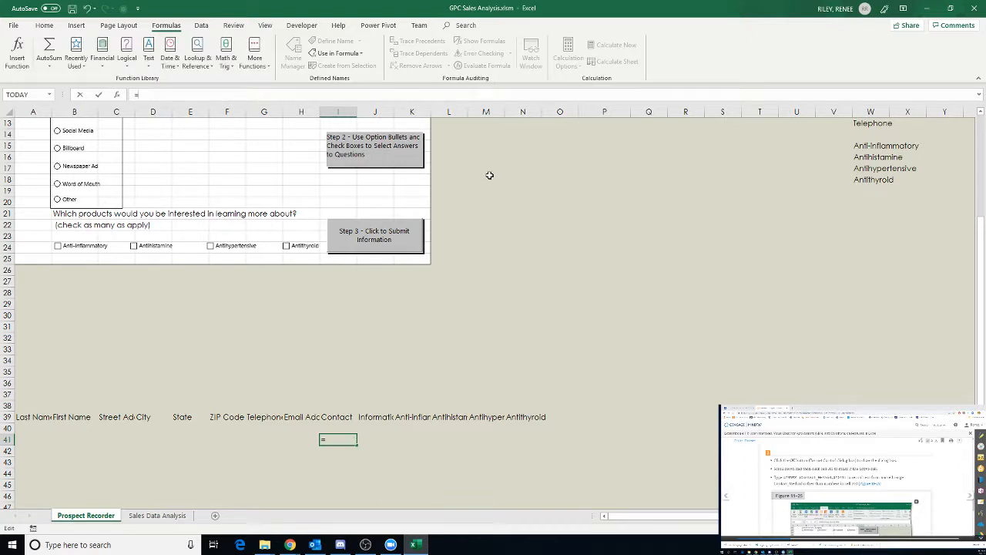
text(INDE)
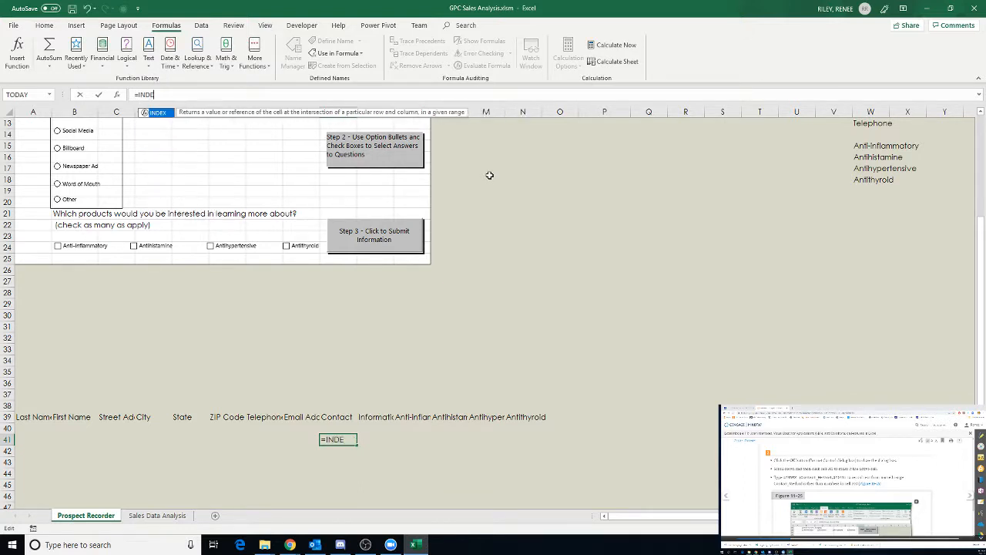
text(X()
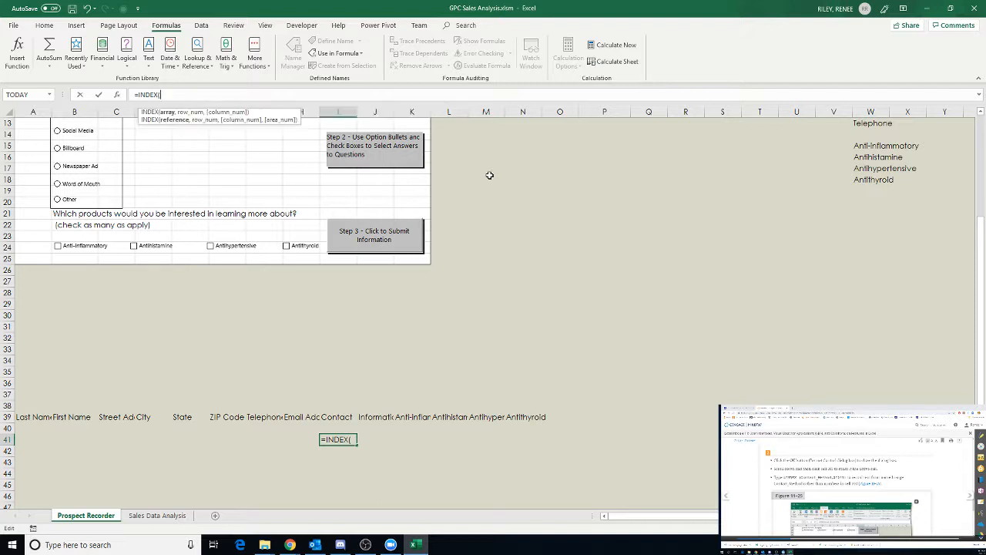
text(Contact_Method)
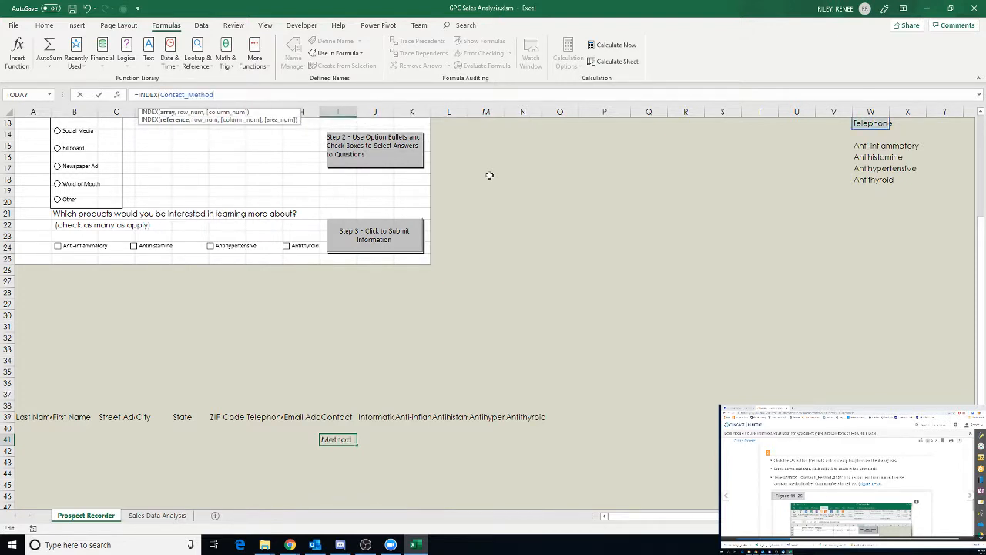
text(,)
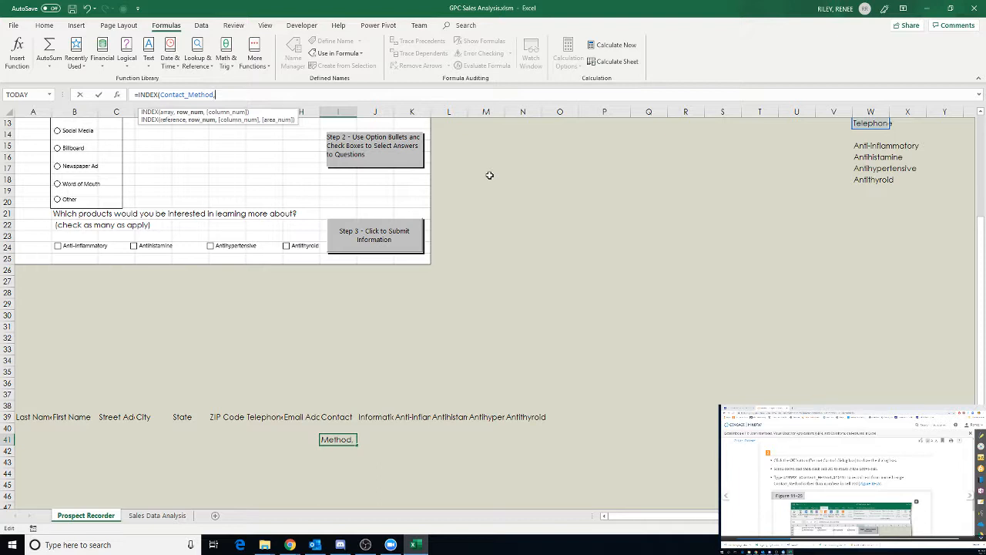
text($I)
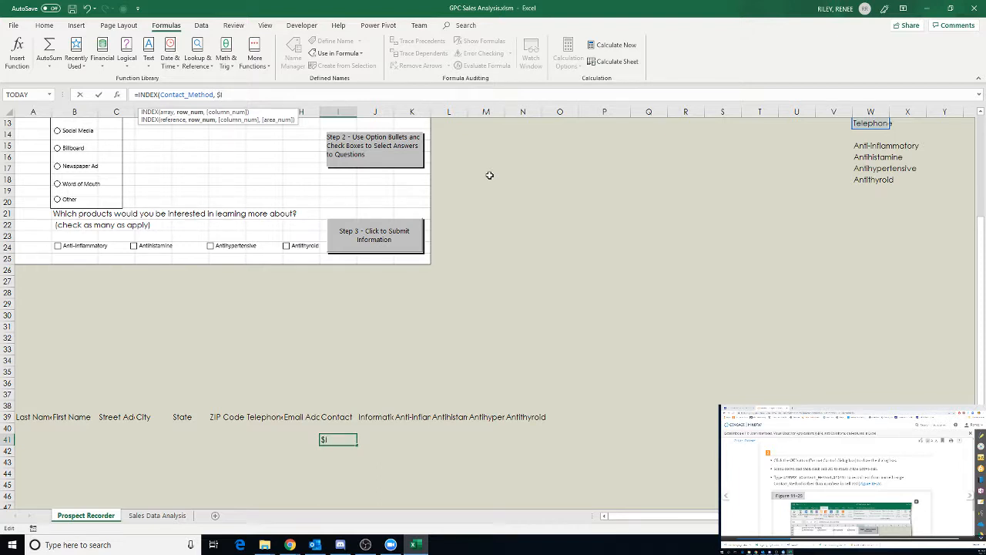
text($41)
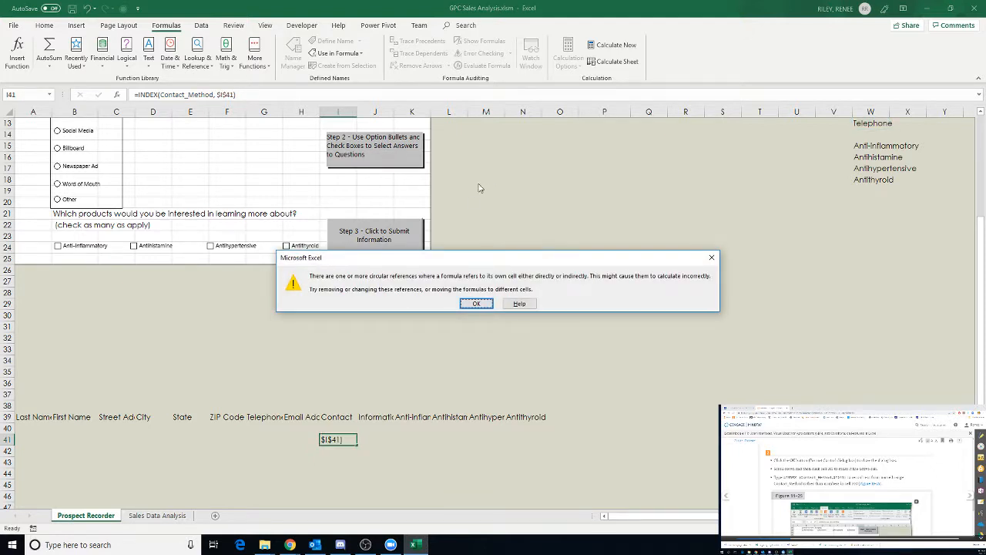
click(476, 302)
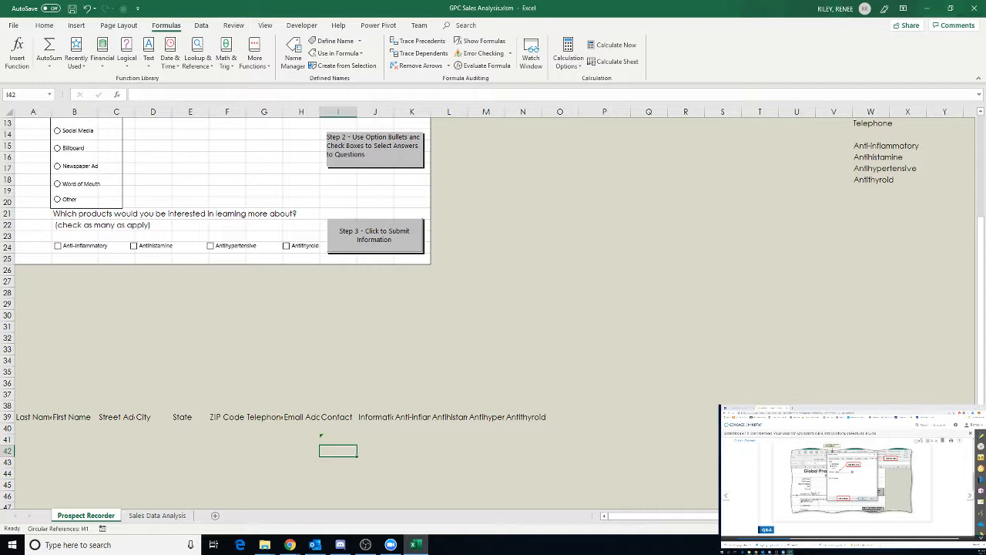
mouse_move(885, 343)
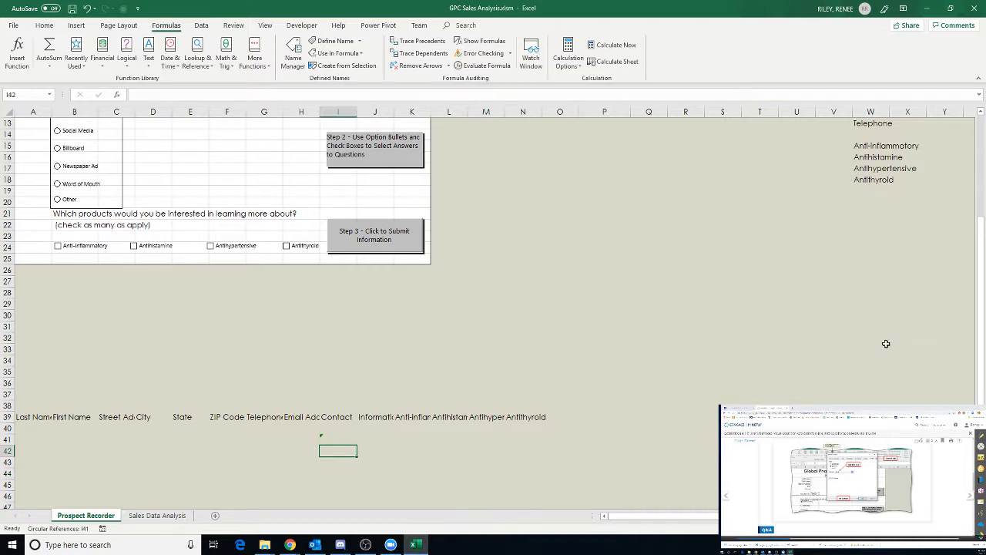
Step: Select the Contact cell holding the circular formula and bring up options to clear its contents
click(337, 429)
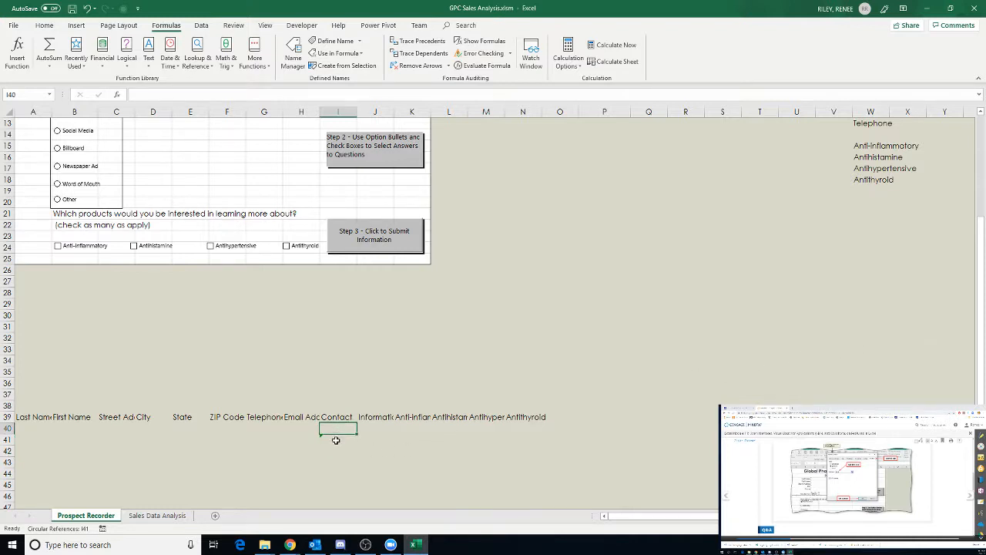
click(338, 439)
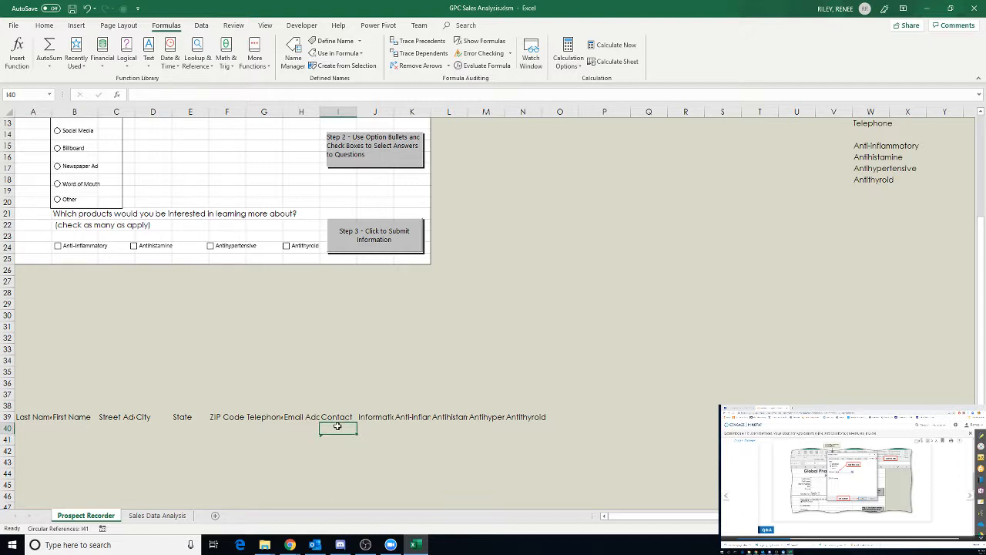
mouse_move(345, 451)
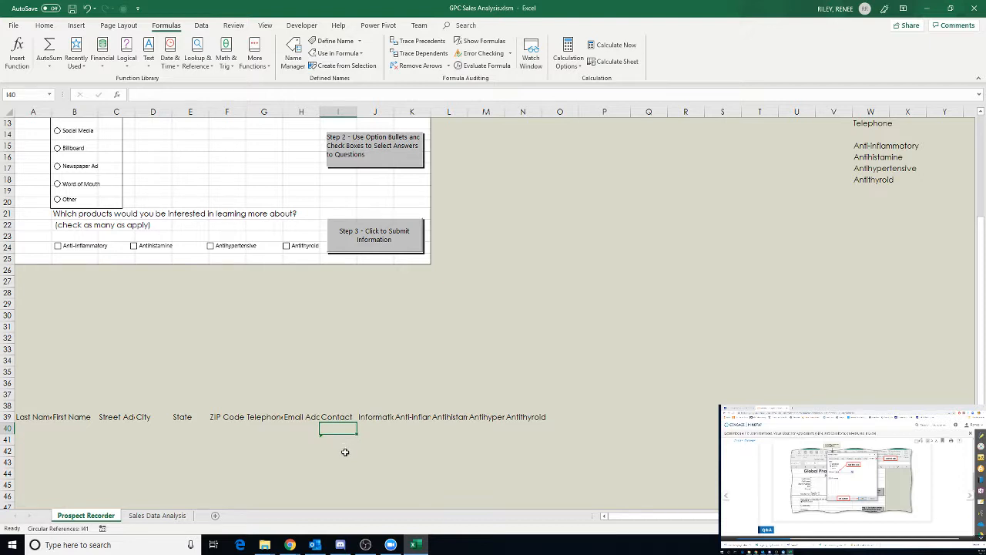
click(339, 440)
text(1)
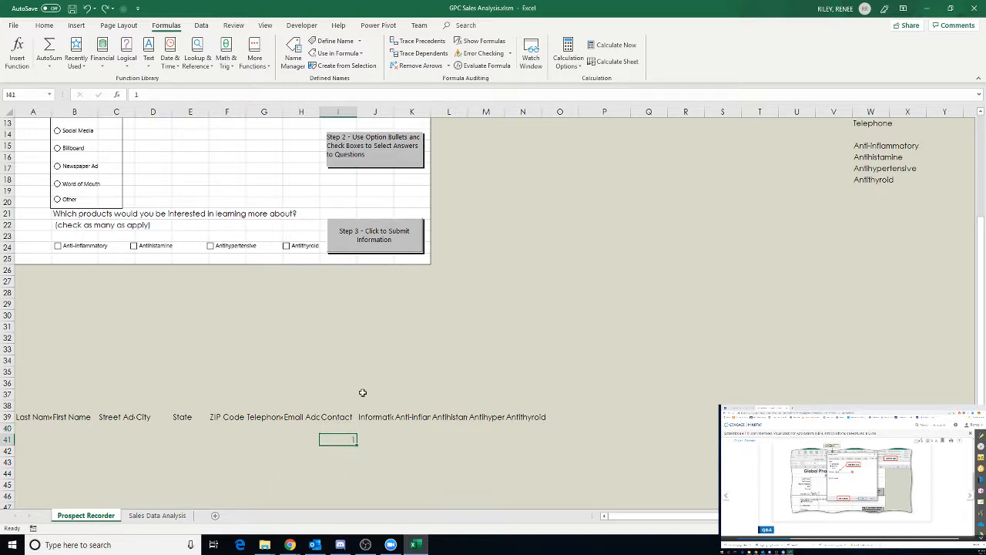
scroll(up, 3)
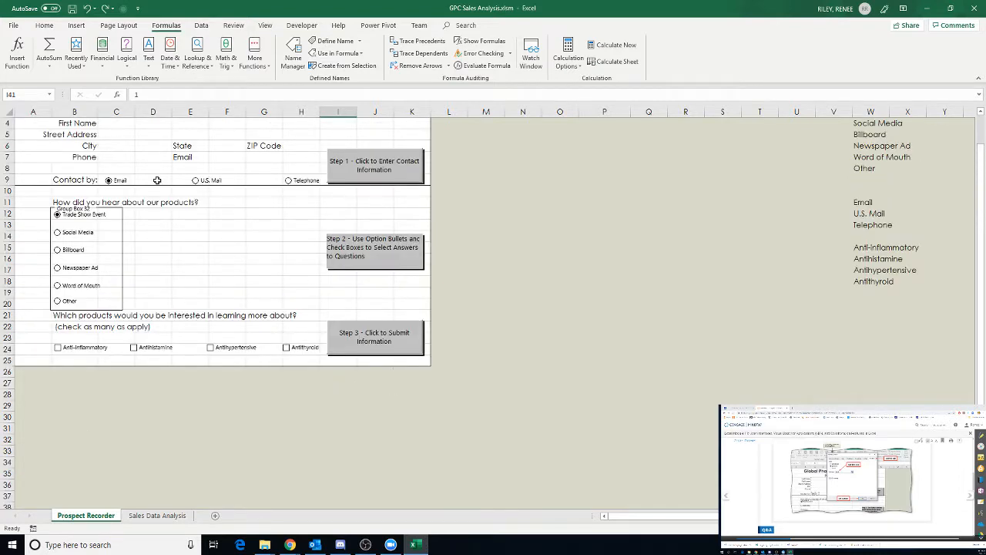
scroll(down, 3)
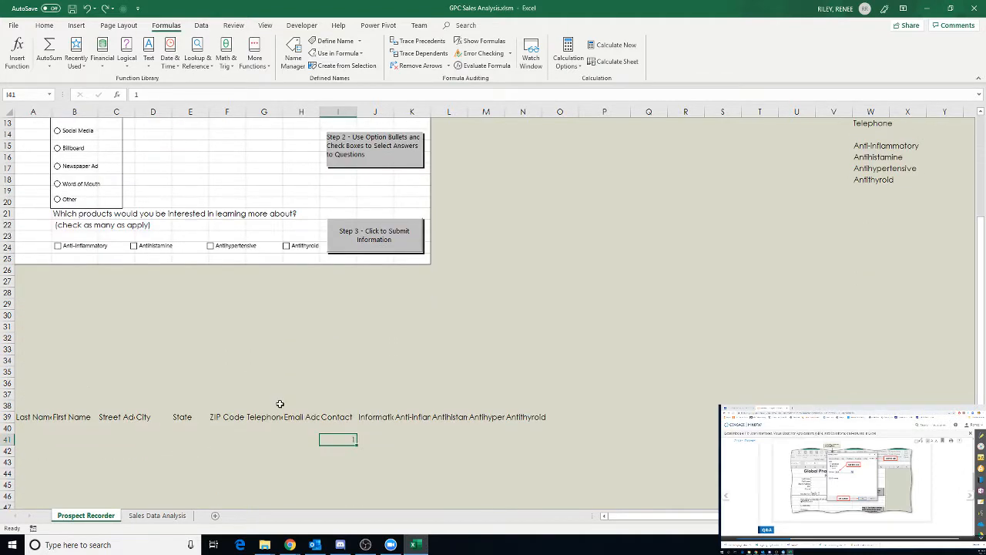
click(339, 428)
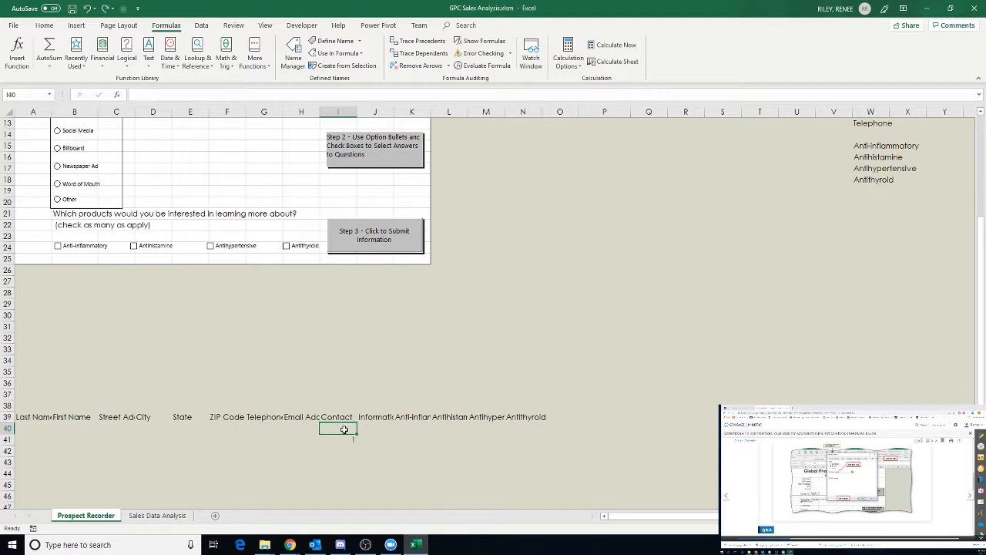
right_click(345, 429)
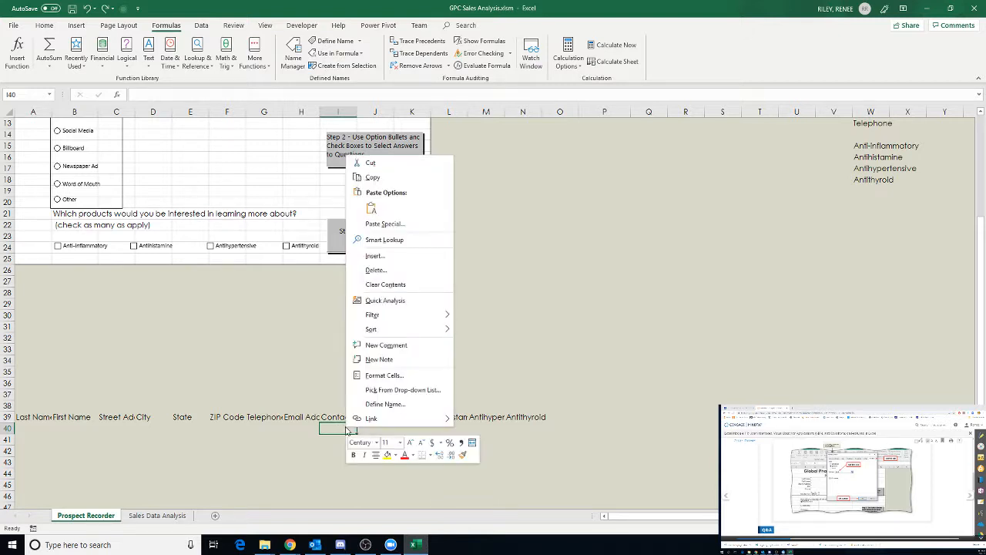
mouse_move(333, 432)
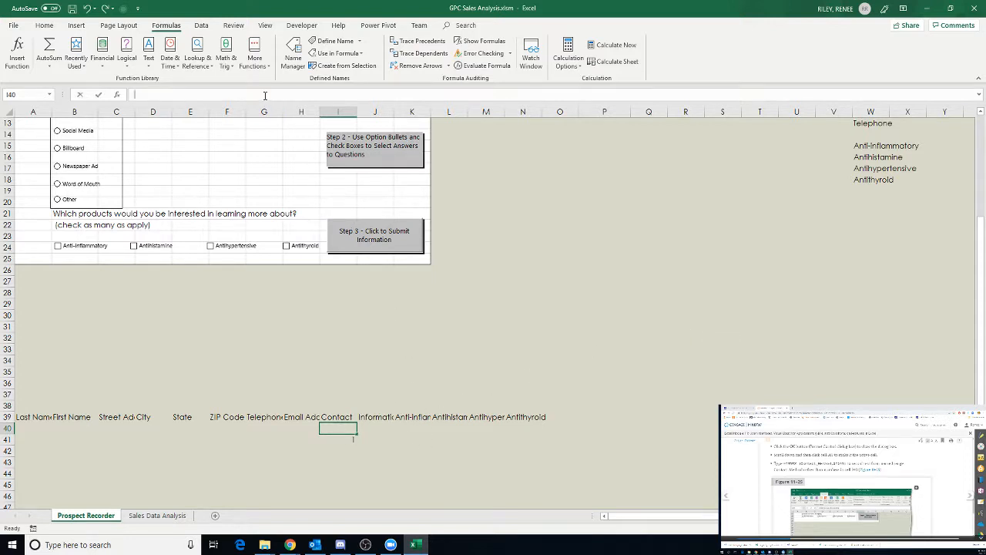
Step: Enter =INDEX(Contact_Method, $I$4, 1) in the Contact cell so it shows Email
text(=INDEX)
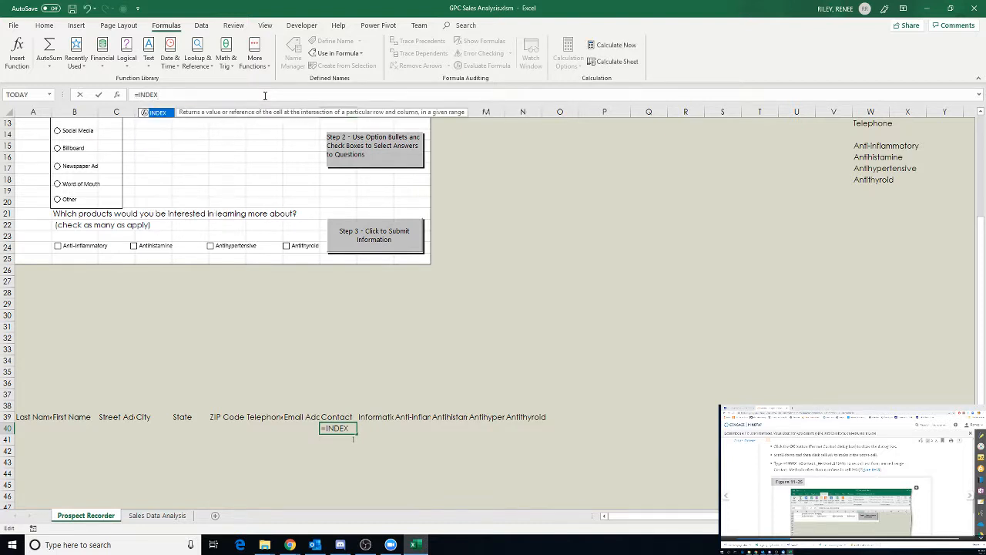
text((C)
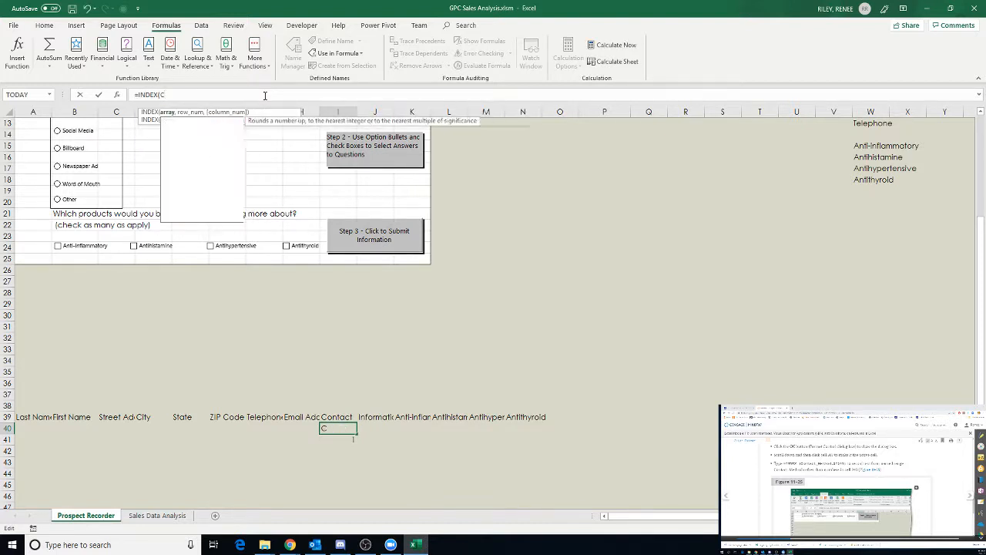
text(ontact_Method)
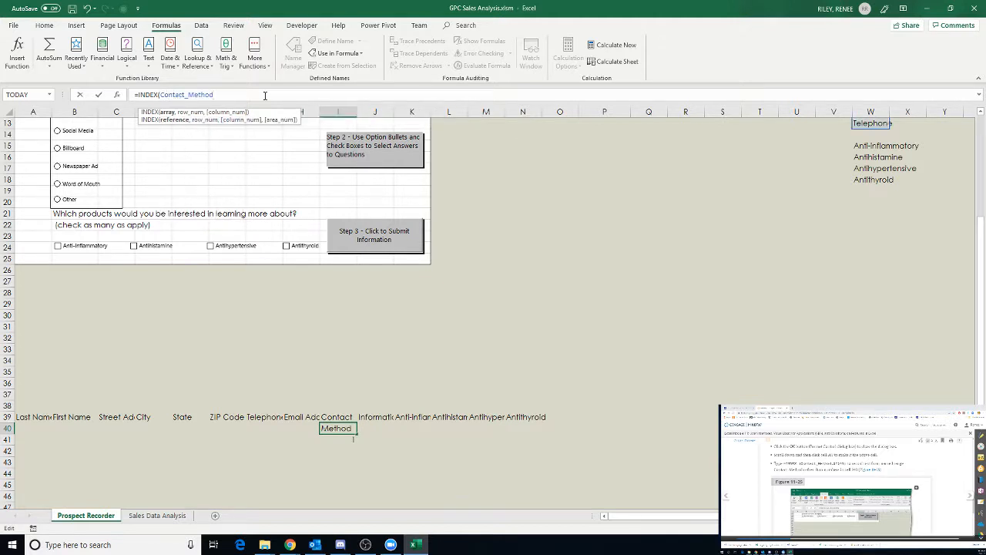
text(, 5)
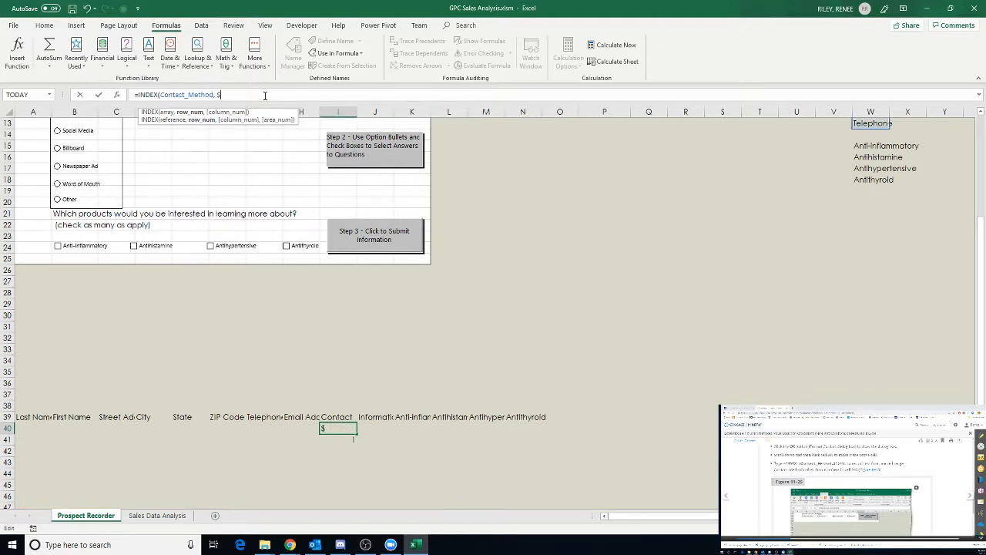
text($I$4)
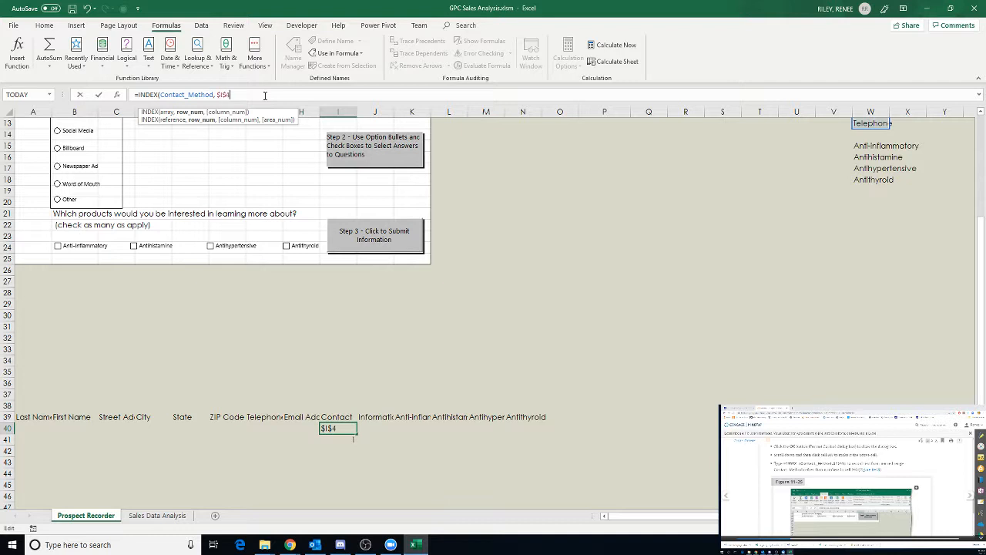
text(1))
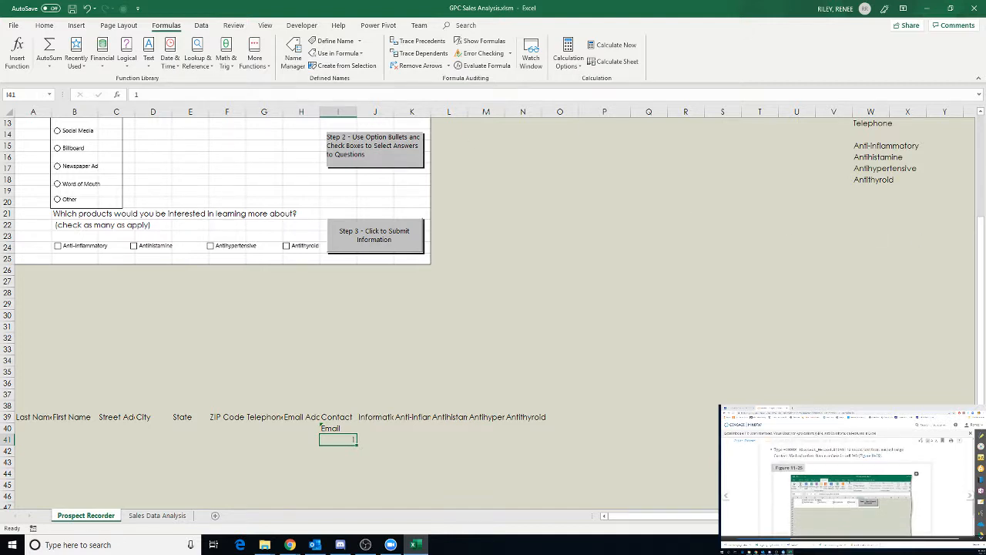
mouse_move(638, 342)
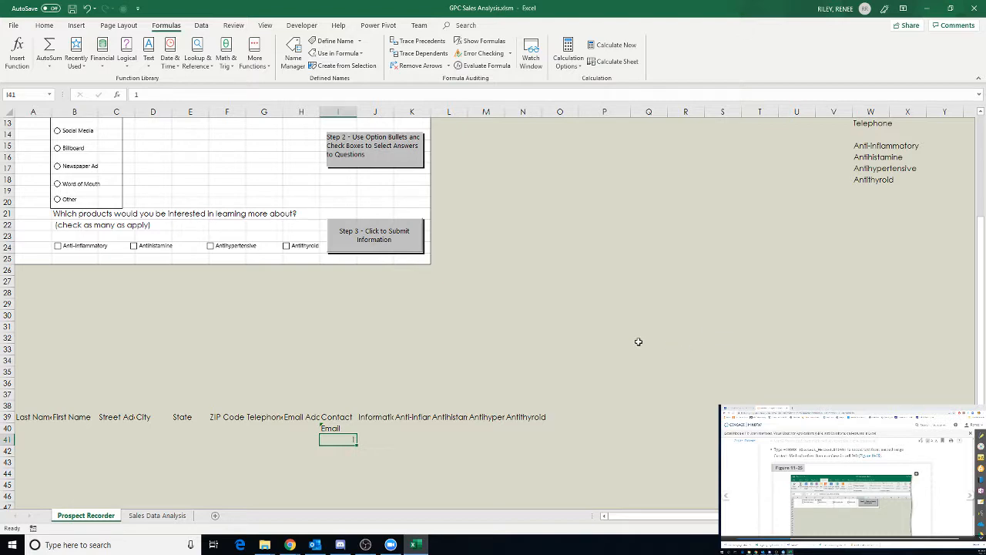
scroll(up, 3)
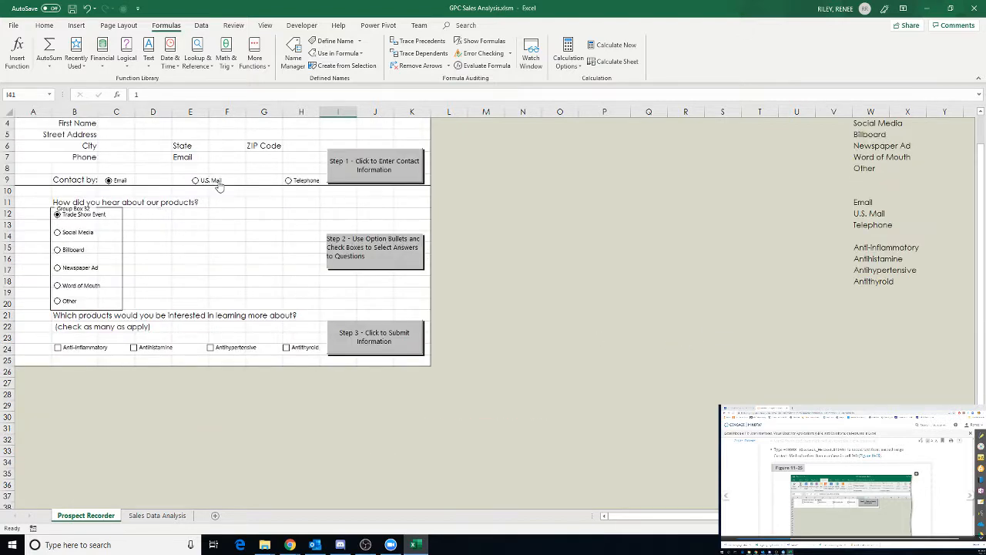
scroll(down, 3)
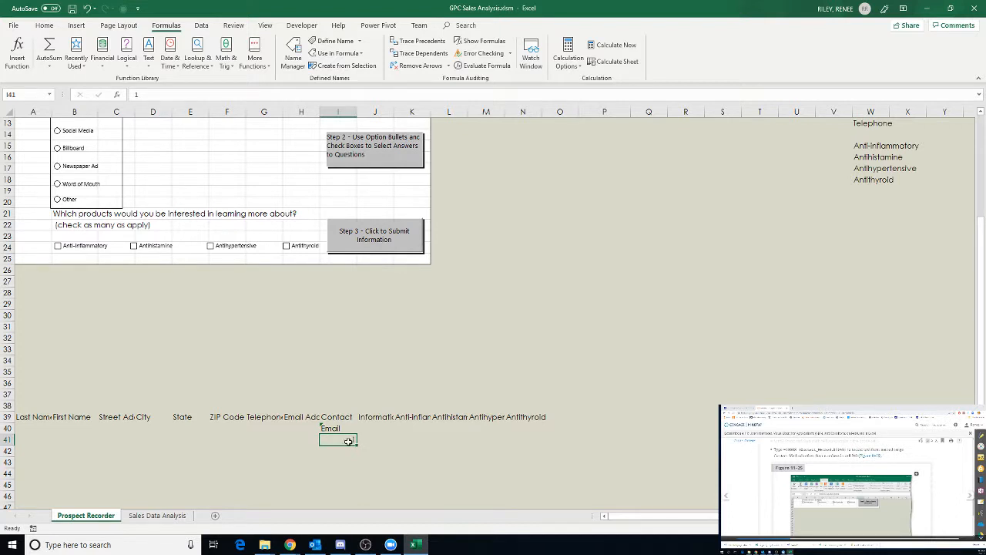
scroll(up, 3)
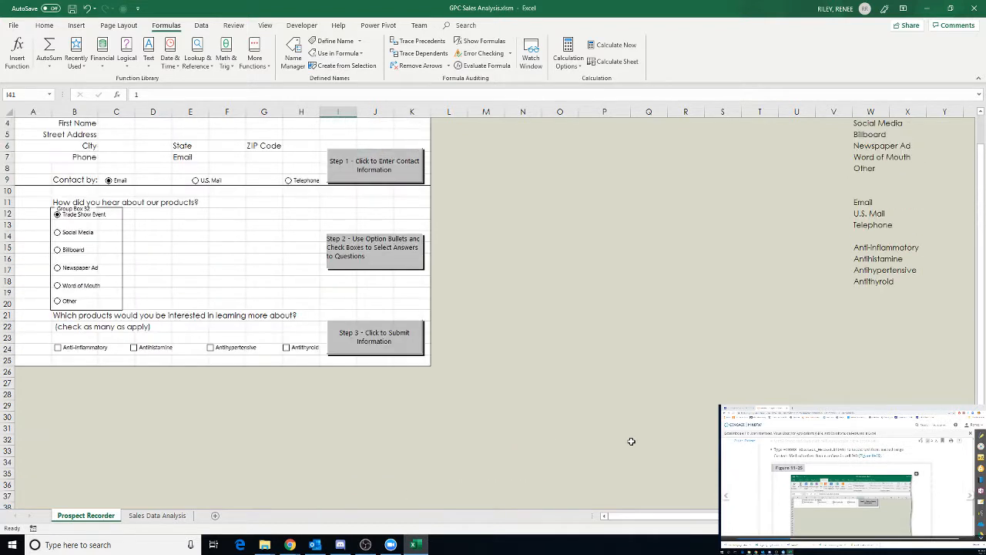
scroll(up, 3)
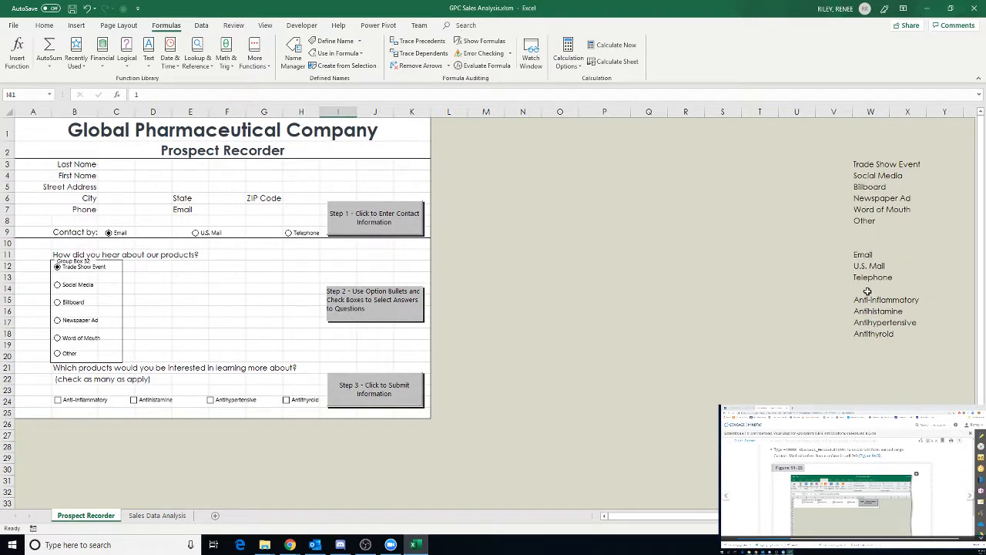
mouse_move(721, 370)
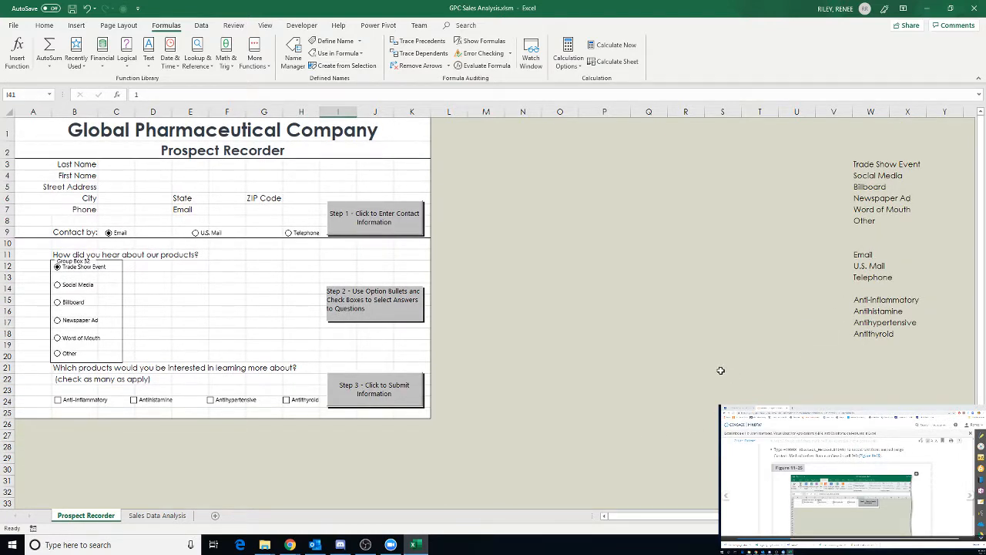
scroll(down, 3)
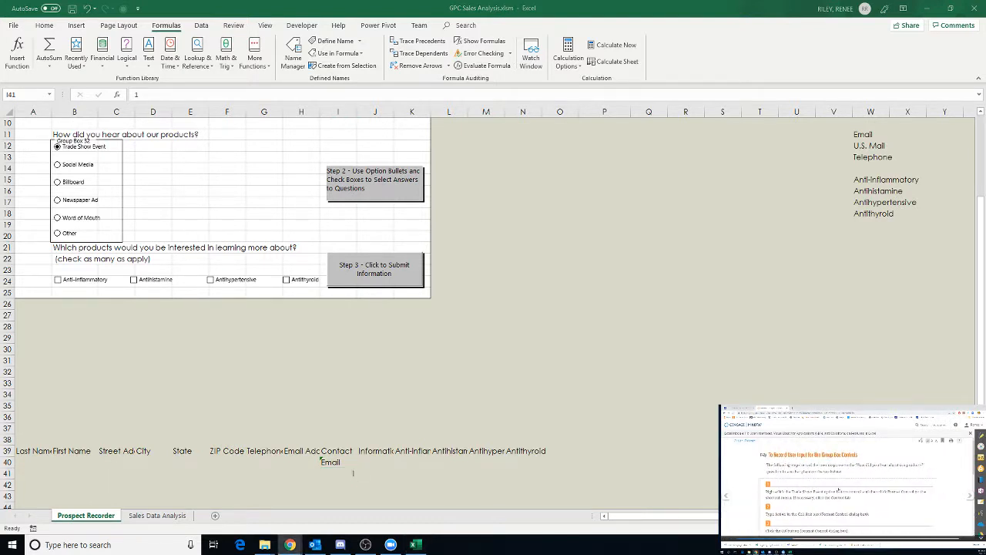
mouse_move(709, 280)
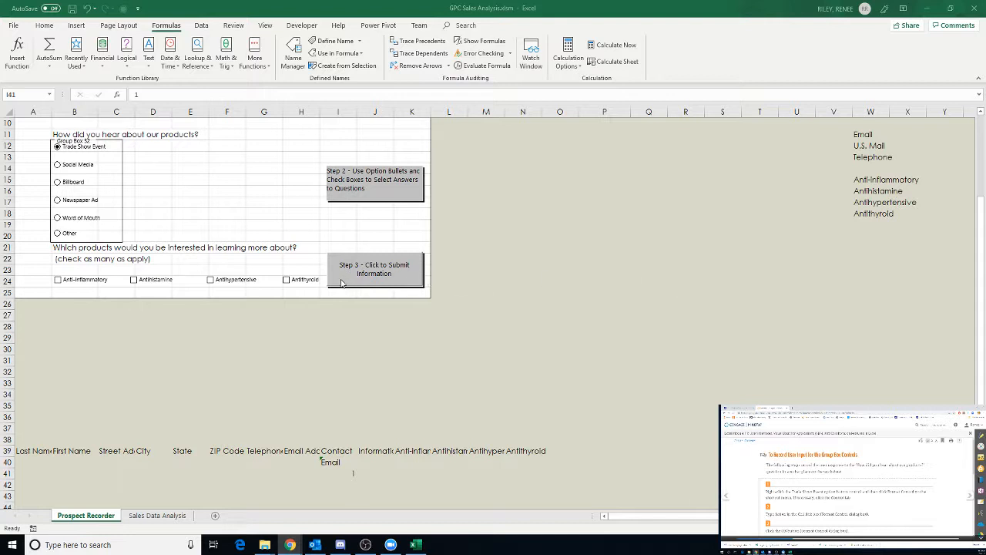
mouse_move(219, 281)
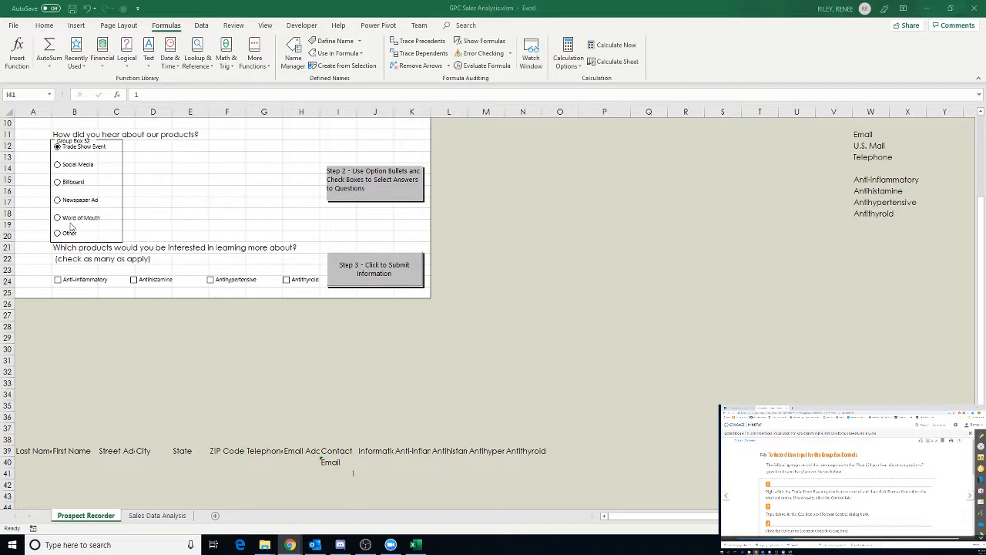
Step: Link the Trade Show Event option button group to cell $I$41 via Format Control
click(57, 147)
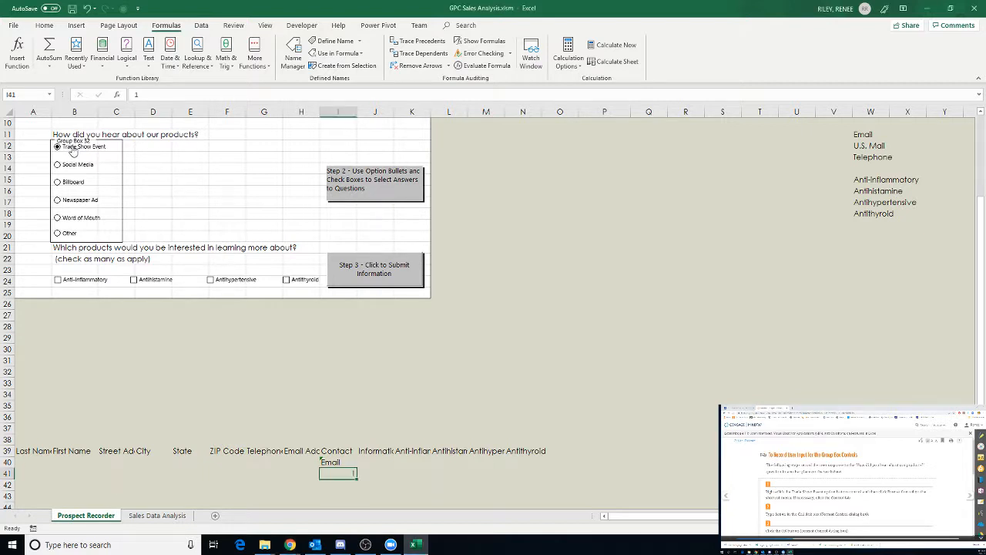
right_click(74, 148)
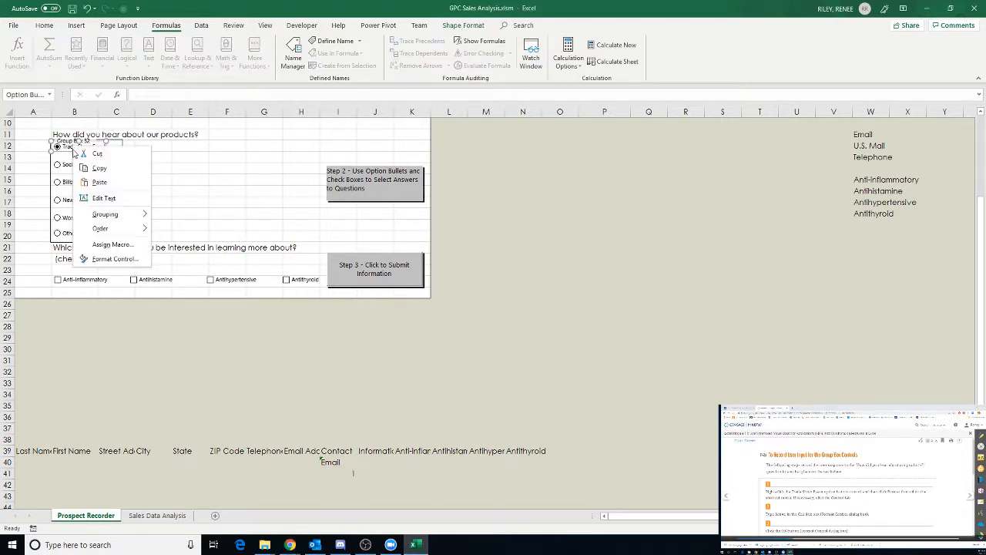
click(115, 259)
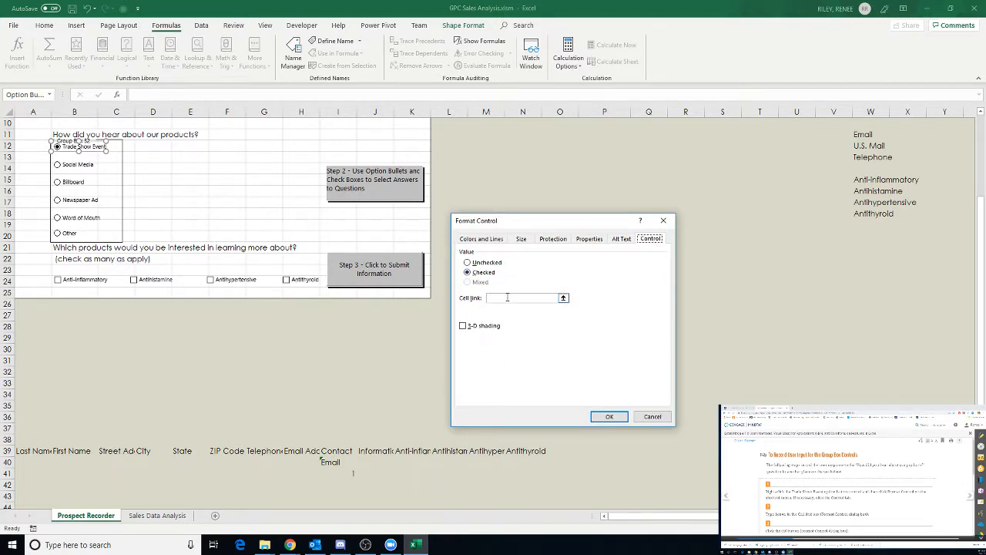
click(524, 299)
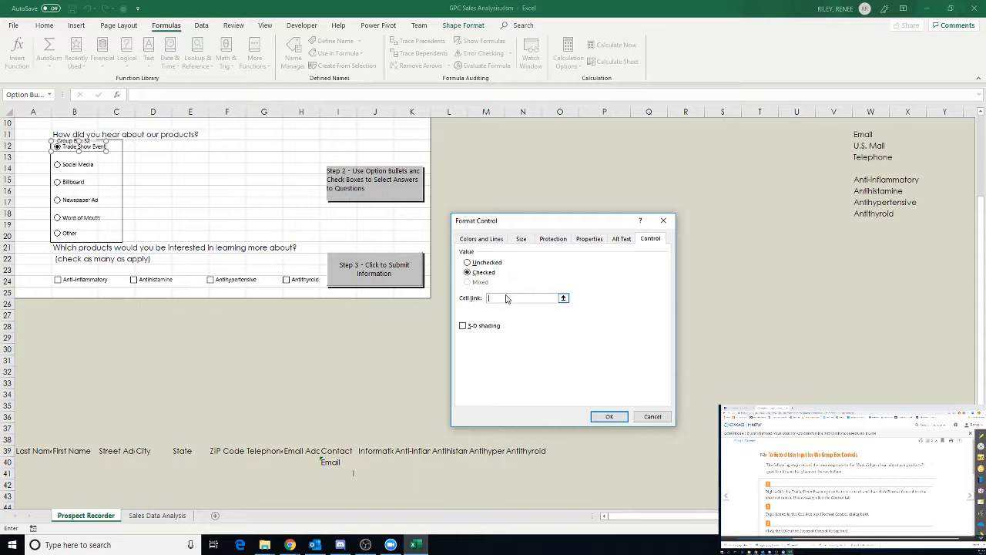
text($I$41)
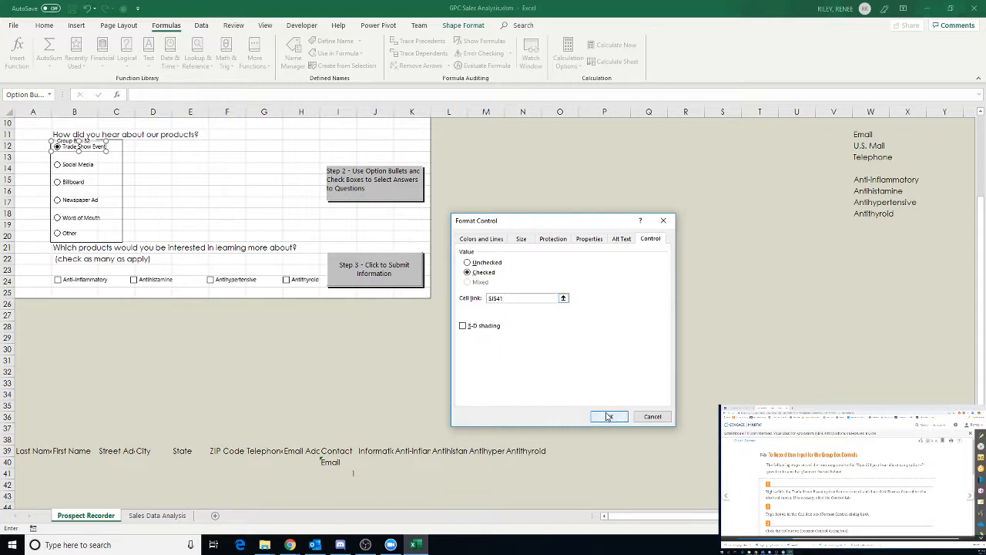
mouse_move(611, 417)
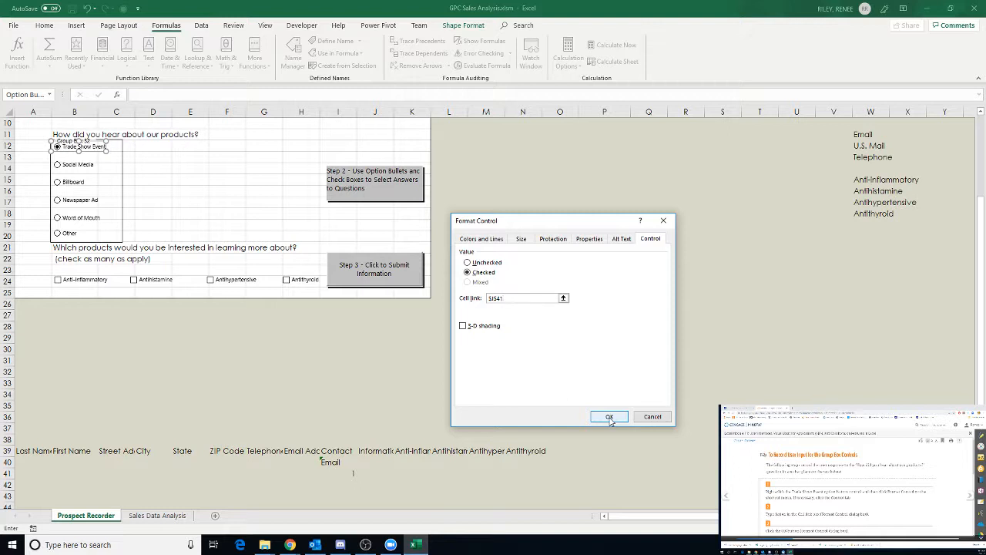
click(607, 416)
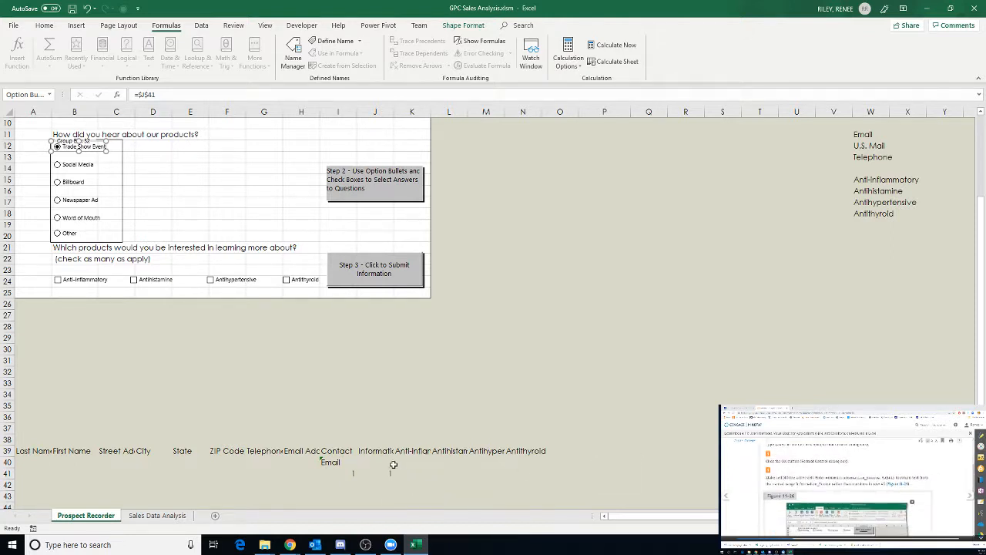
Step: Enter =INDEX(Information_Source, ...) in the Information cell so it shows Trade Show Event
click(375, 461)
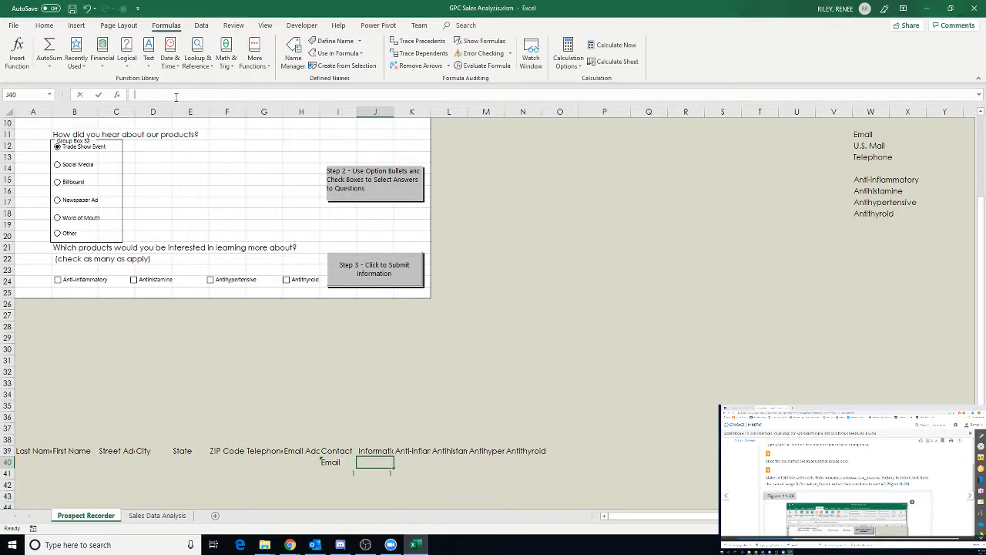
text(=)
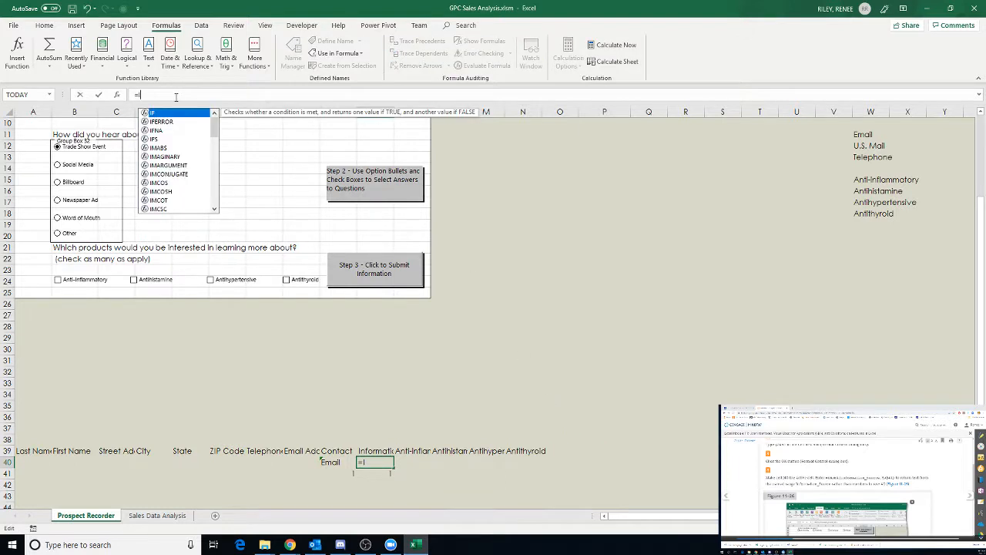
text(INDEX()
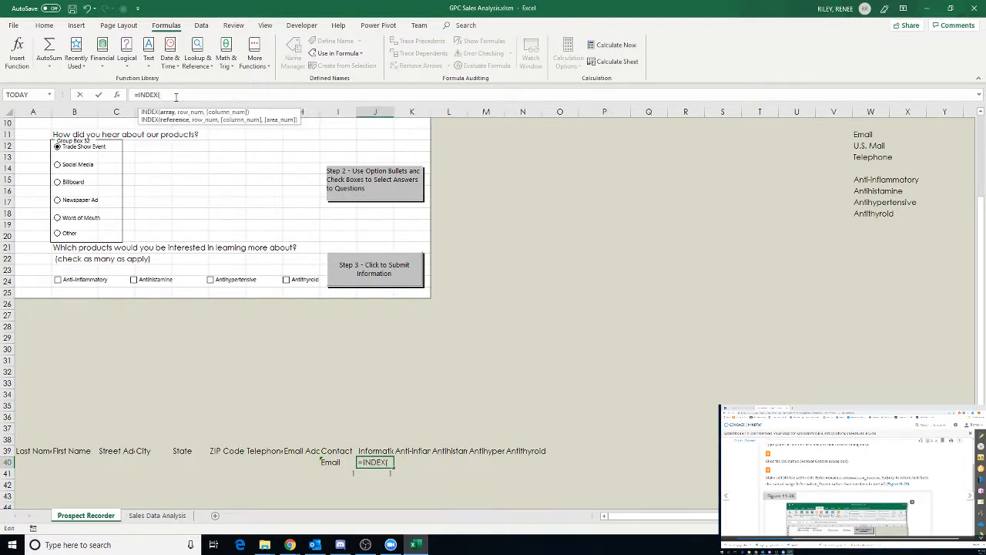
text(Information_Source)
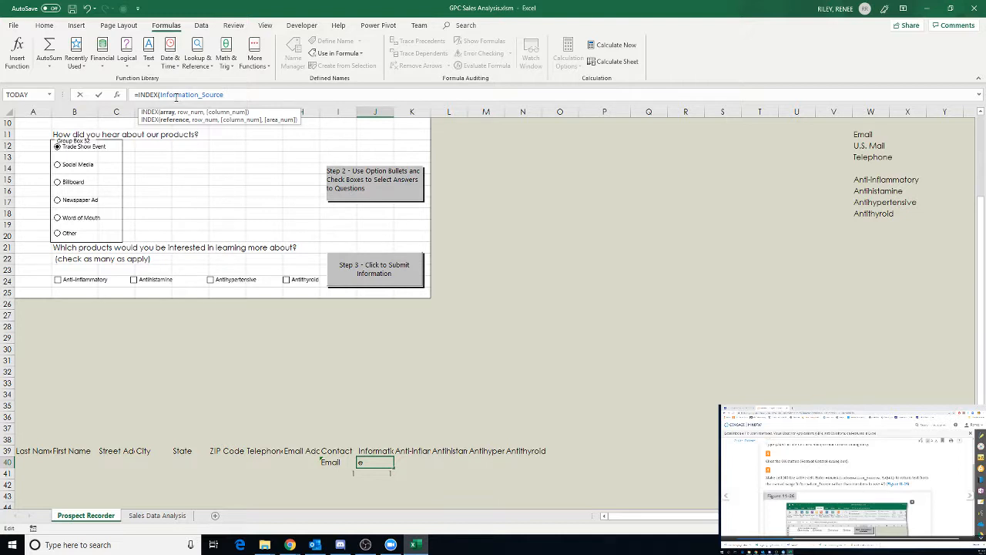
text(,)
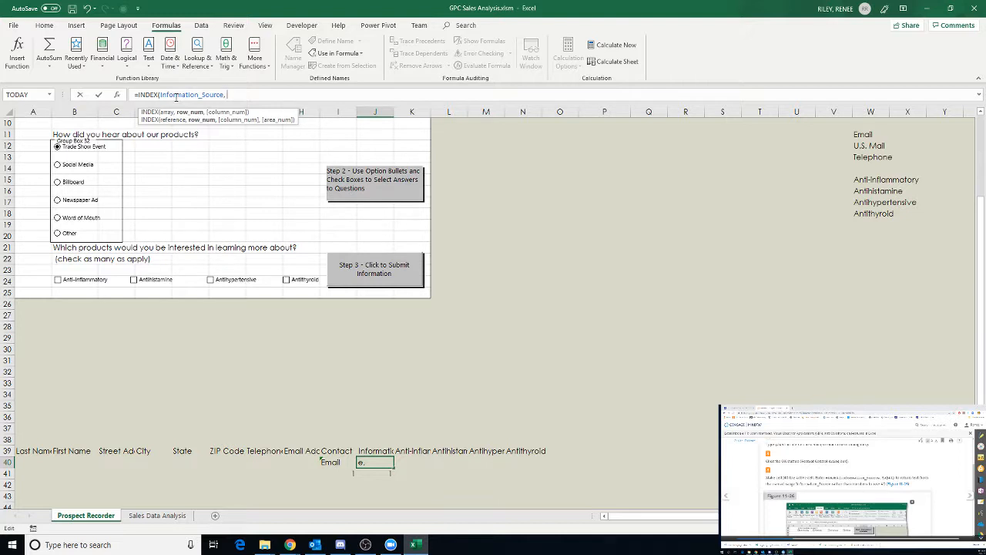
text($J$41)
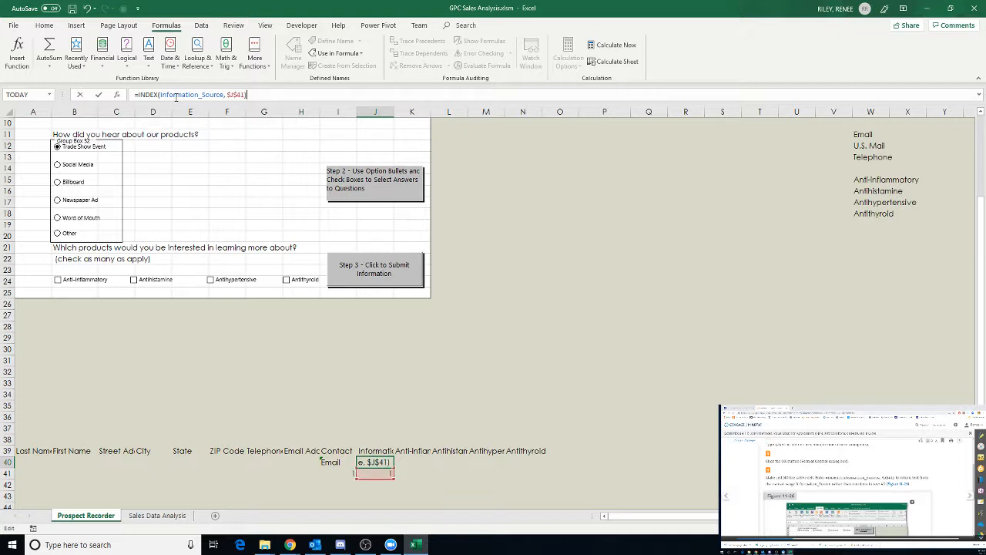
key(Return)
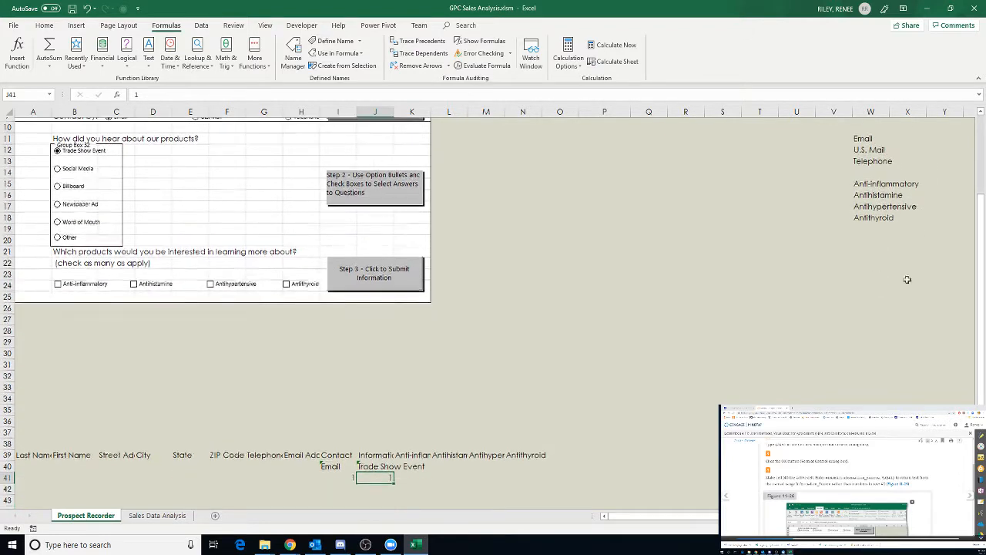
Step: Link the Anti-inflammatory check box to cell $K$40 via Format Control
scroll(down, 3)
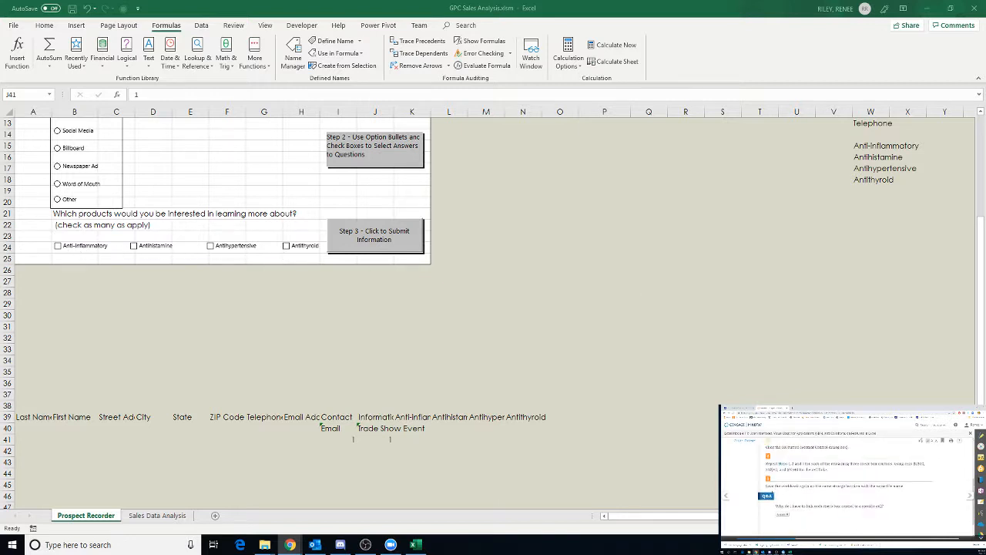
scroll(down, 3)
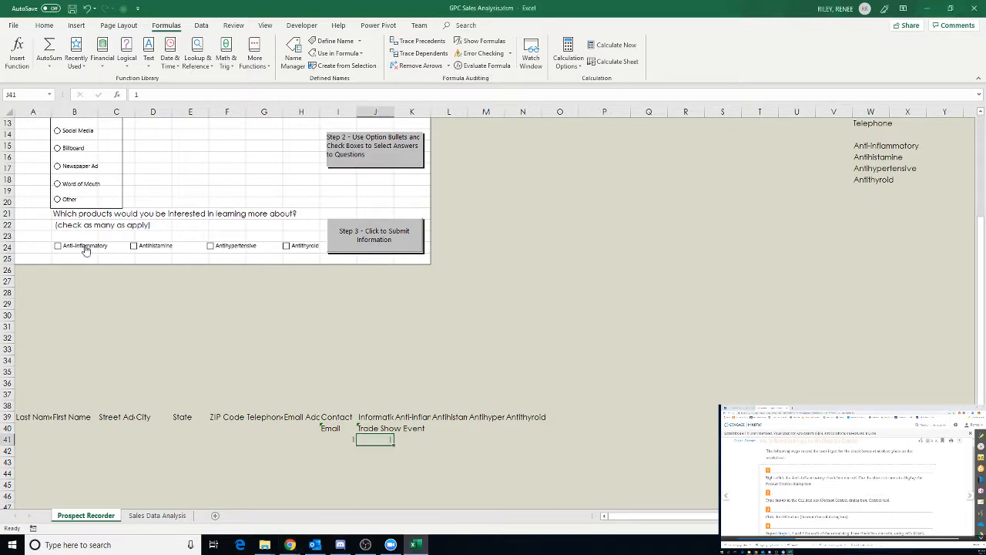
right_click(80, 245)
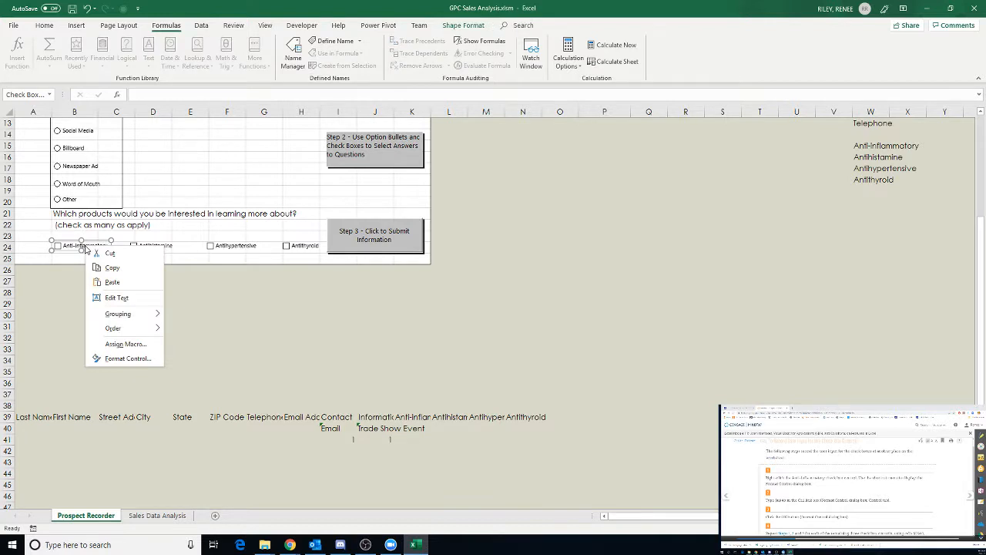
click(128, 357)
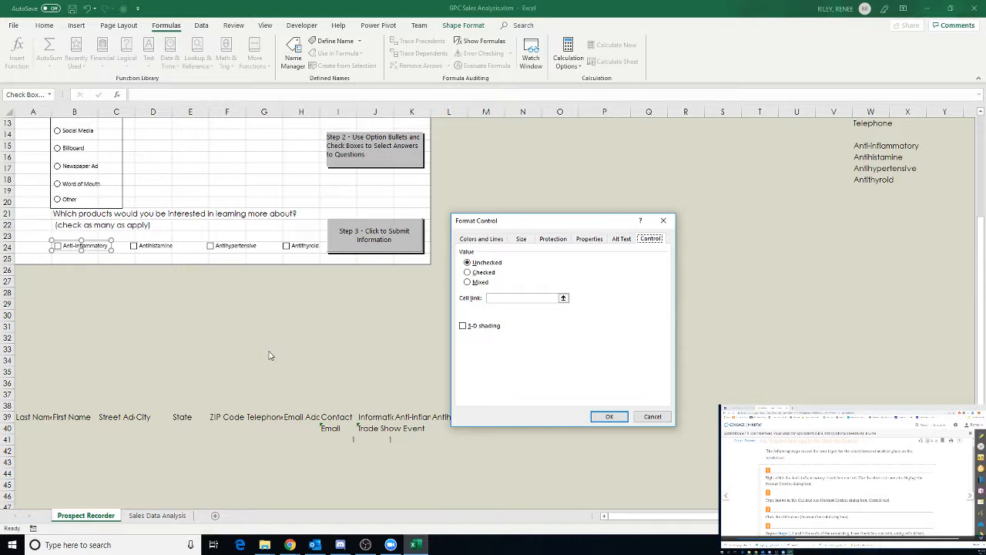
mouse_move(258, 345)
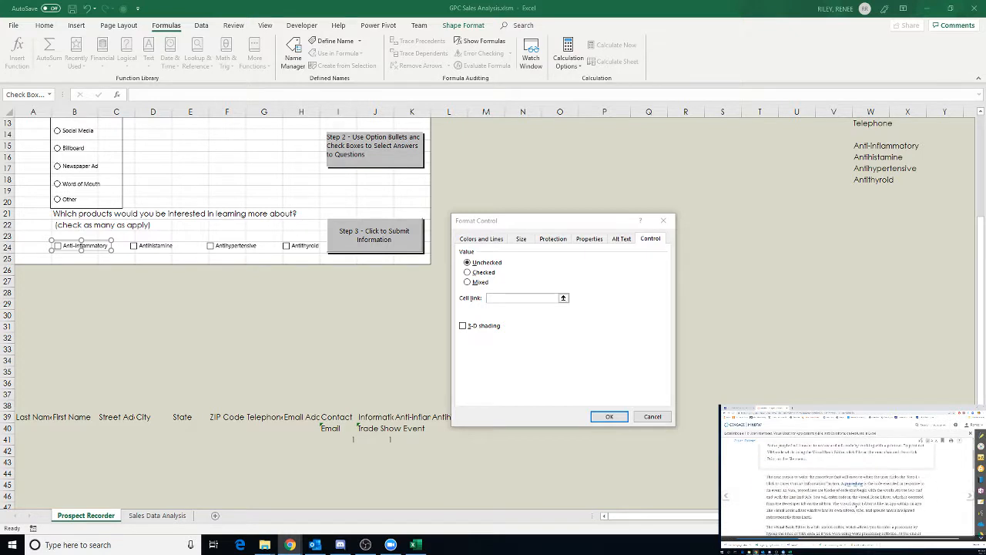
scroll(down, 3)
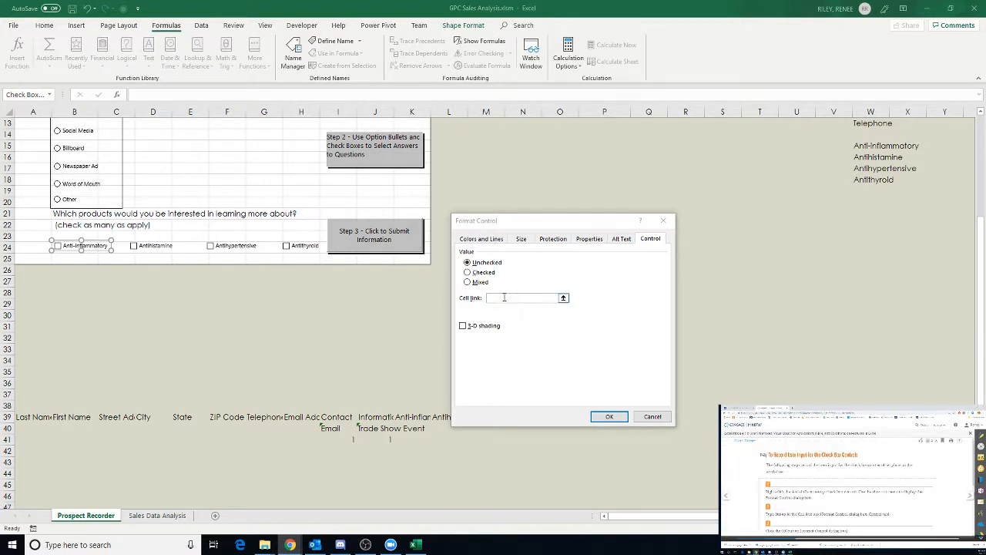
text($)
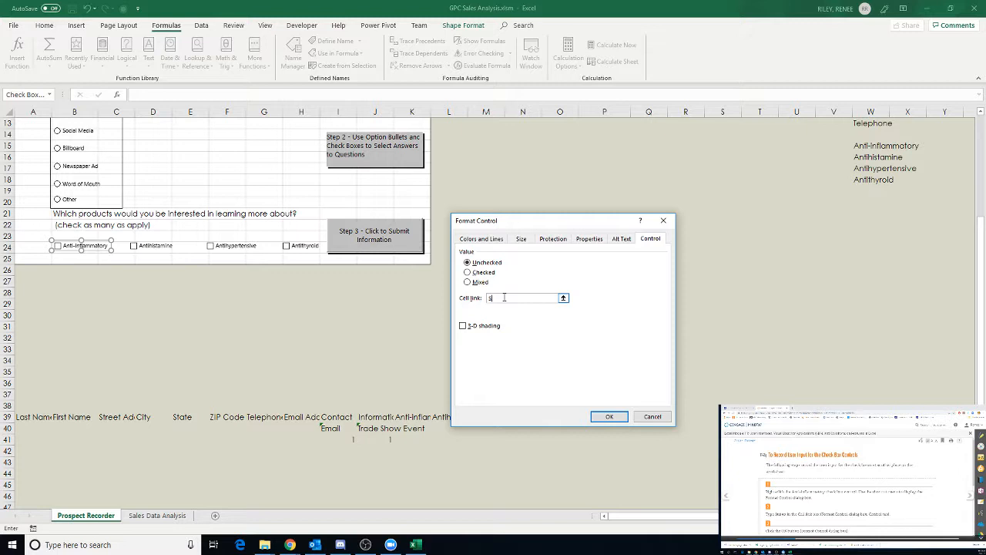
text($K$40)
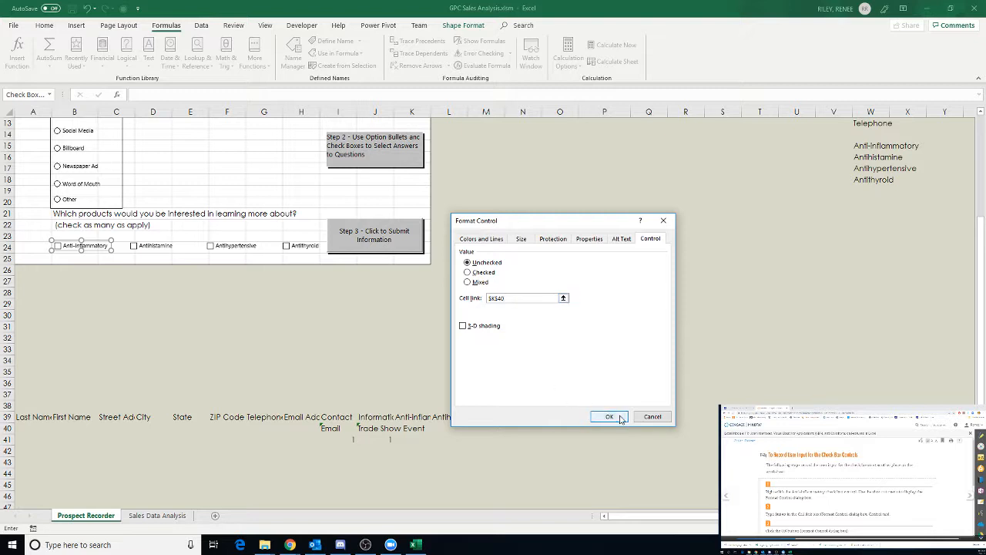
click(609, 416)
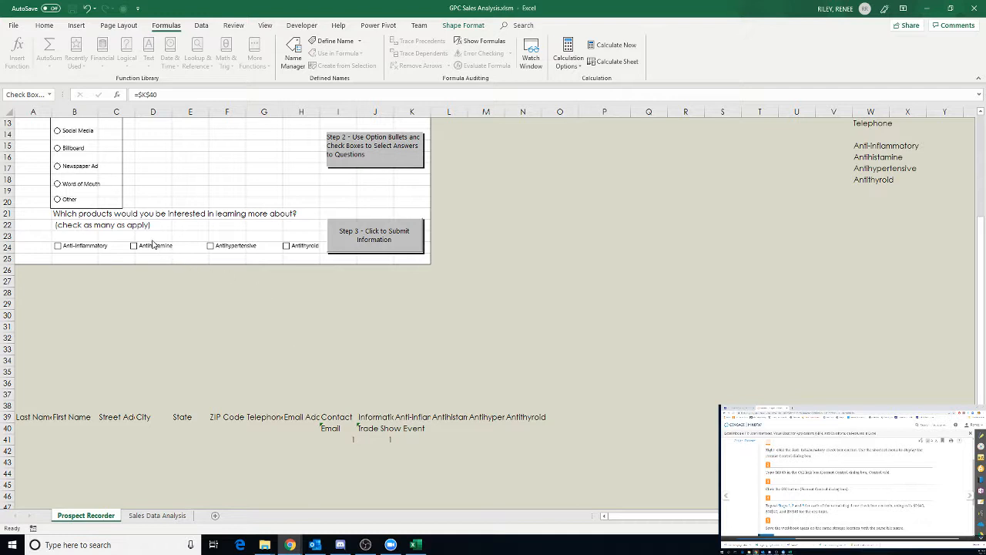
Step: Link the Antihistamine check box to cell $L$40
click(58, 245)
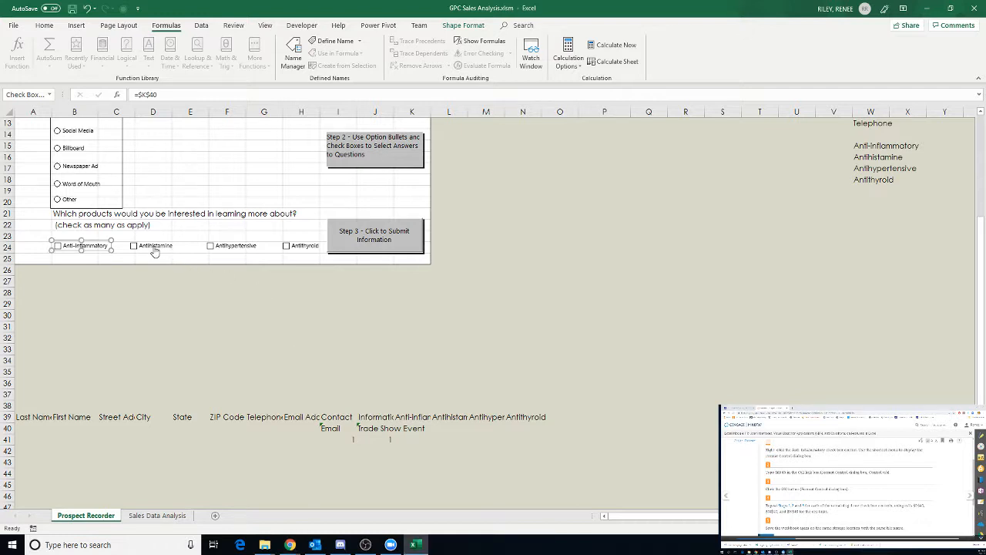
right_click(154, 247)
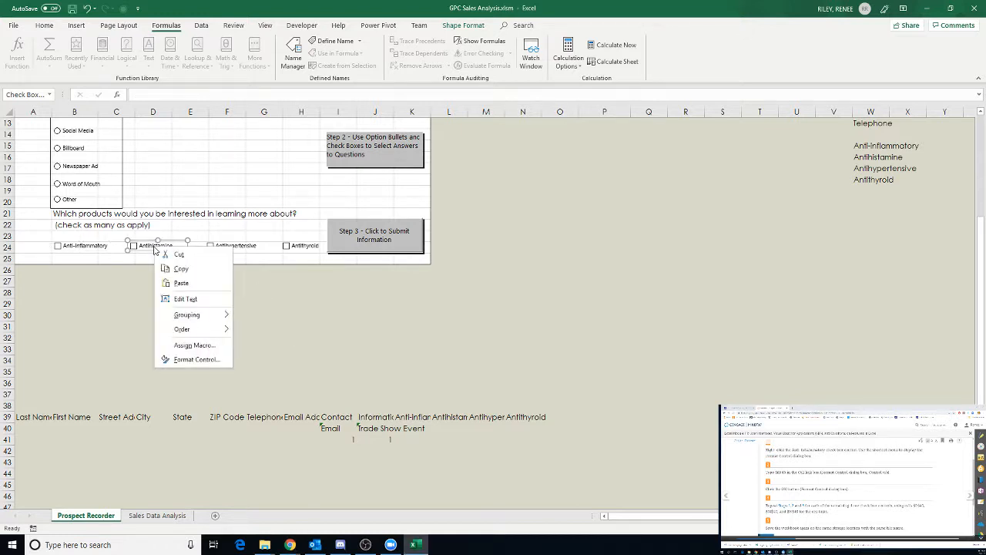
mouse_move(195, 359)
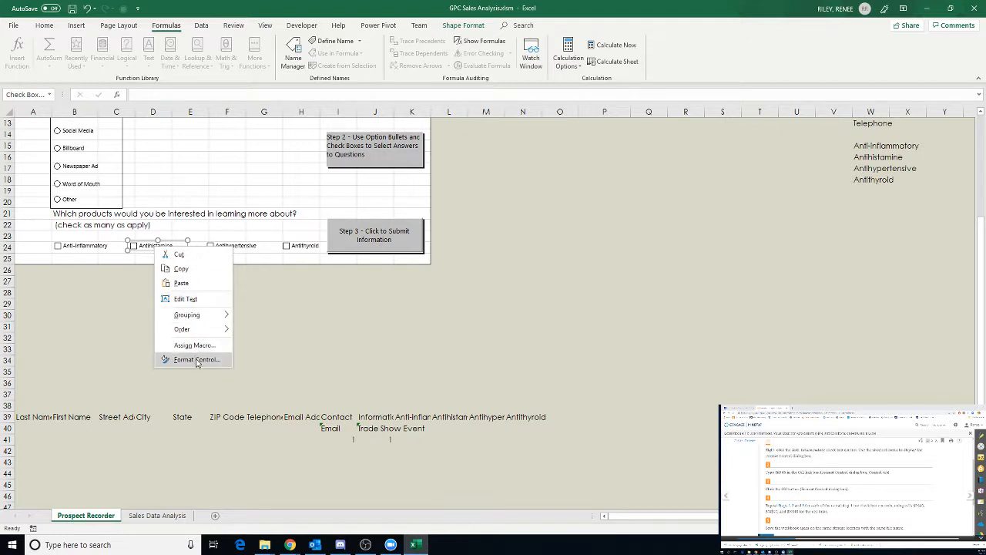
click(196, 360)
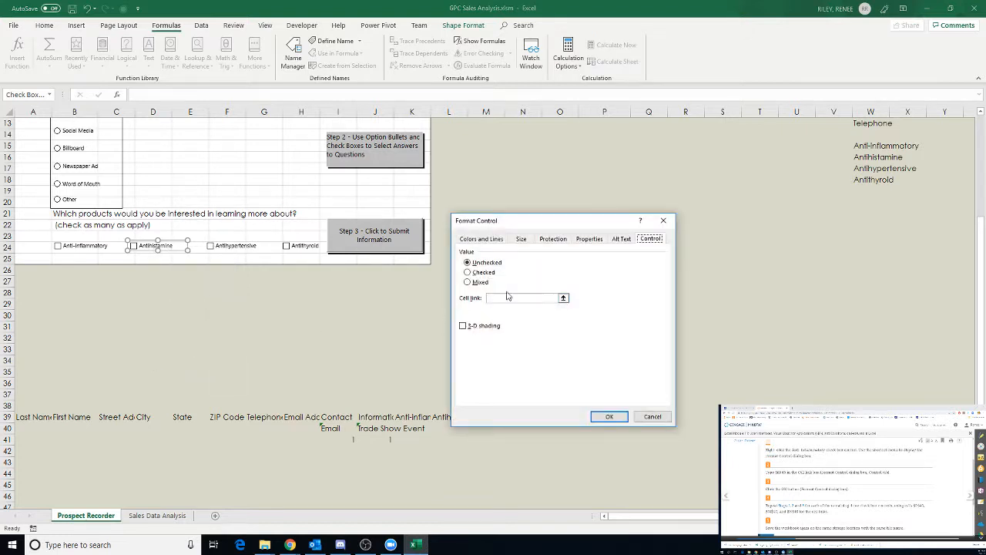
click(522, 299)
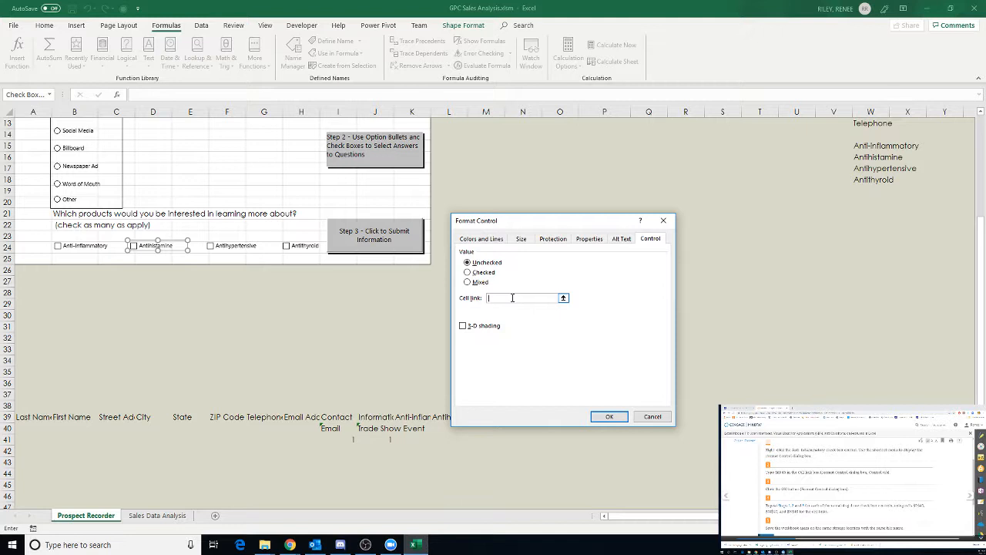
text($L$40)
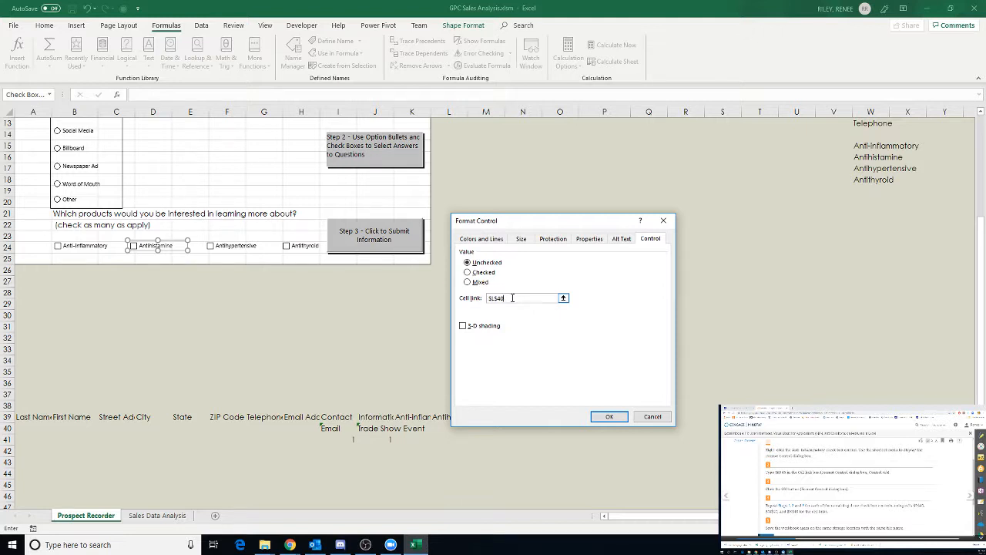
click(609, 417)
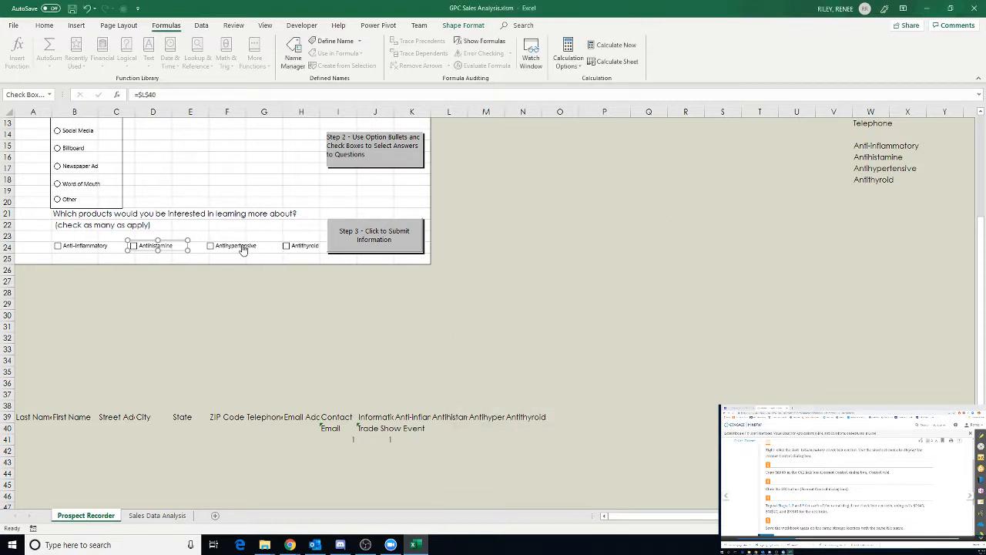
Step: Link the Antihypertensive and Antithyroid check boxes to cells $M$40 and $N$40
right_click(234, 245)
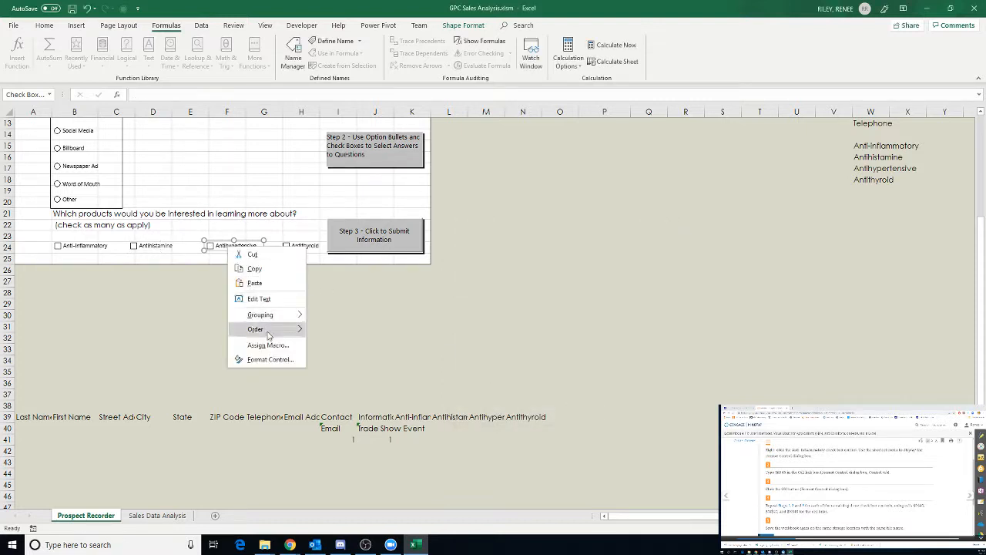
click(268, 359)
text($M$40)
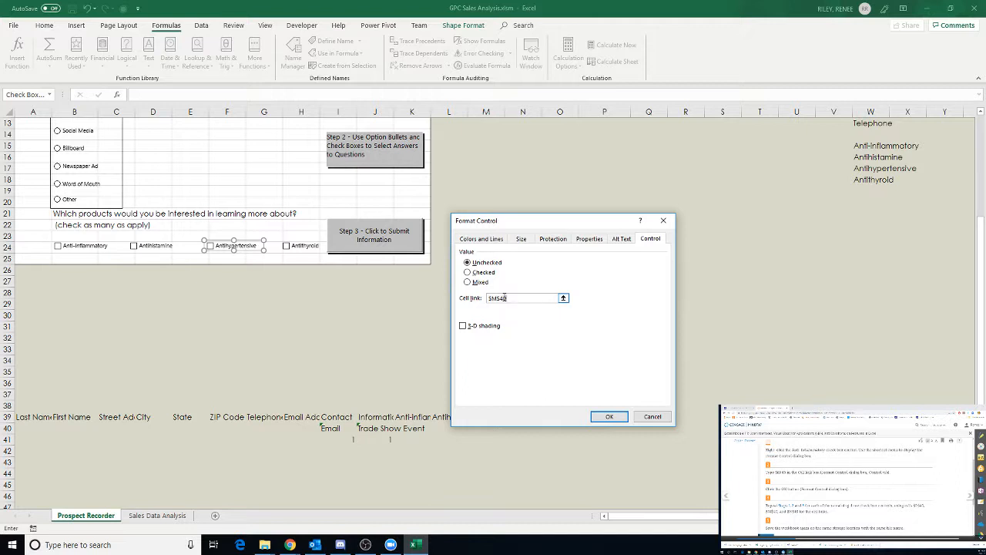
click(609, 416)
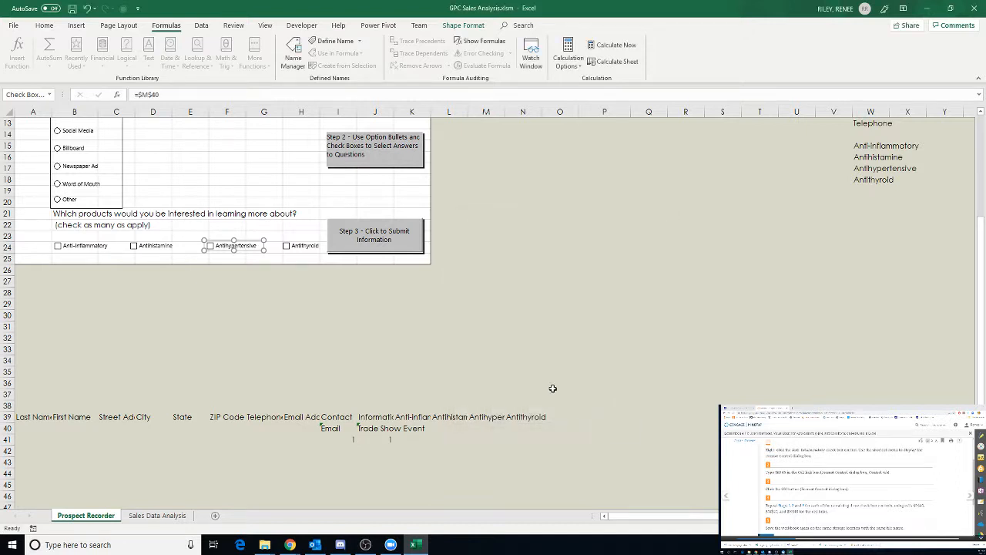
click(302, 245)
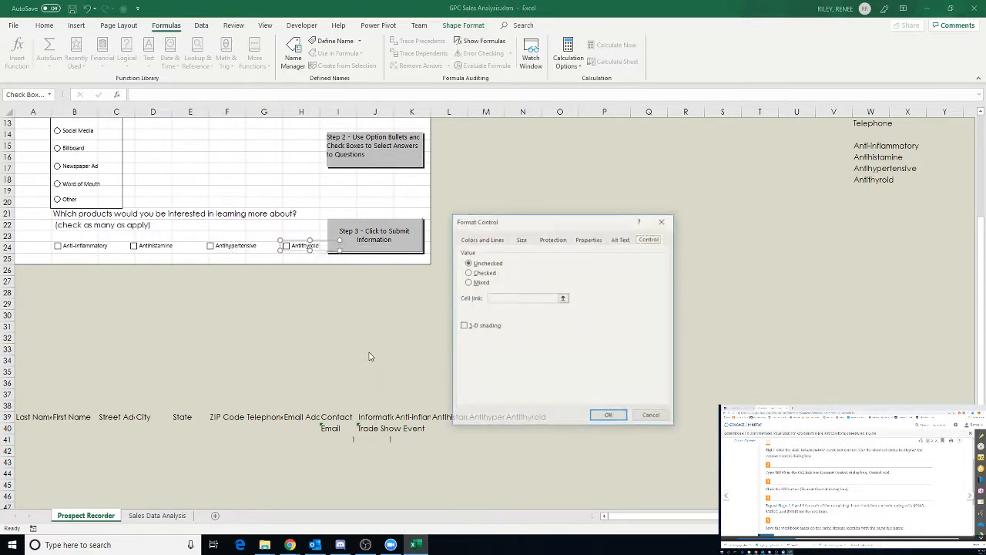
click(524, 299)
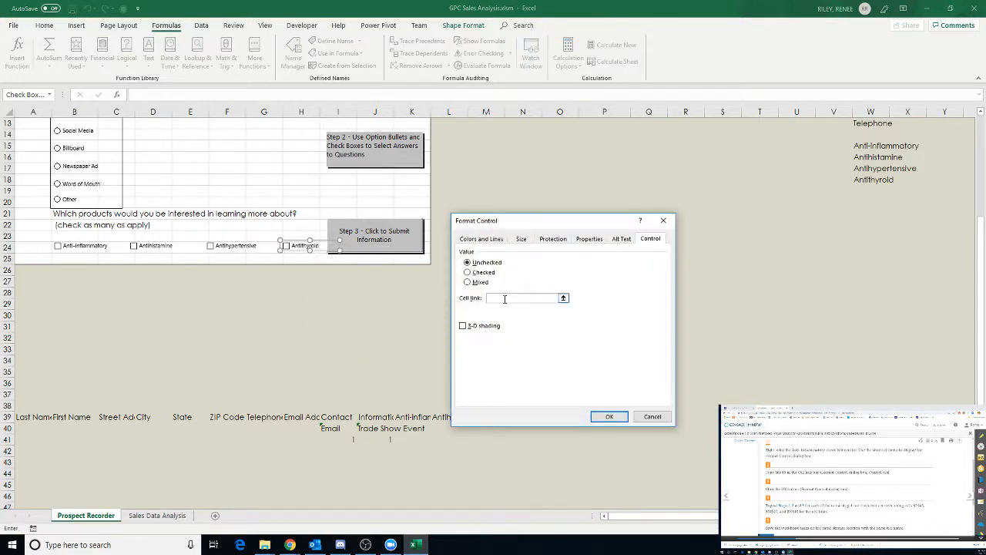
text($N$40)
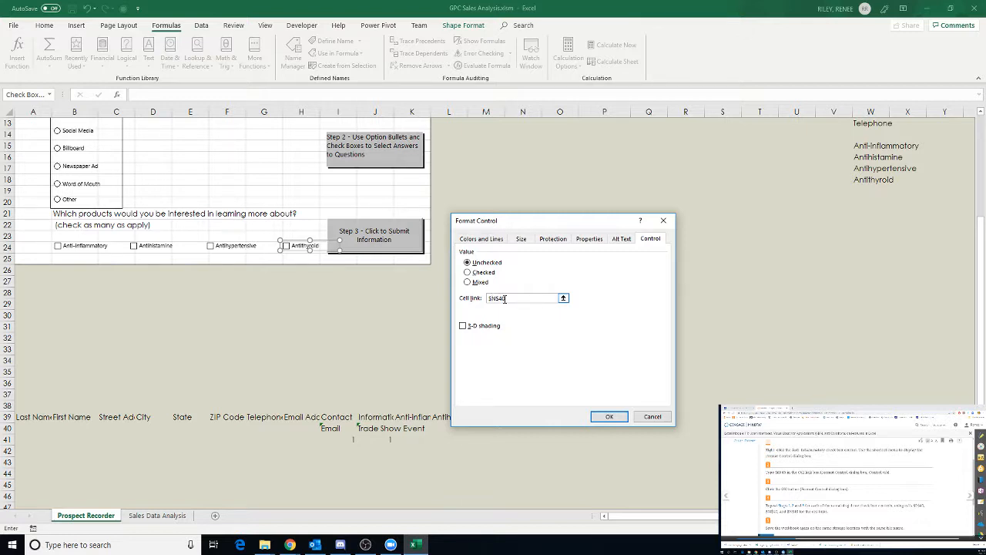
click(609, 416)
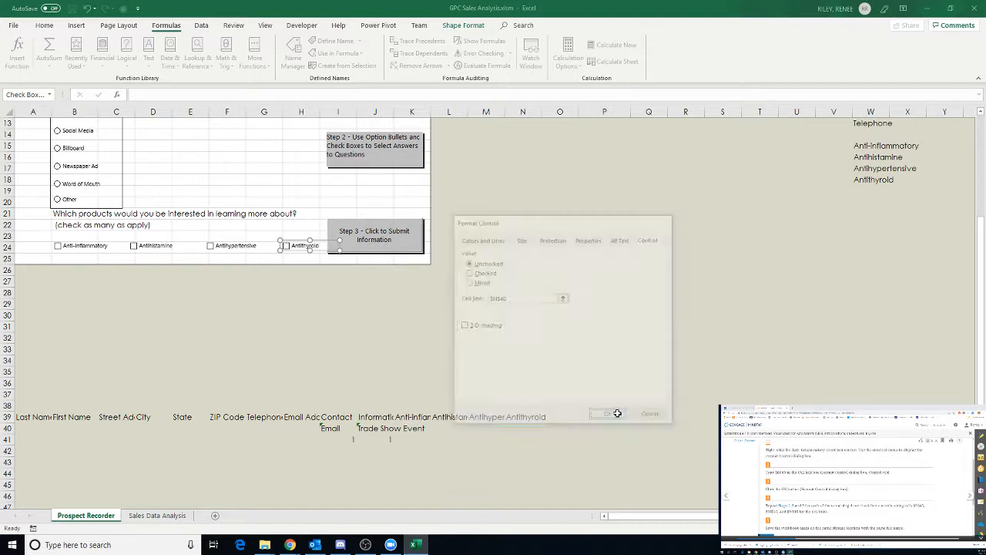
click(604, 413)
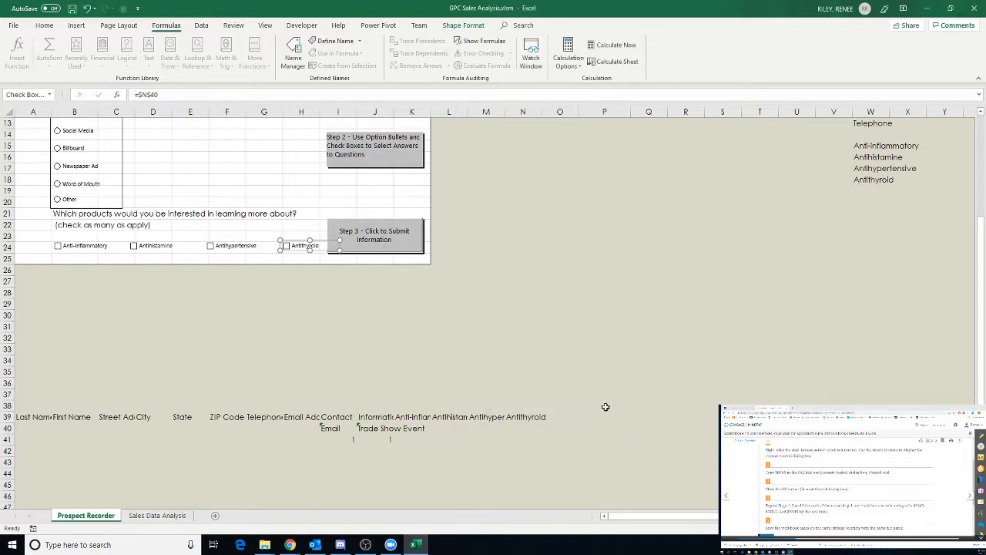
mouse_move(315, 472)
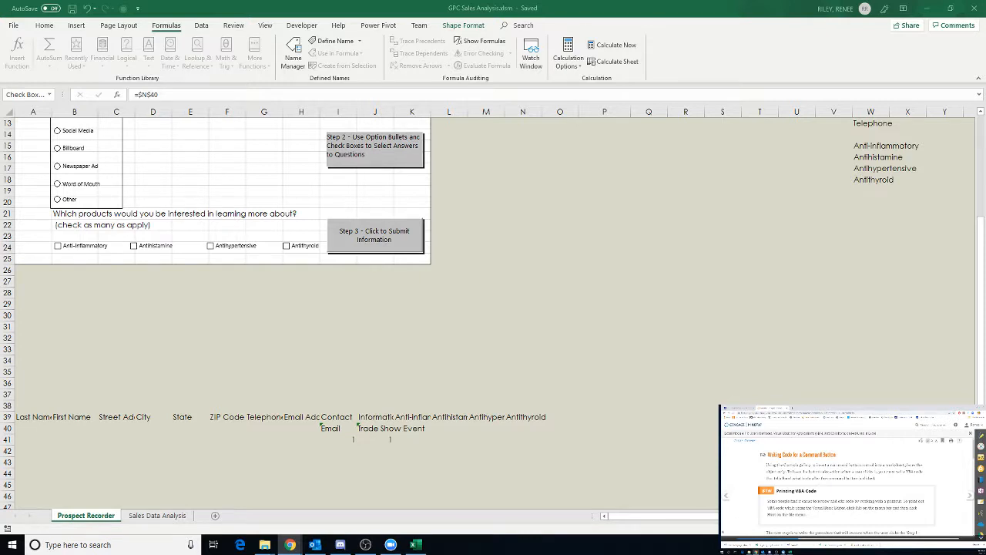
mouse_move(133, 450)
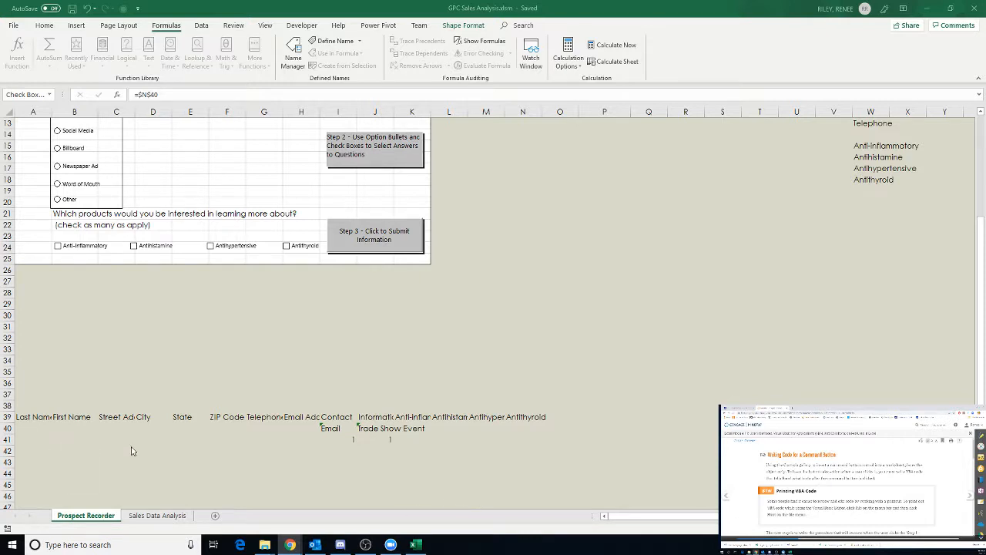
mouse_move(145, 410)
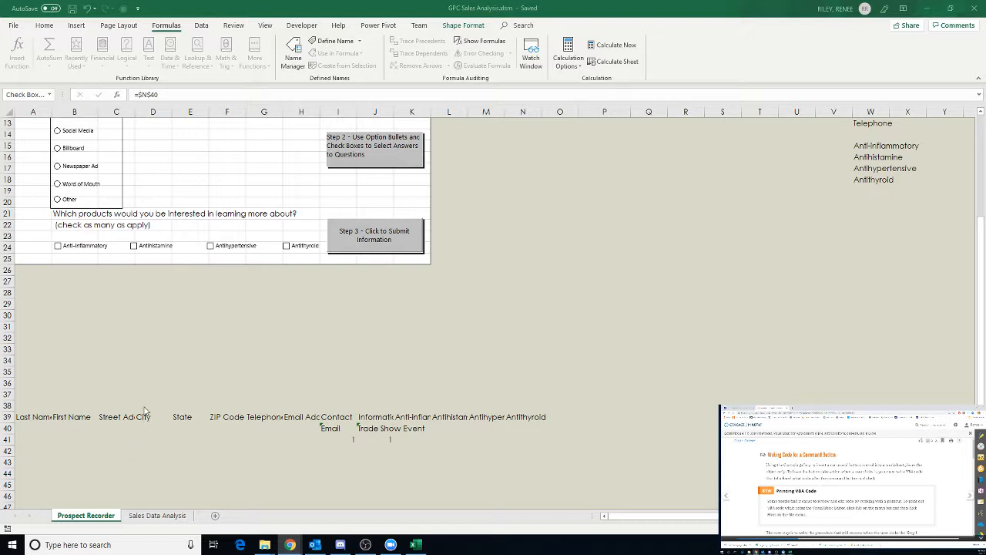
mouse_move(163, 456)
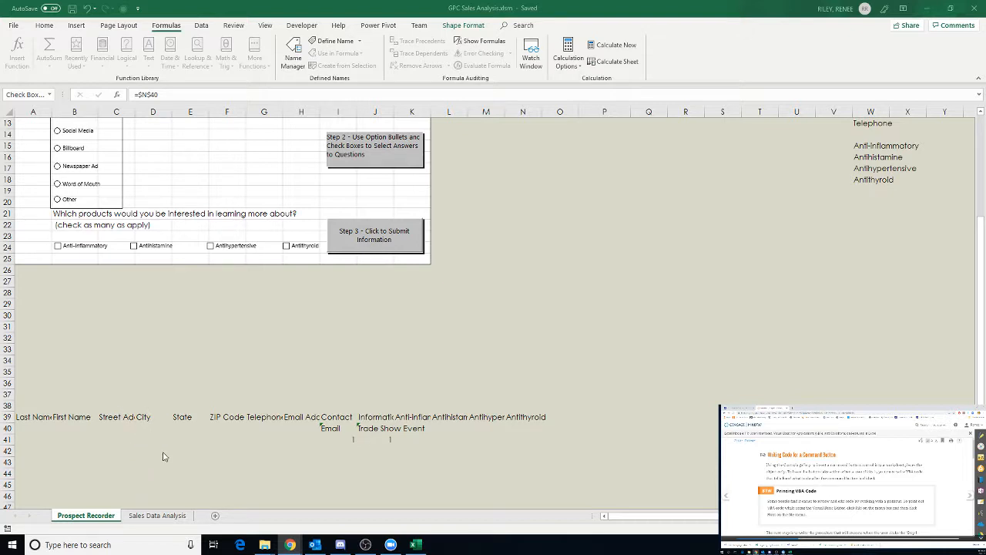
mouse_move(197, 468)
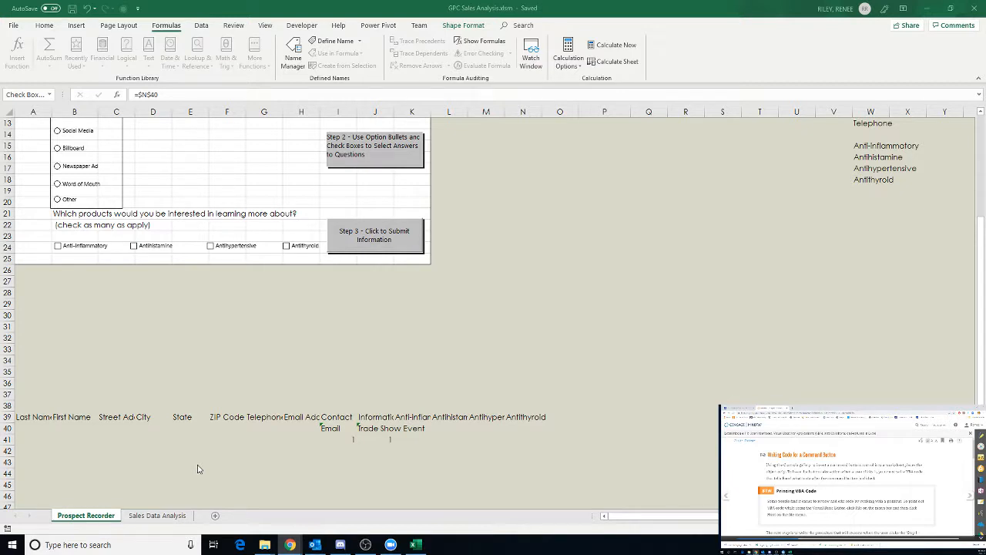
Step: Scroll back up to the top of the Prospect Recorder form after saving
scroll(up, 3)
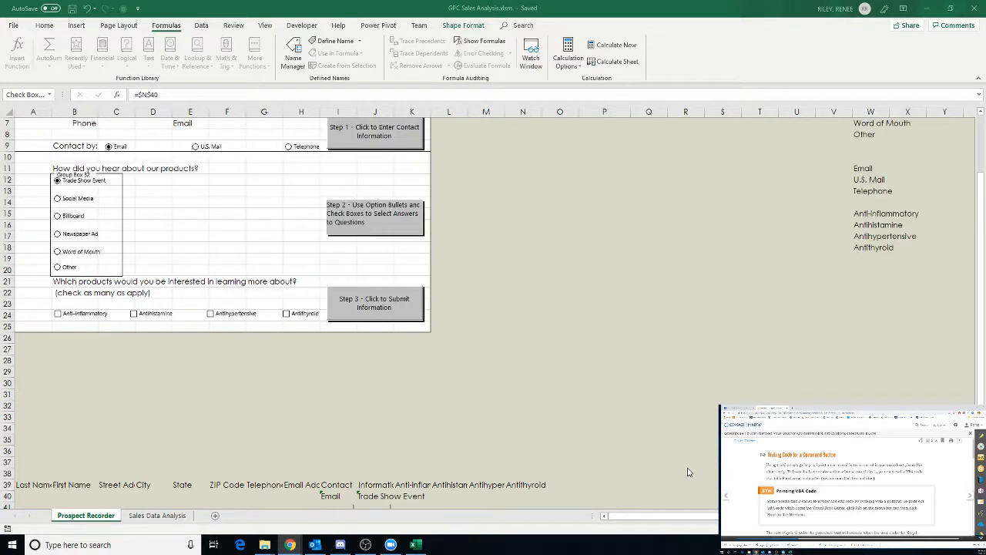
scroll(up, 3)
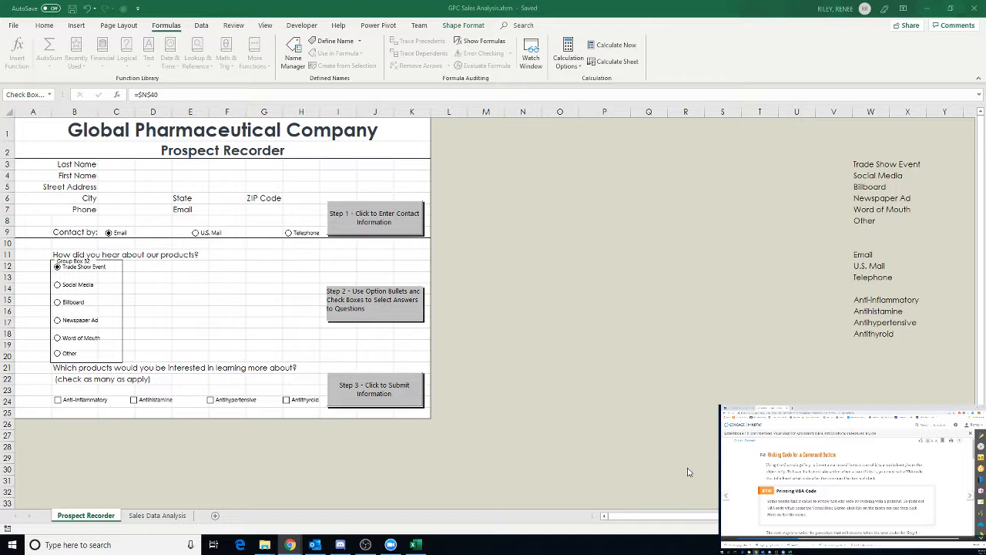
mouse_move(650, 391)
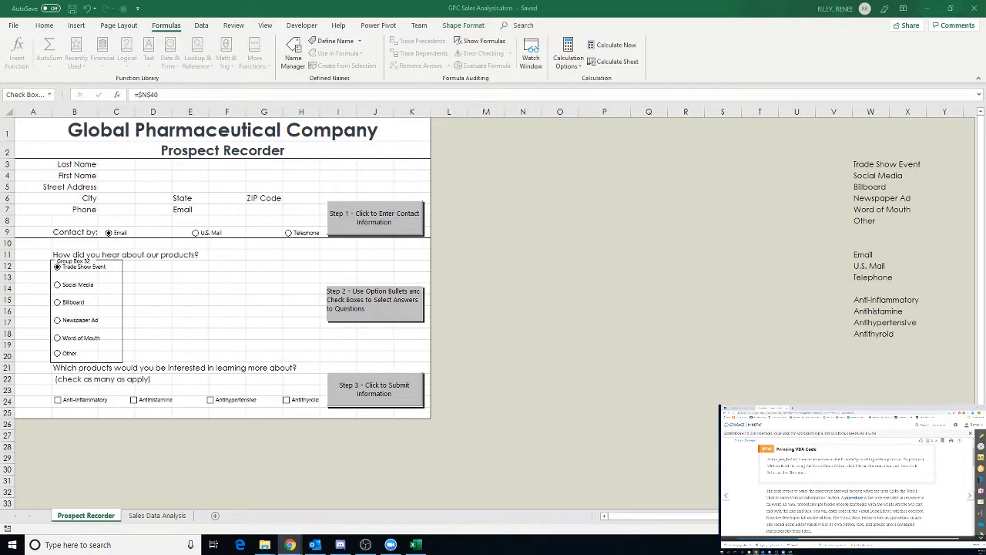
mouse_move(724, 302)
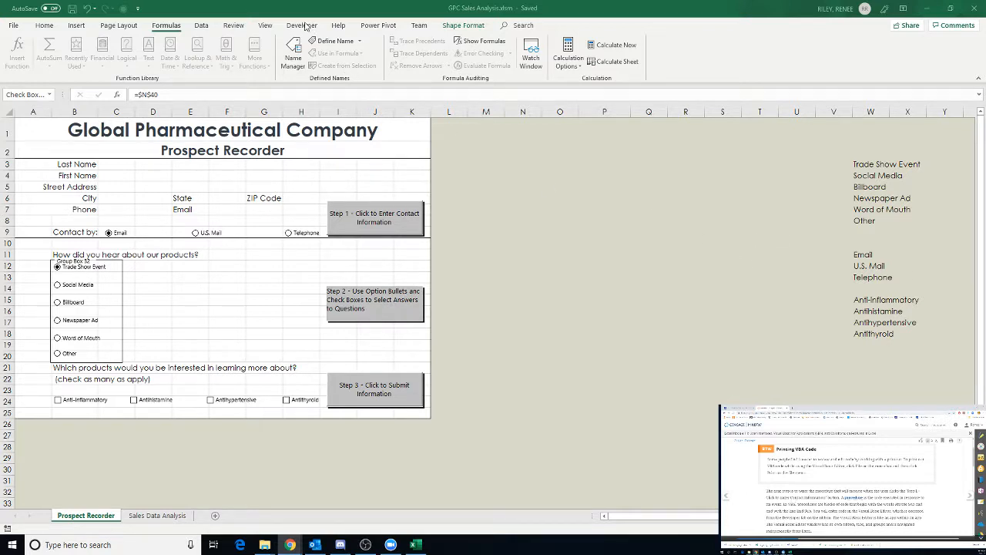
Step: Show the Developer ribbon tools and scroll down through the Prospect Recorder form
click(302, 25)
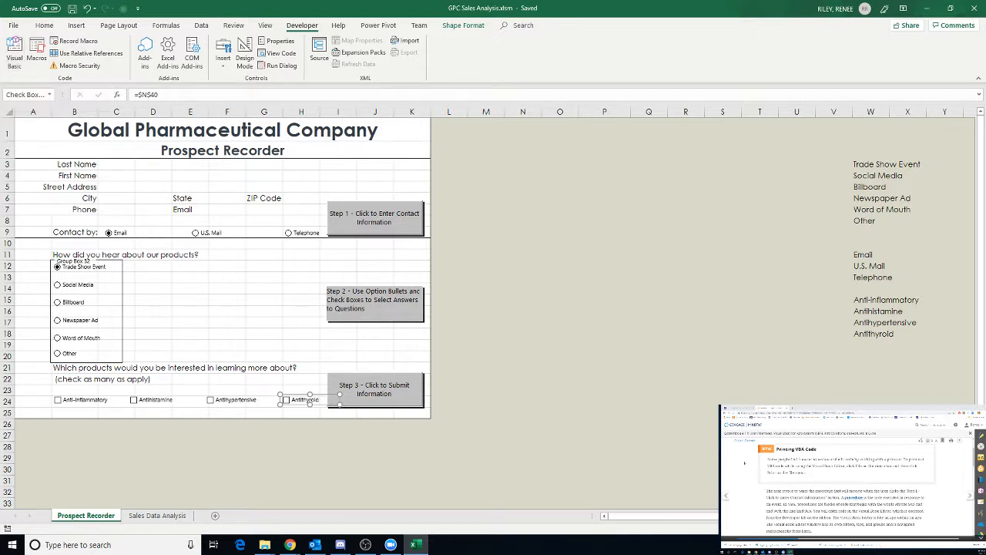
scroll(down, 3)
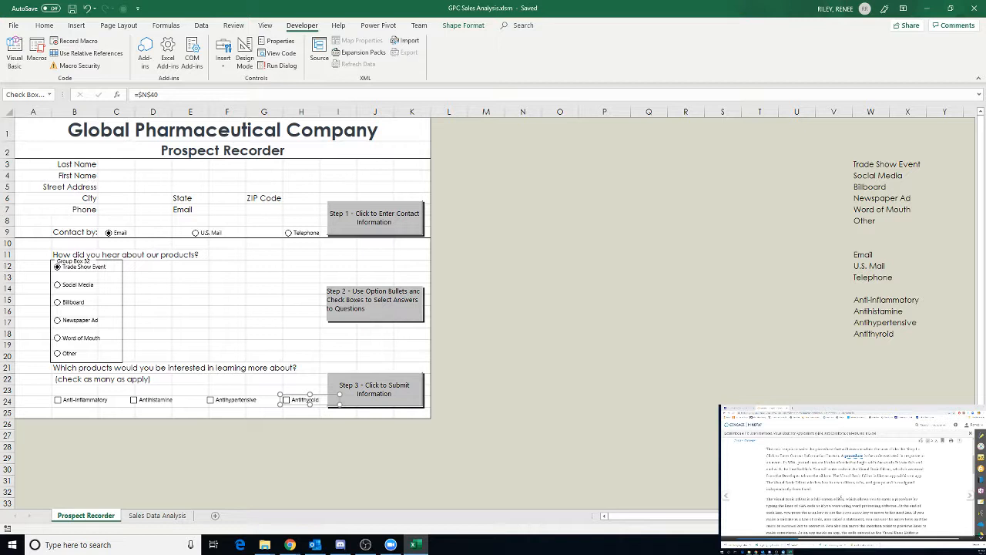
scroll(down, 3)
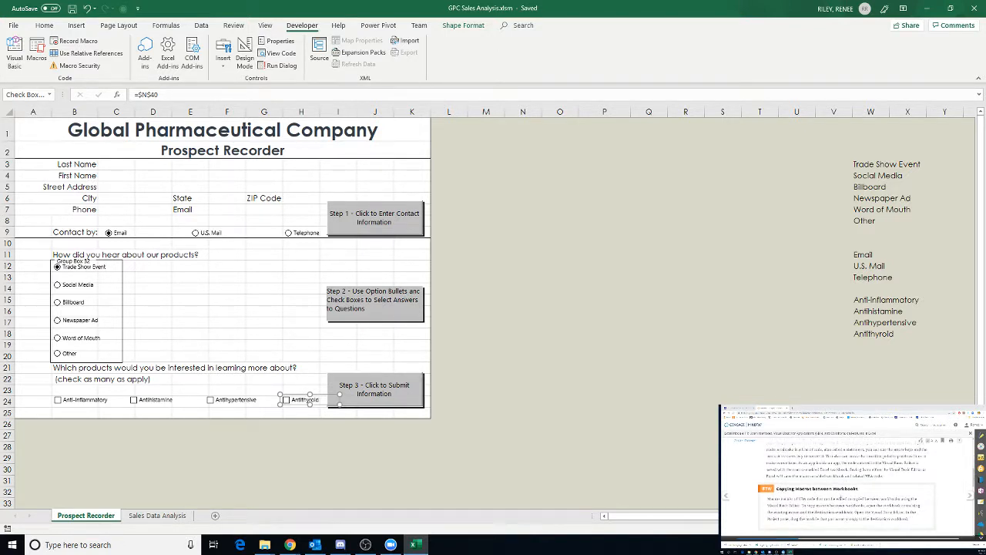
scroll(down, 3)
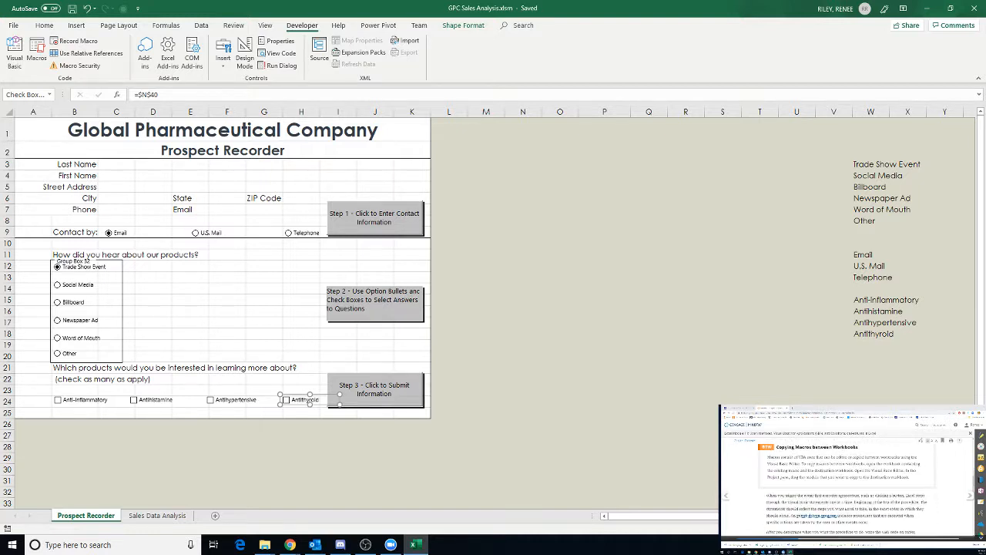
scroll(down, 3)
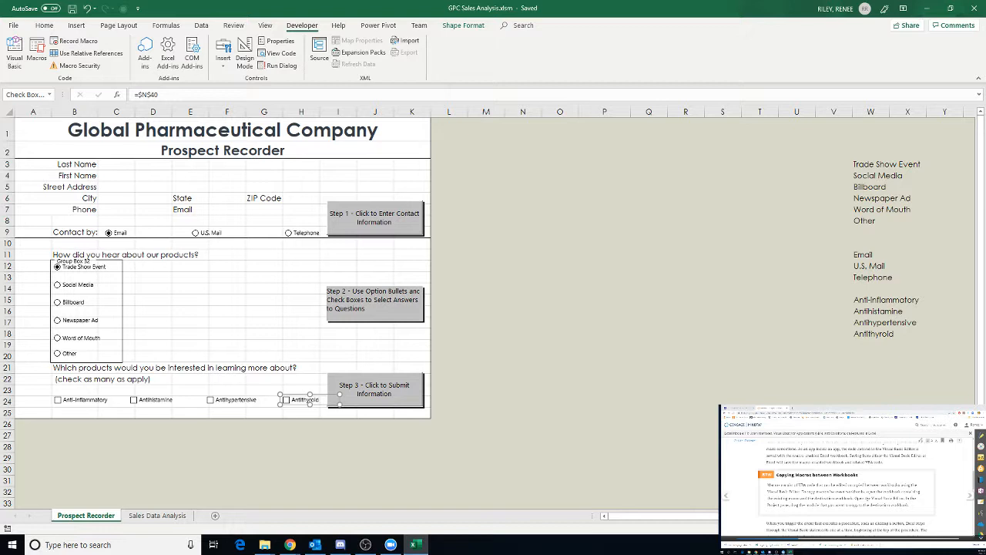
scroll(down, 3)
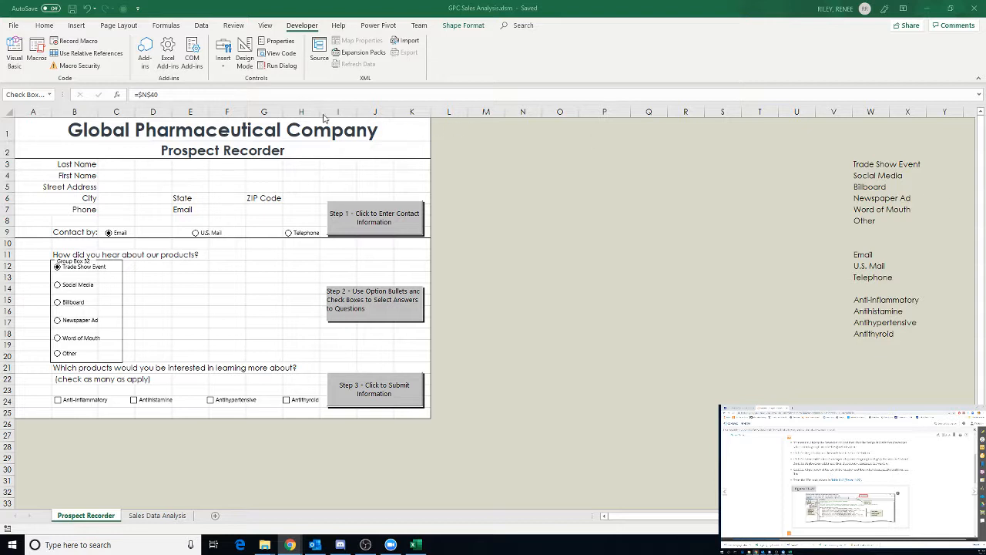
mouse_move(248, 50)
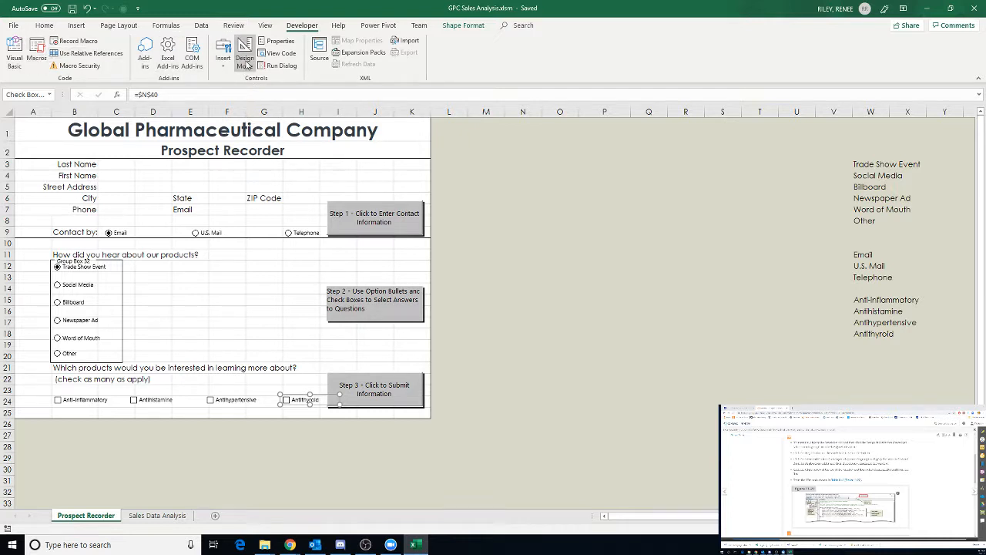
mouse_move(245, 53)
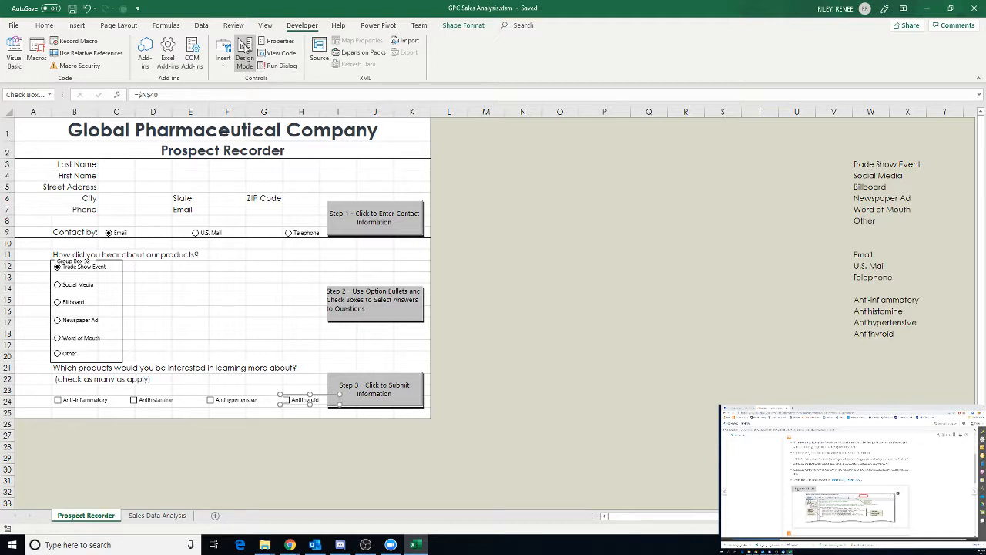
mouse_move(243, 54)
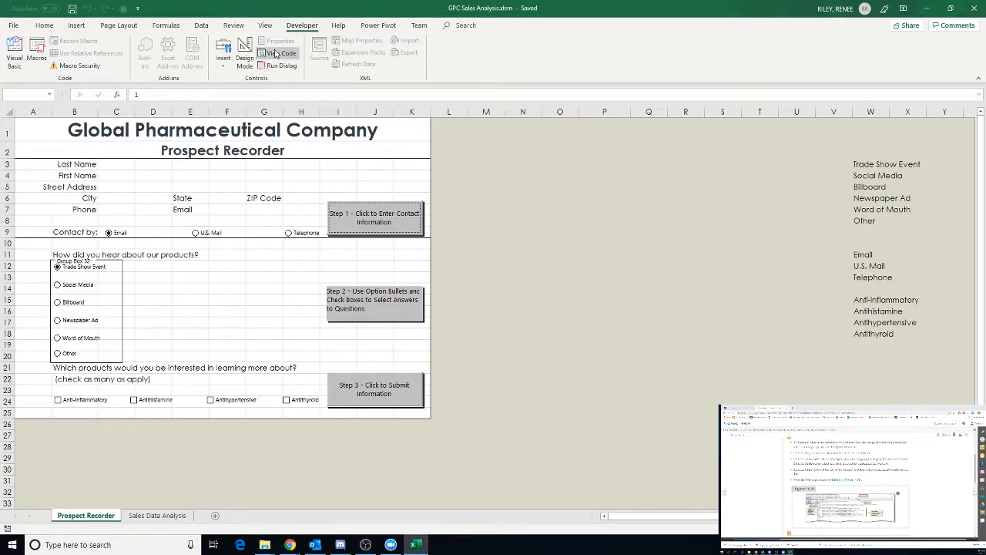
mouse_move(279, 52)
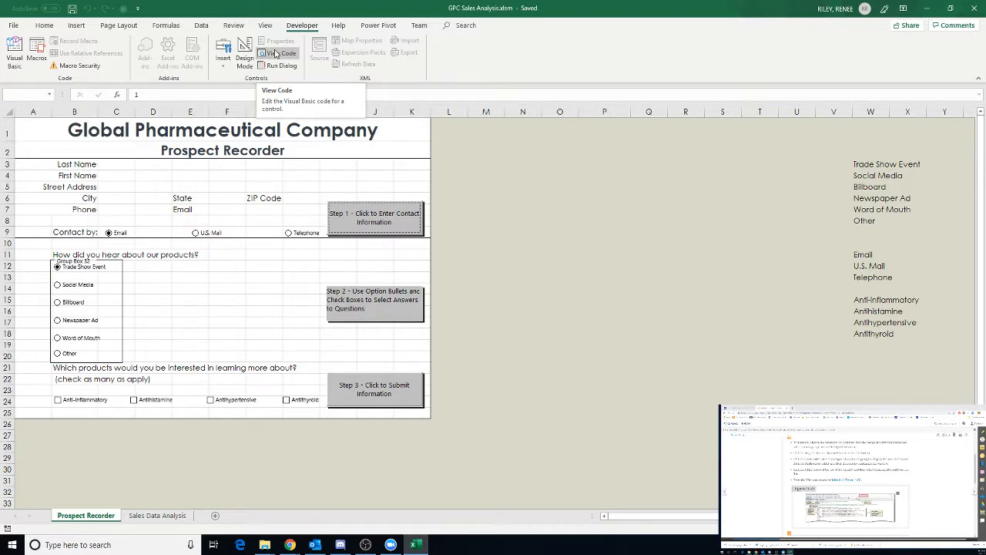
Step: View the sheet's code in the VBA editor and widen the Project Explorer pane
click(286, 52)
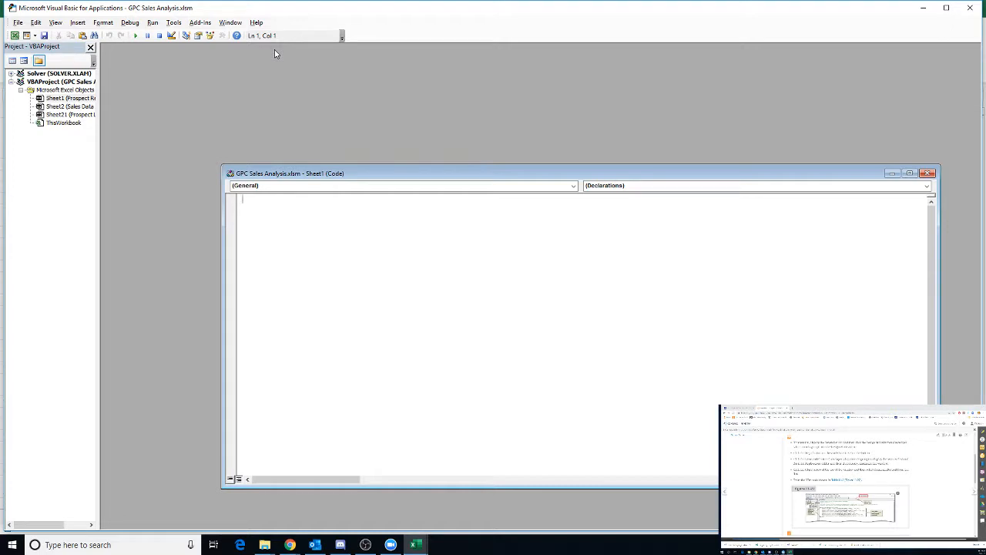
mouse_move(137, 56)
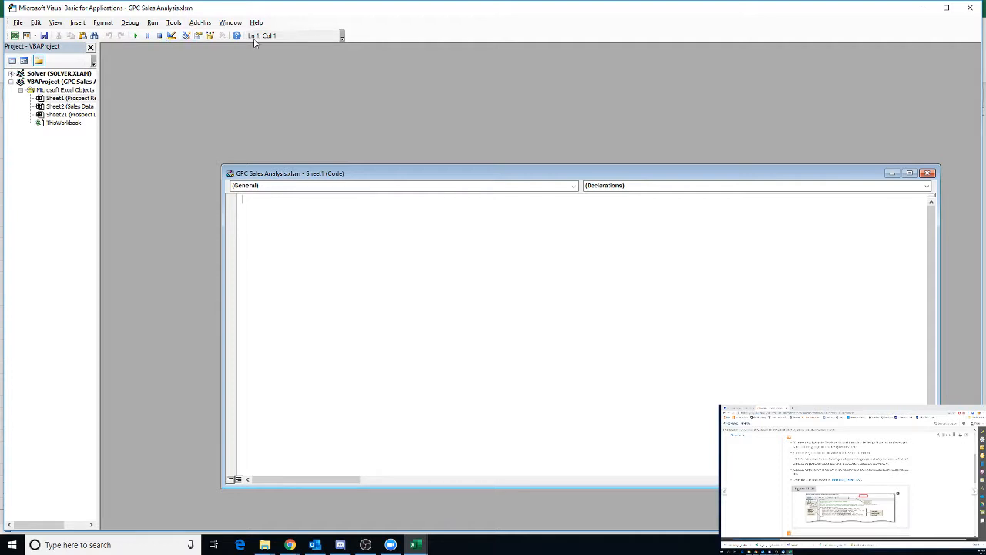
mouse_move(130, 105)
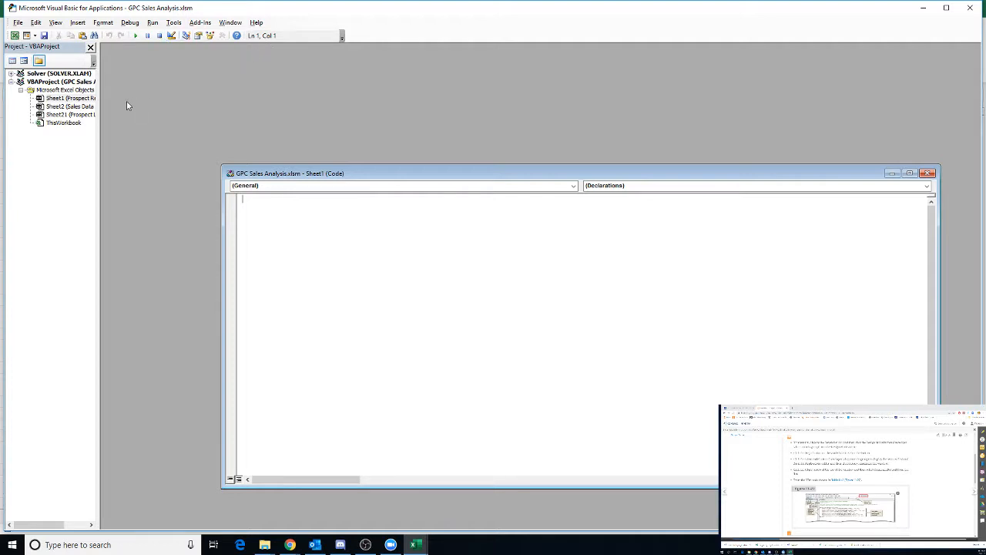
mouse_move(74, 132)
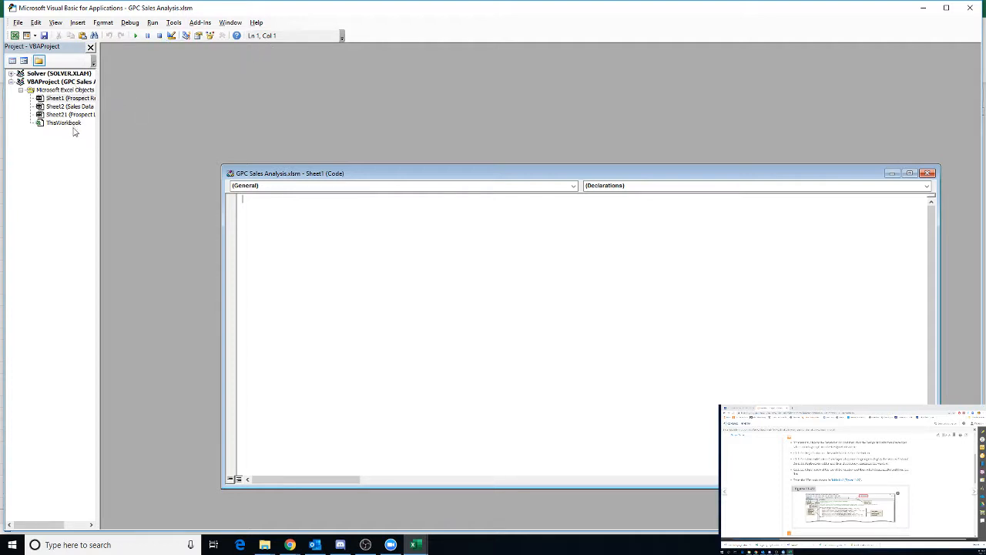
mouse_move(74, 142)
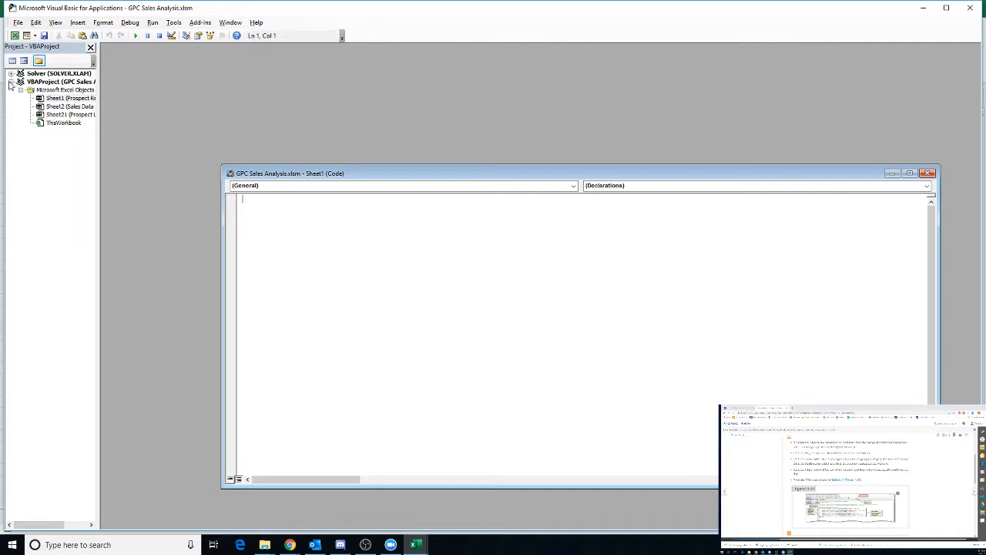
mouse_move(24, 95)
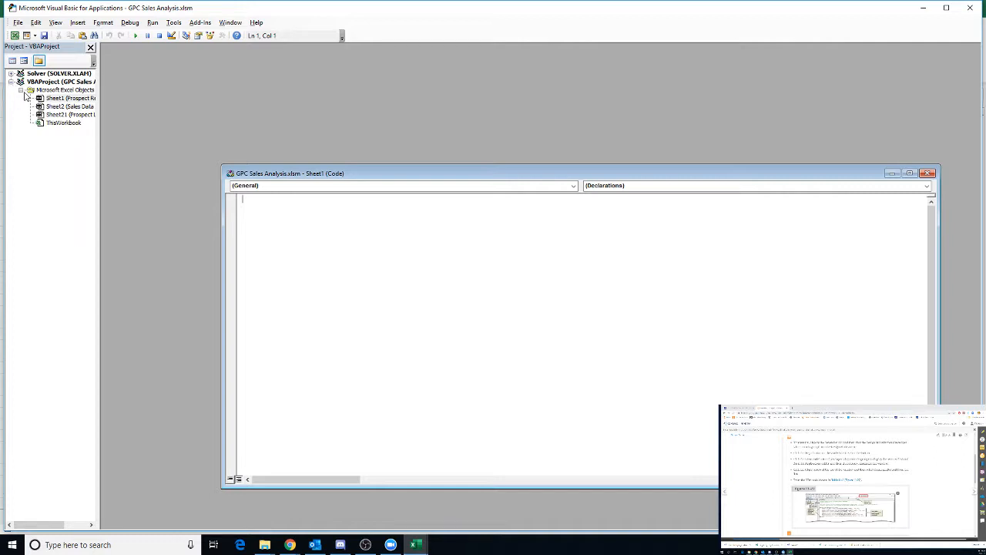
mouse_move(99, 142)
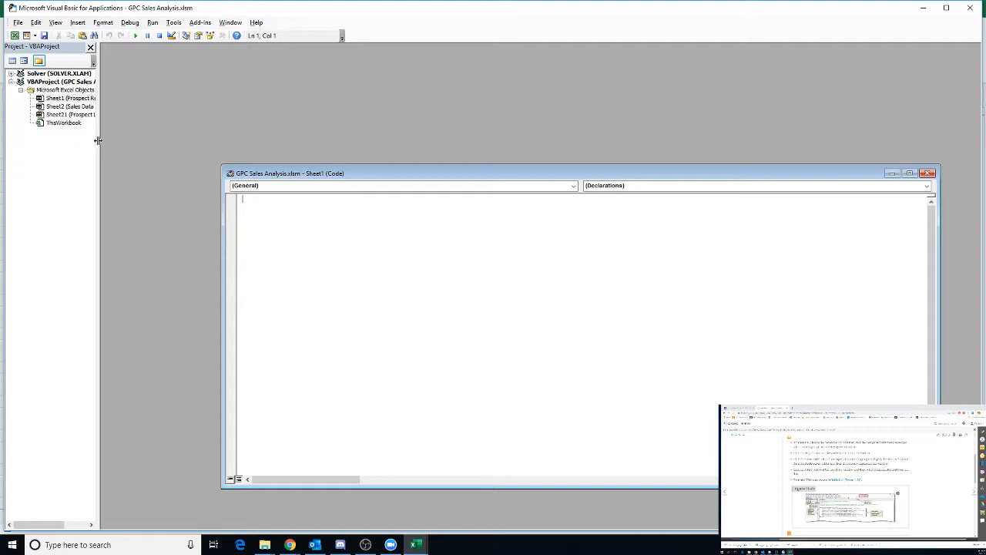
drag(96, 141, 146, 140)
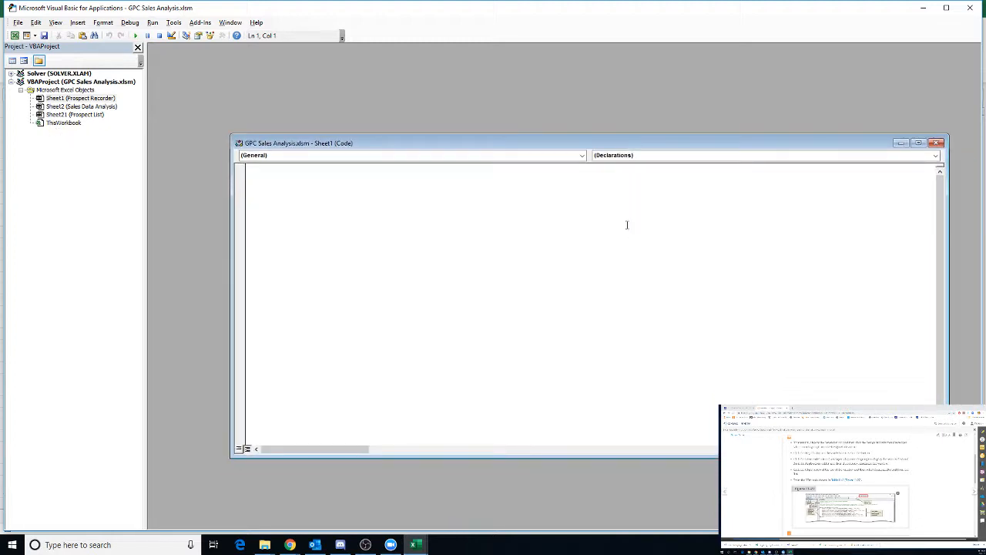
mouse_move(644, 236)
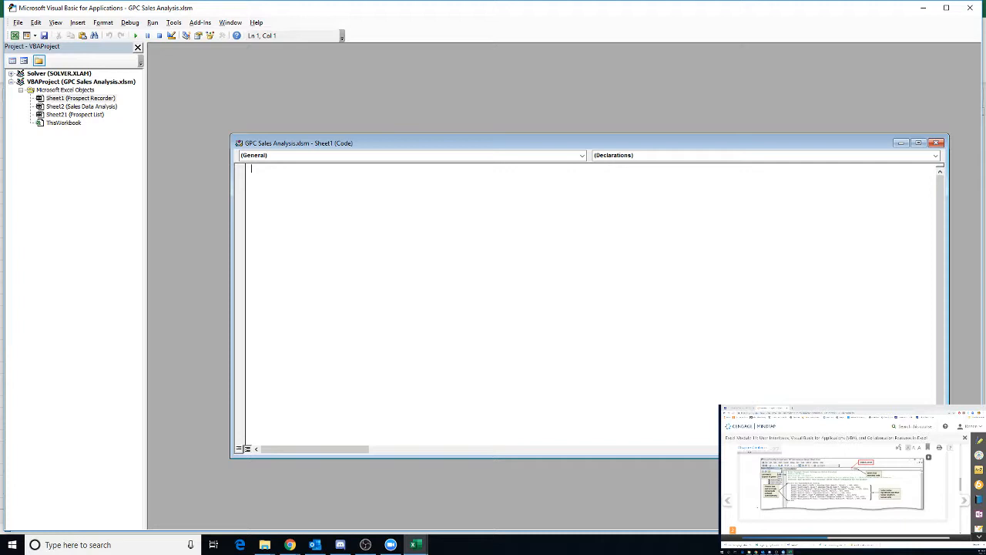
mouse_move(351, 158)
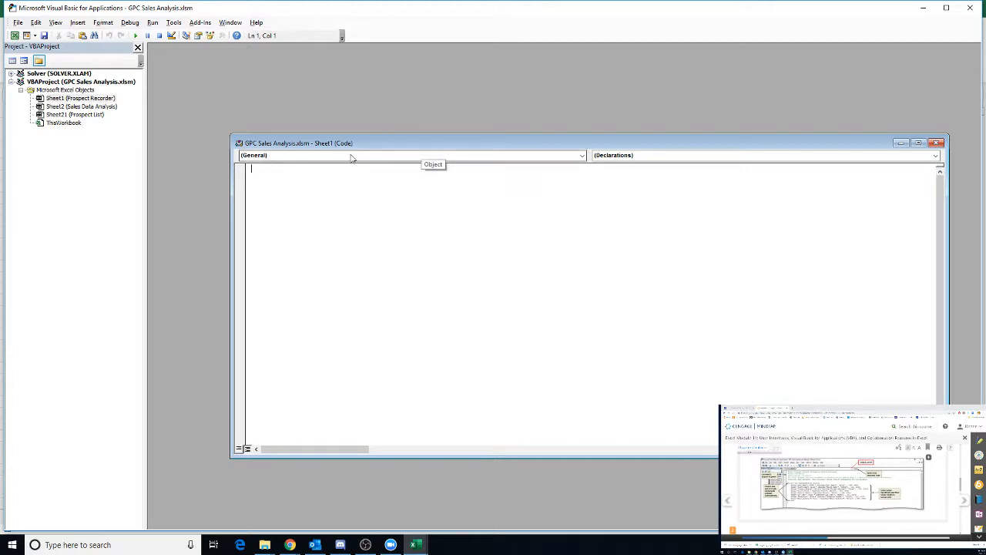
mouse_move(583, 154)
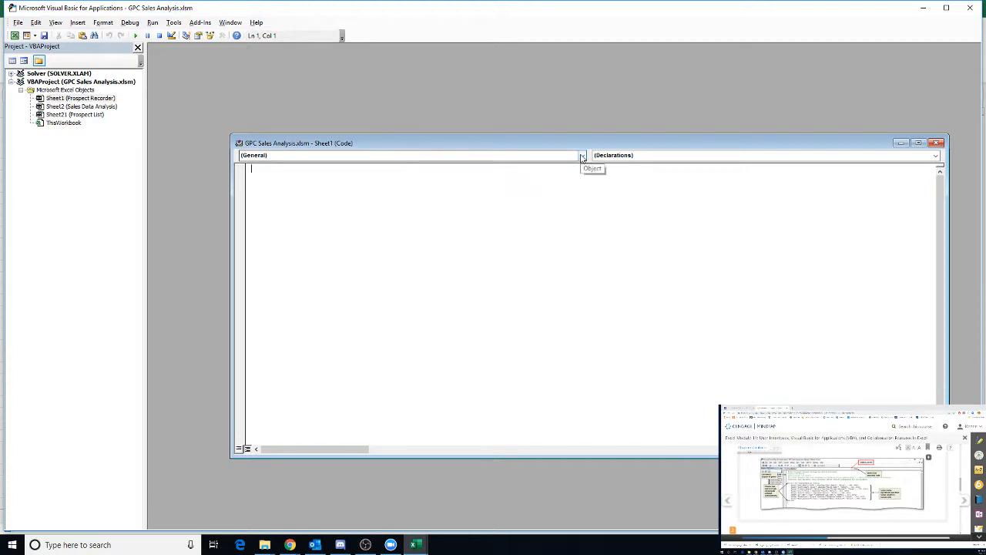
Step: Insert an empty CommandButton1_Click procedure from the code window's Object dropdown
click(582, 154)
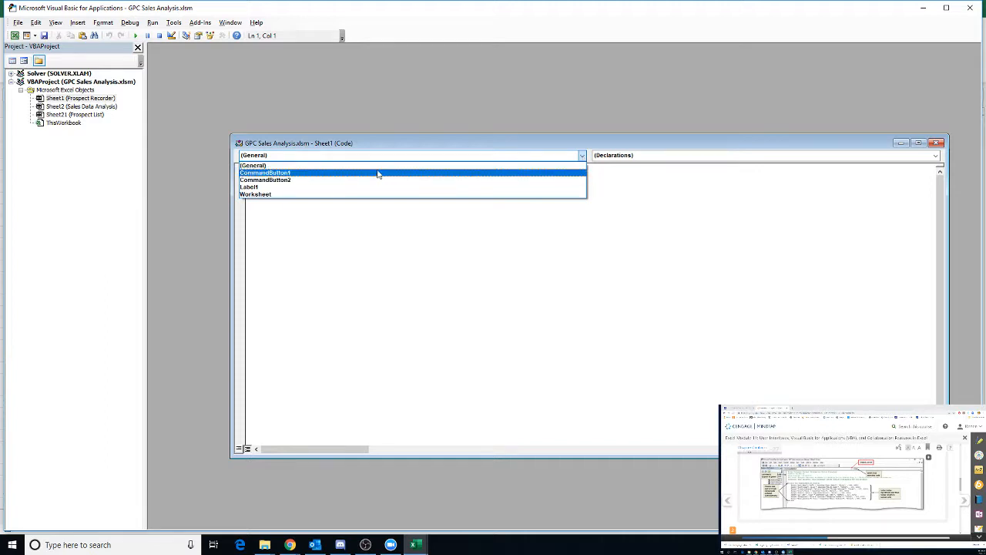
click(265, 173)
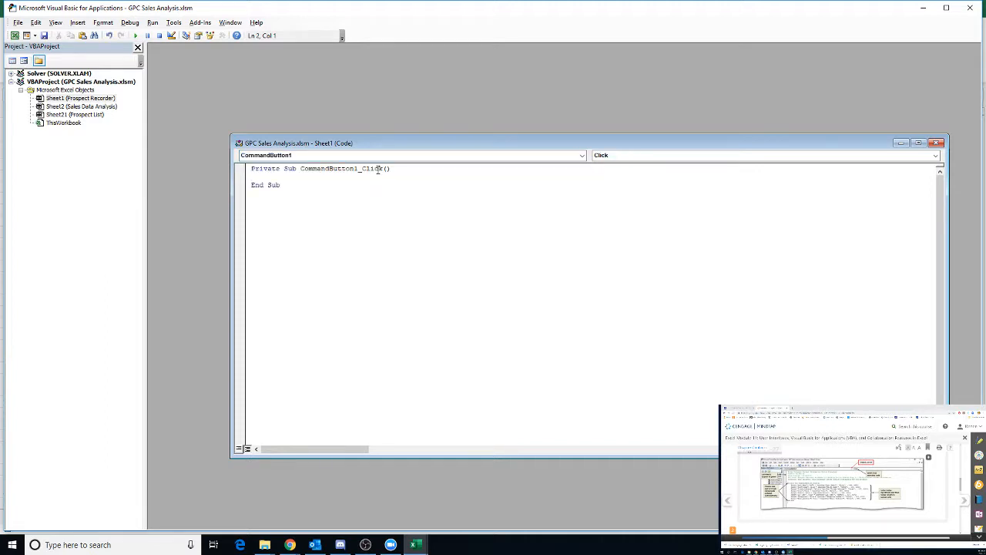
mouse_move(620, 176)
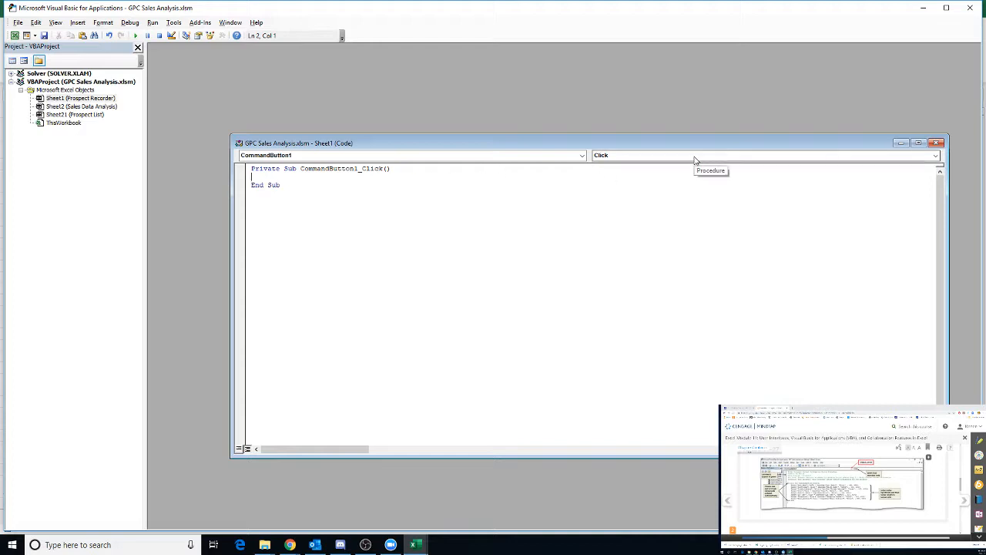
mouse_move(694, 158)
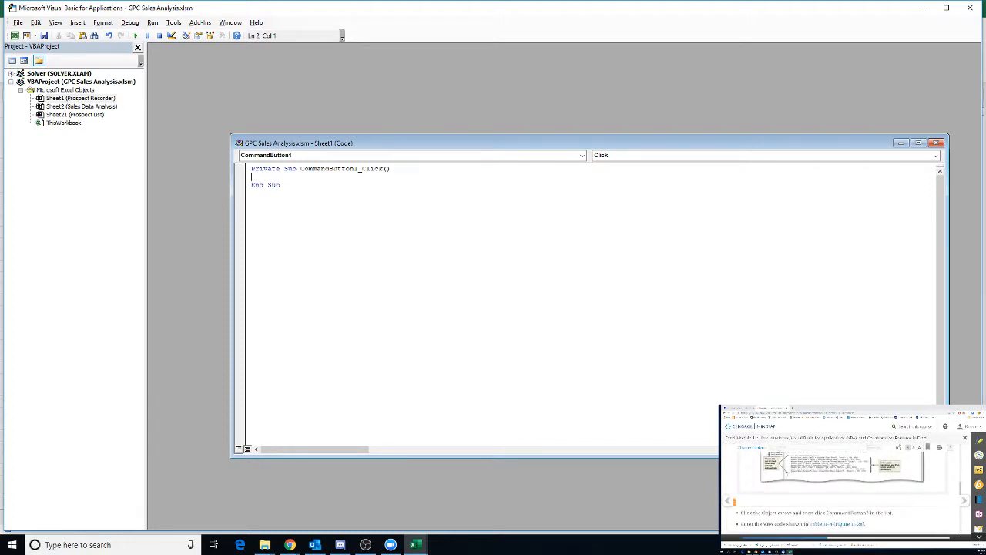
scroll(down, 3)
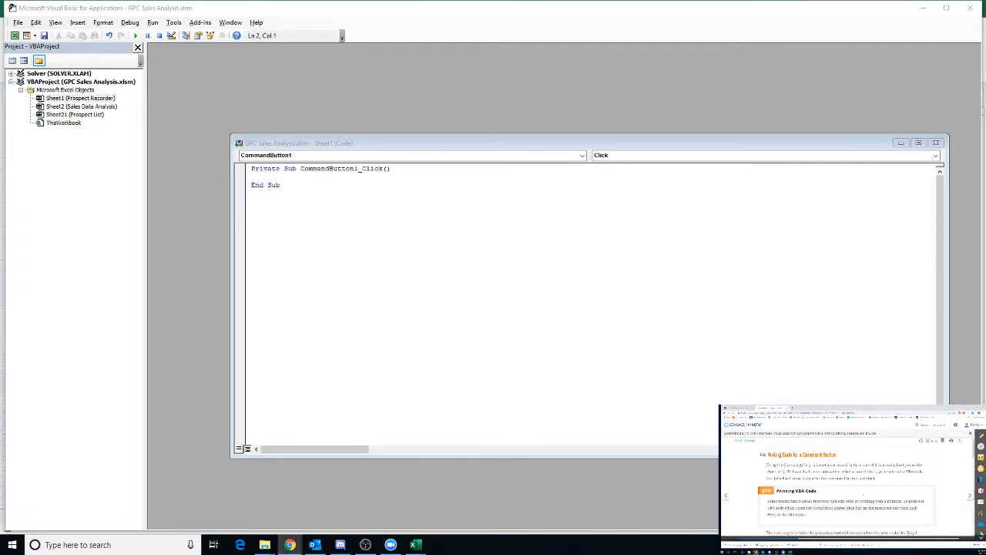
Step: Write header comments naming the Enter Prospect Contact Info Button Procedure and its author
scroll(down, 3)
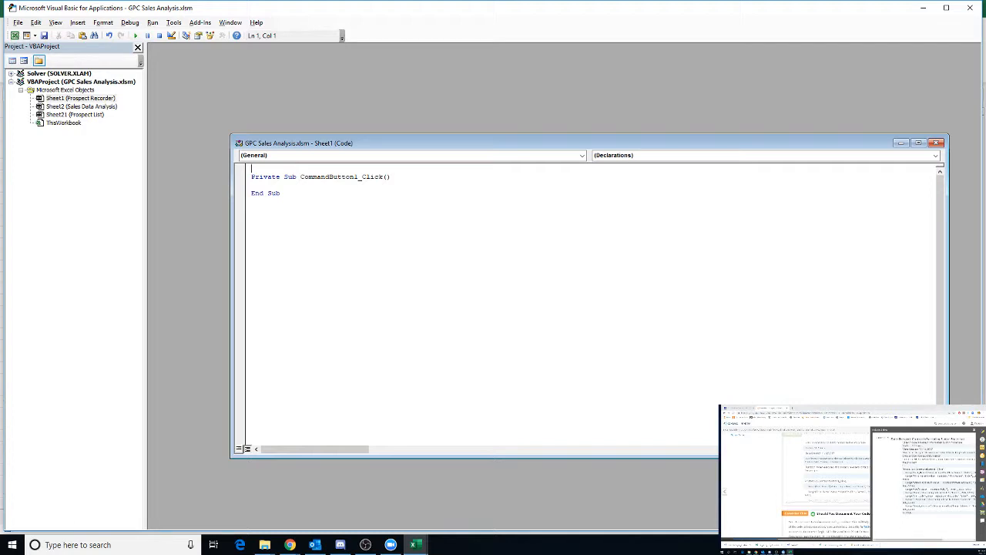
text(')
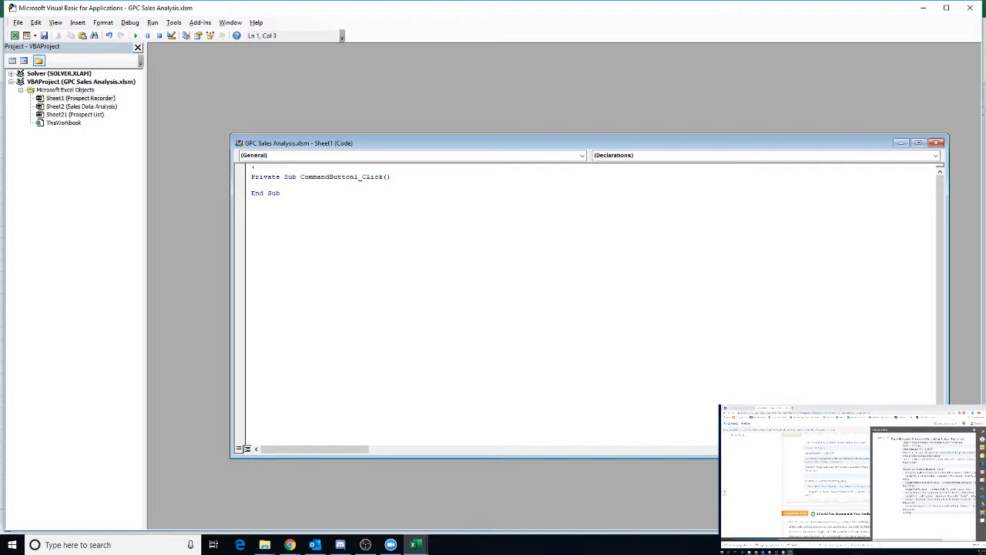
text('Enter)
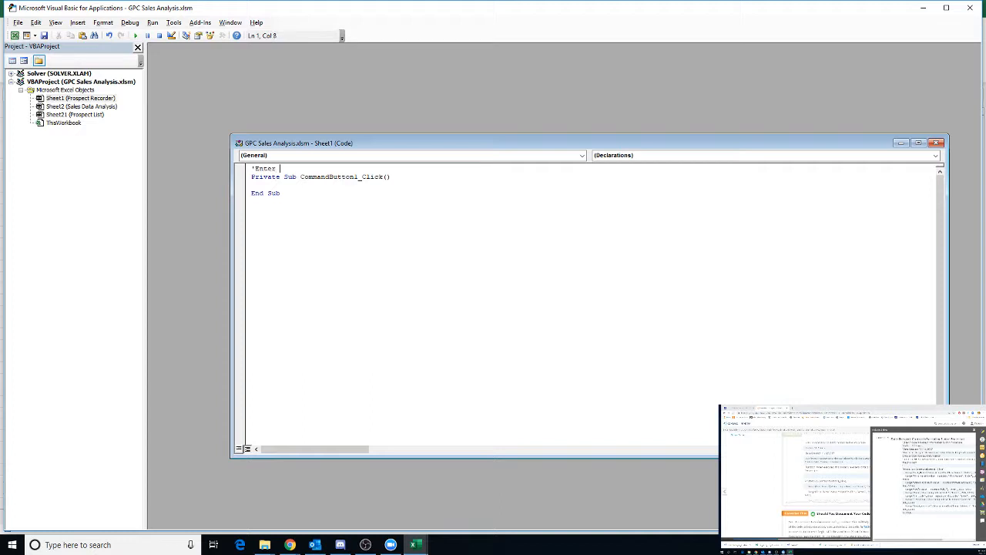
text(Prospect Con)
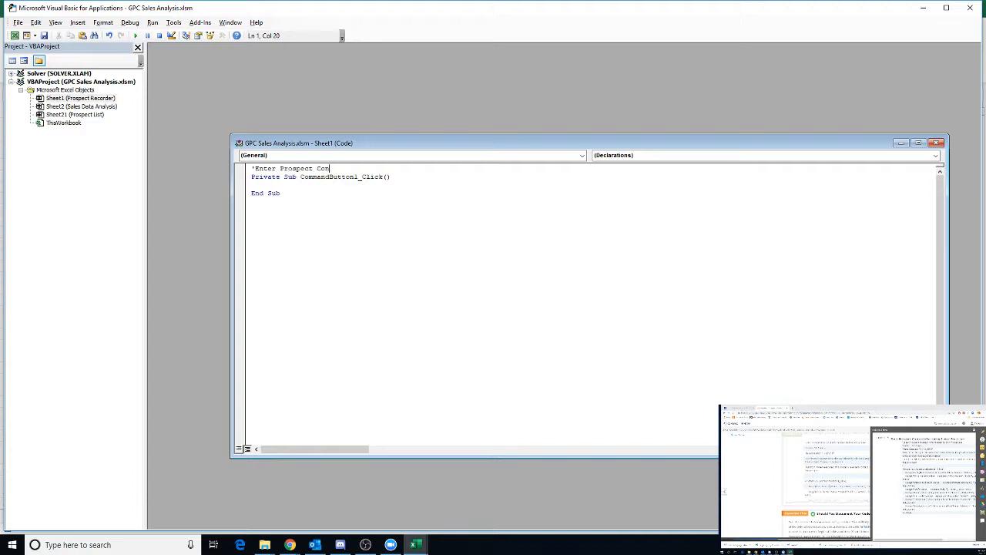
text(tact Information)
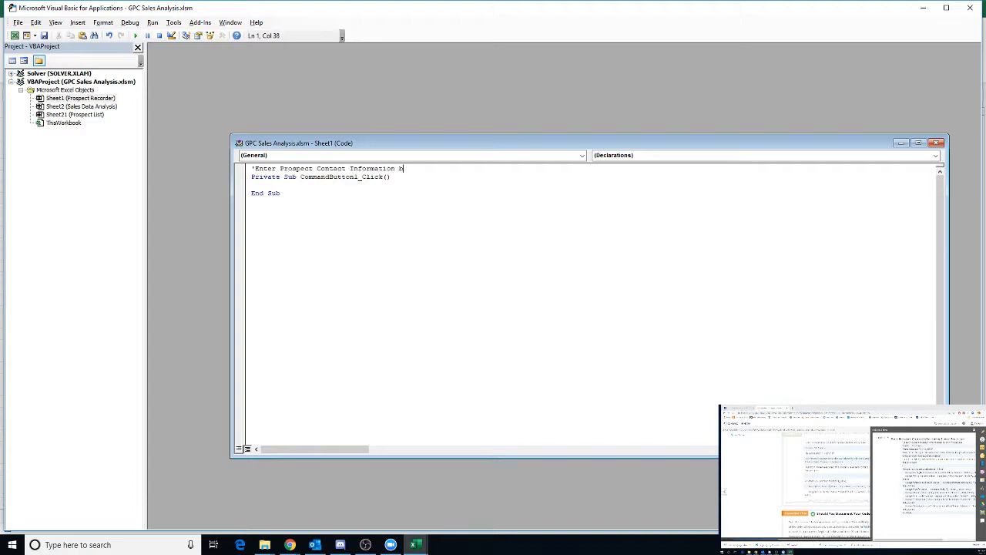
text(Button Pr)
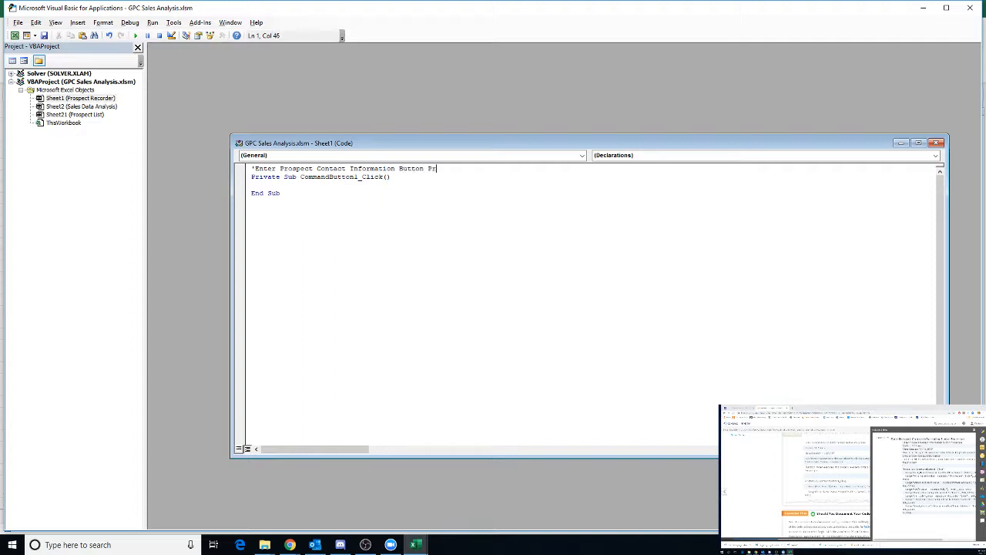
text(ocedure)
text(')
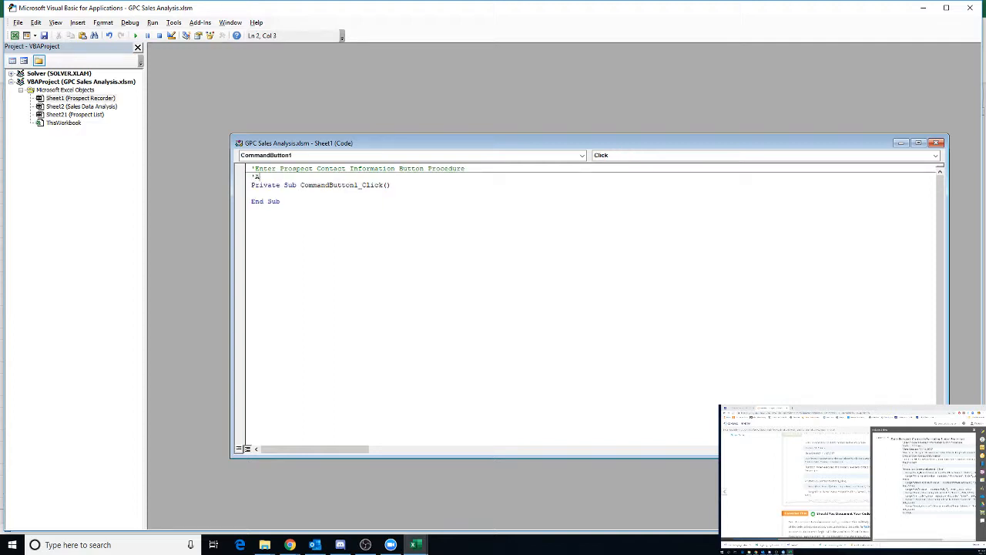
text(Author)
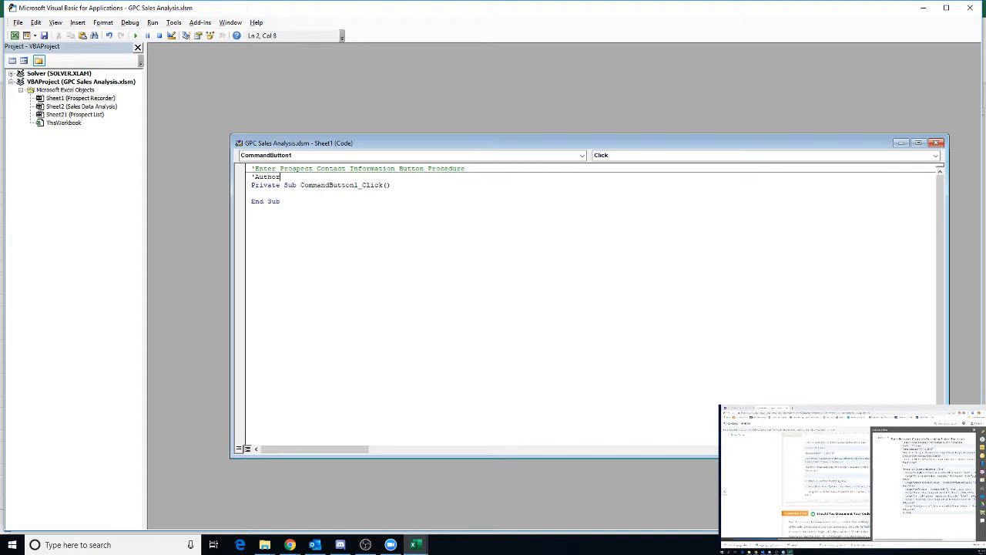
text(Renee Riley)
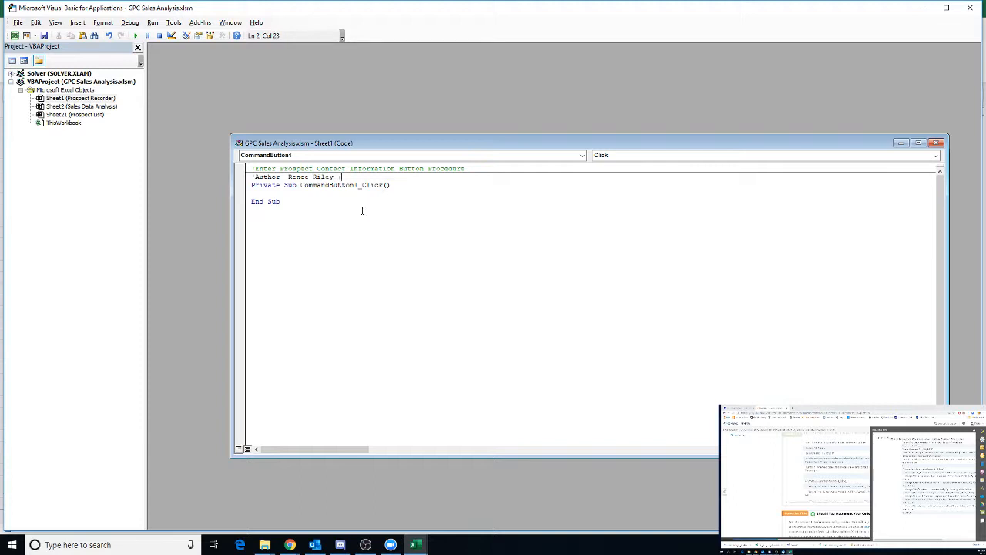
text((by SC)
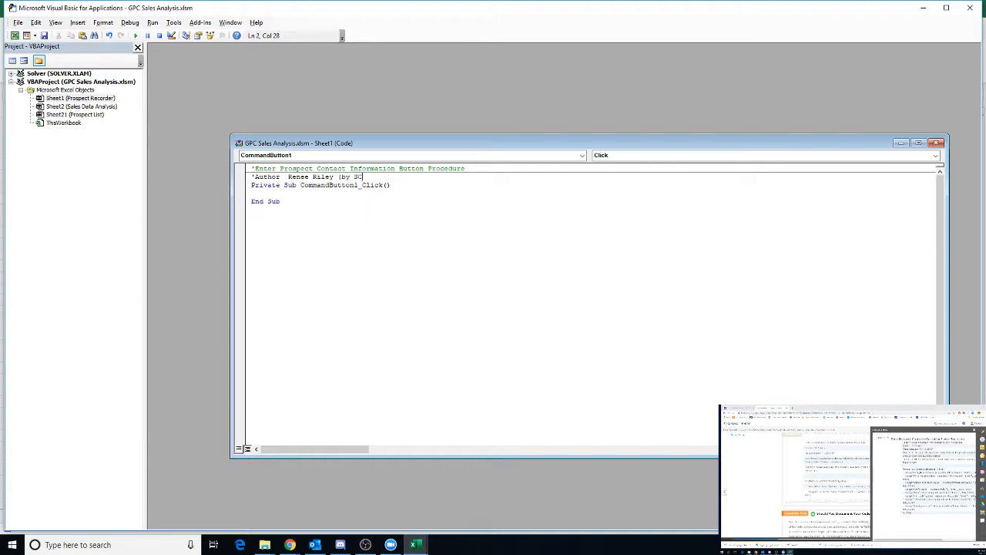
text(Series)
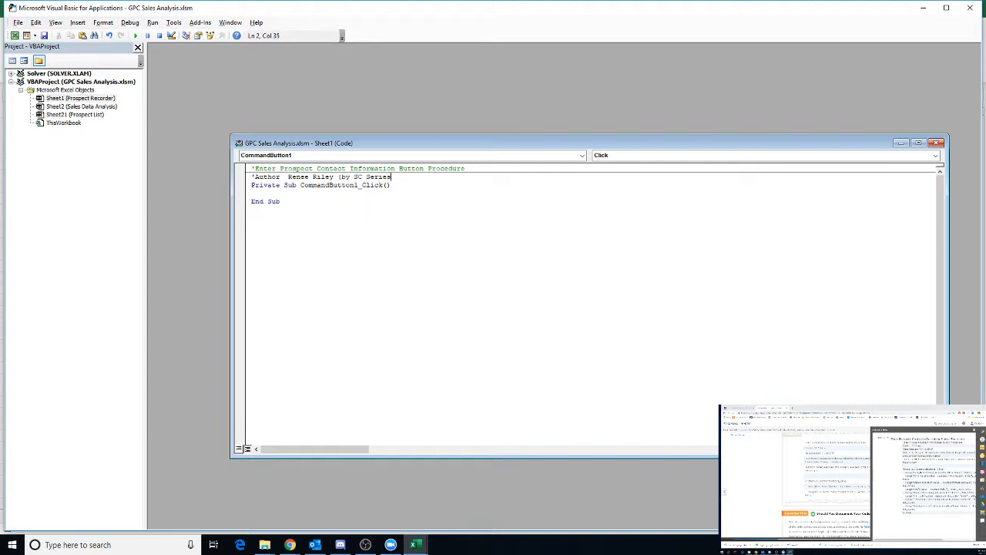
key(Return)
text('D)
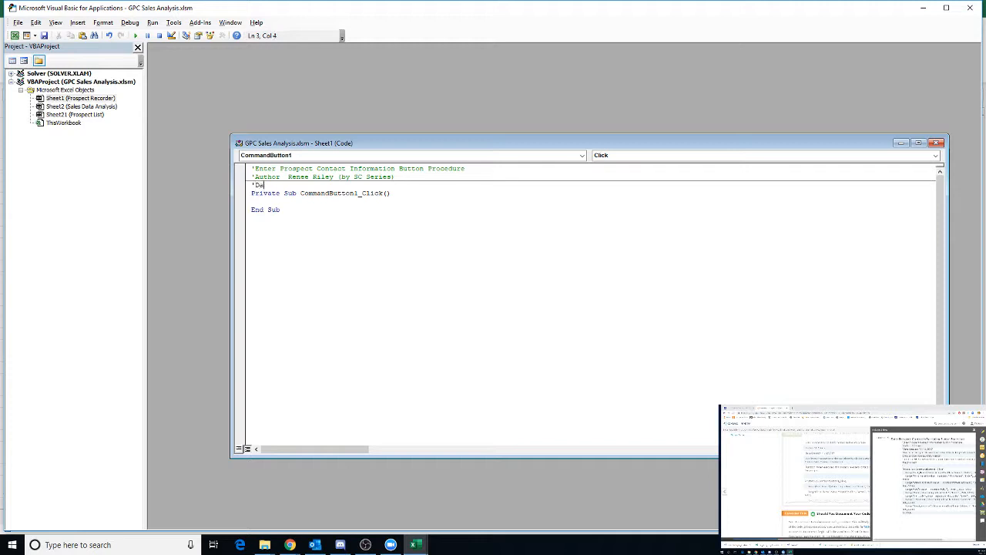
Step: Add Date Created 11/12/201x and a 'Run from: Prospect Recorder worksheet by clicking button' comment
text(ate Create)
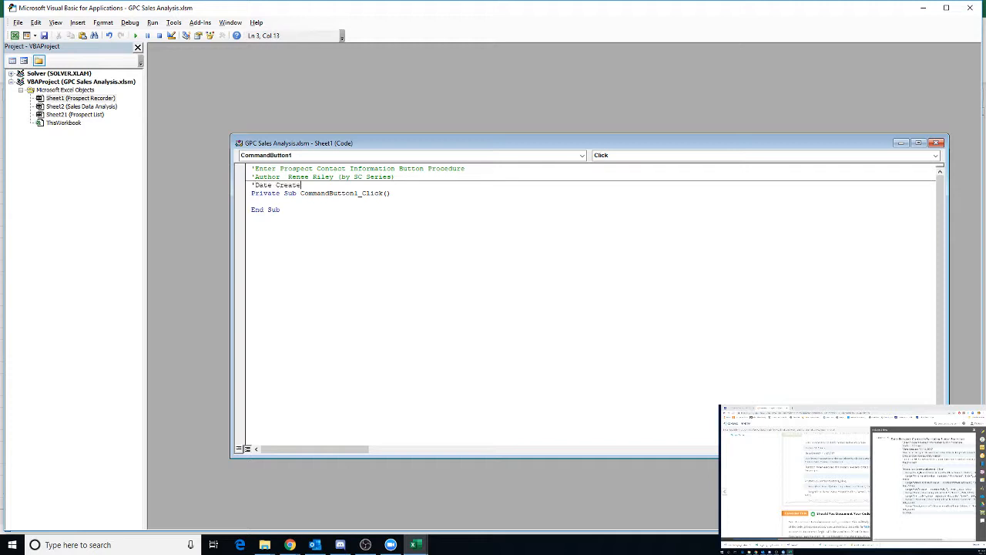
text(ed: 1)
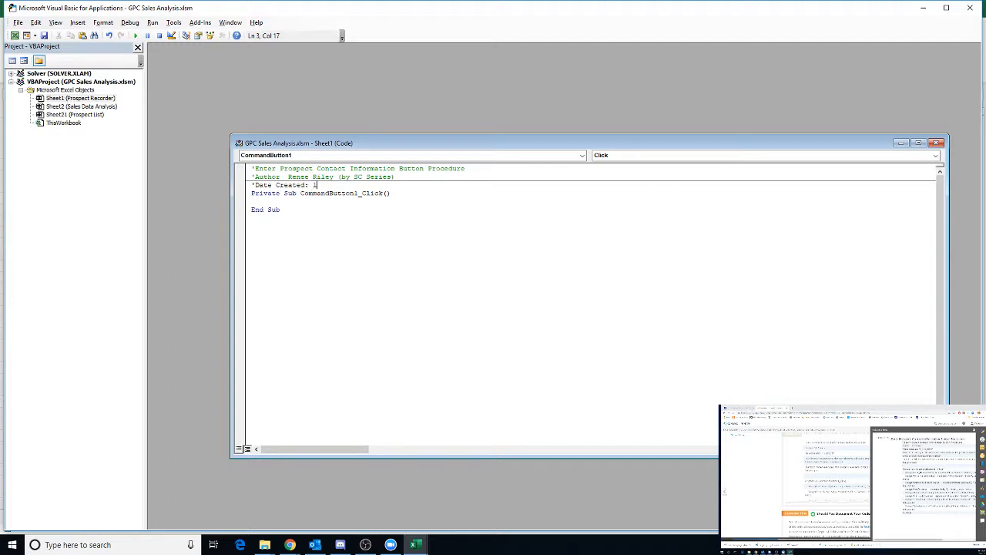
text(1/12/201)
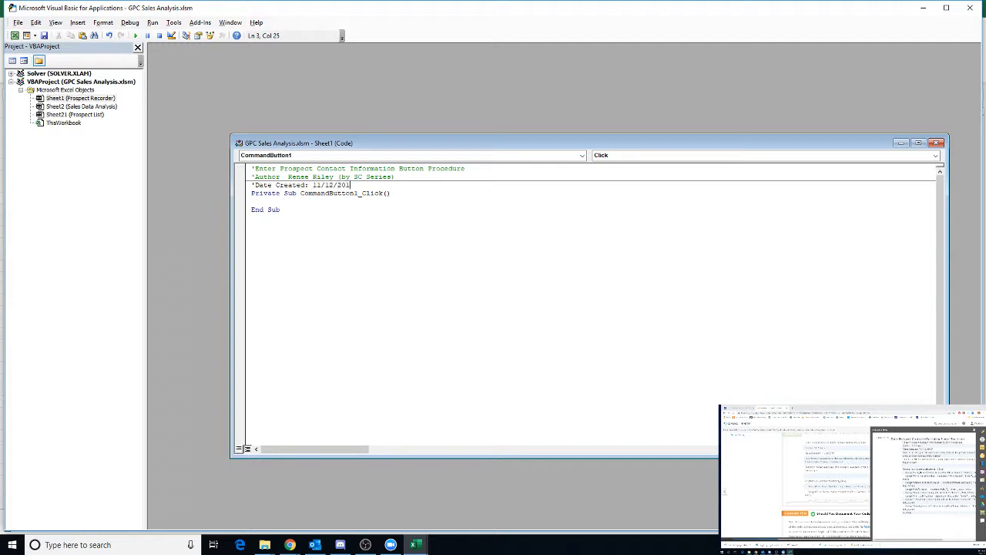
key(Return)
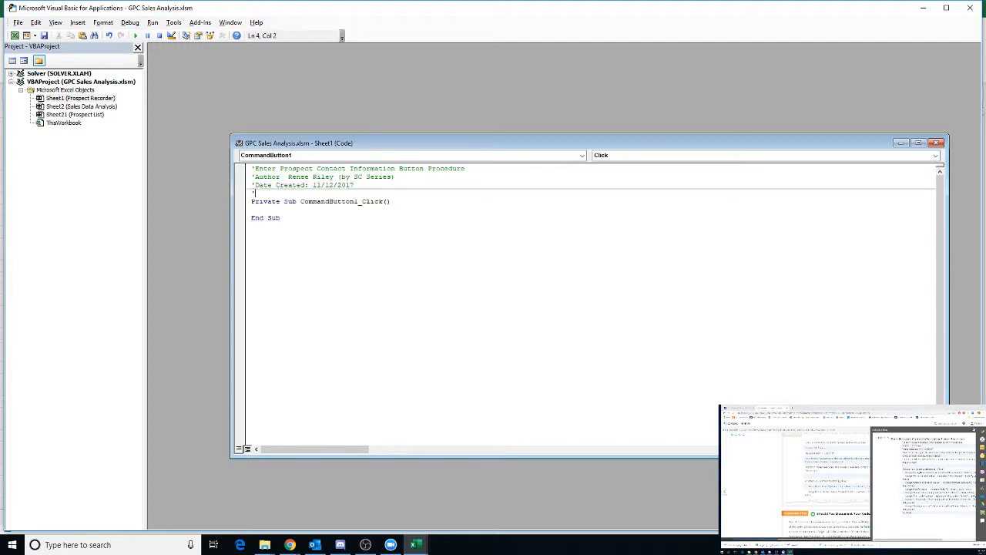
text(Run)
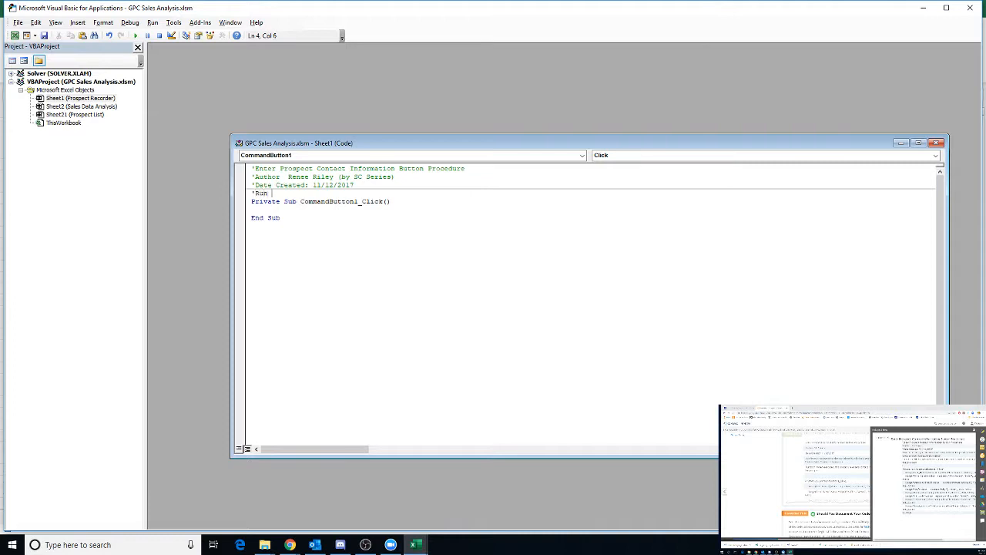
text(from:)
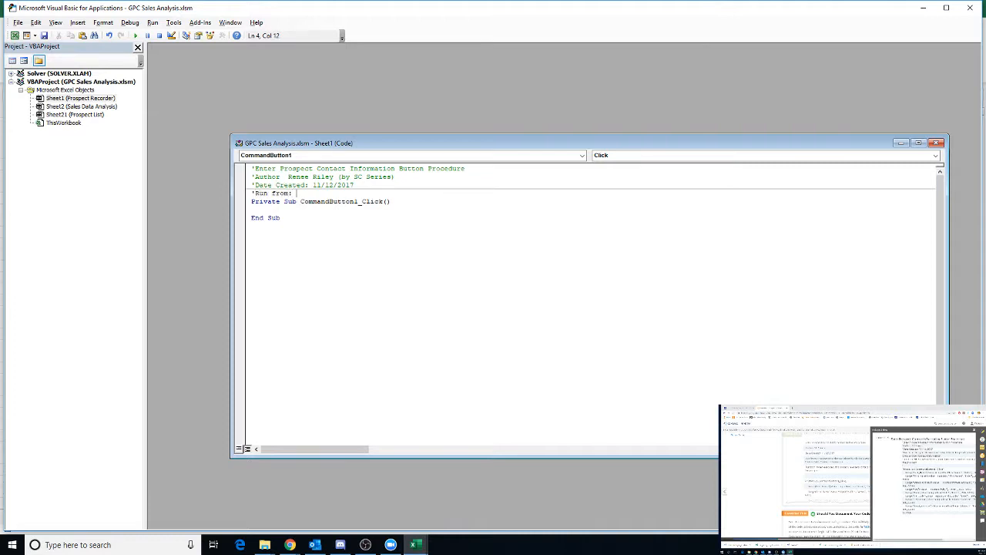
text(Pro)
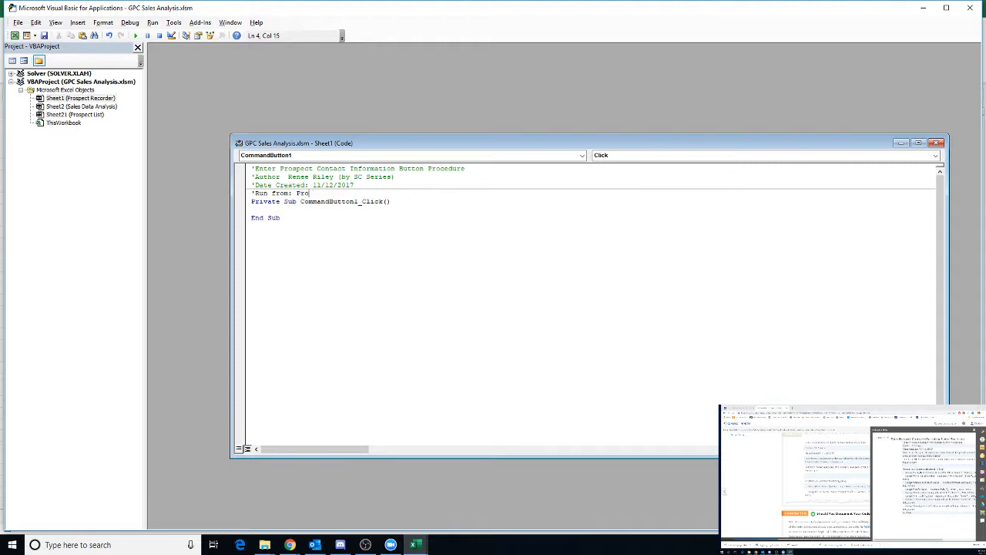
text(Prospect Recorder w)
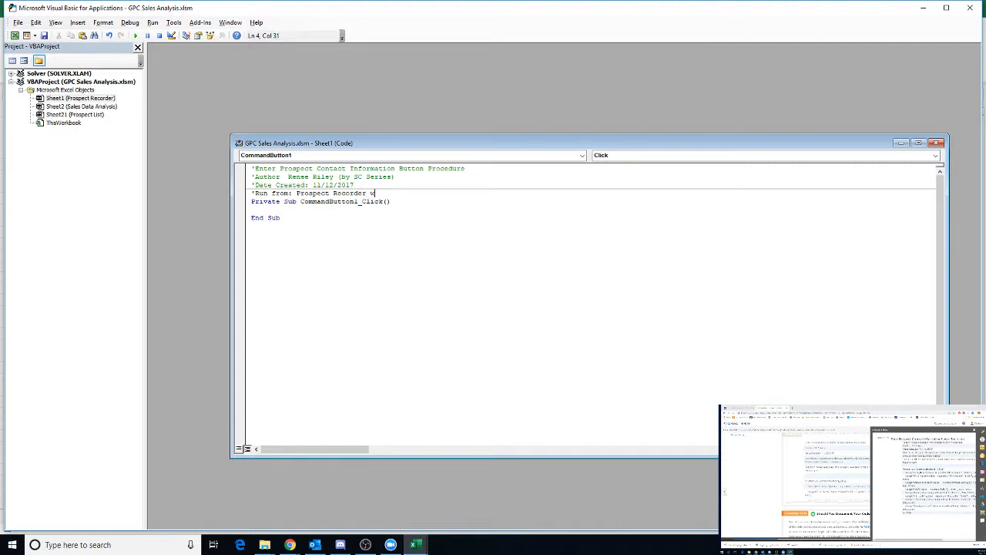
text(orksheet)
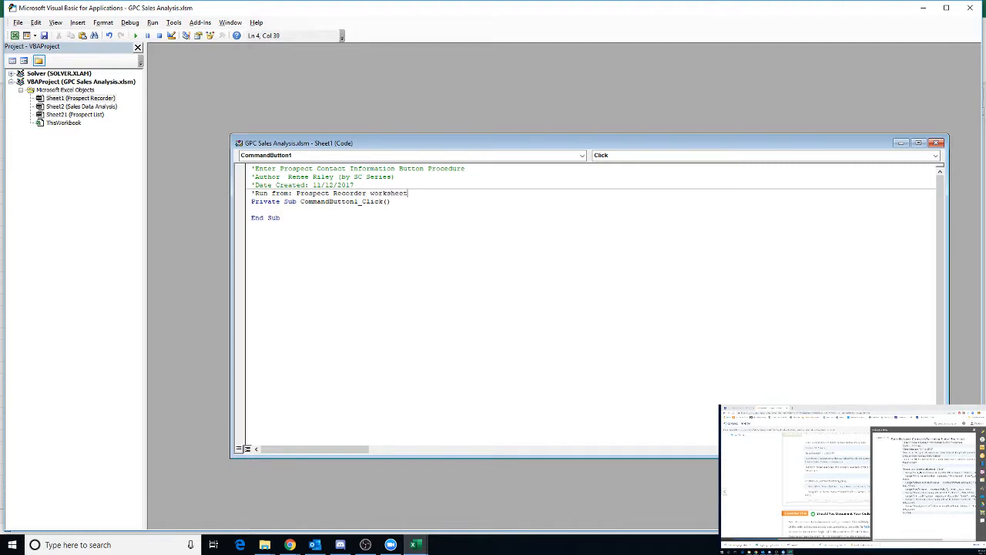
text(by clicking)
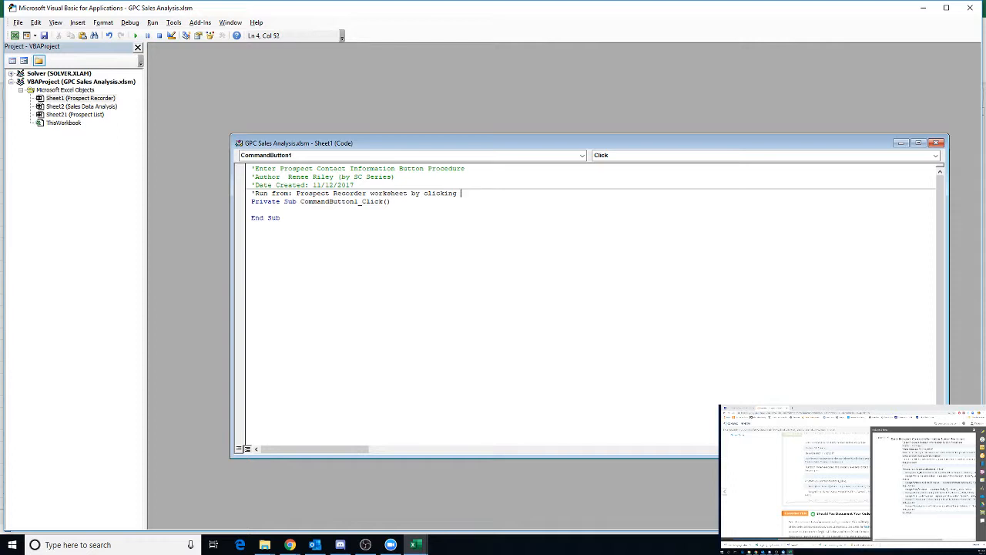
text(button)
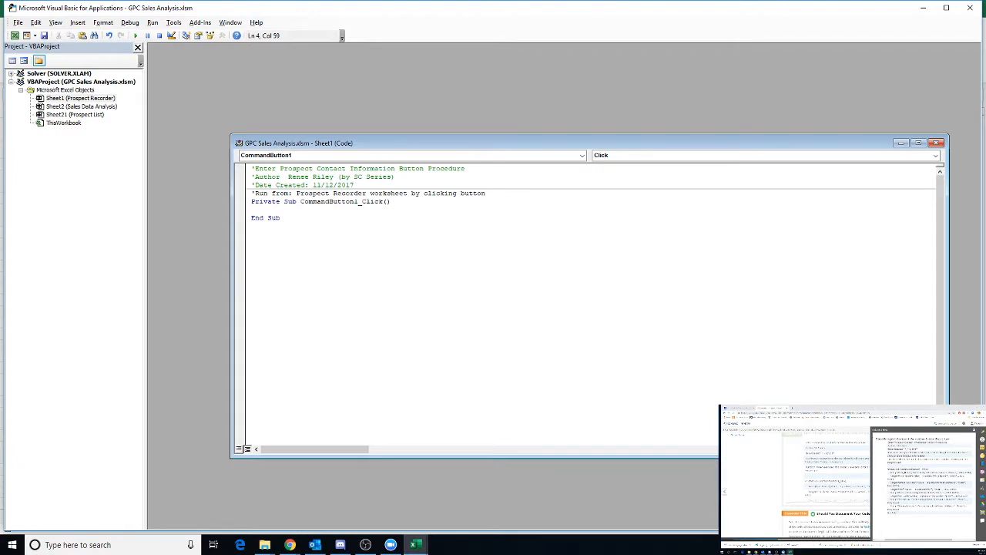
text(labelled S)
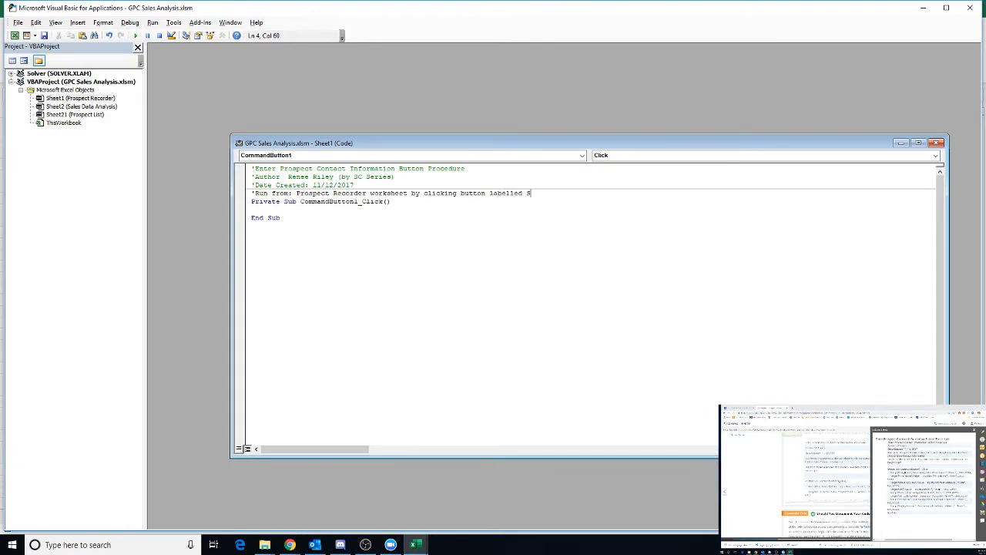
text(tep 1)
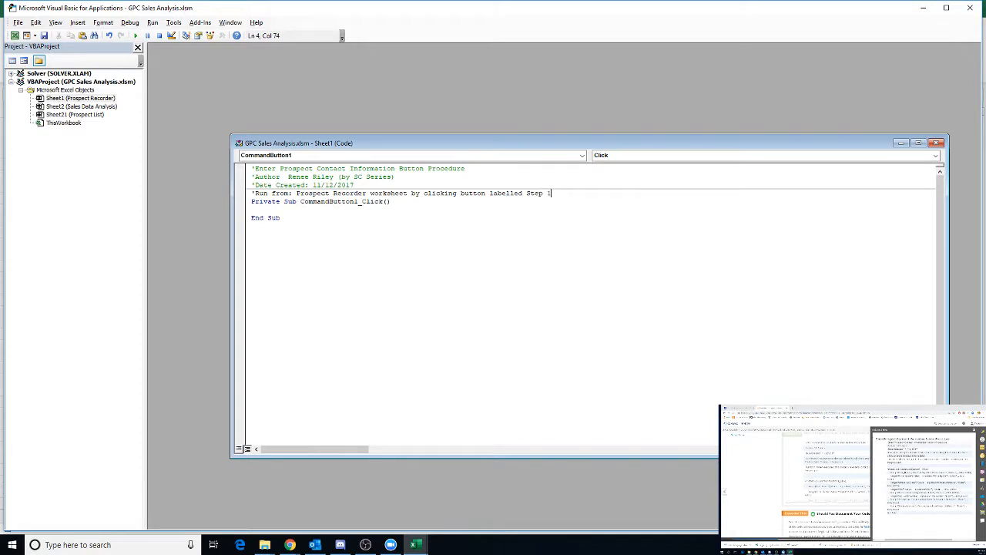
text(- Click t)
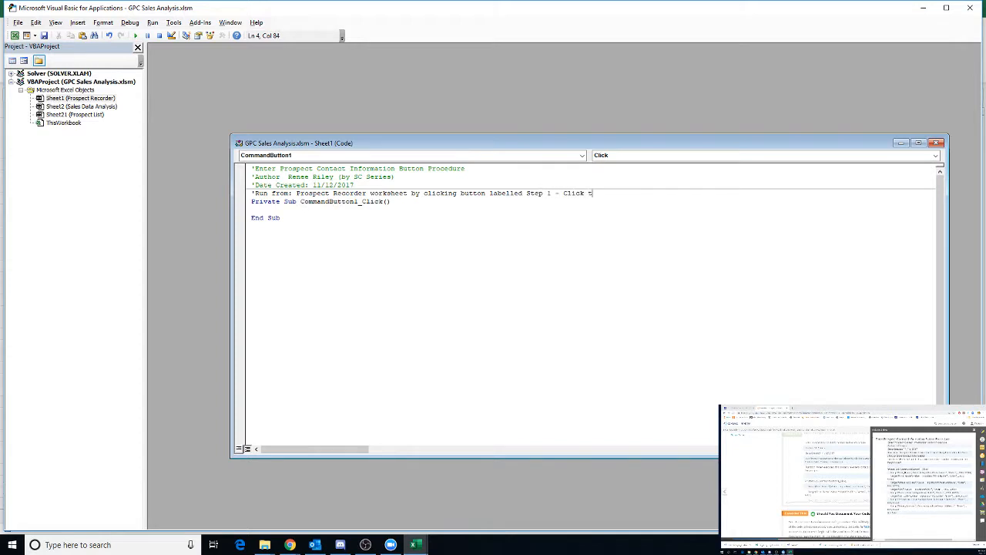
text(o Enter Contact Informatio)
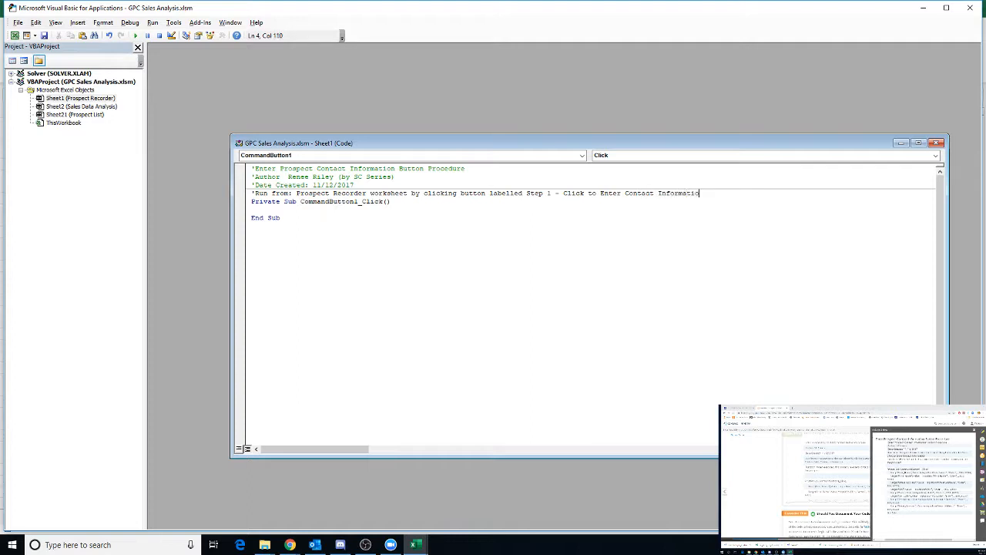
text(n)
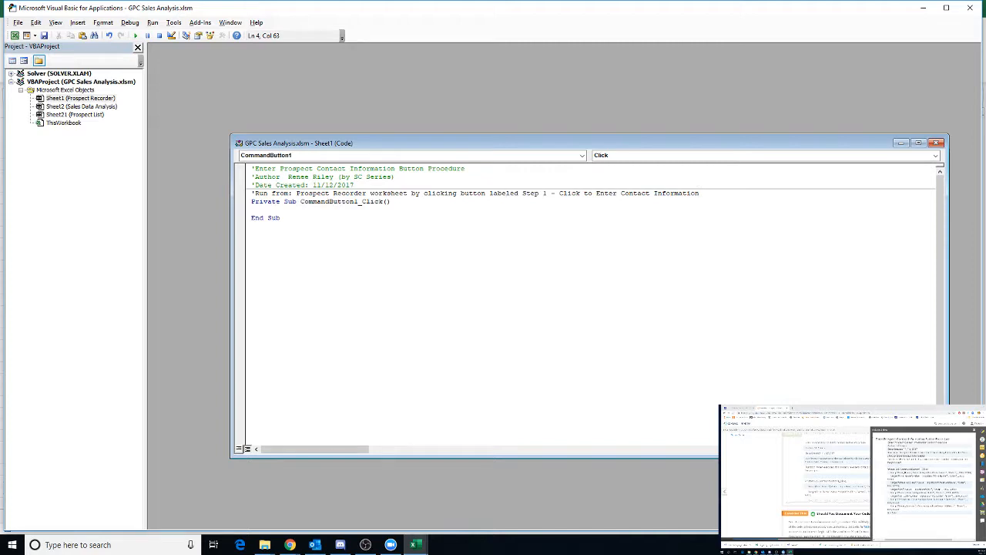
key(enter)
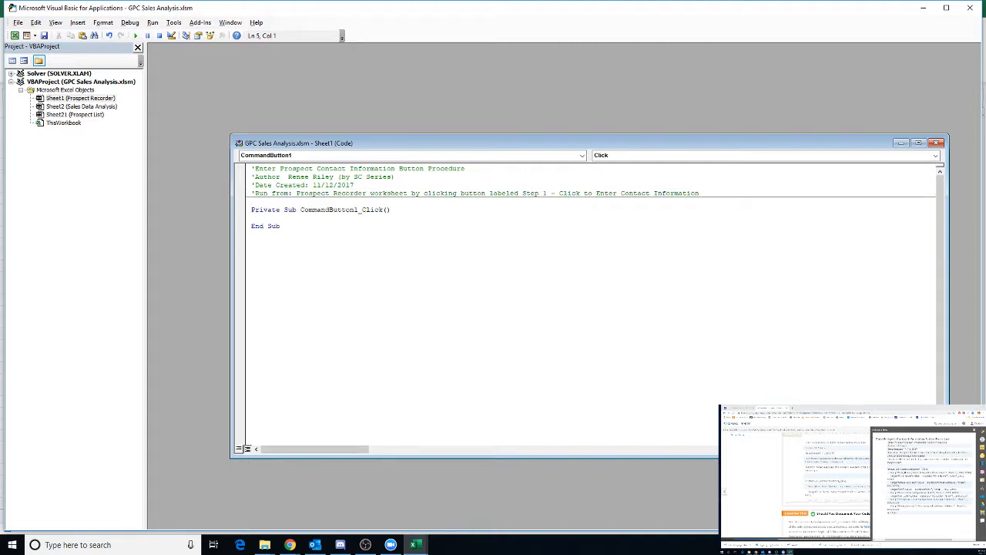
Step: Add a Function comment: when executed, this procedure enters contact information for the prospect
text('Func)
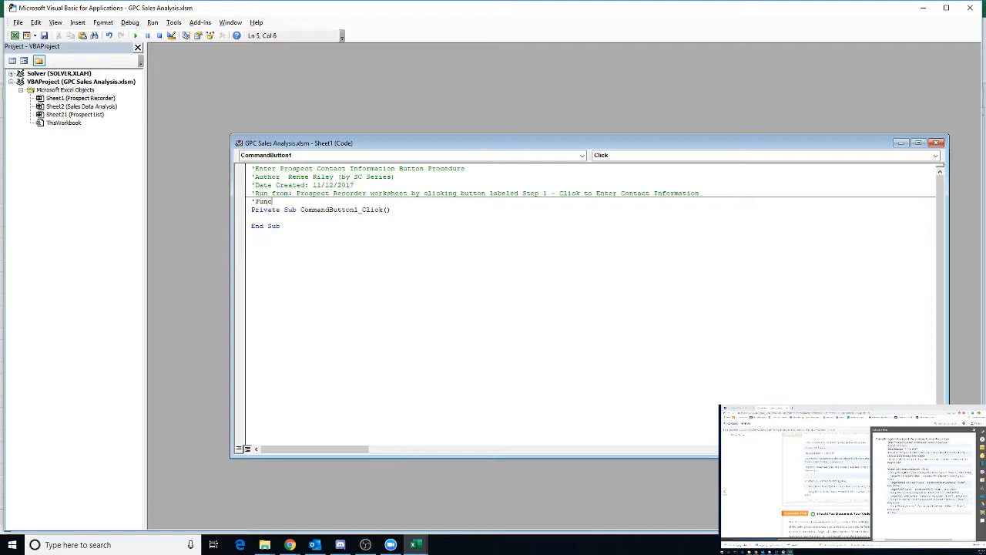
text(tion:)
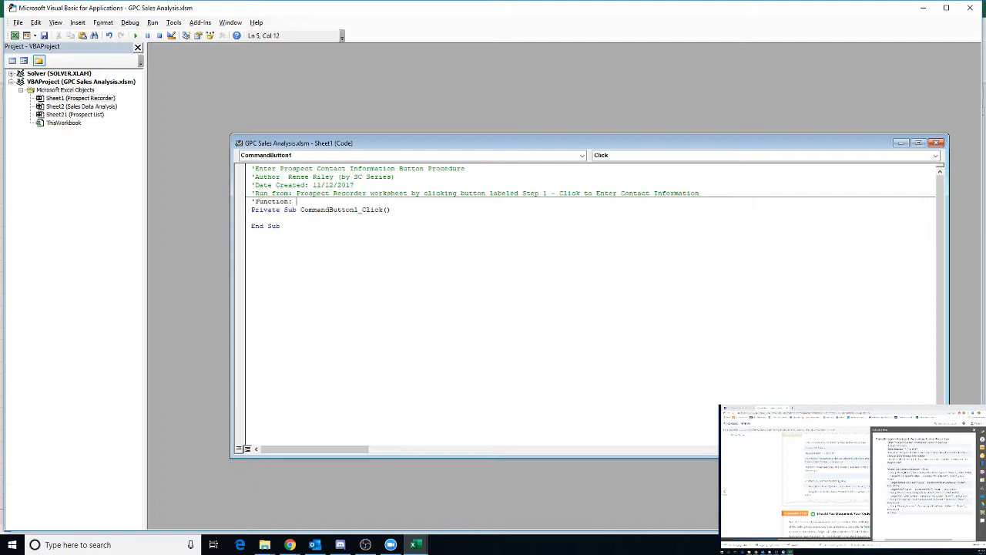
text(When ex)
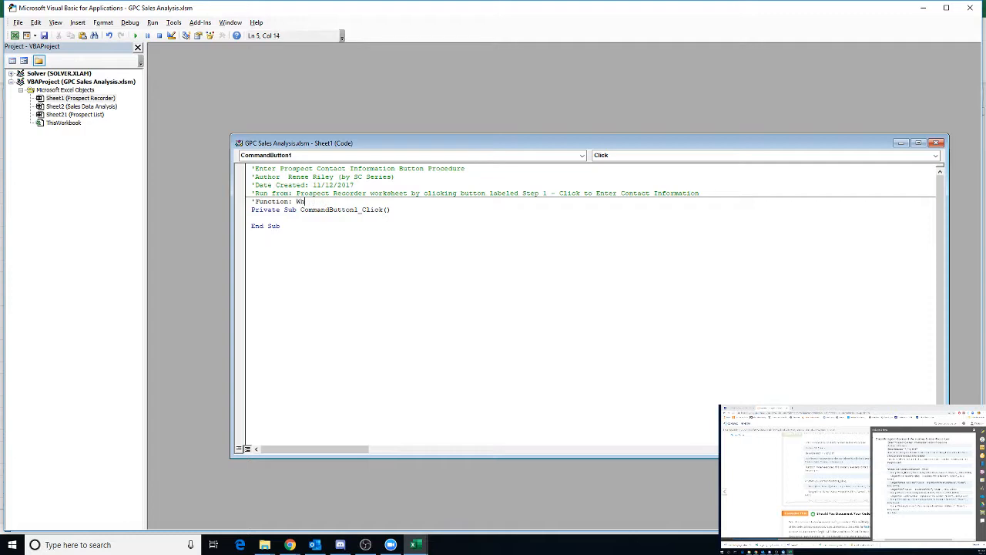
text(hen executed)
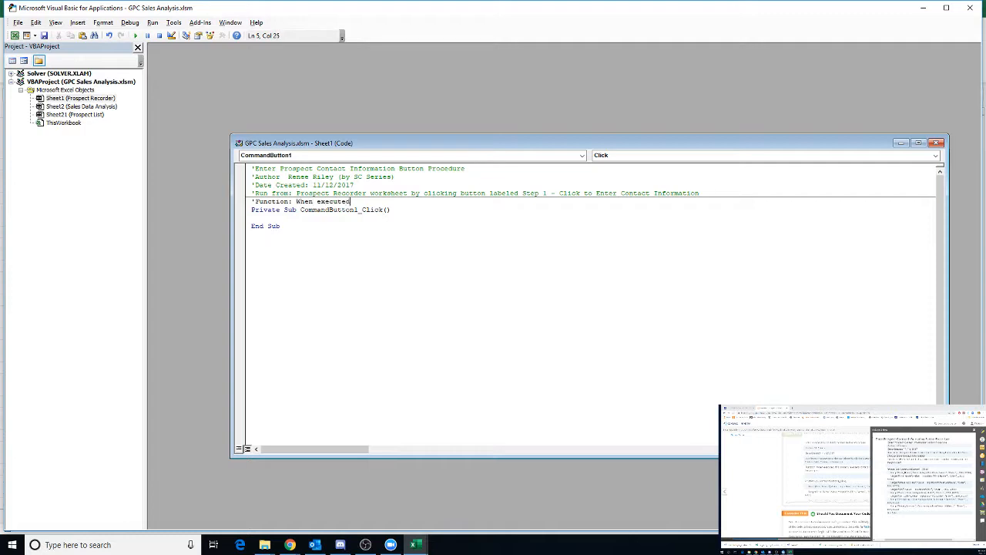
text(, this procedur)
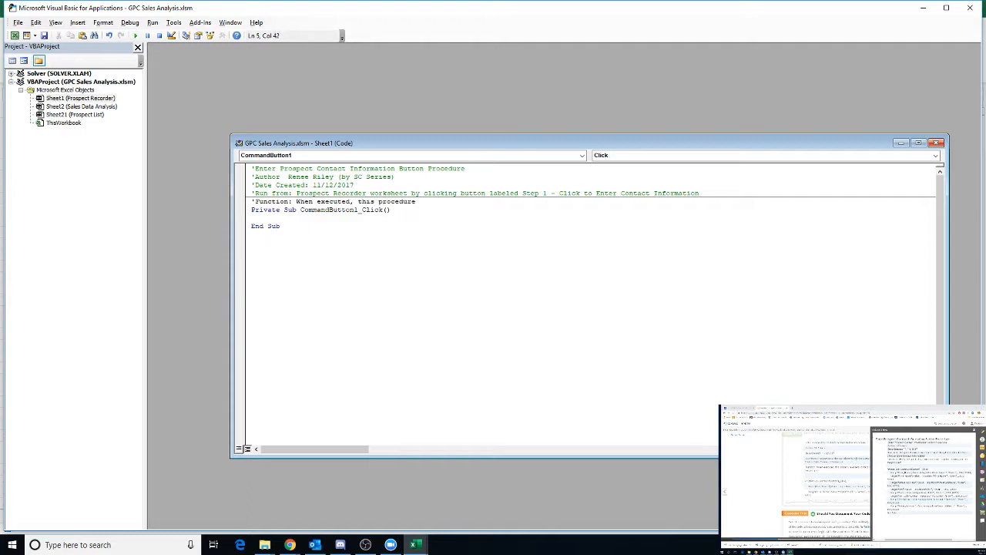
text(enters)
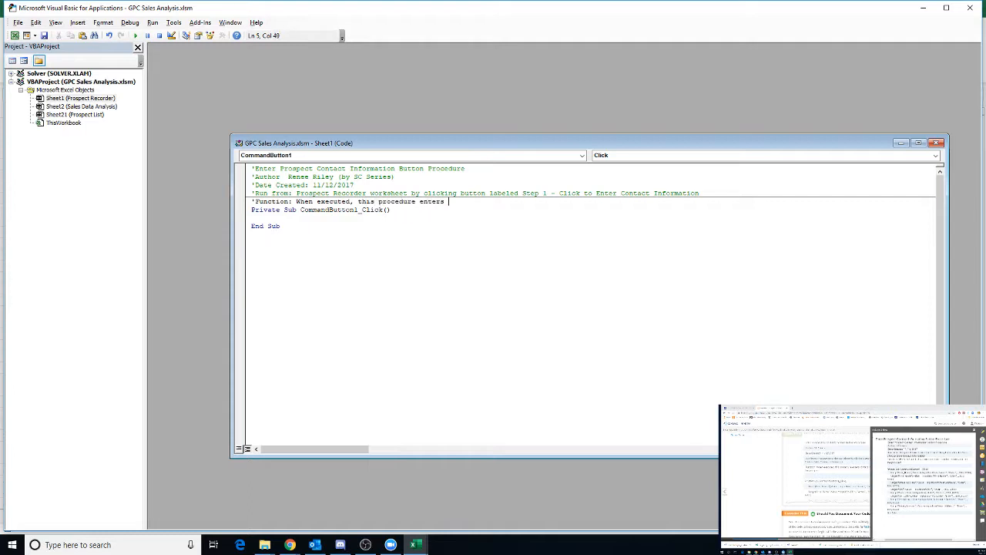
text(contact inf)
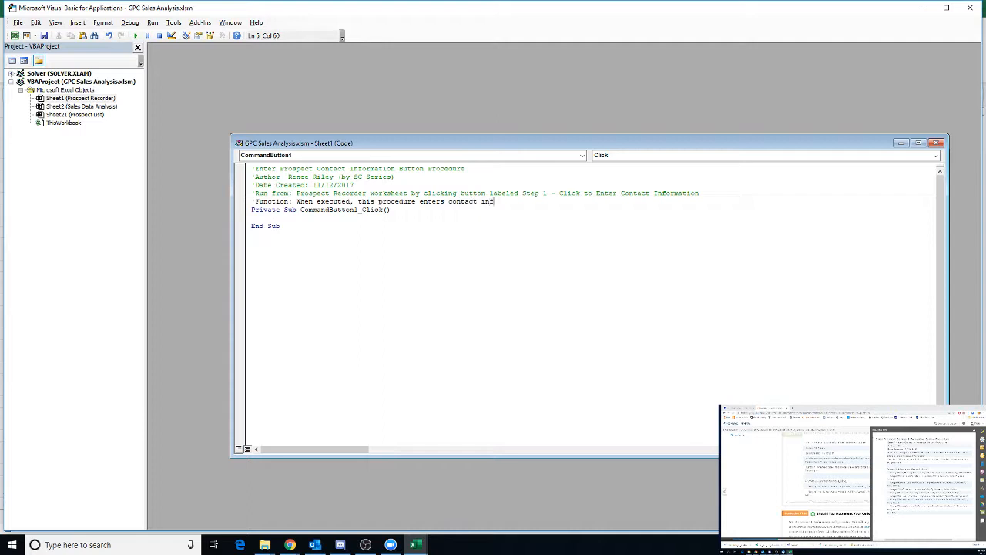
text(ormation)
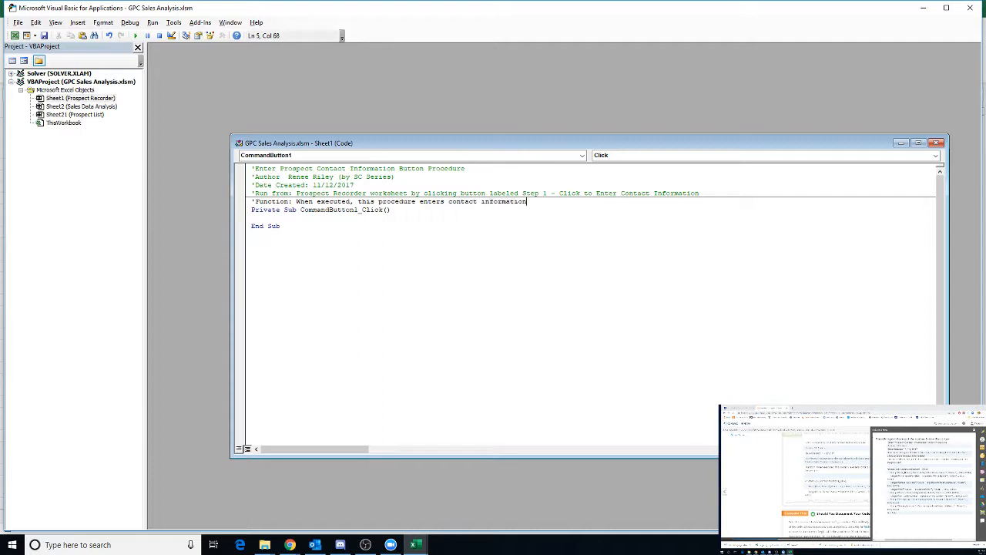
text(for the prospect)
text(')
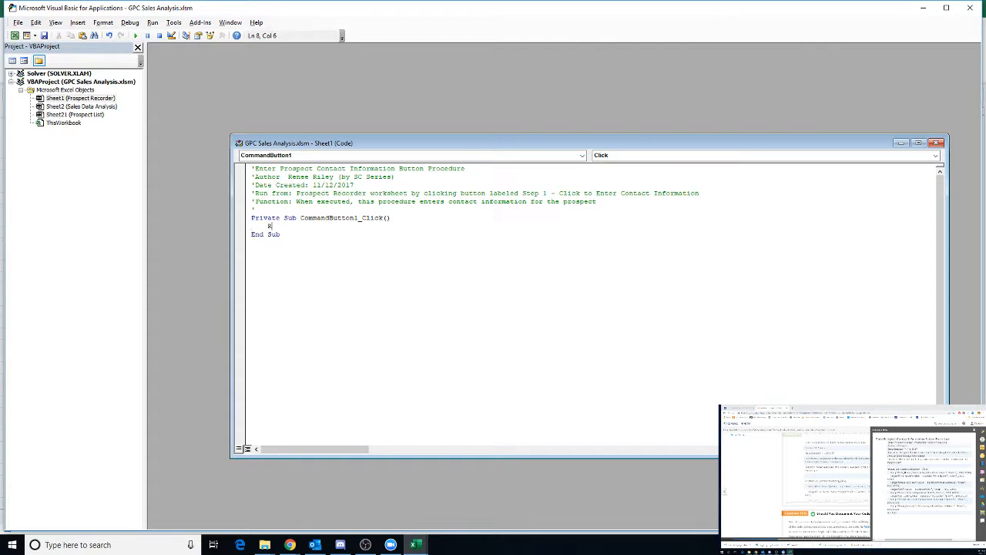
text(Range(")
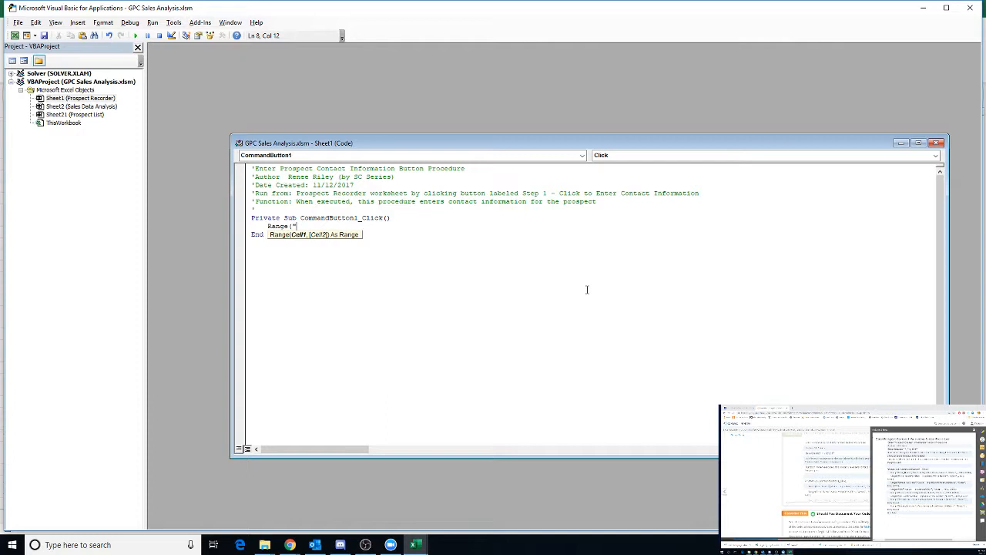
text(Last)
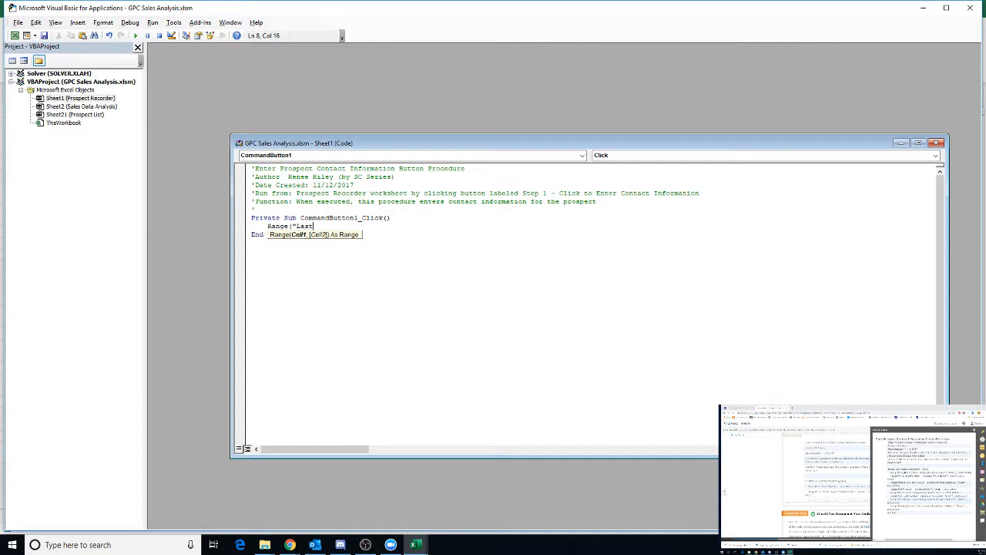
text(Na)
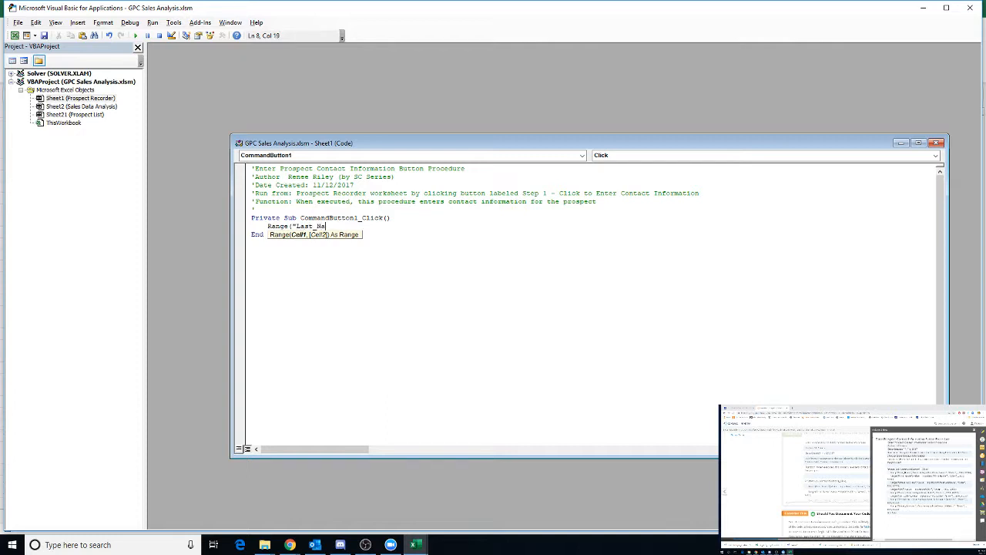
text(me")
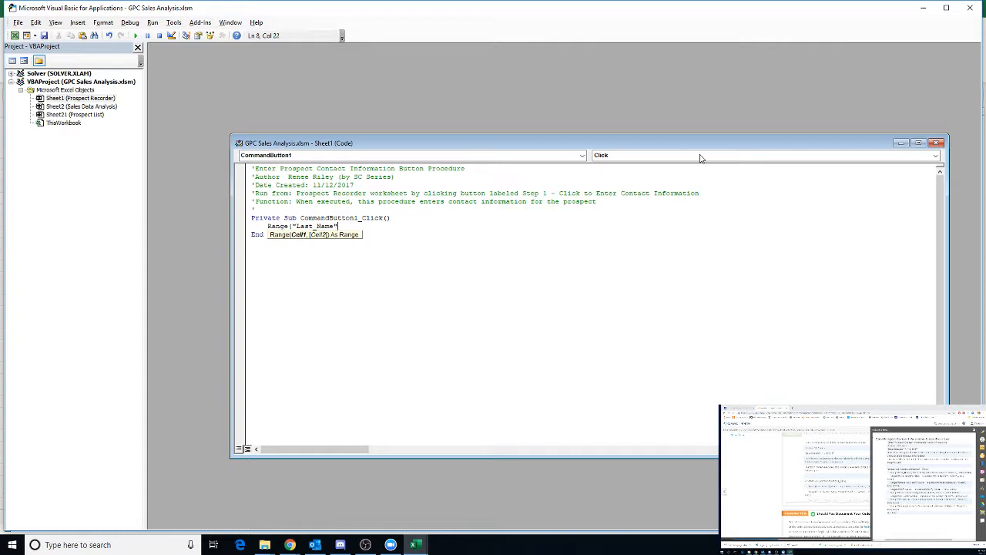
click(919, 142)
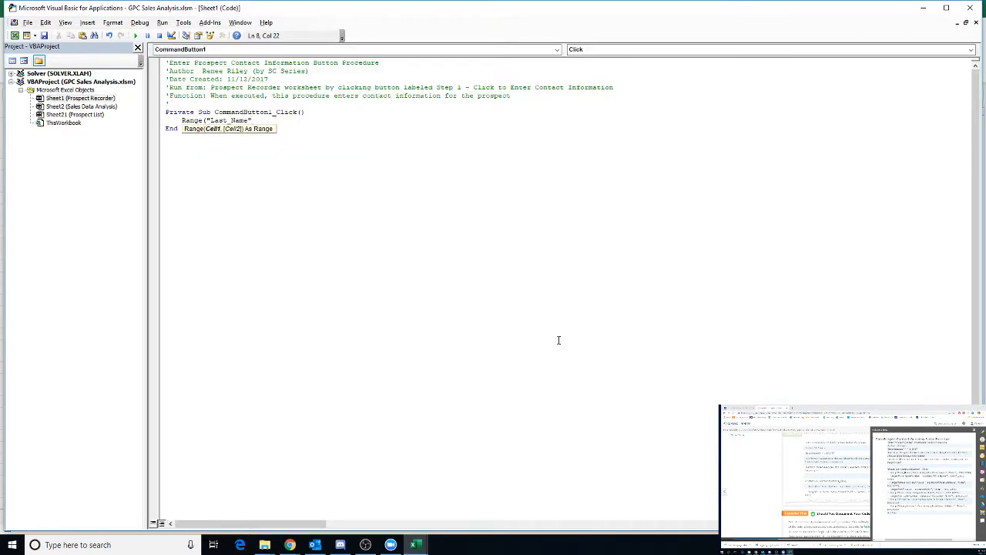
mouse_move(551, 400)
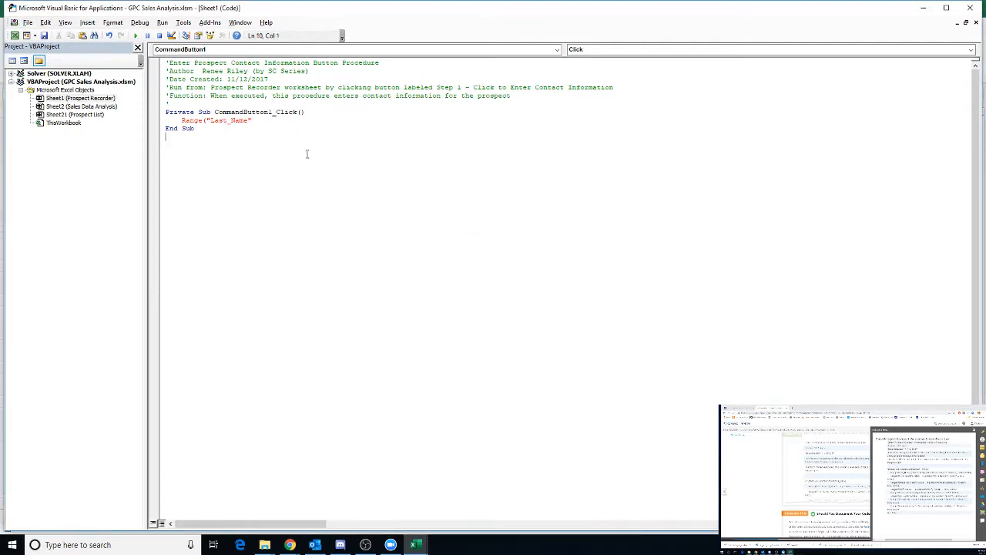
click(195, 128)
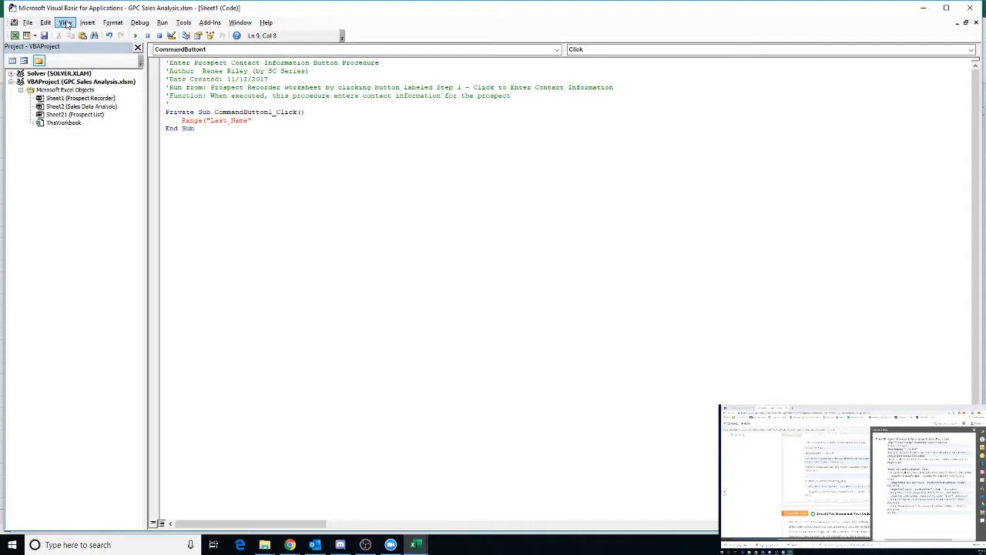
click(65, 21)
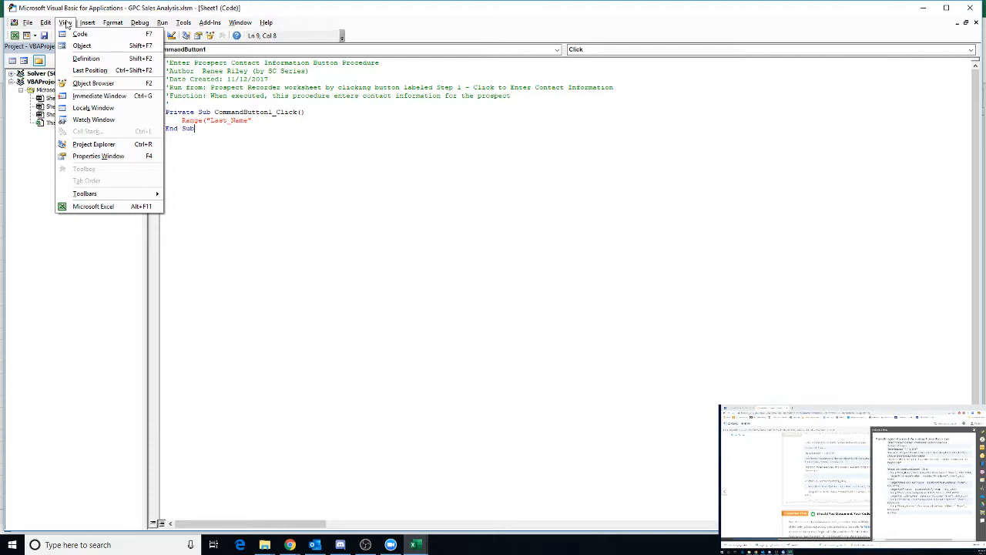
click(94, 145)
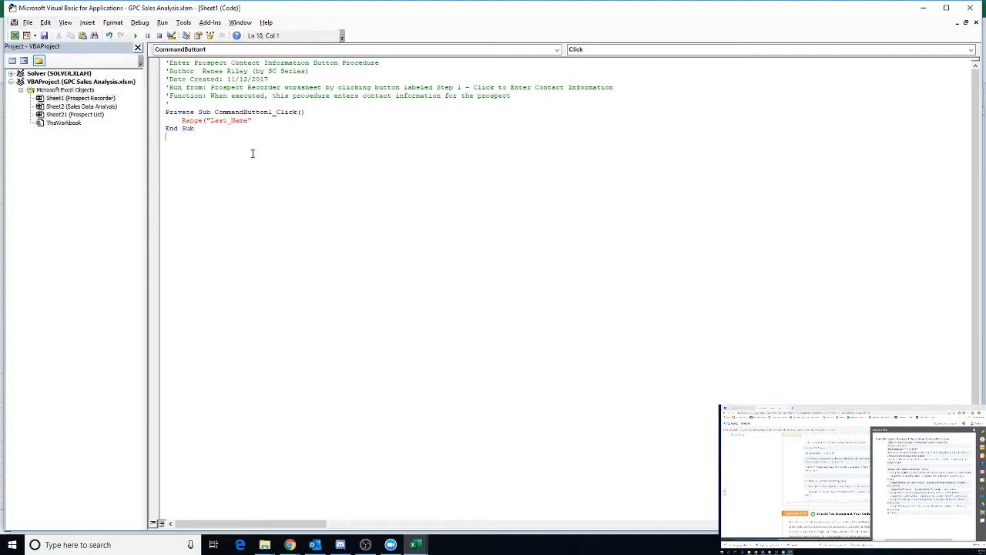
mouse_move(286, 145)
text())
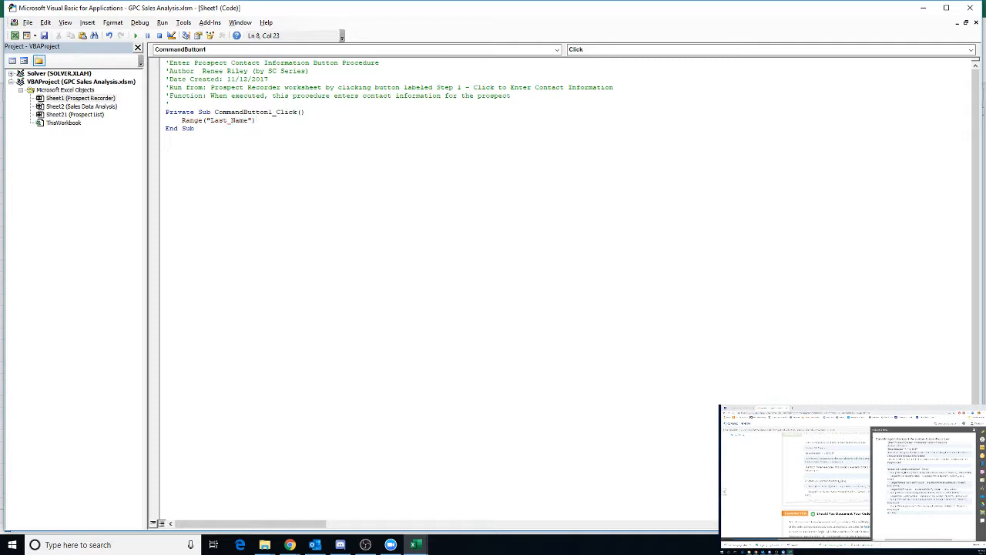
mouse_move(302, 136)
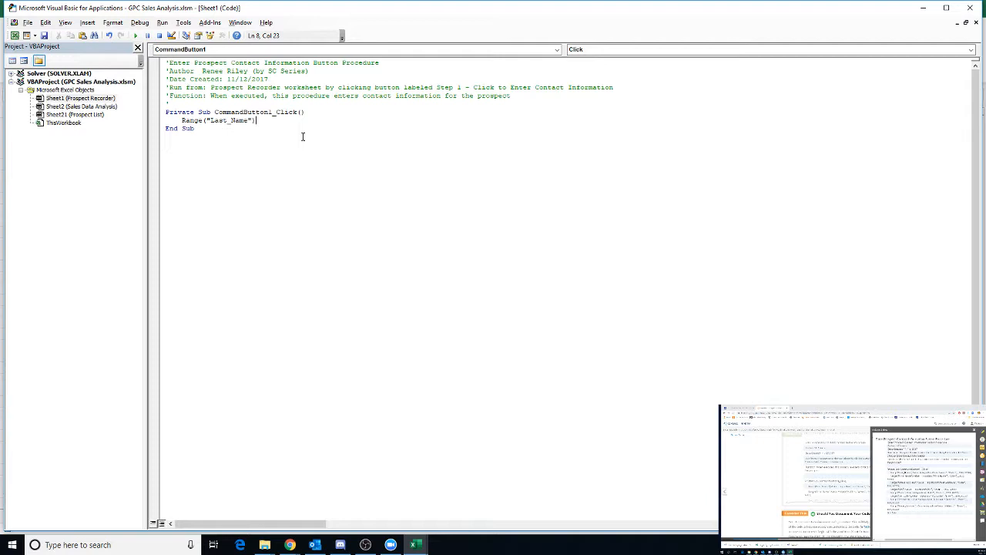
Step: Complete Range("Last_Name").Value = InputBox("Last Name?", "Enter", , 800, ...) with its closing parenthesis
text(.Value =)
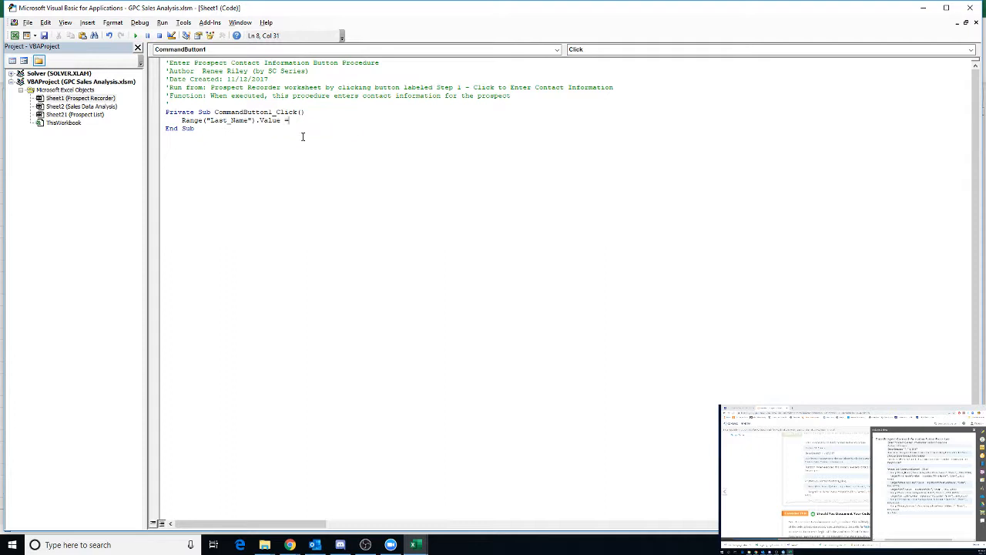
text(I)
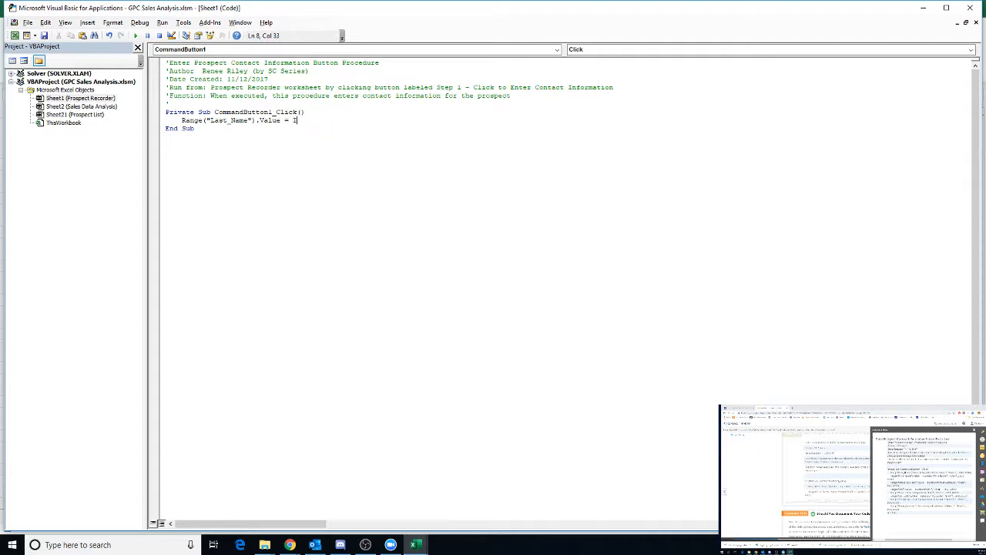
text(nputBox)
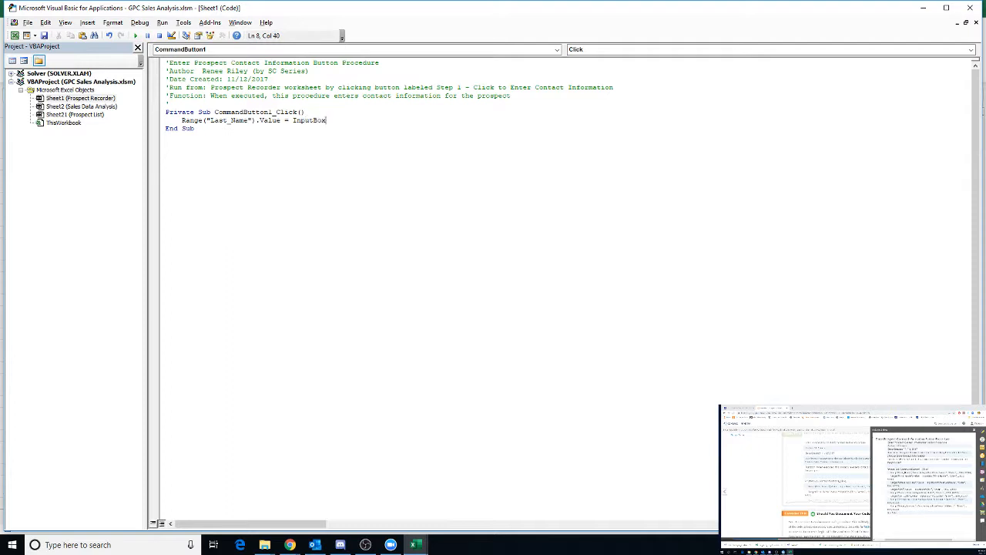
text(("Last)
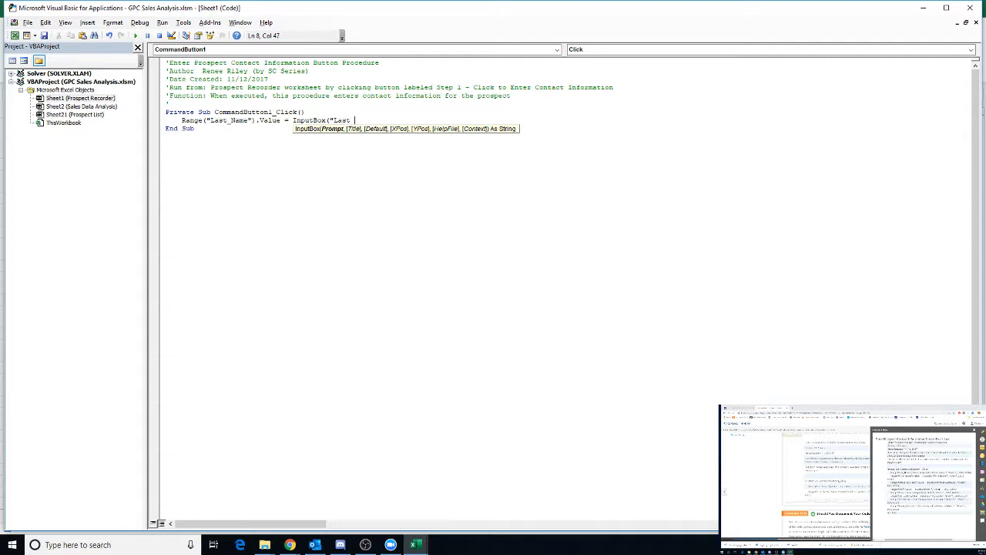
text(Name?",)
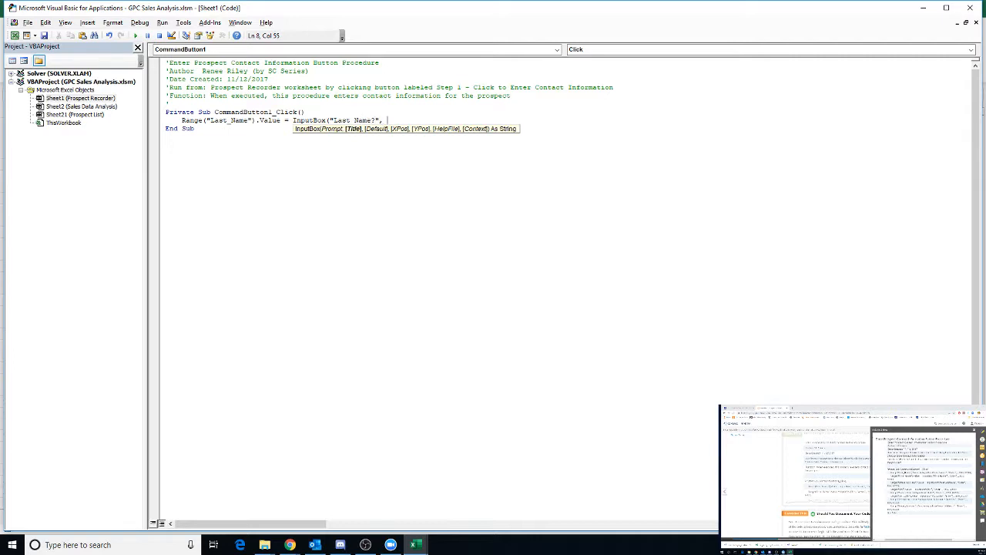
text("Enter")
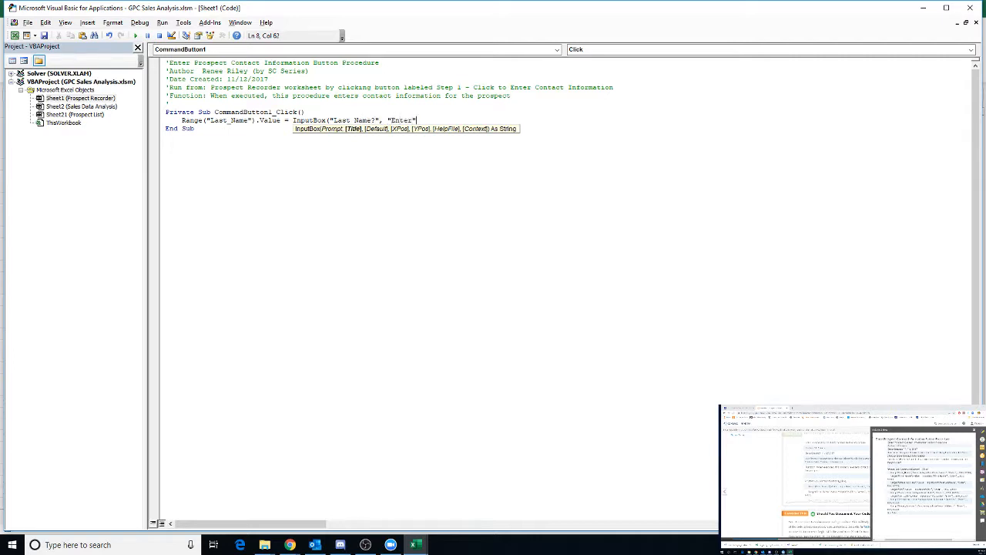
text(,)
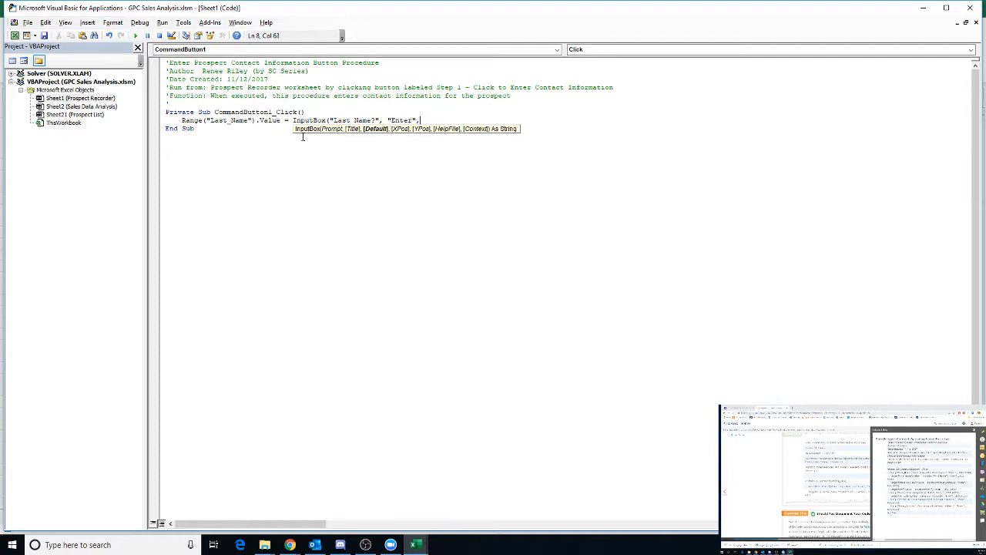
text(,800)
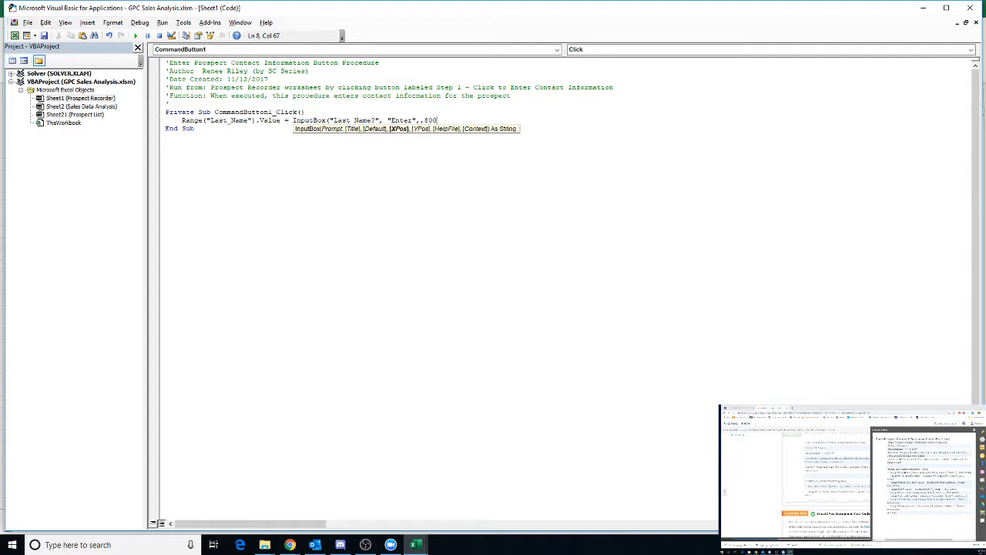
text(,5)
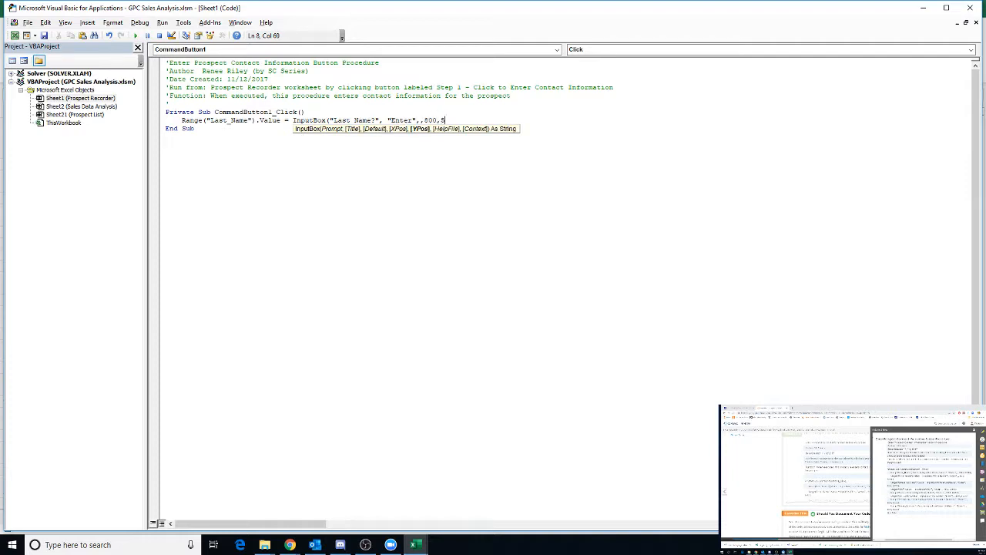
text(00)
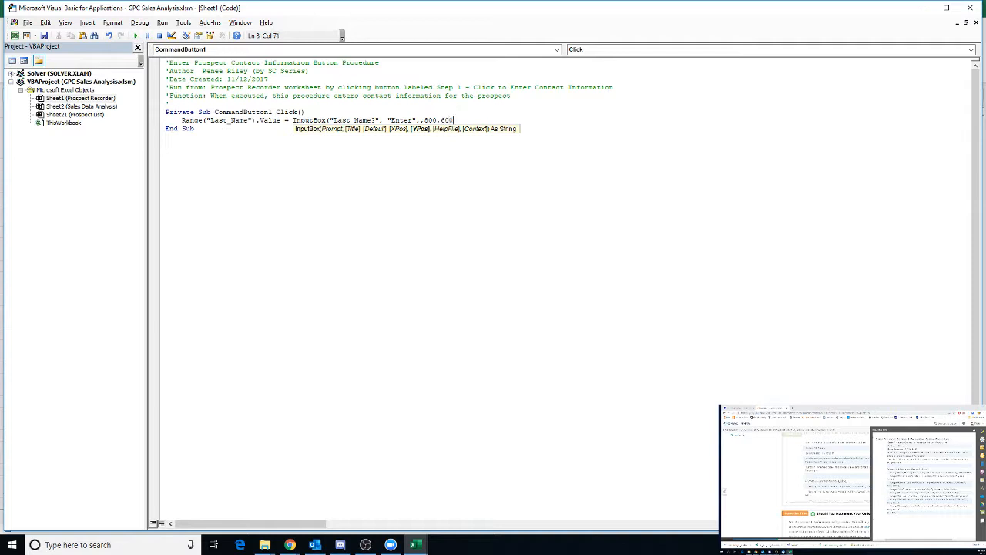
text(0)
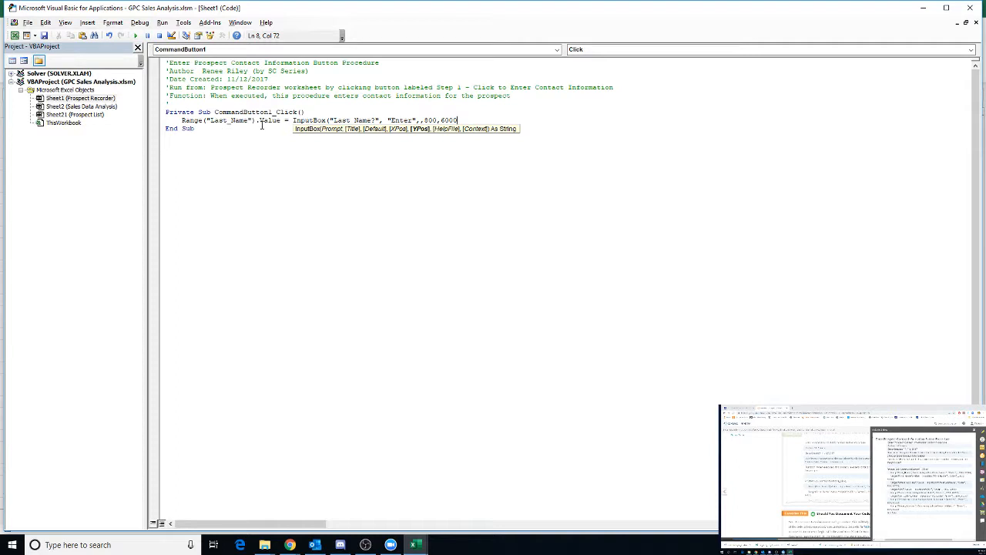
mouse_move(331, 136)
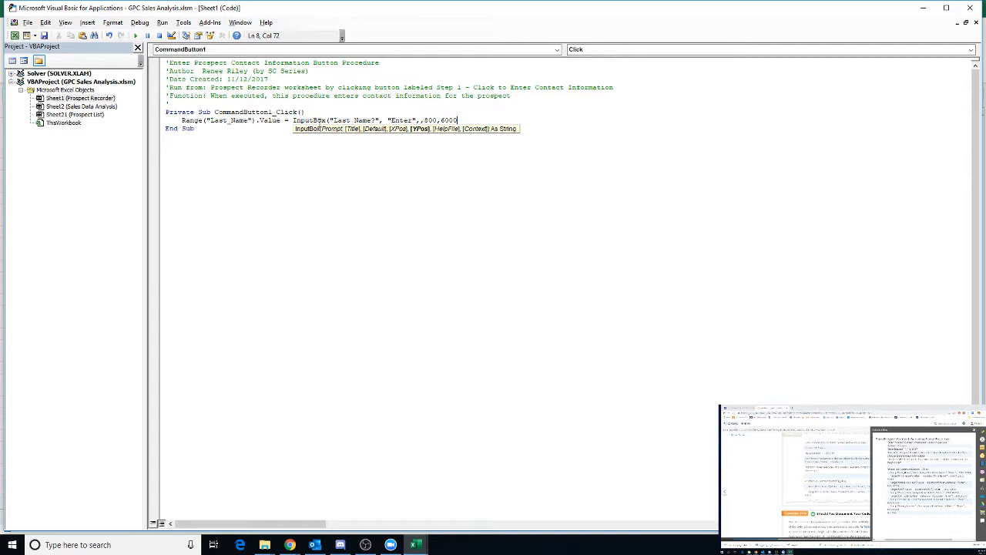
mouse_move(331, 133)
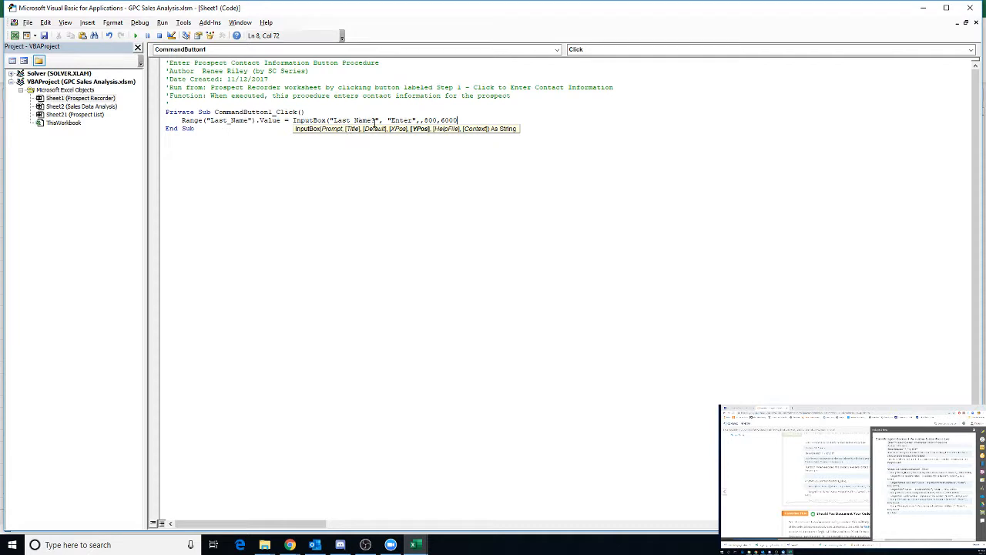
mouse_move(327, 141)
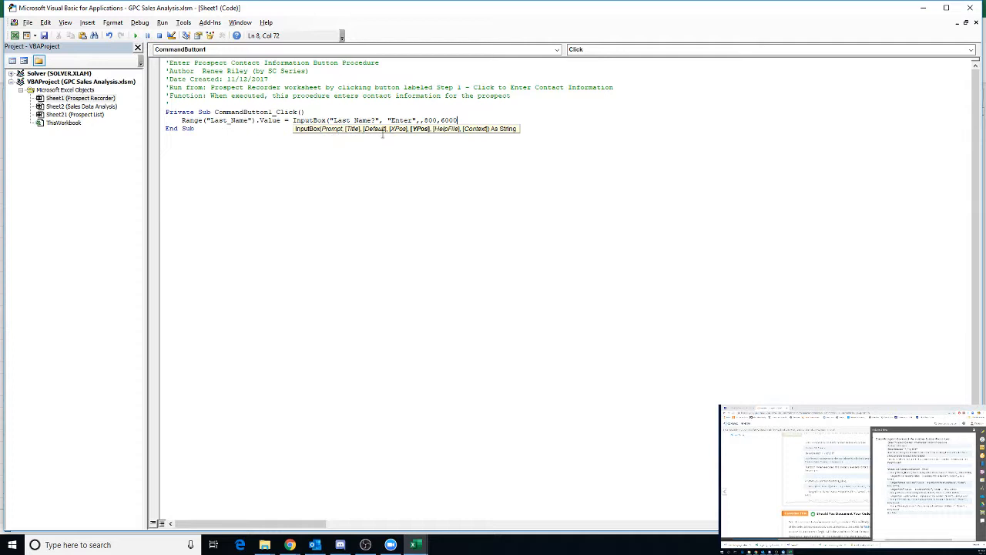
mouse_move(394, 120)
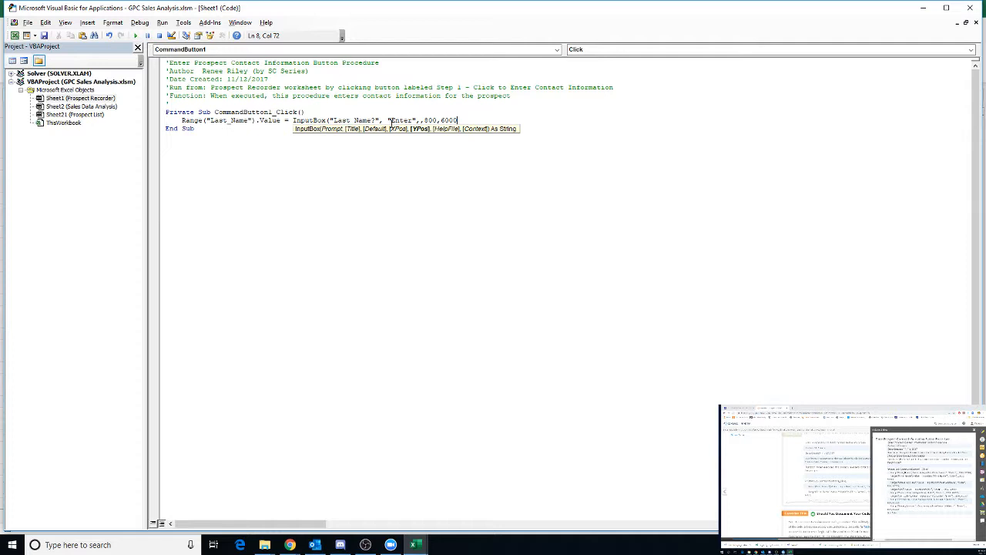
mouse_move(355, 135)
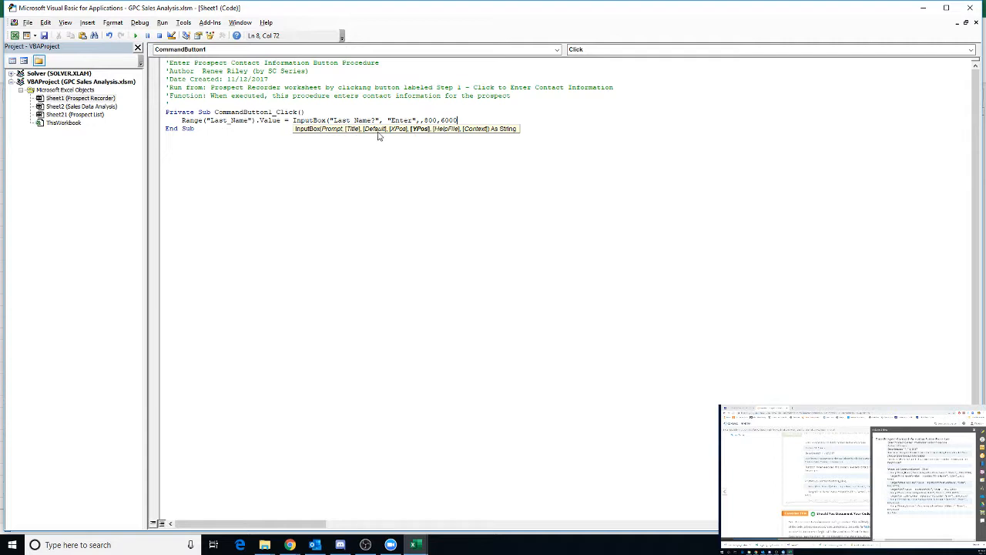
mouse_move(385, 135)
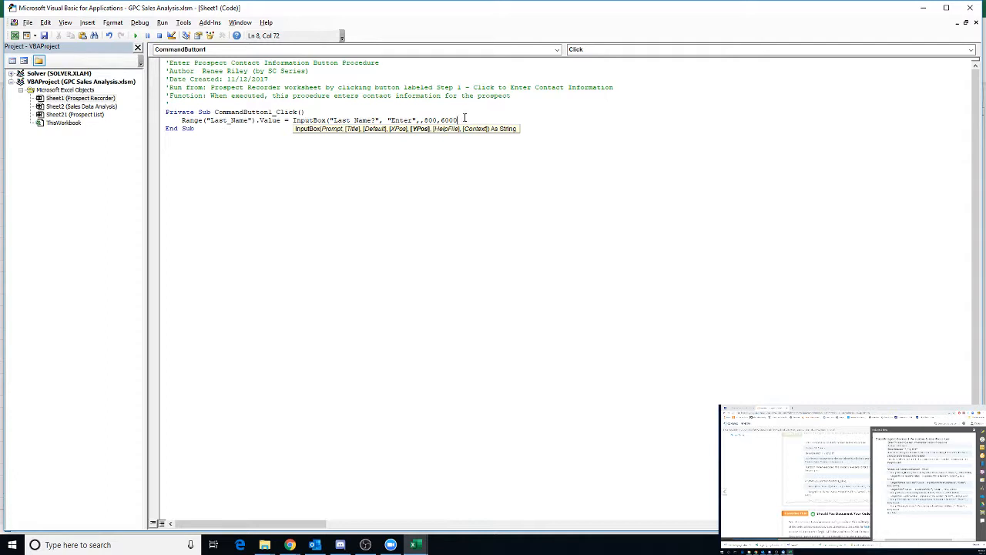
text())
text(Range()
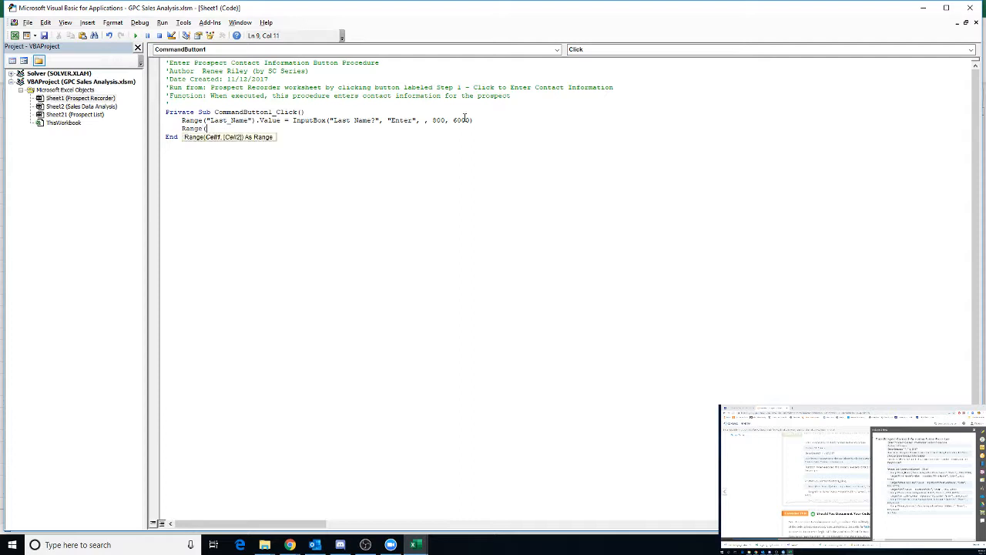
Step: Write Range("First_Name").Value = InputBox("First Name?", "Enter", , ...) as the second line
text(First)
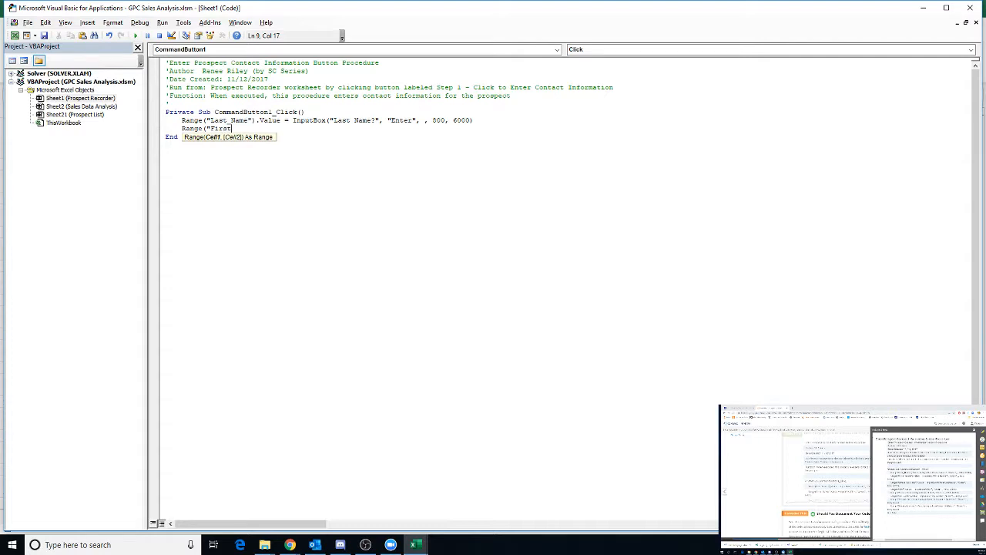
text(_Name")
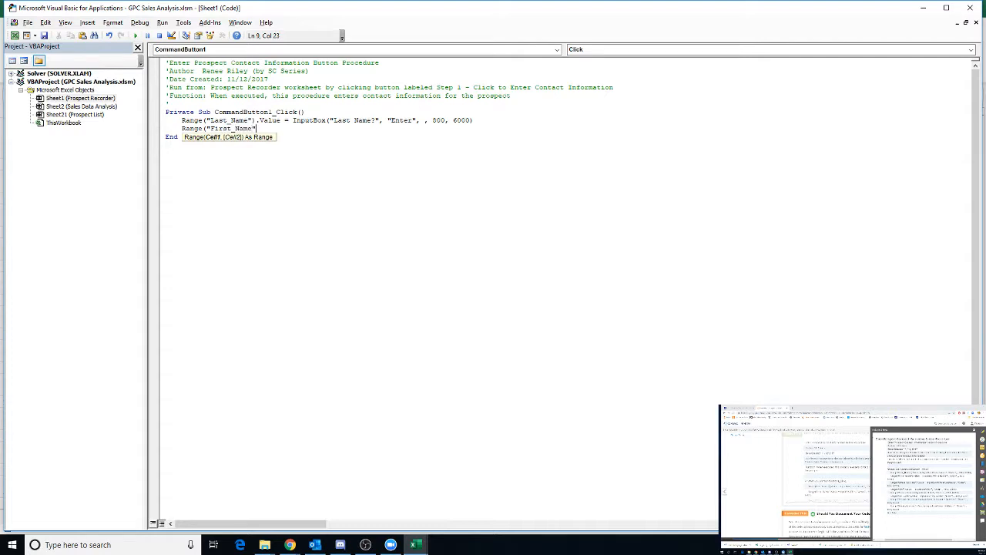
text(.Value = InputBox()
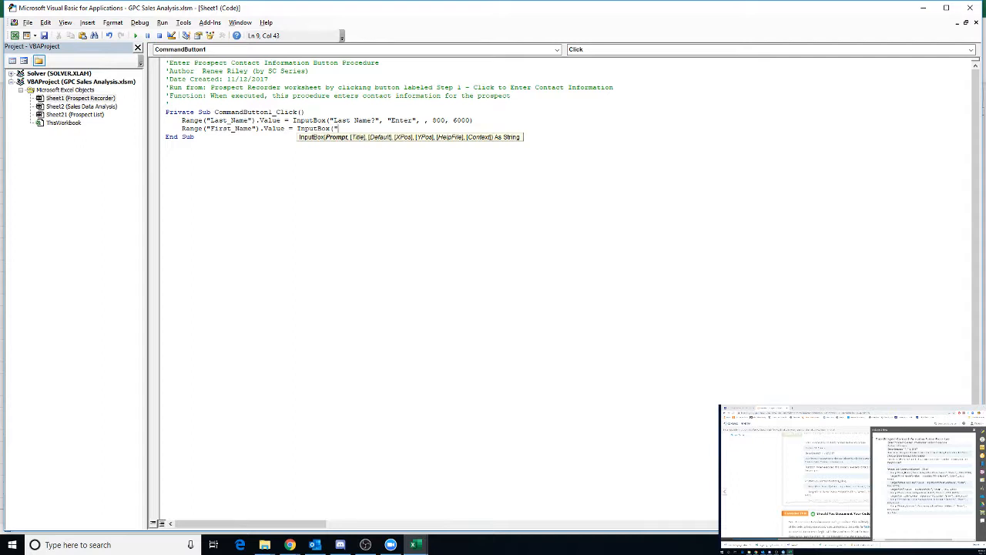
text(First Name?",)
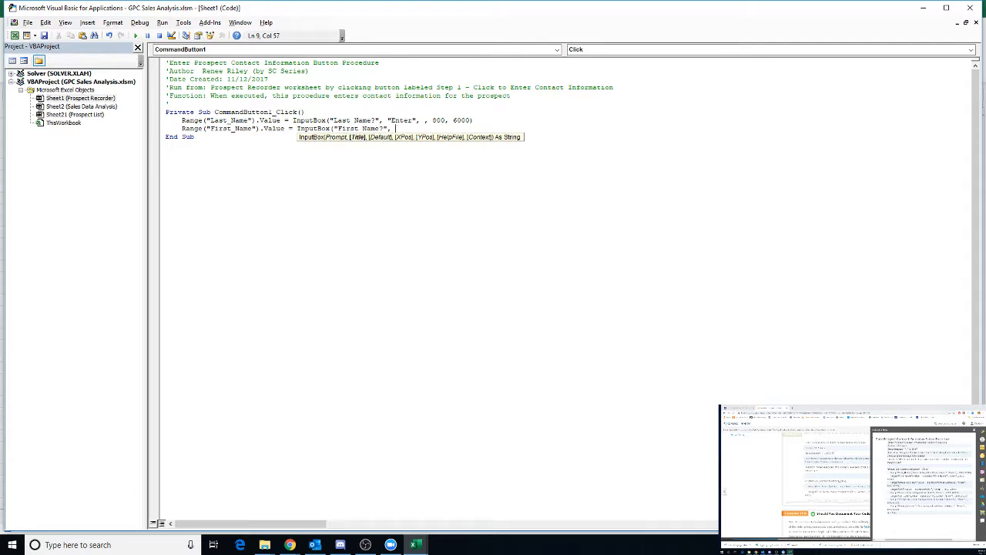
text("Enter")
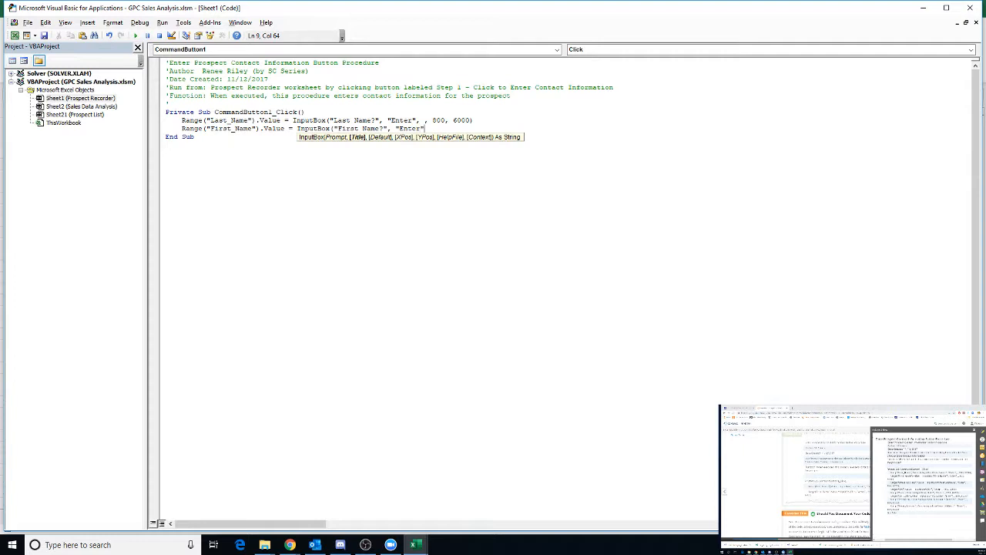
text(,,)
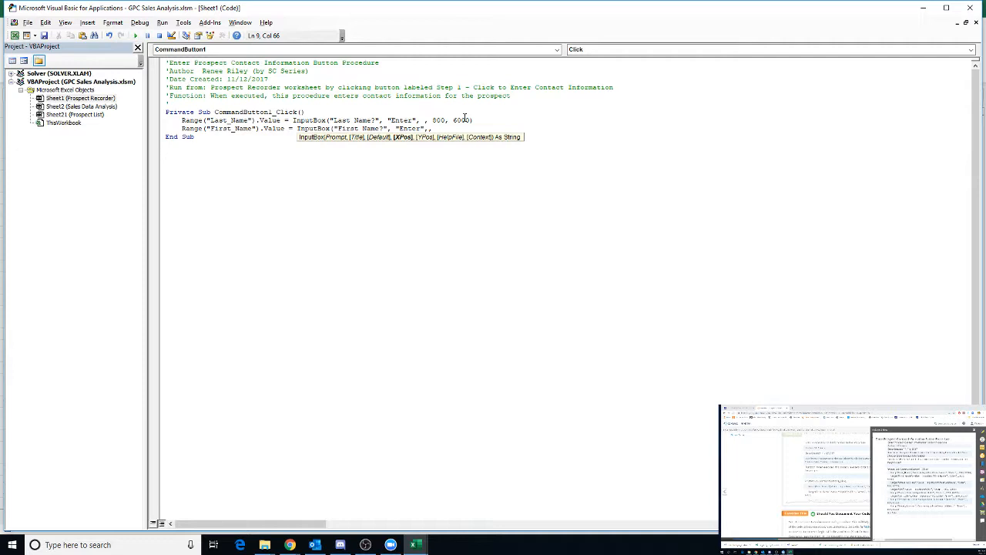
text(, 6000))
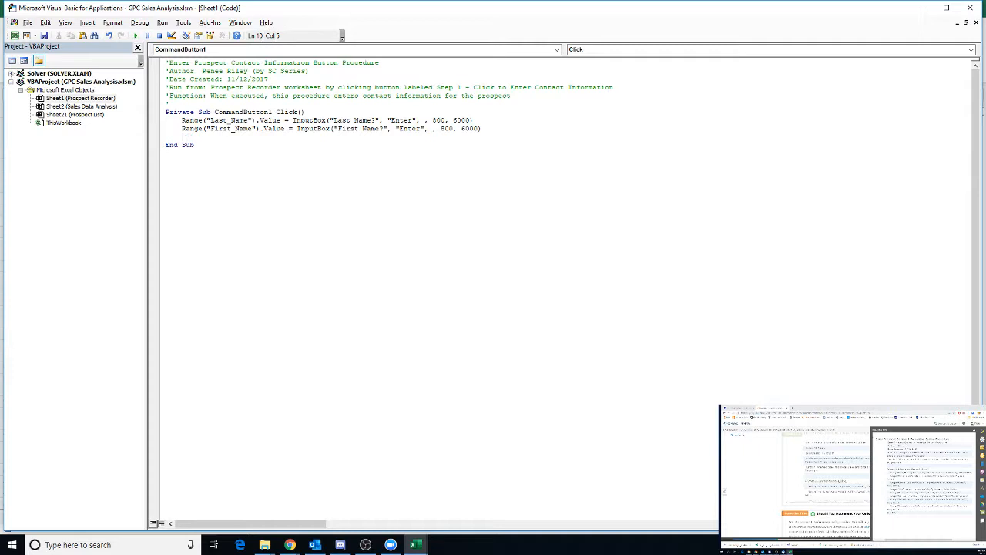
Step: Begin a third line with Range("Street_Address"
text(Range()
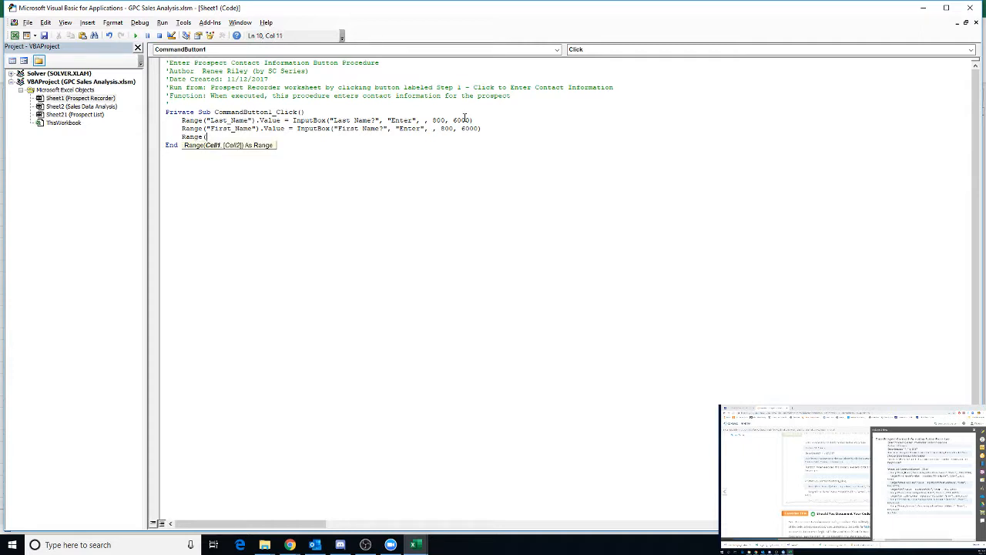
text("Street)
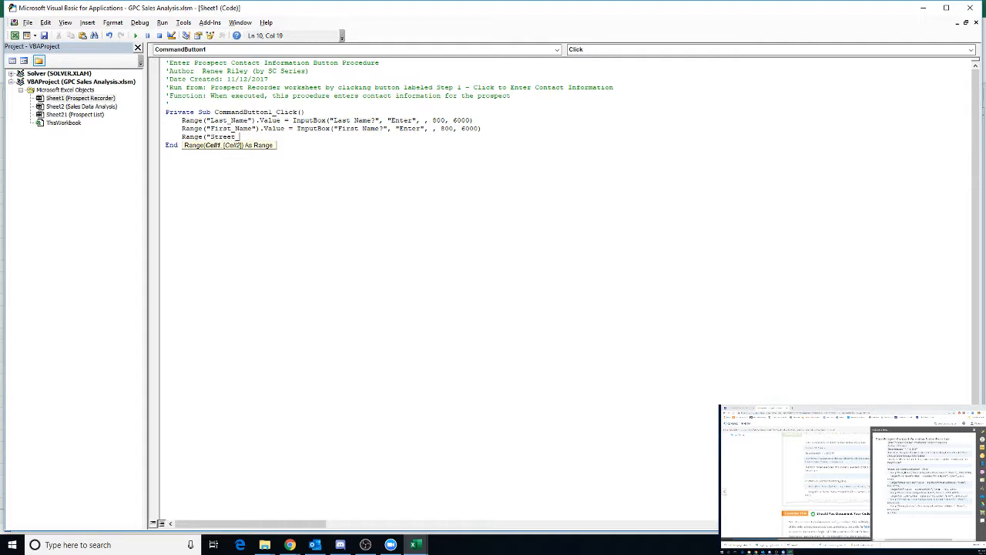
text(_Address"))
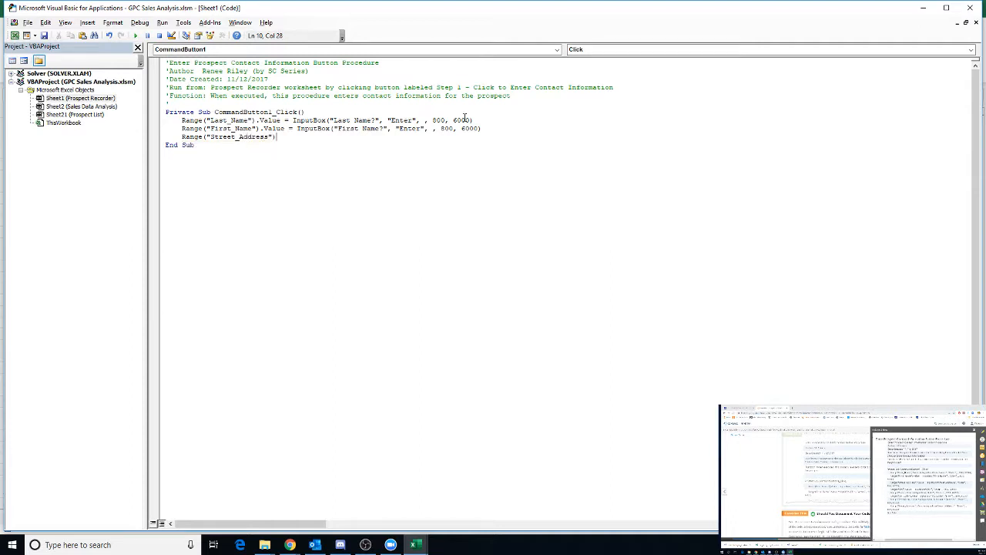
Step: Finish the line as .Value = InputBox("Street Address?", "Enter", , 800, 6000) and end it
text(.Value= InputBox("Street Address?",)
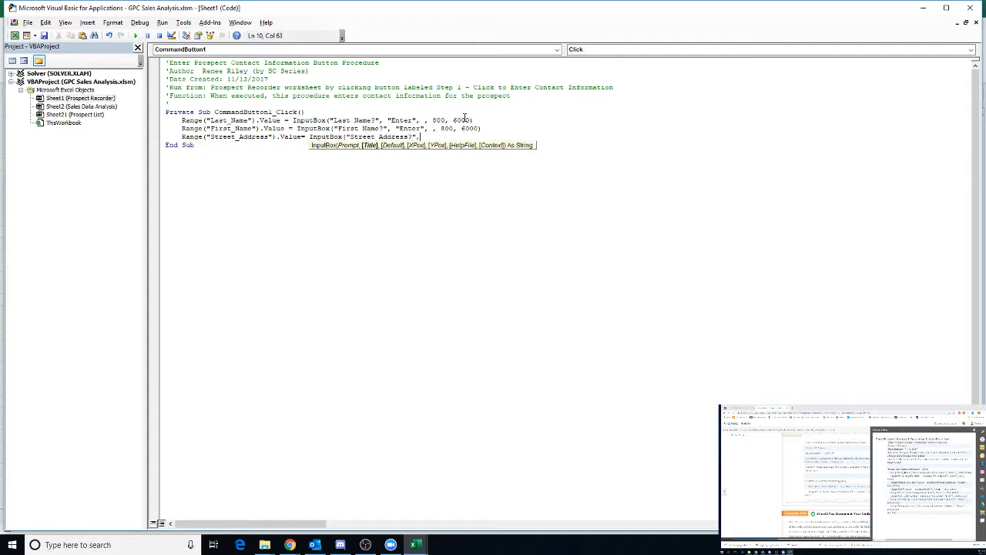
text(")
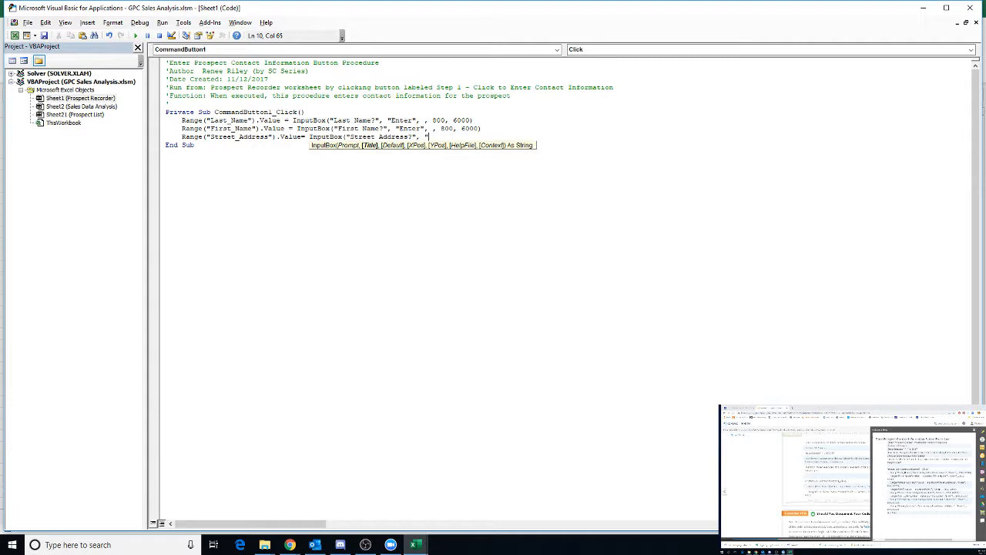
text("Enter",, 800,)
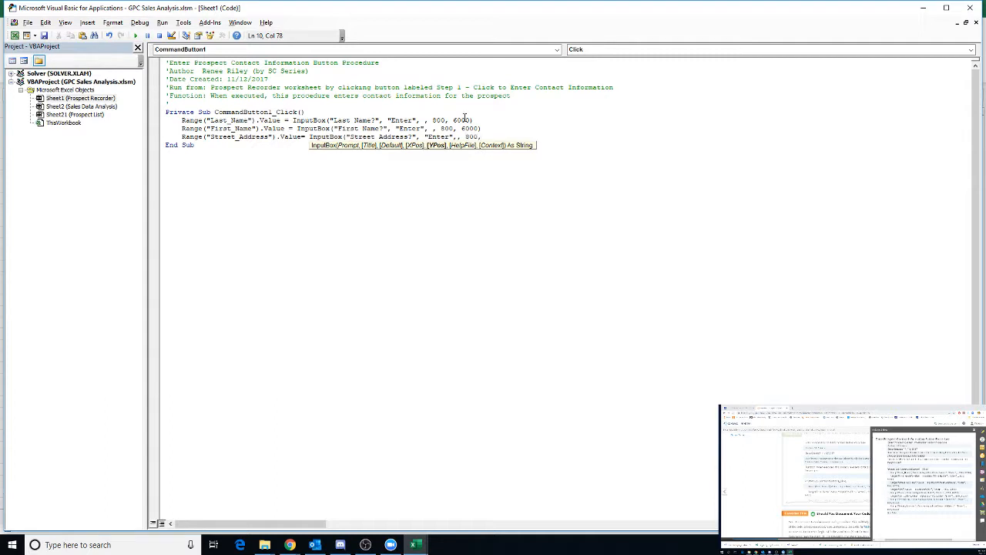
text(6000)
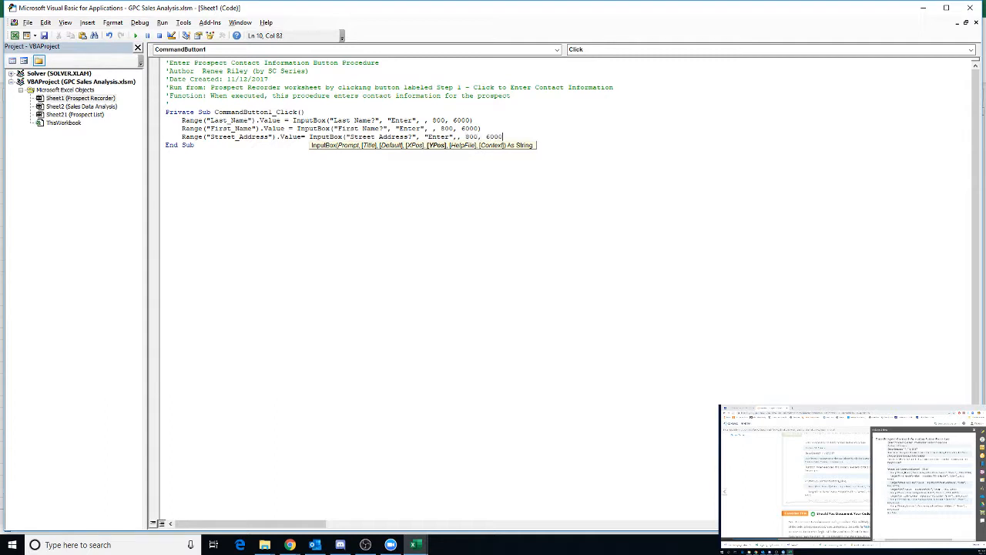
key(Return)
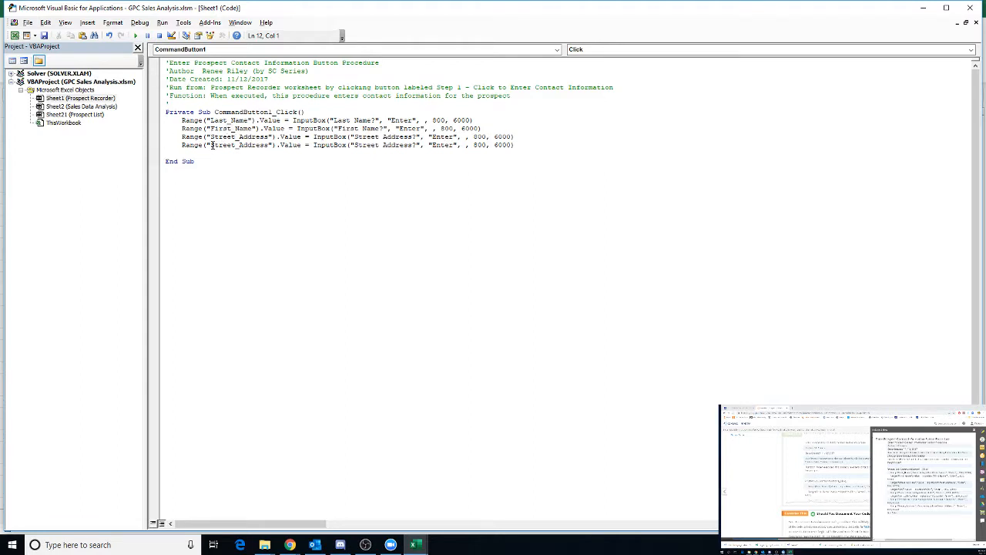
Step: Retype the copied line's range name and prompt as City
double_click(234, 145)
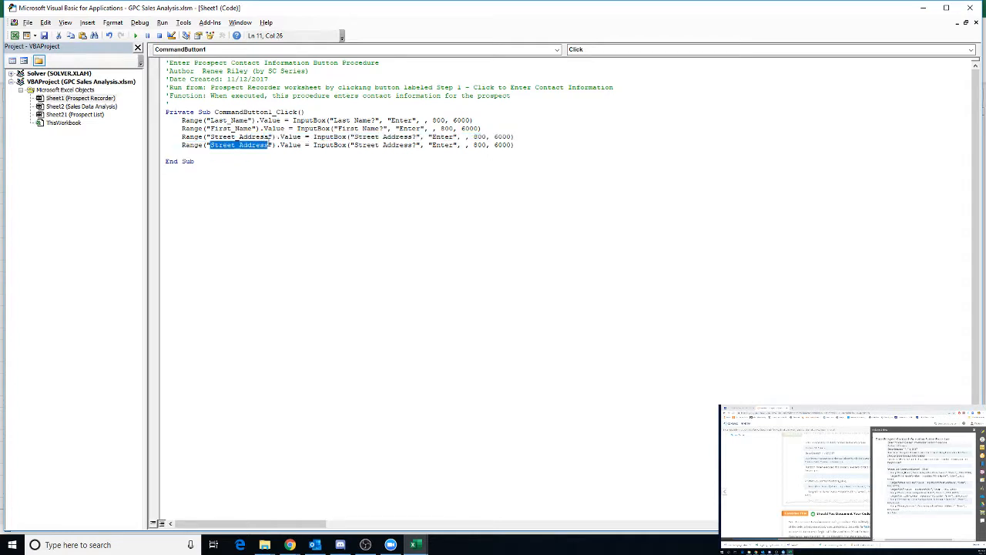
text(City)
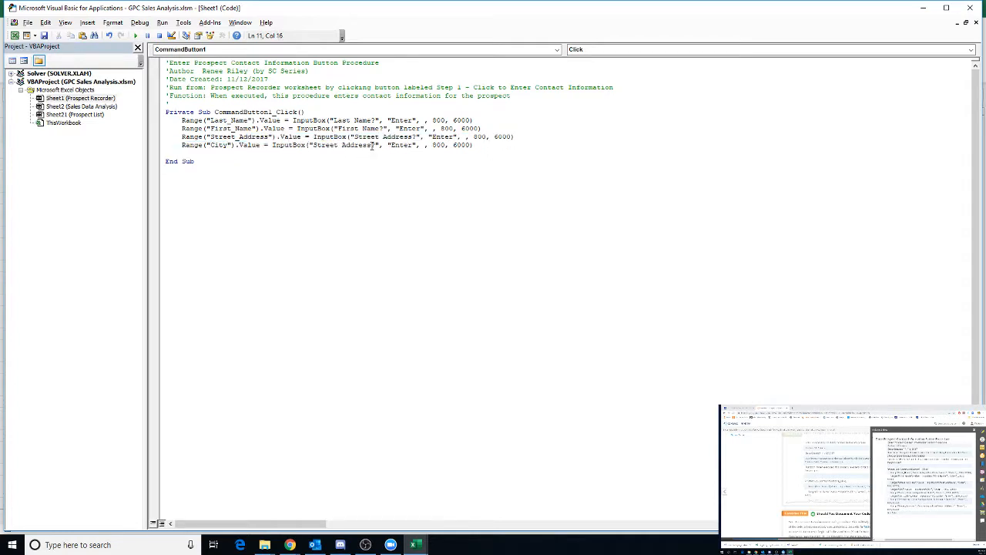
double_click(342, 145)
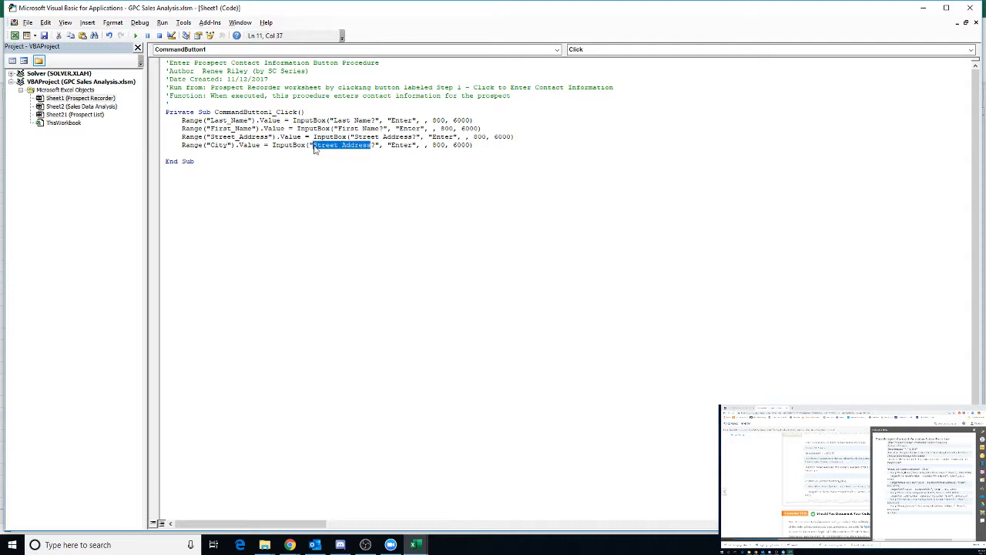
text(City)
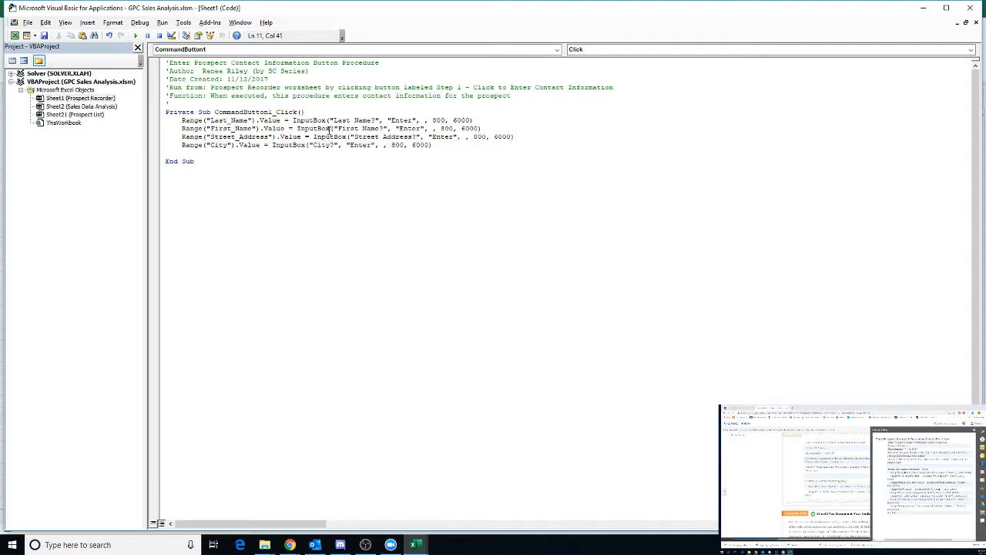
Step: Paste another Street_Address line below and rename its range and prompt to State
click(167, 153)
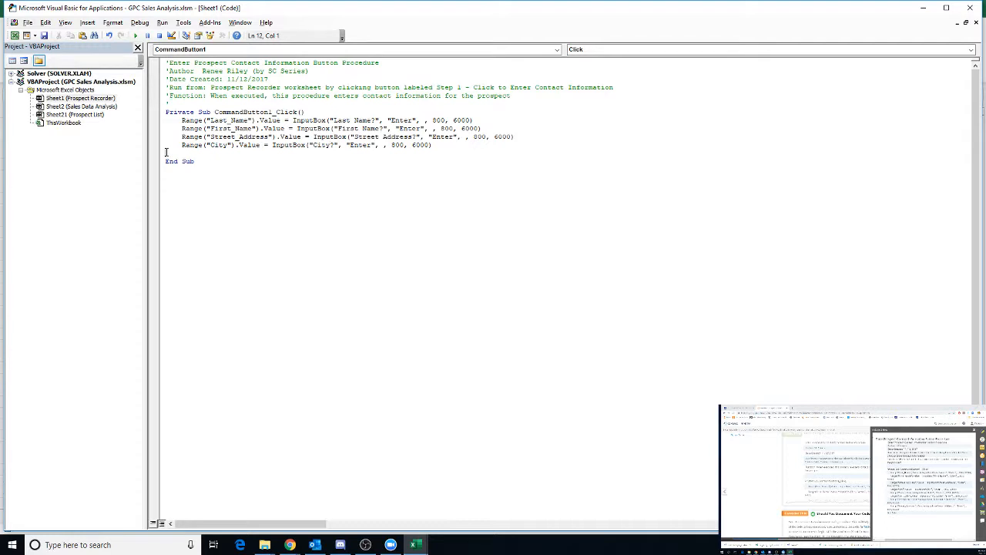
text(Range("Street_Address").Value = InputBox("Street Address?", "Enter", , 800, 6000))
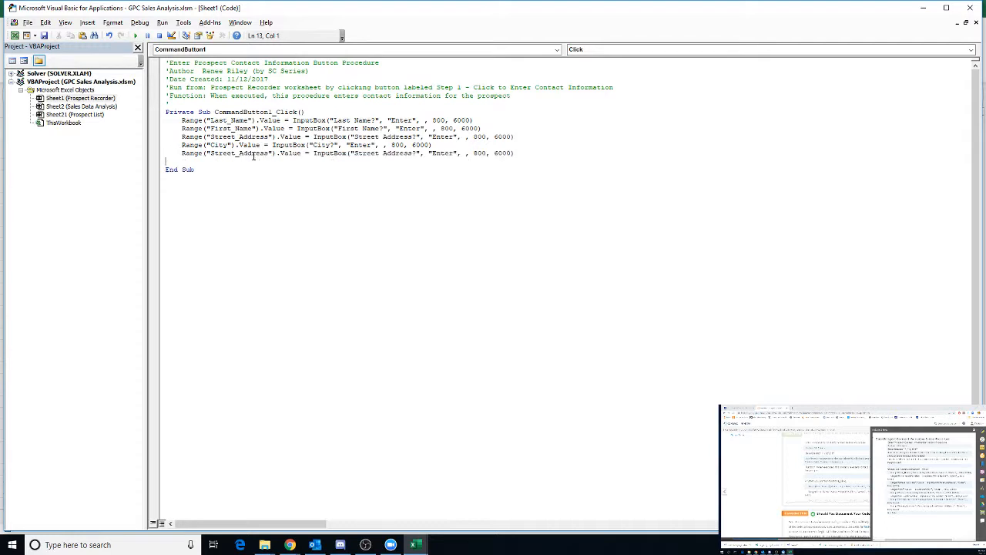
click(222, 152)
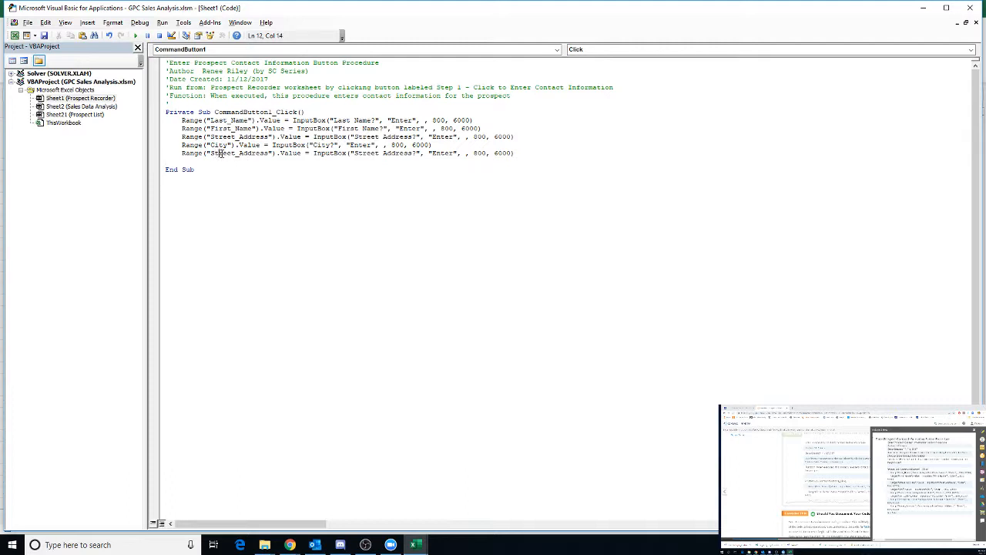
double_click(243, 153)
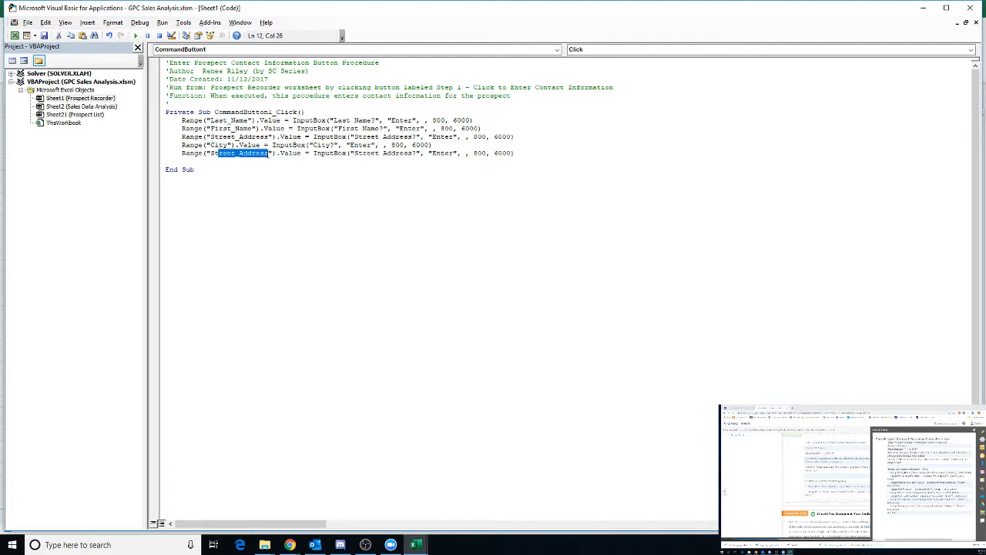
text(State)
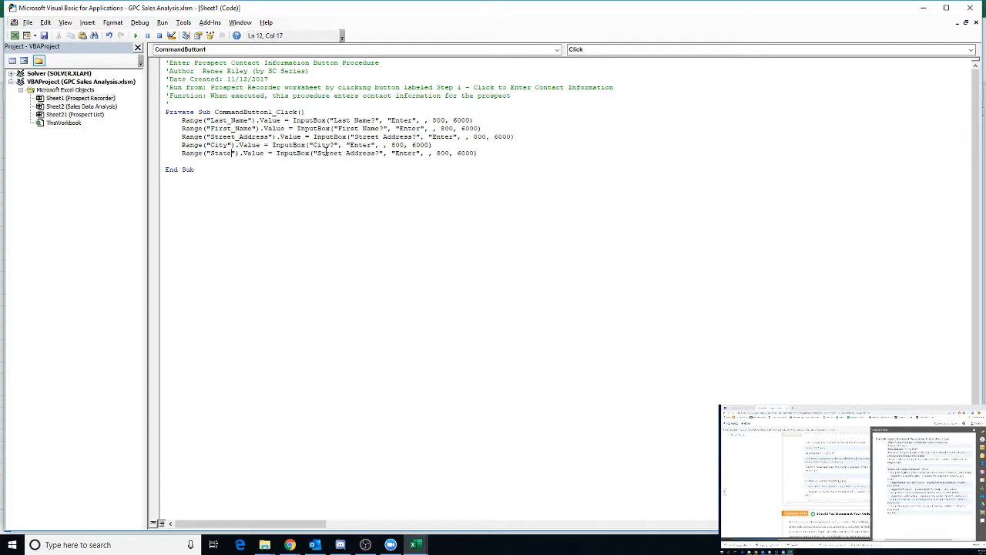
double_click(351, 153)
text(at)
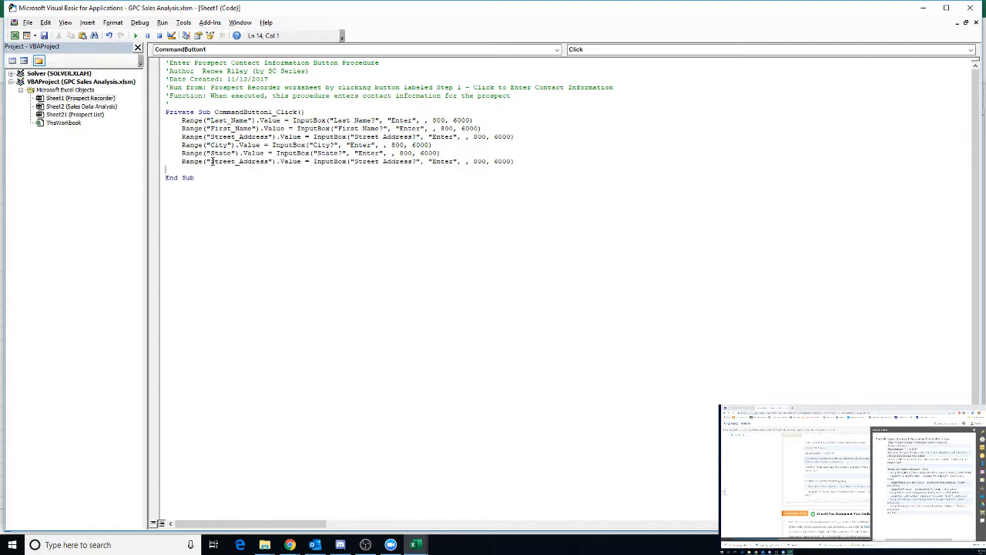
Step: Rename the next line's range to ZIP_Code and its prompt to ZIP Code
double_click(237, 162)
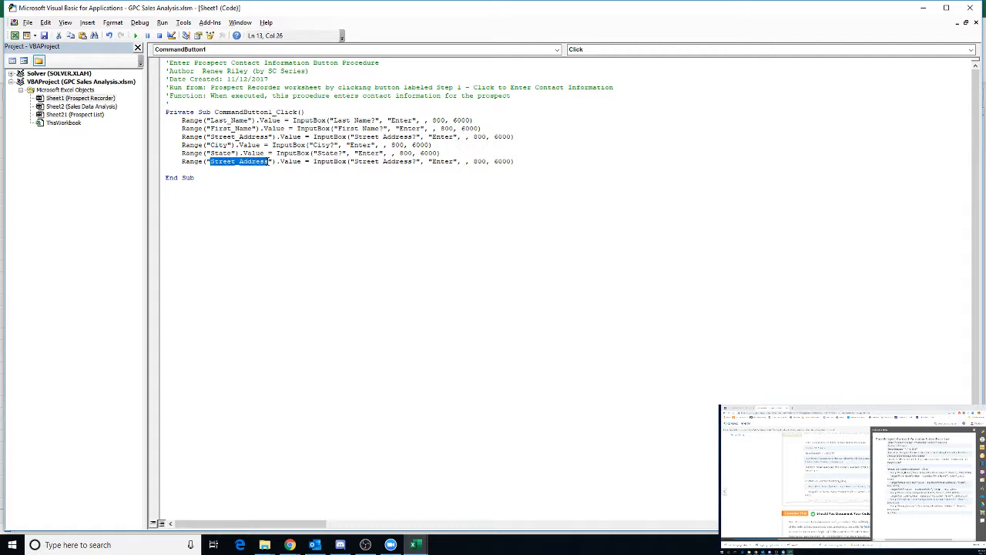
text(ZIP)
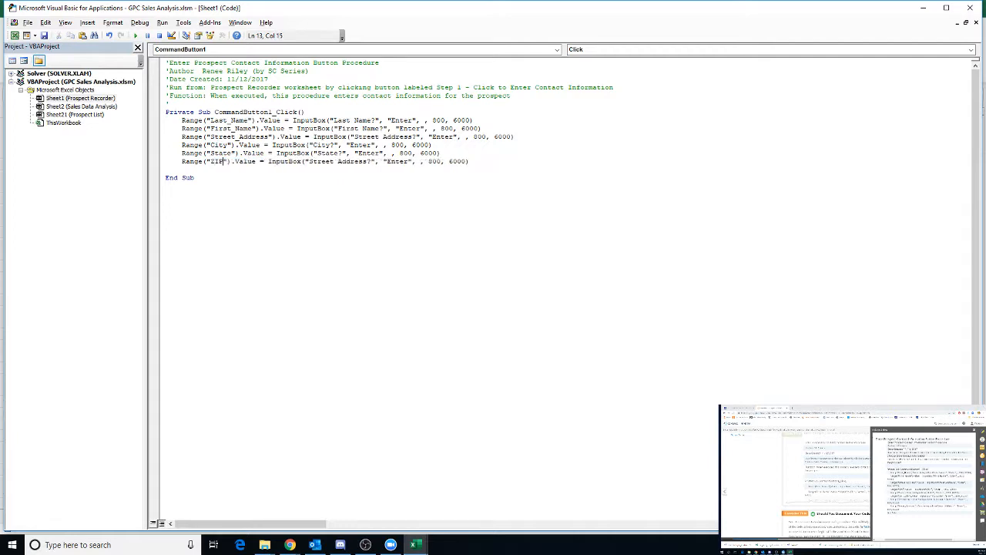
text(_Code)
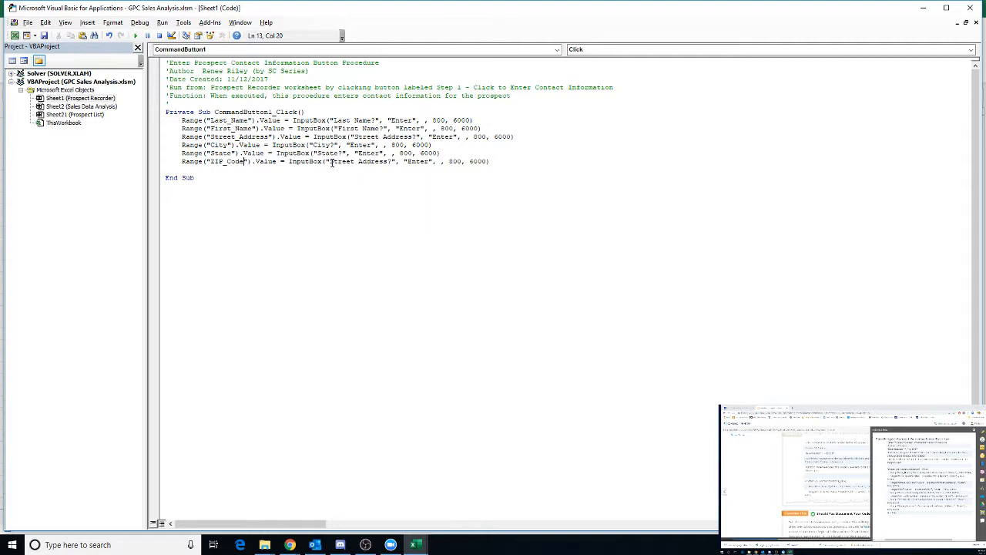
double_click(336, 162)
text(Zip Cod)
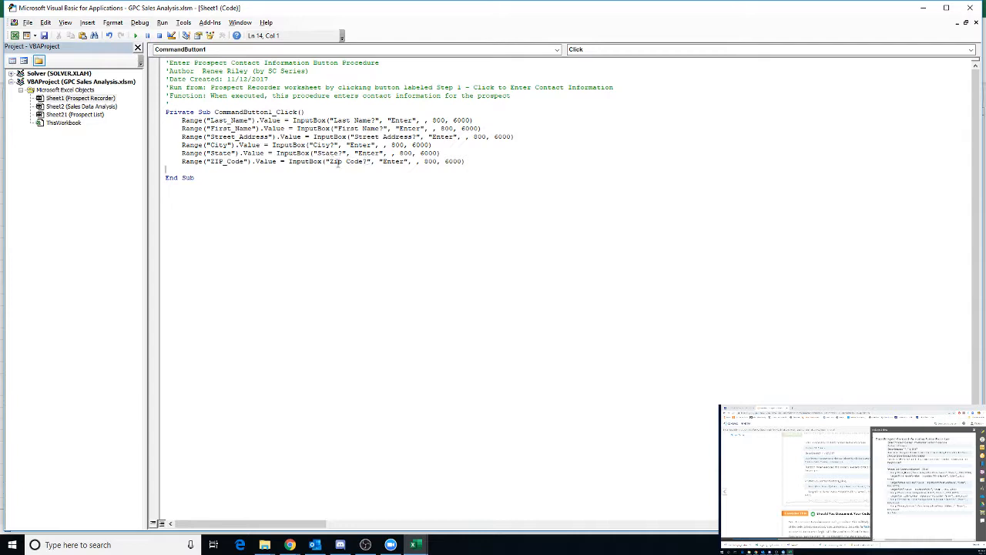
Step: Paste another copy of the line and rename its range to Telephone
text(Range("Street_Address").Value = InputBox("Street Address?", "Enter", , 800, 6000))
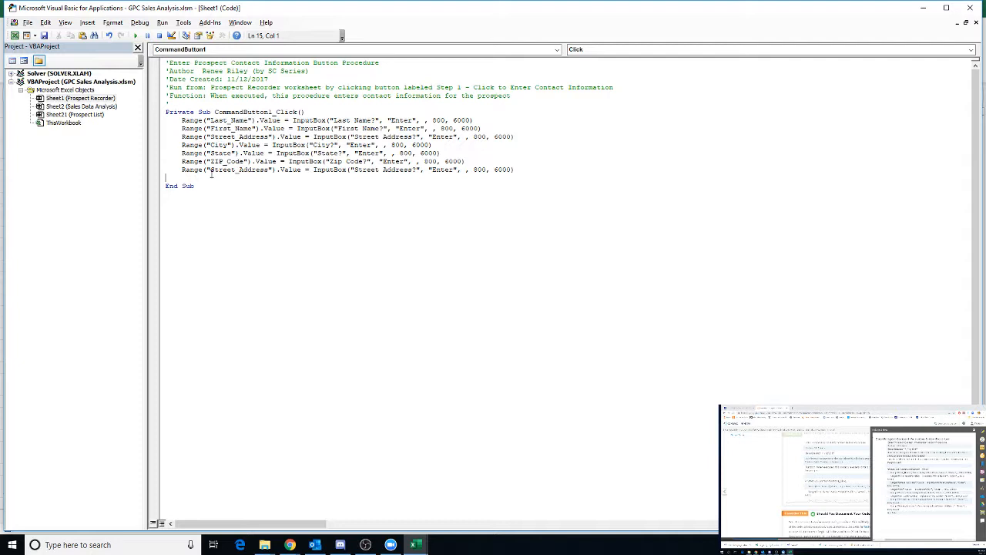
double_click(239, 169)
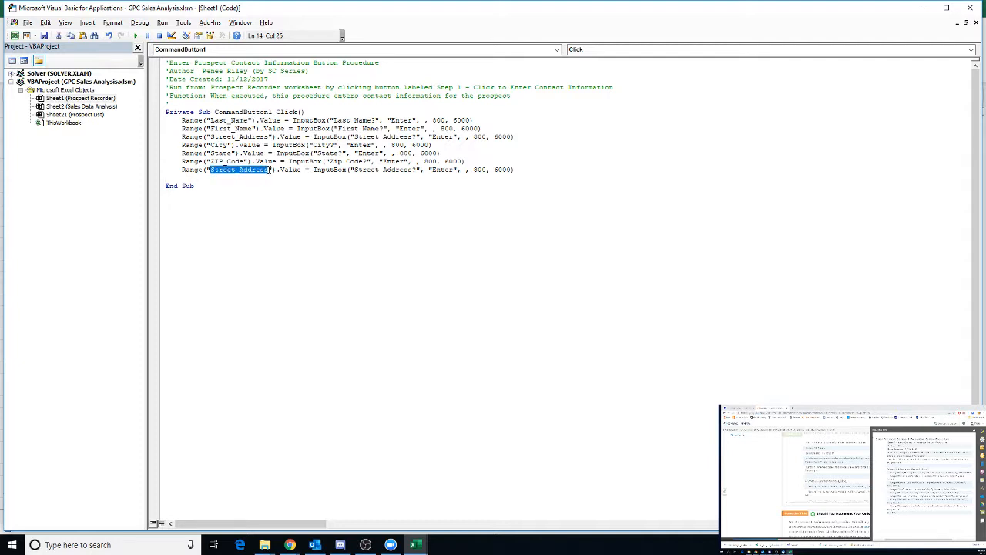
text(Telephon)
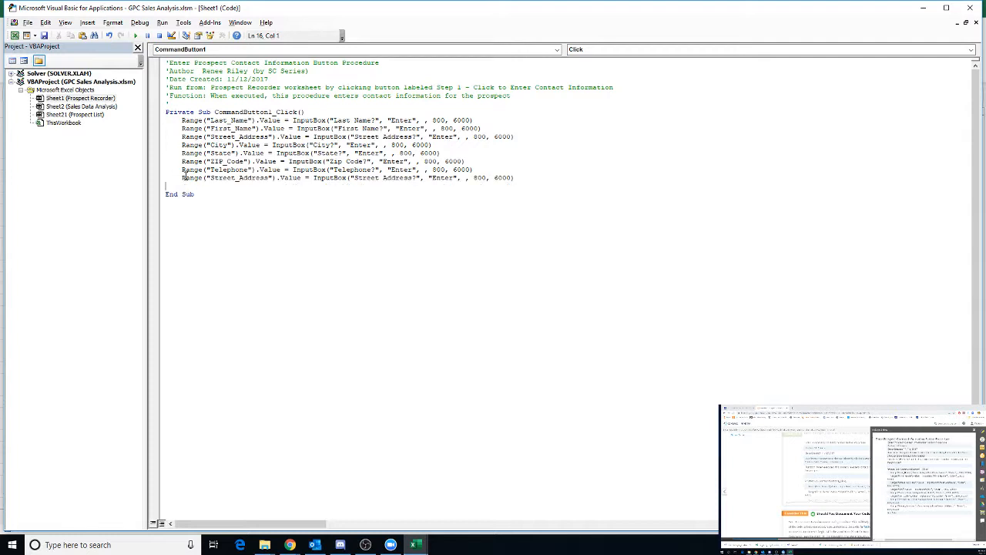
Step: Rename the last line to Email_Address with an "Email Address?" prompt and remove the blank line before End Sub
double_click(239, 179)
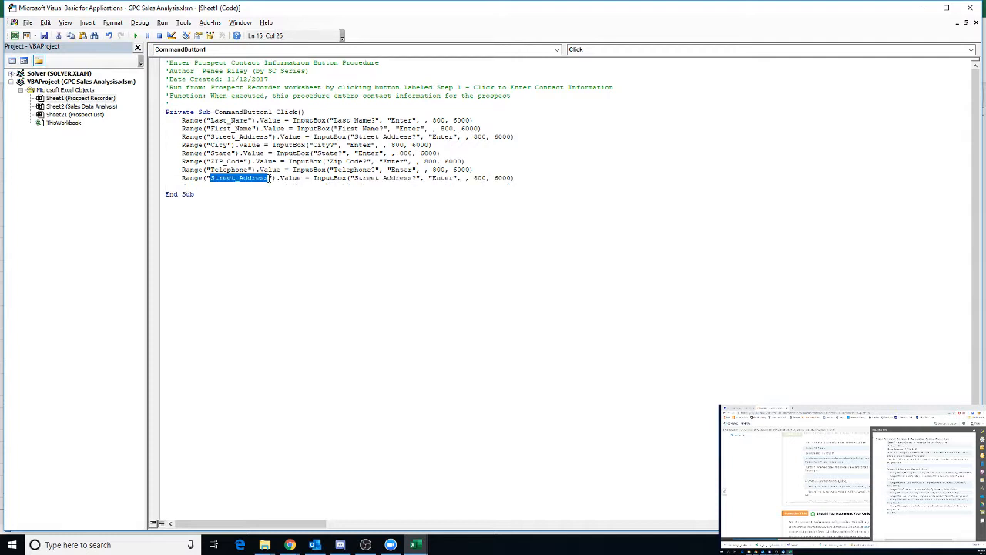
text(Email)
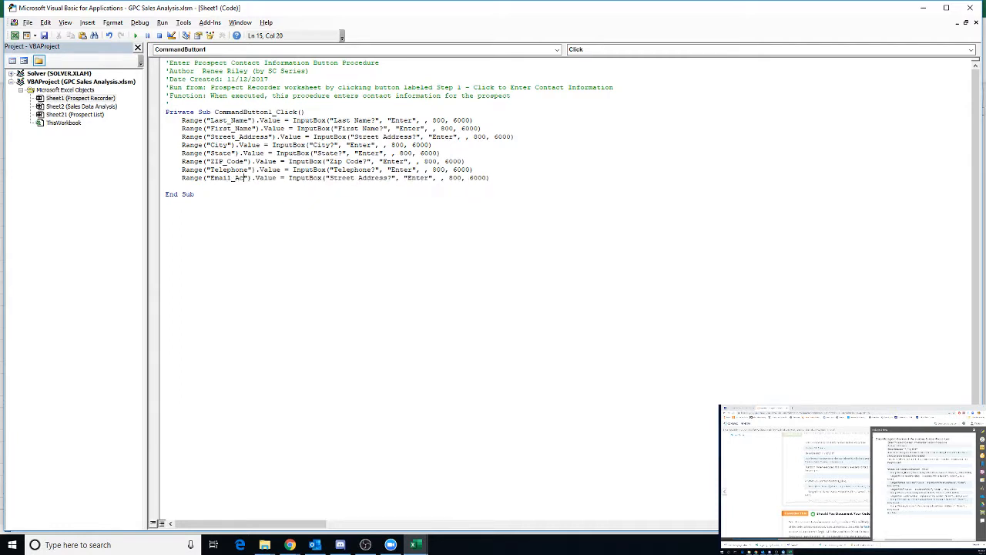
text(dress)
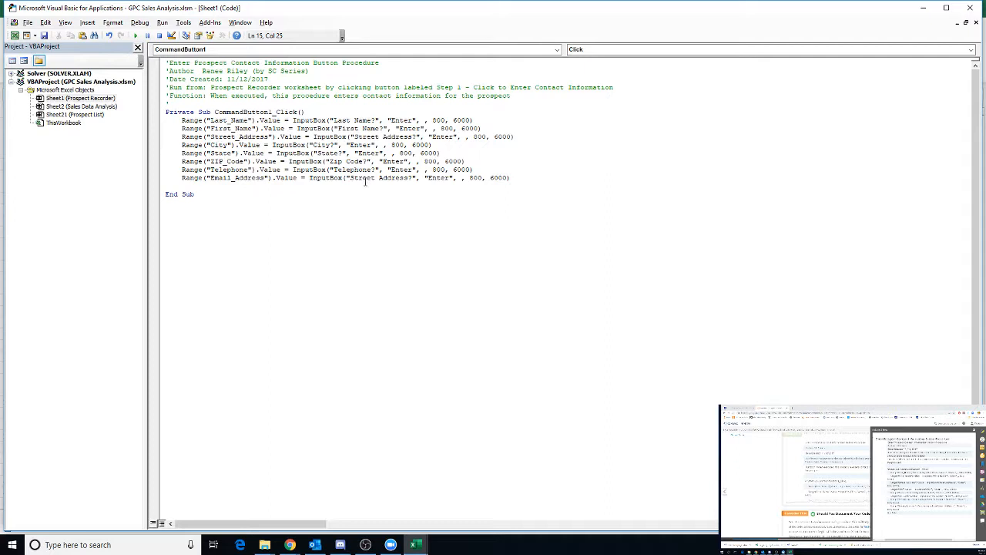
double_click(361, 179)
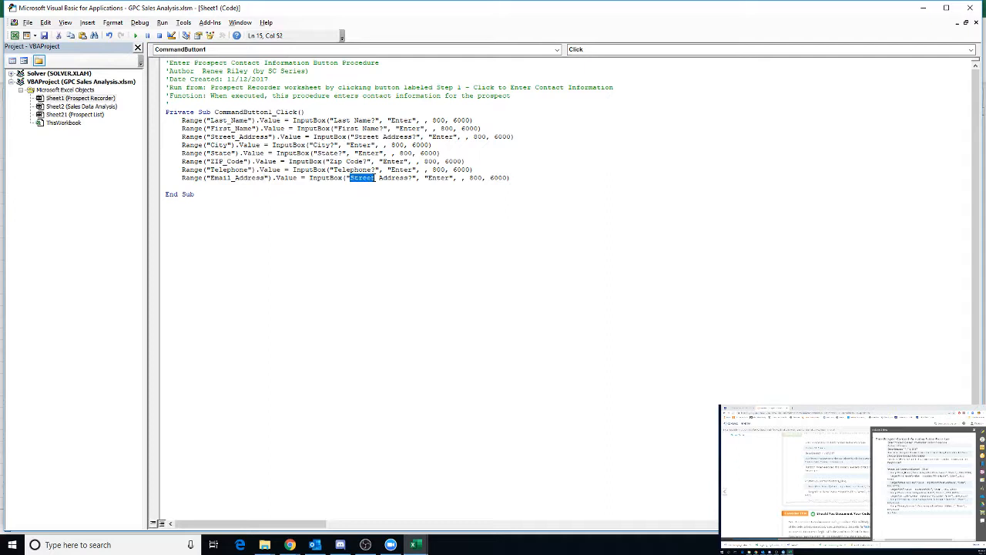
text(Email)
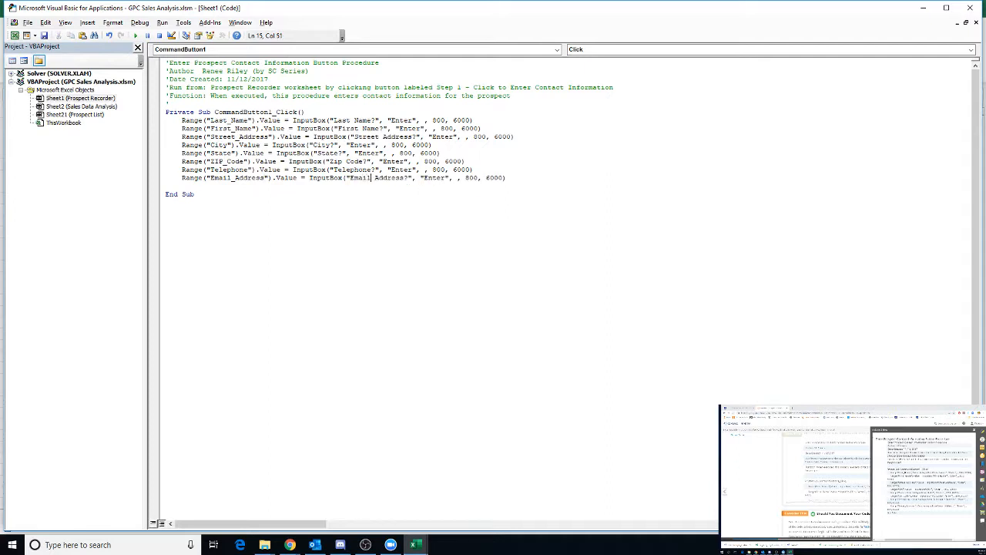
mouse_move(306, 216)
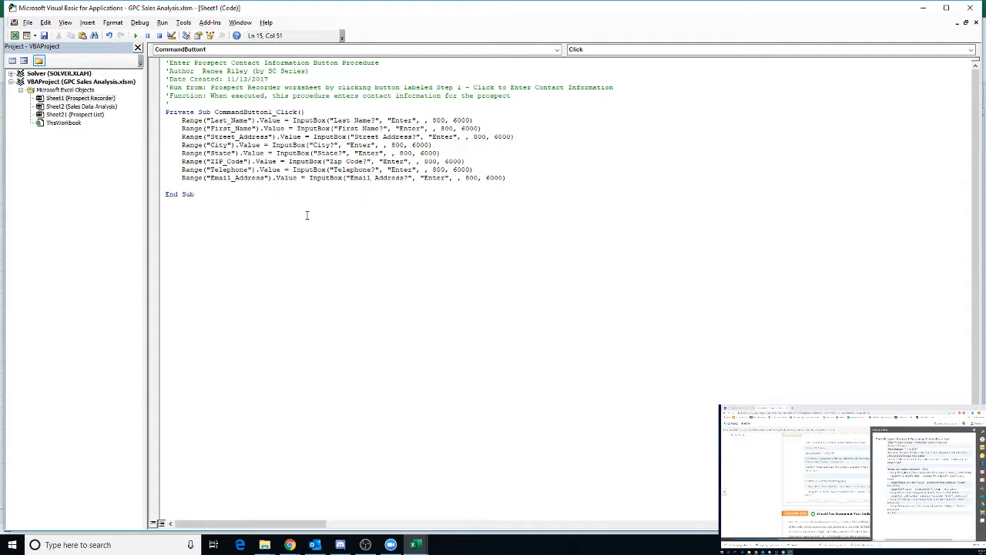
click(435, 185)
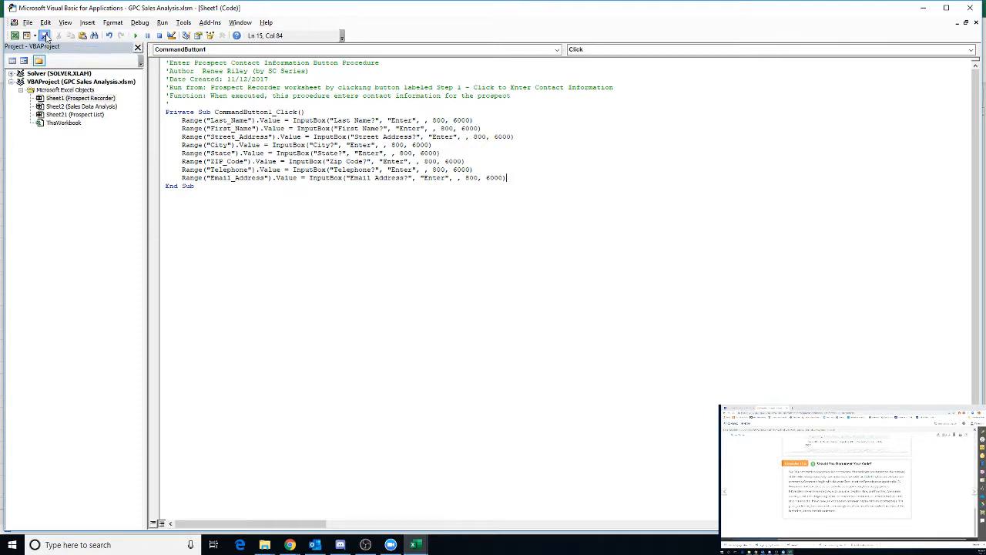
mouse_move(45, 36)
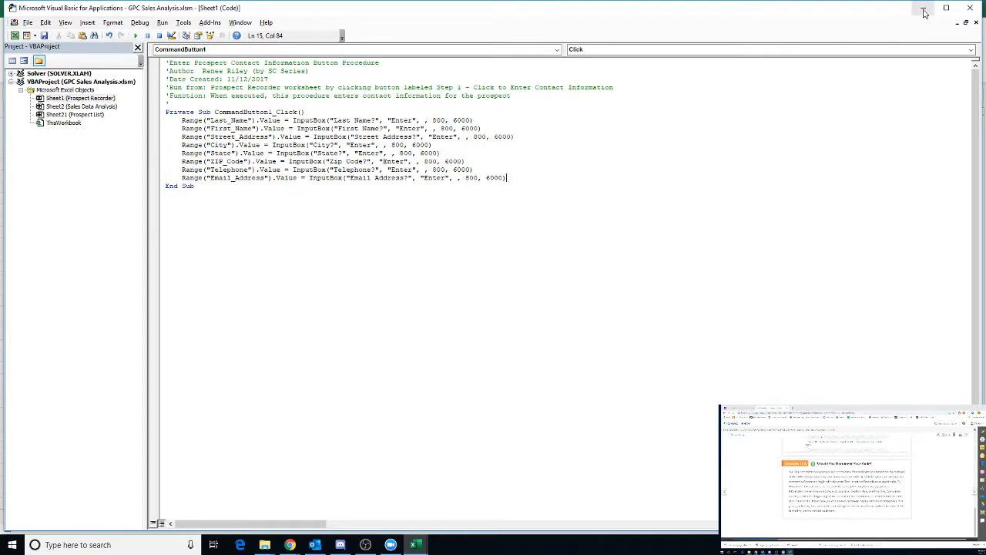
mouse_move(925, 13)
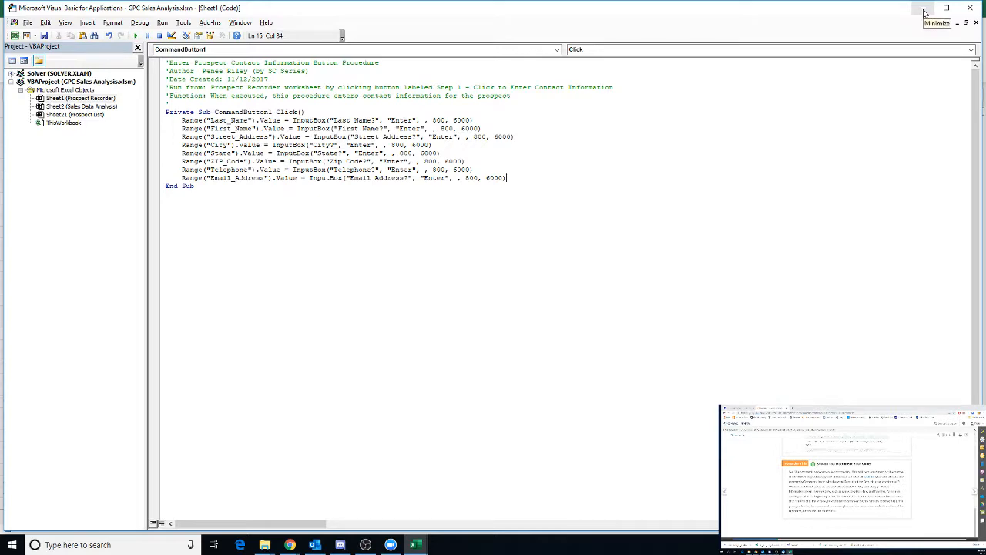
Step: Minimize the VBA editor to return to the Prospect Recorder worksheet
click(925, 12)
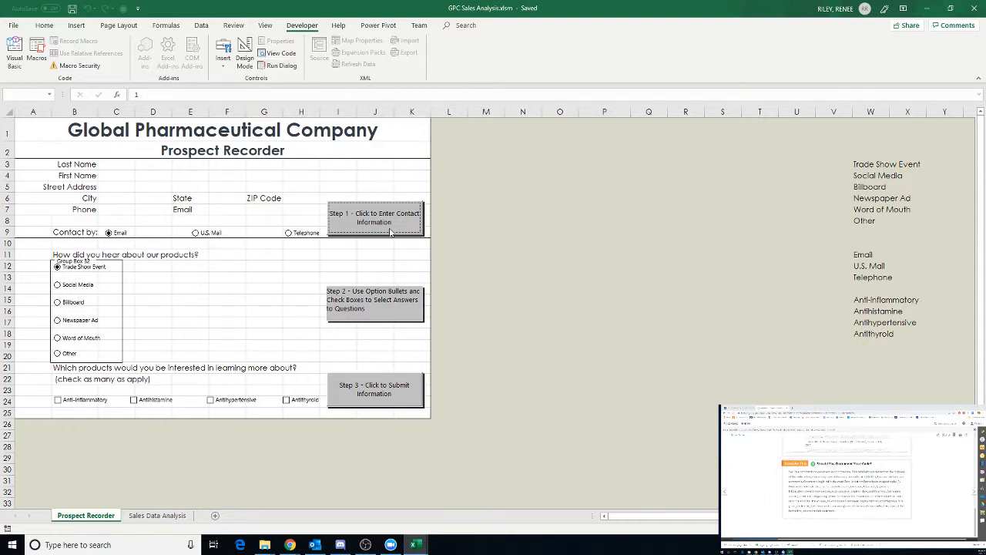
Step: Run the Step 1 button and answer the prompts with Smith, Joe, 124 Main, Springfield, MO, 65803 and phone, leaving email empty
click(374, 217)
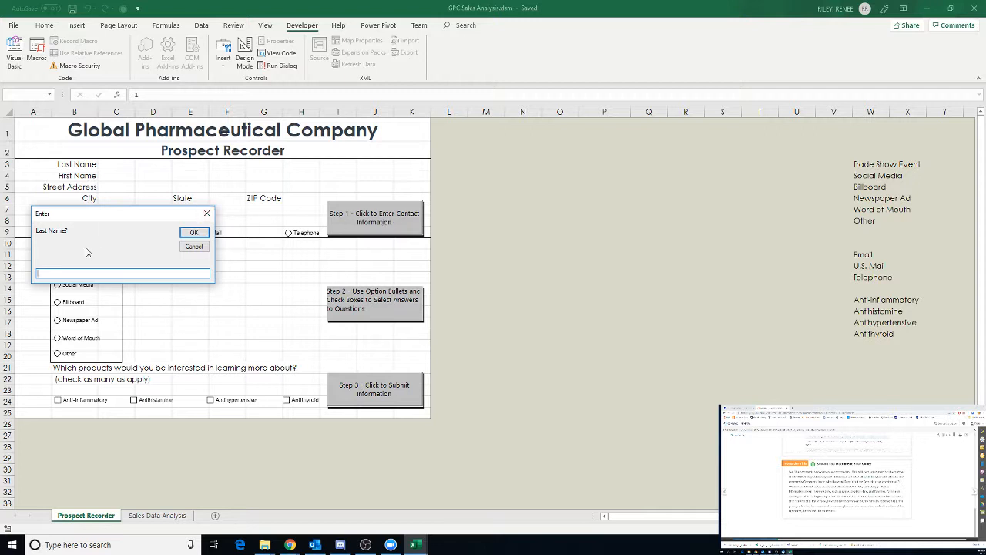
text(Sm)
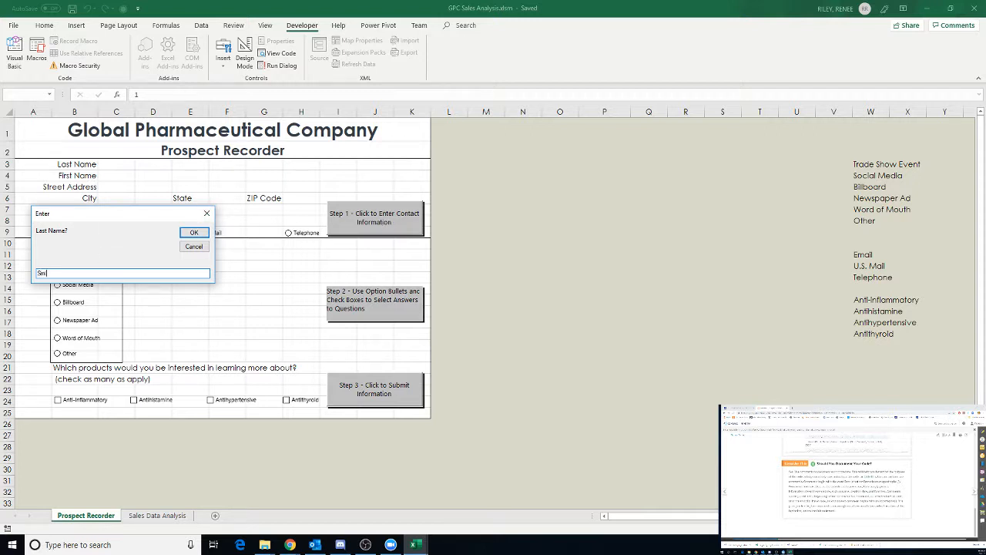
text(ith)
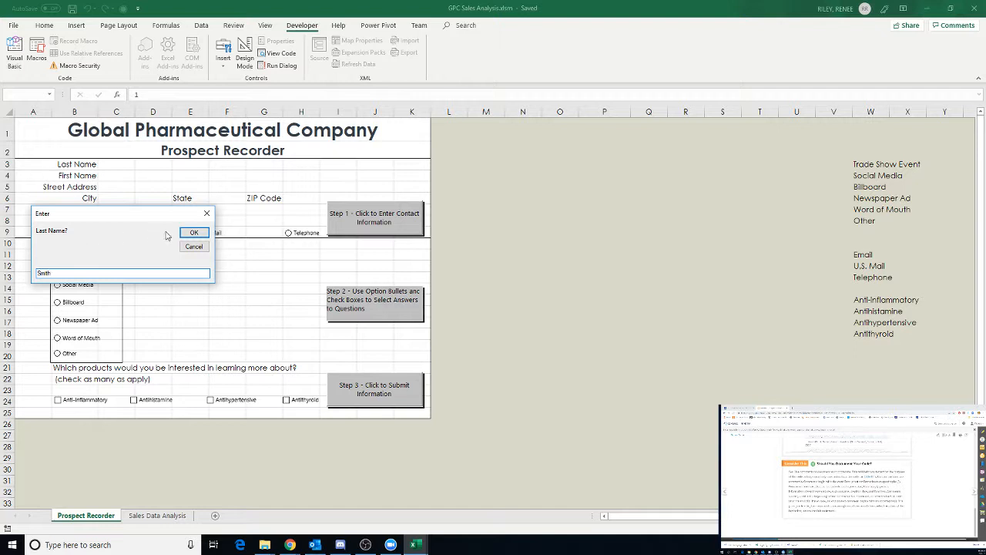
click(195, 231)
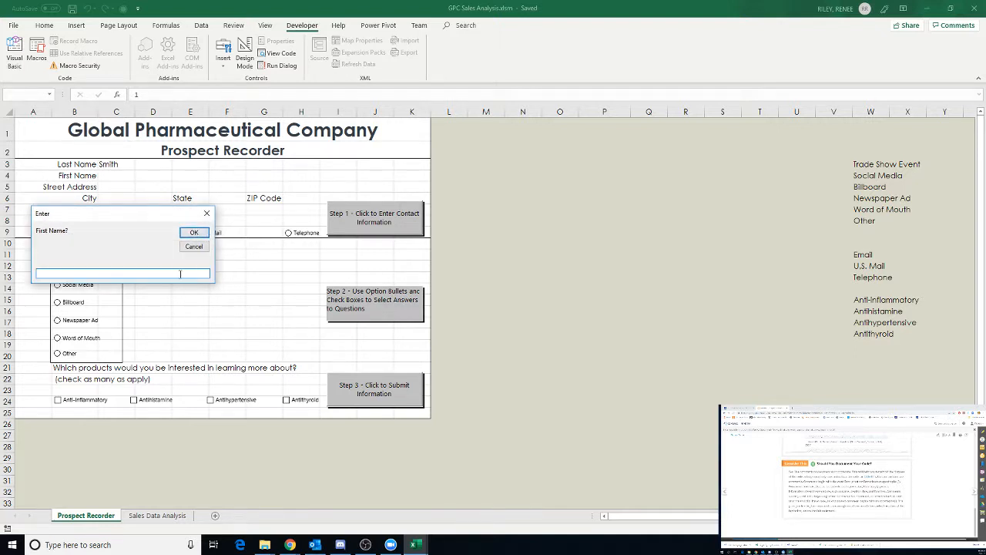
click(194, 231)
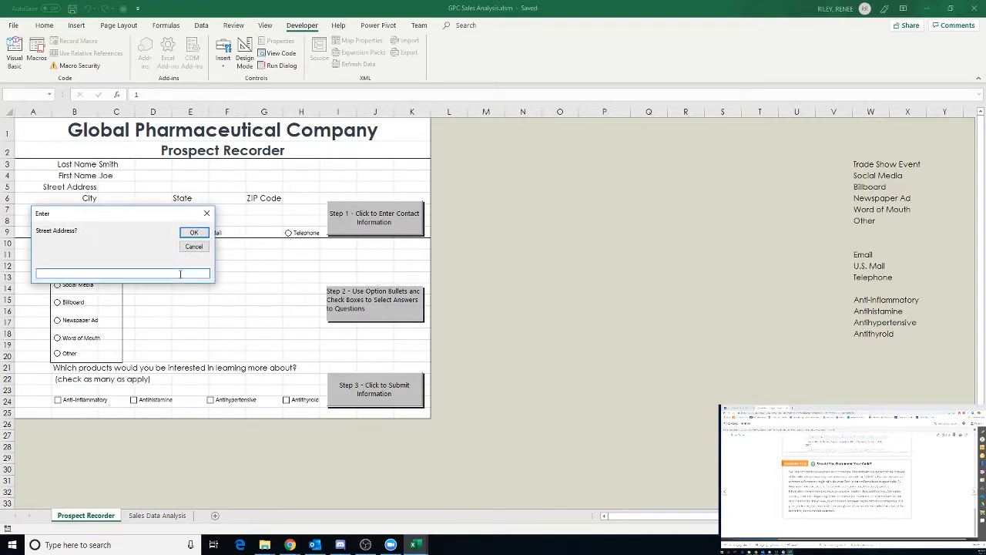
text(124)
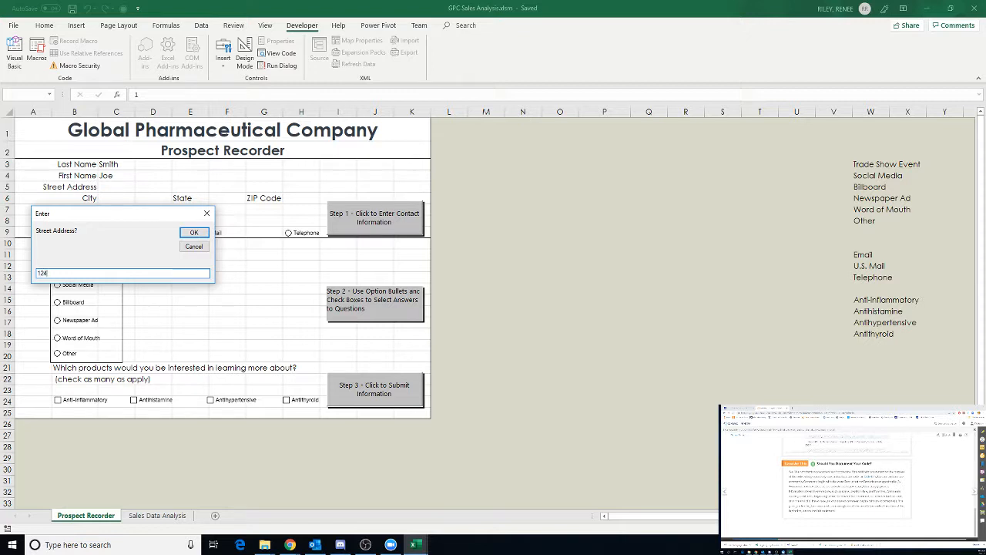
click(195, 232)
text(Spring)
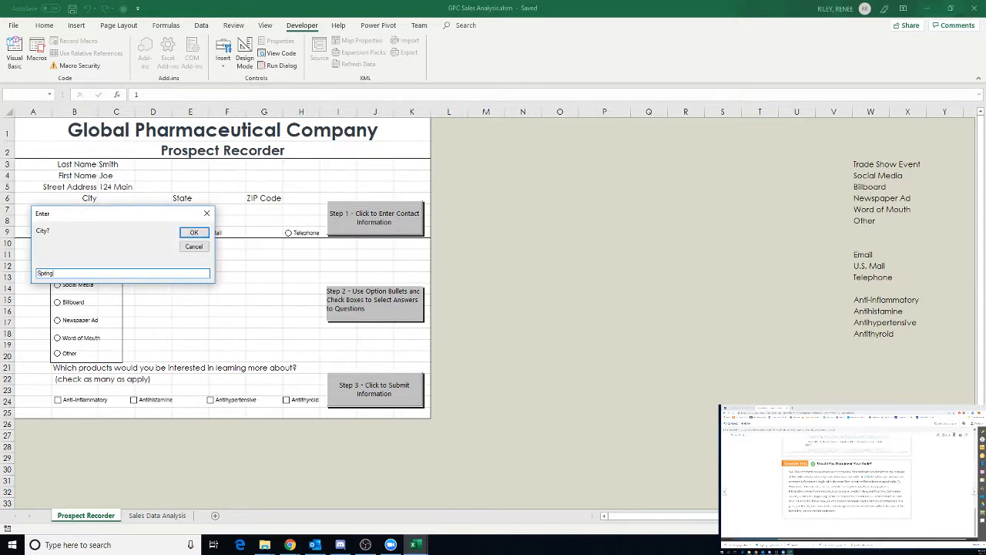
click(194, 231)
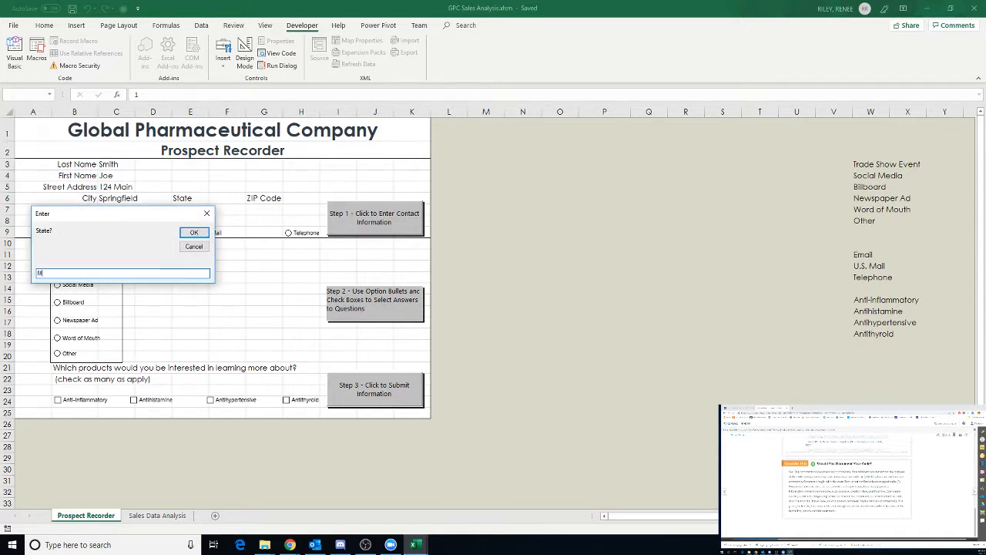
click(195, 231)
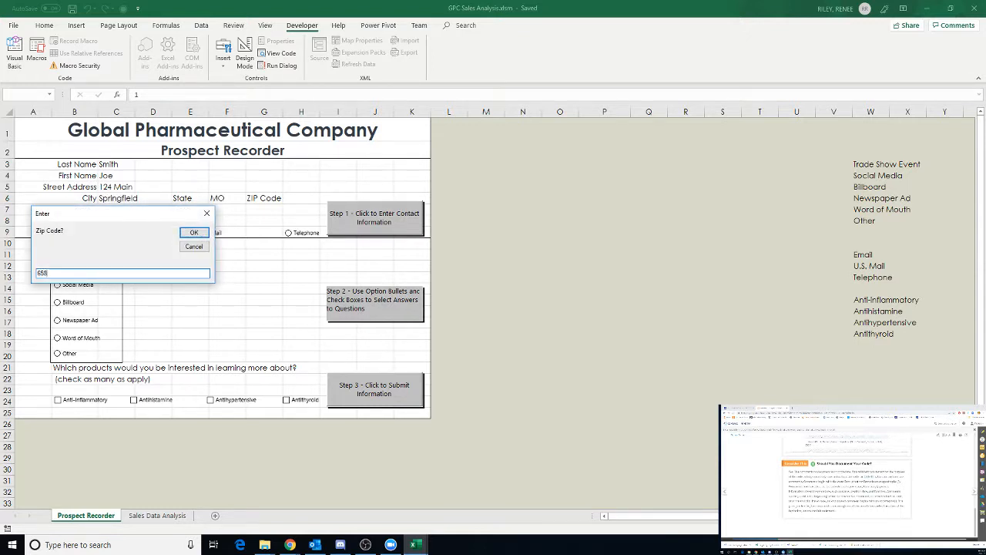
click(195, 231)
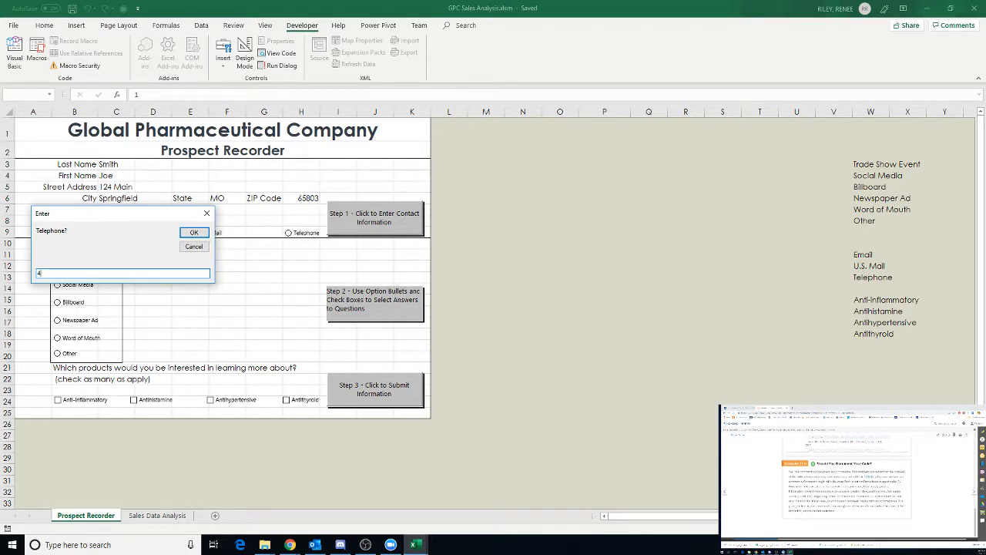
click(194, 231)
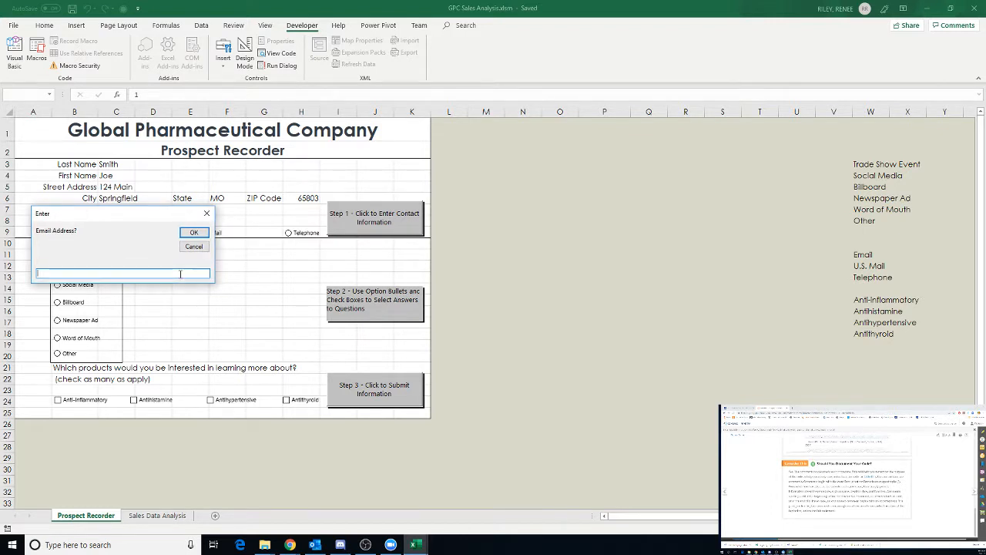
click(195, 231)
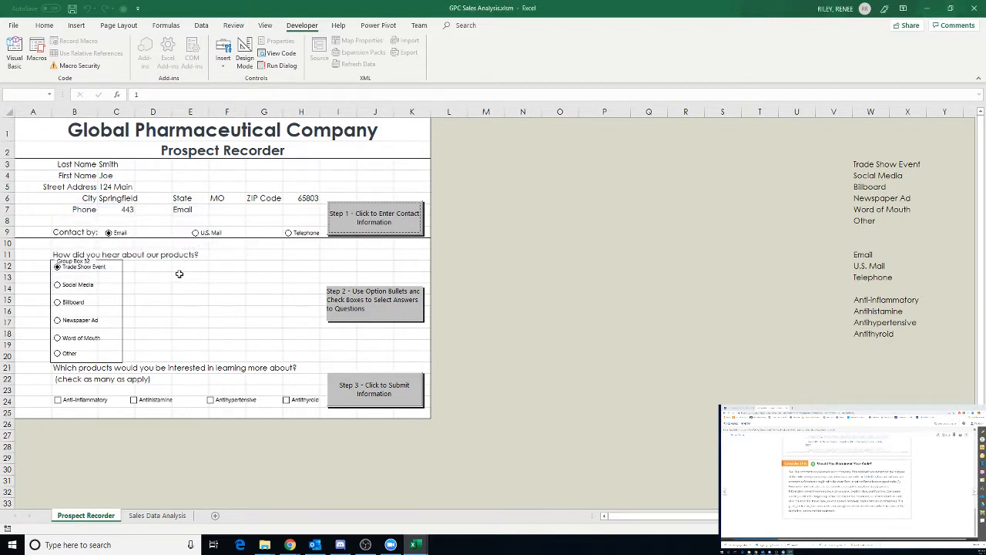
mouse_move(555, 315)
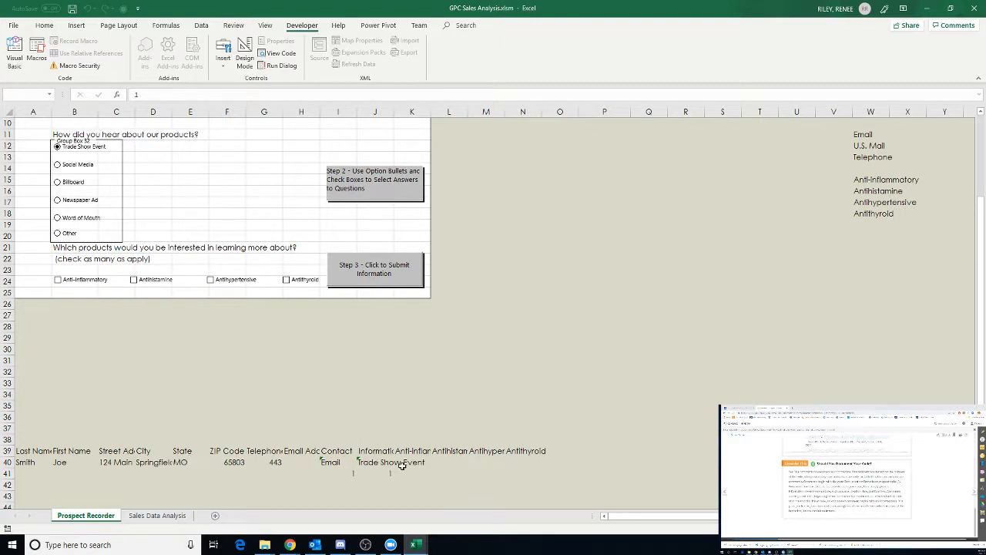
mouse_move(247, 422)
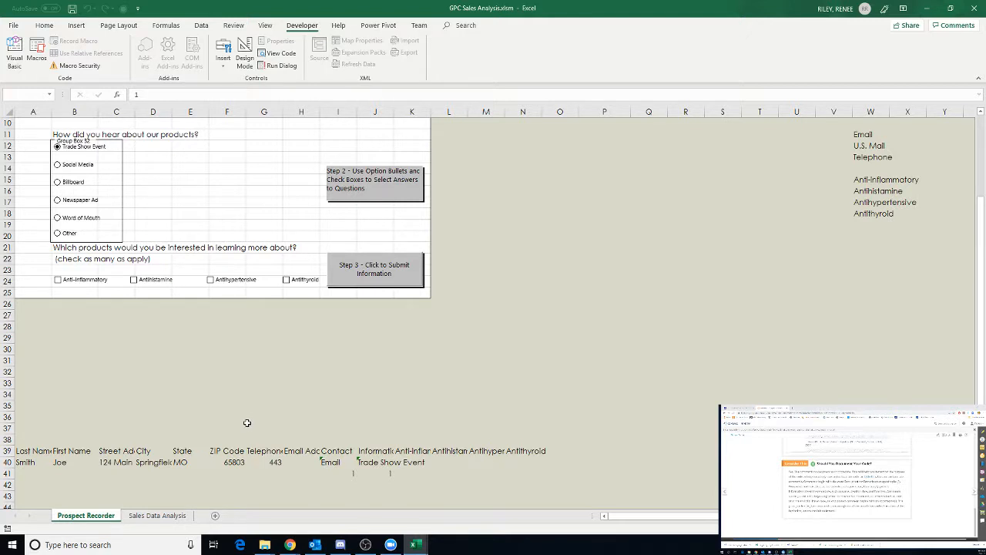
Step: Check the row 40 record and switch Design Mode on from the Developer tab
scroll(up, 3)
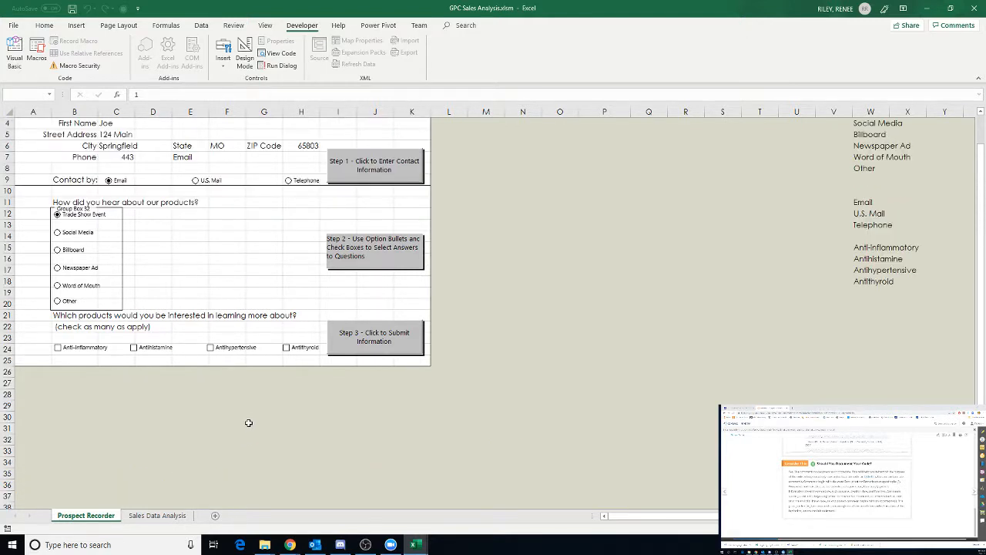
mouse_move(240, 435)
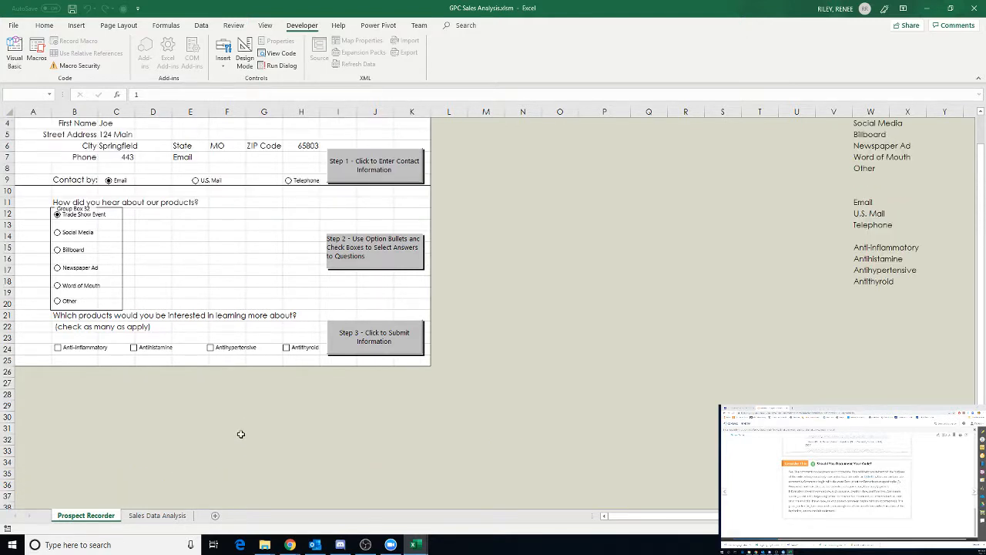
click(243, 52)
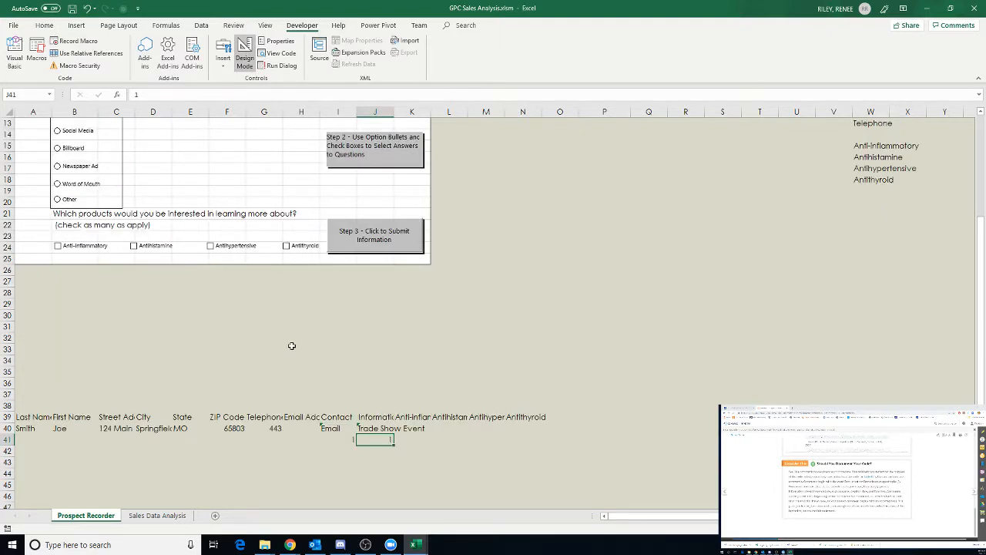
mouse_move(293, 352)
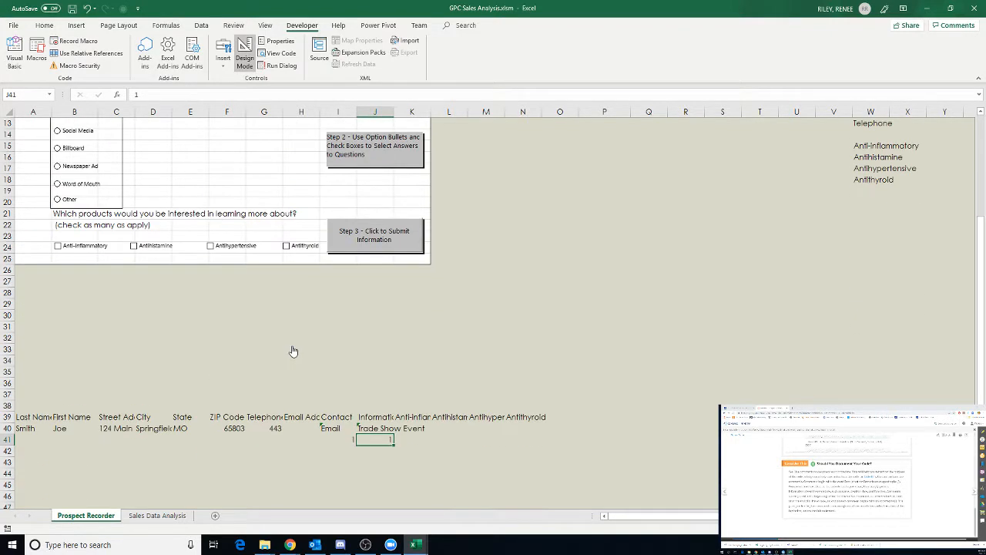
scroll(up, 3)
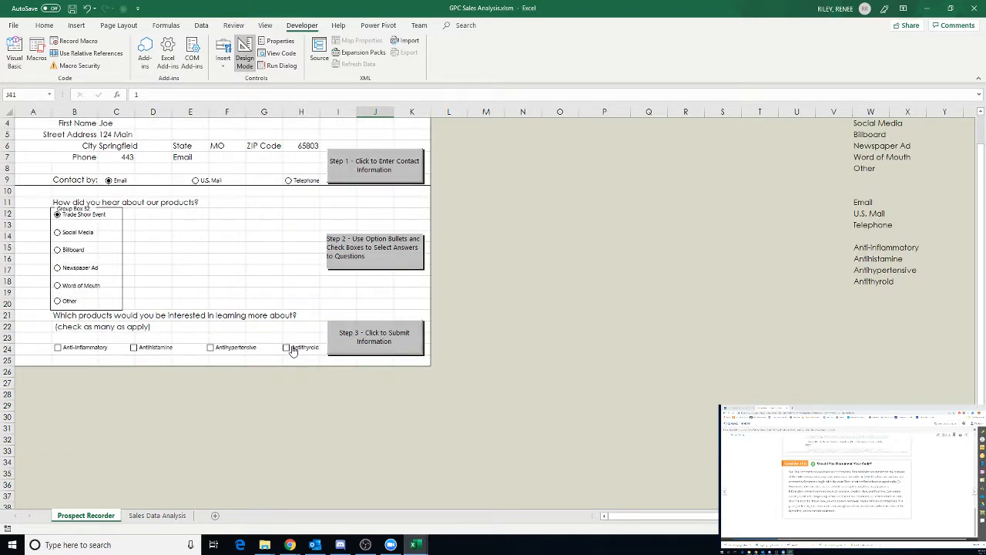
scroll(up, 3)
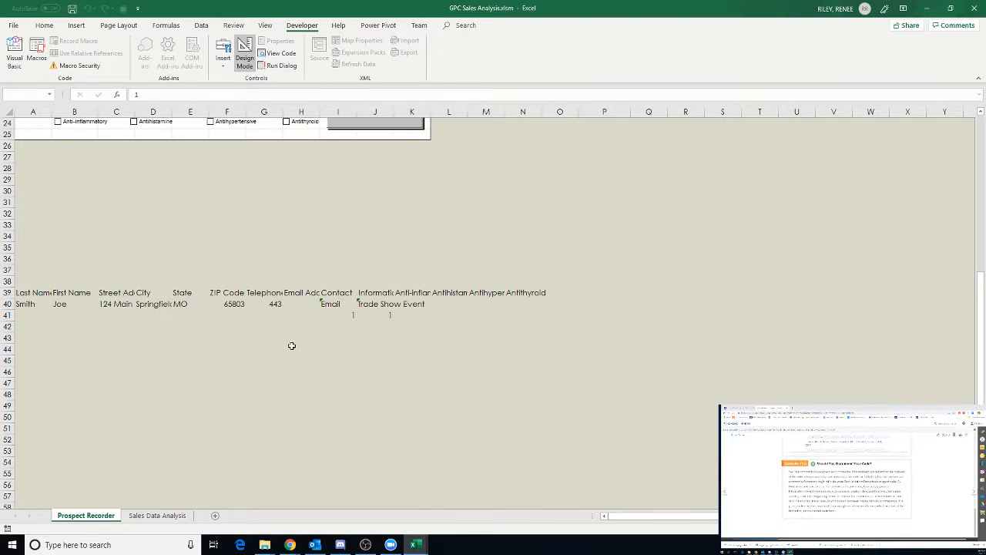
scroll(up, 3)
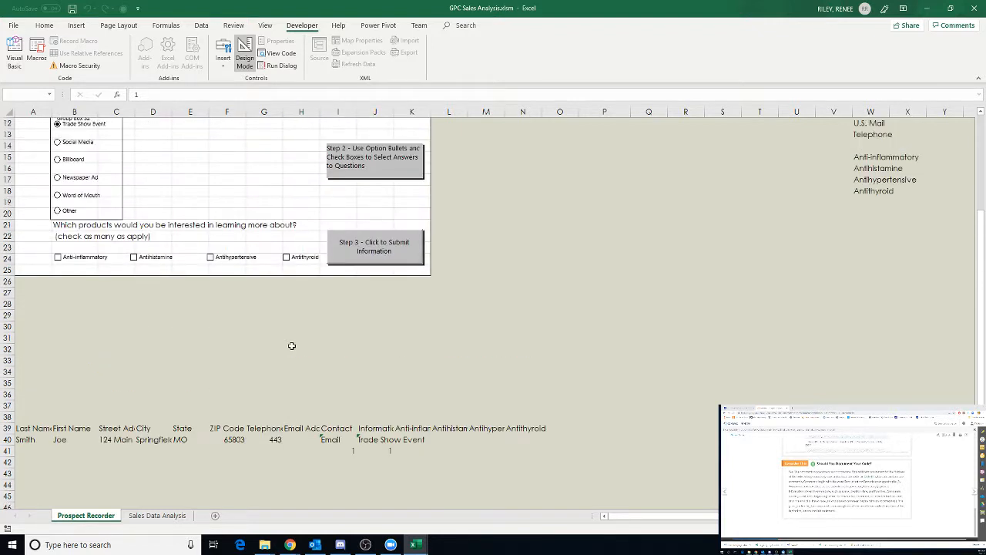
scroll(up, 3)
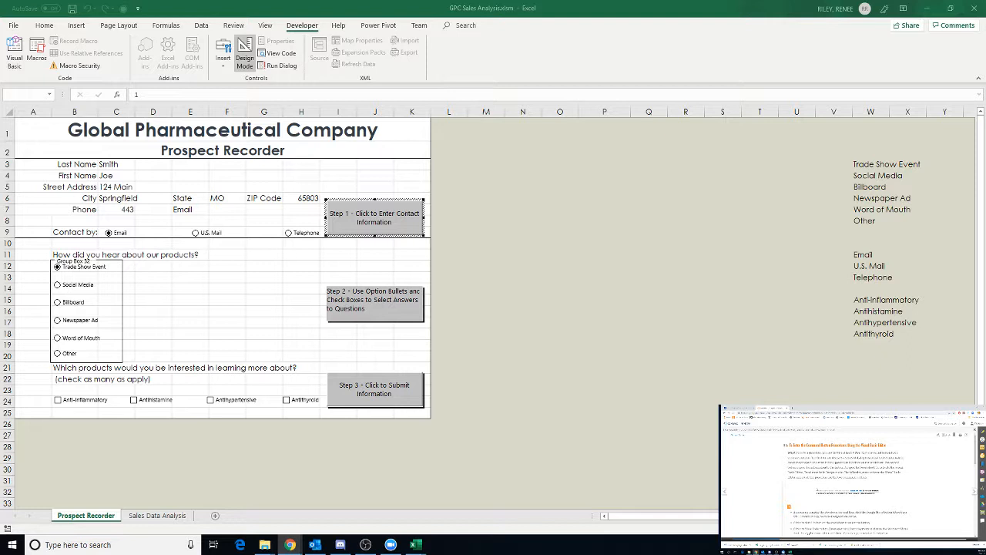
mouse_move(740, 291)
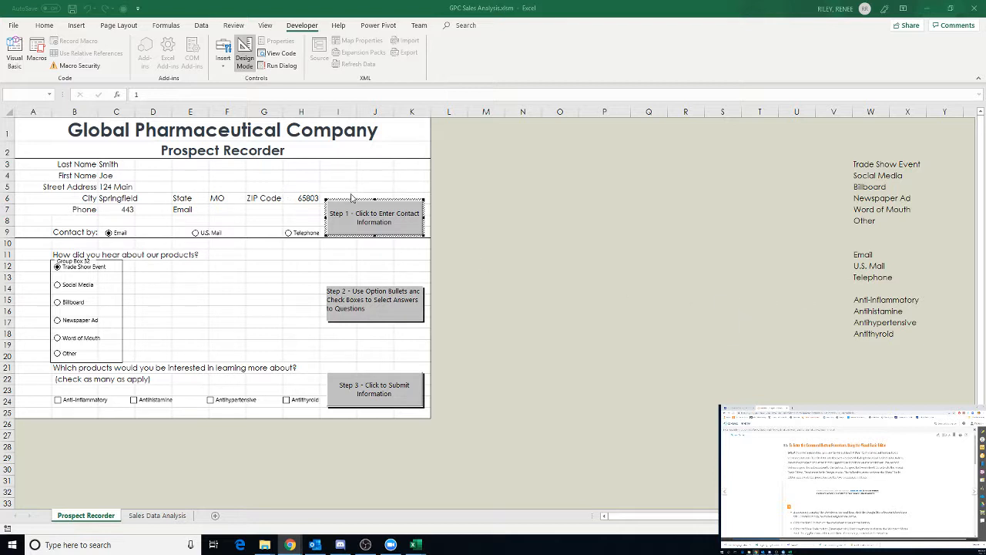
mouse_move(594, 382)
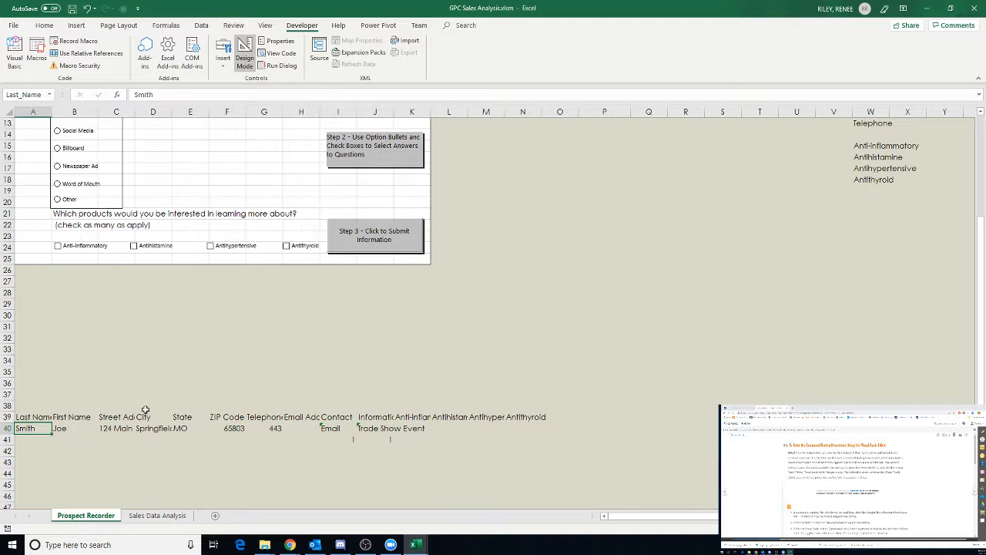
mouse_move(22, 210)
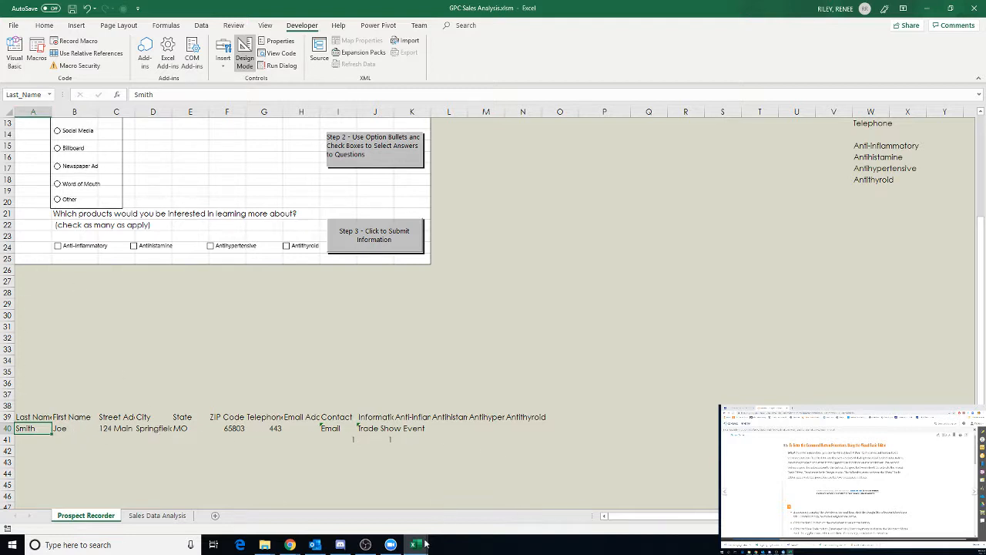
scroll(up, 3)
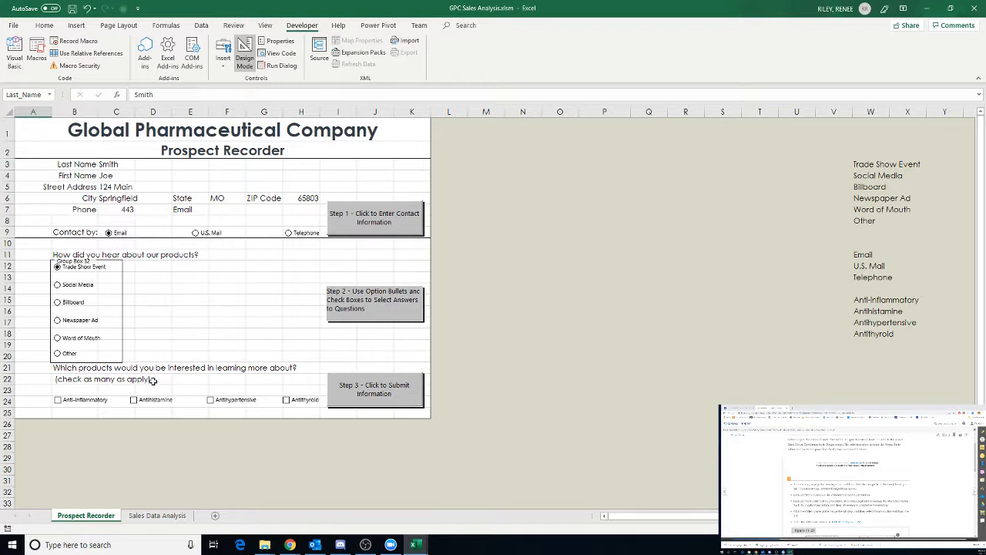
mouse_move(251, 418)
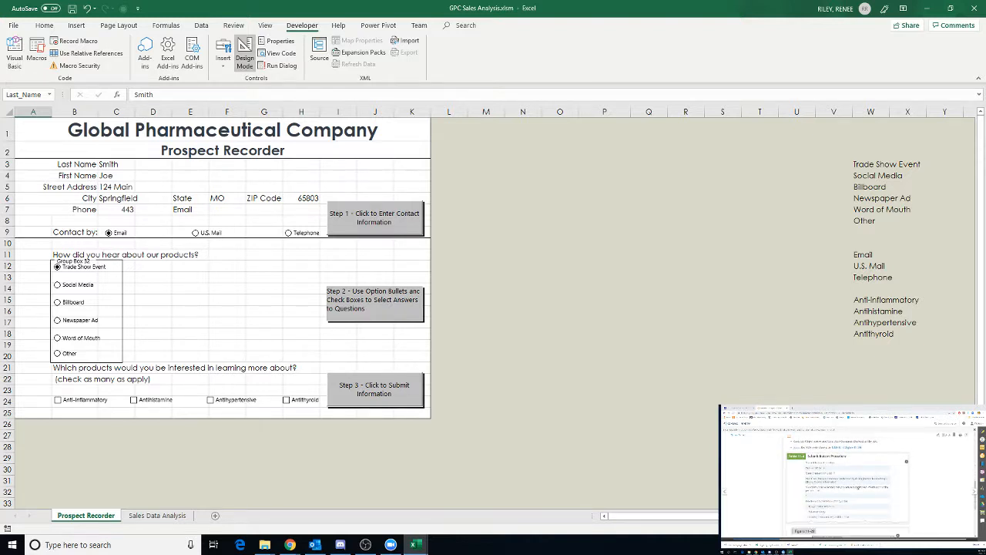
mouse_move(495, 305)
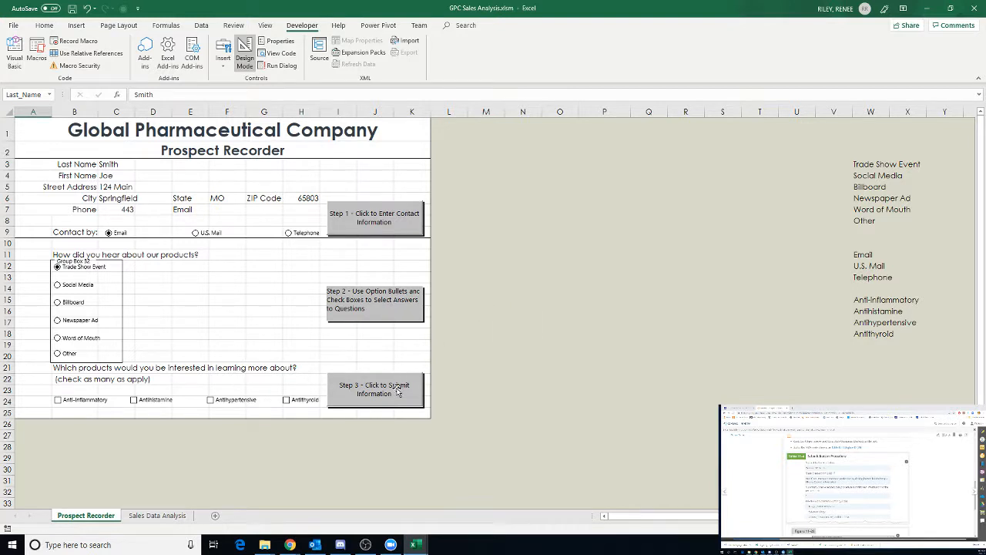
Step: View the Step 3 submit button's code and insert a CommandButton2_Click stub from the Object dropdown
click(373, 389)
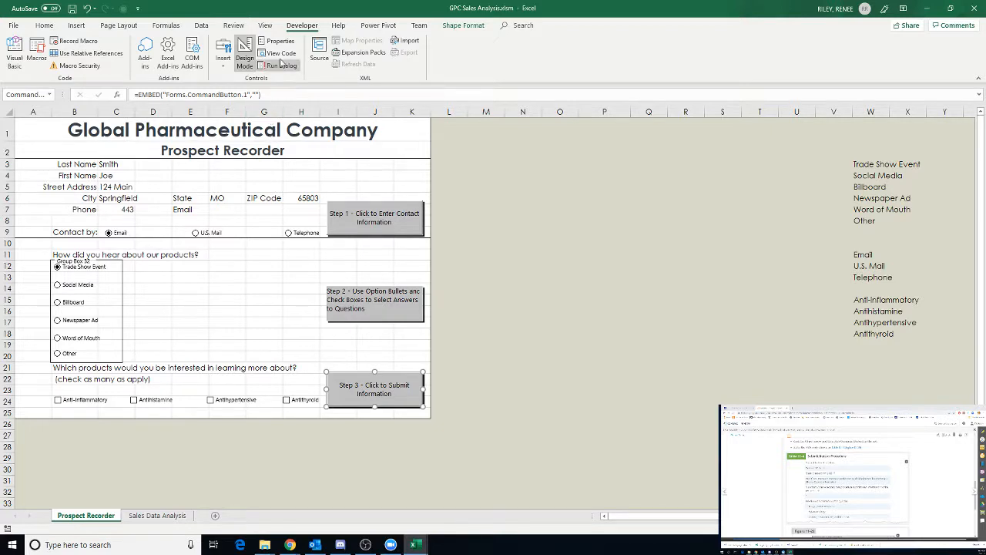
click(281, 52)
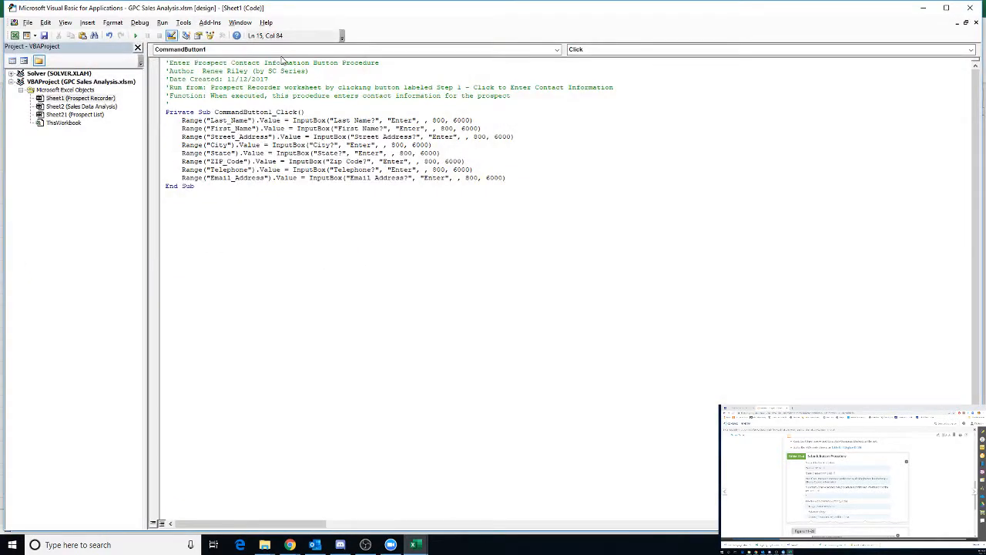
click(219, 206)
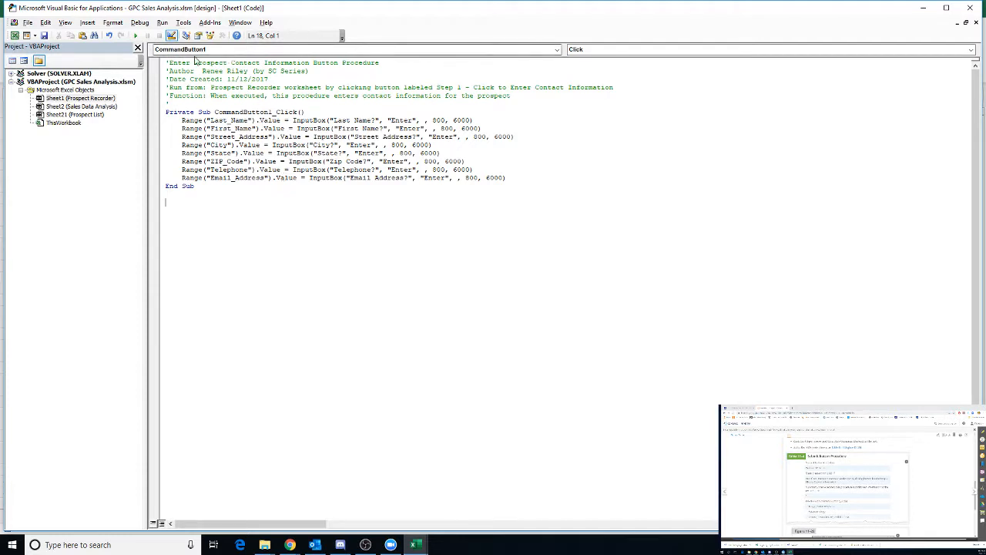
mouse_move(558, 50)
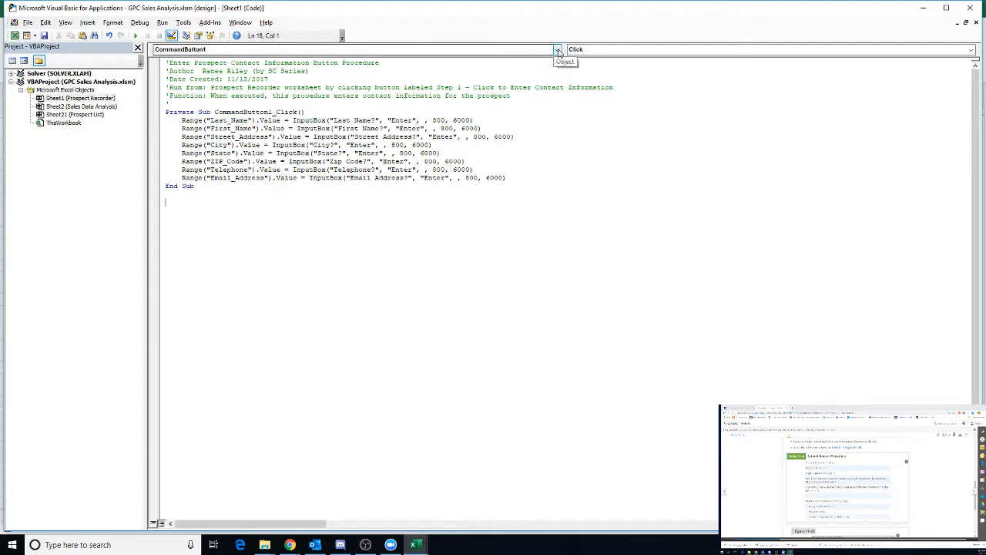
click(556, 49)
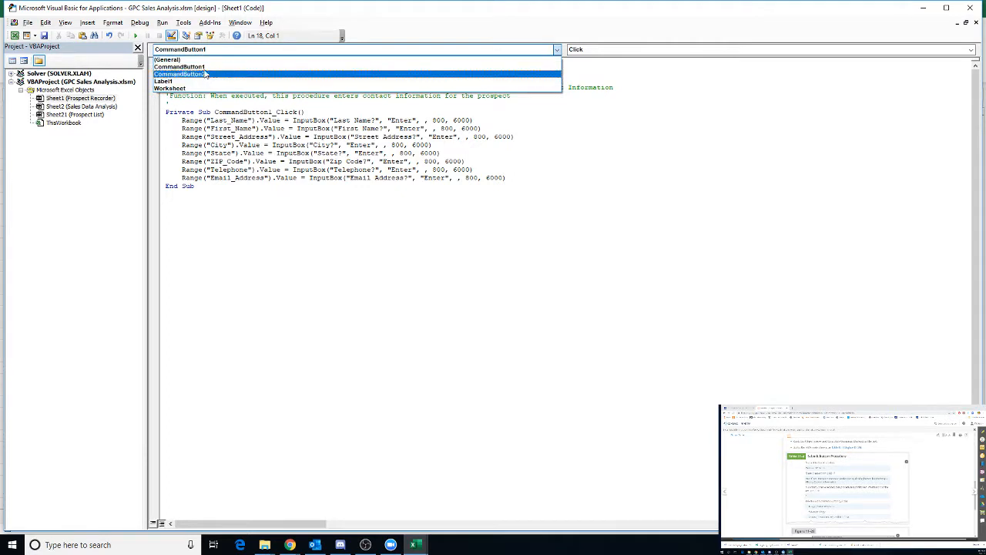
click(181, 74)
text(')
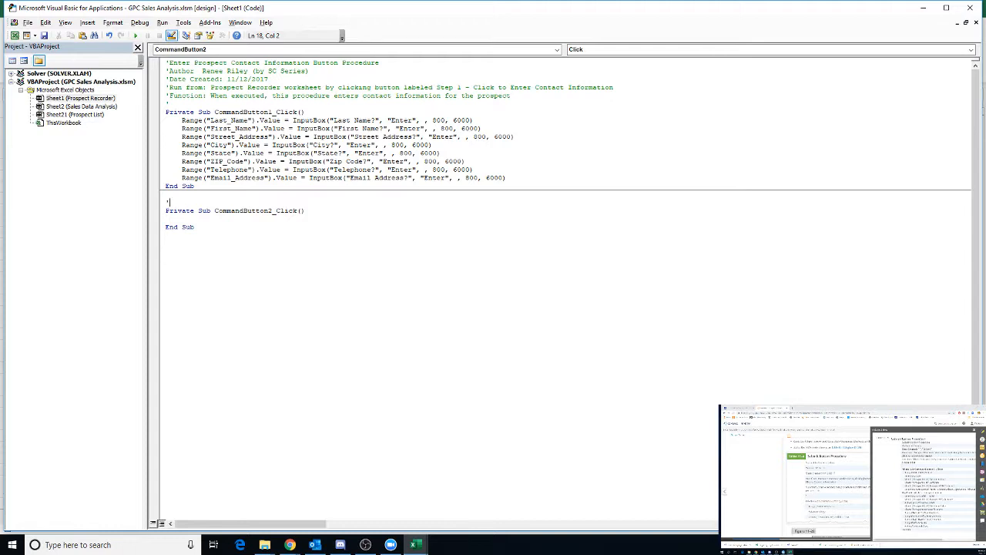
Step: Add comment lines 'Submit Button Procedure' and 'Author Renee (by SC Se...)' above CommandButton2_Click
text(Su)
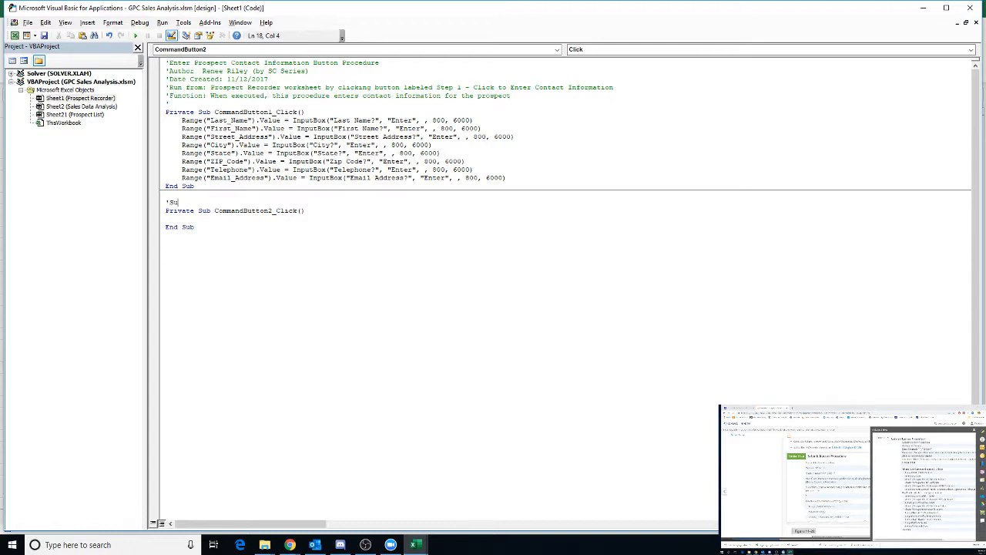
text(bmit)
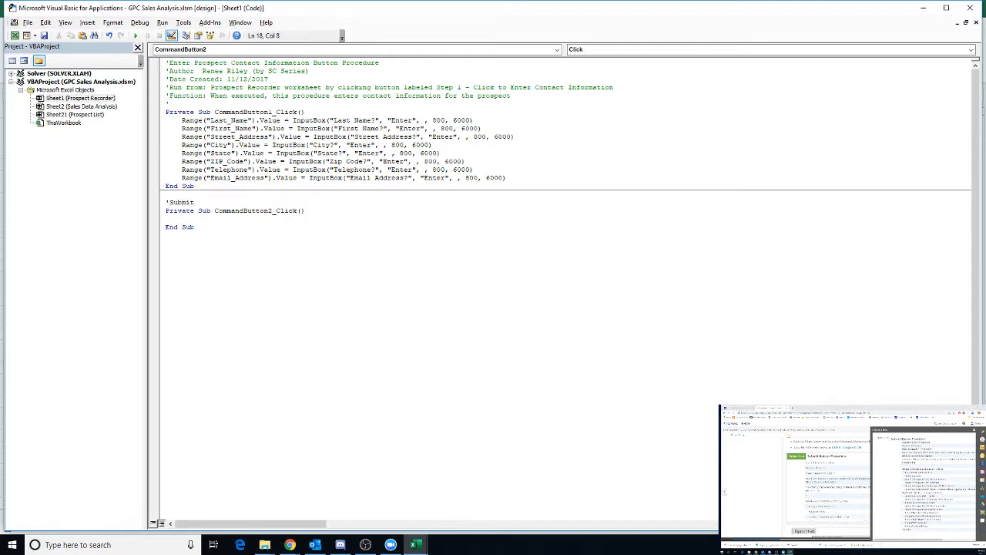
text(Button)
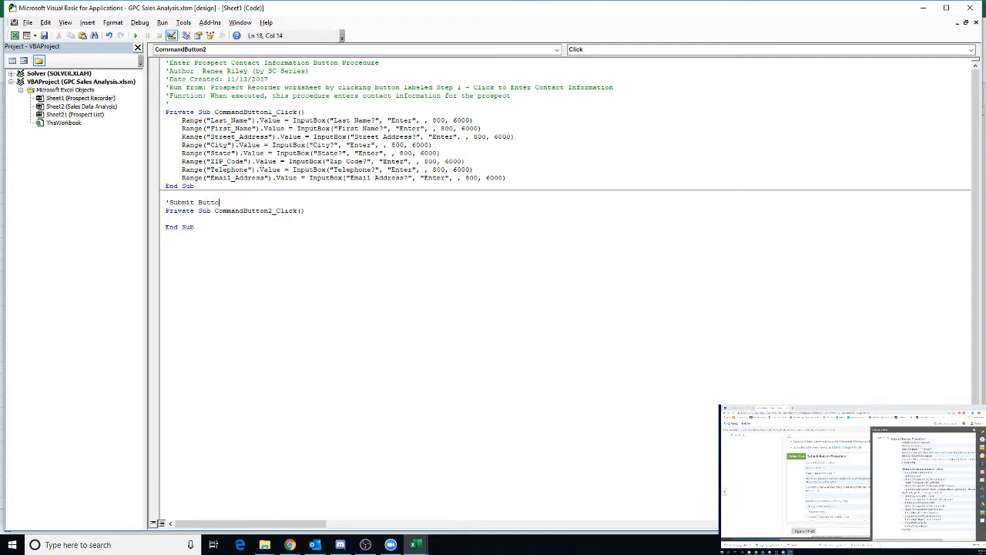
text(Procedure)
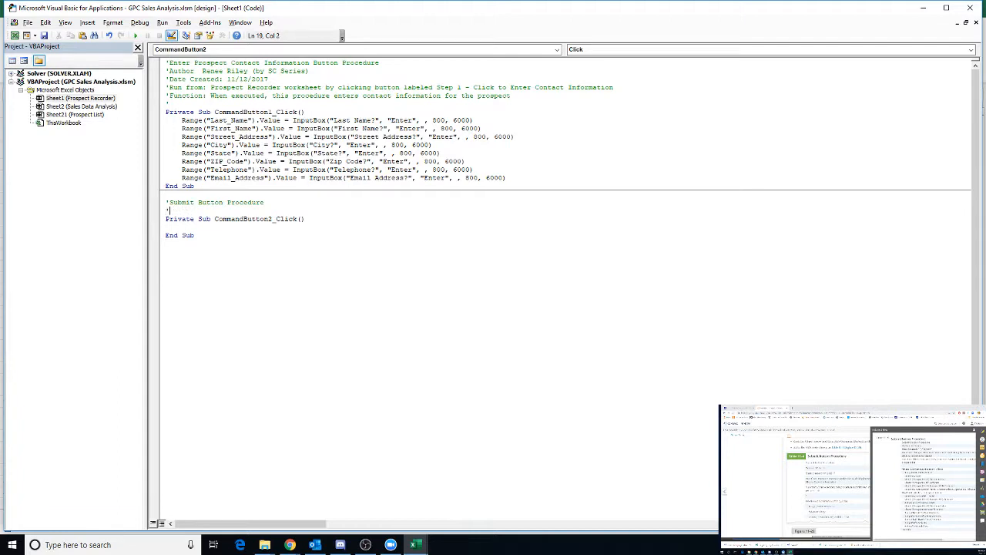
text('Author  Renee Riley)
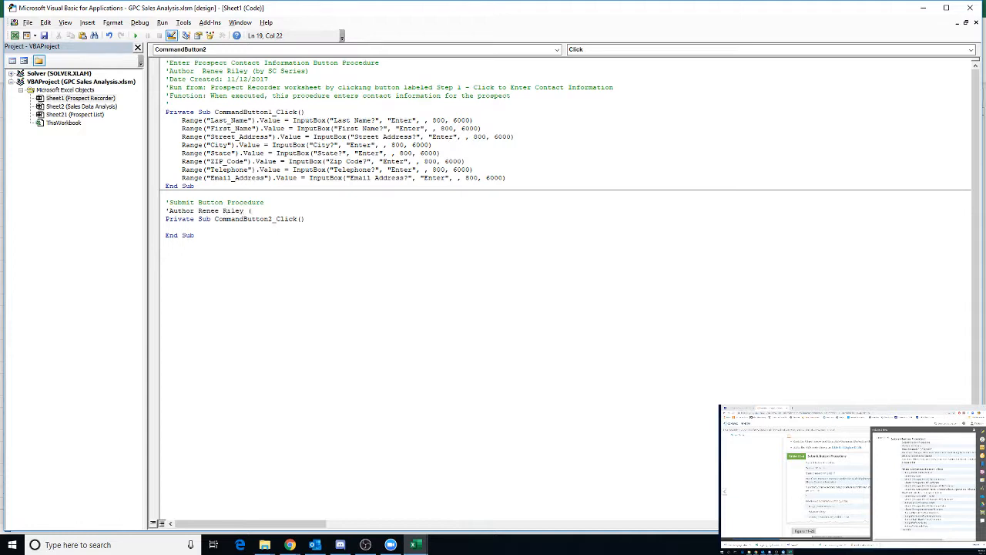
text((by SC Se)
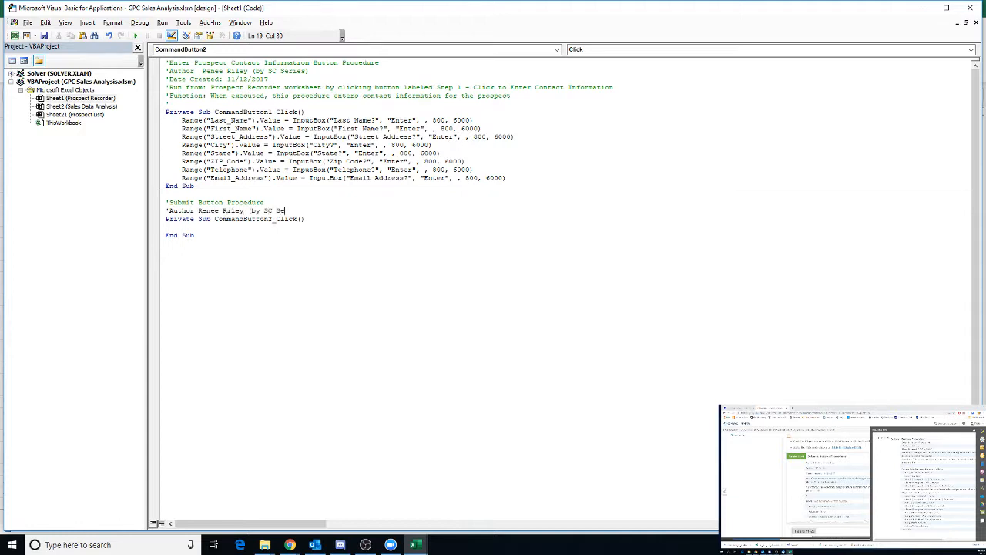
Step: Add a 'Date Created 11/12/2017' comment line
key(Return)
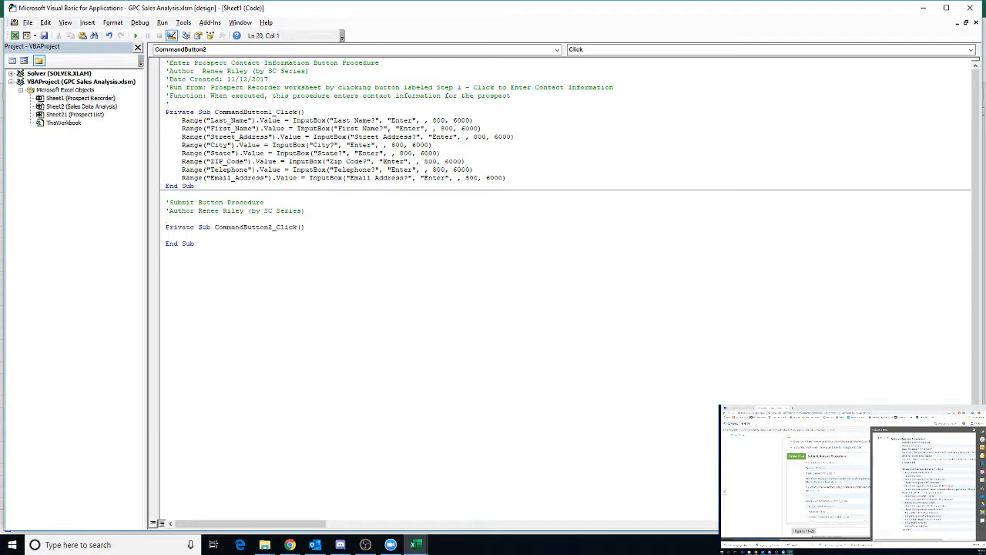
click(169, 219)
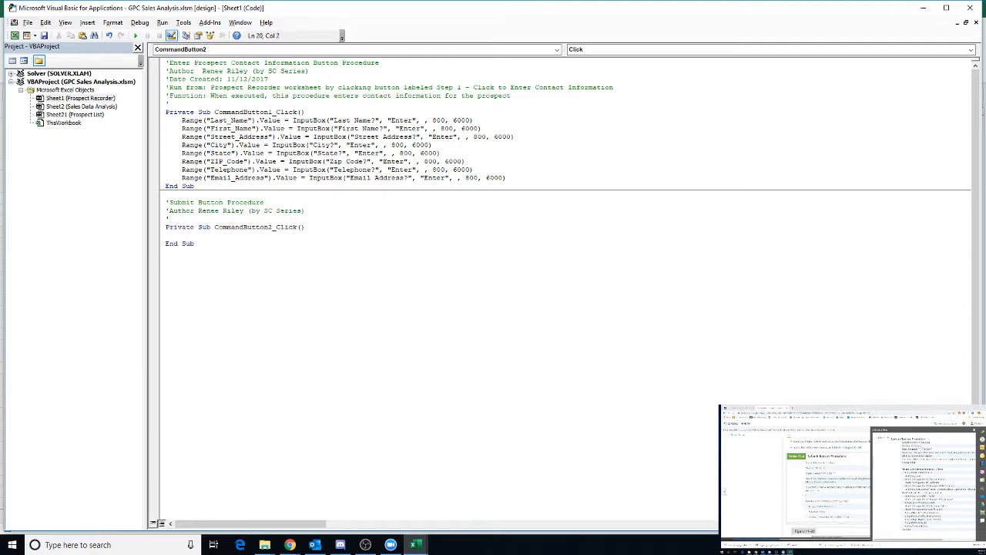
text('Date Create)
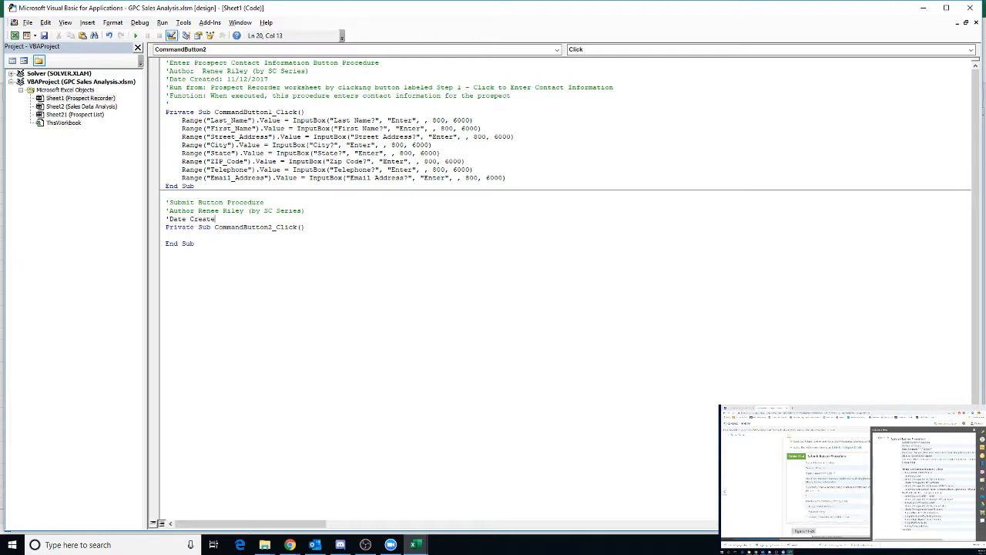
text(11)
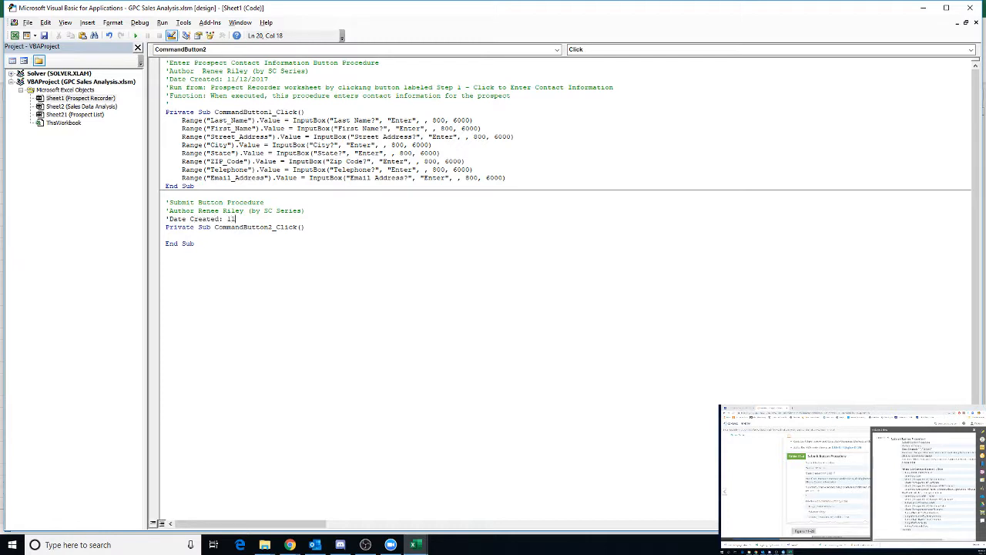
text(1/12/2017)
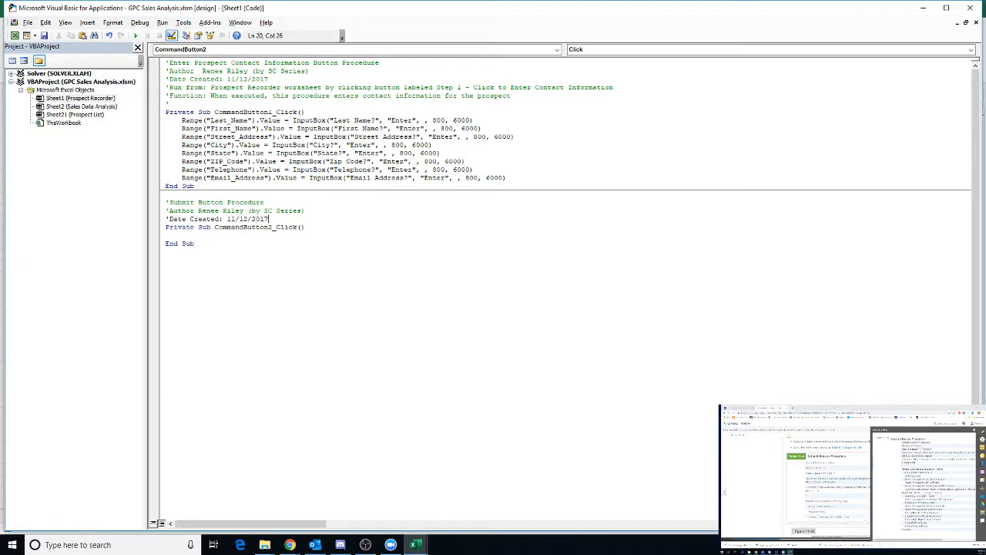
key(Return)
text(')
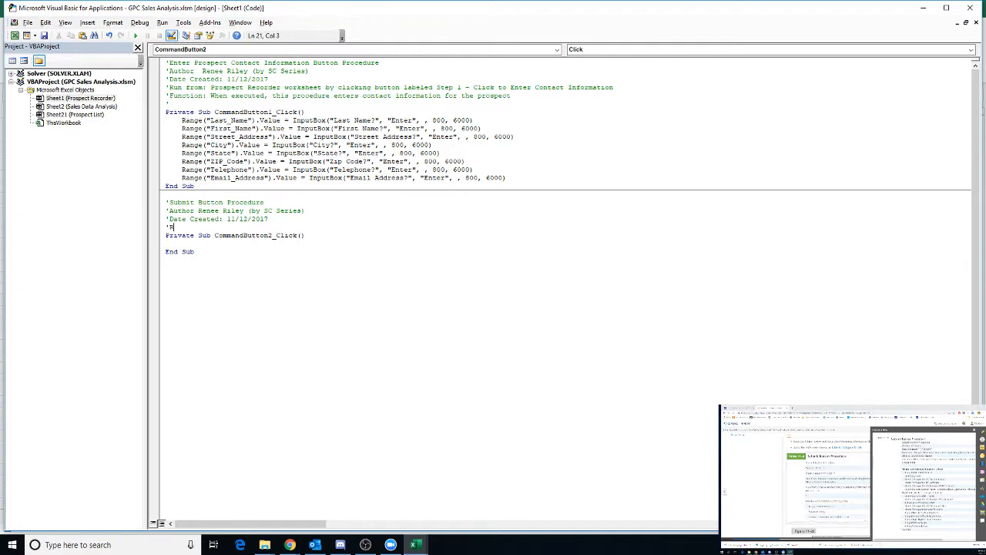
Step: Add a 'Run from: Prospect Recorder by clicking button labeled Step 3' comment line
text(Run from:)
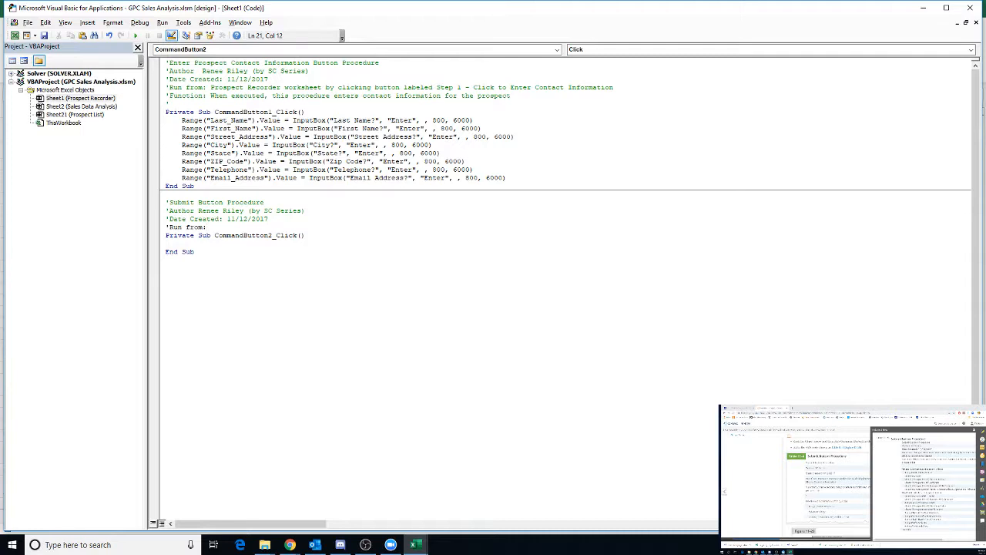
text(Pro)
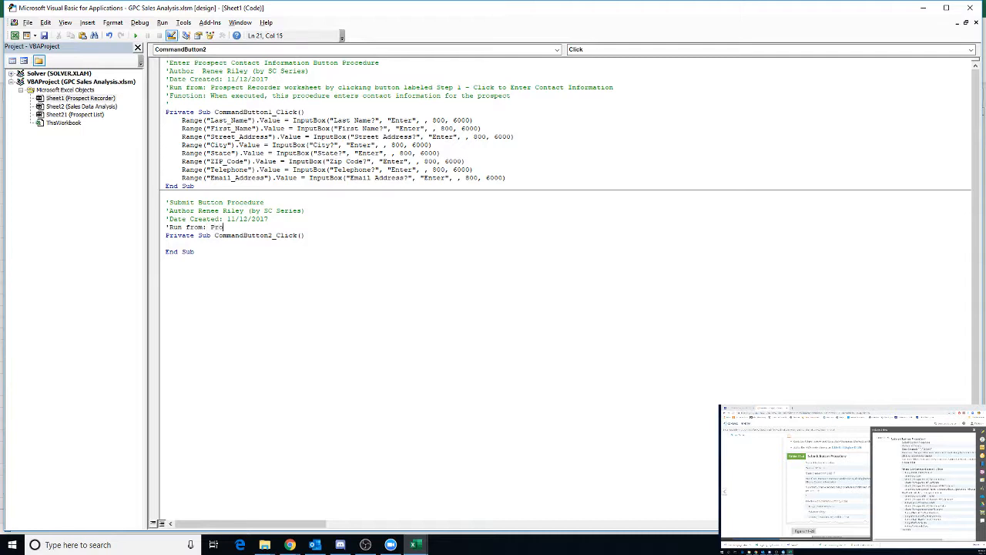
text(spect Recorder work)
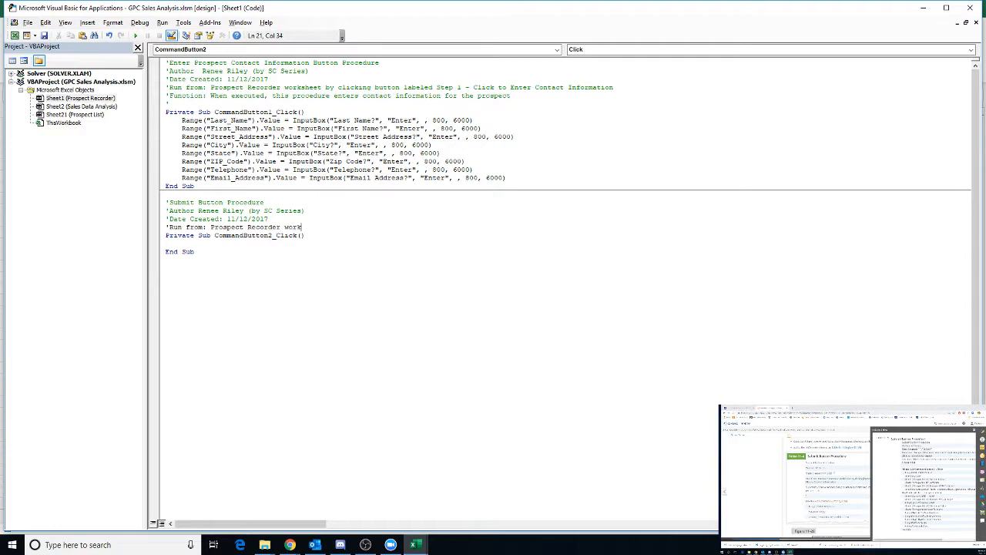
text(by)
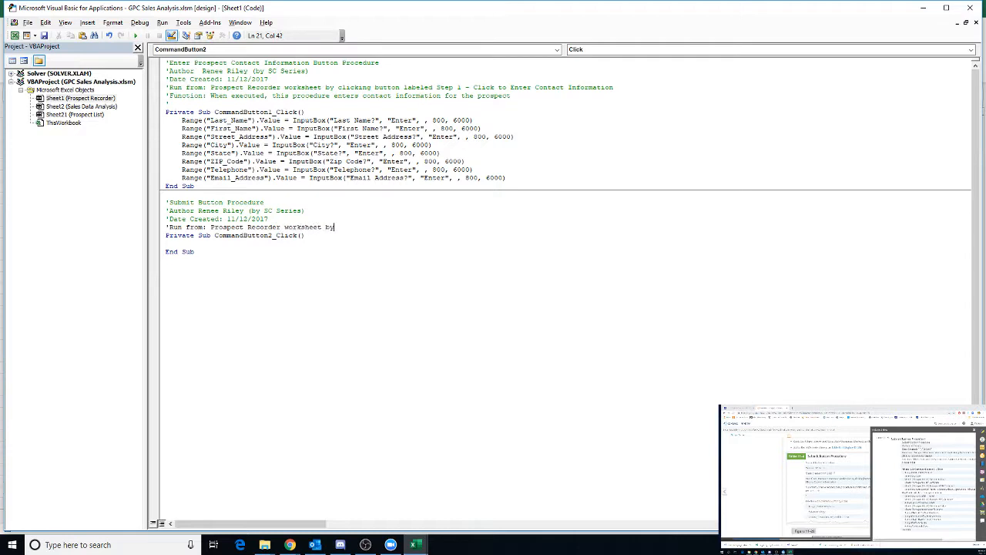
text(clickng)
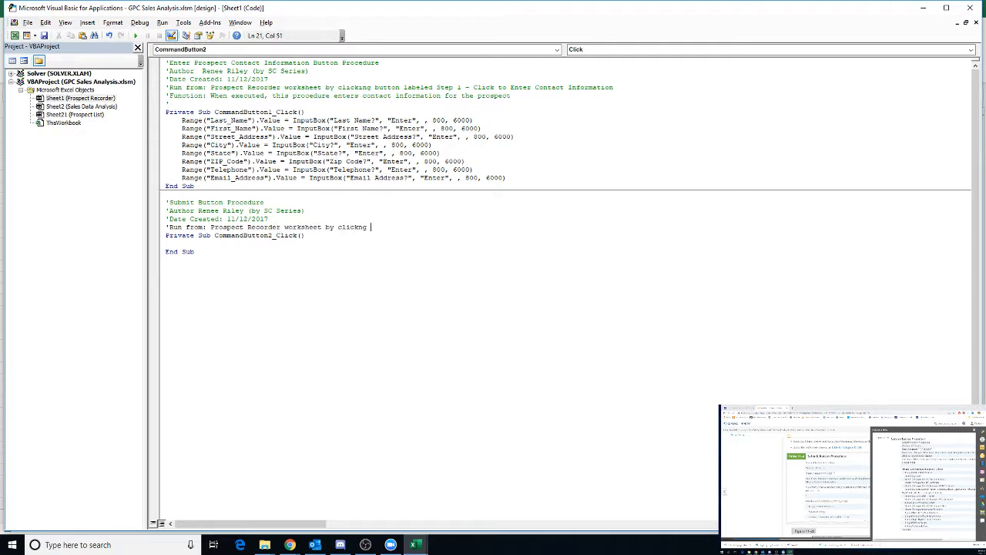
text(button label)
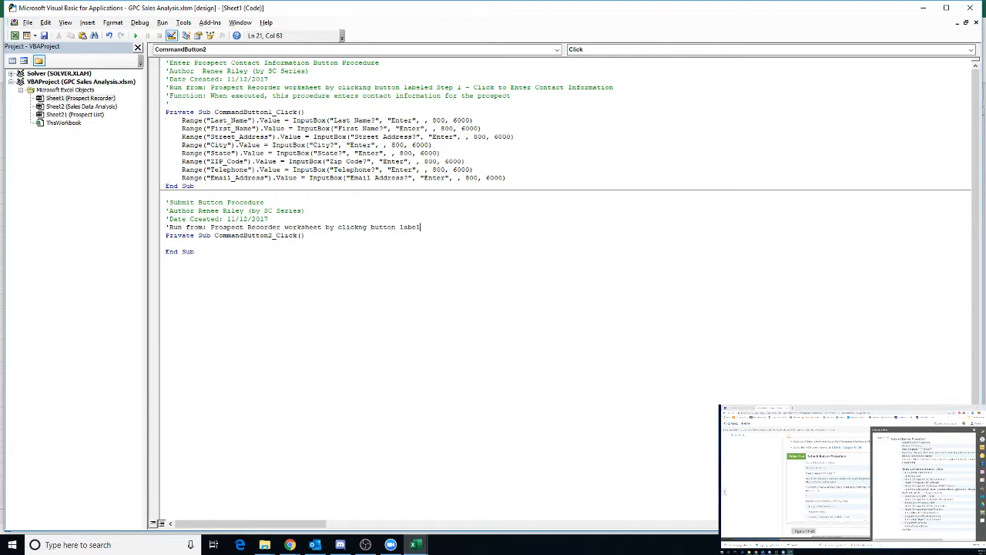
text(S)
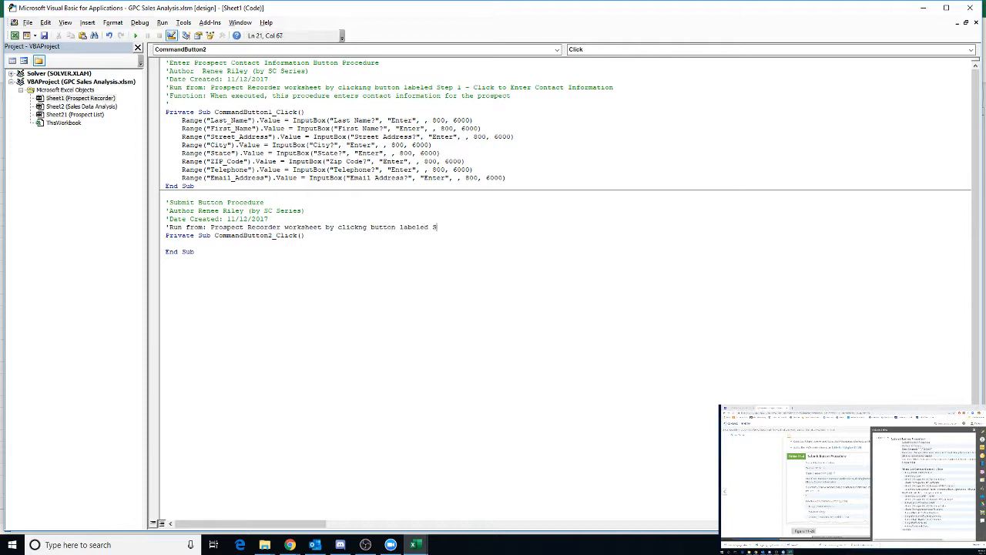
text(tep 3 - Click to Submit I)
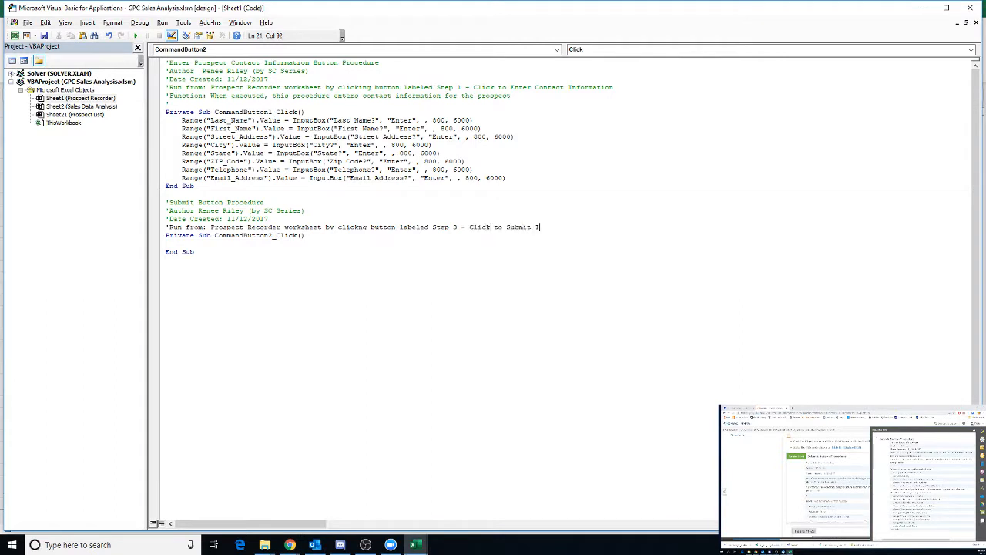
text(nformatic)
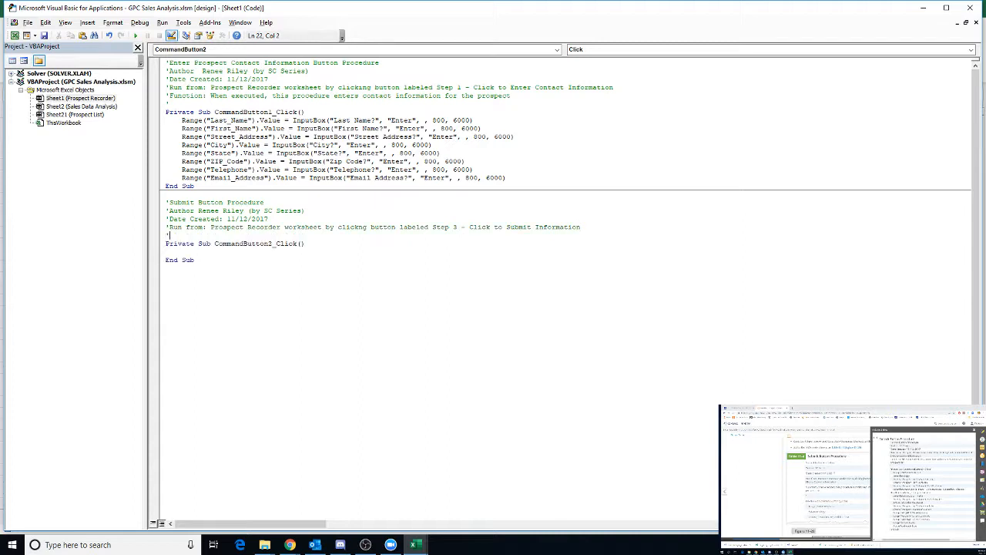
Step: Add a 'Function' comment describing that this procedure submits the prospect to the list
text('Function: When executed)
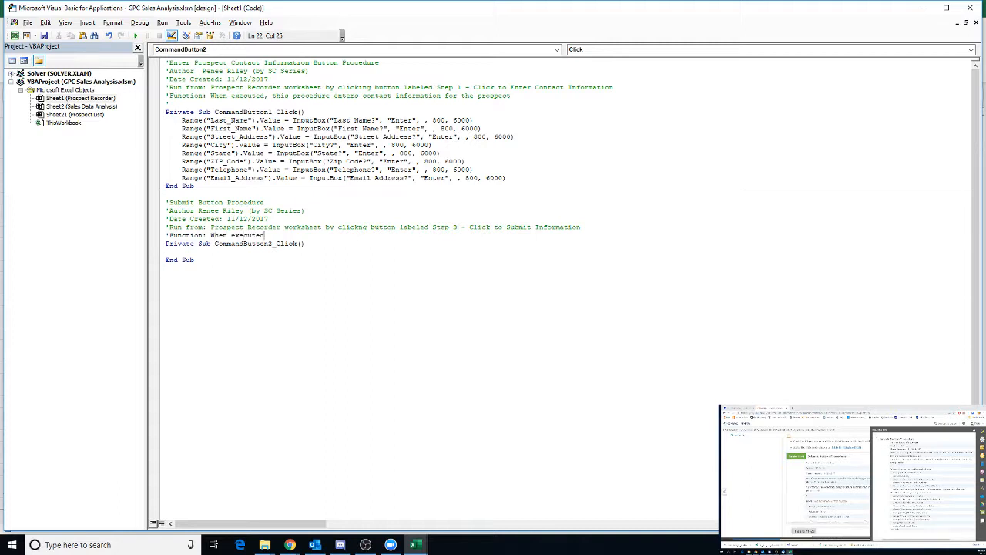
text(this pr)
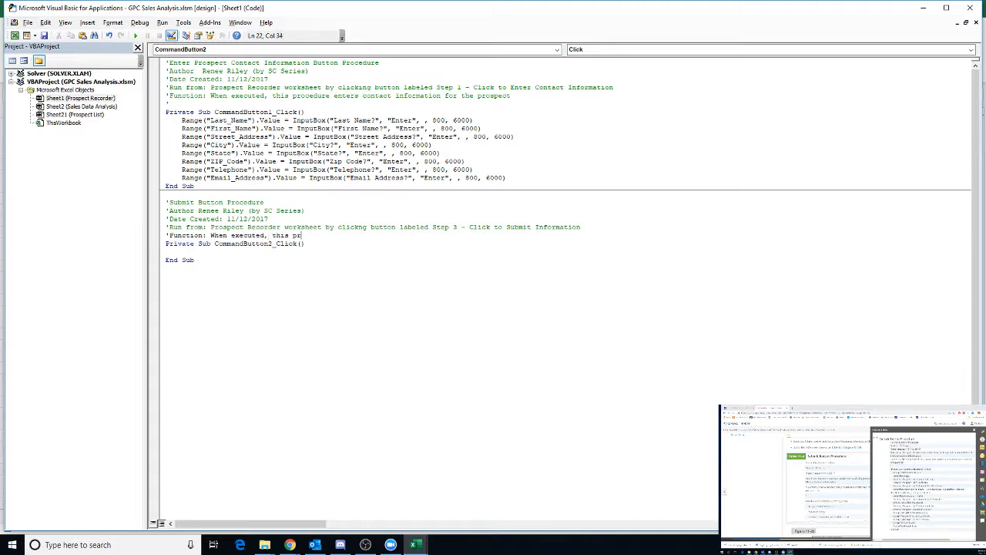
text(submits new information to the)
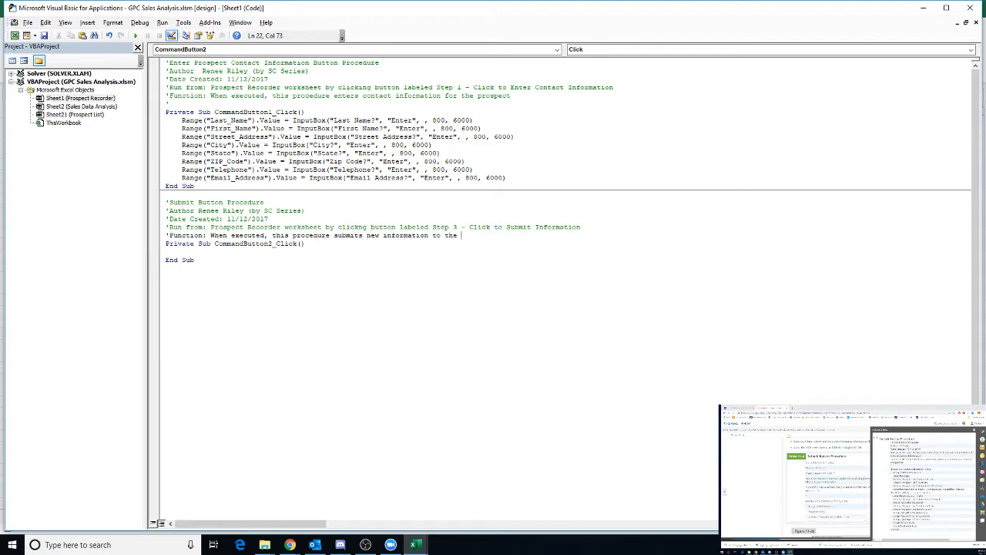
text(prospect)
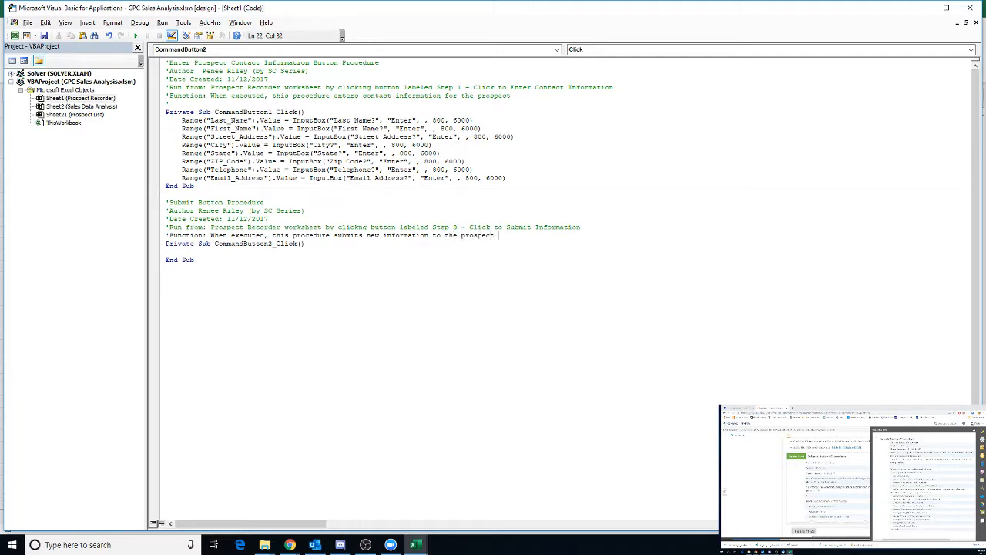
text(list)
text(')
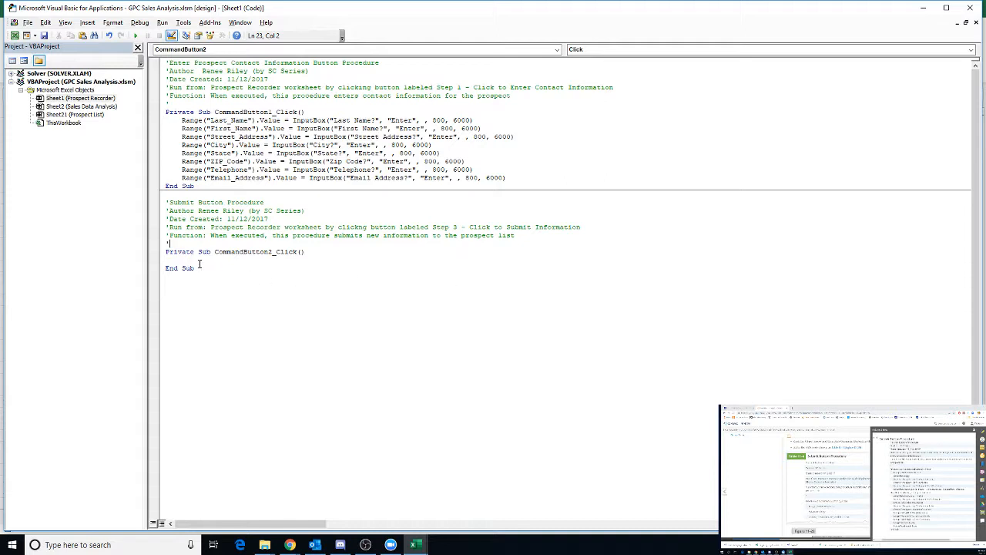
Step: Make CommandButton2_Click's first statement Range("A40:G40").Select and fix the missing-quote compile error
click(166, 259)
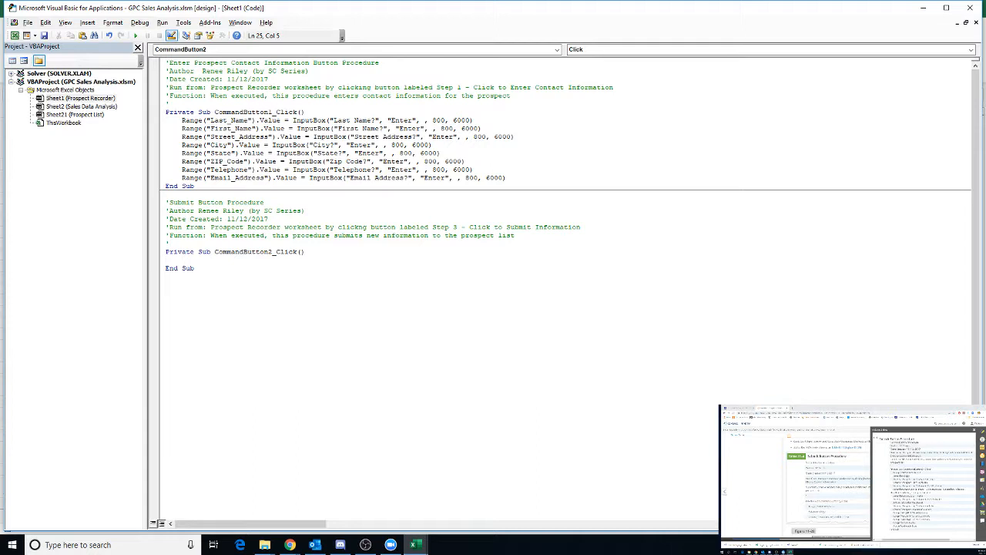
text(Rante)
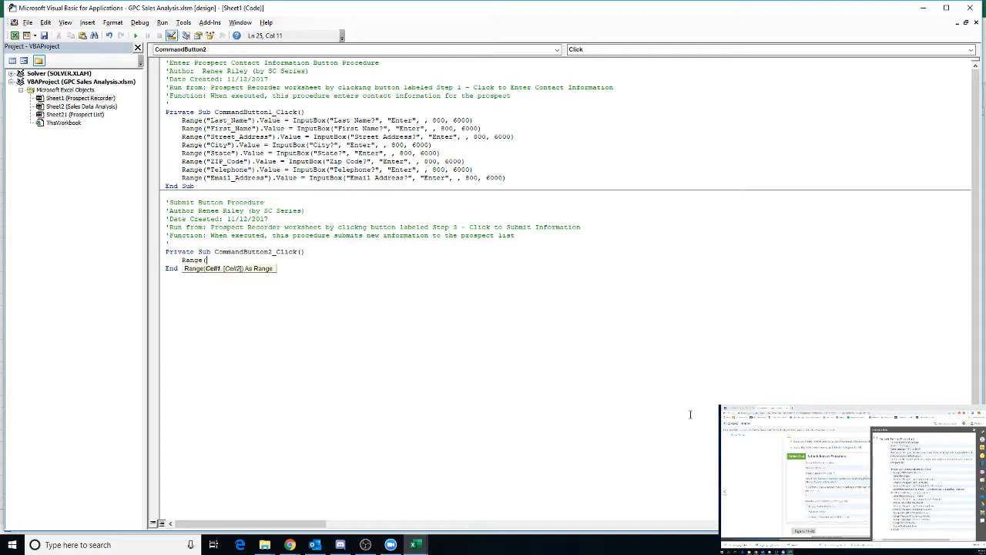
text(A40)
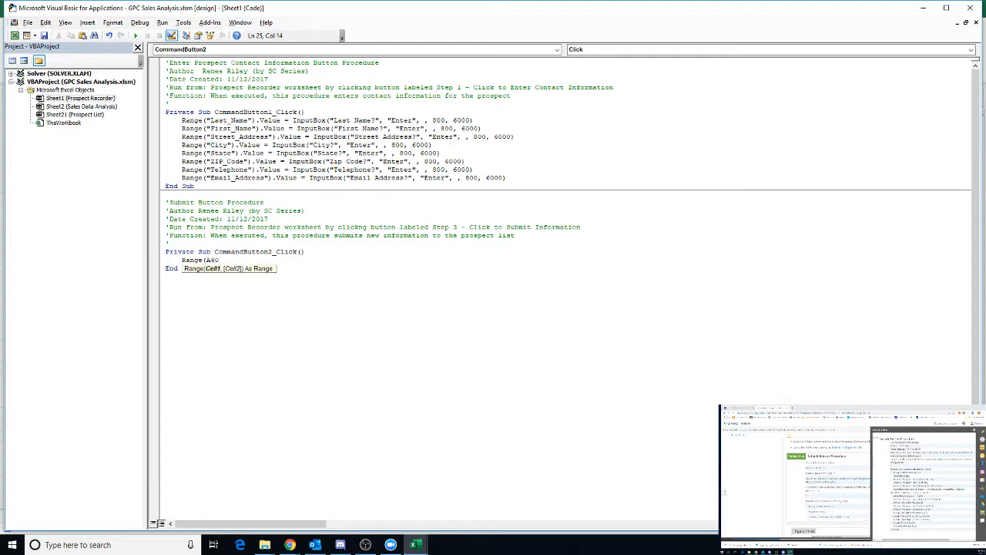
key(Right)
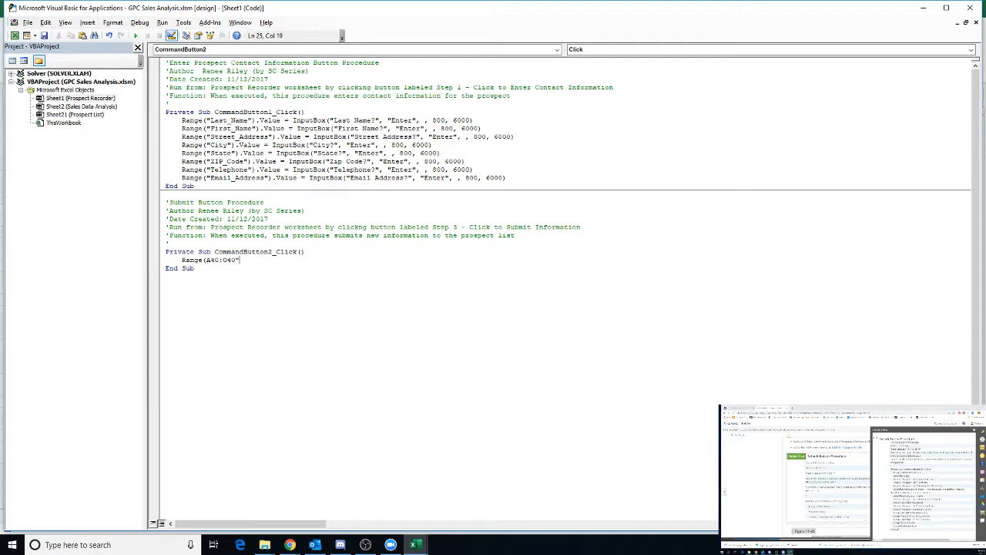
text(.)
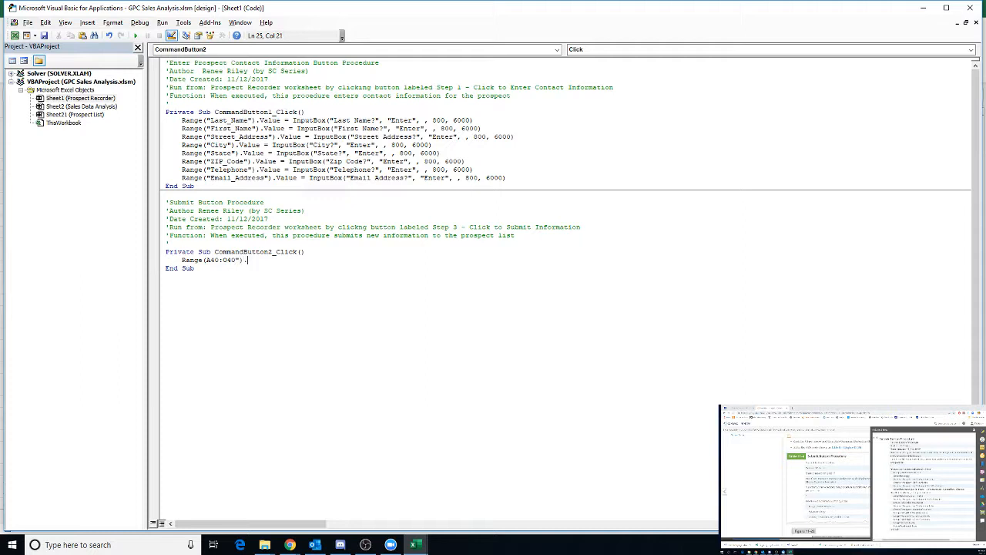
text(Select)
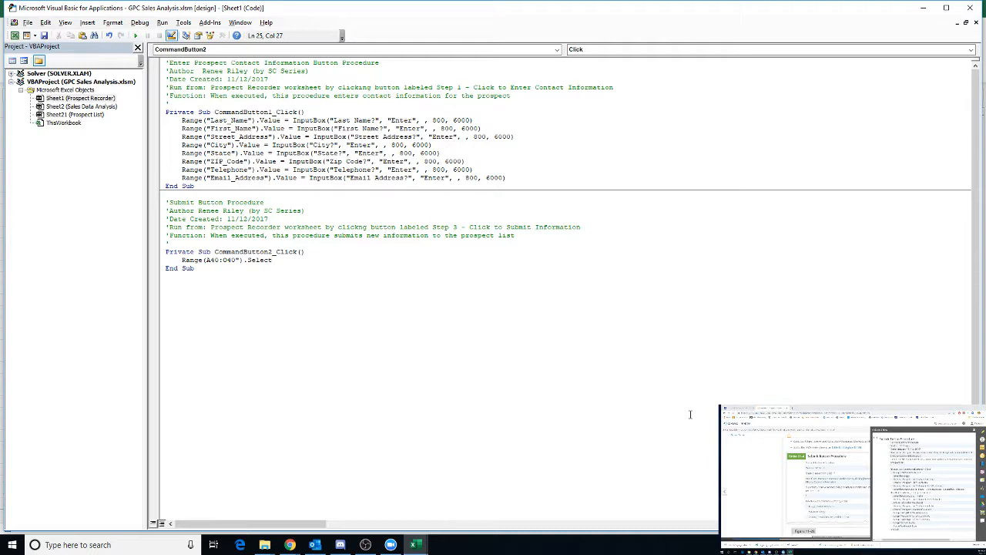
click(137, 36)
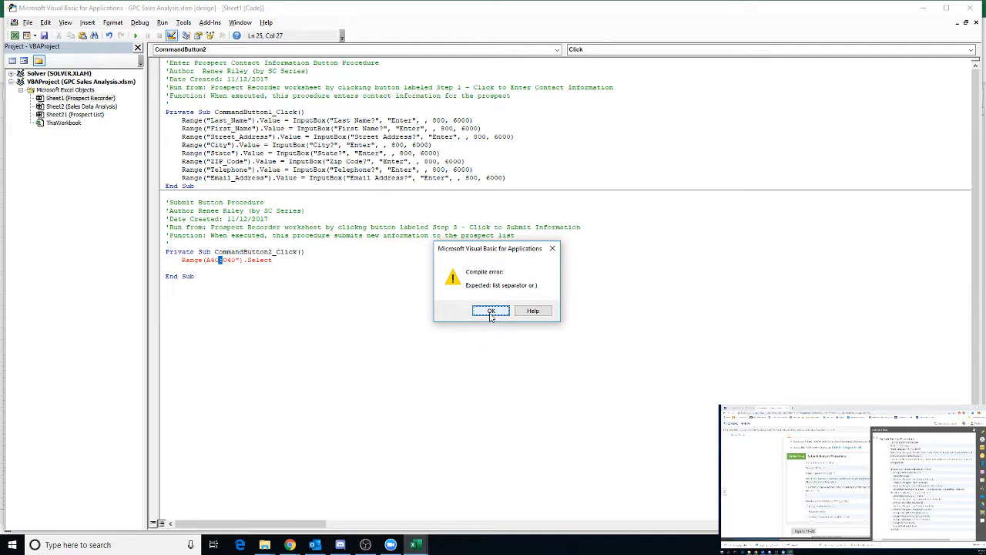
click(490, 310)
text(:)
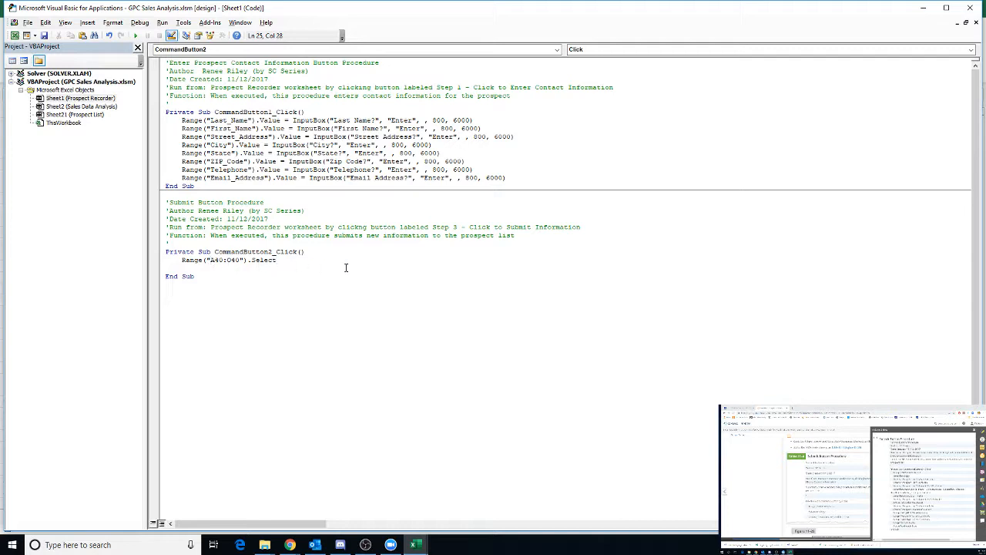
Step: Add Selection.Copy and Sheets("Prospect List").Visible = True to the procedure
key(Return)
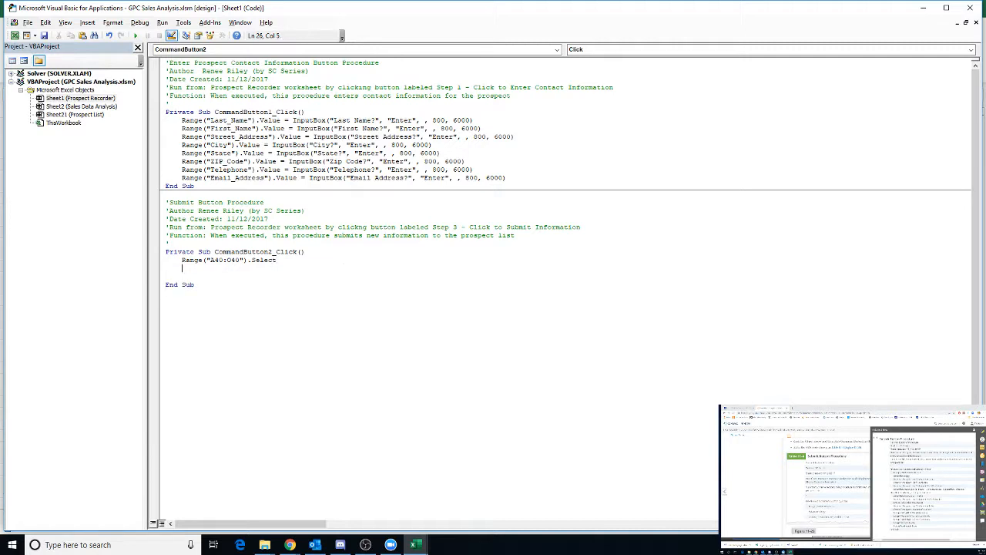
text(Selection)
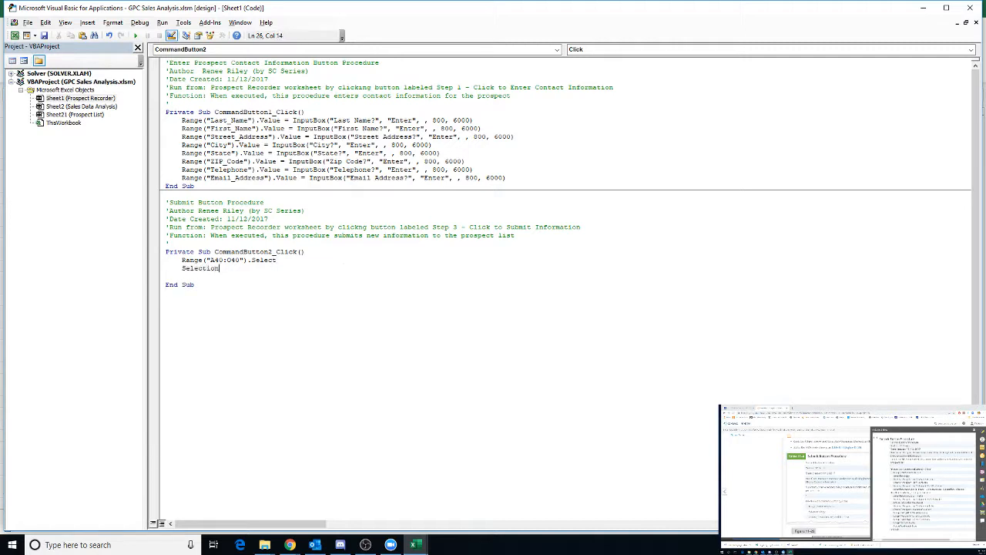
text(.Copy)
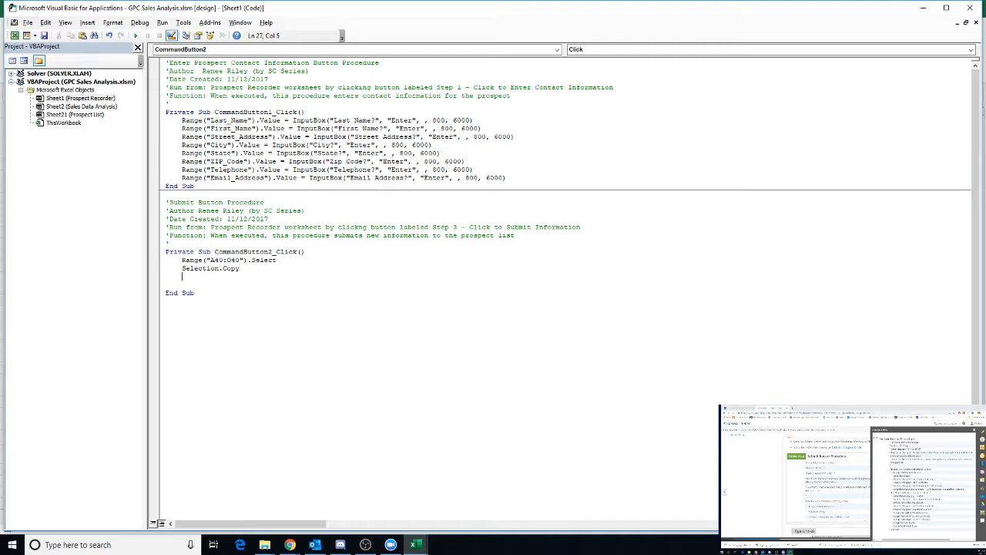
text(Sheets()
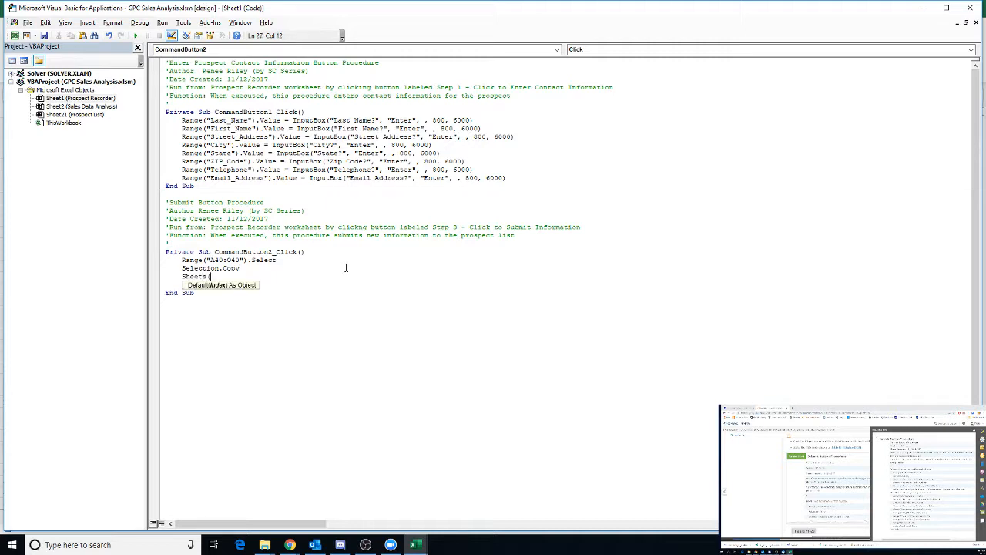
text(()
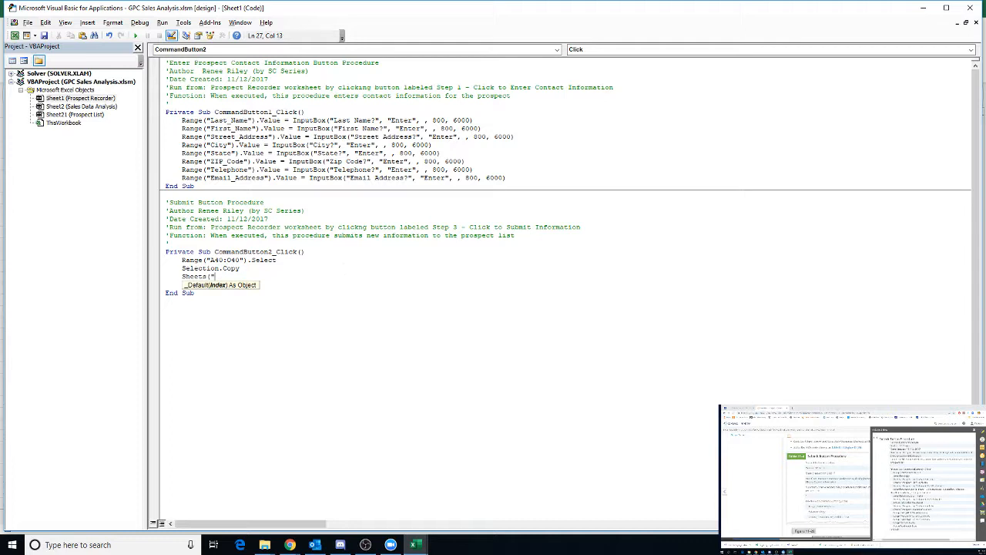
text(Prospect List")
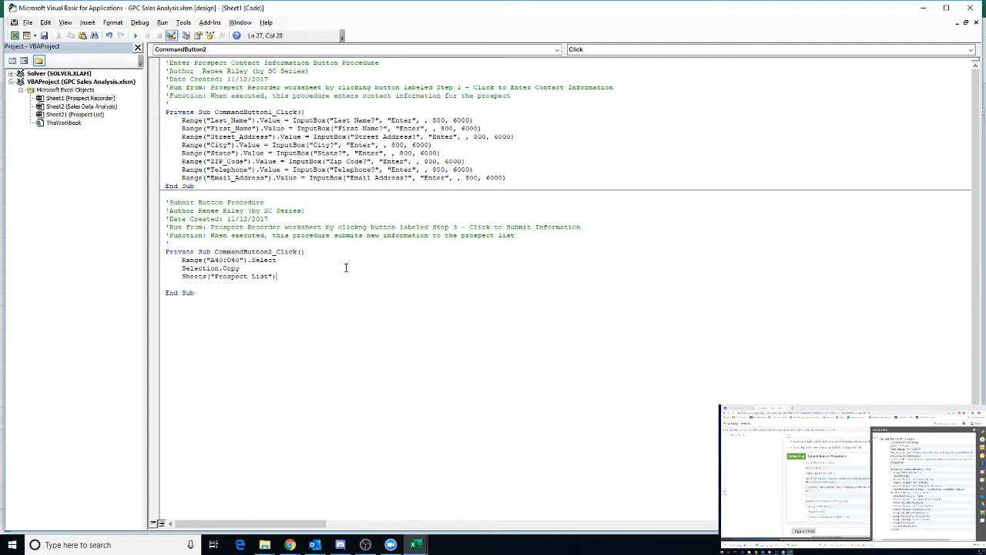
text(.Visible =)
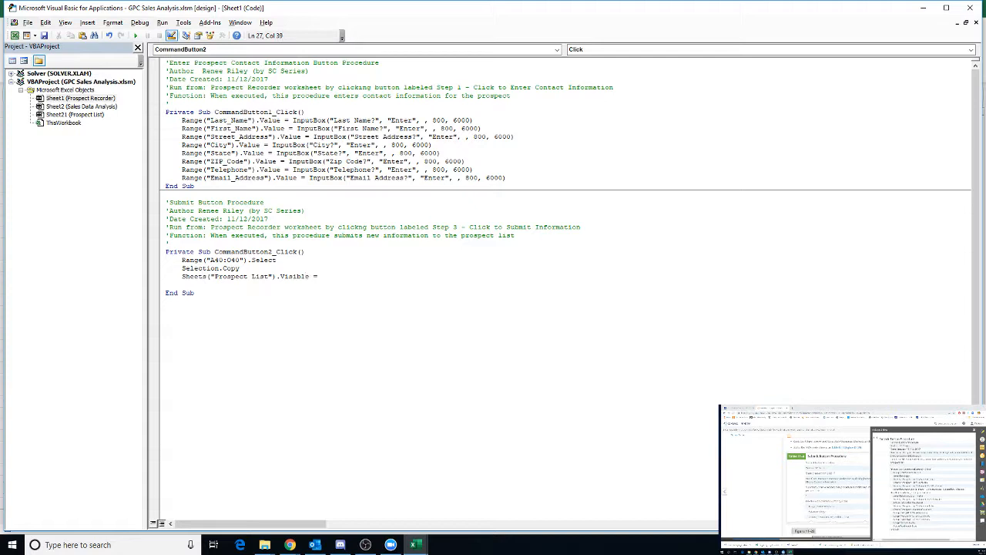
text(True)
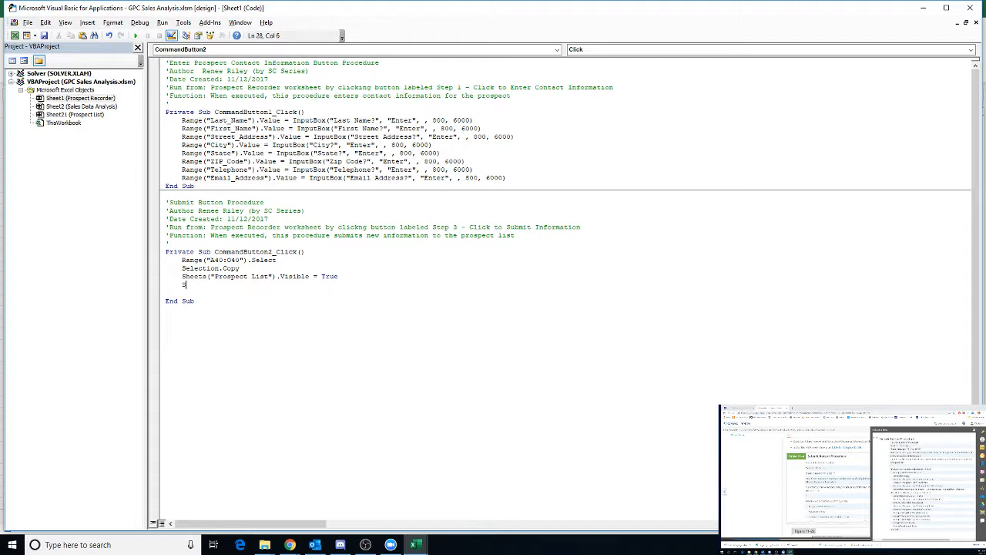
Step: Add Sheets("Prospect List").Activate and Sheets("Prospect List").Range("N2:N2").Select
text(Sheets()
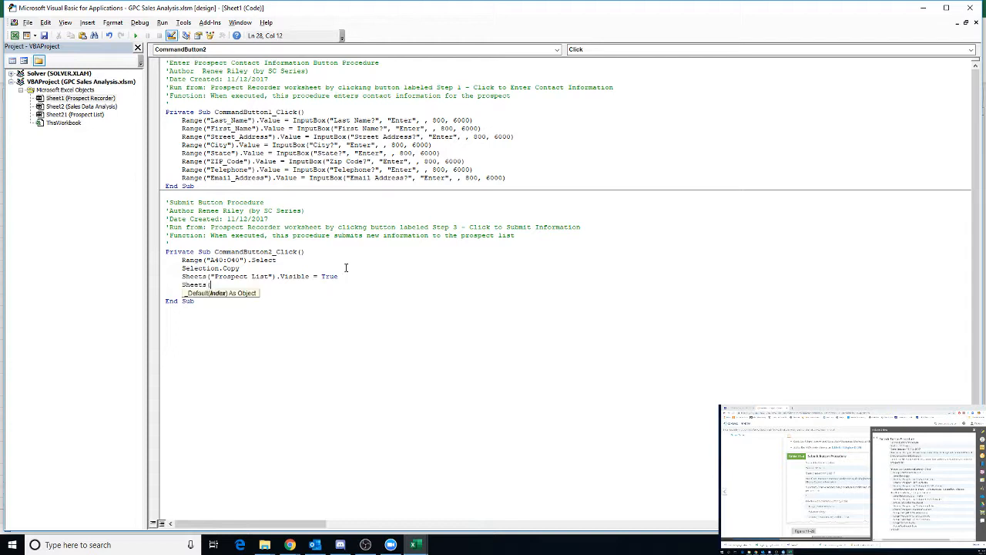
text("Prospect)
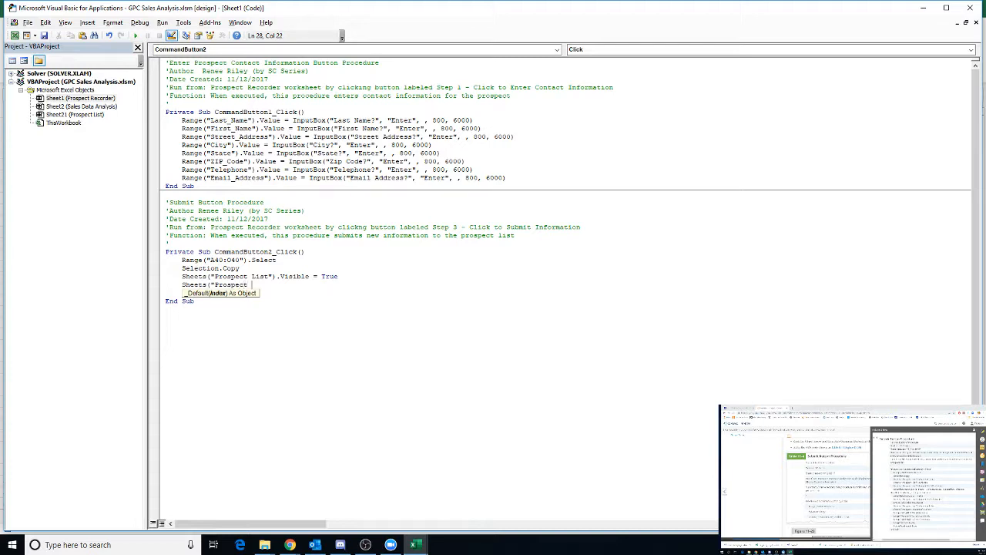
text(List")
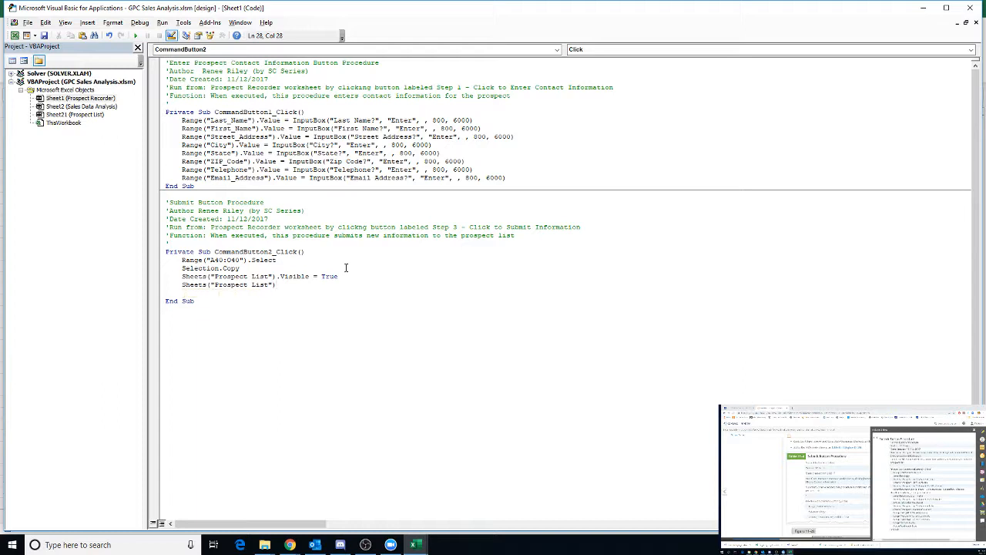
text(.Activa)
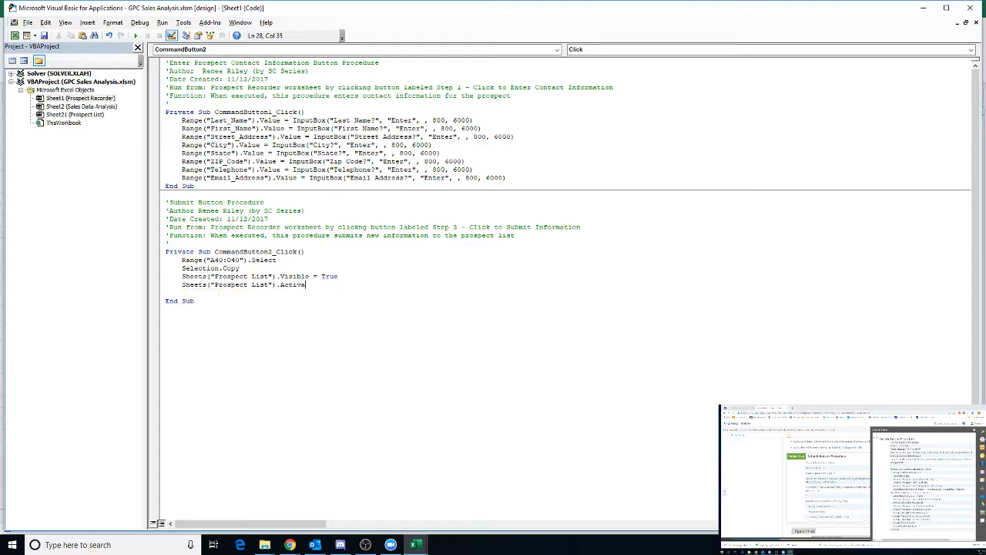
text(te)
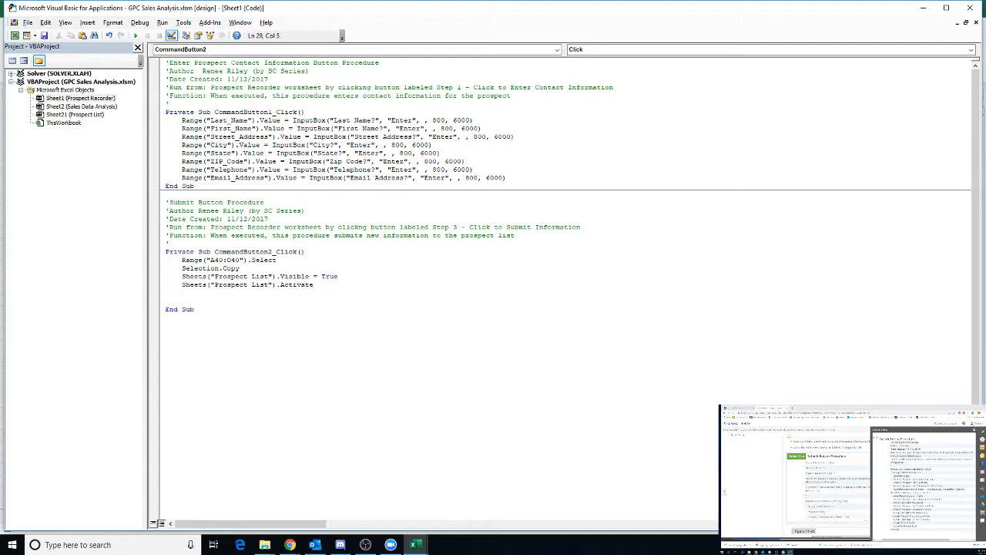
text(Sheets("Prospect List").)
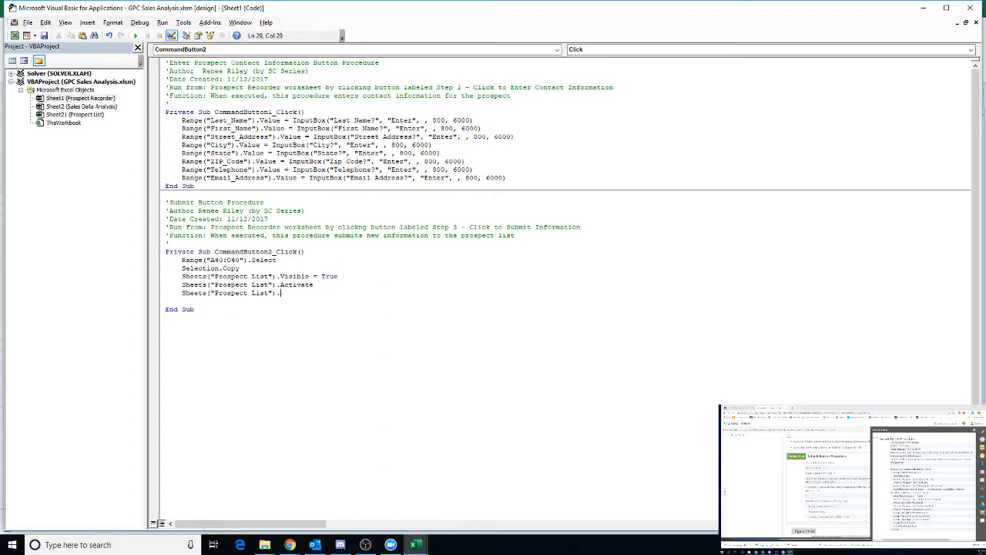
text(Range("A2)
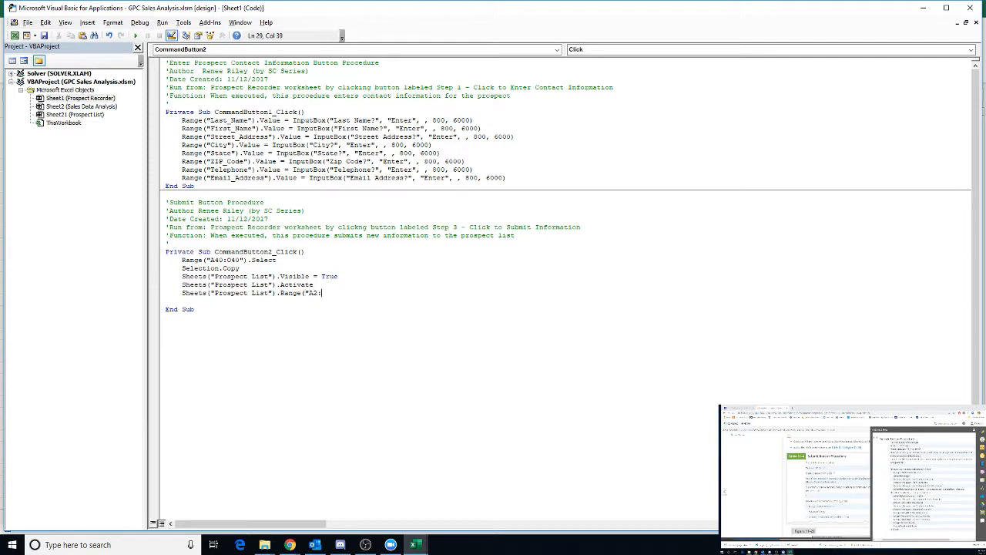
text(N2)
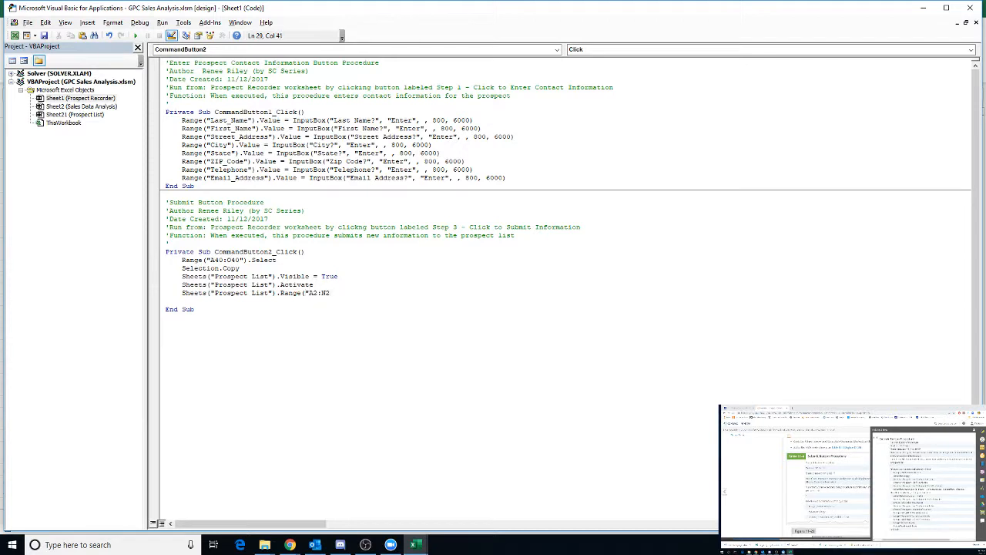
text(.S)
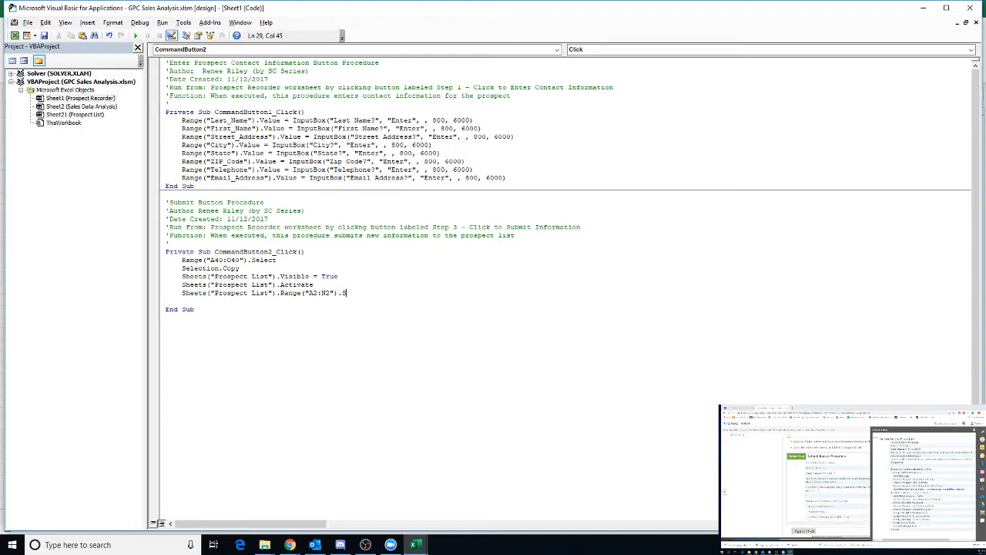
text(elect)
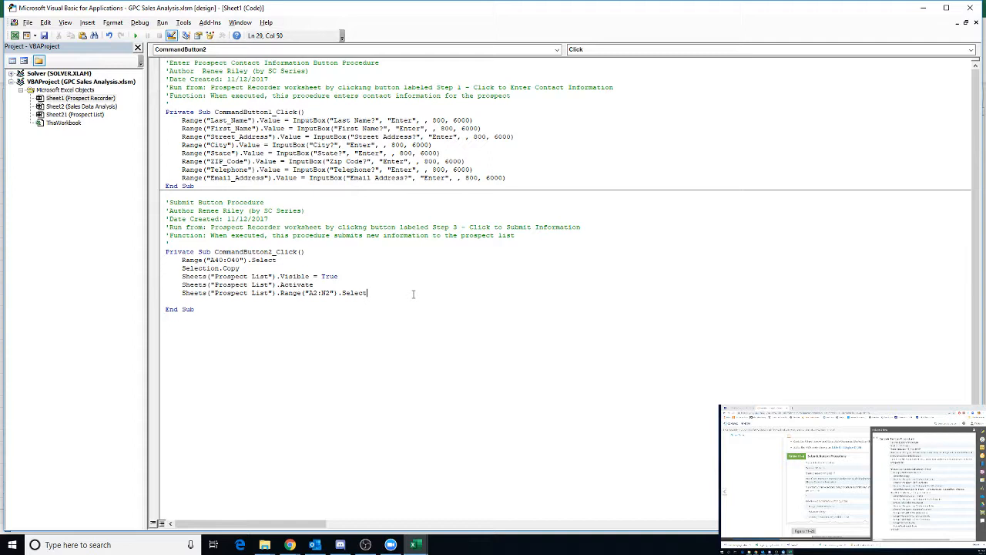
Step: Add a Selection.PasteSpecial Paste:=xlPasteValues statement
key(enter)
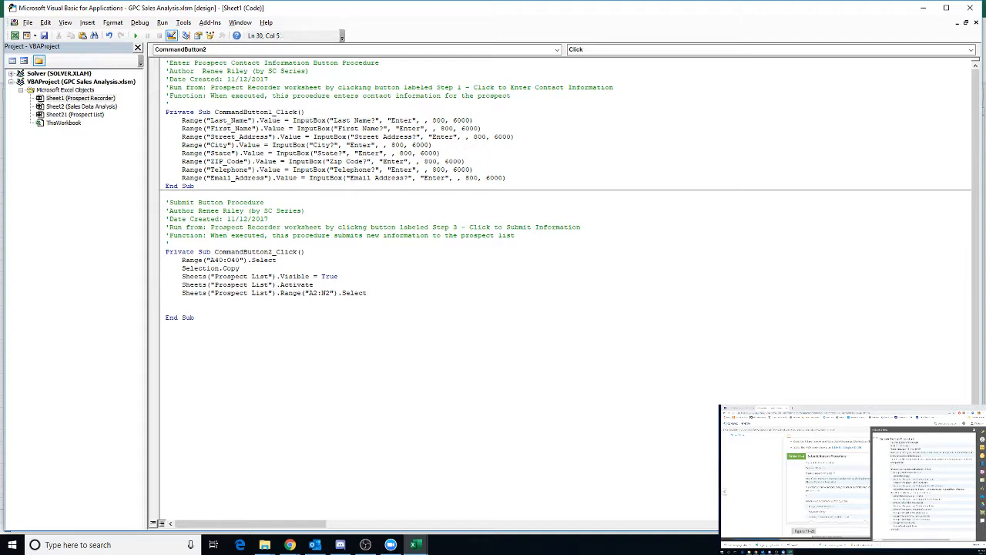
text(Selection)
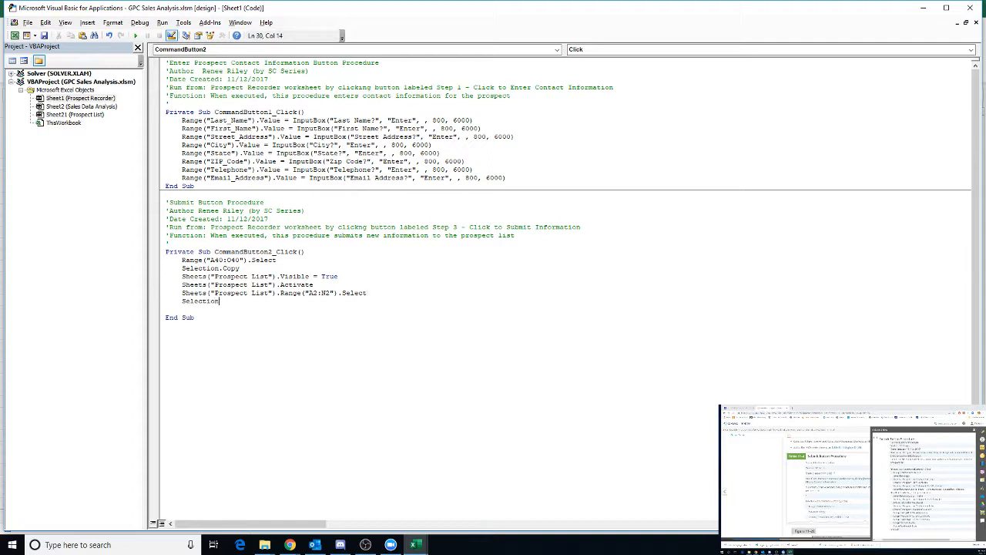
text(Pas)
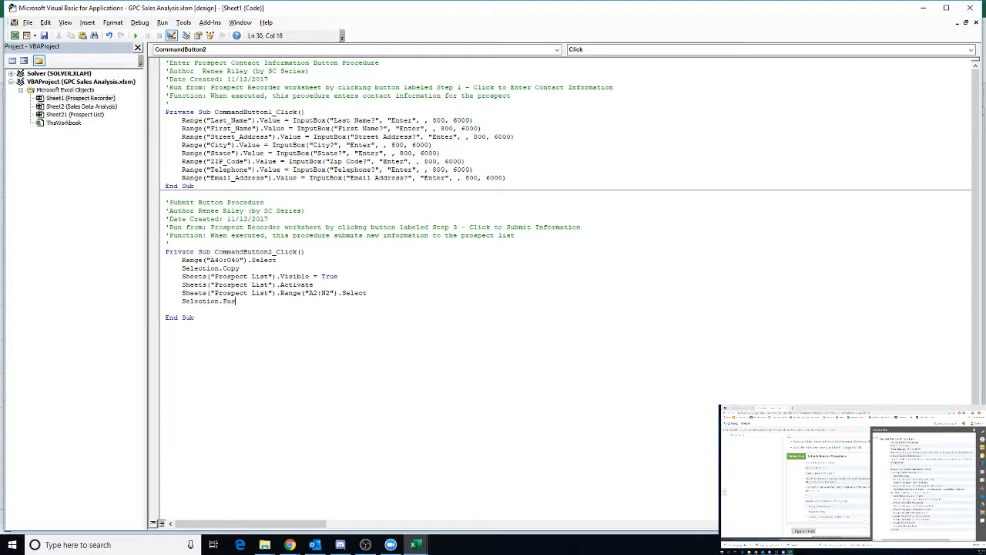
text(teSpecial)
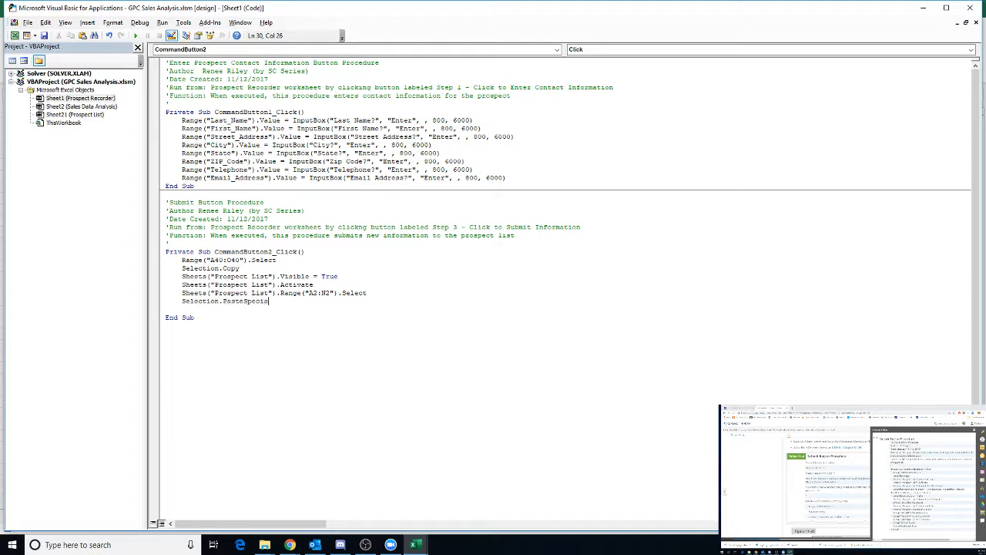
text(Paste:=x)
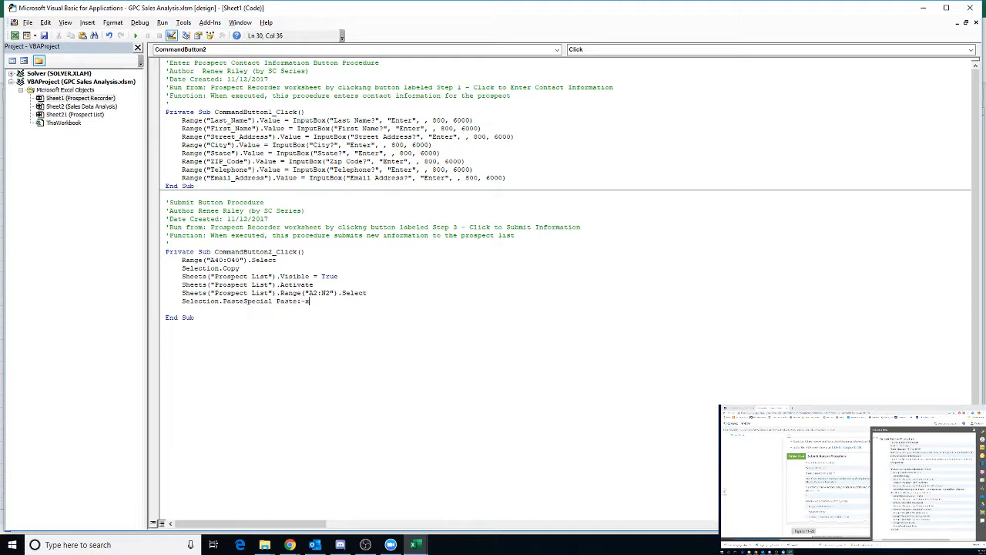
text(lPast)
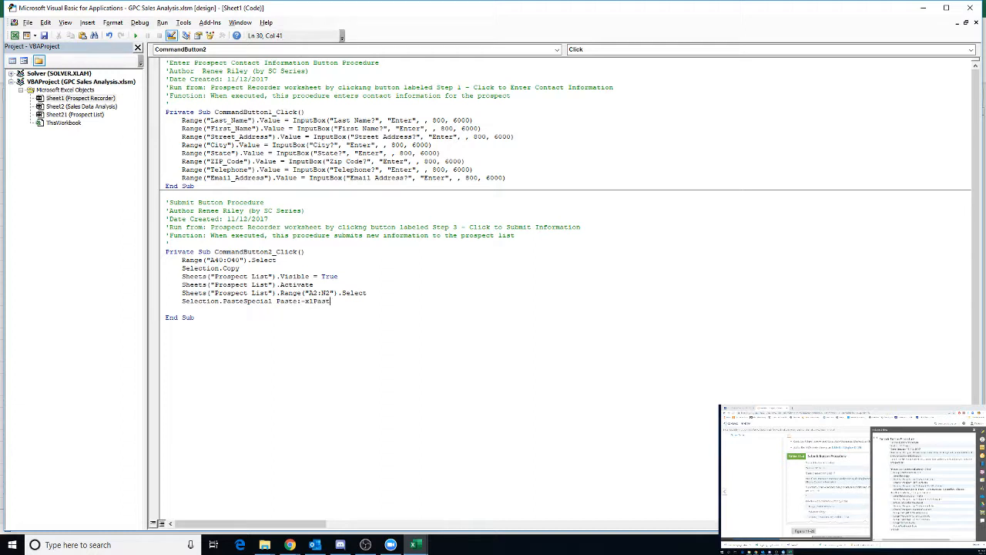
text(Va)
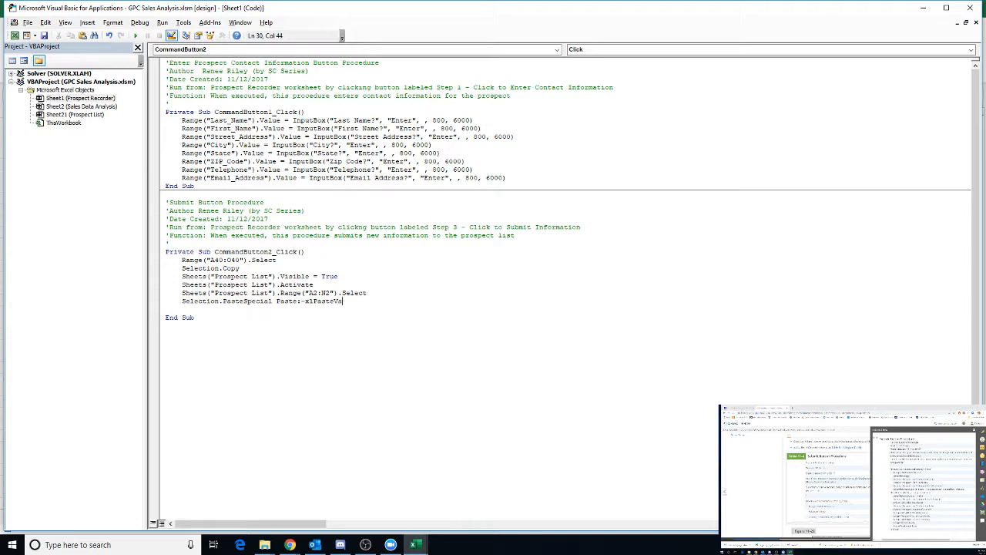
text(lue)
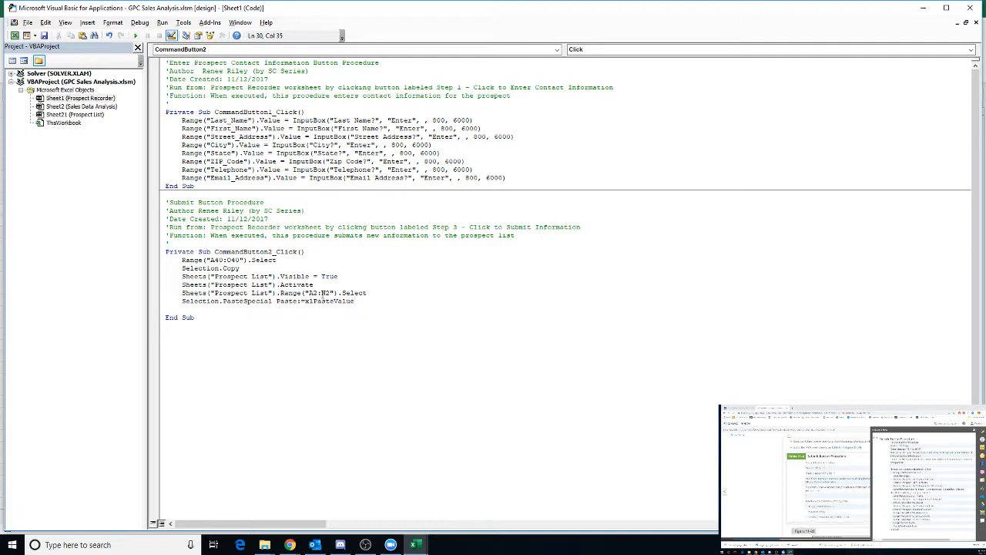
Step: Append Operation:=xlNone to the PasteSpecial line and dismiss the named-parameter error
click(357, 300)
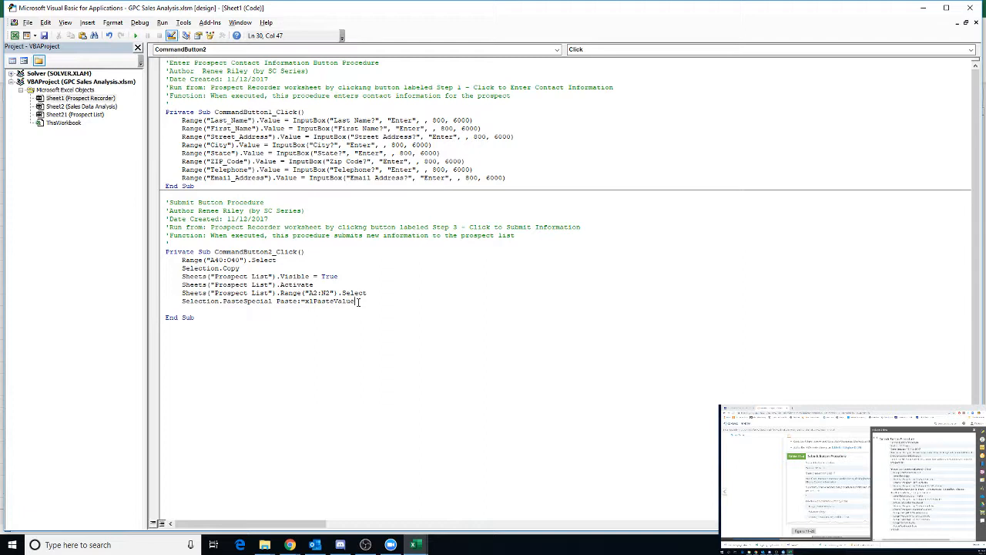
text(, Operation:)
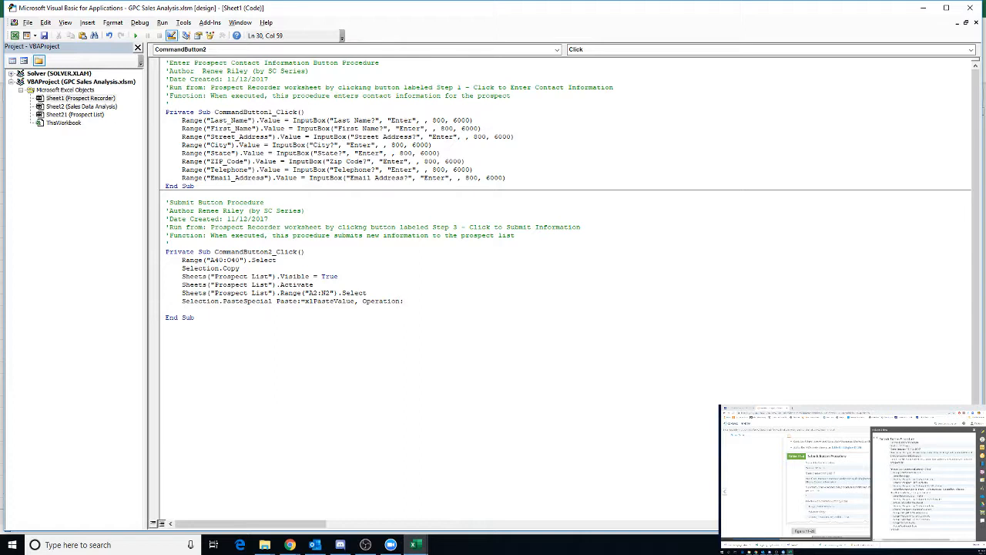
text(xl)
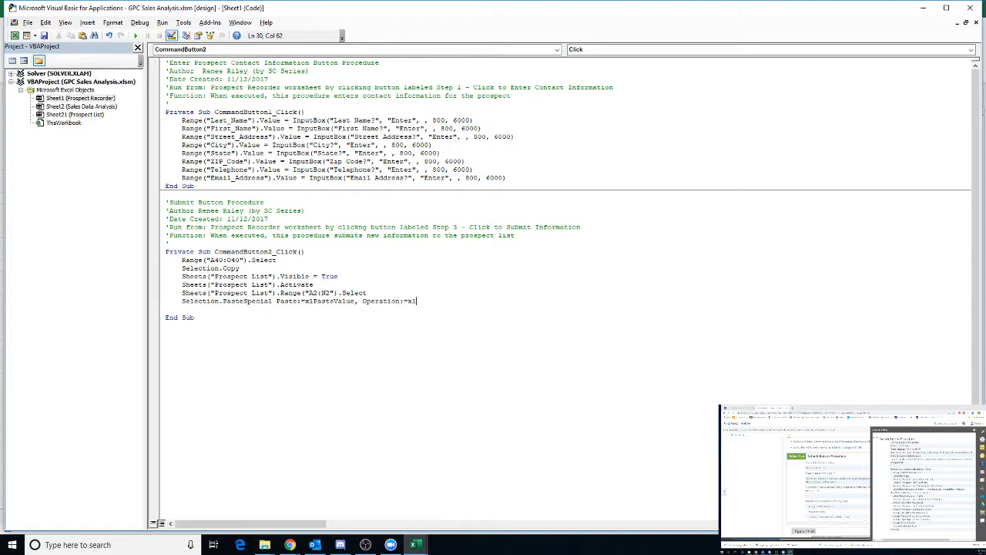
text(None,)
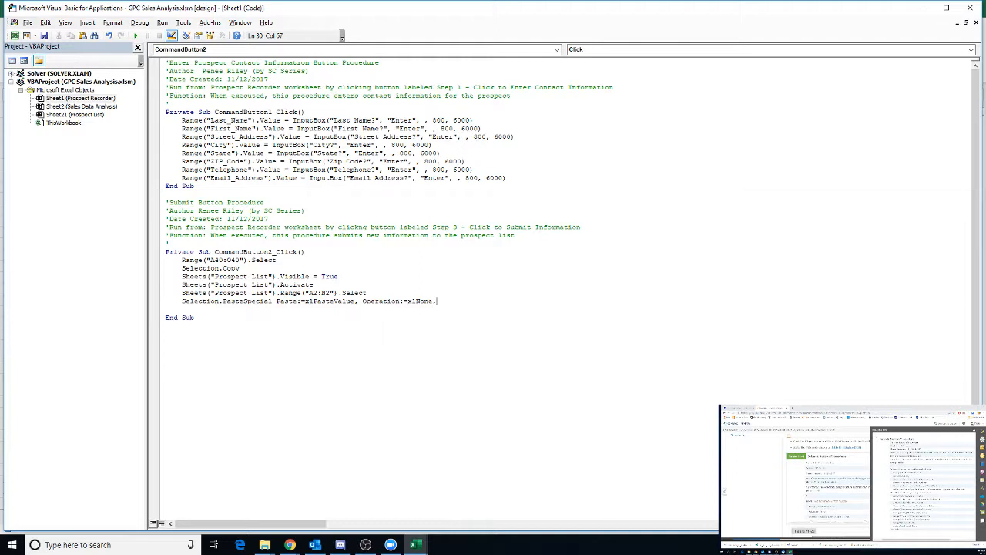
mouse_move(358, 301)
text(s)
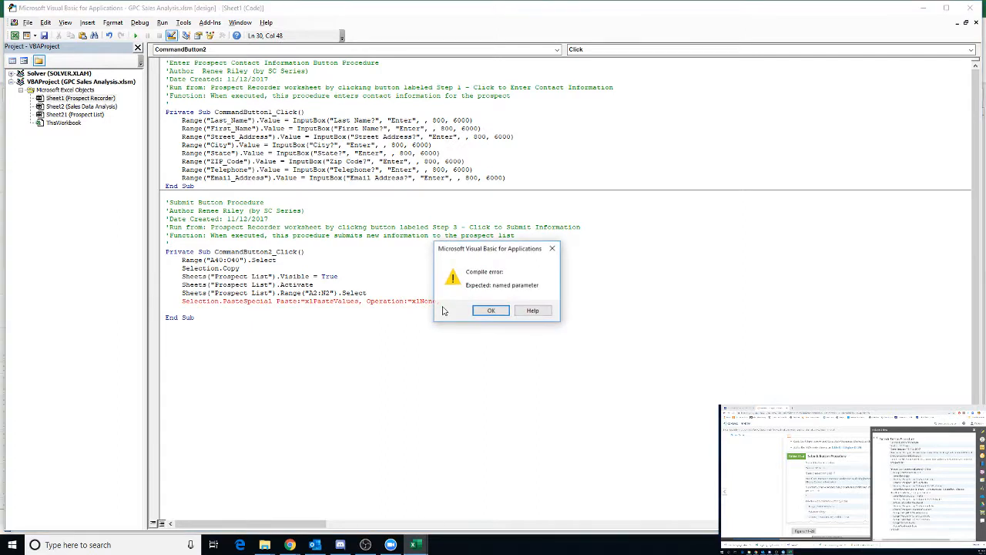
click(490, 310)
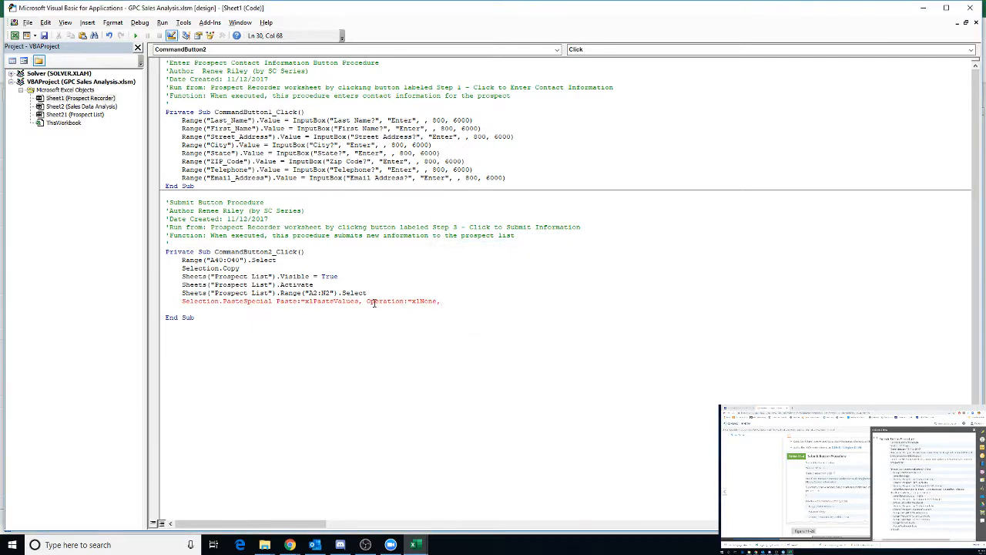
click(444, 300)
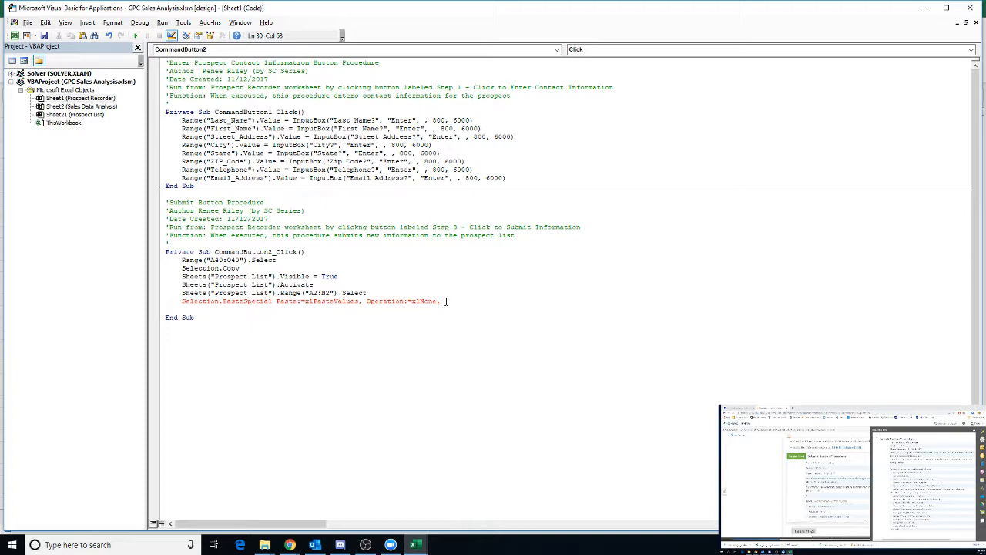
Step: Append SkipBlanks:=False, Transpose:=False and join it onto the PasteSpecial line so it compiles
key(enter)
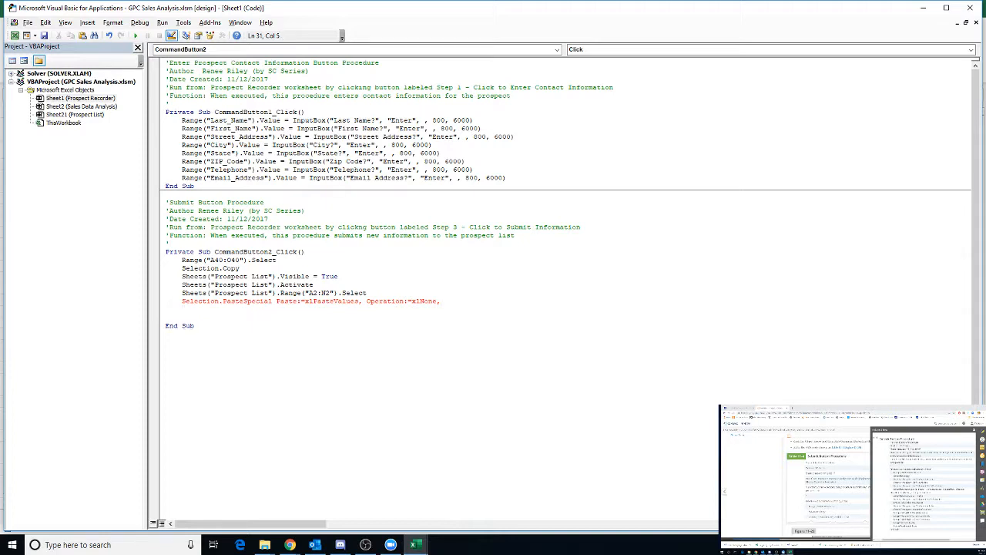
text(SkipBla)
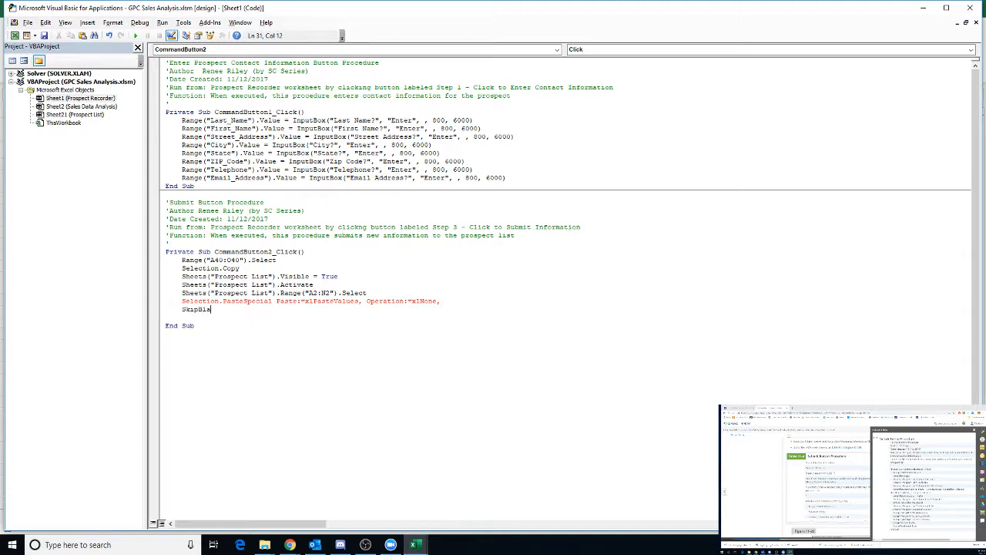
text(nks)
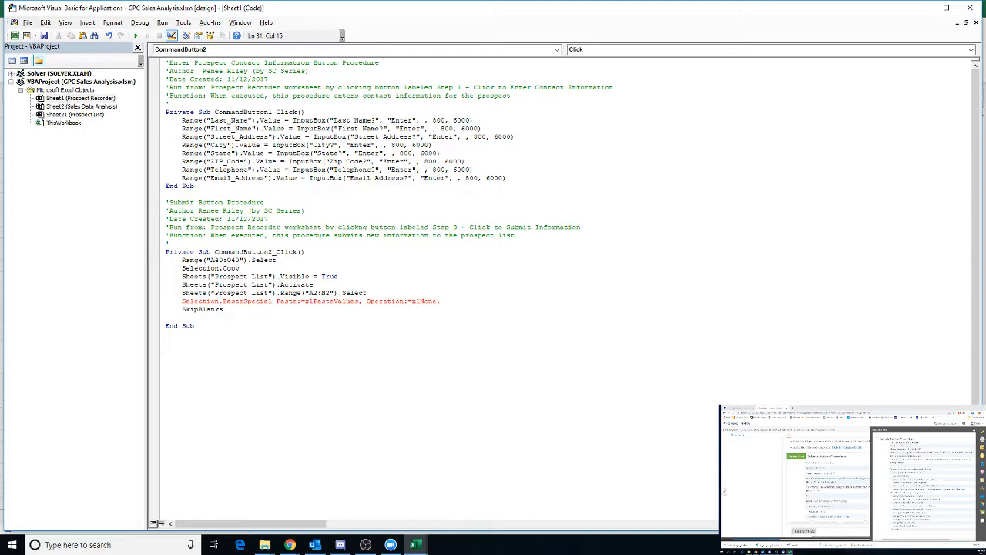
text(:=Fal)
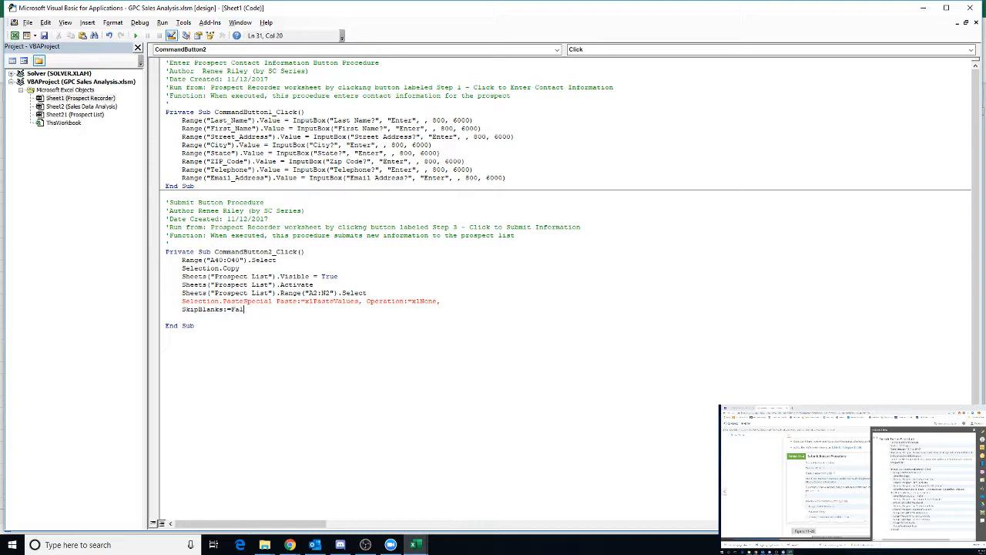
text(se,)
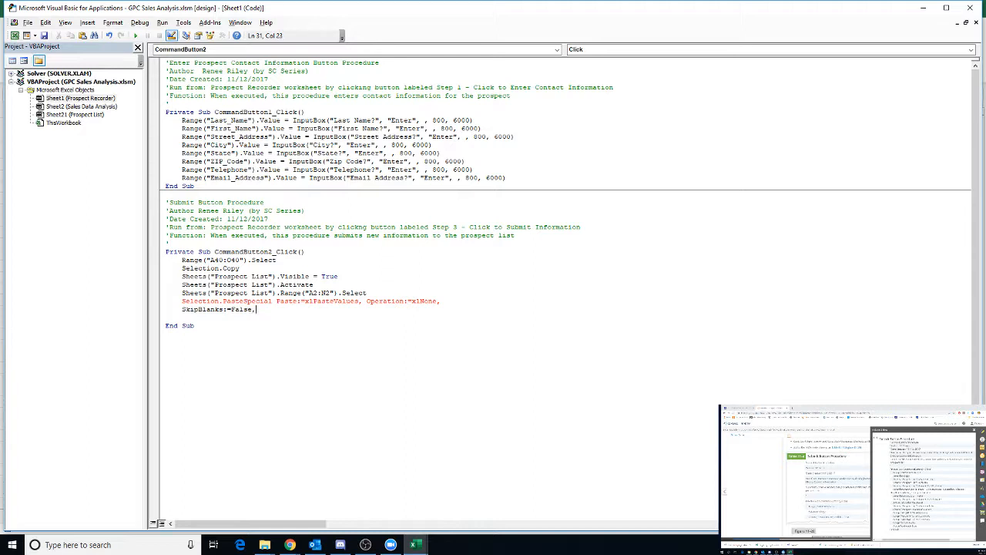
text(T)
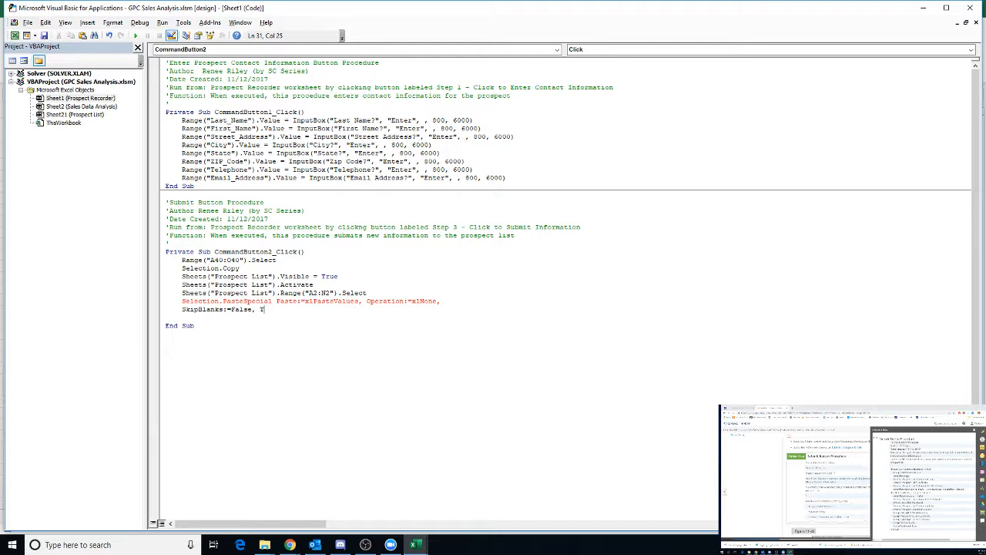
text(ranspose)
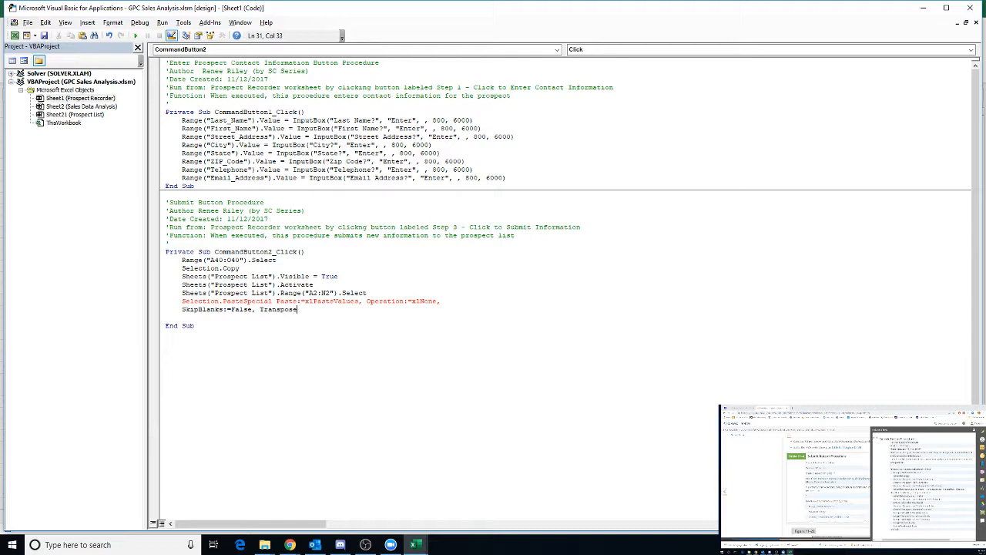
text(:=)
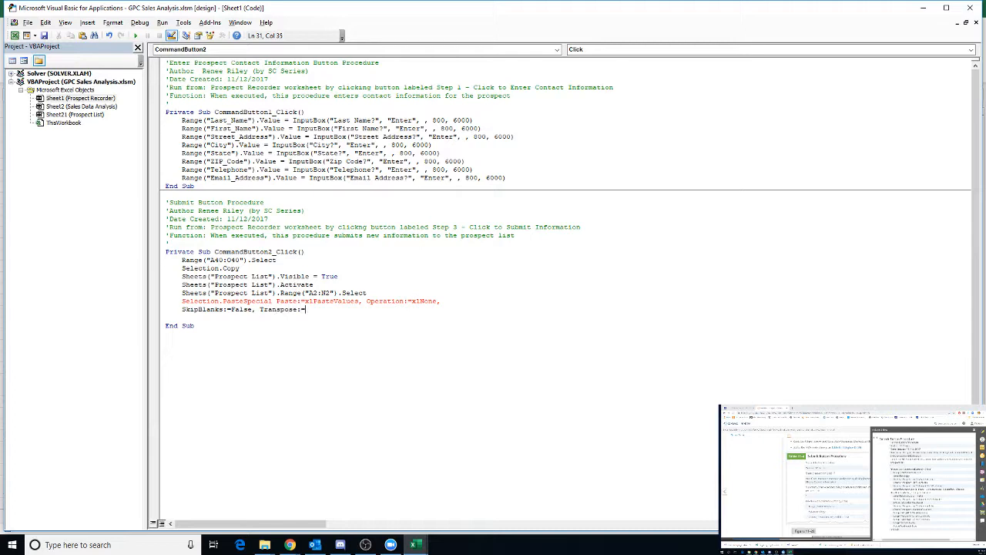
text(False)
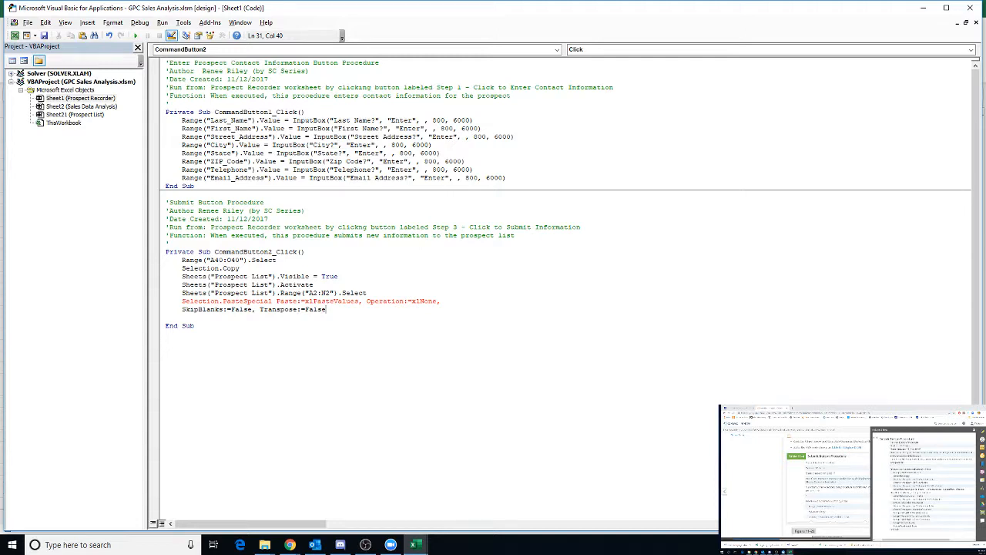
click(136, 36)
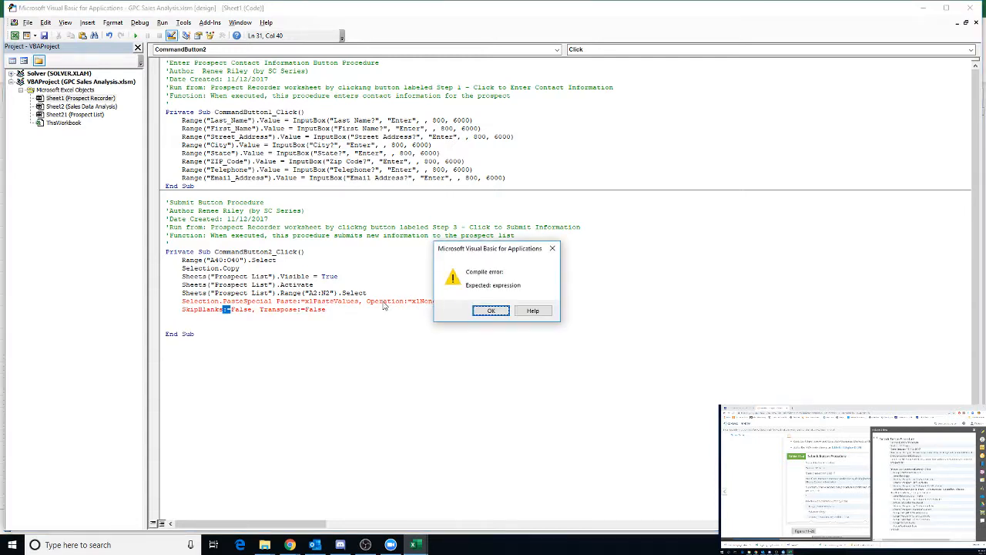
click(490, 310)
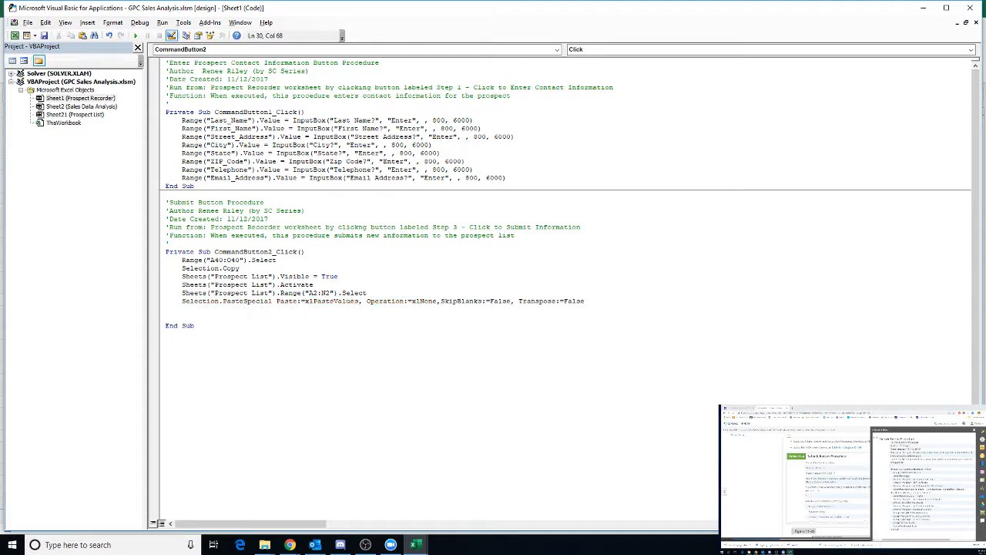
click(586, 301)
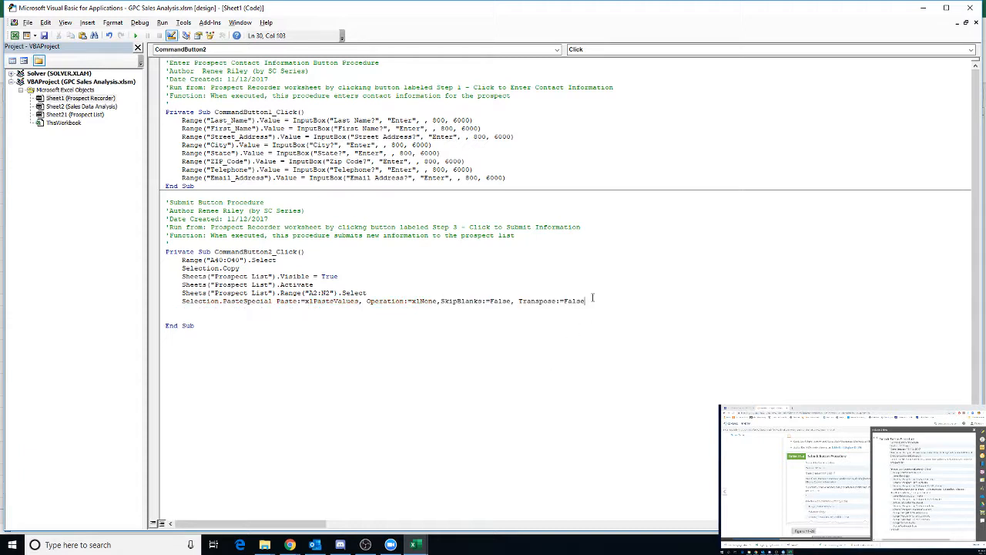
mouse_move(608, 308)
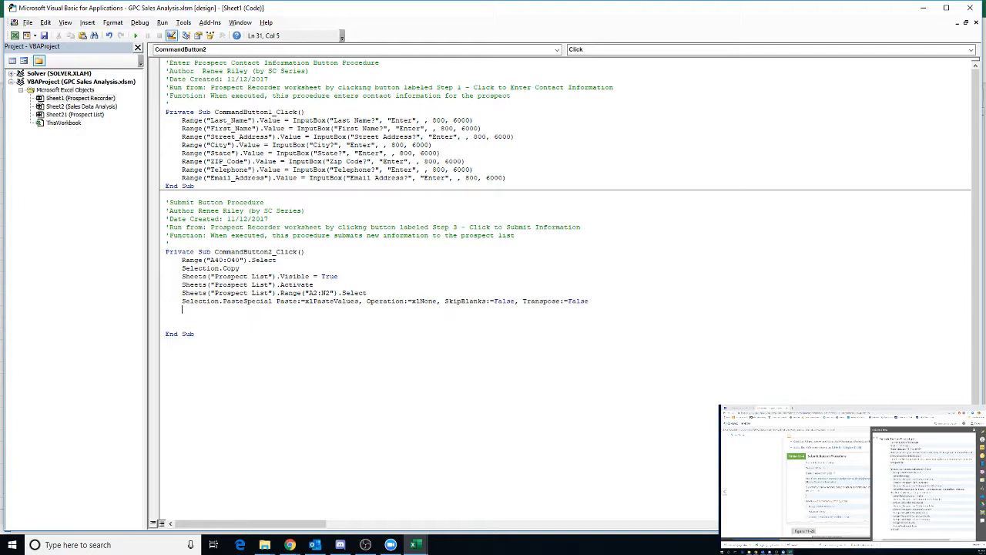
Step: Add Selection.Font.Bold = False to unbold the pasted values
text(Selection.)
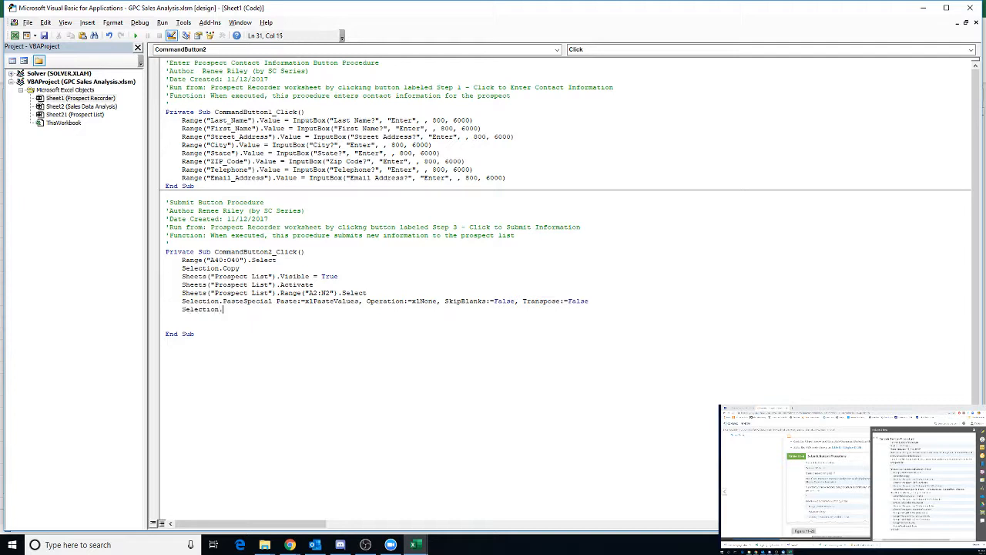
text(Font.)
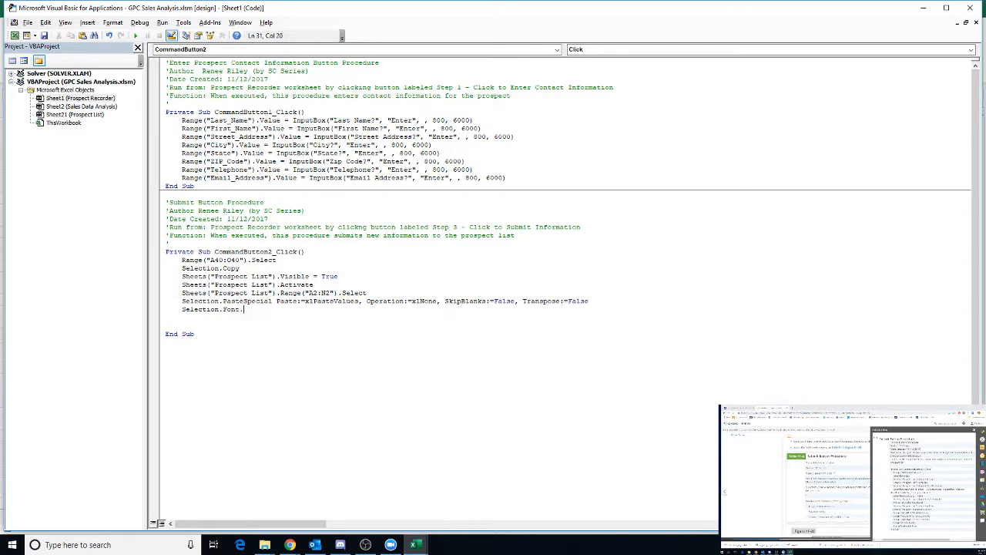
text(Bold =)
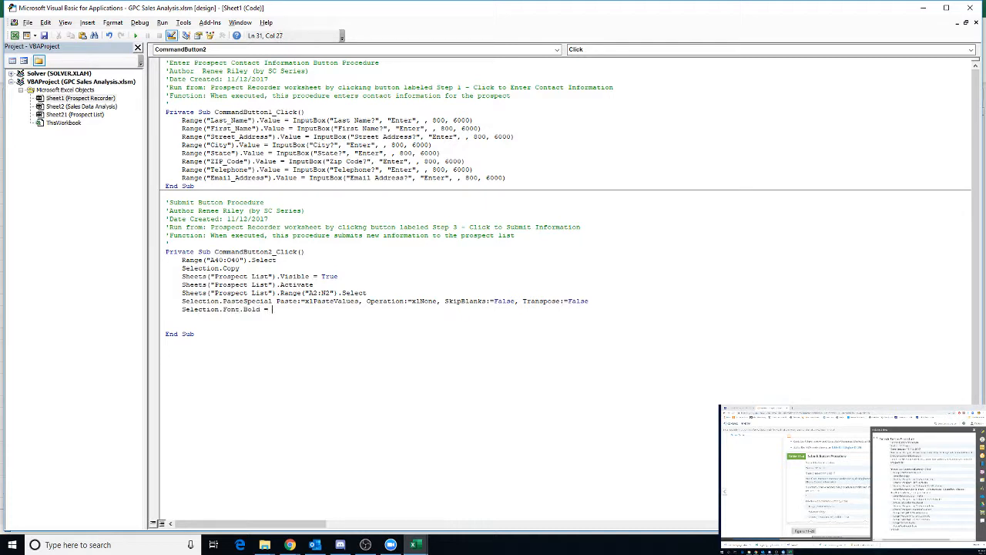
text(False)
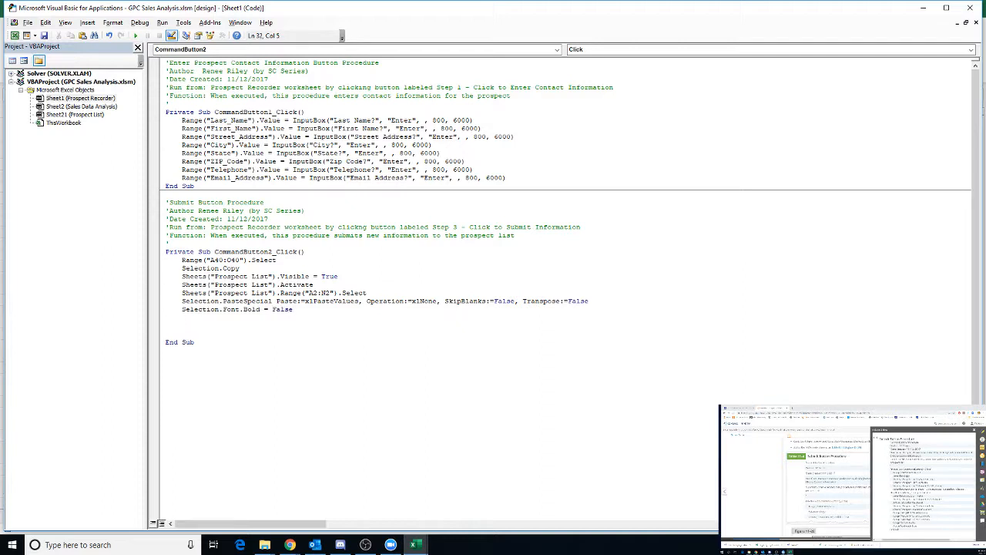
Step: Activate Prospect List's Range("A2") and insert a row with ActiveCell.EntireRow.Insert
text(Sheets)
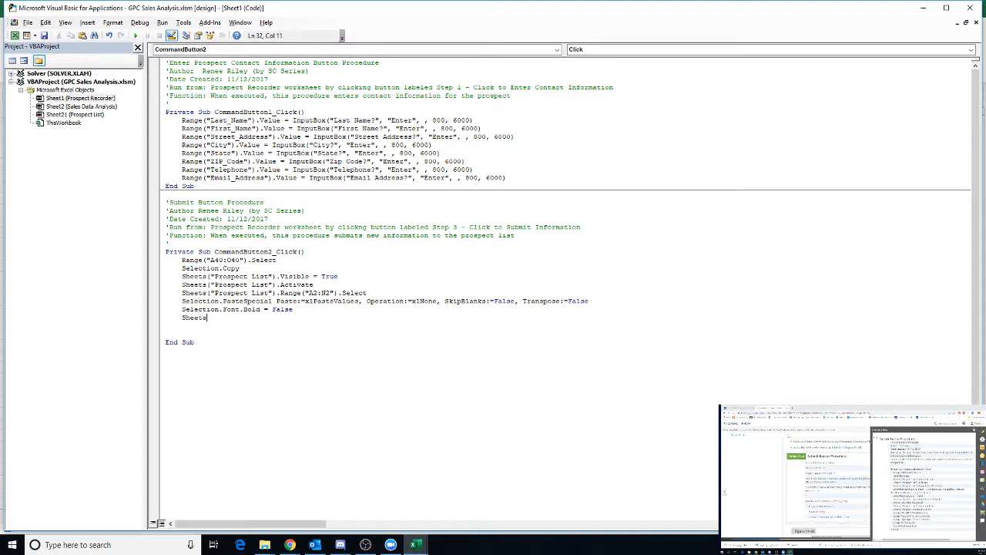
text(("F)
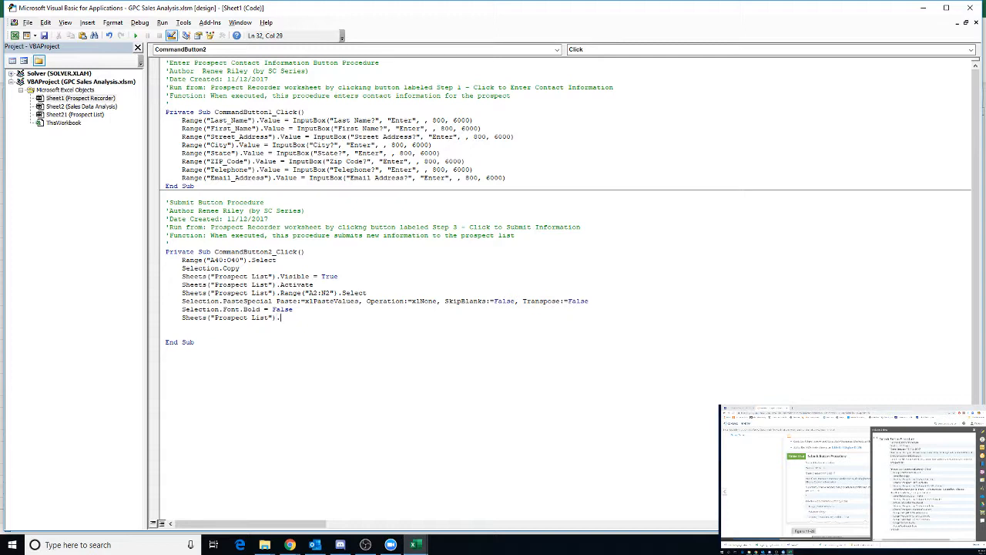
text(Range)
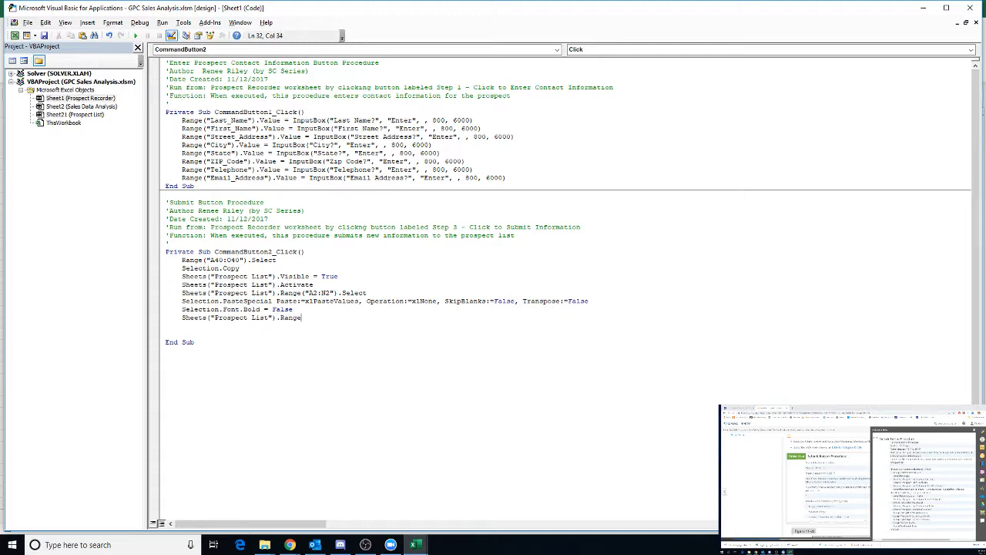
text((")
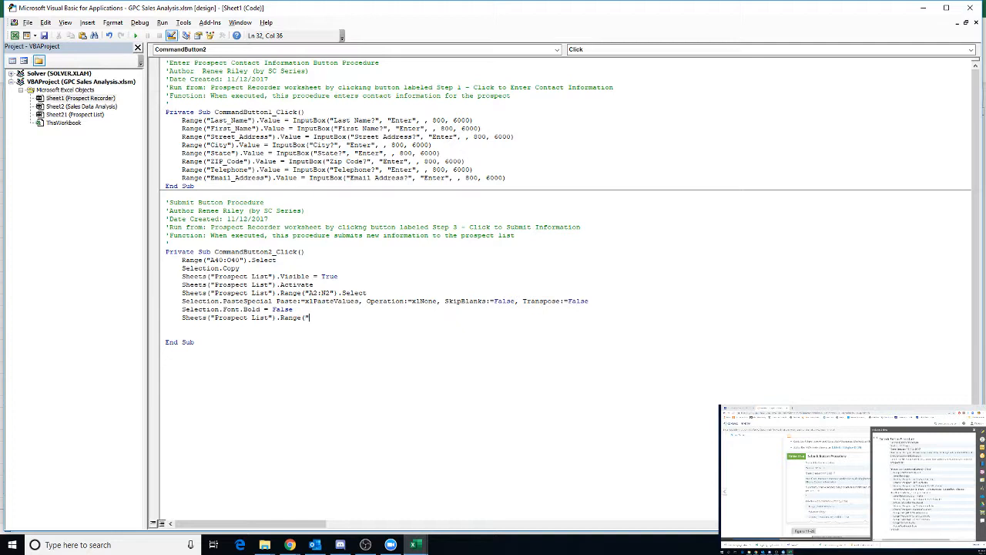
text(A2")
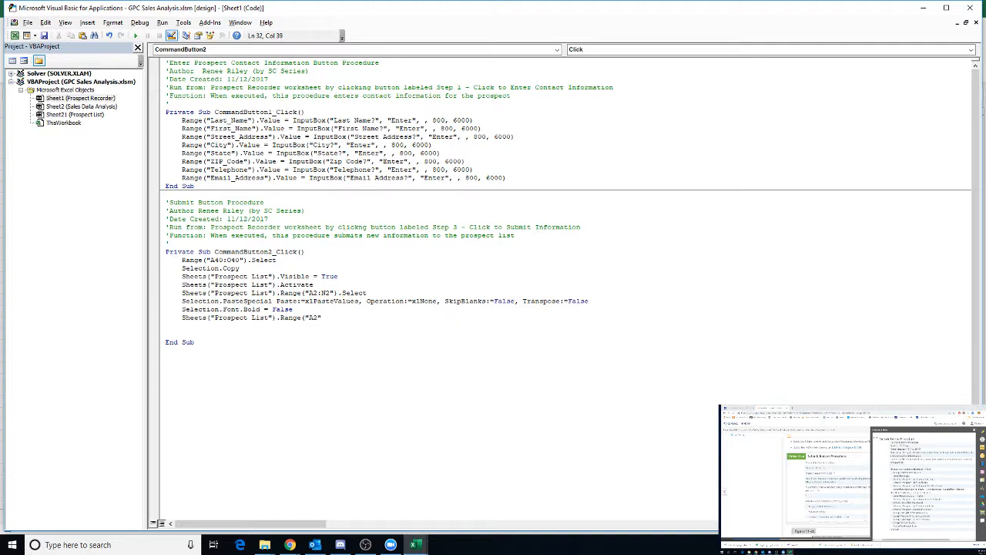
text(.Acti)
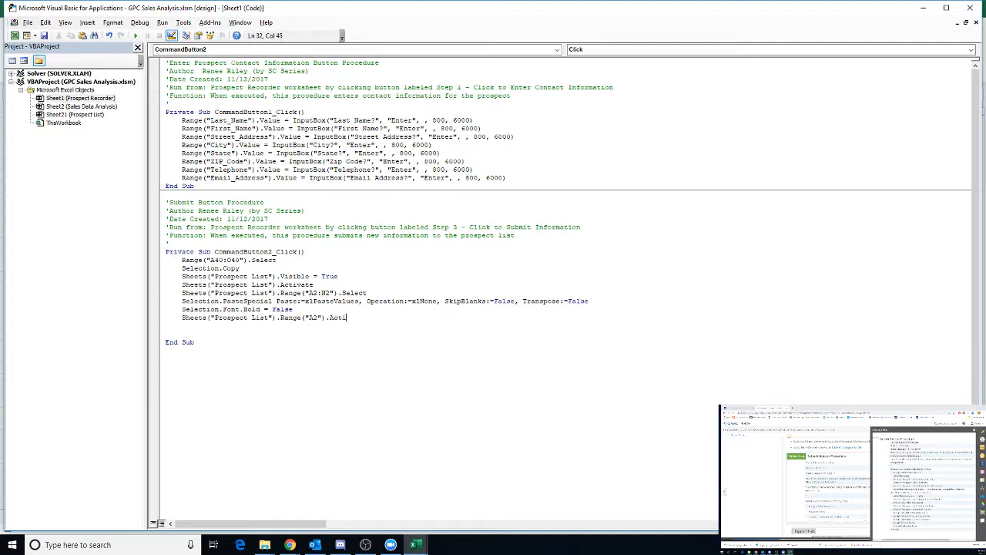
text(vate)
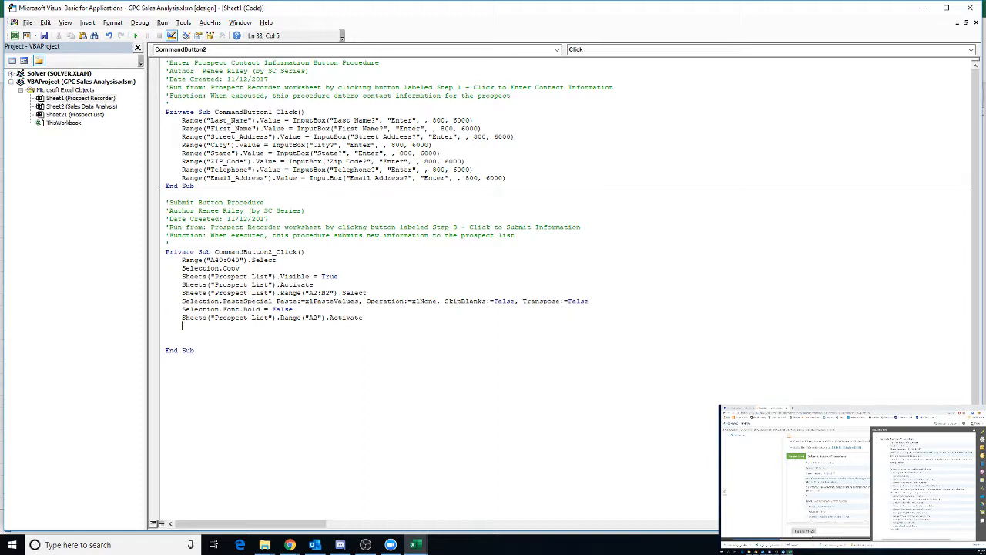
text(Act)
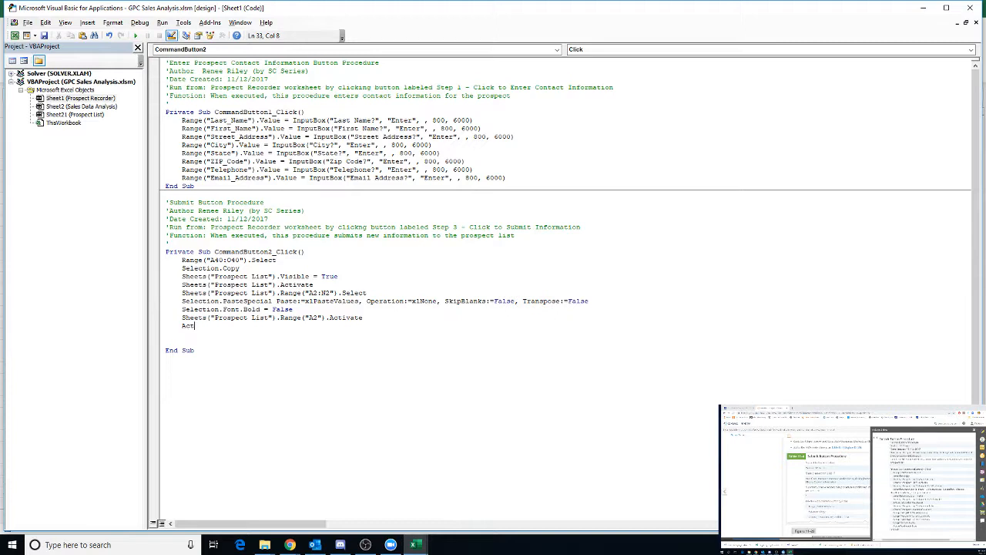
text(iveCell.EntireRow.Insert)
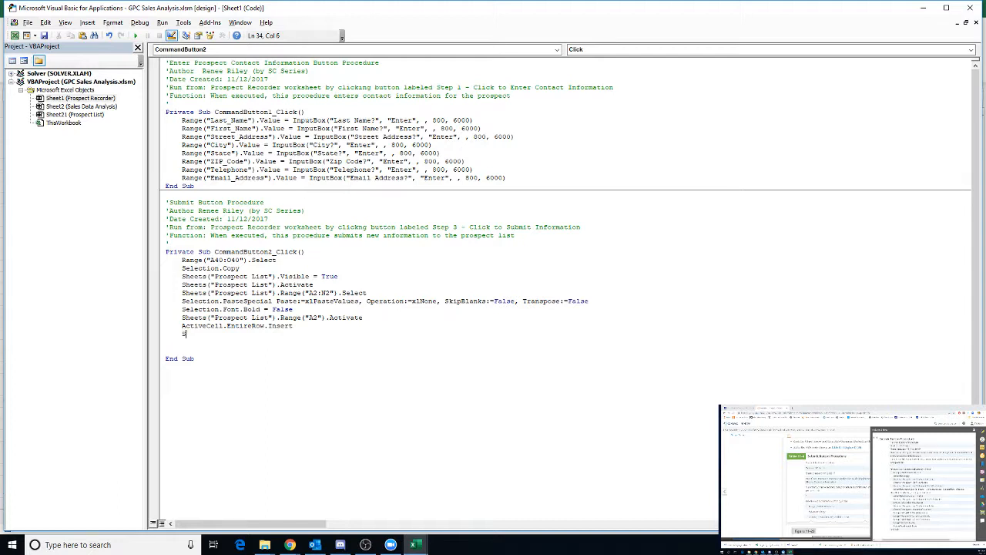
Step: Add Sheets("Prospect List").Visible = False and Sheets("Prospect Recorder").Select
text(Sheets(")
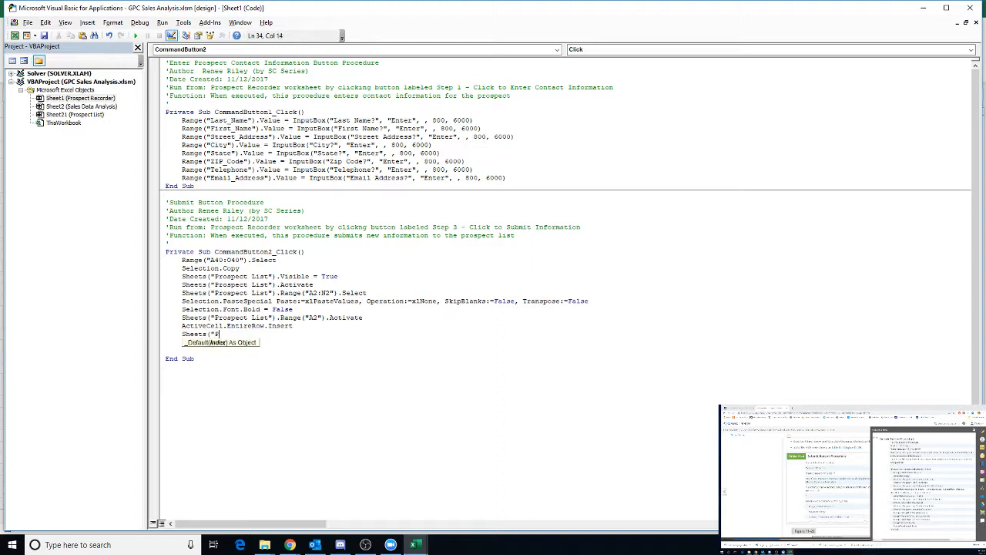
text(Prospect List")
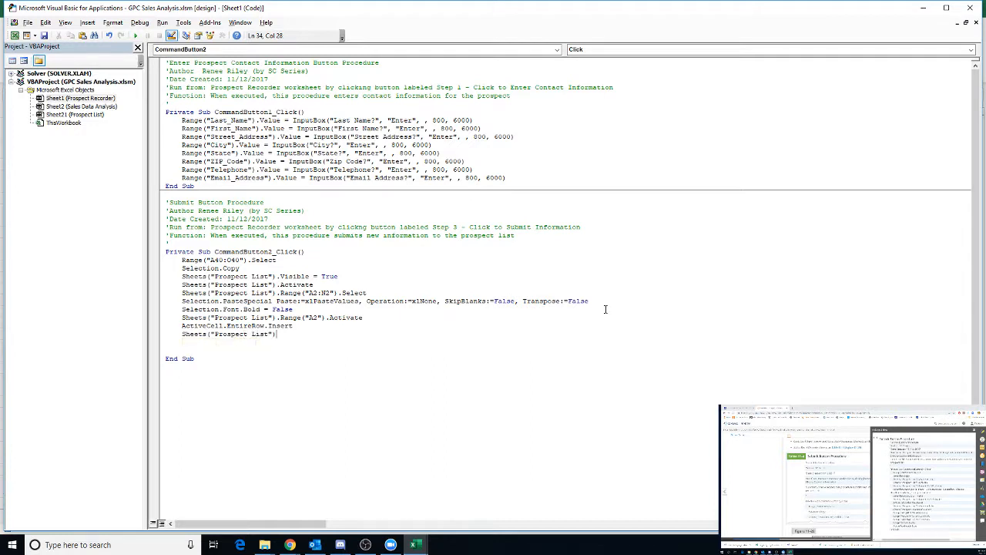
text(.Visible = False)
text(Sheets(")
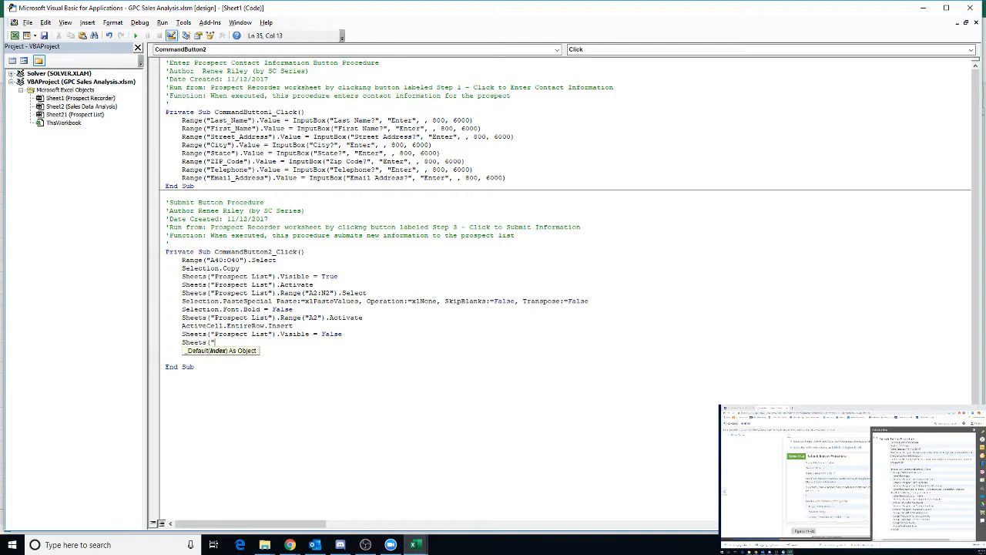
text(Prospect)
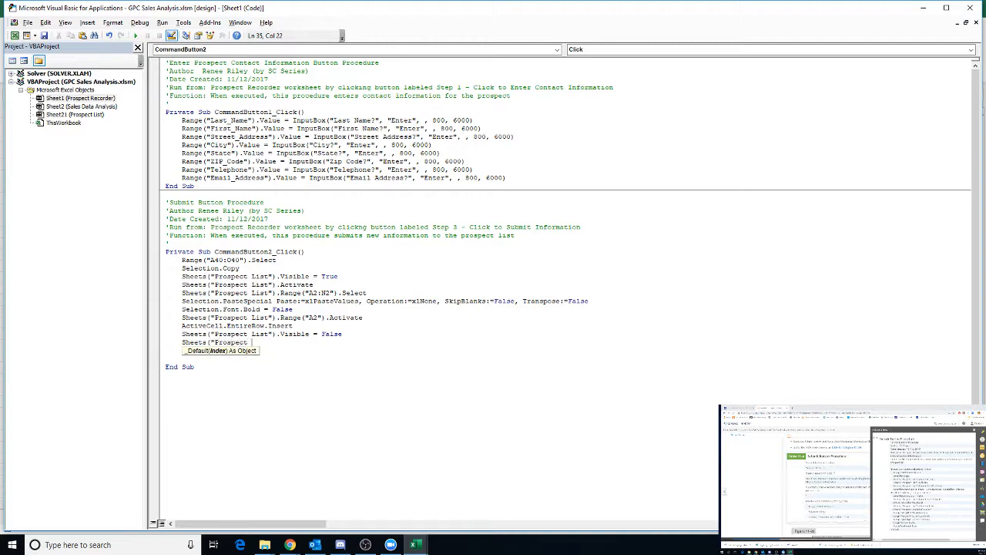
text(Recorder").)
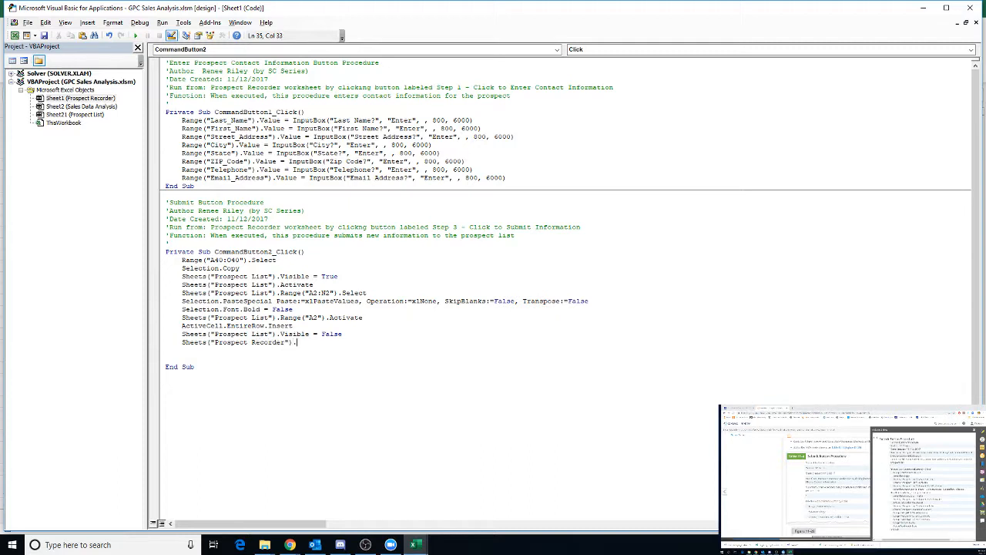
text(Select)
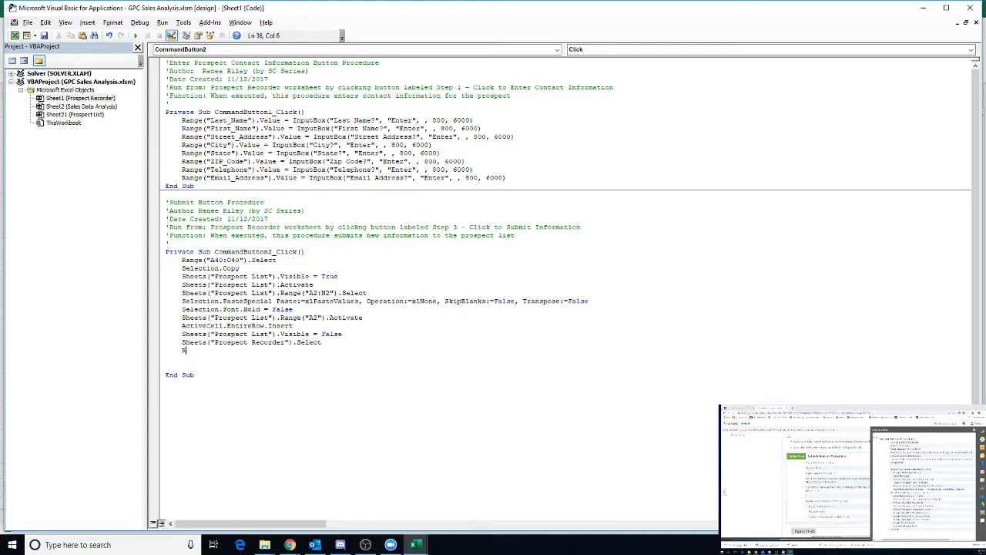
Step: Add Range(...).ClearContents lines clearing the option-link cells and the A40 record row
text(Range("T)
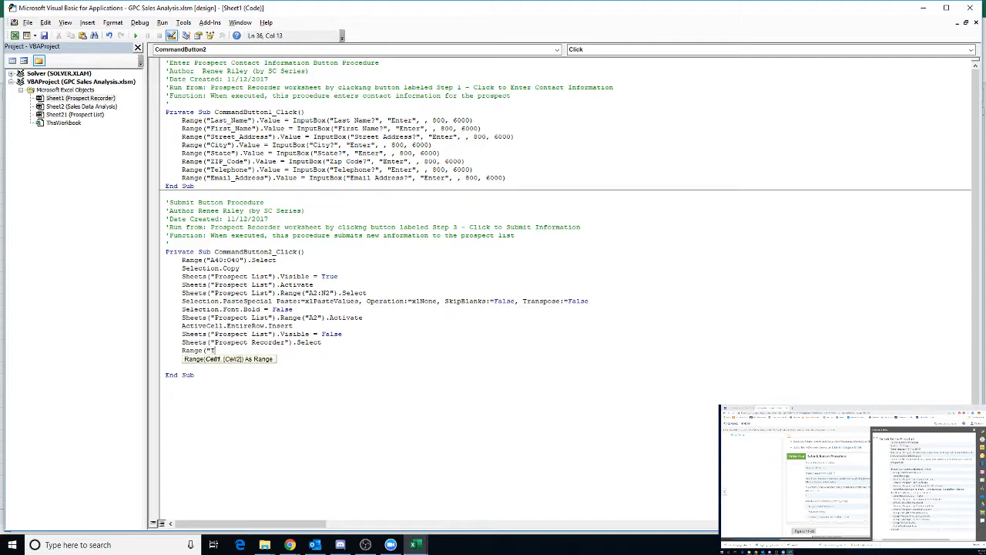
text(41:)
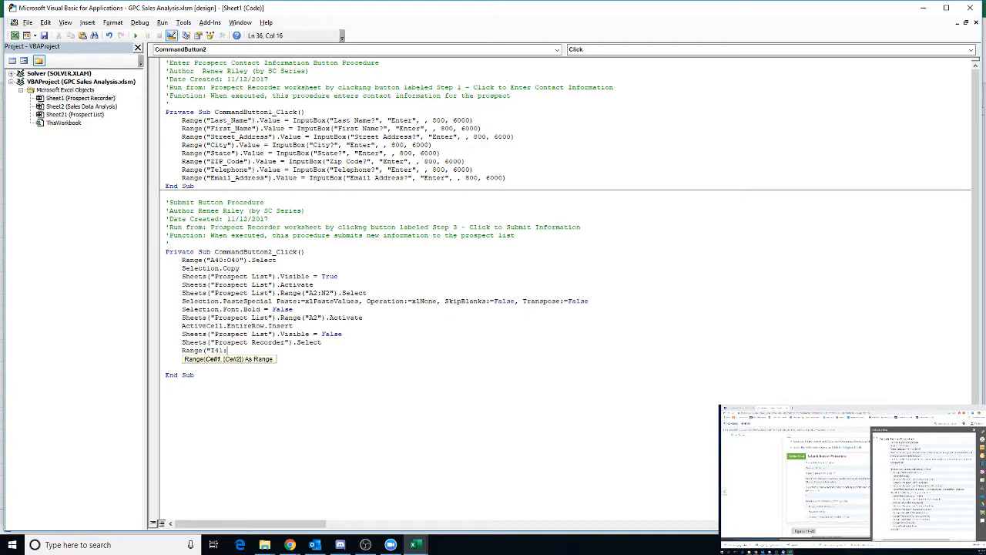
text(J6)
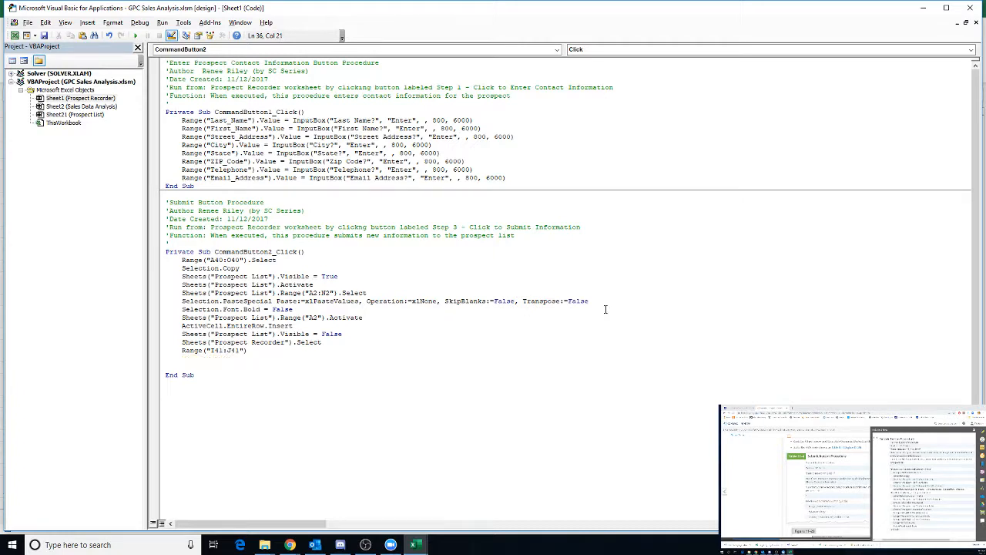
text(.ClearContents)
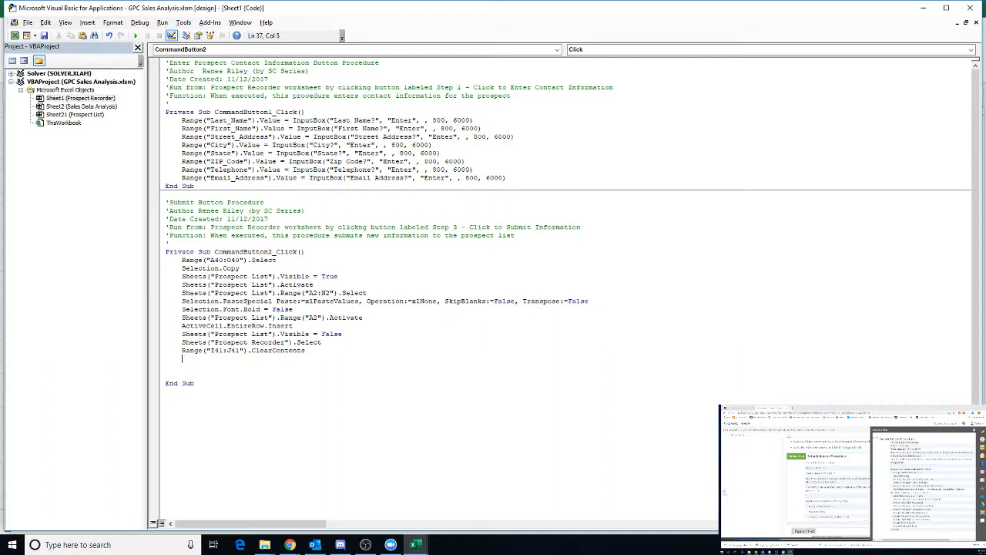
text(Range(")
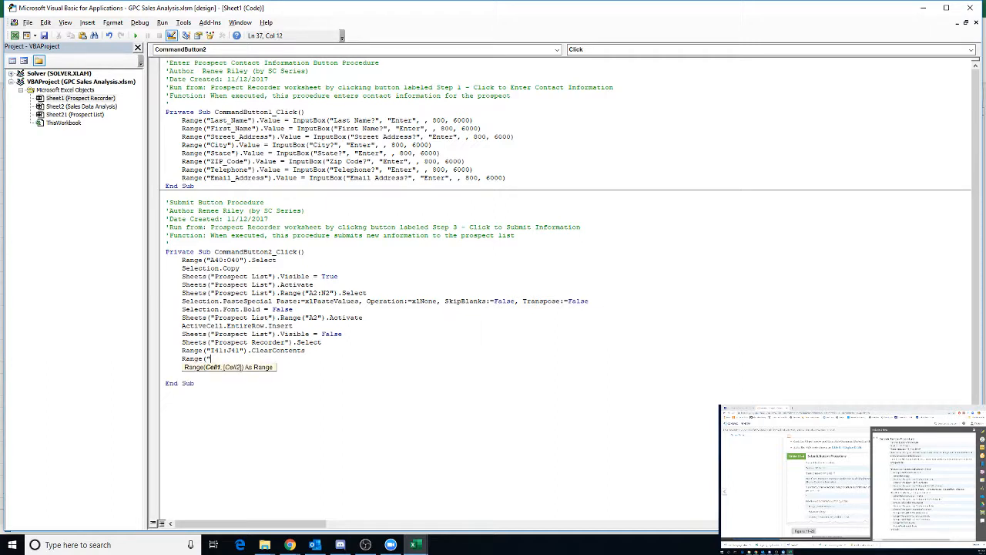
text(A40:H40)
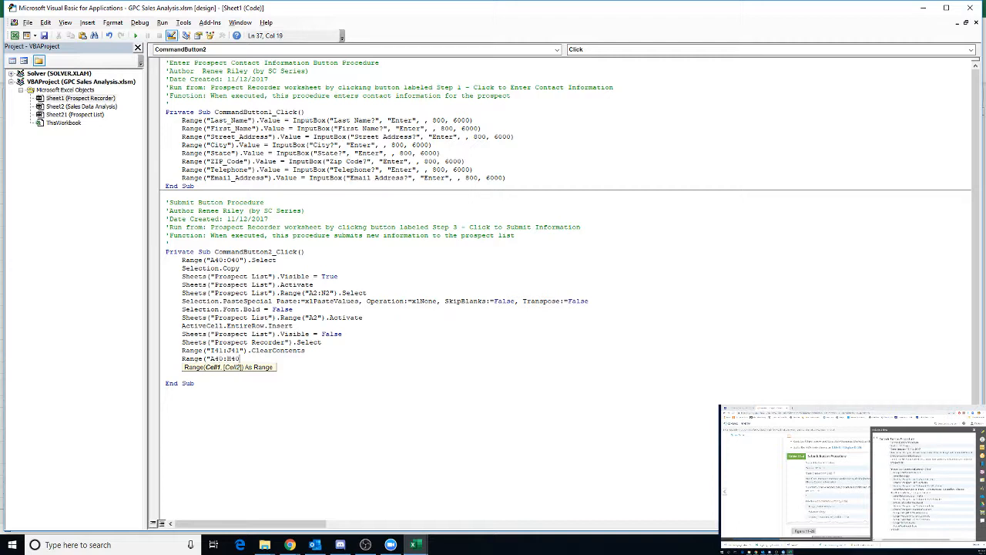
text(ClearContents)
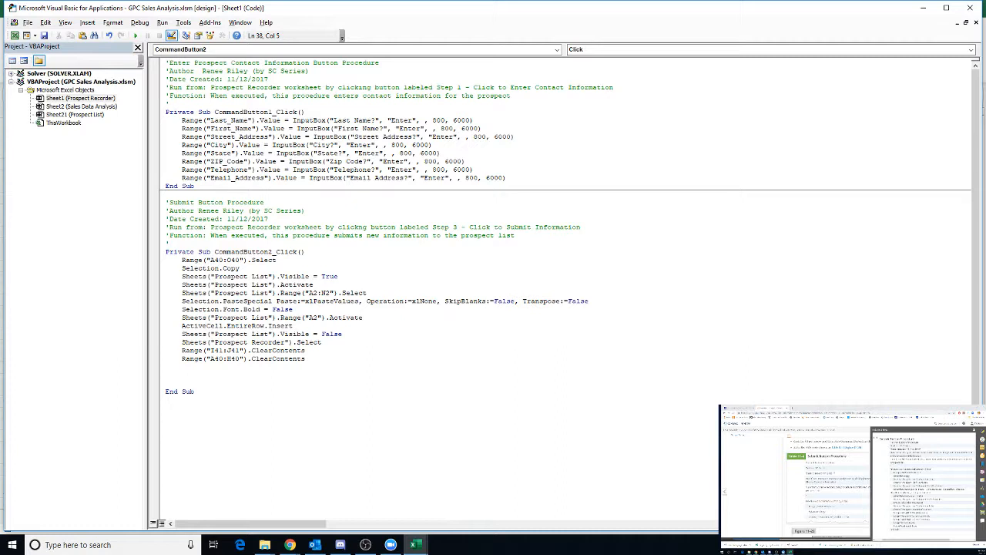
Step: Add Range("J8").Activate and ActiveWorkbook.Save, then save the project
text(Range()
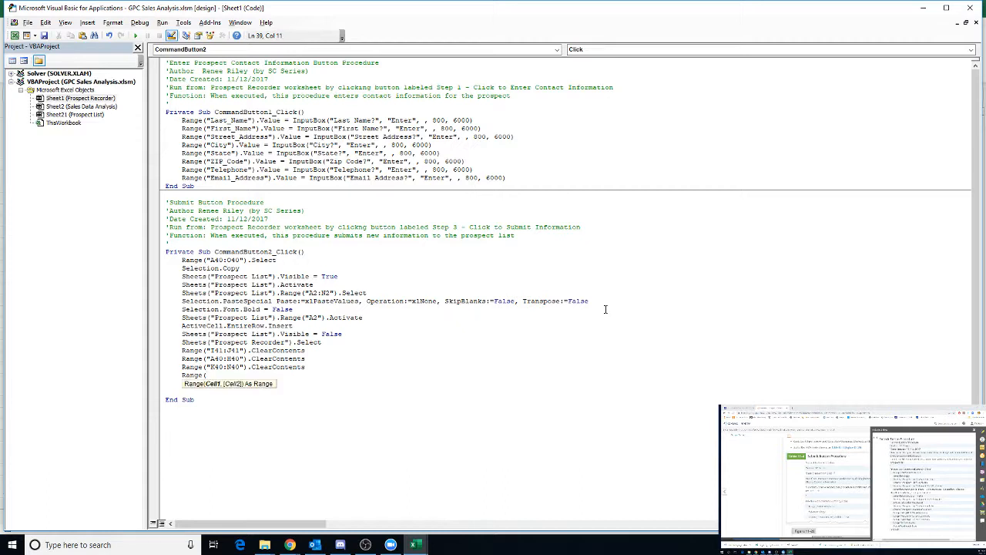
text(J8")
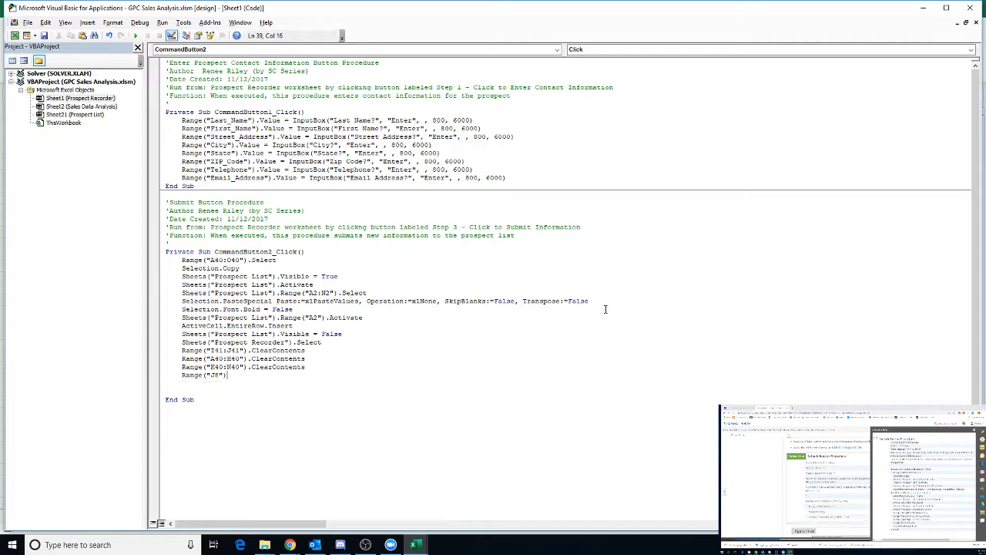
text(.Activate)
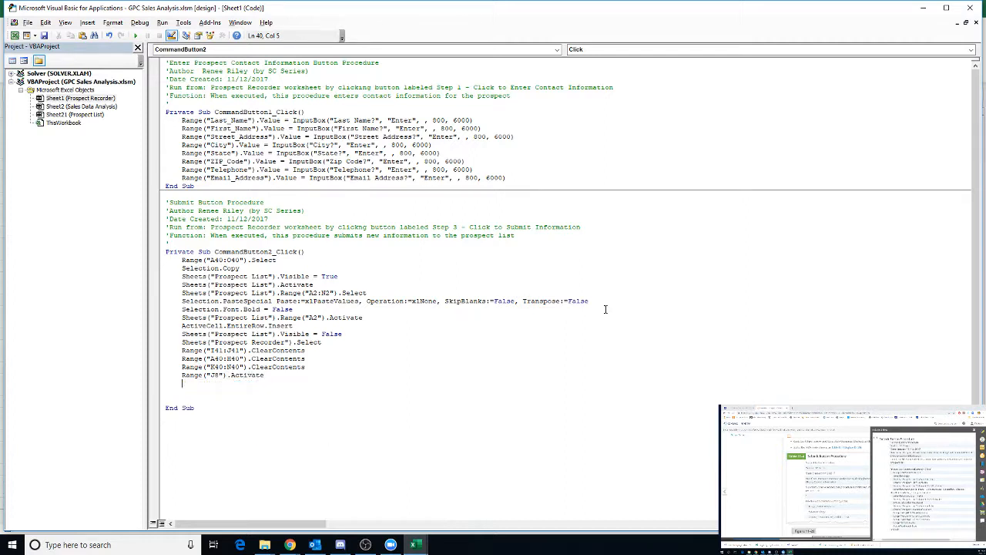
text(ActiveWorkbook)
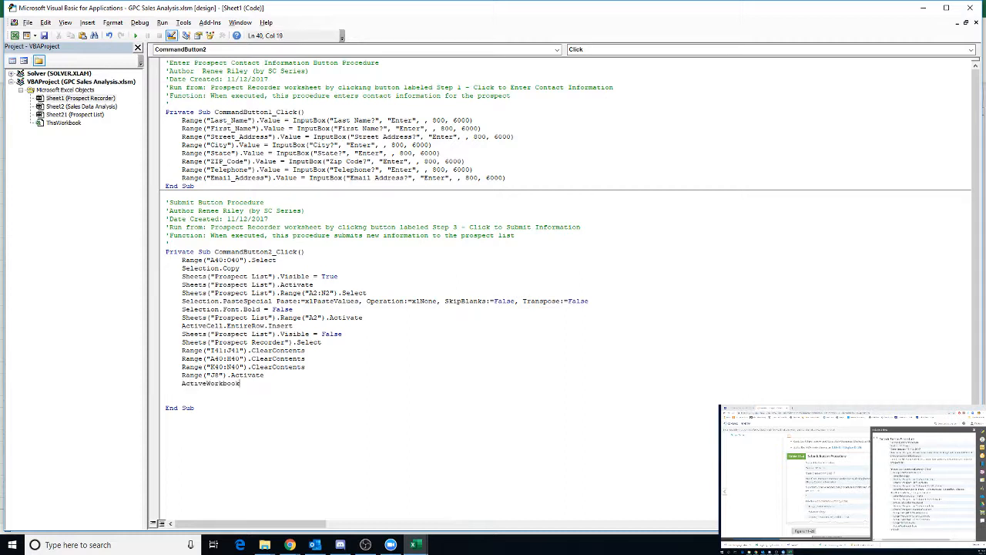
text(.Save)
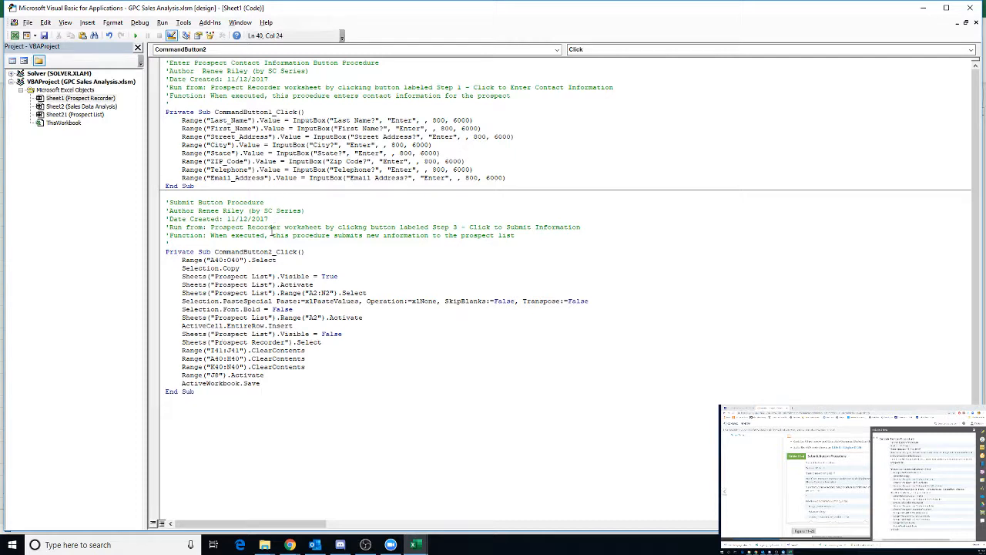
click(262, 382)
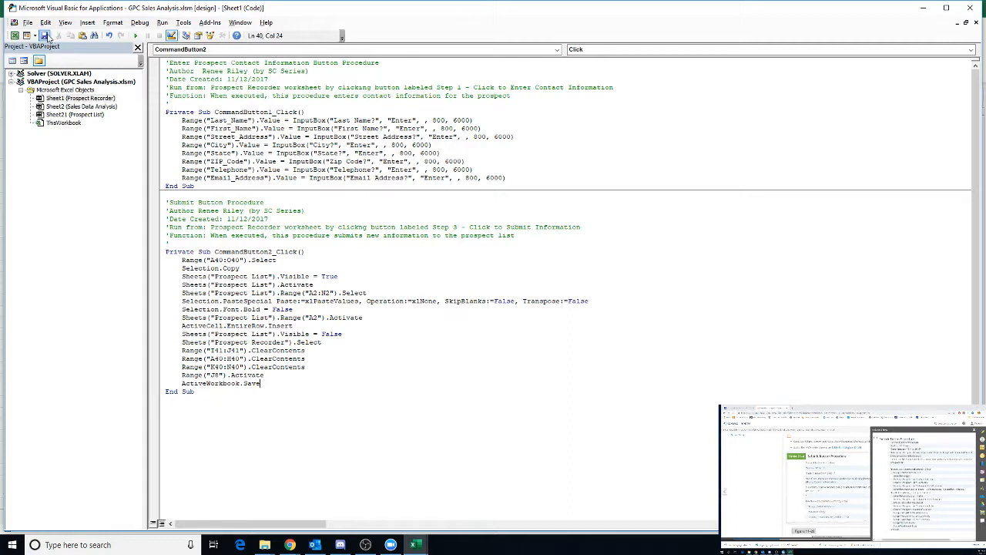
mouse_move(45, 36)
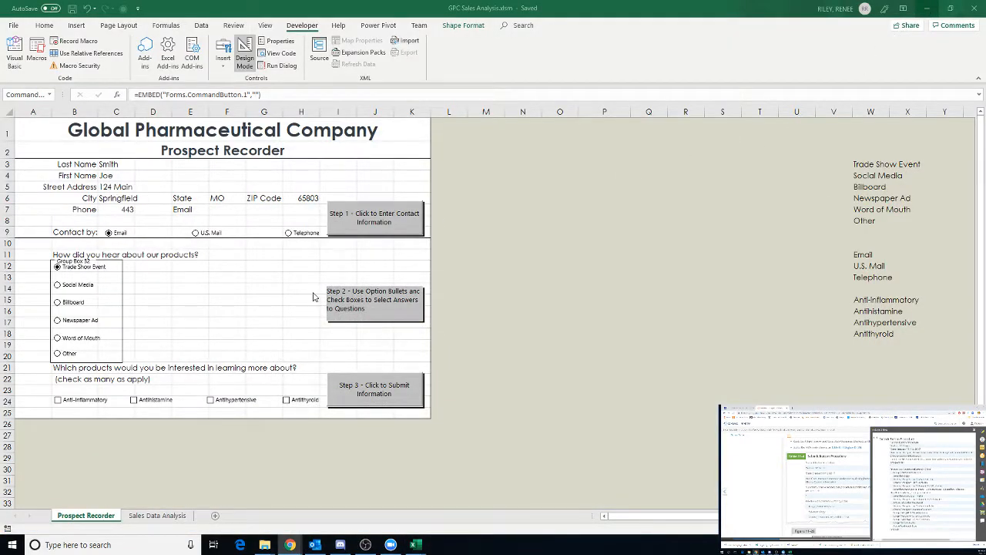
mouse_move(184, 309)
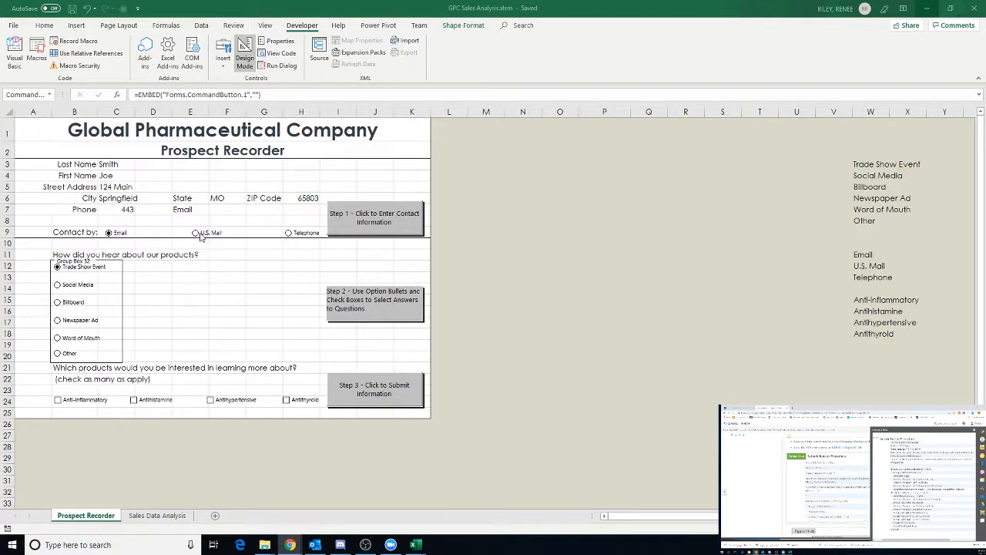
Step: Choose U.S. Mail, Billboard and Antihistamine on the Prospect Recorder form and turn off Design Mode
click(373, 389)
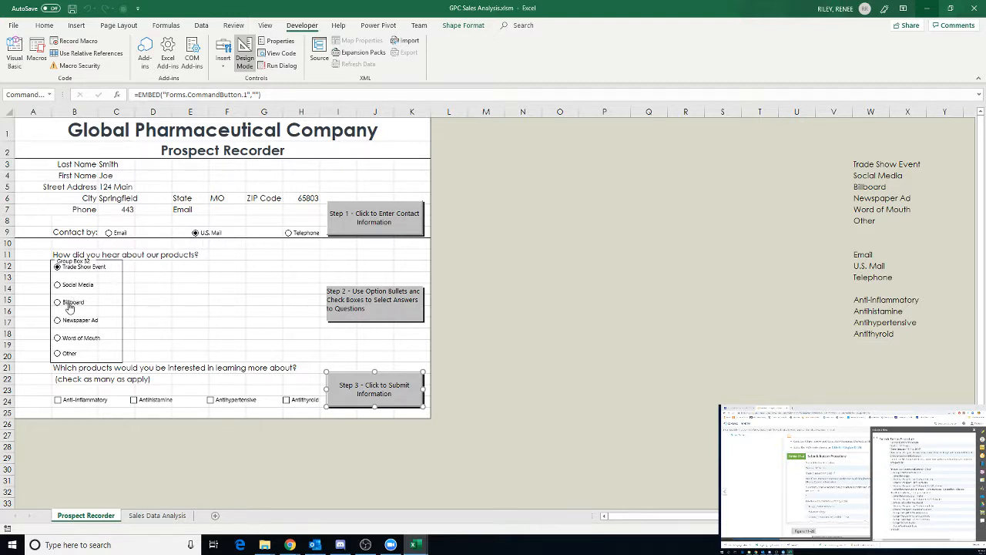
click(57, 300)
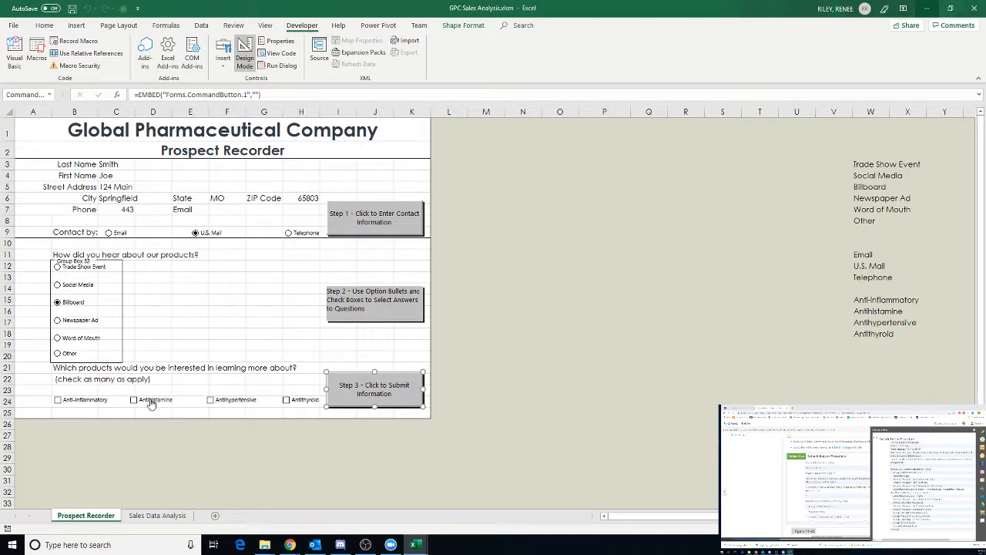
click(133, 399)
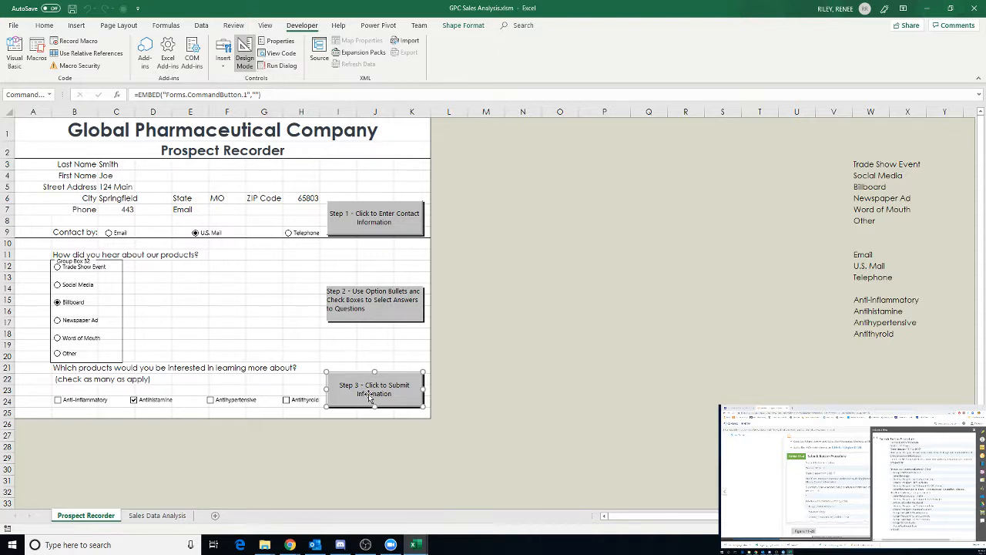
click(523, 367)
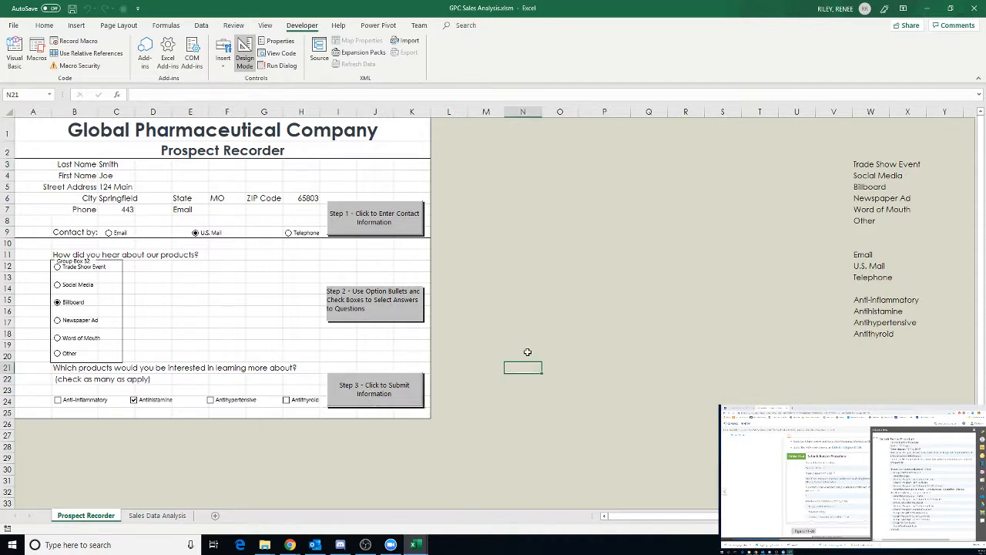
mouse_move(276, 68)
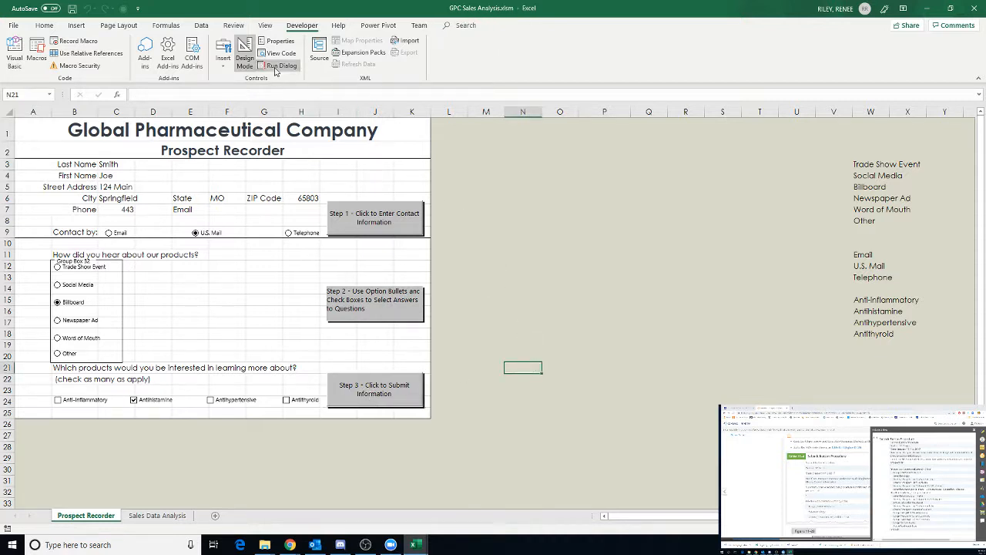
click(375, 388)
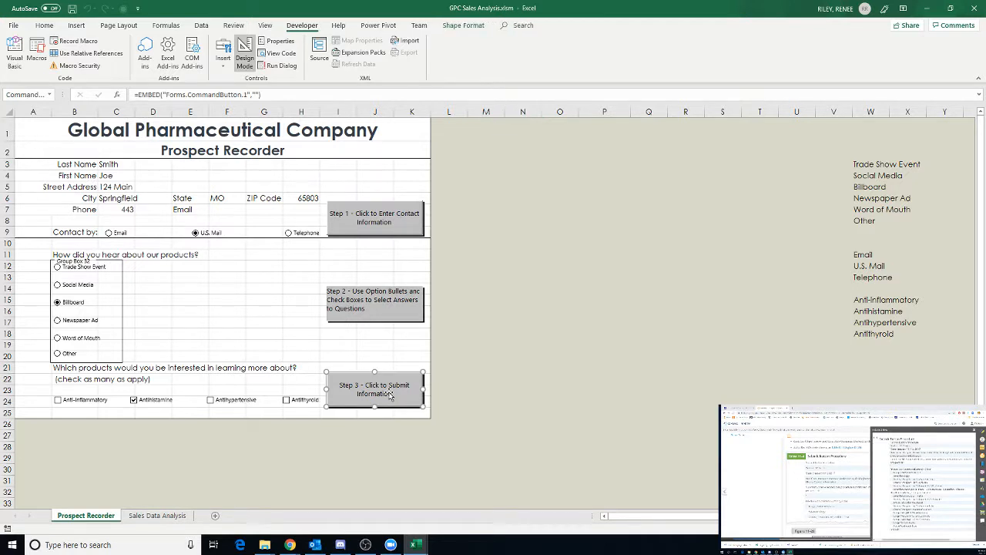
mouse_move(282, 65)
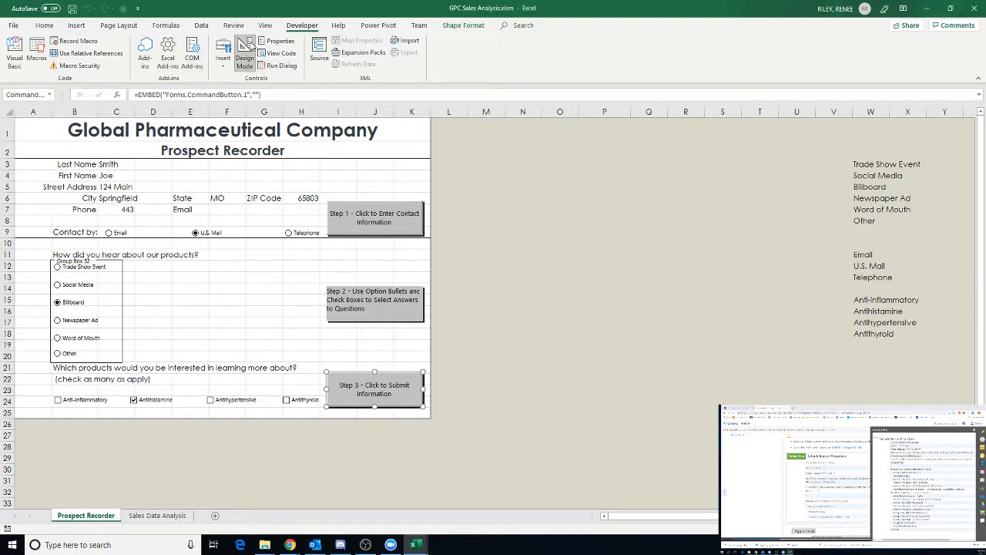
click(244, 49)
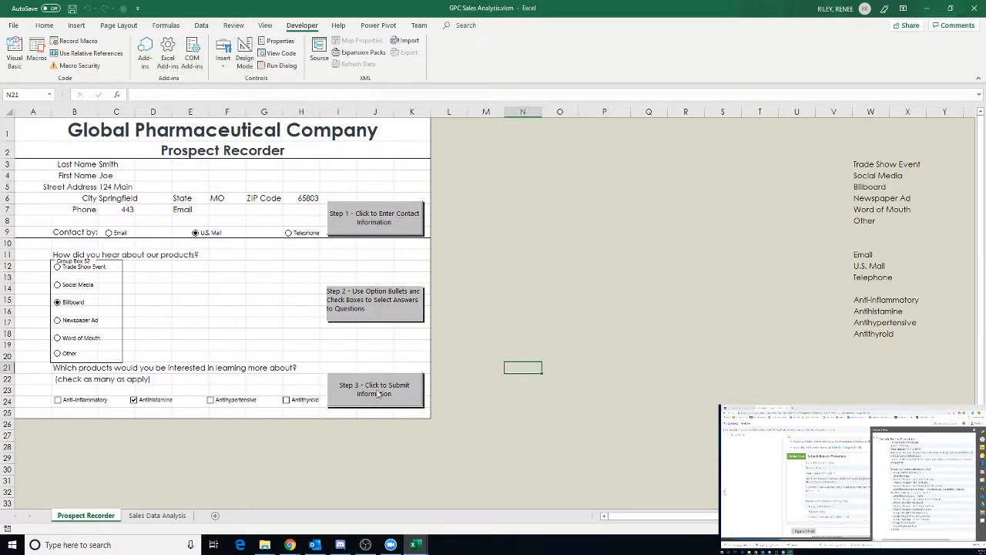
Step: Submit the prospect with the form button, clearing the entries
click(373, 388)
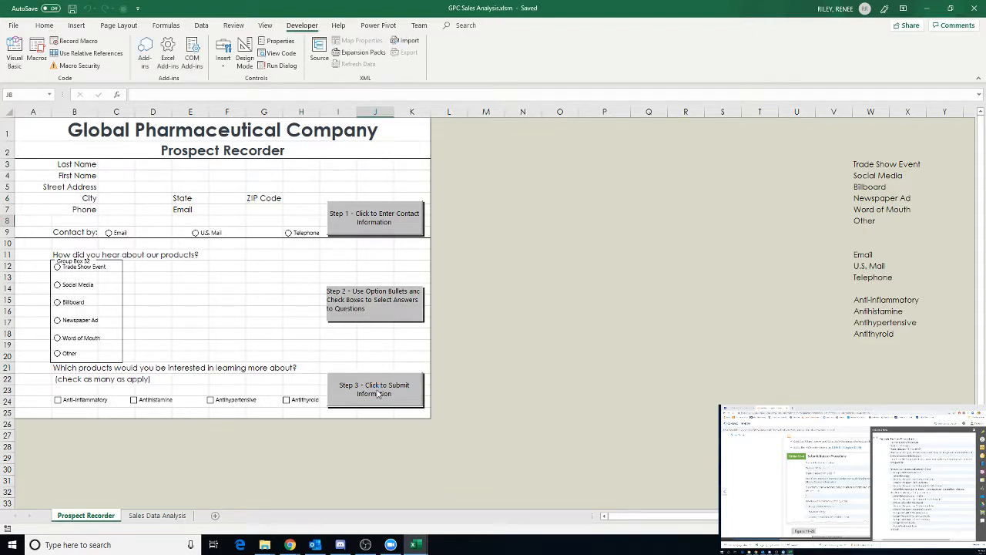
mouse_move(235, 407)
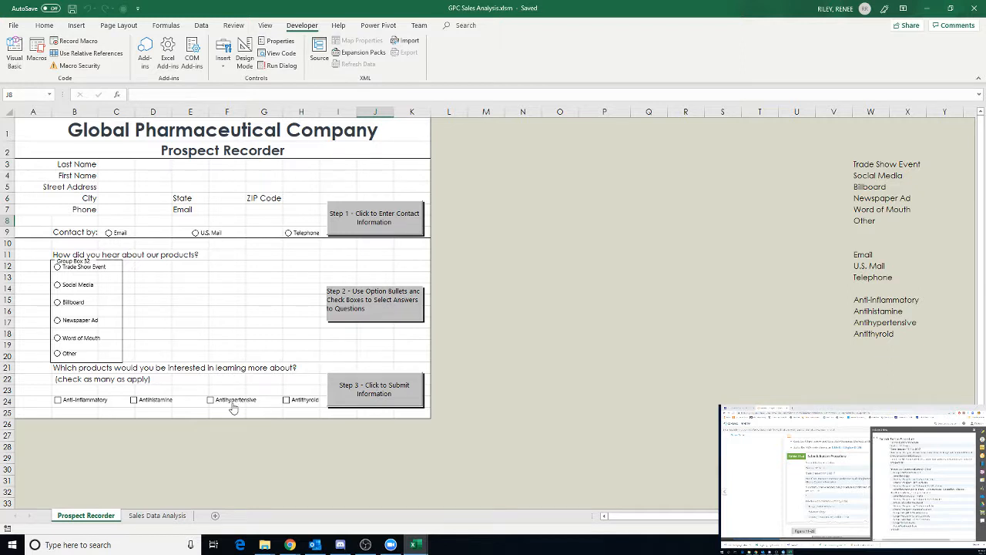
scroll(down, 3)
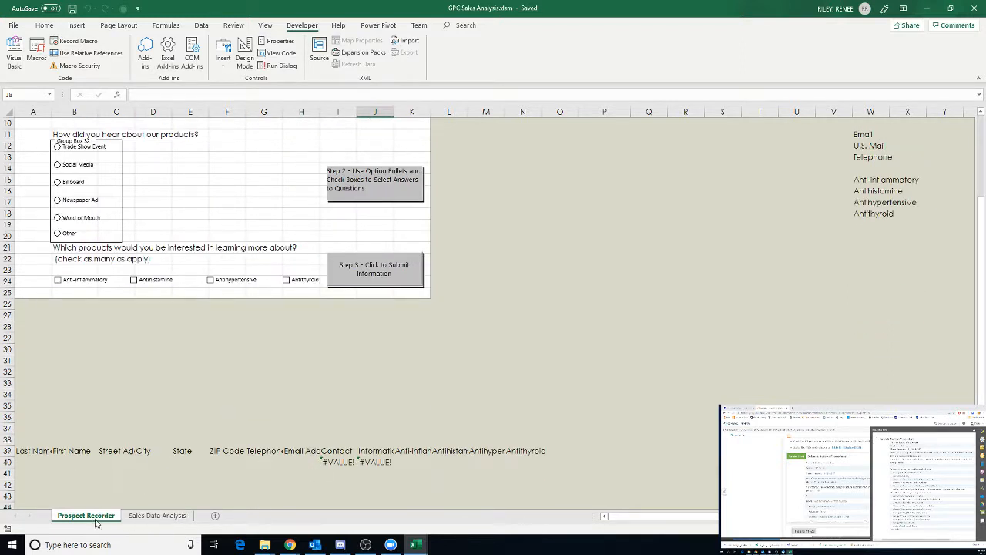
scroll(up, 3)
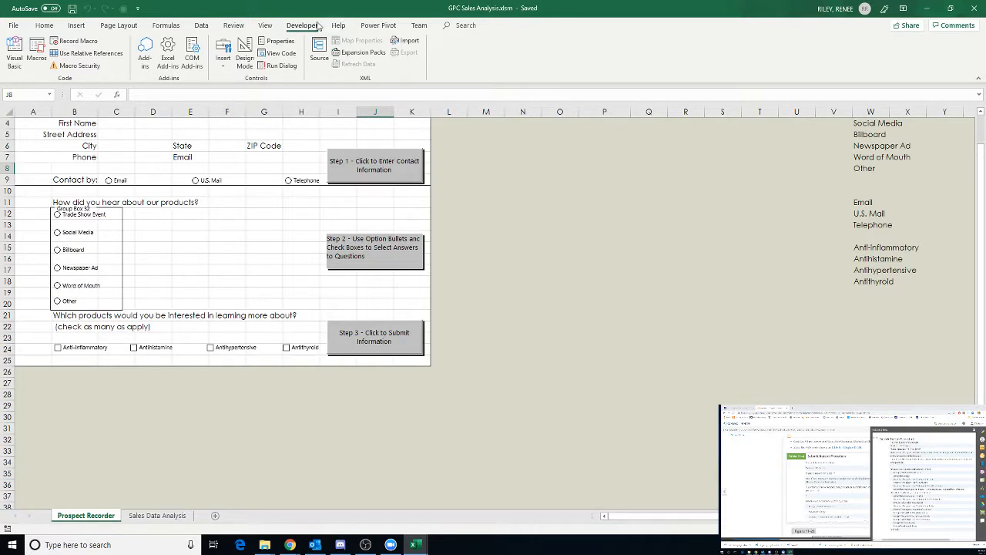
Step: Check Switch Windows on the View tab, then show the Sales Data Analysis sheet
click(265, 25)
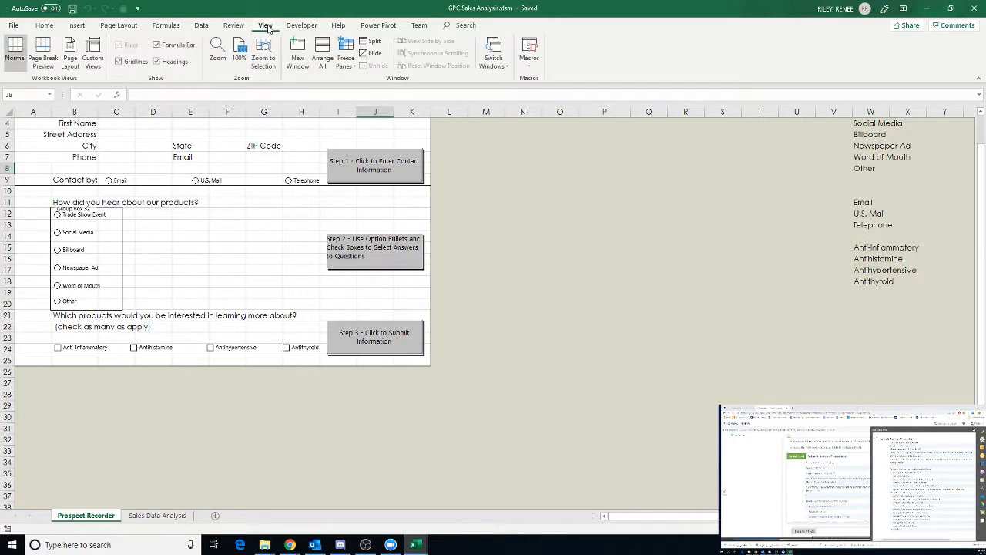
click(494, 56)
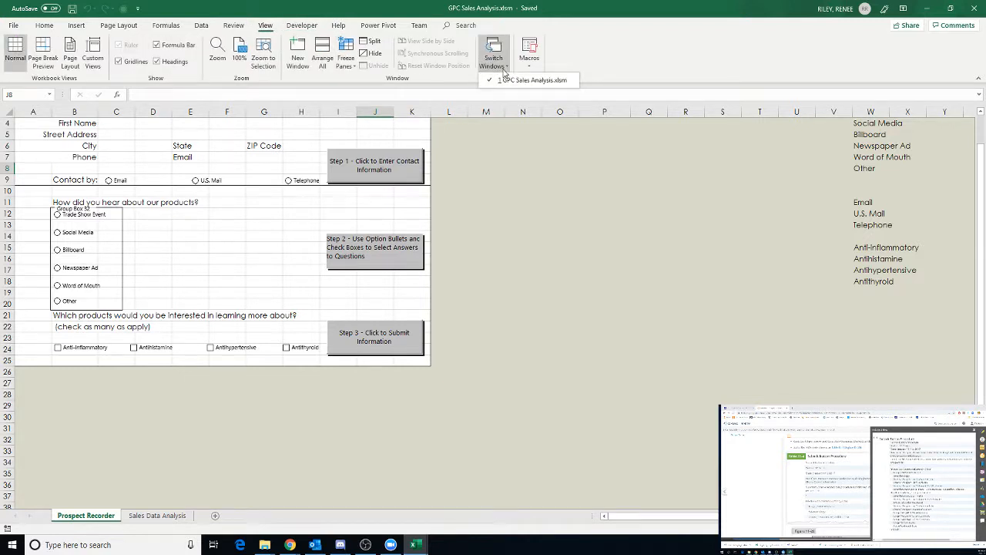
click(535, 228)
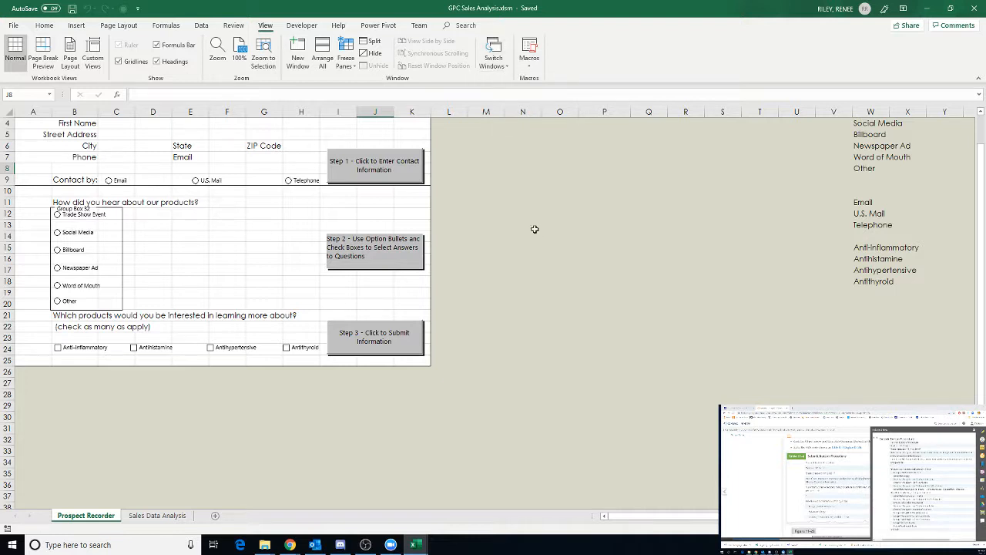
mouse_move(450, 73)
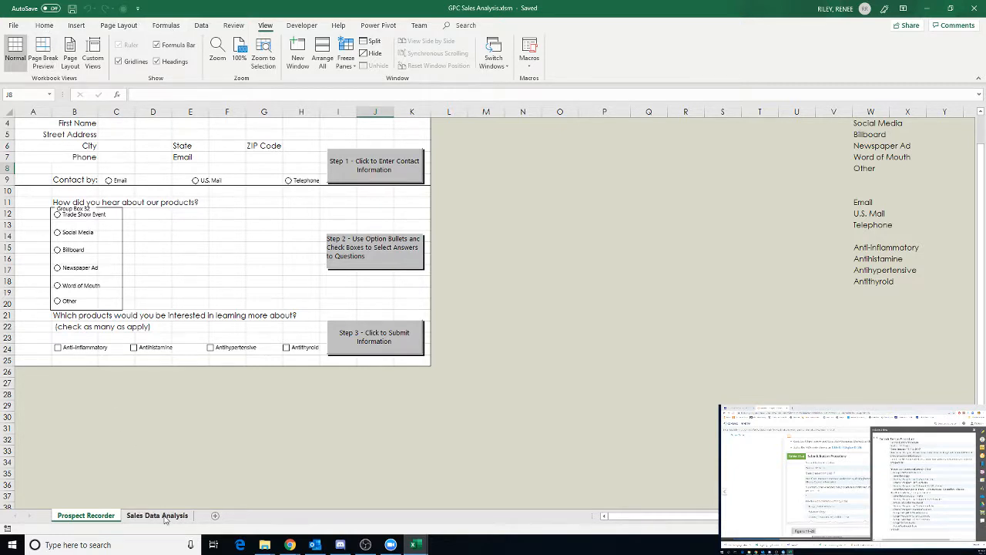
click(157, 515)
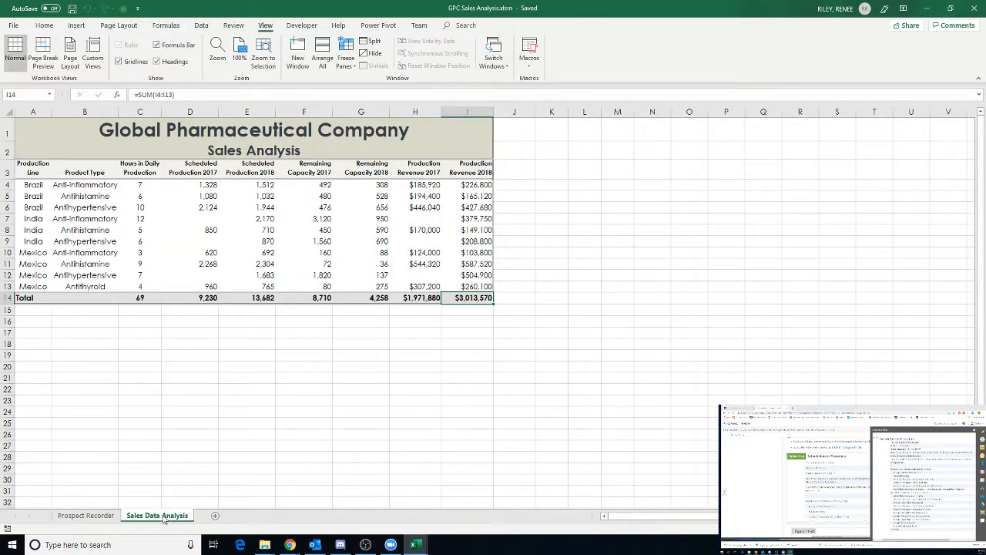
Step: Return to the cleared Prospect Recorder sheet
click(87, 514)
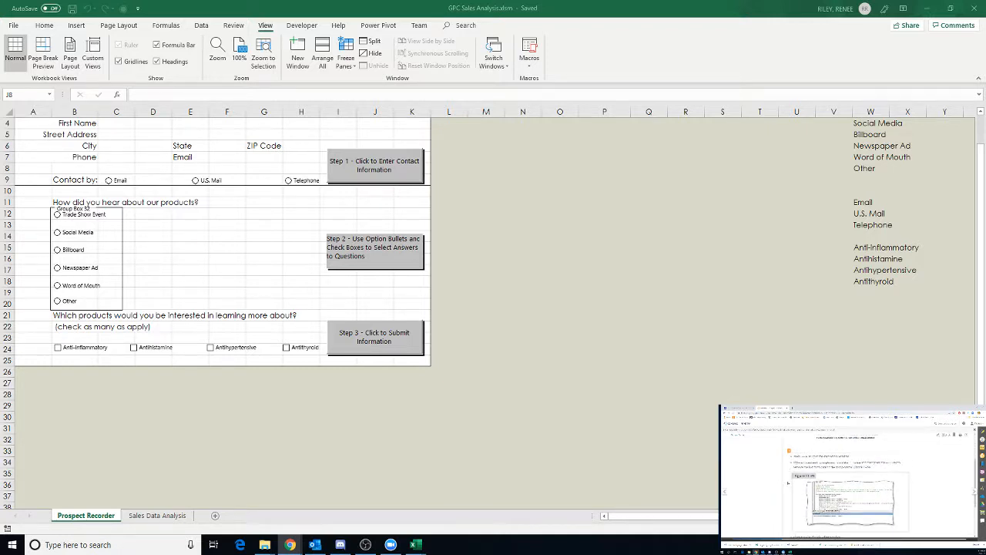
mouse_move(522, 305)
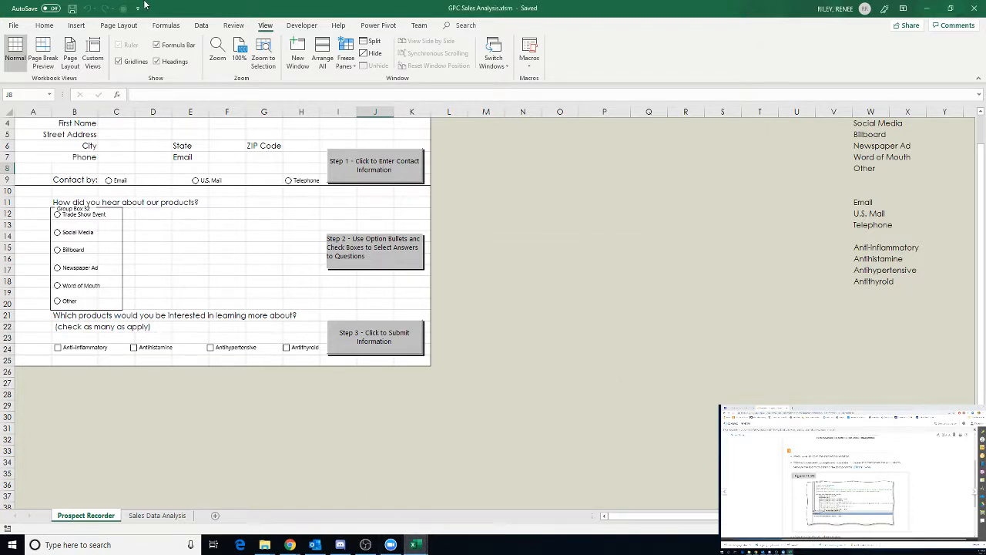
Step: Reopen the Visual Basic editor from the Developer tab to review both button procedures
click(302, 25)
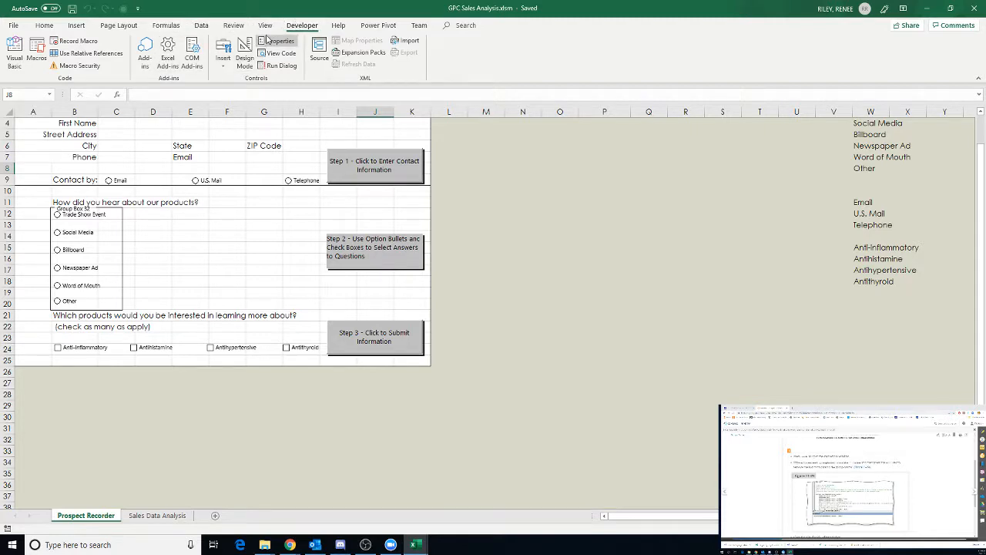
click(281, 52)
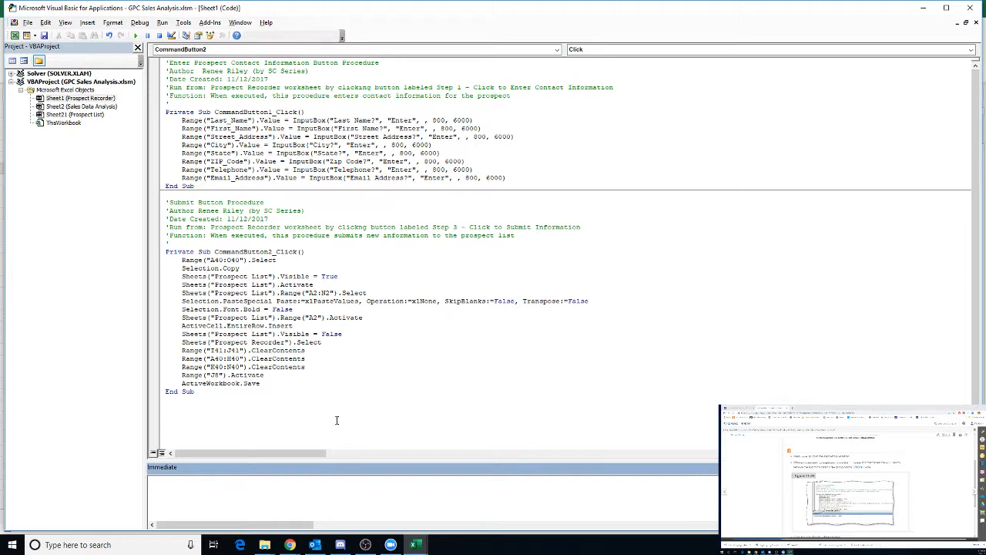
Step: Run ActiveSheet.GroupBoxes.Visible = False in the Immediate window and dismiss the Object required error
text(activsheet.)
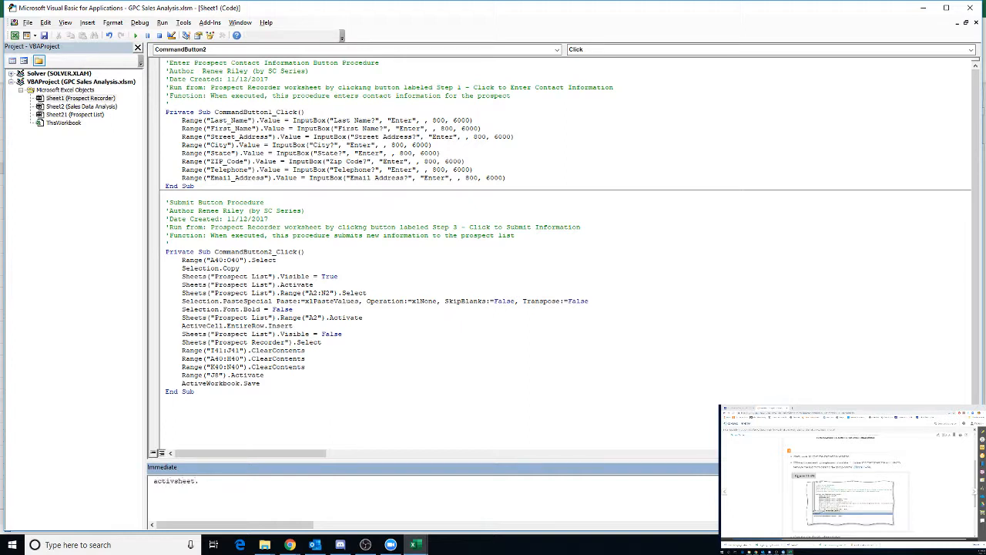
text(groubo)
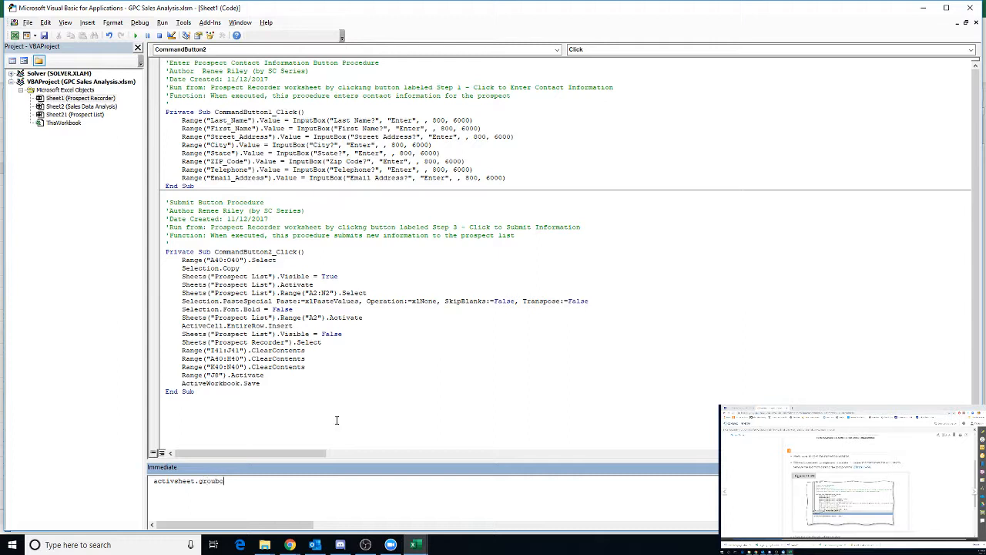
text(xes.vi)
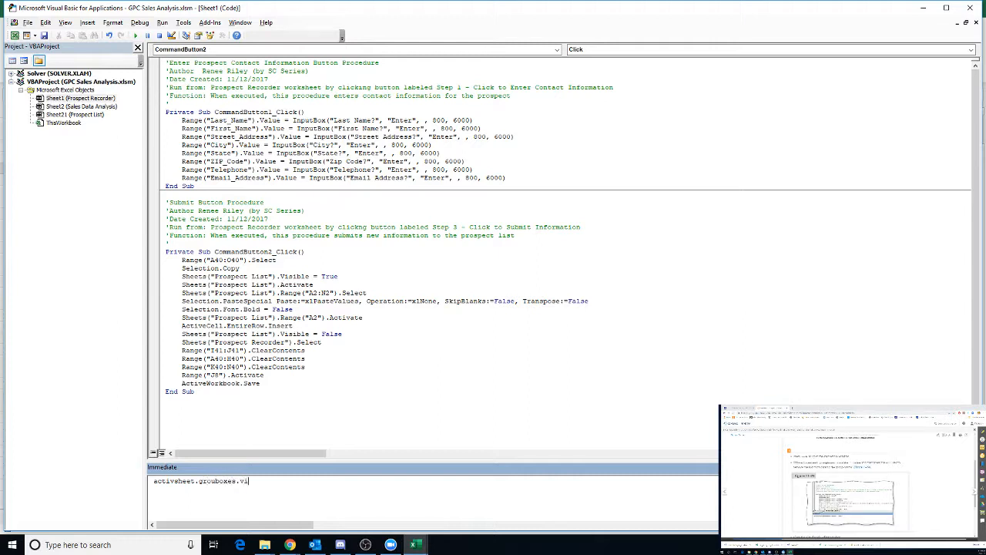
key(BackSpace)
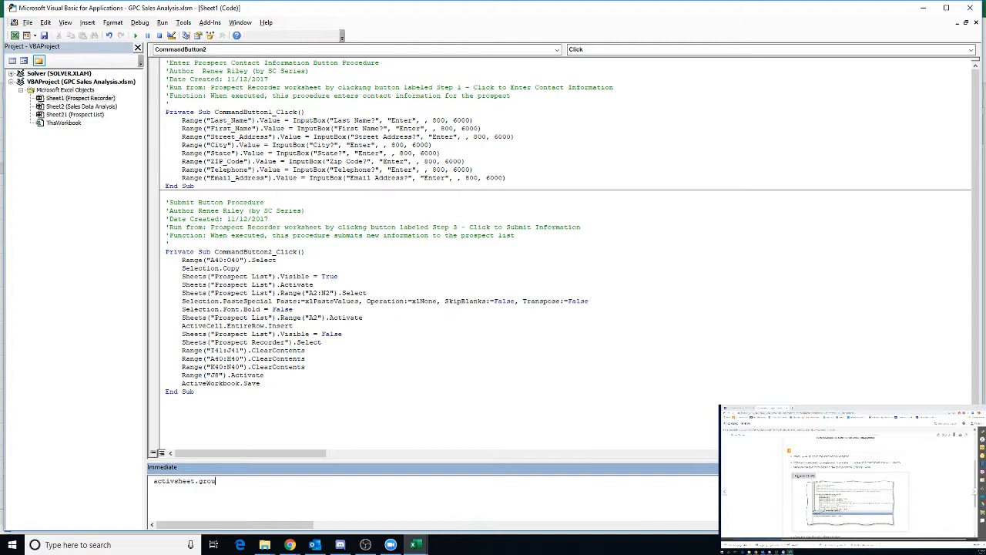
text(pboxes.)
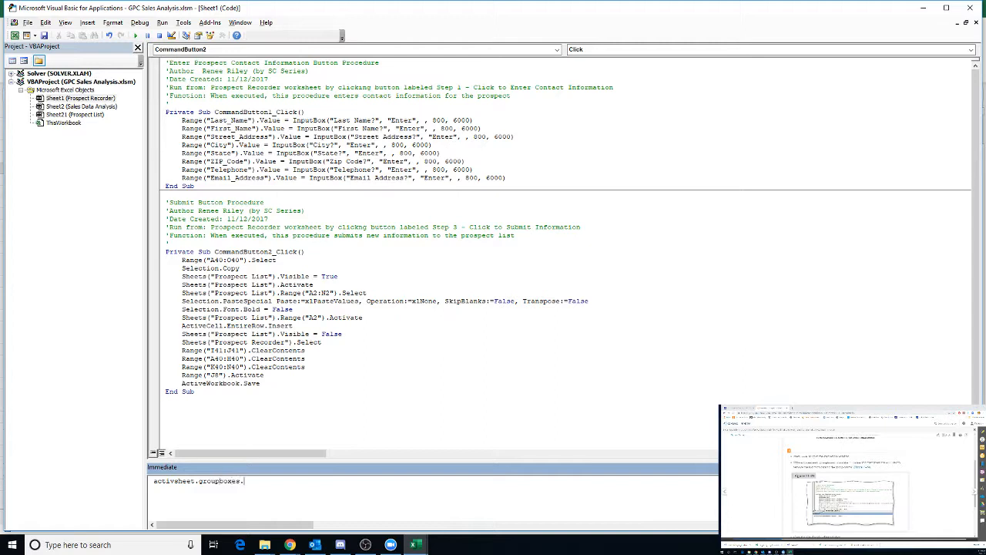
text(.Visible)
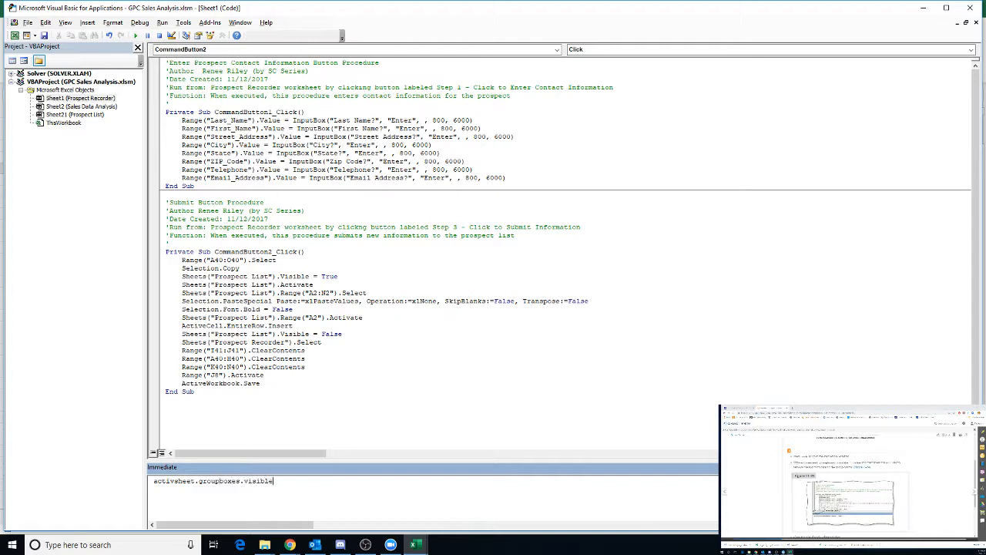
text(= f)
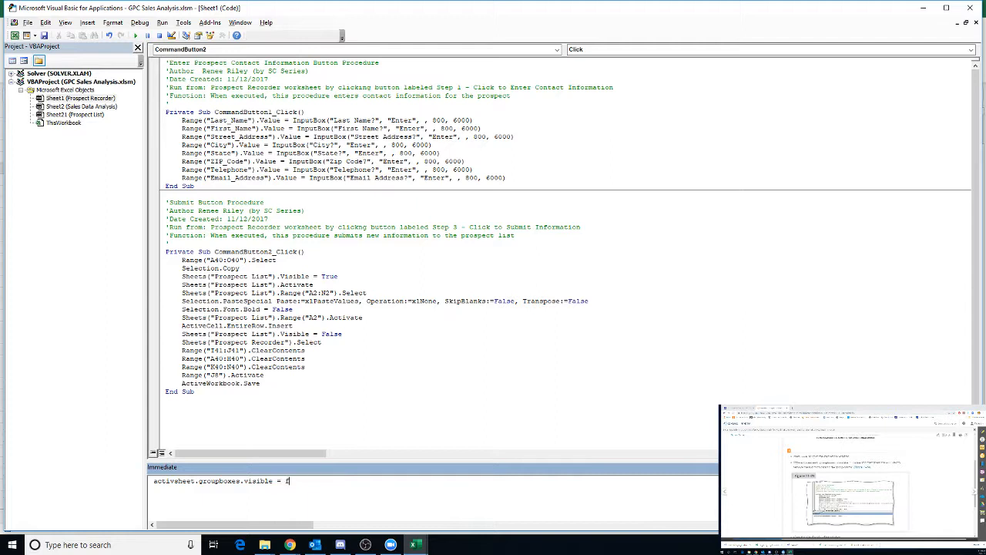
text(alse)
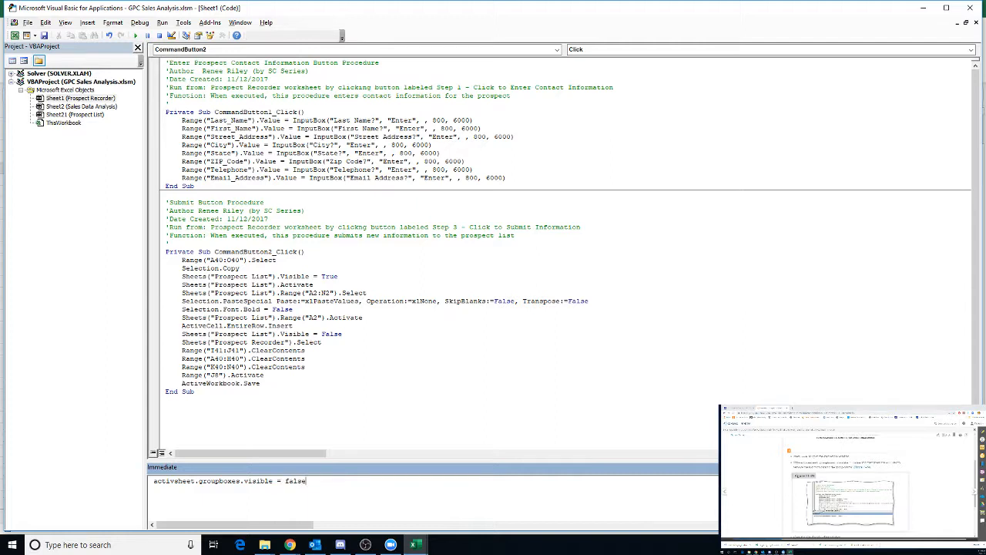
key(Return)
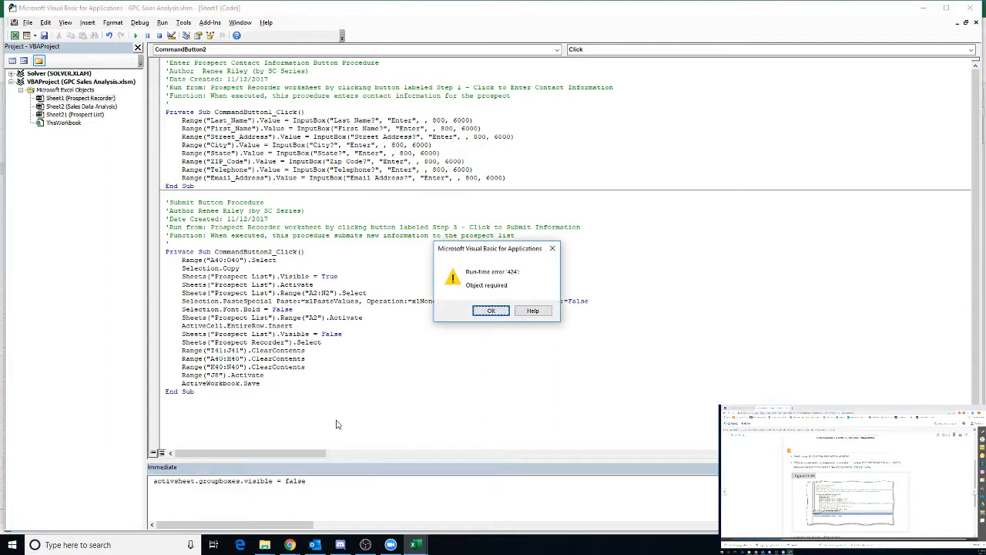
mouse_move(365, 407)
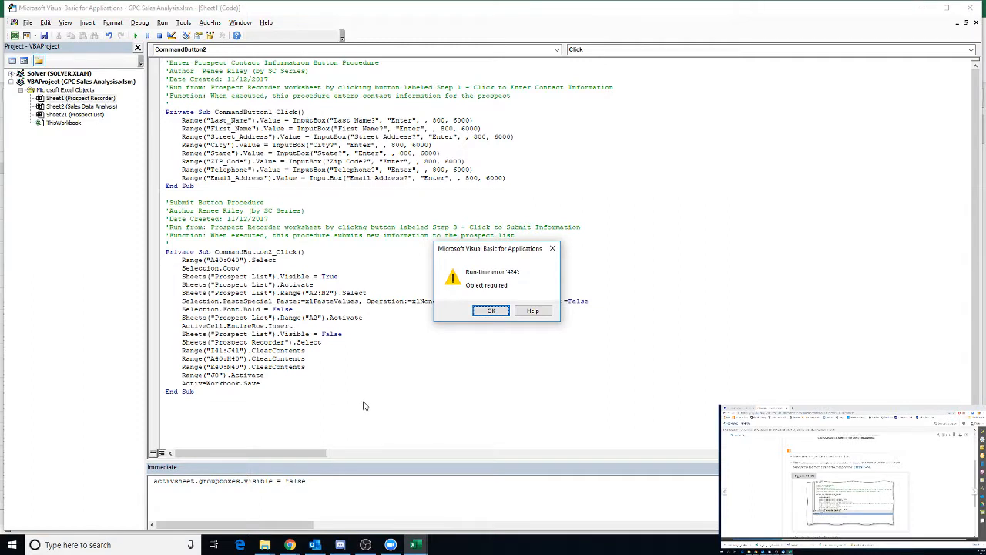
mouse_move(500, 306)
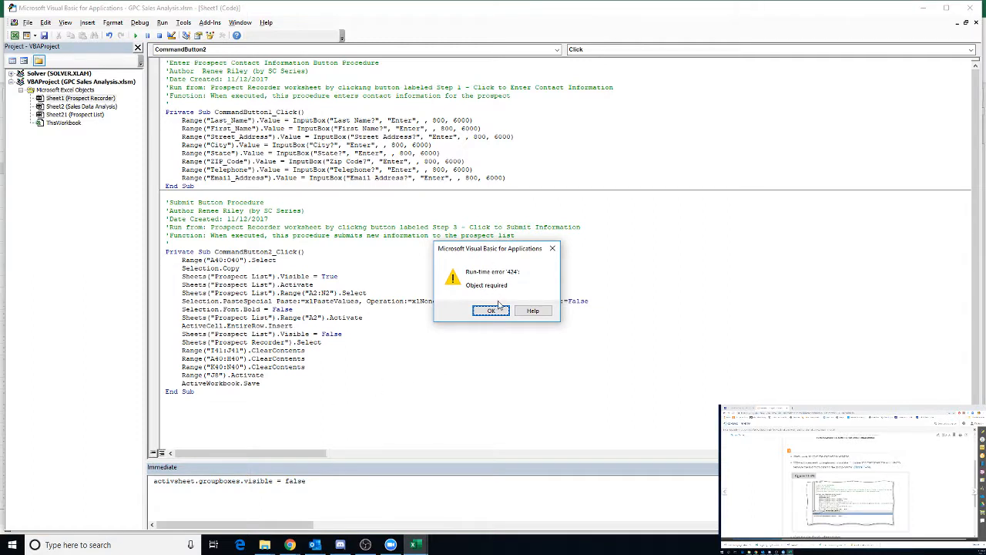
click(491, 311)
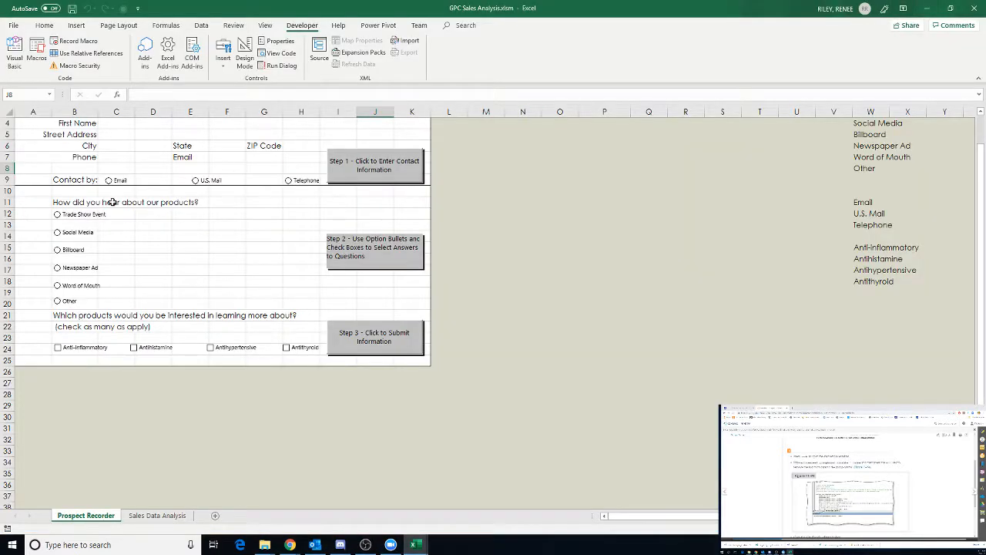
mouse_move(89, 309)
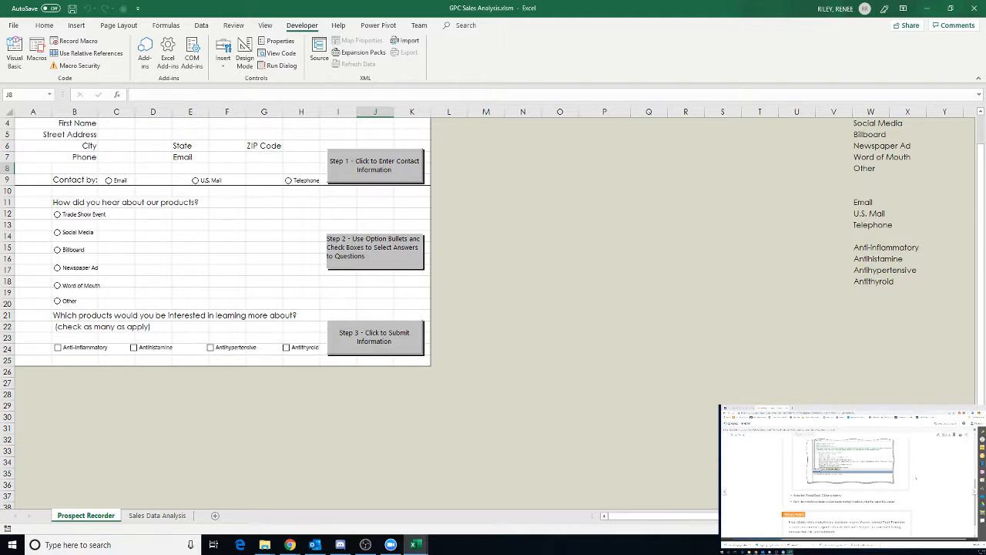
mouse_move(416, 546)
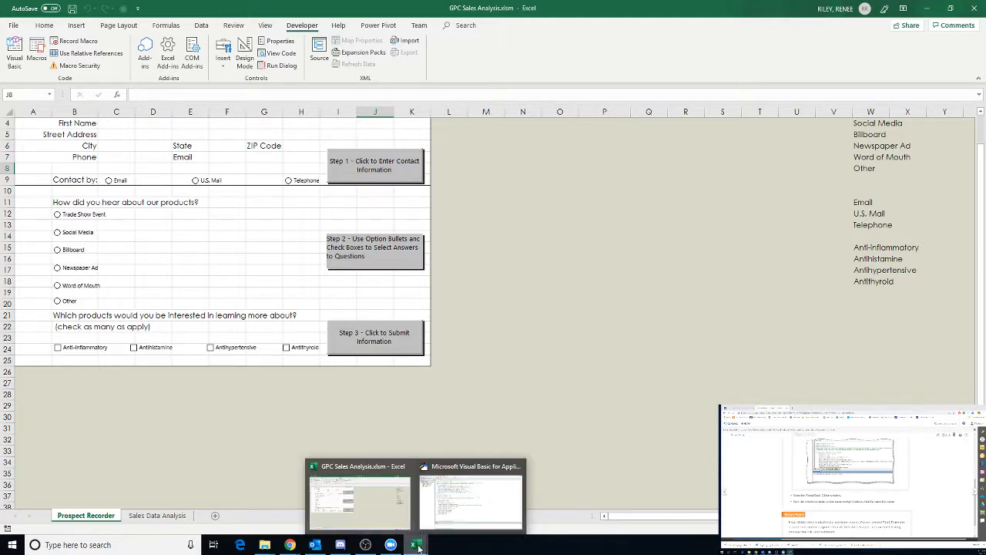
Step: Return to the workbook and save it with the group box outline hidden
click(472, 501)
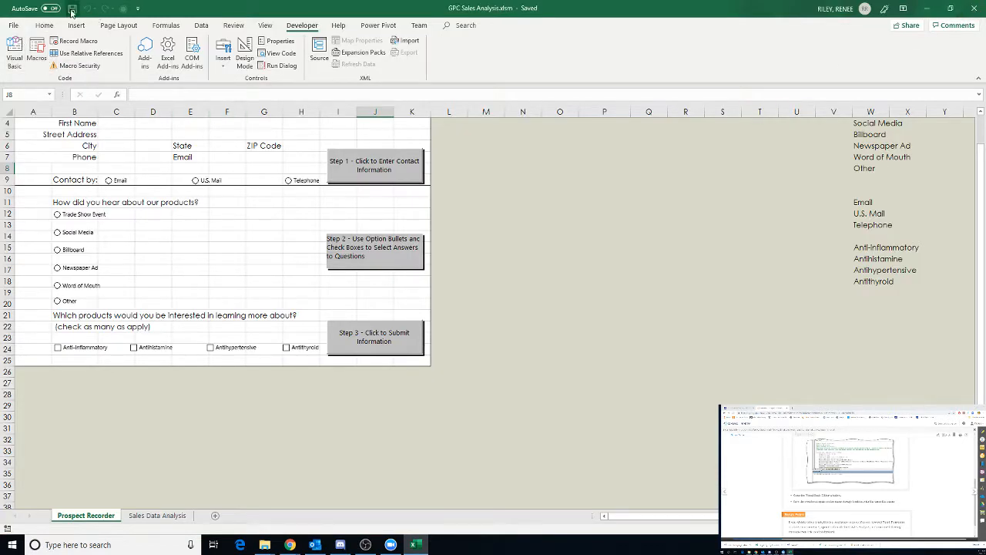
click(71, 9)
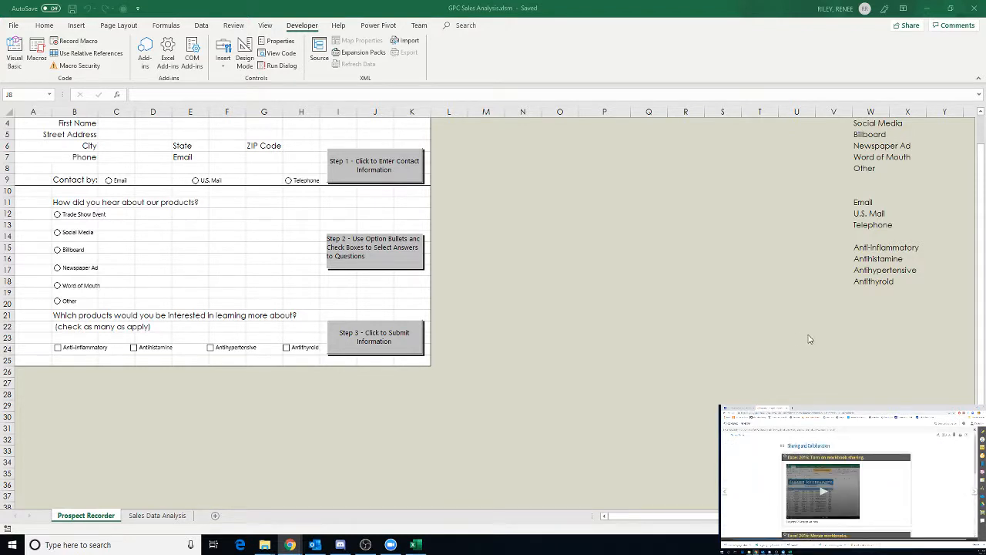
mouse_move(379, 373)
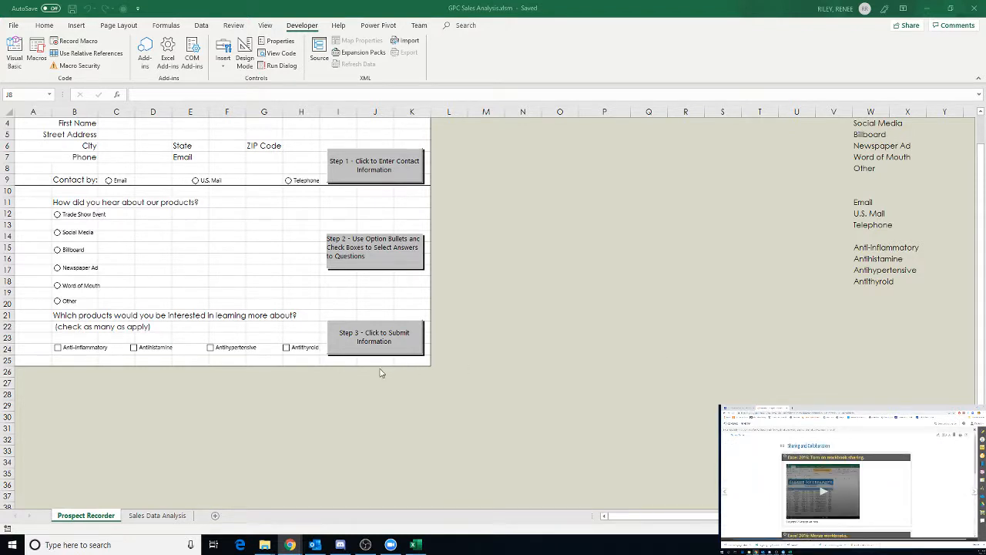